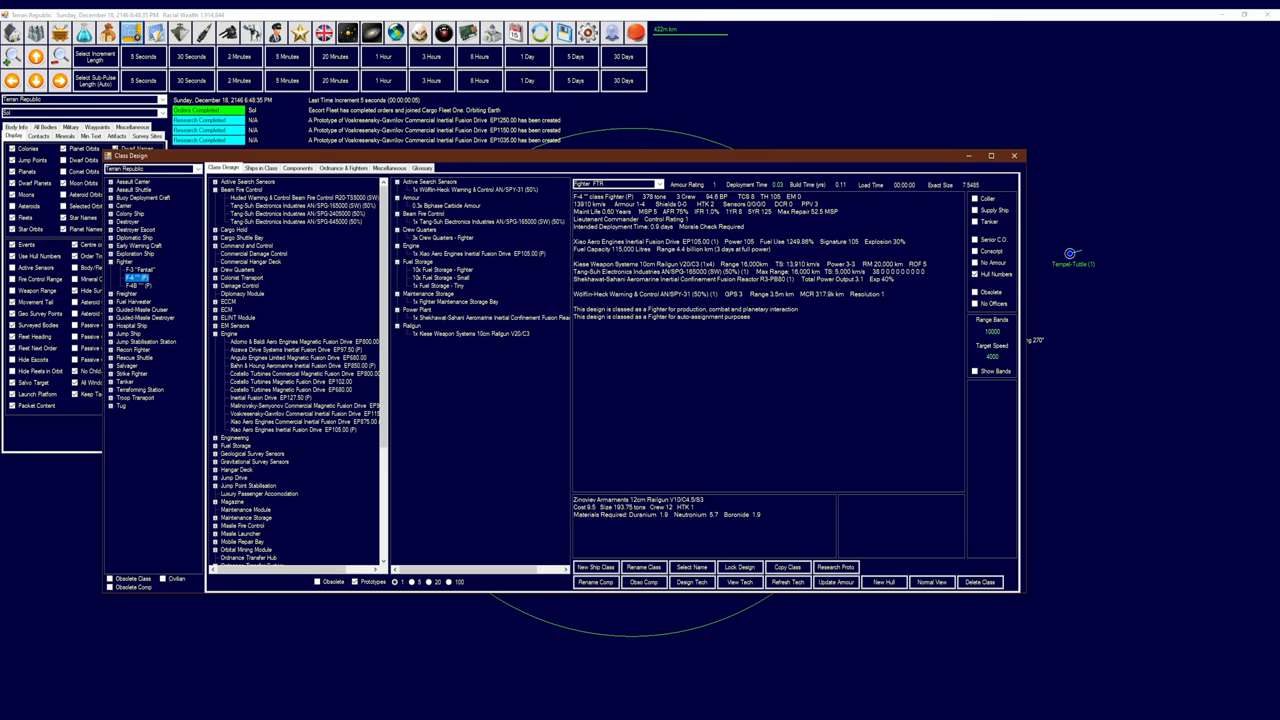
mouse_move(571, 386)
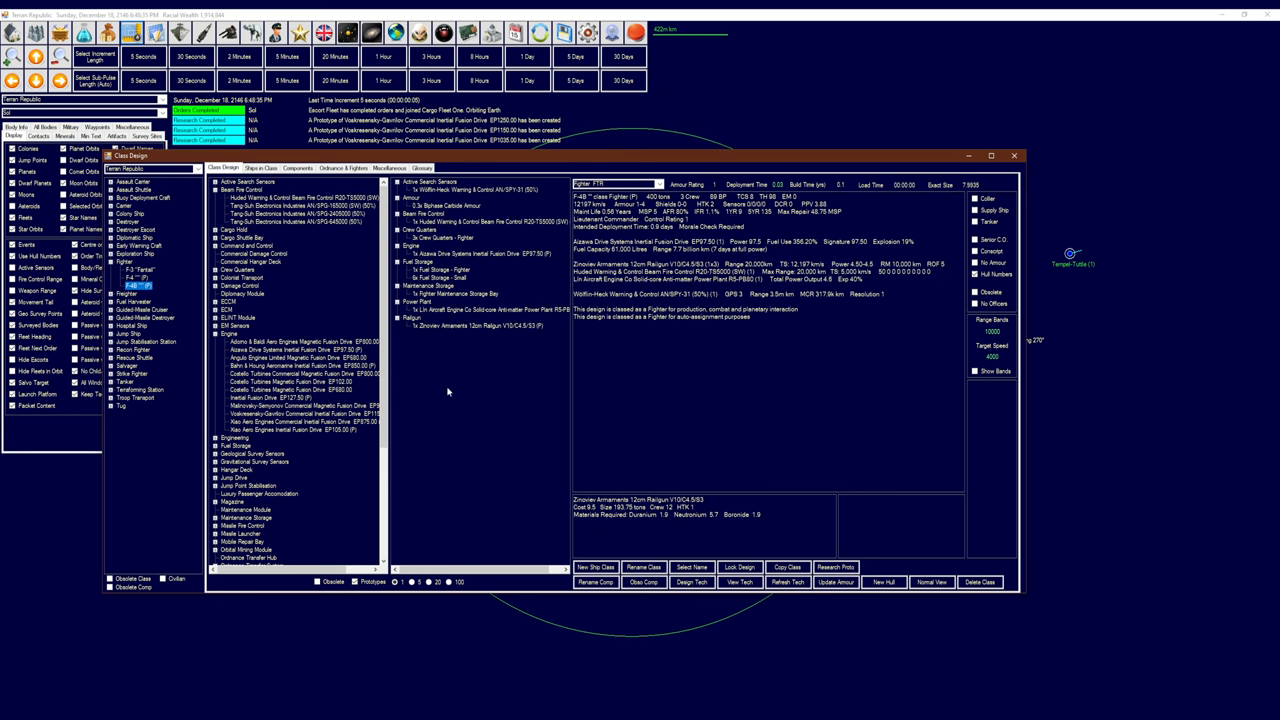
mouse_move(474, 389)
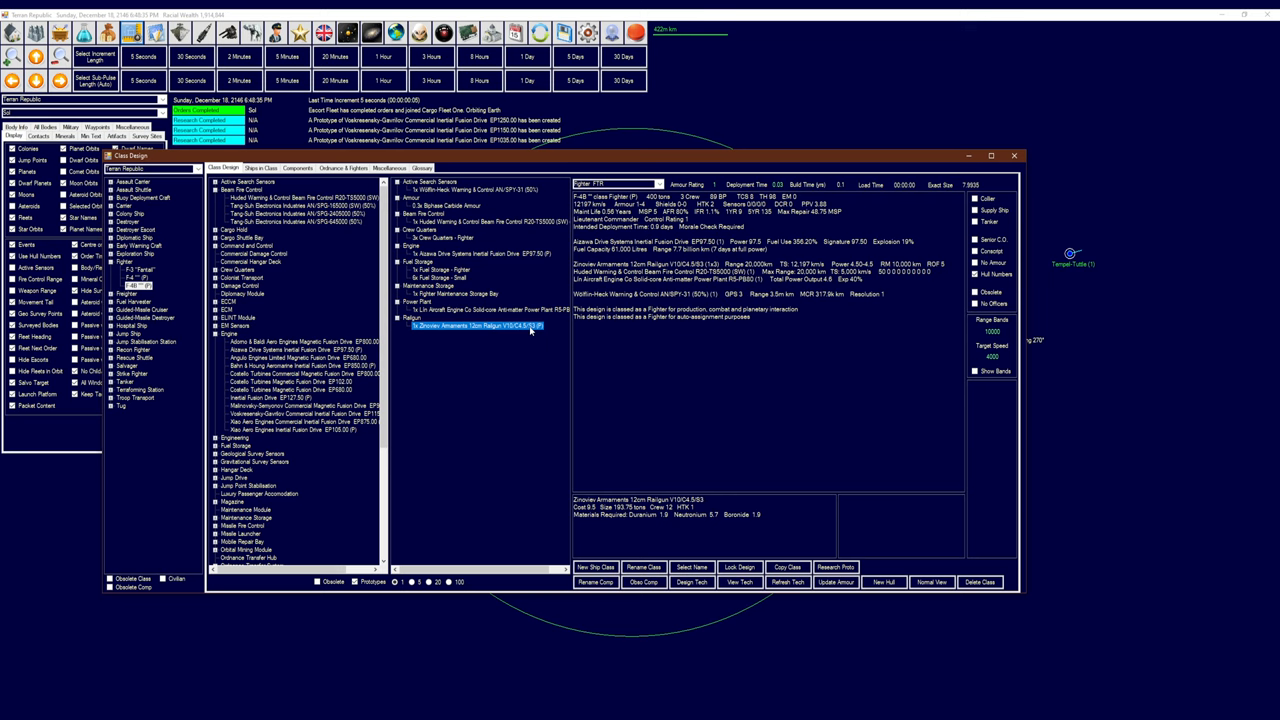
mouse_move(523, 365)
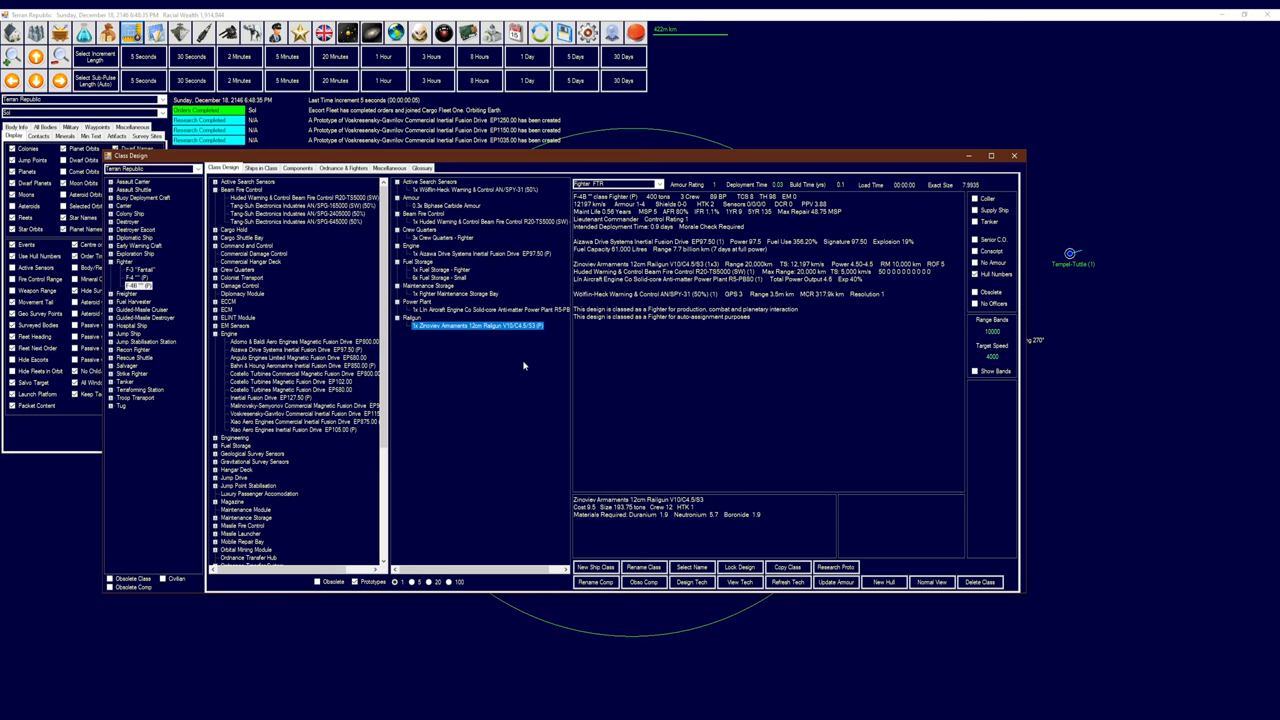
mouse_move(519, 352)
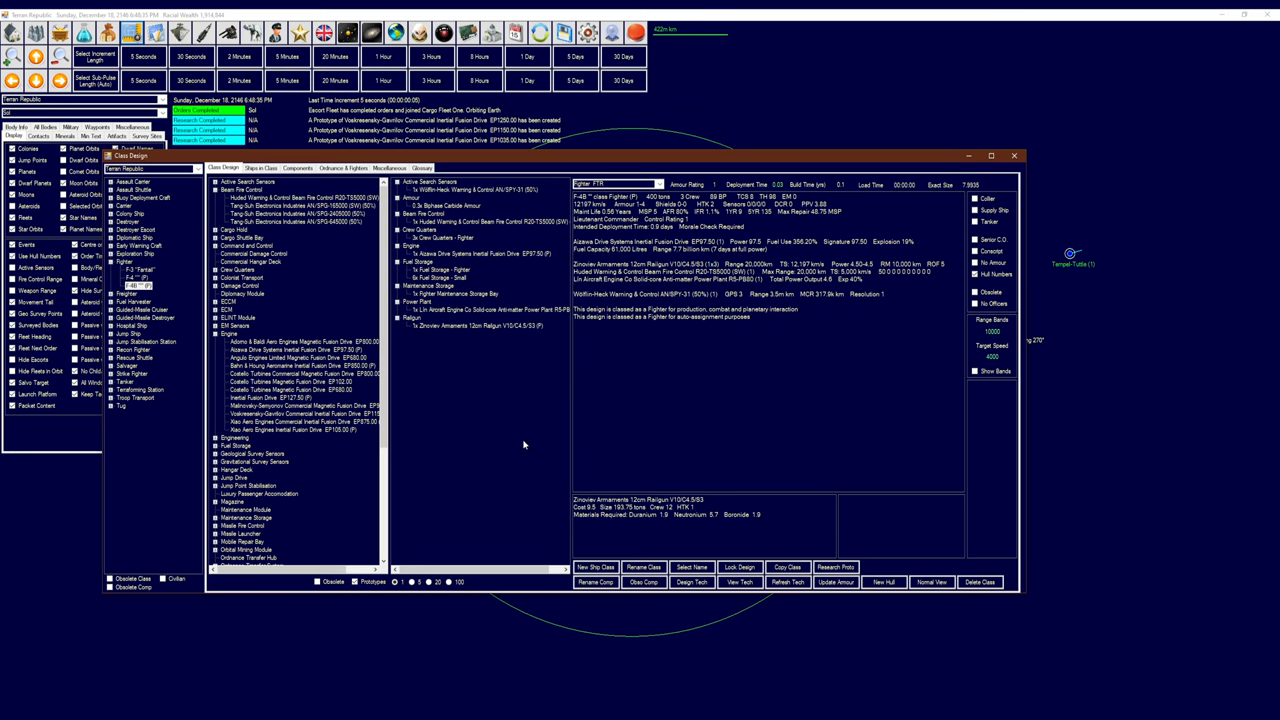
mouse_move(530, 434)
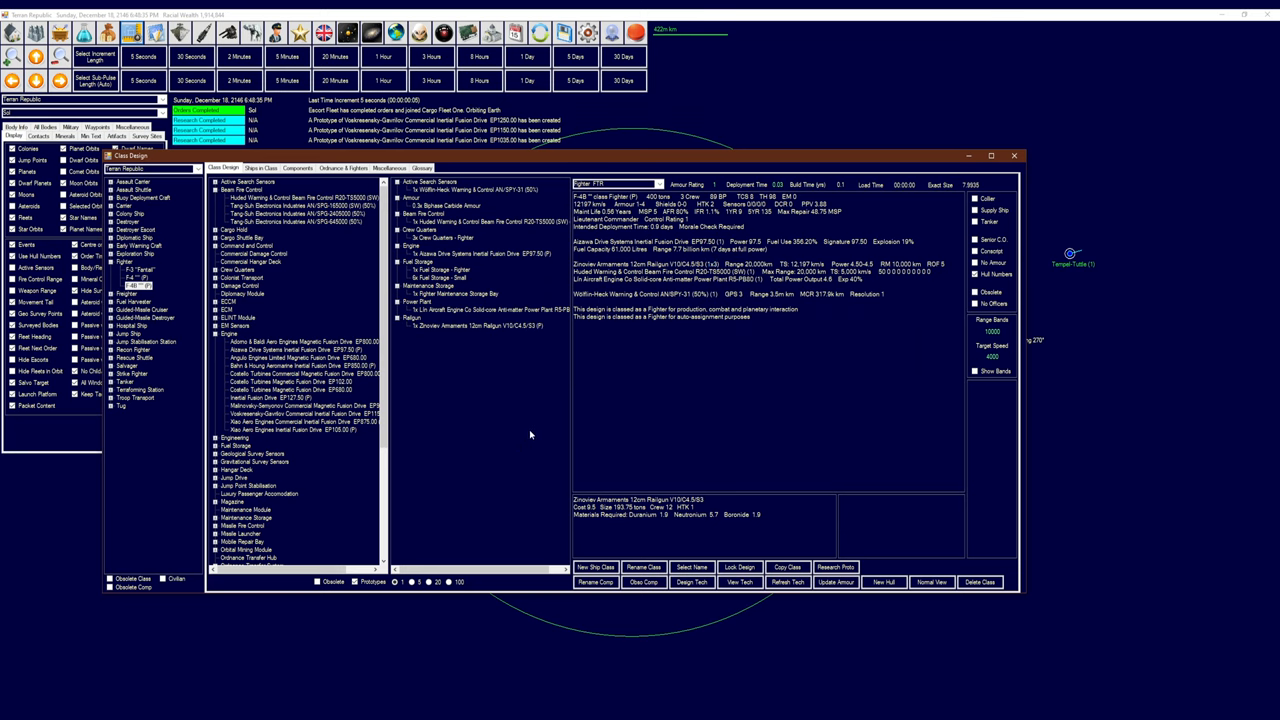
Refit the F-4B with Aizawa drive, Huded fire control, Lin power plant and Zinoviev railgun
click(140, 287)
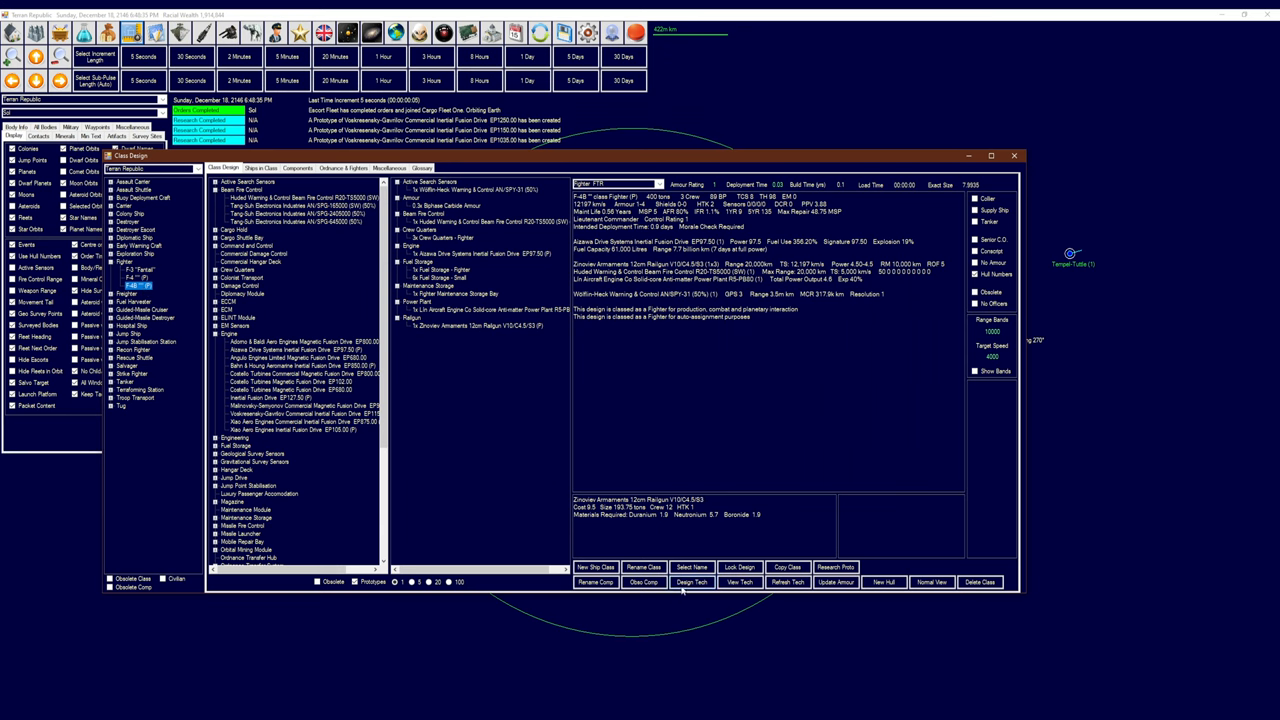
Draft a 12cm Railgun V10/C10 research project in the Railgun category
click(705, 582)
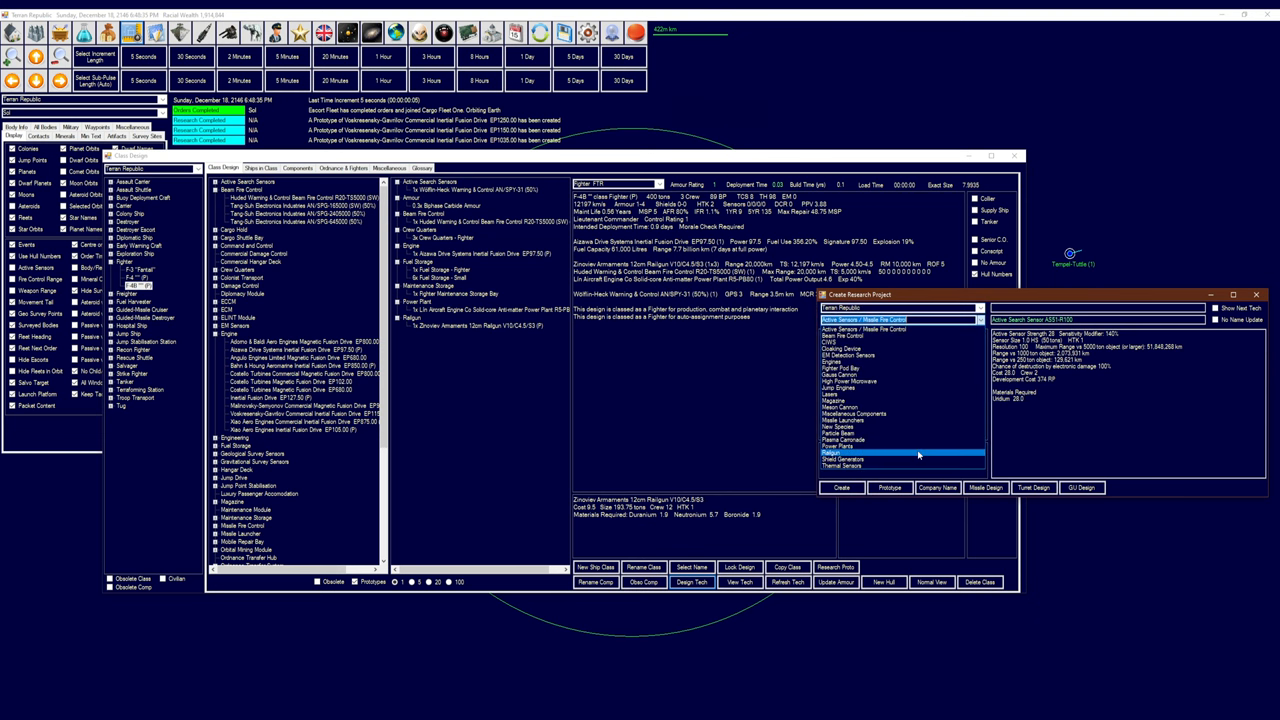
click(824, 452)
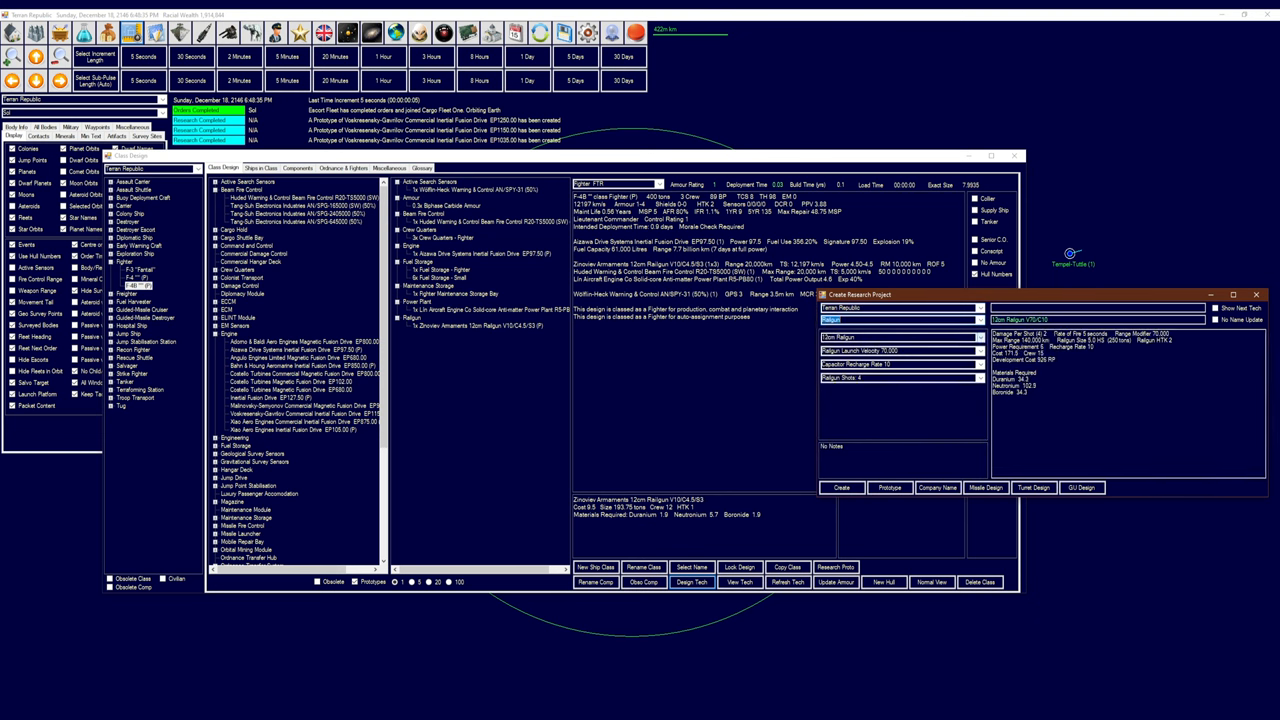
click(1020, 333)
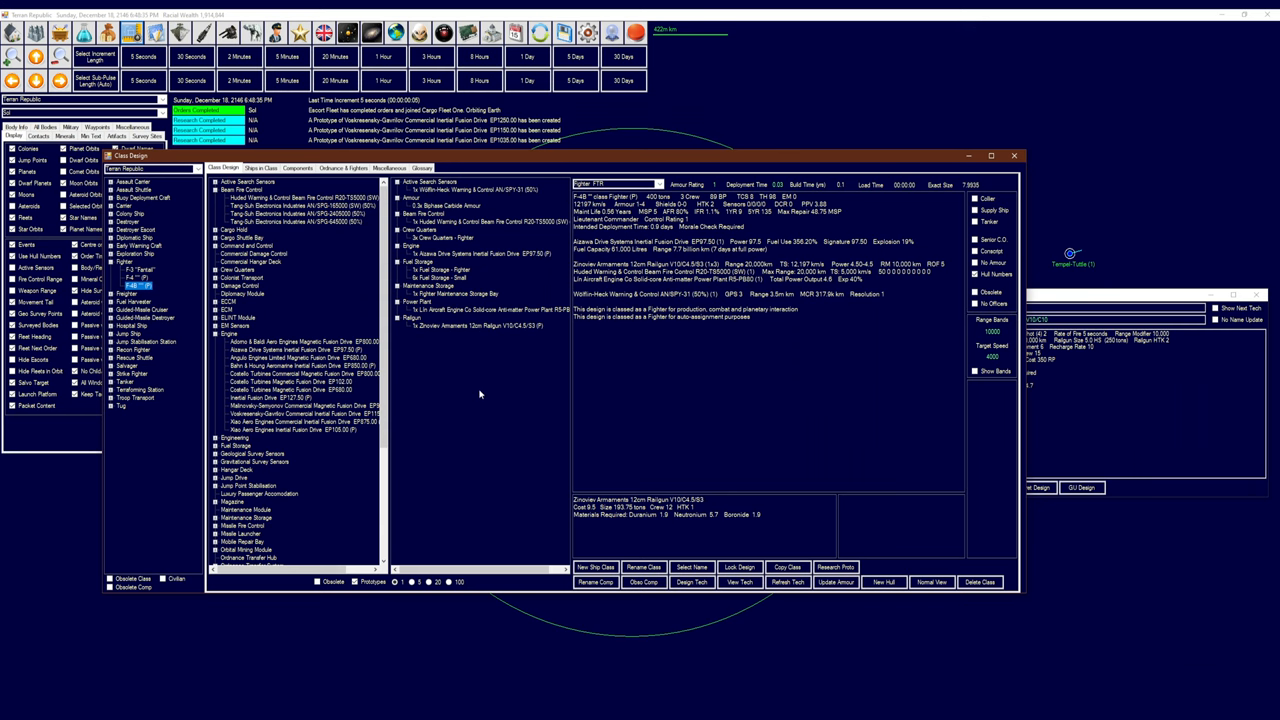
mouse_move(479, 392)
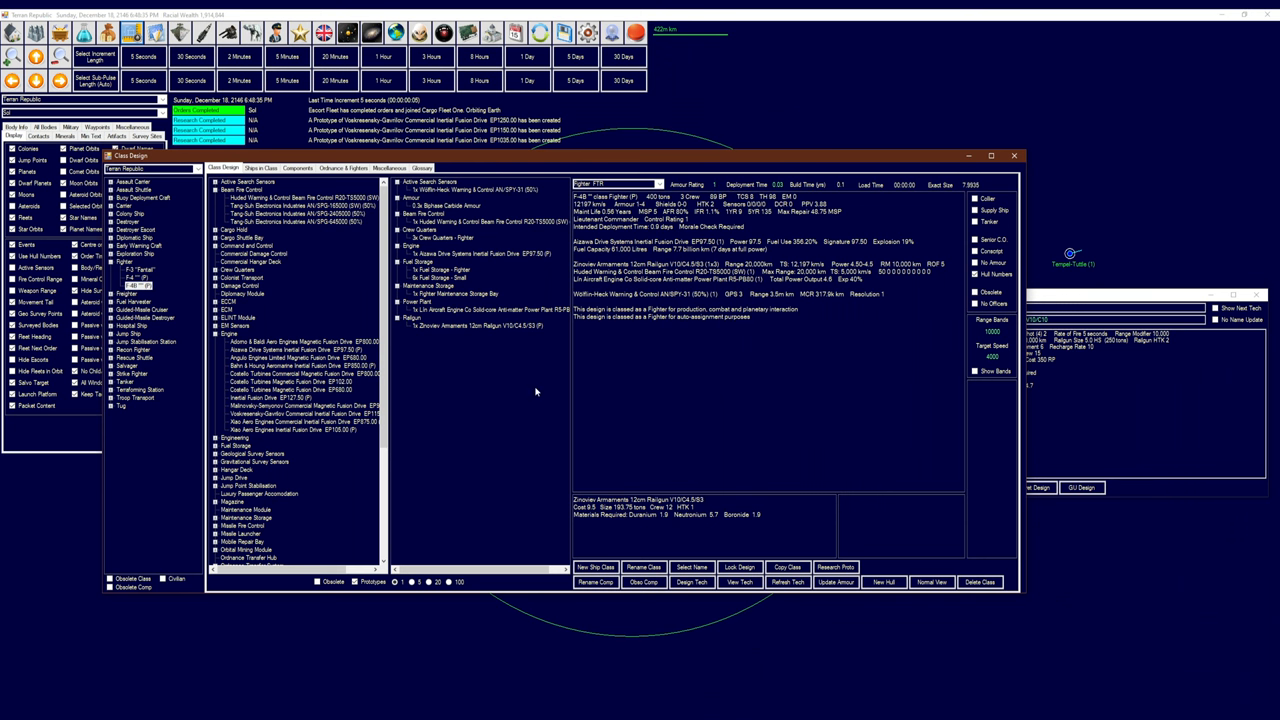
mouse_move(535, 337)
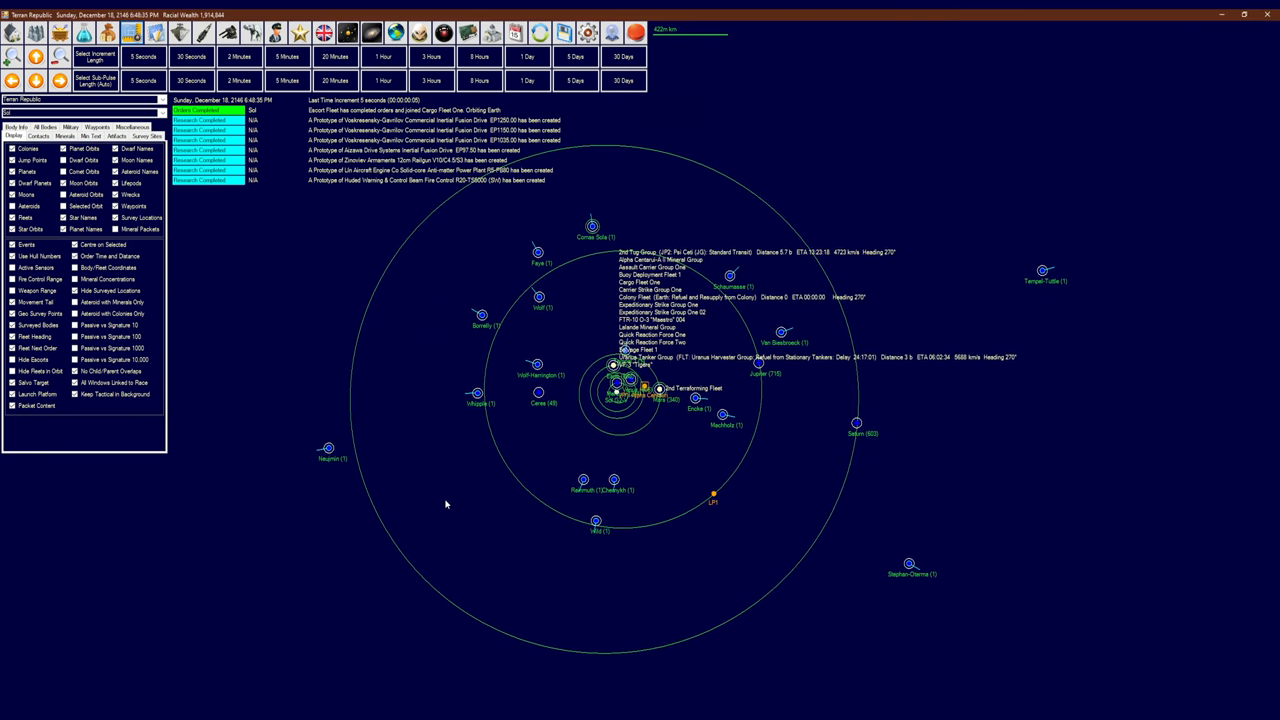
mouse_move(430, 484)
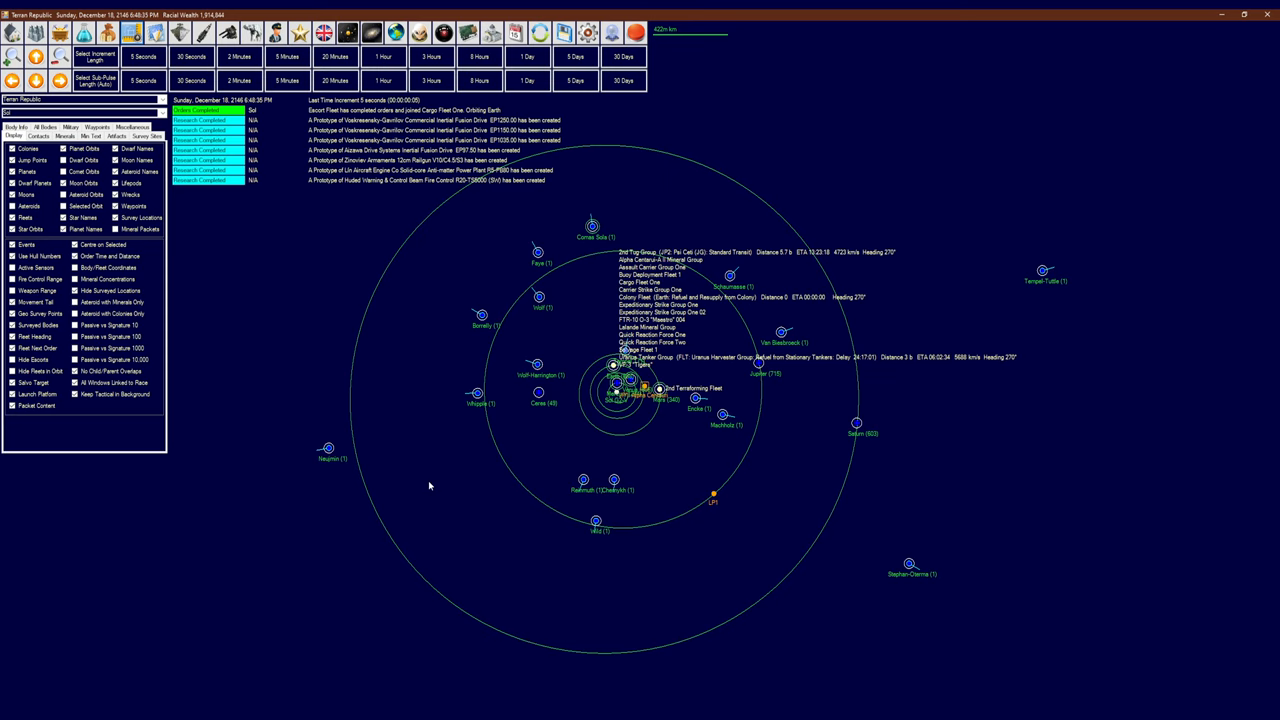
mouse_move(449, 445)
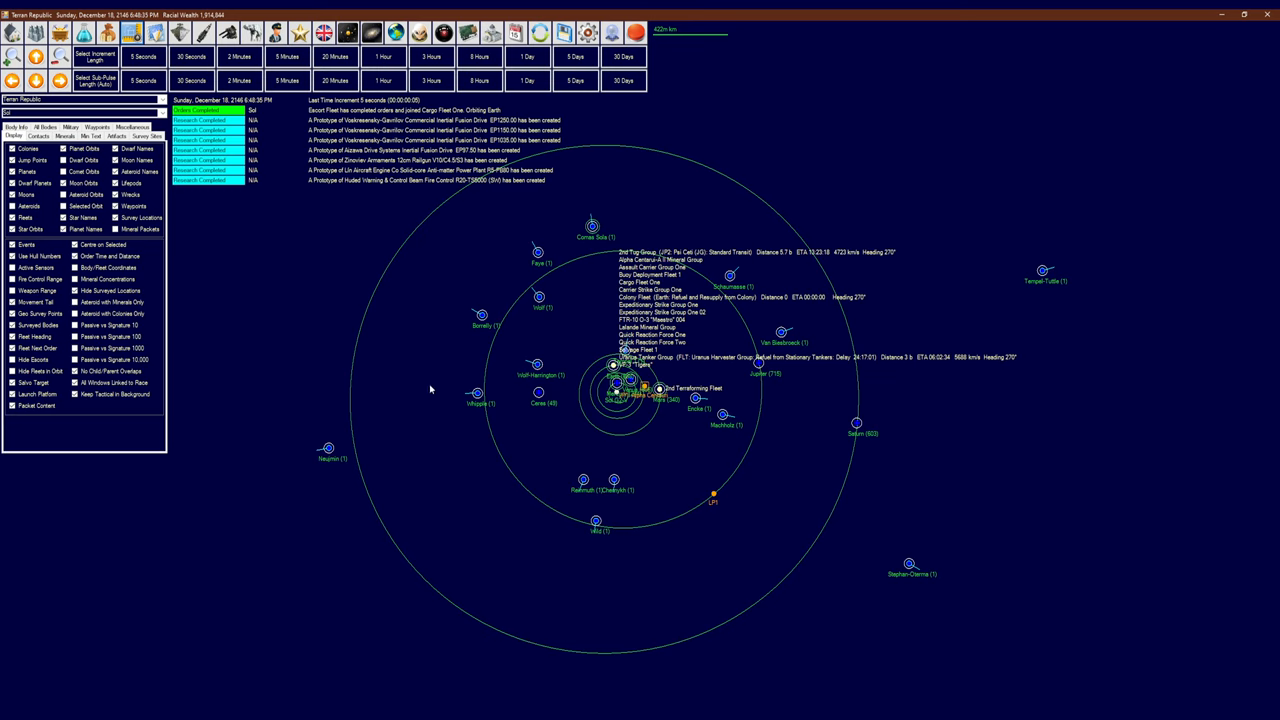
mouse_move(400, 386)
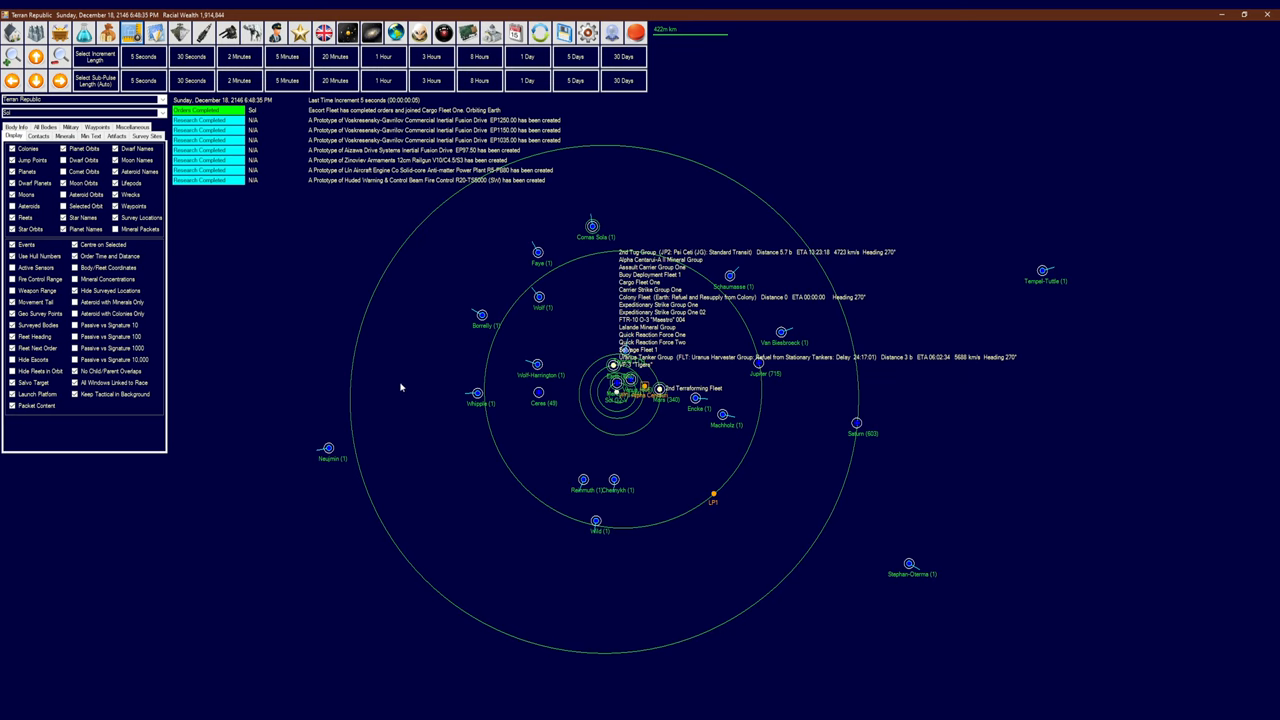
mouse_move(377, 422)
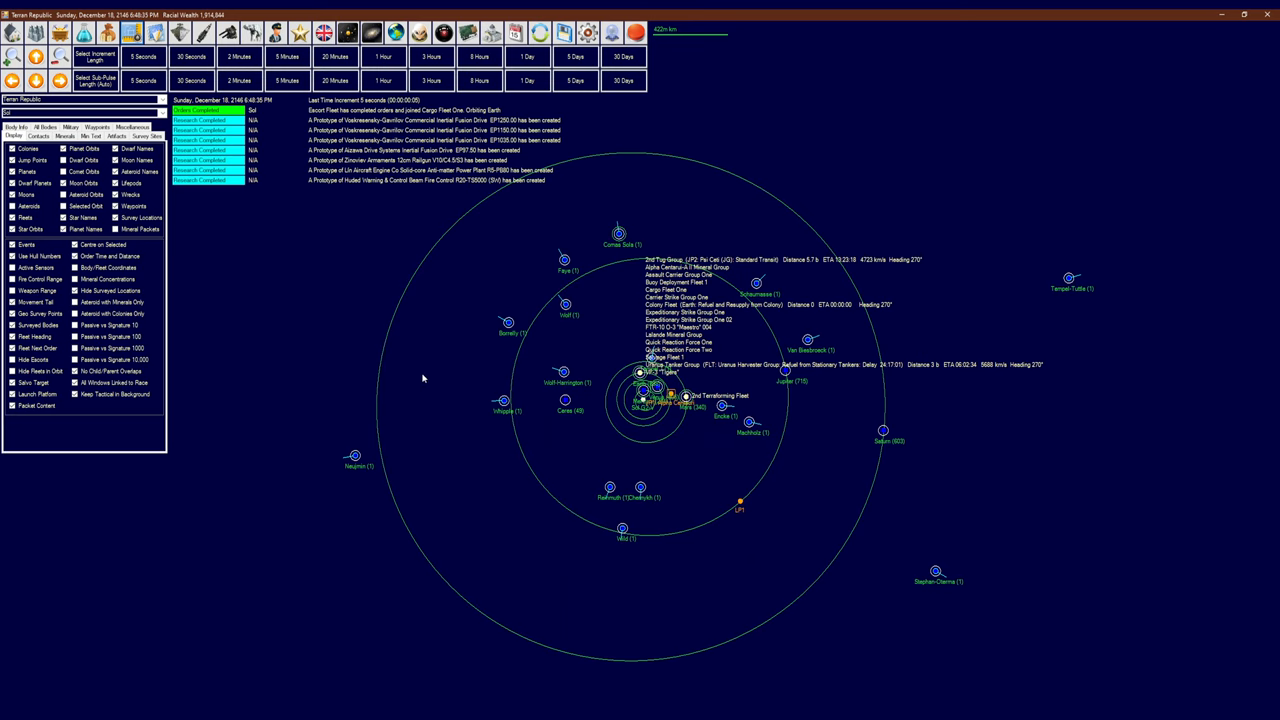
mouse_move(419, 357)
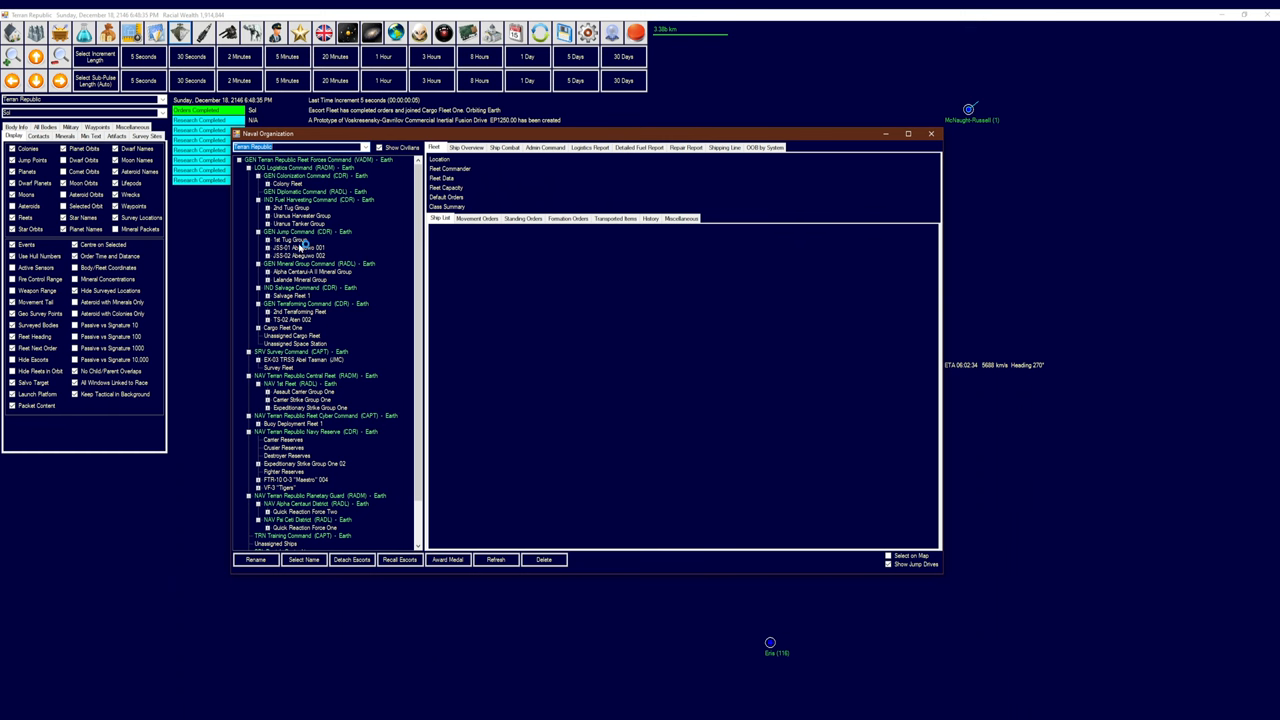
Inspect the tug group fleet and advance the clock to December 23, 2146
click(295, 242)
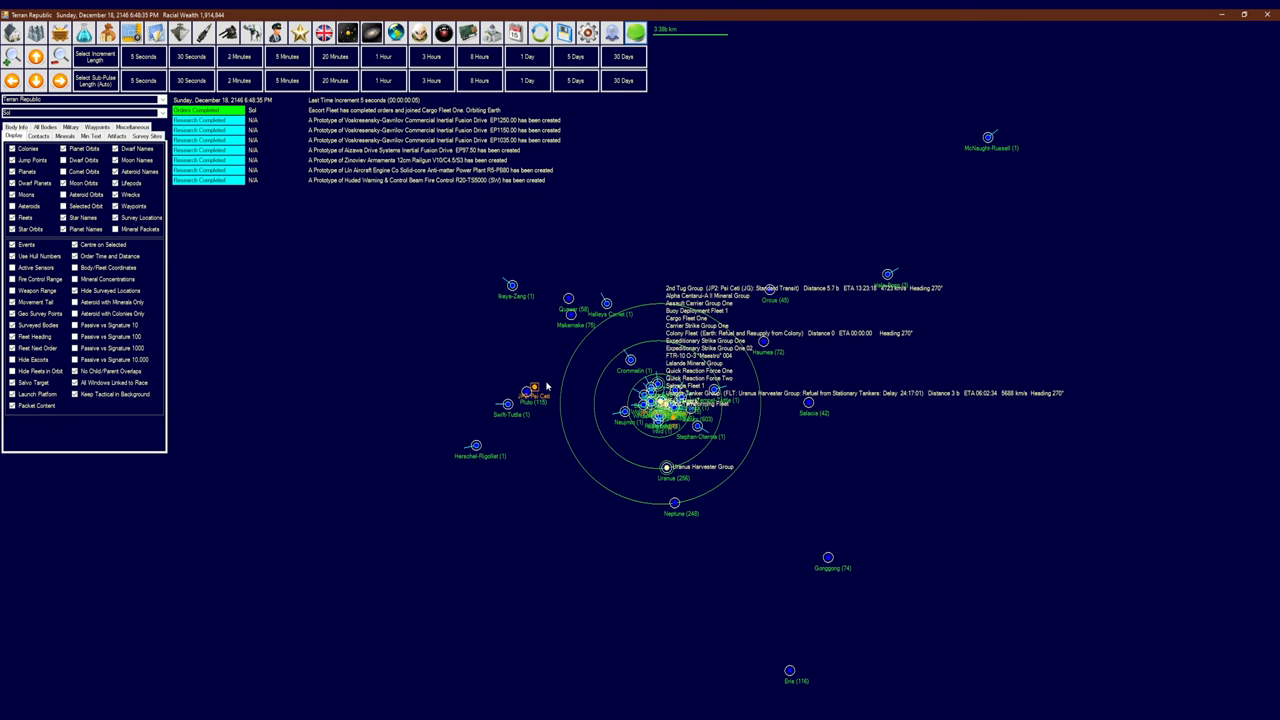
mouse_move(619, 261)
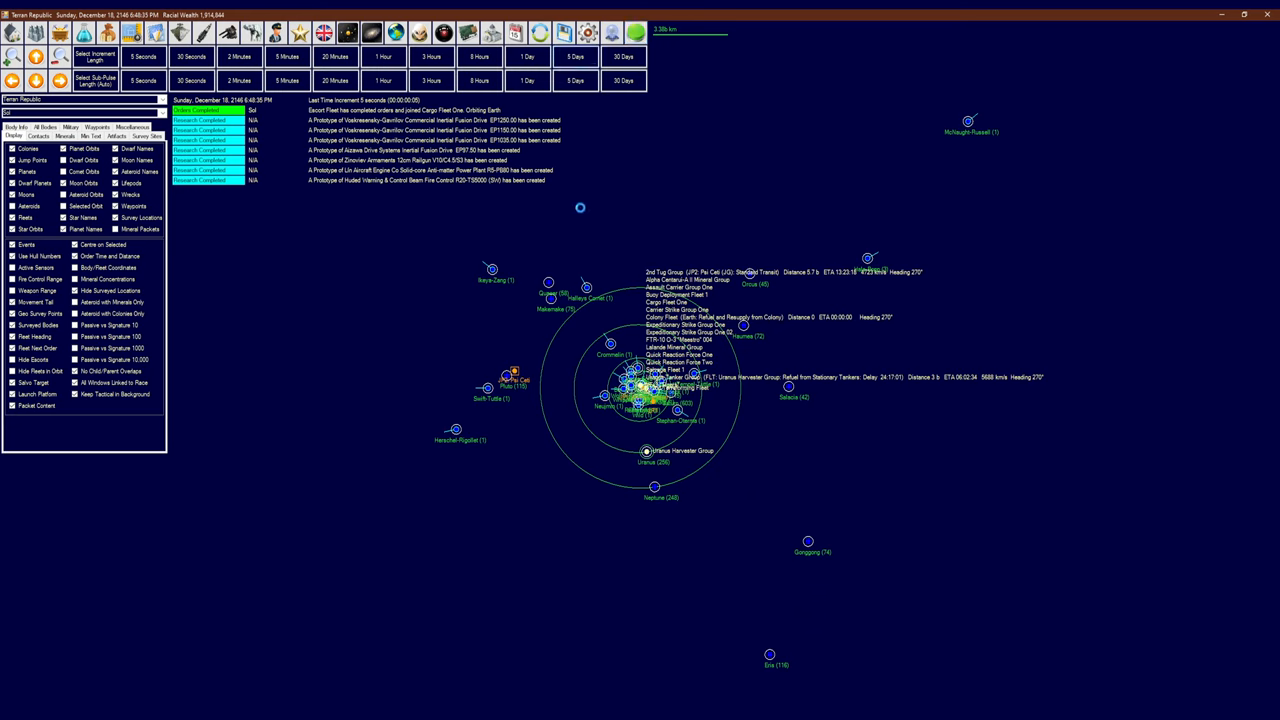
mouse_move(577, 202)
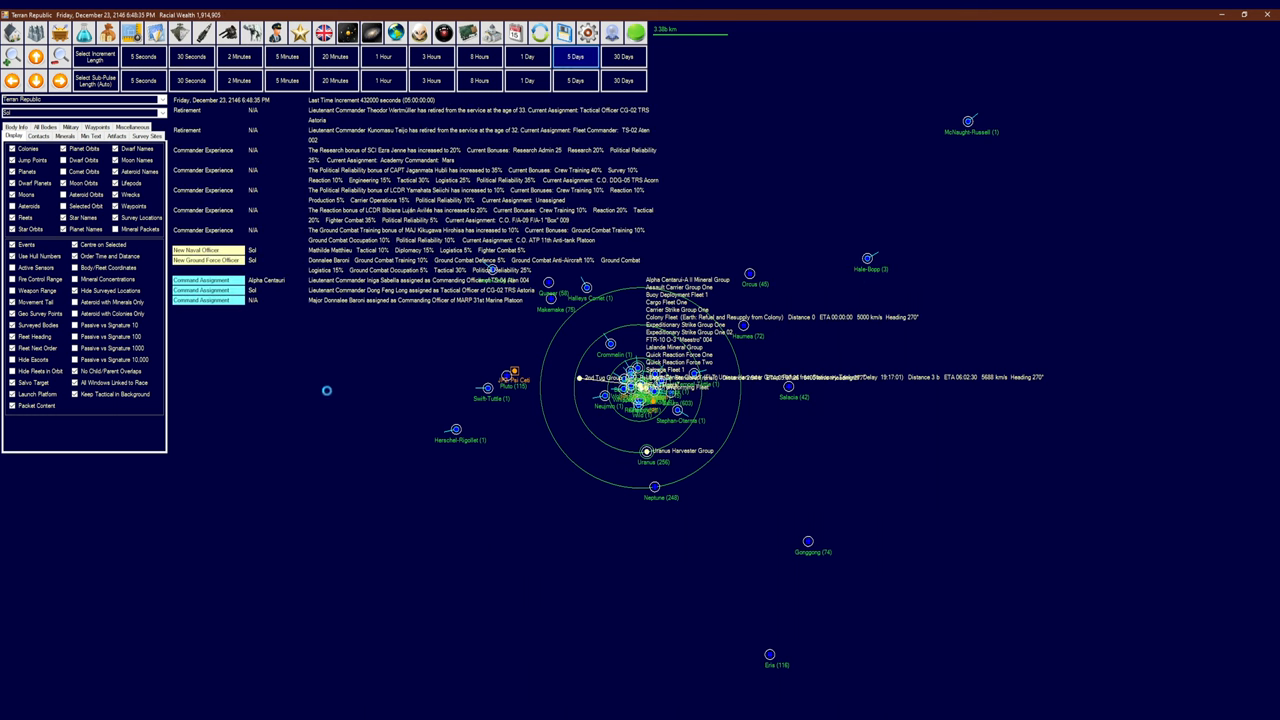
mouse_move(314, 382)
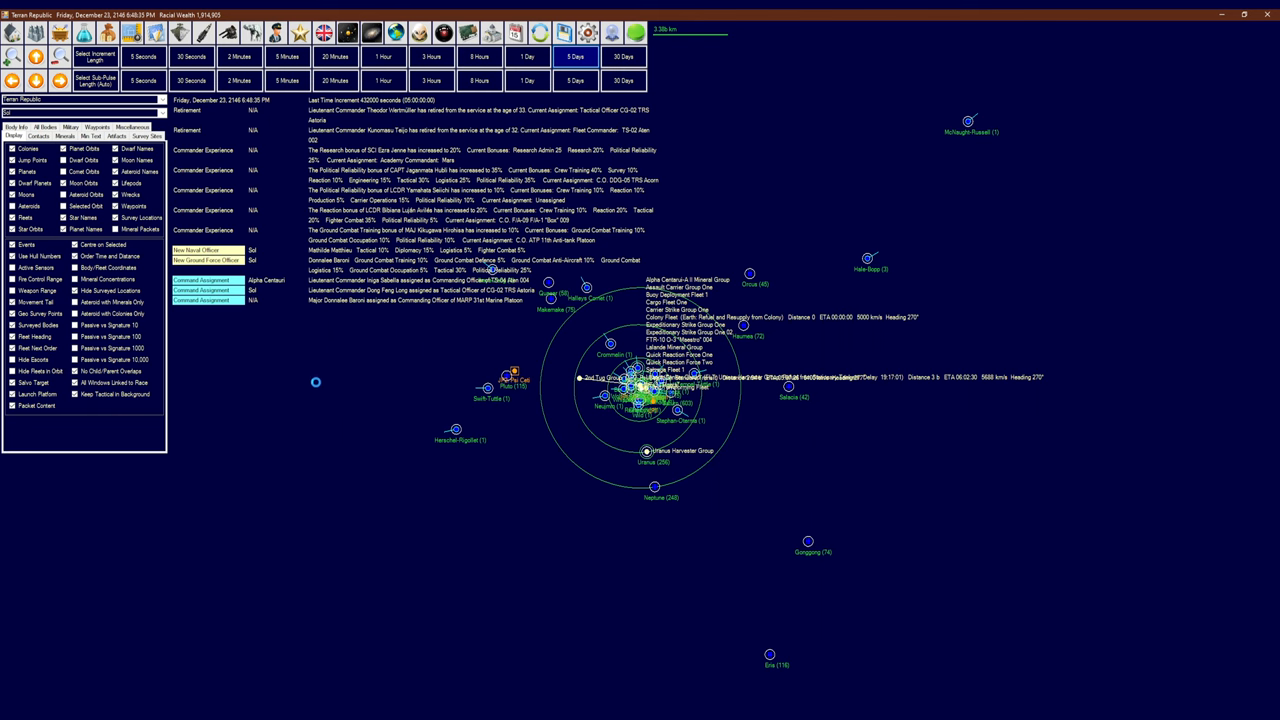
Advance the game clock in five-day increments toward January 12, 2147
click(575, 54)
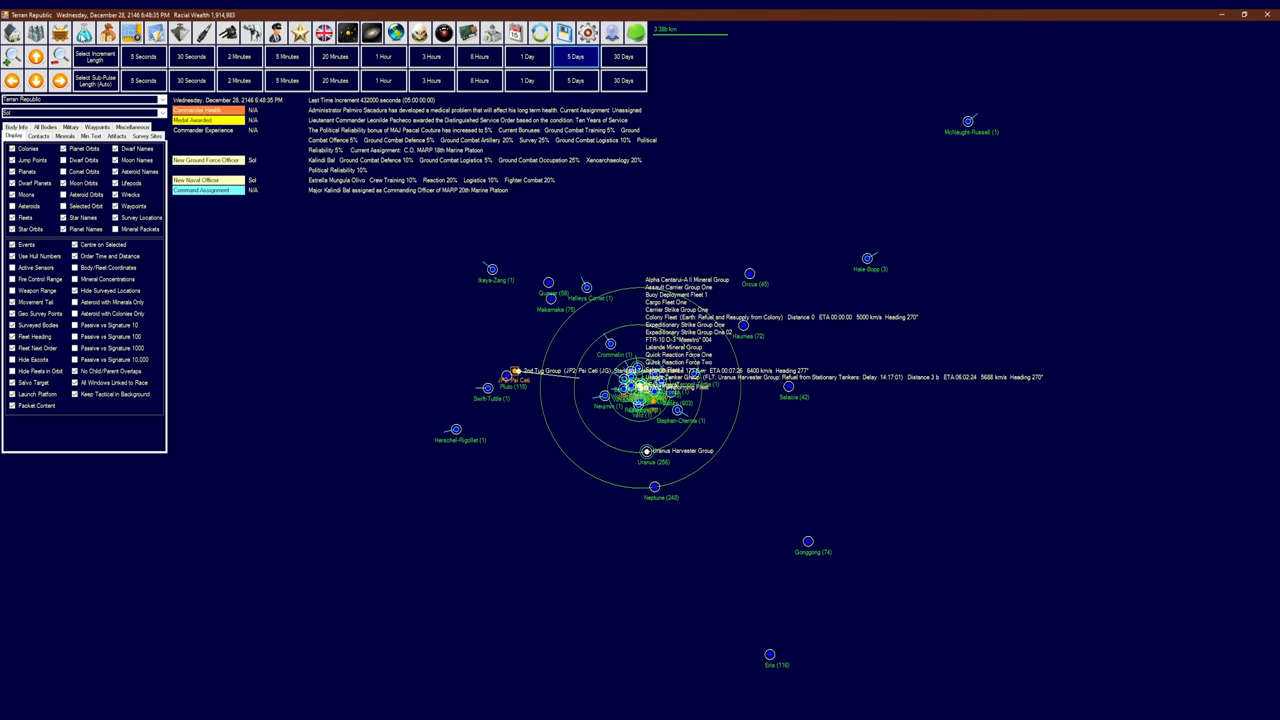
mouse_move(338, 249)
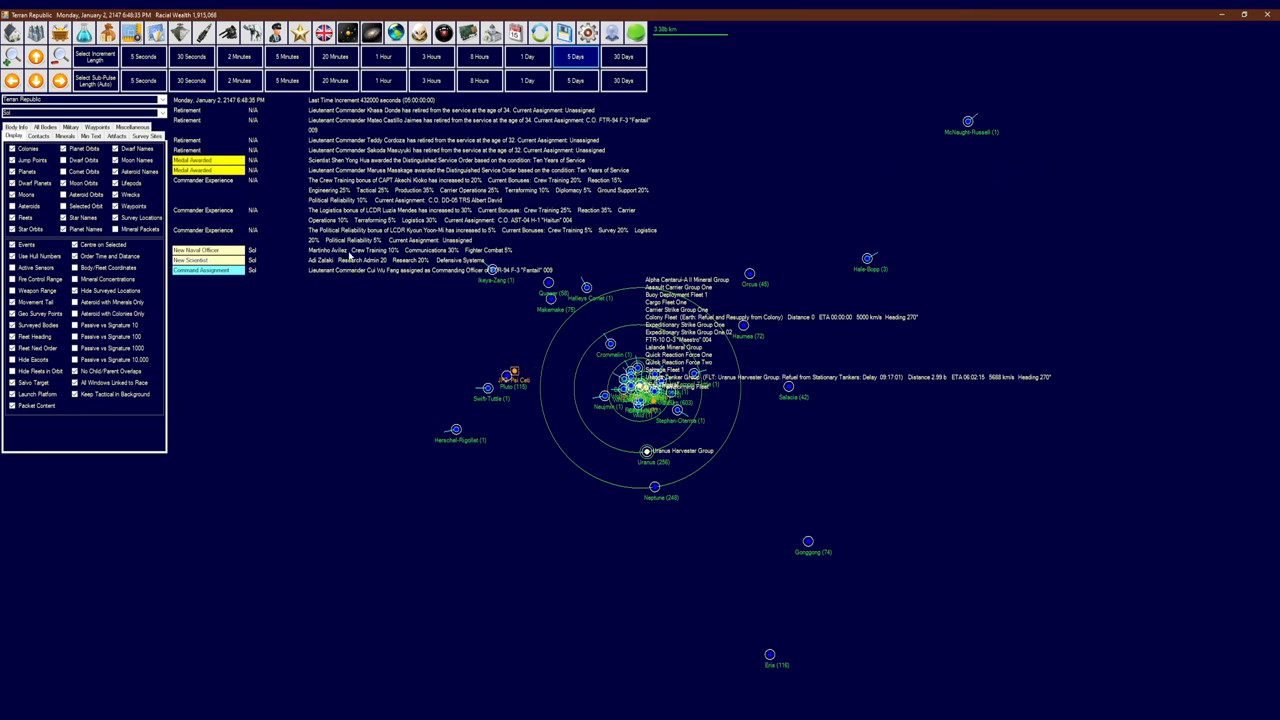
click(576, 56)
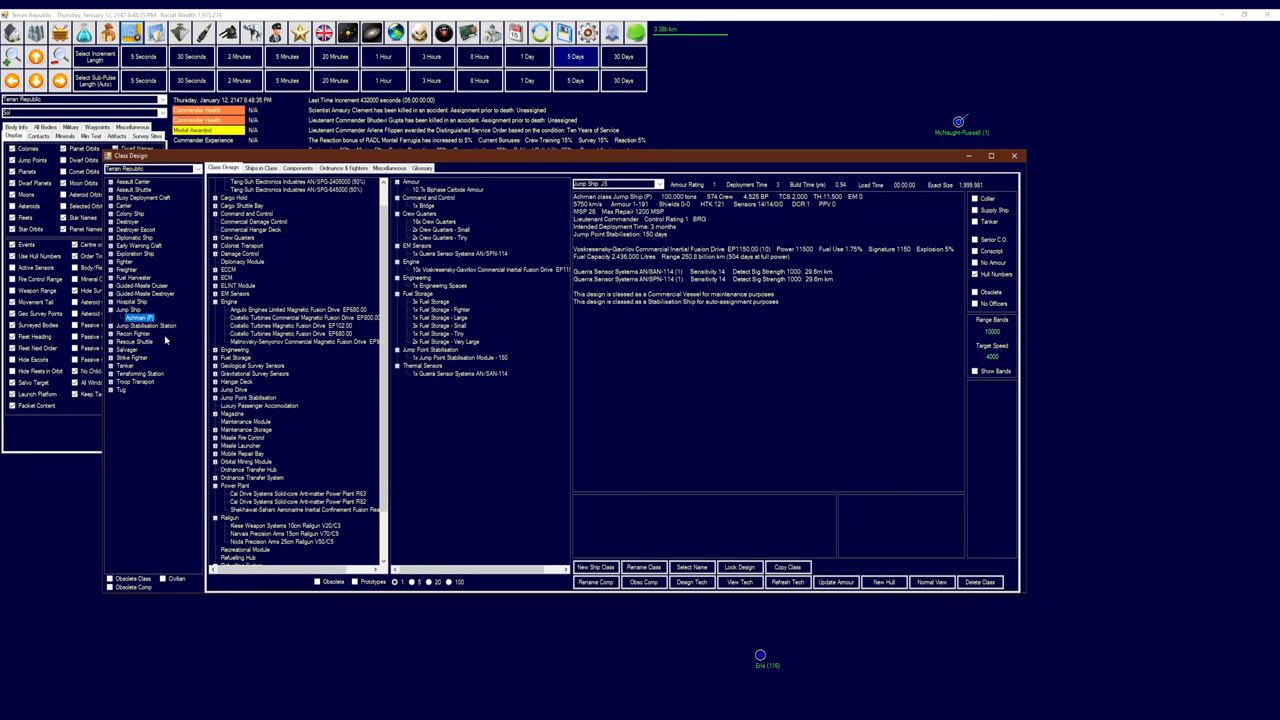
Review the Abeguwo station design, dismiss its locked warning, and bring up Power and Propulsion research
click(145, 324)
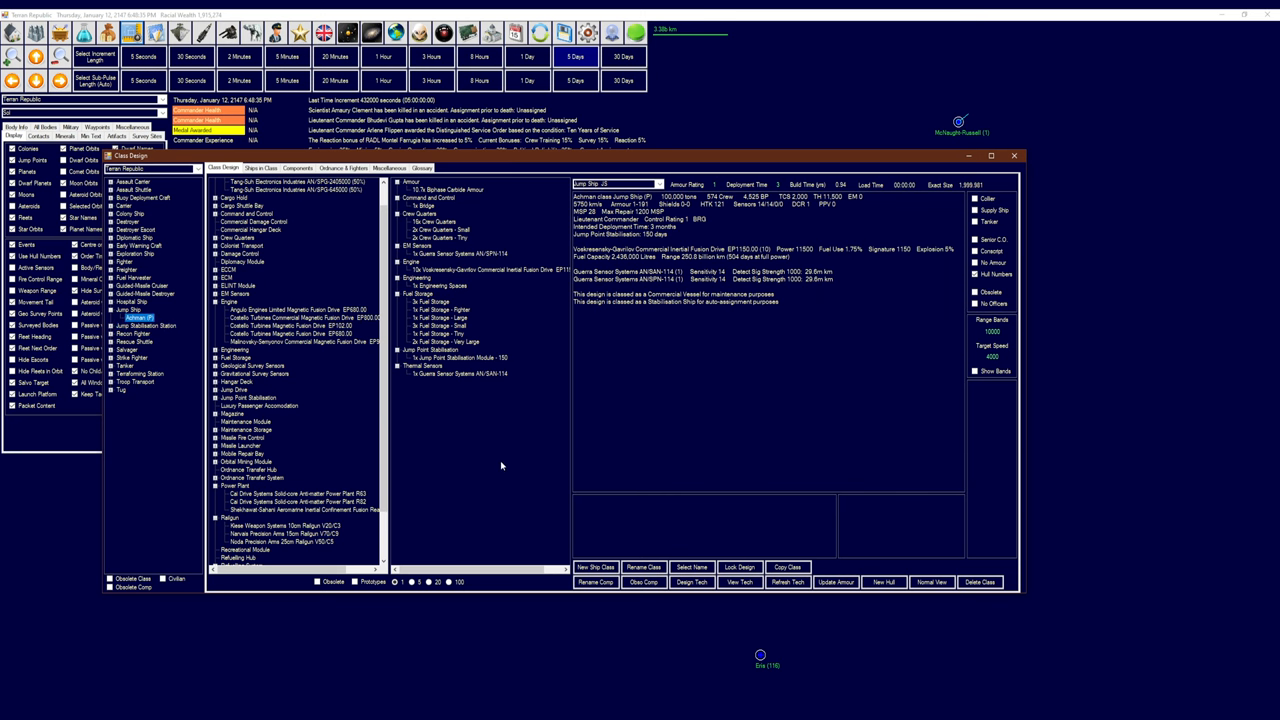
mouse_move(506, 456)
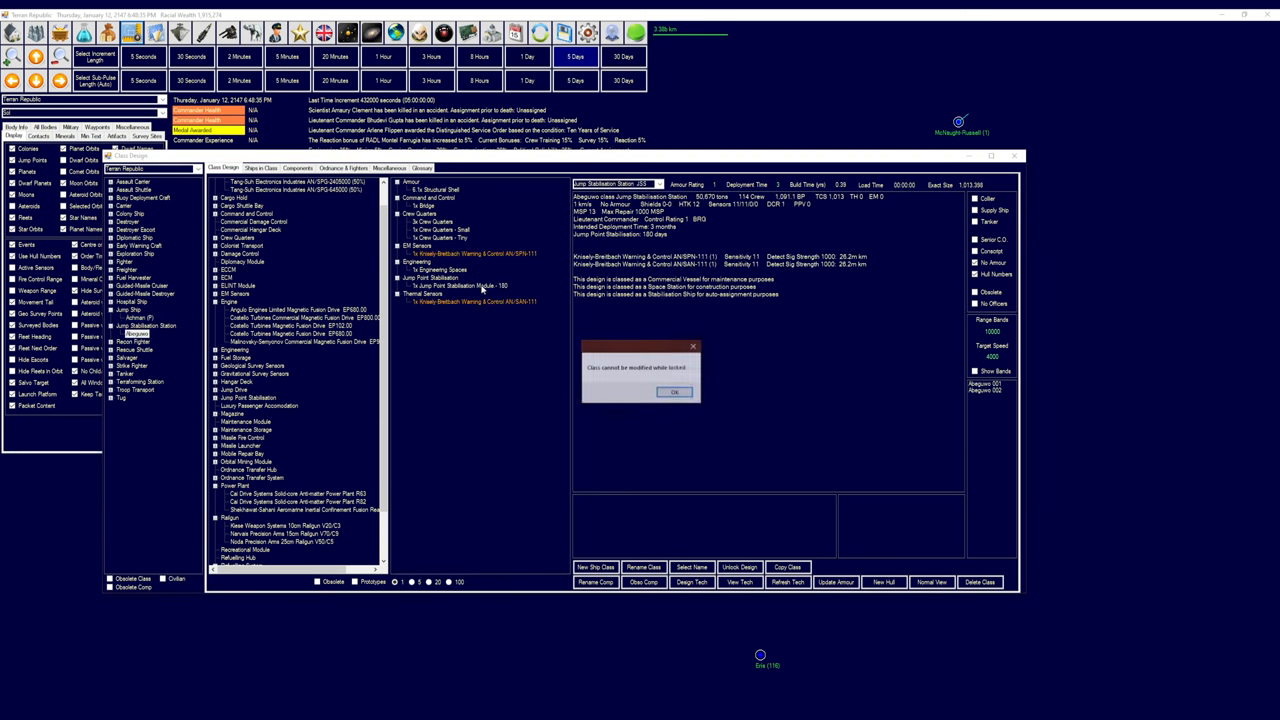
click(675, 392)
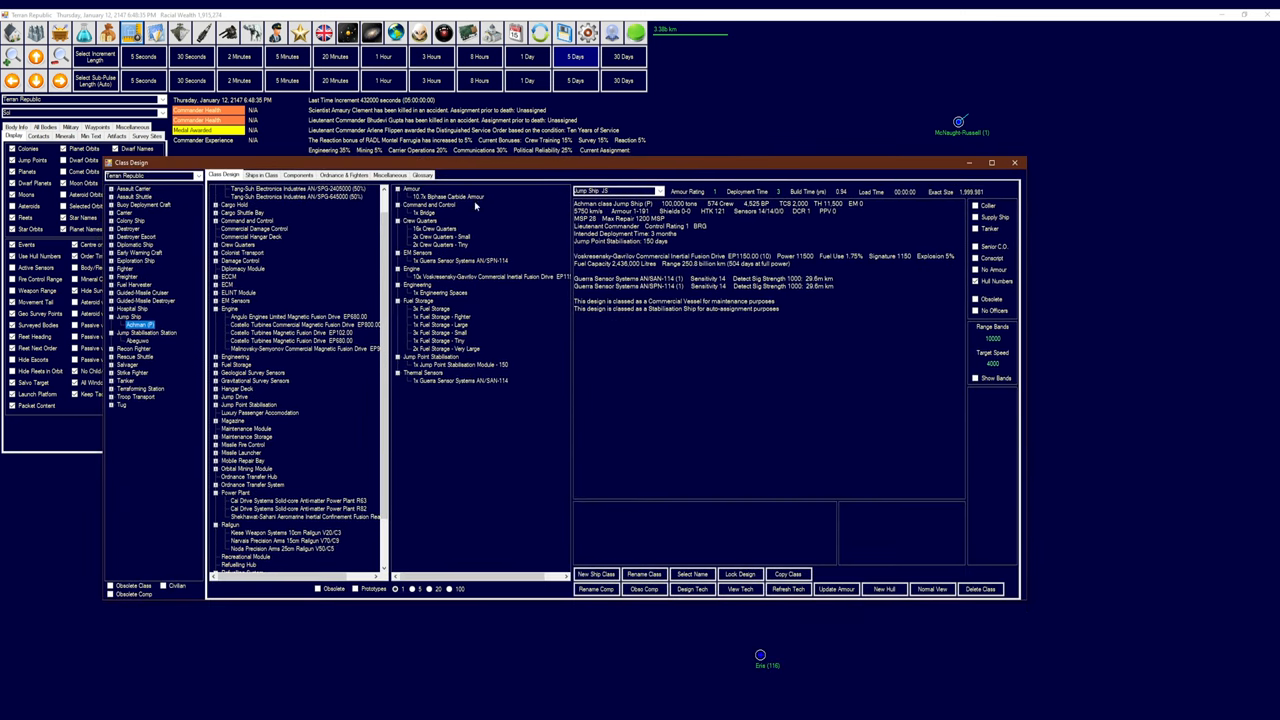
click(460, 277)
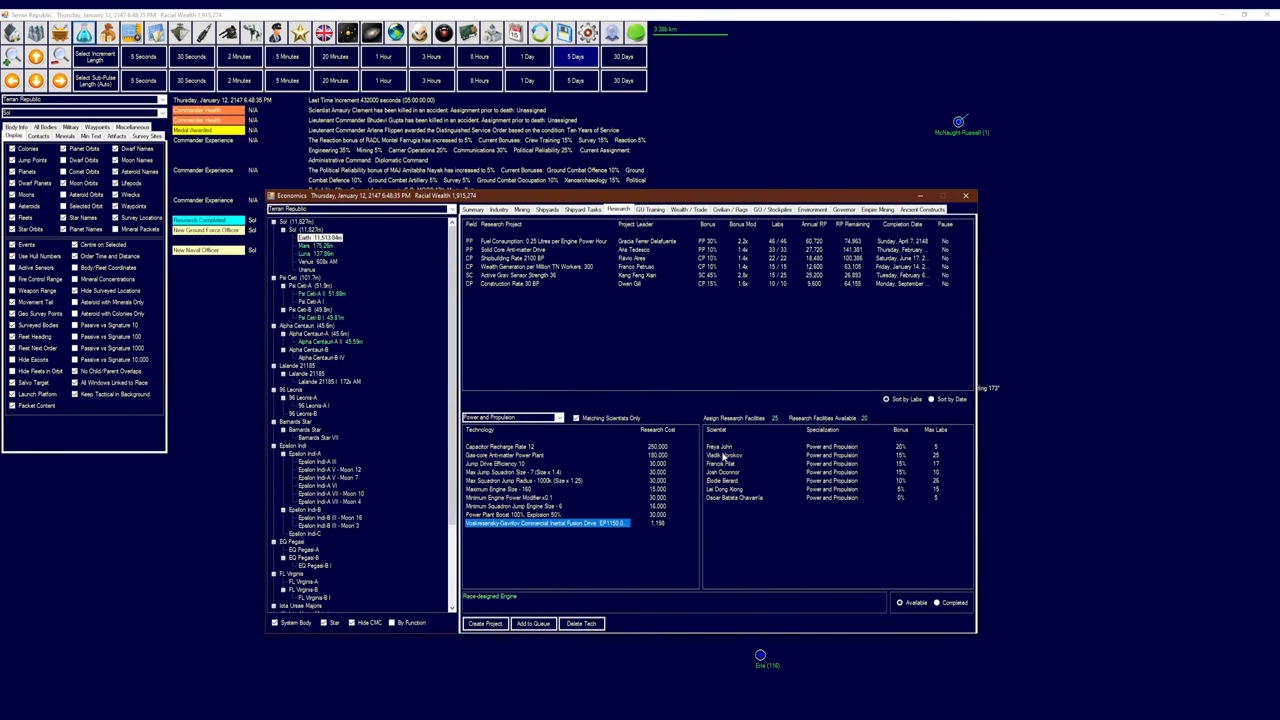
click(720, 446)
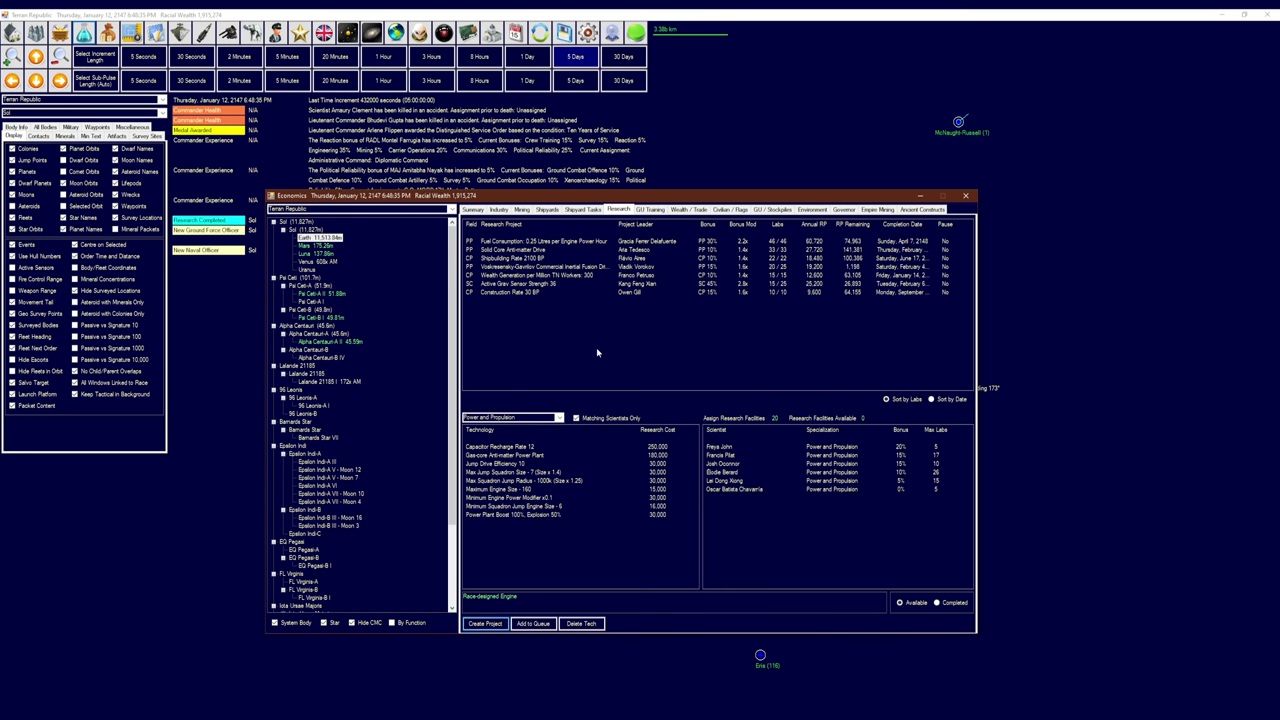
mouse_move(956, 399)
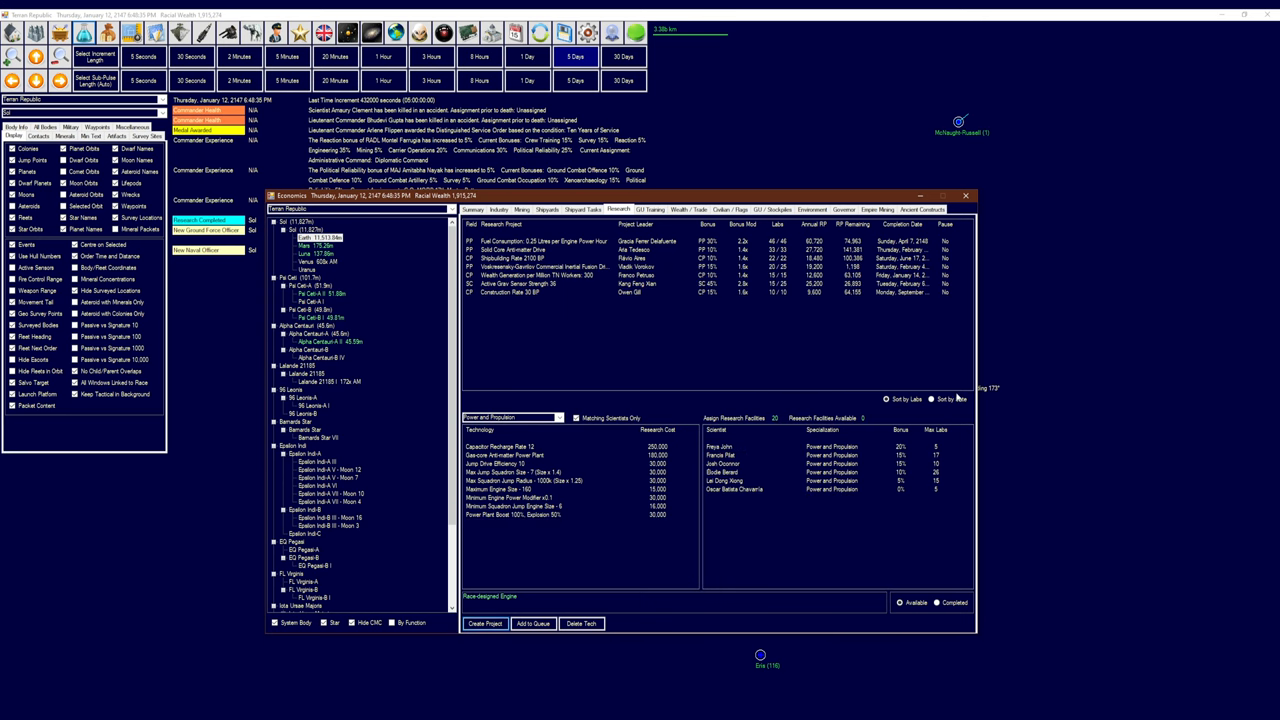
click(933, 399)
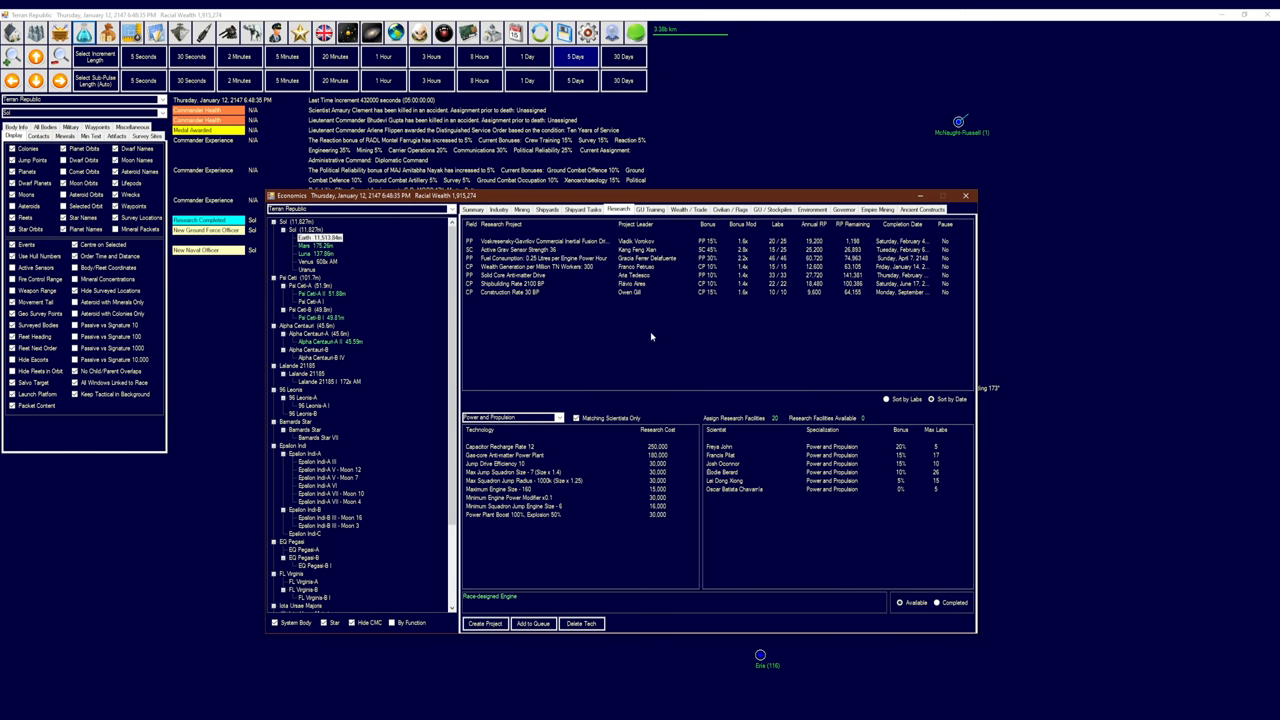
mouse_move(686, 328)
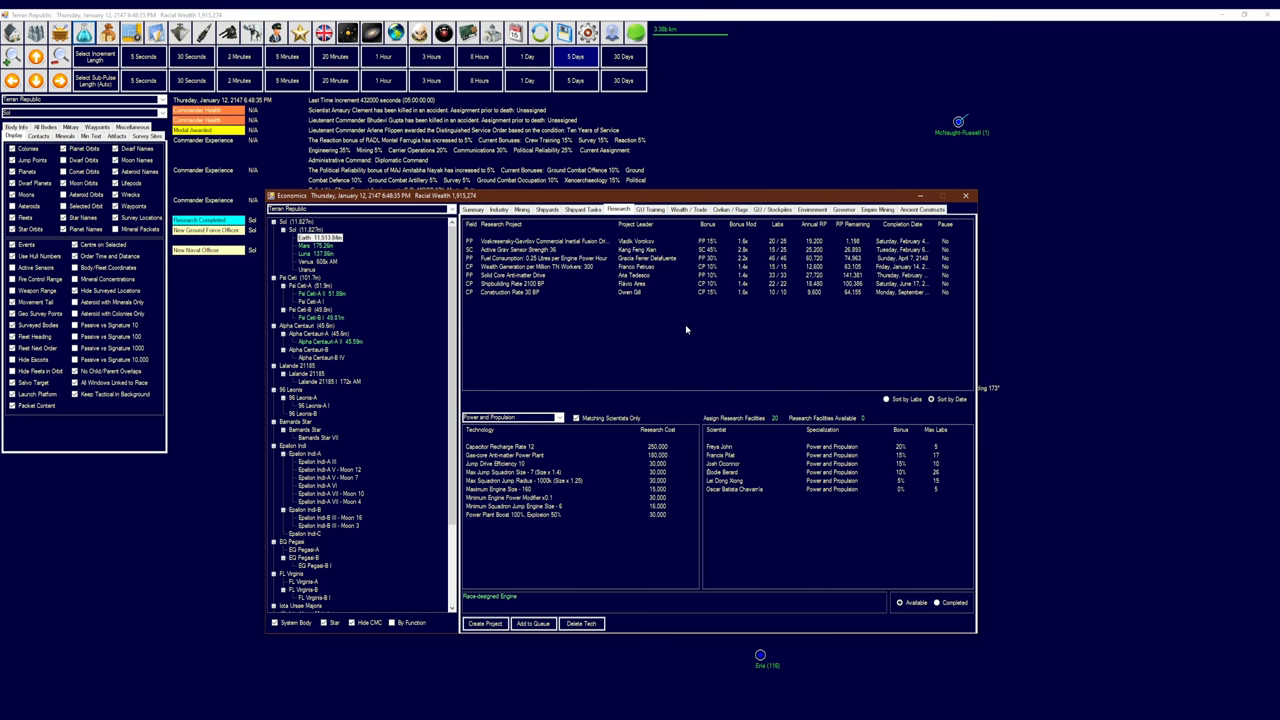
click(720, 446)
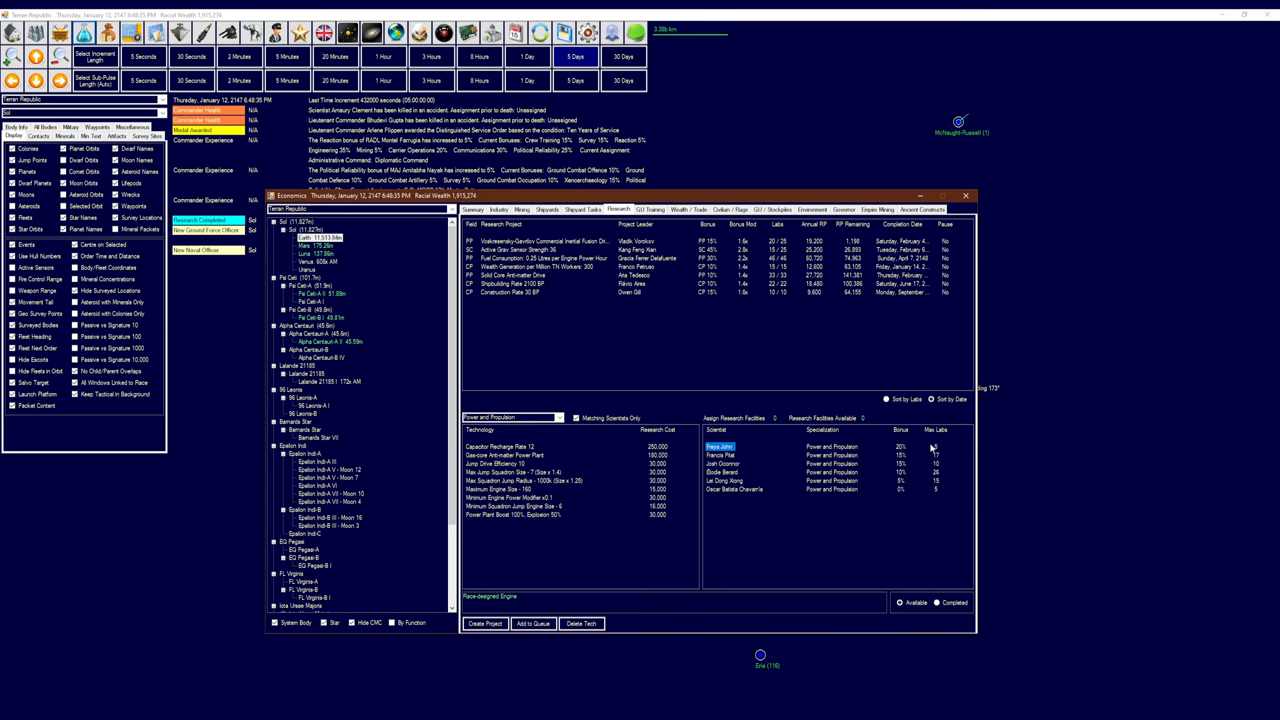
mouse_move(904, 328)
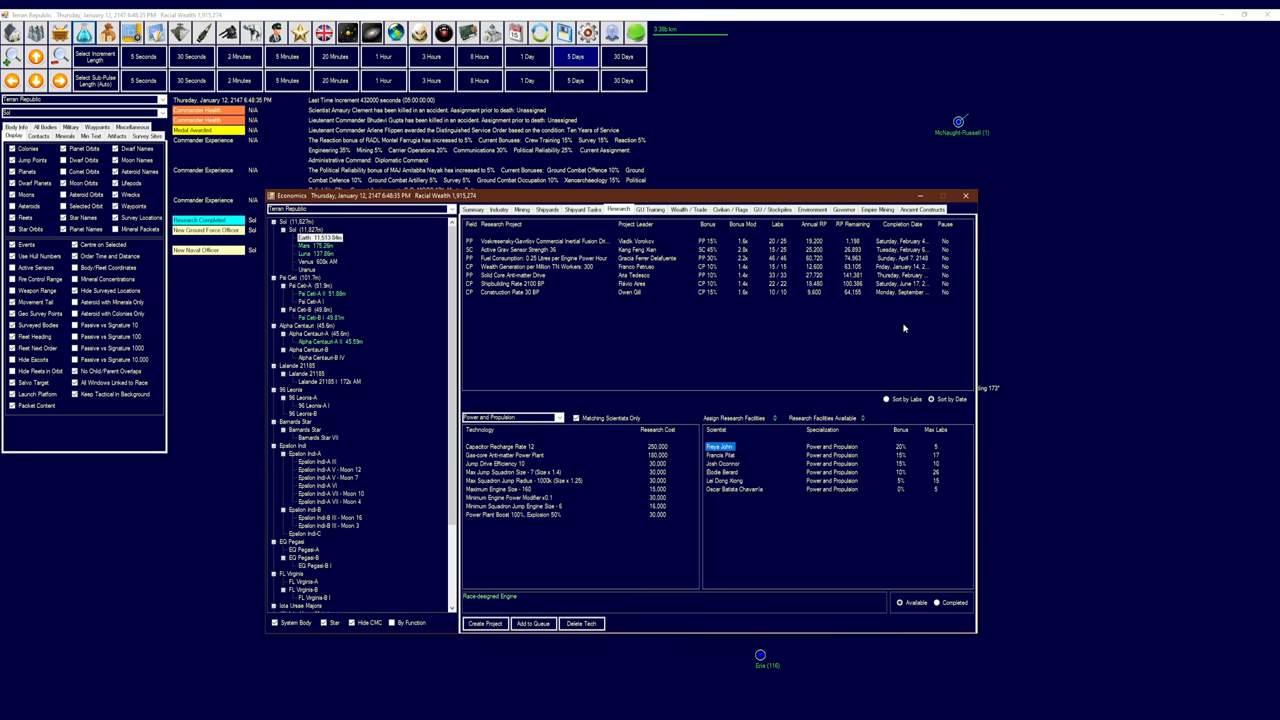
mouse_move(971, 198)
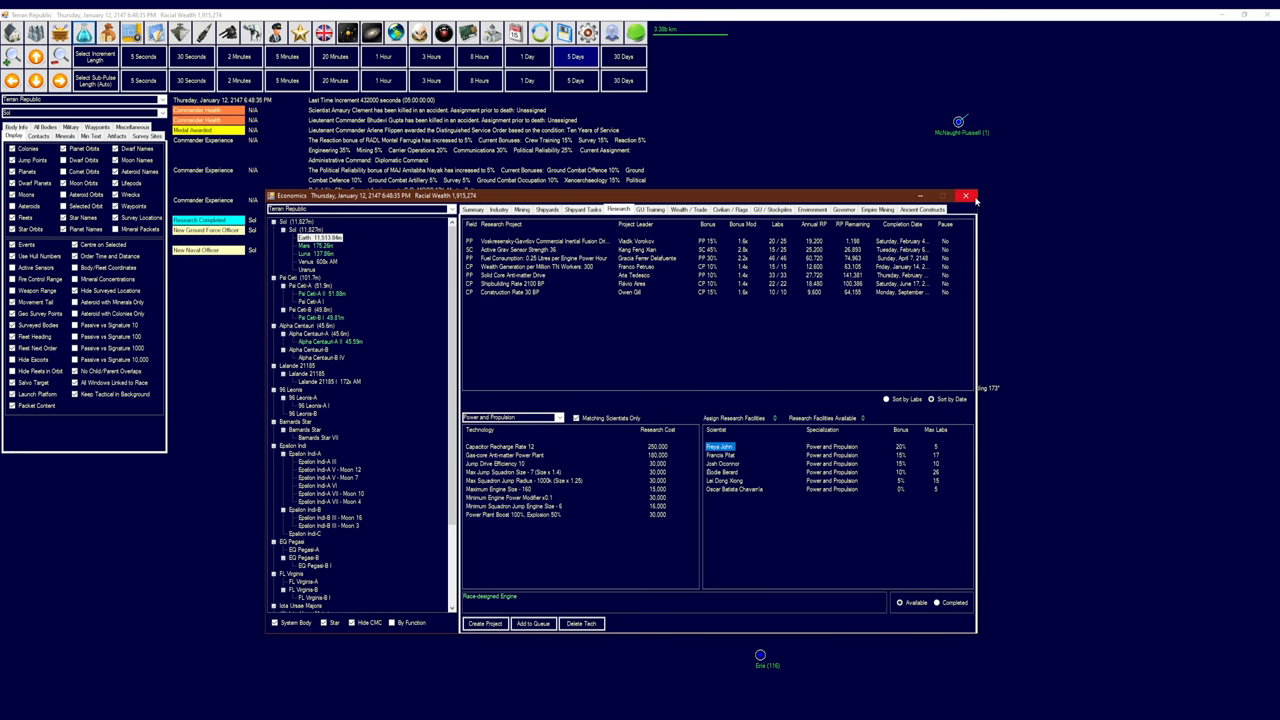
Close the economics overview and advance time five days to January 27, 2147
click(966, 196)
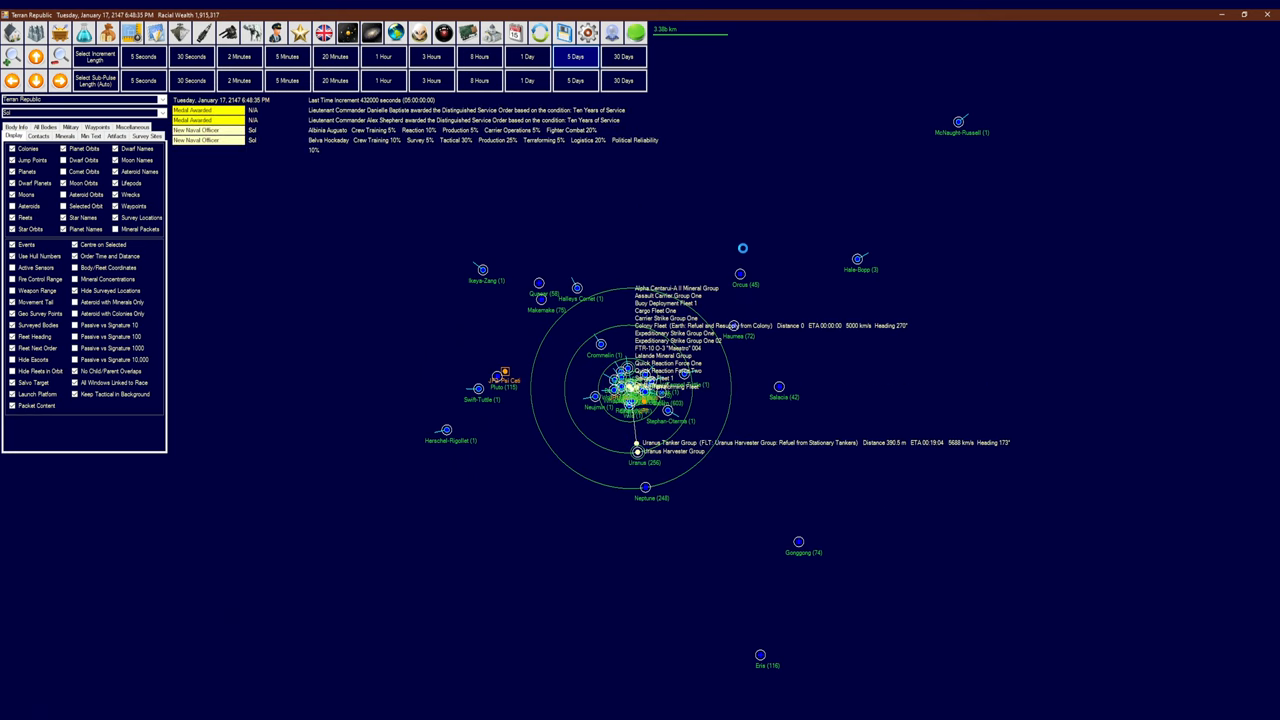
click(577, 53)
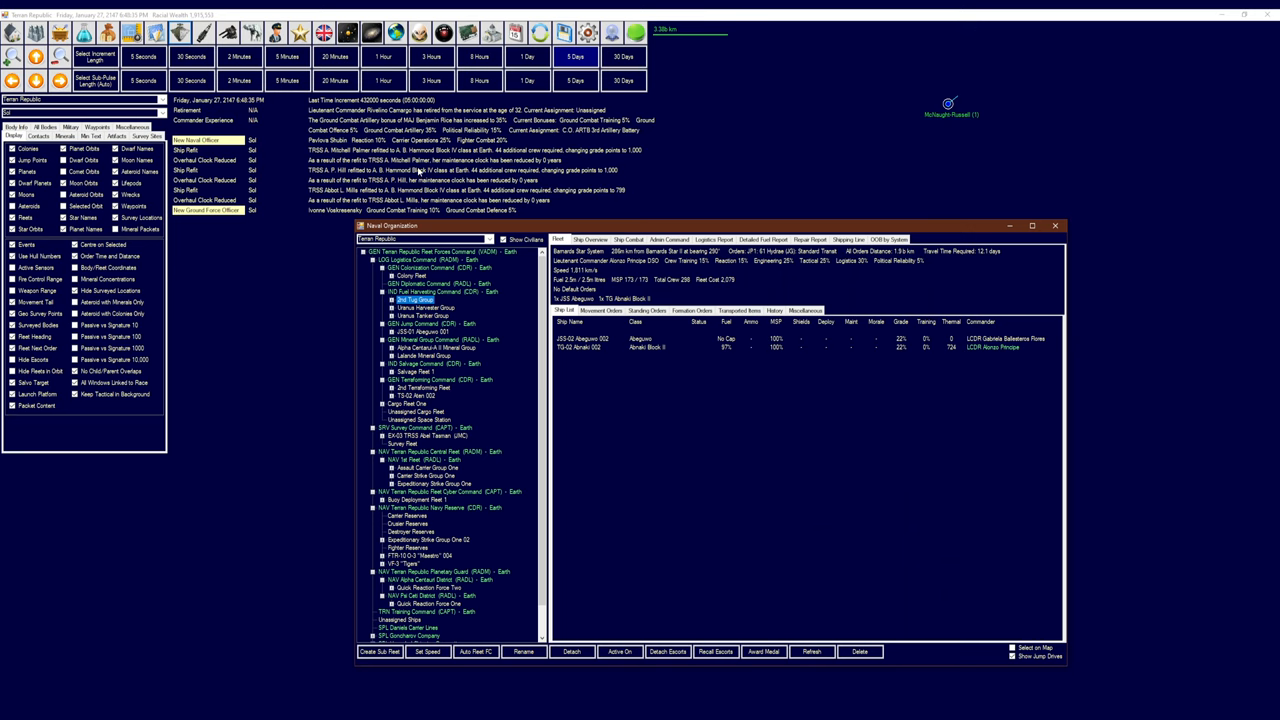
mouse_move(514, 350)
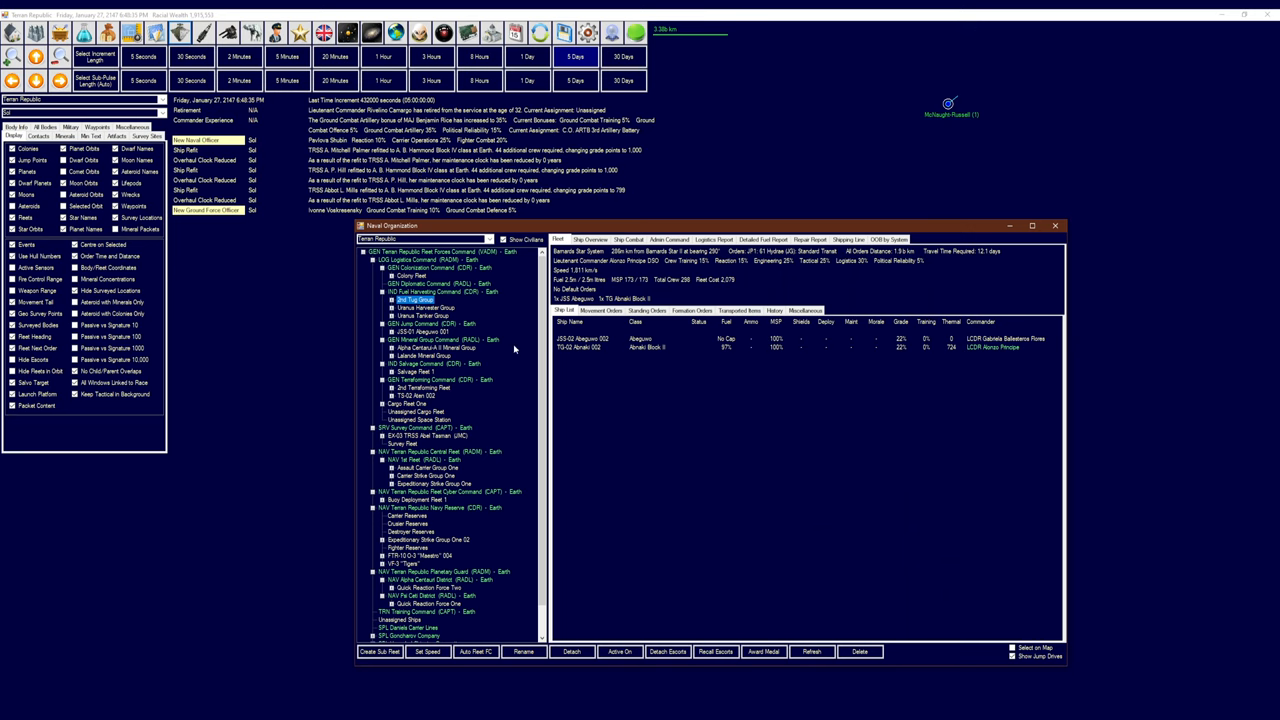
mouse_move(520, 343)
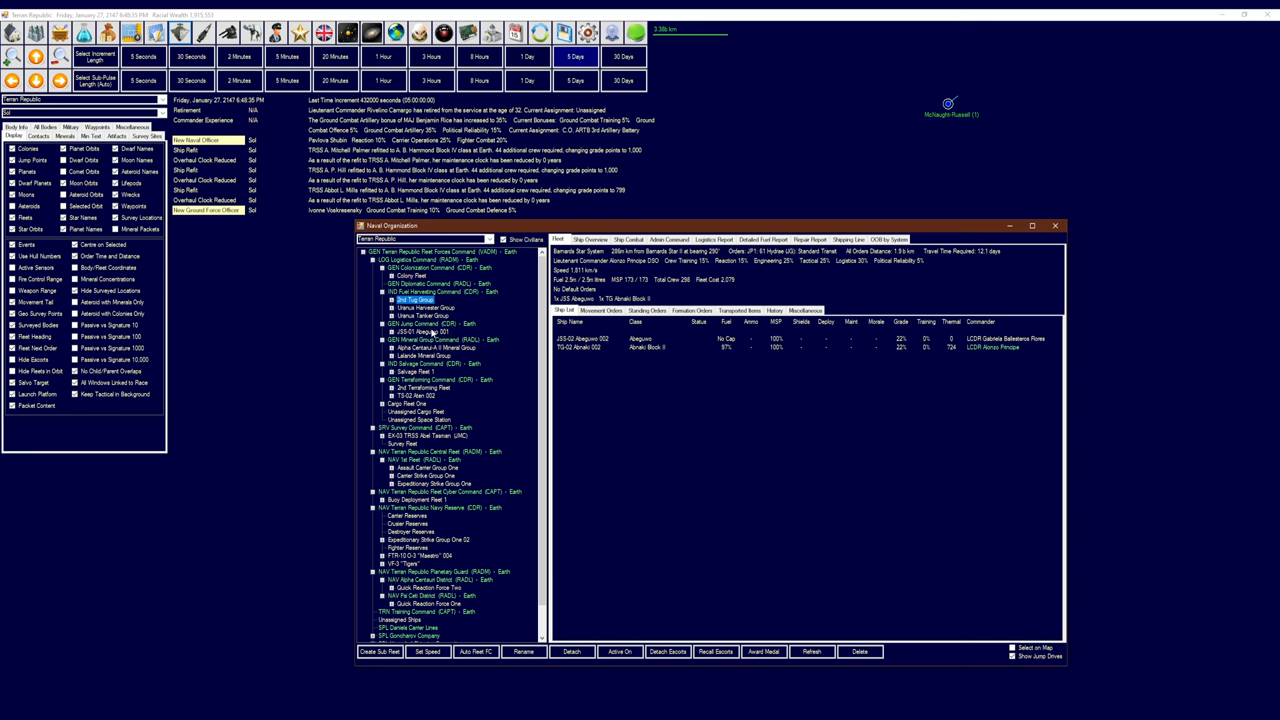
Review the mineral groups, Cargo Fleet One, Uranus Tanker Group, JSS-01 and Salvage Fleet 1
click(430, 347)
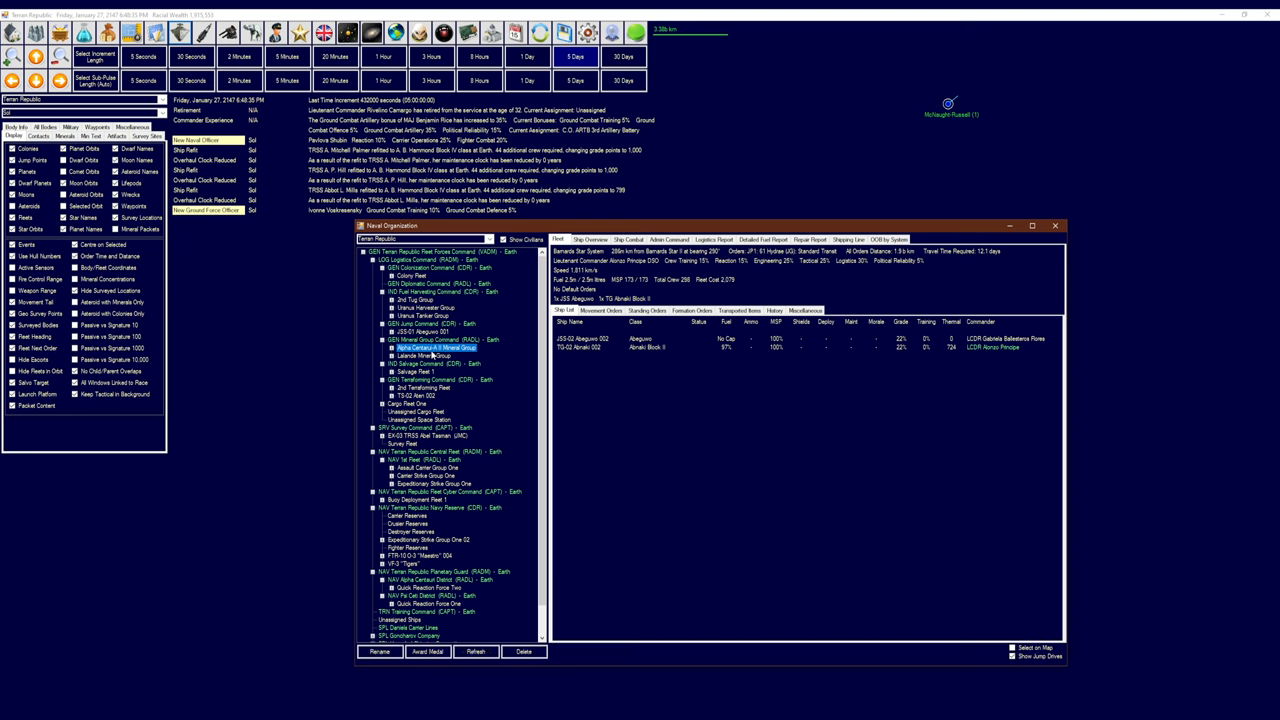
click(414, 355)
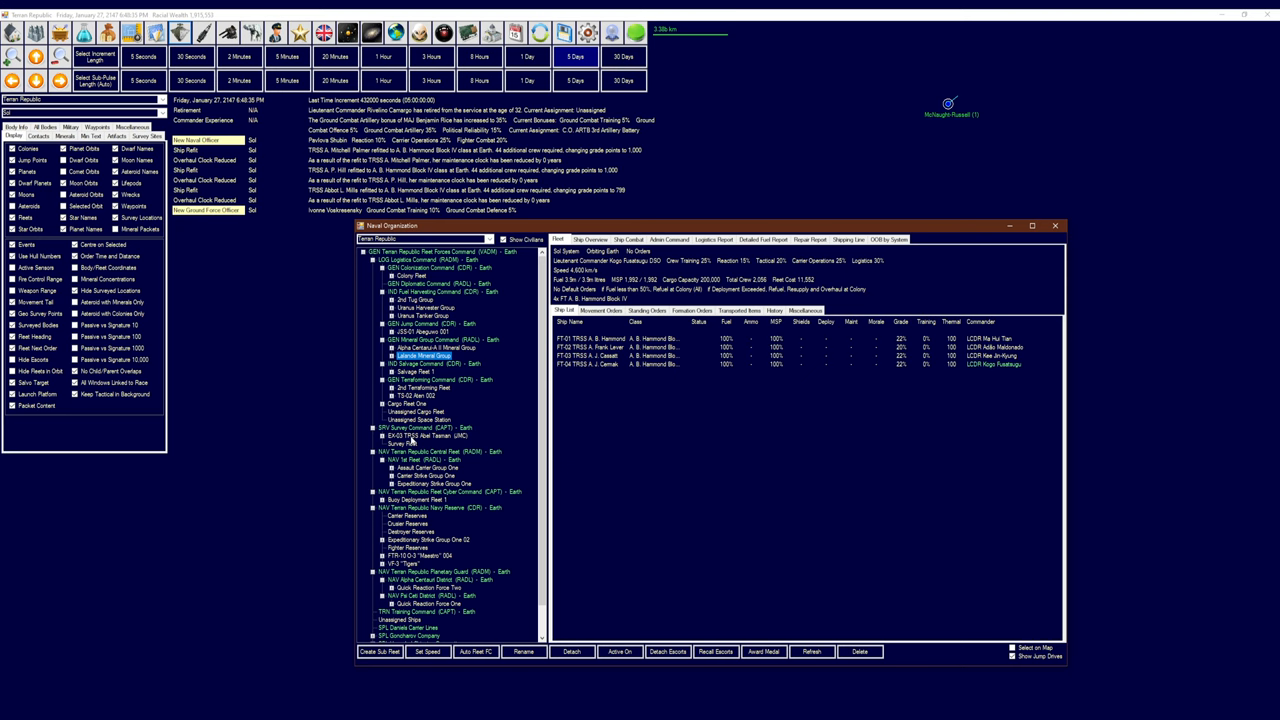
click(401, 401)
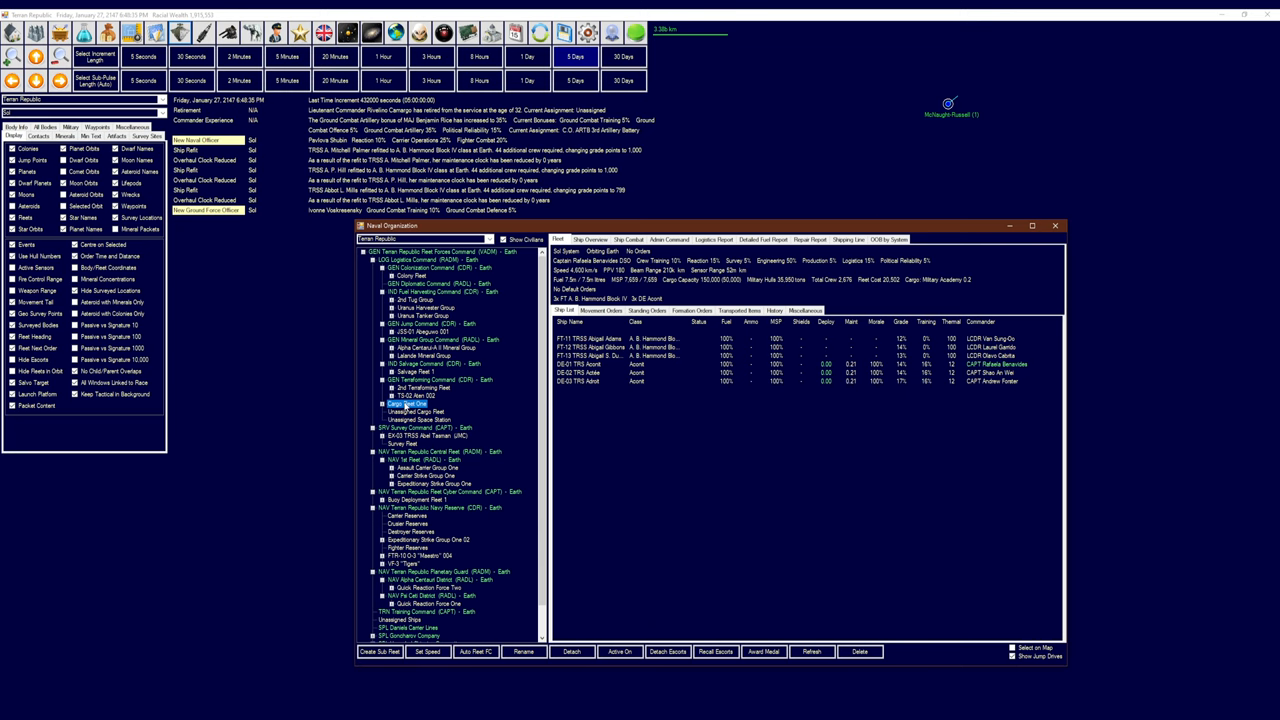
click(418, 355)
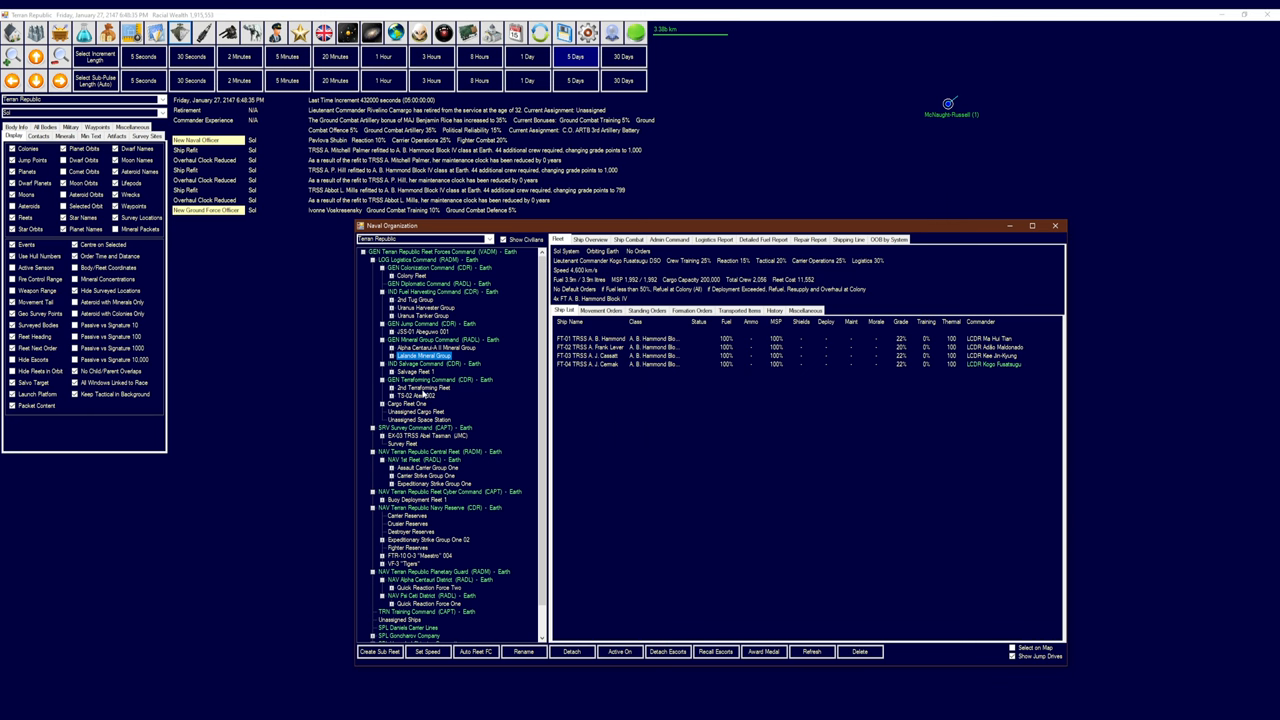
click(395, 405)
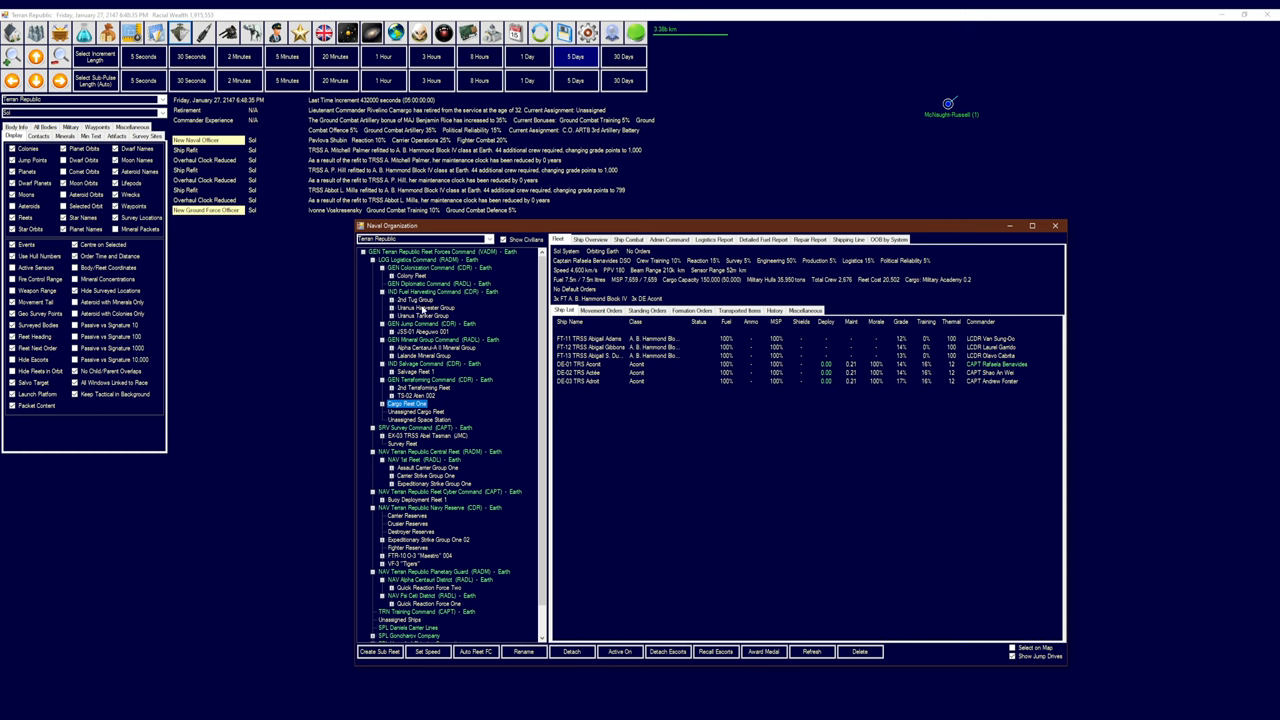
click(408, 313)
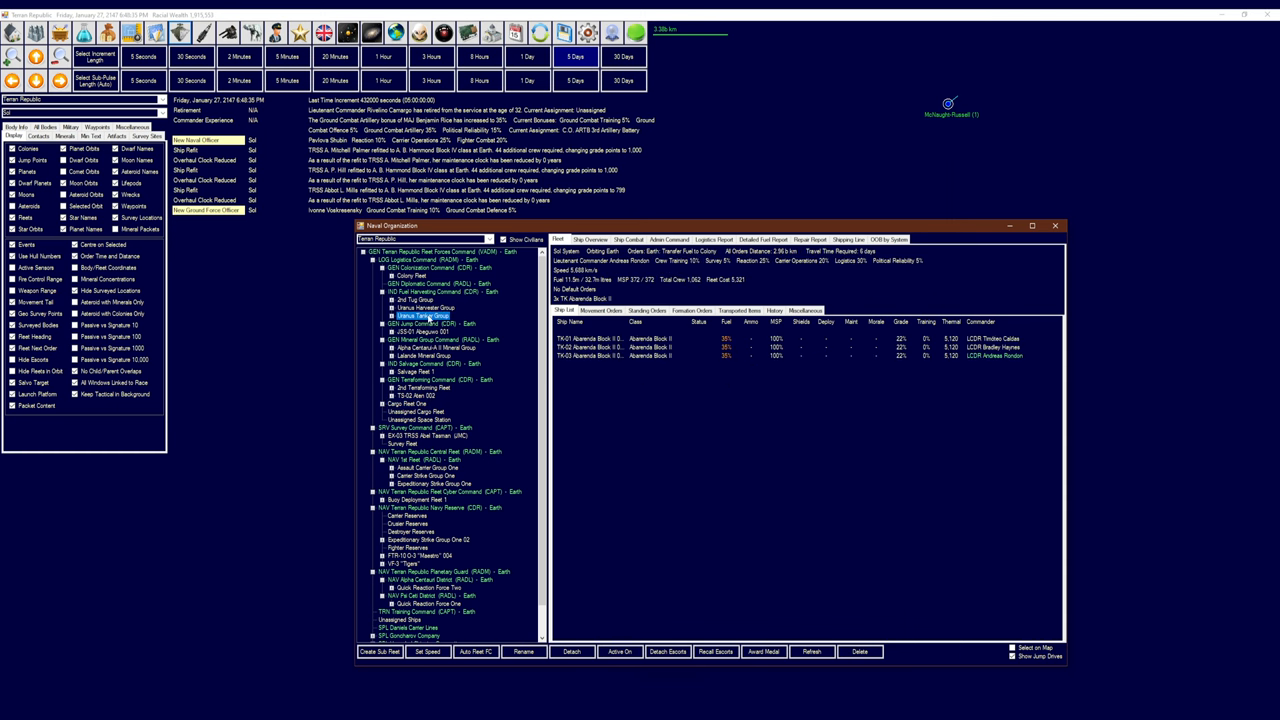
click(411, 332)
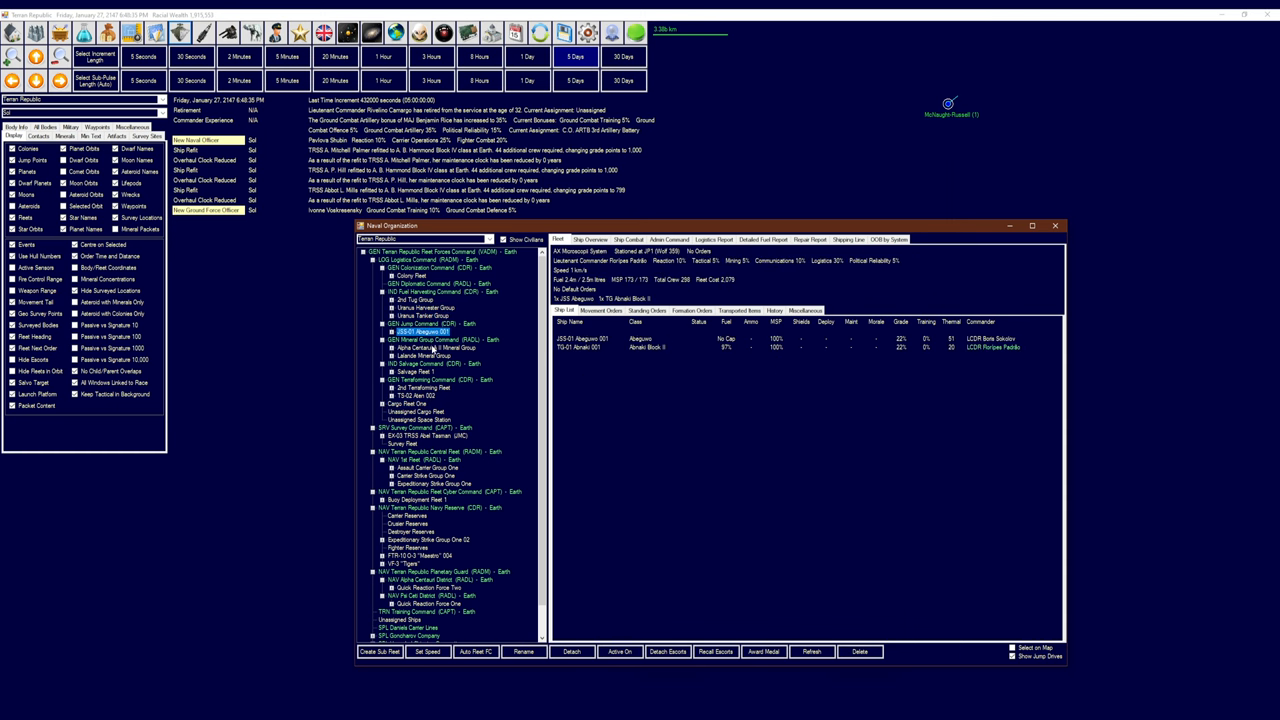
click(425, 347)
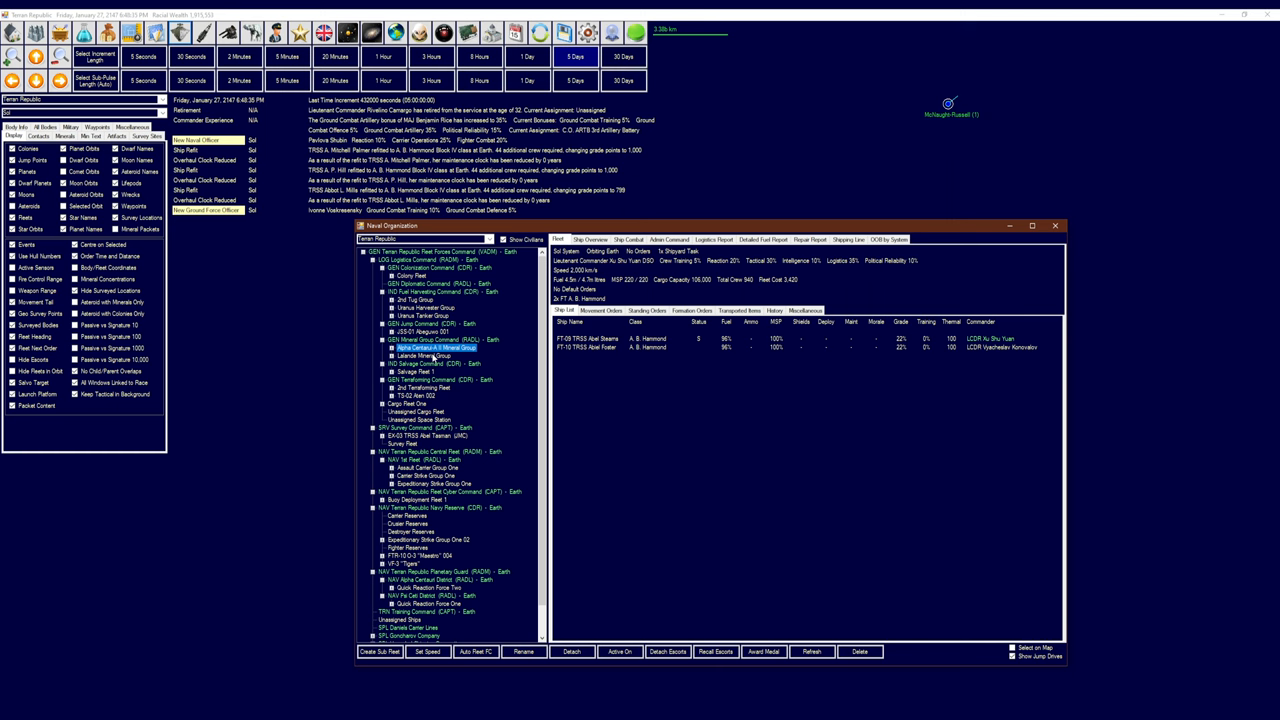
click(405, 372)
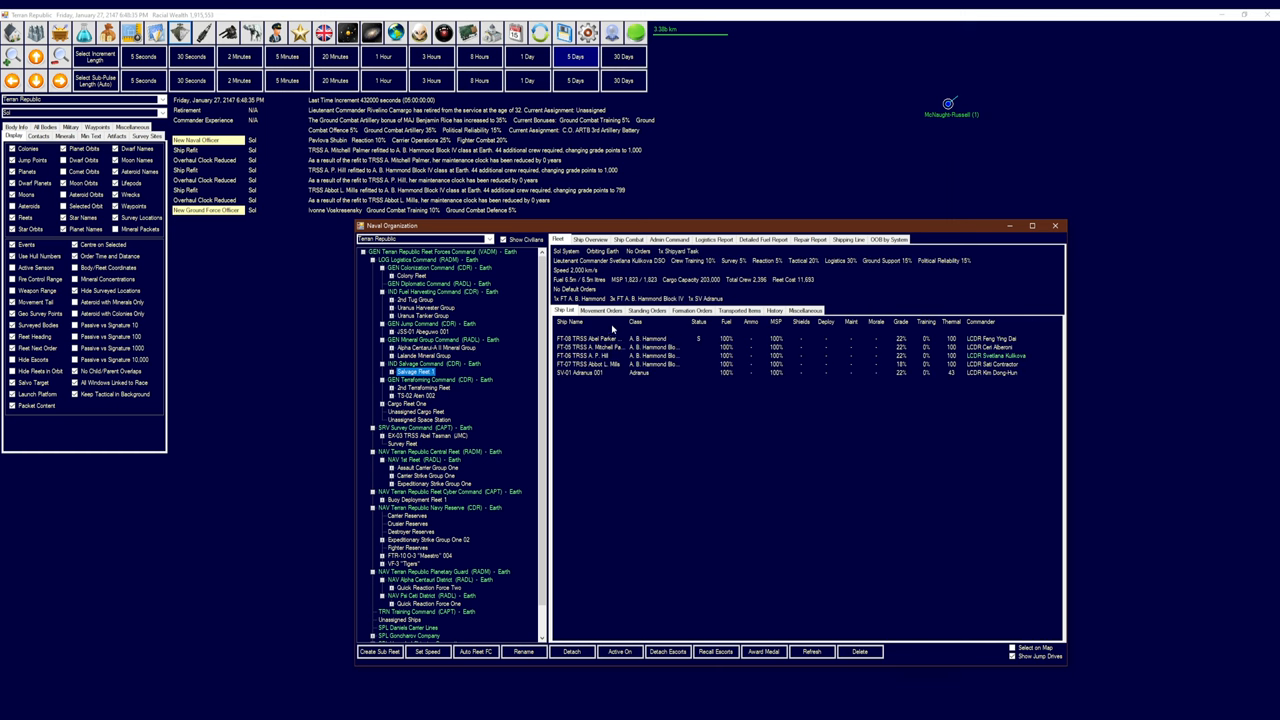
mouse_move(799, 431)
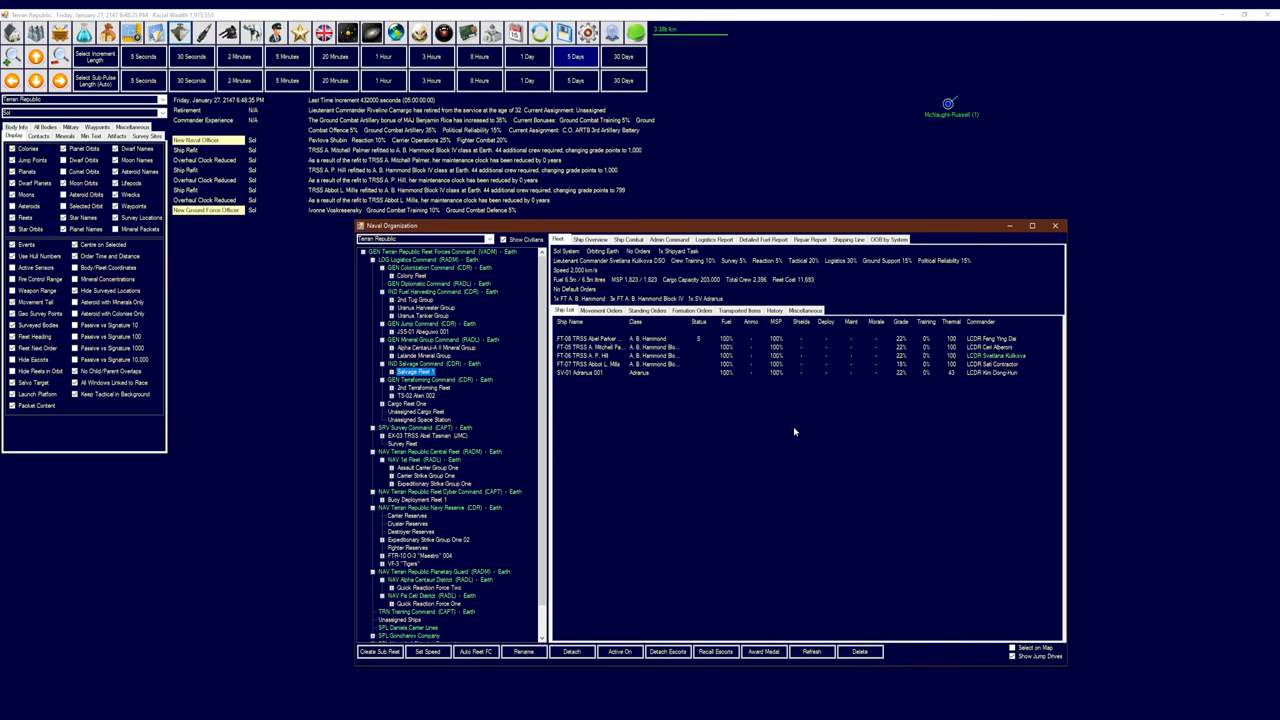
mouse_move(751, 400)
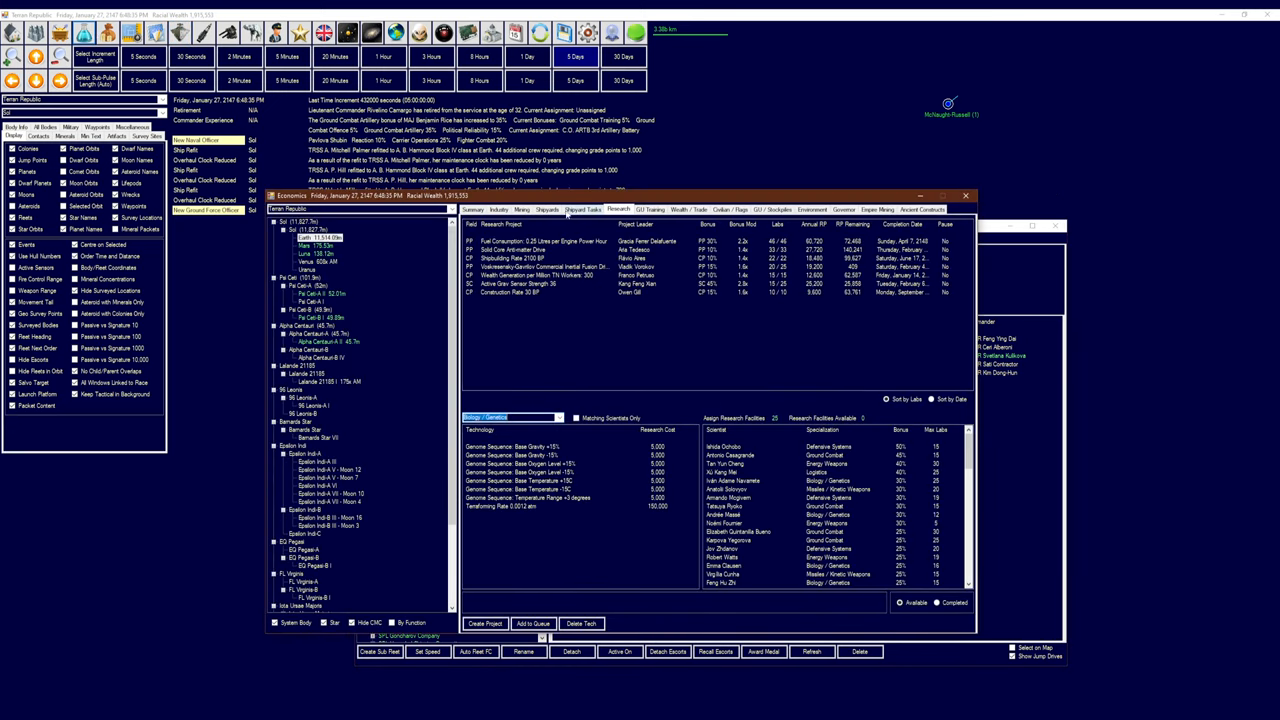
Review shipyard tasks and Harley Shipyard Corporation's capacity, then close Economics
click(581, 209)
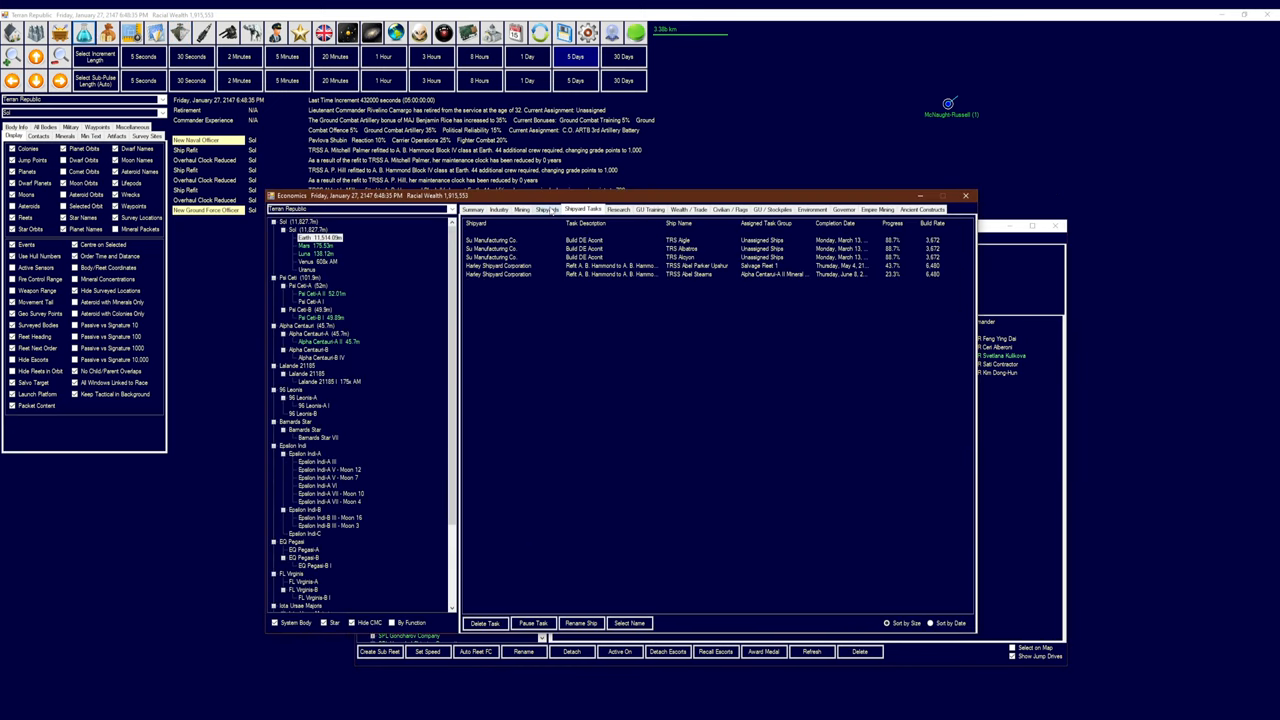
click(540, 210)
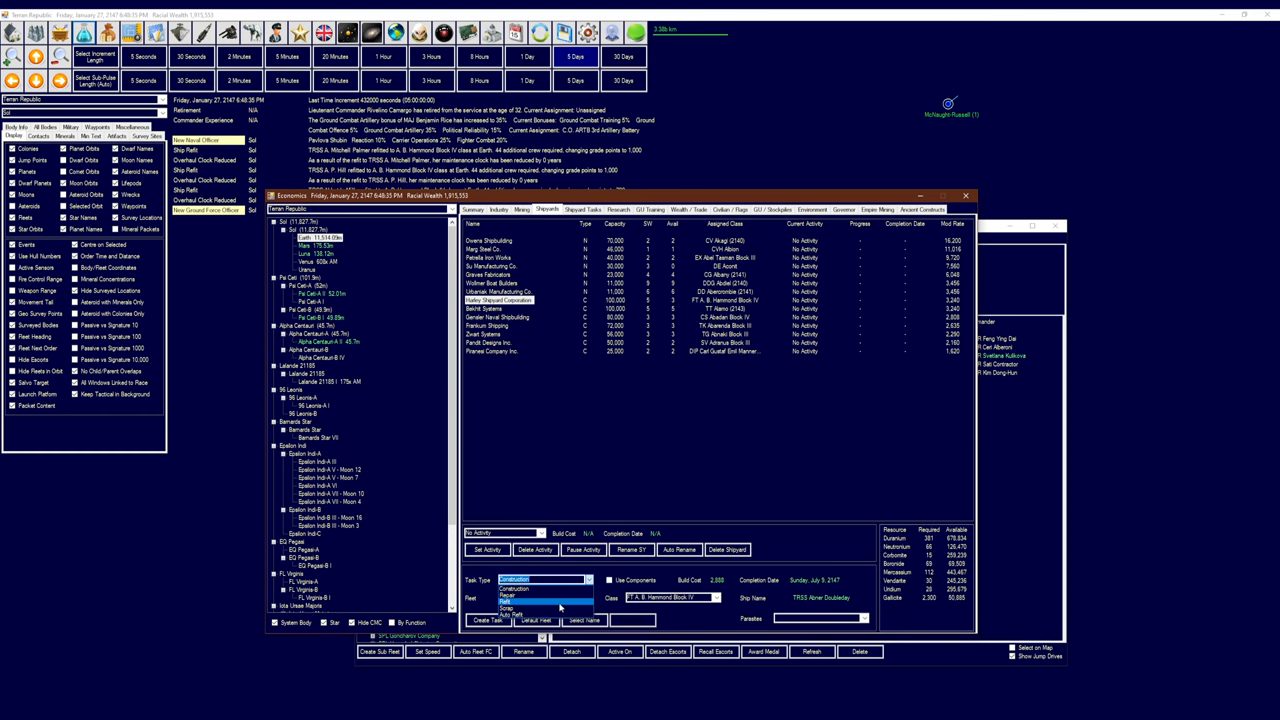
click(498, 598)
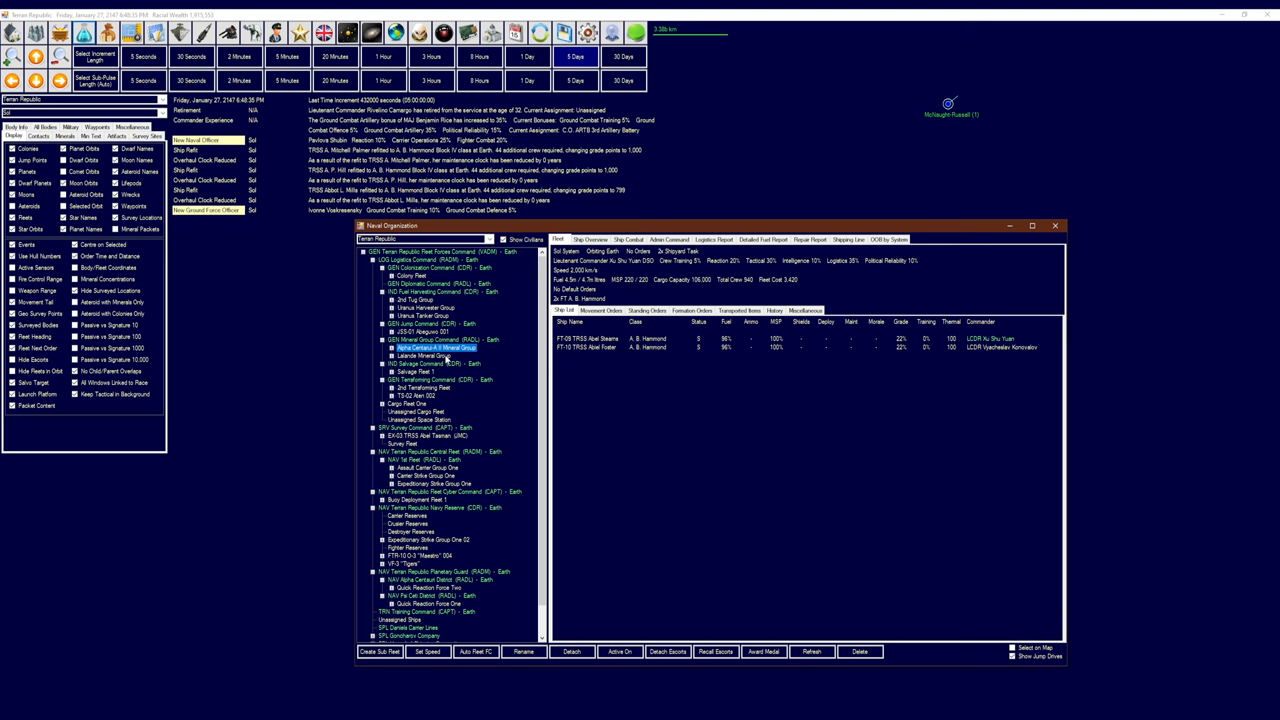
Give the Lalande Mineral Group standard transits via JP1 Alpha Centauri and JP1 Lalande 21185
click(416, 356)
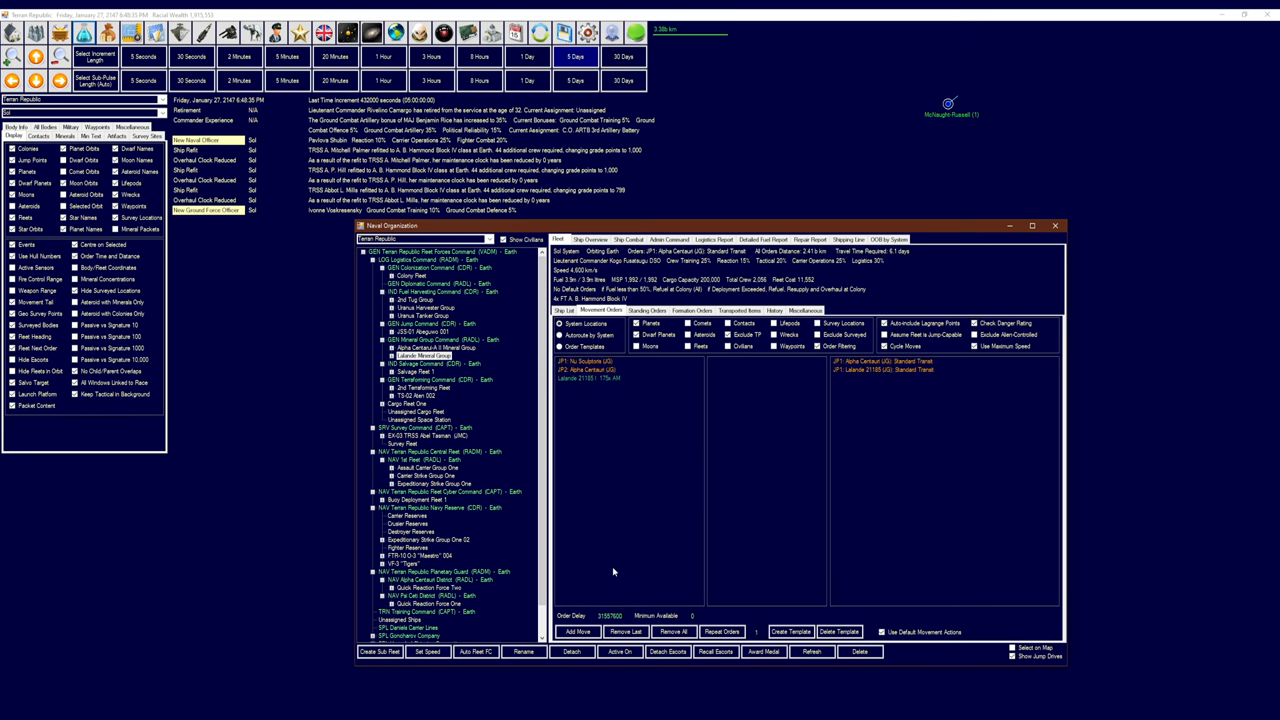
mouse_move(630, 472)
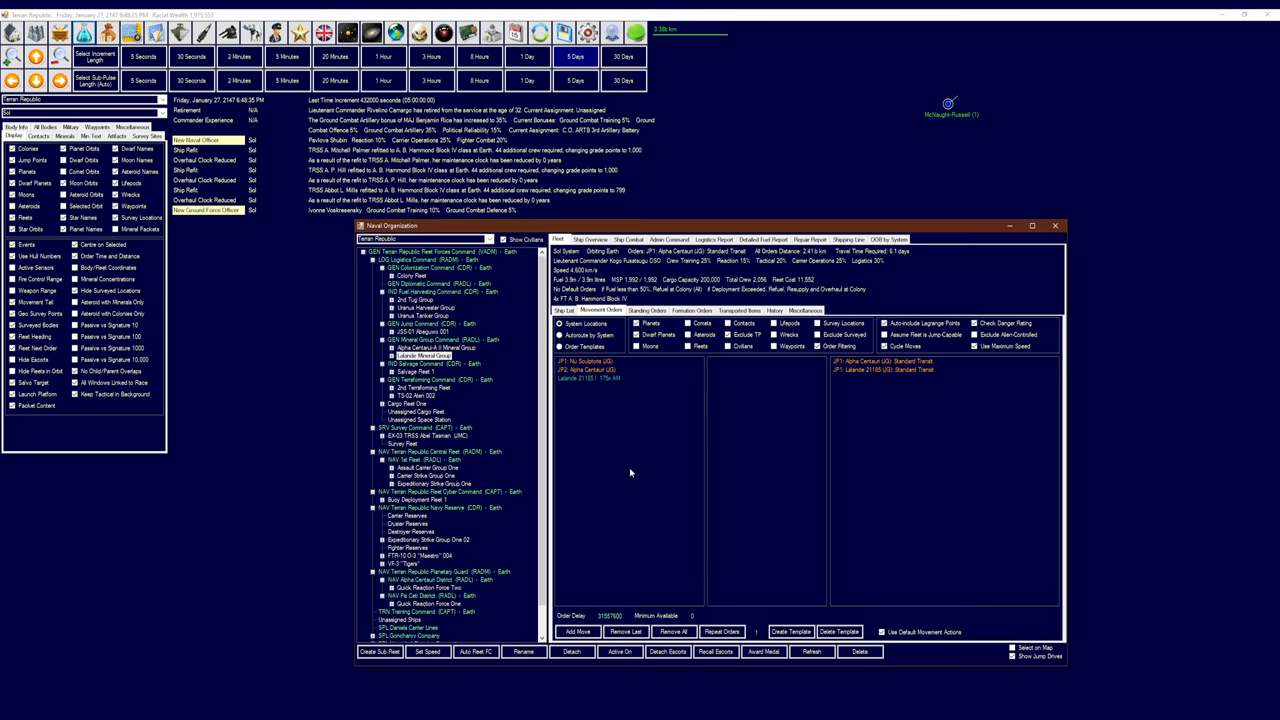
mouse_move(612, 506)
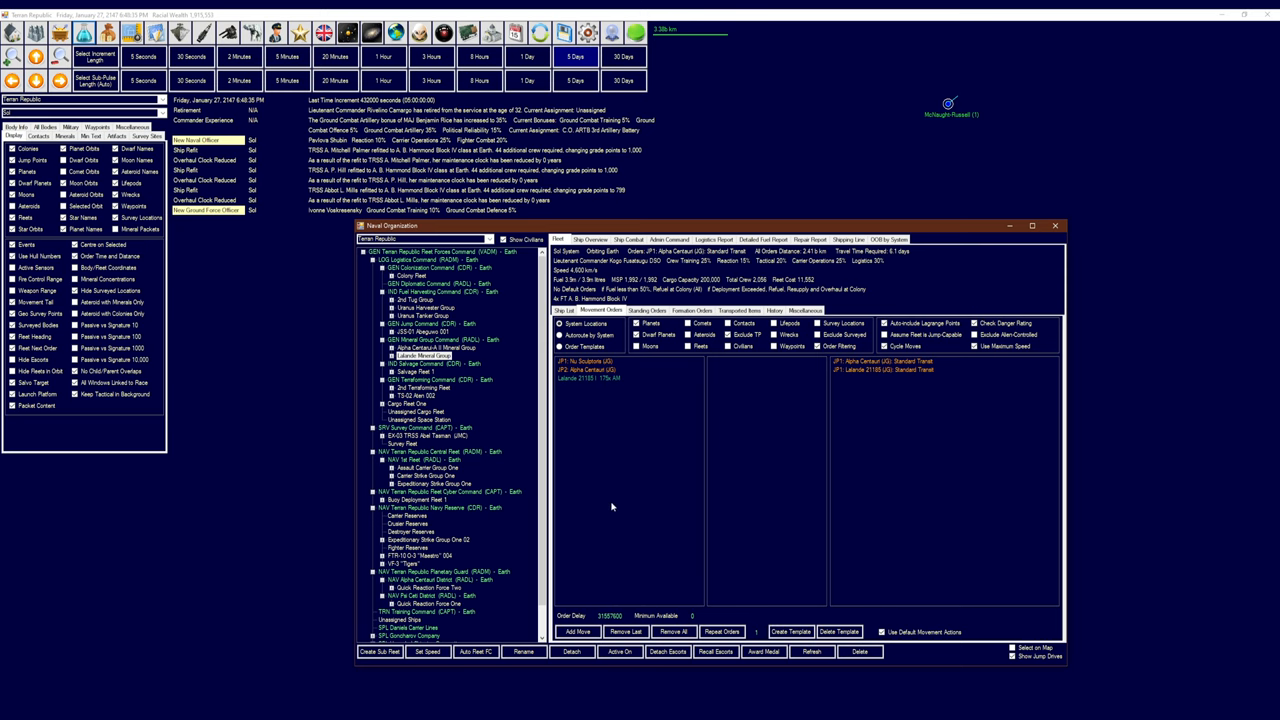
Queue the jump into Lalande 21185, then return to Earth to unload minerals and refuel
right_click(597, 383)
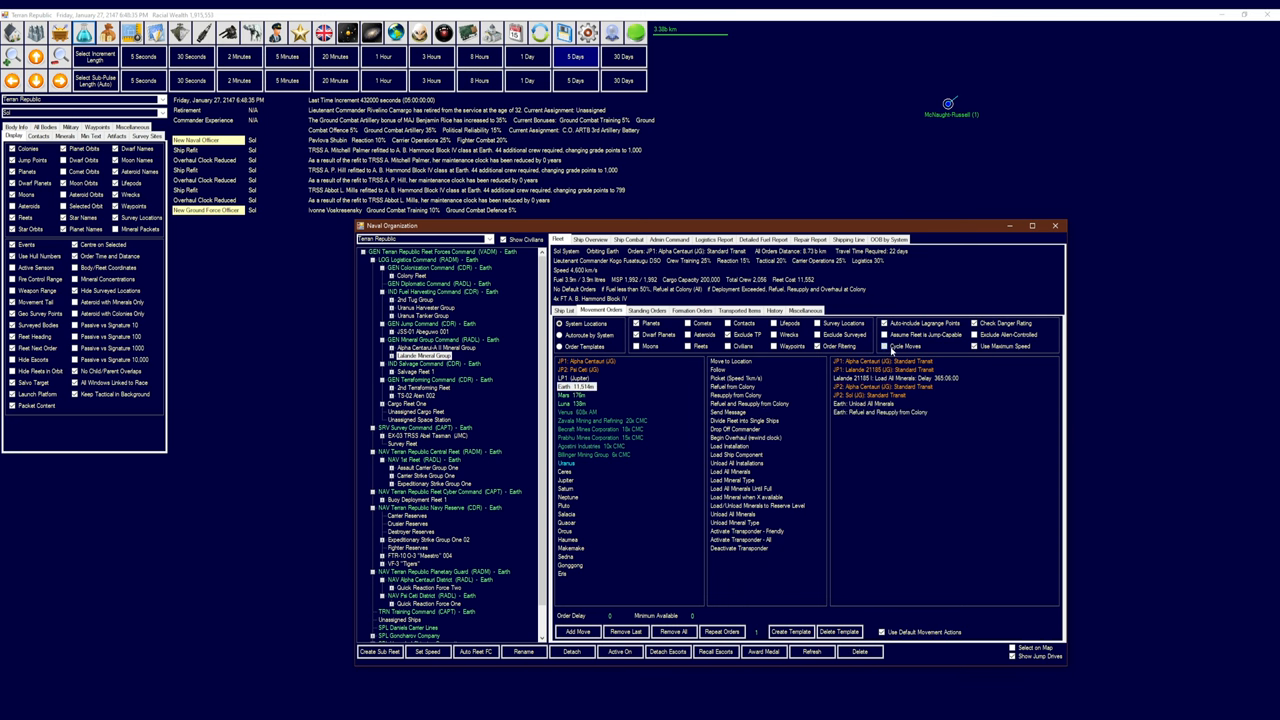
mouse_move(928, 450)
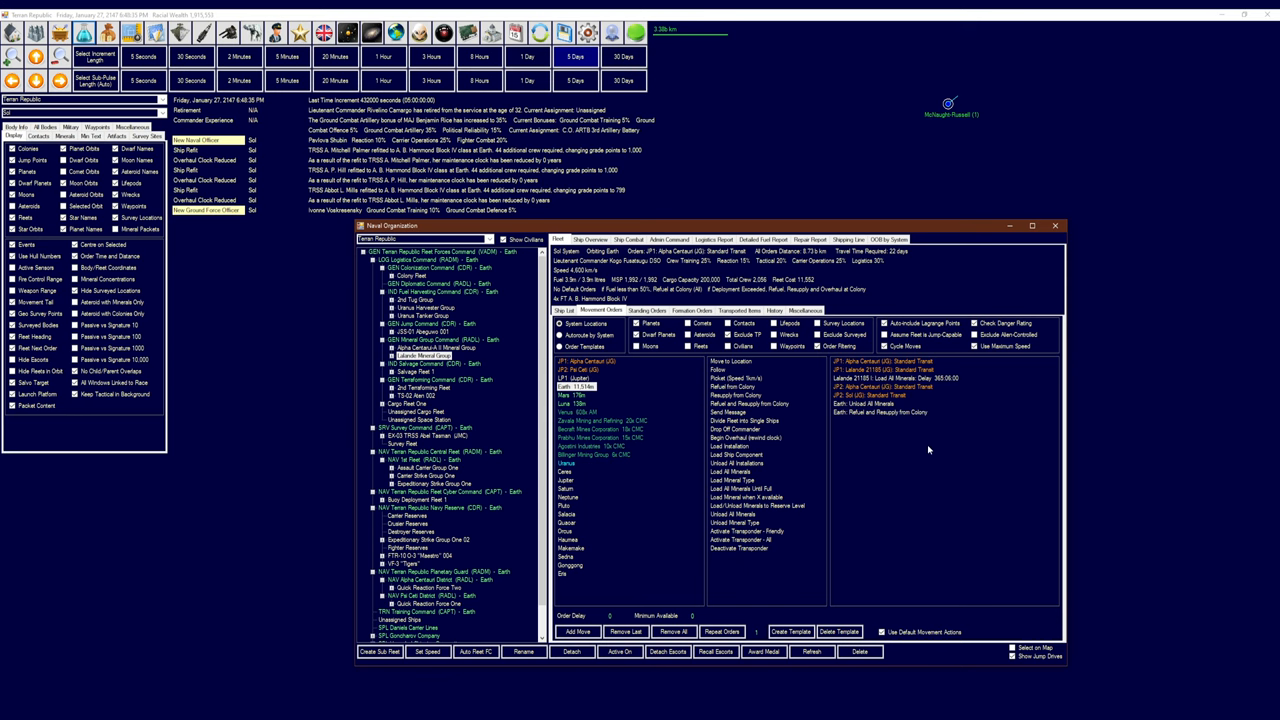
mouse_move(951, 480)
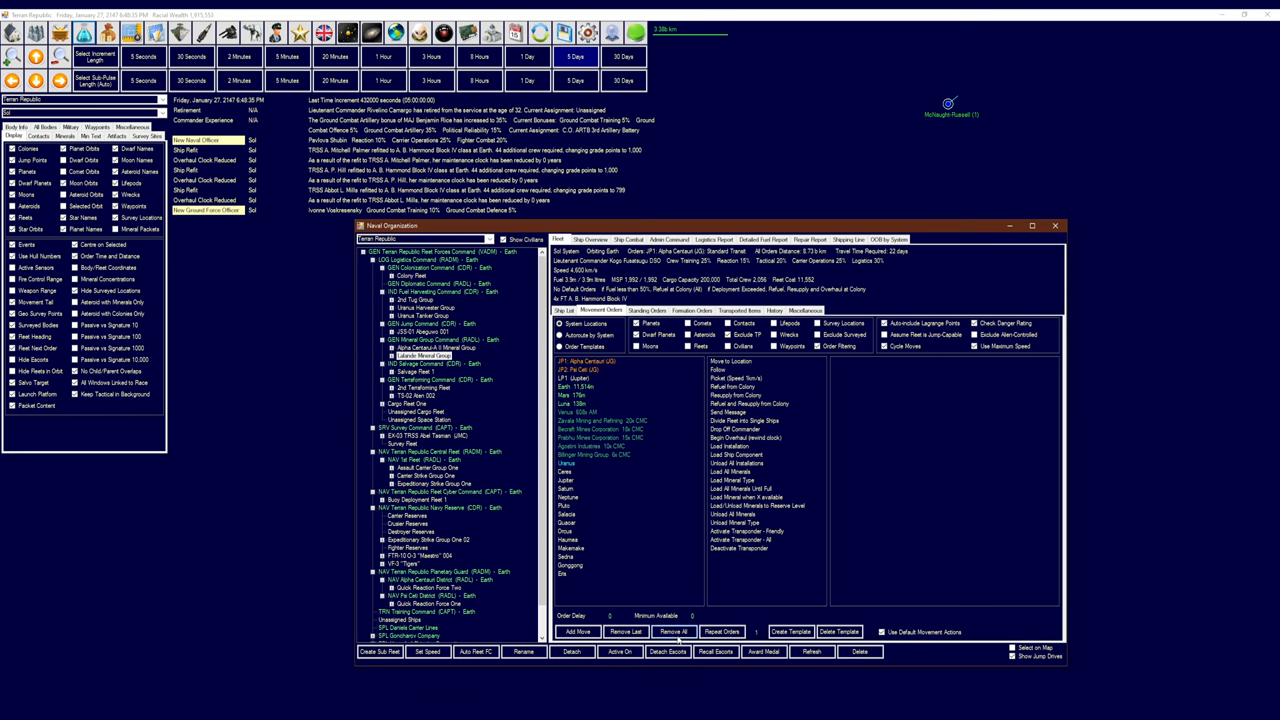
click(565, 391)
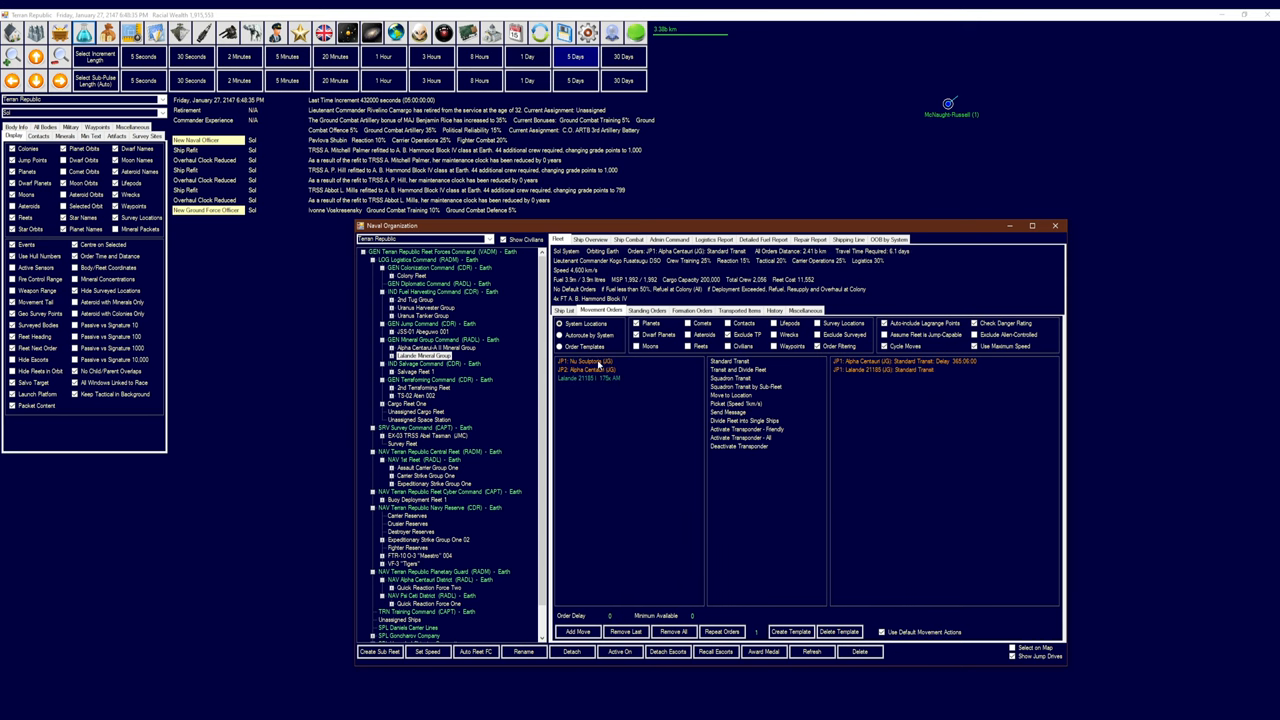
click(588, 374)
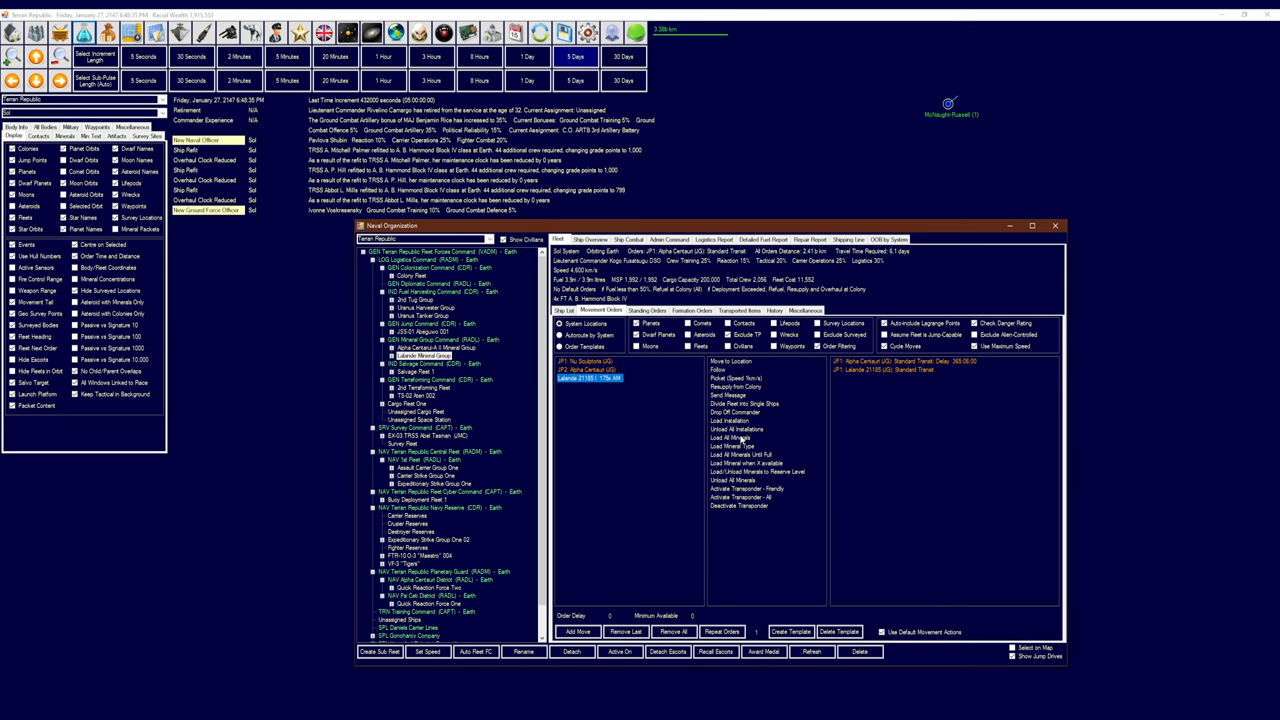
click(593, 371)
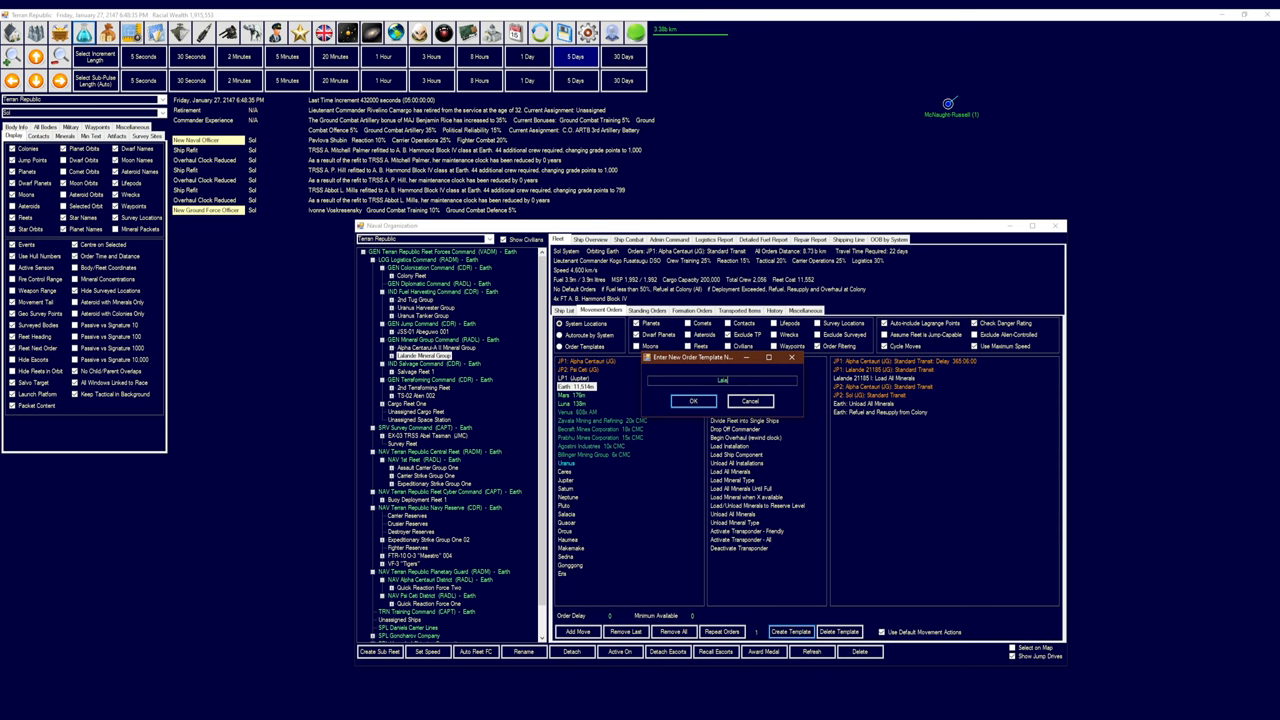
Save the orders as the 'Lalande Mineral Run' template, then select Alpha Centauri-A II Mineral Group
text(Lalande Mineral Run)
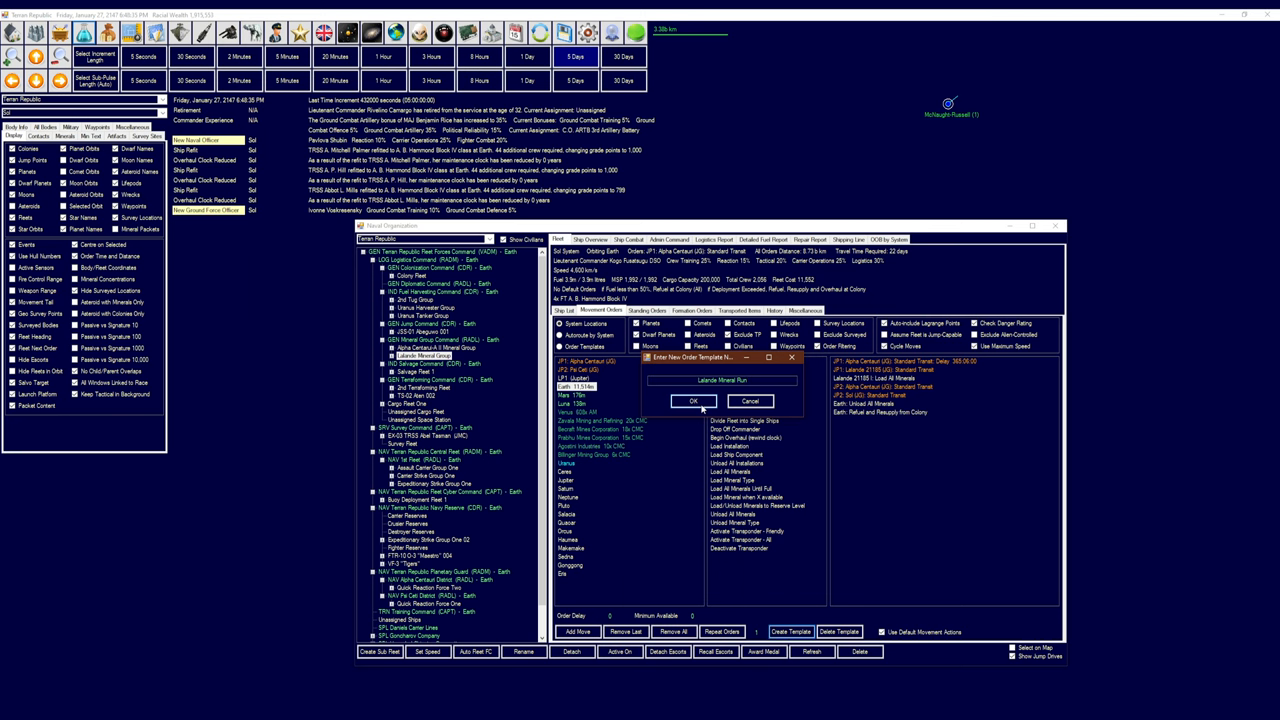
click(721, 400)
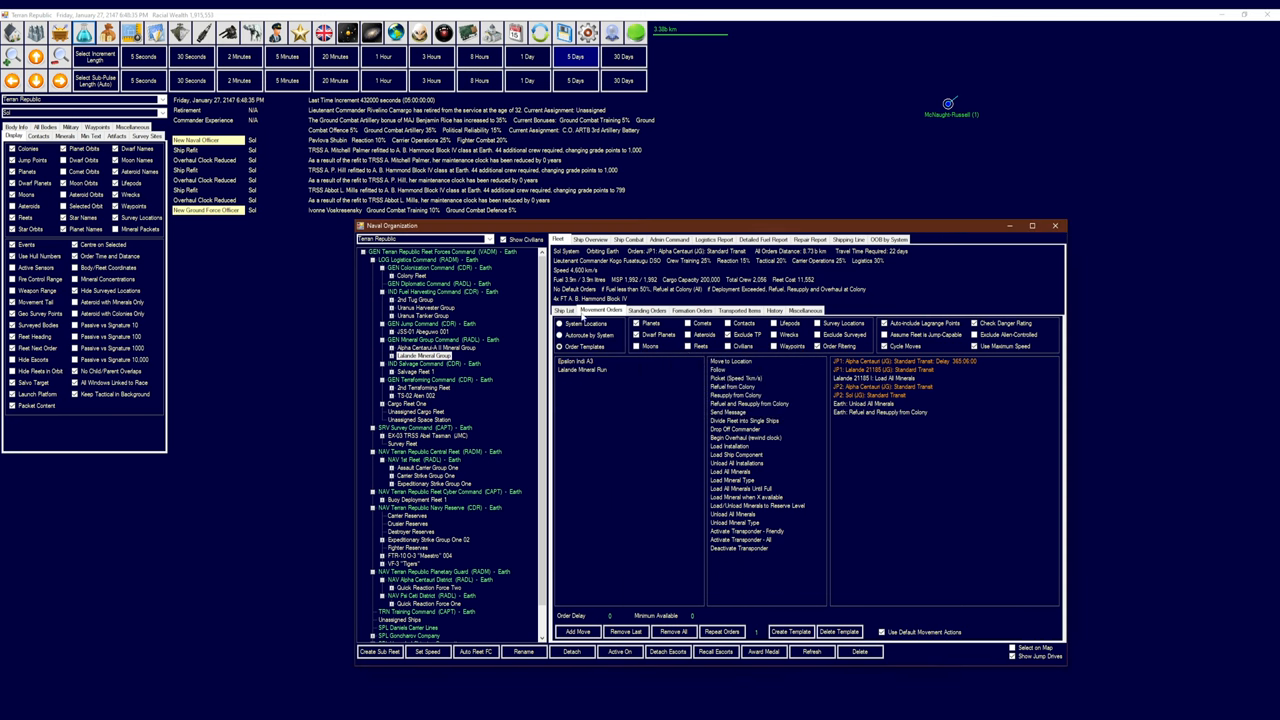
click(430, 347)
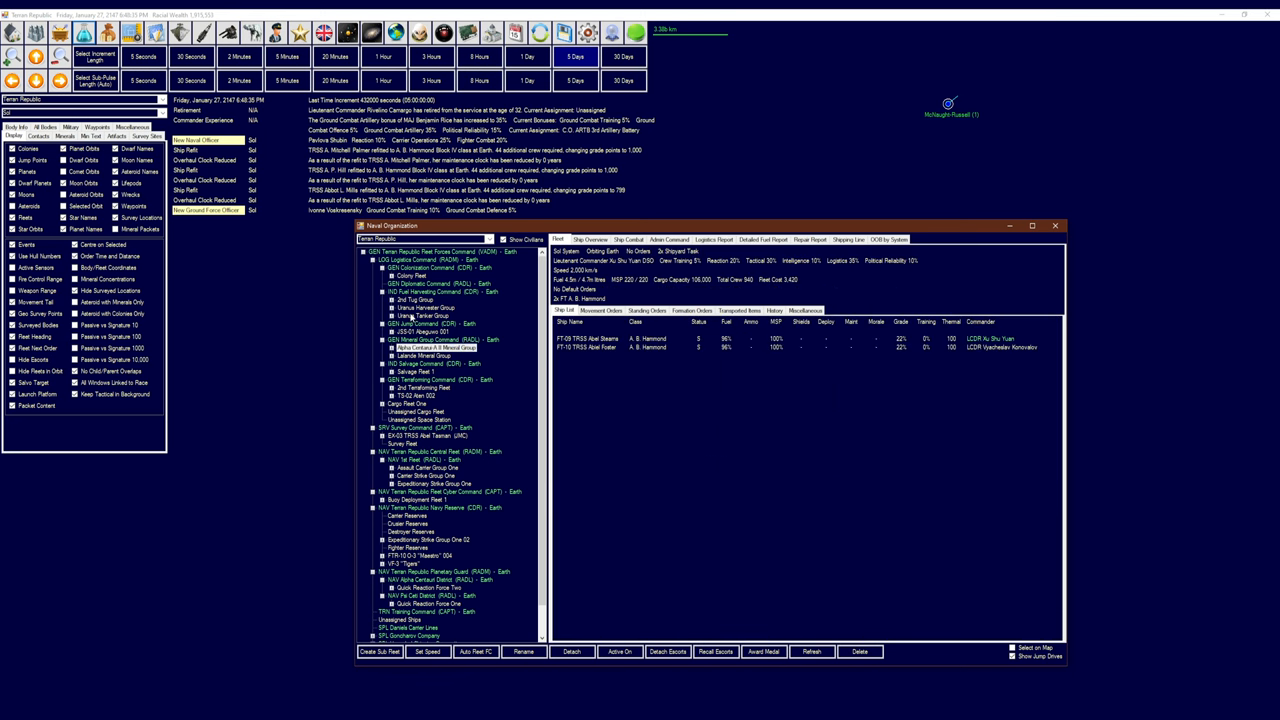
Check the Shipyard Tasks and Shipyards lists in Economics, then close it to the Sol map
click(395, 404)
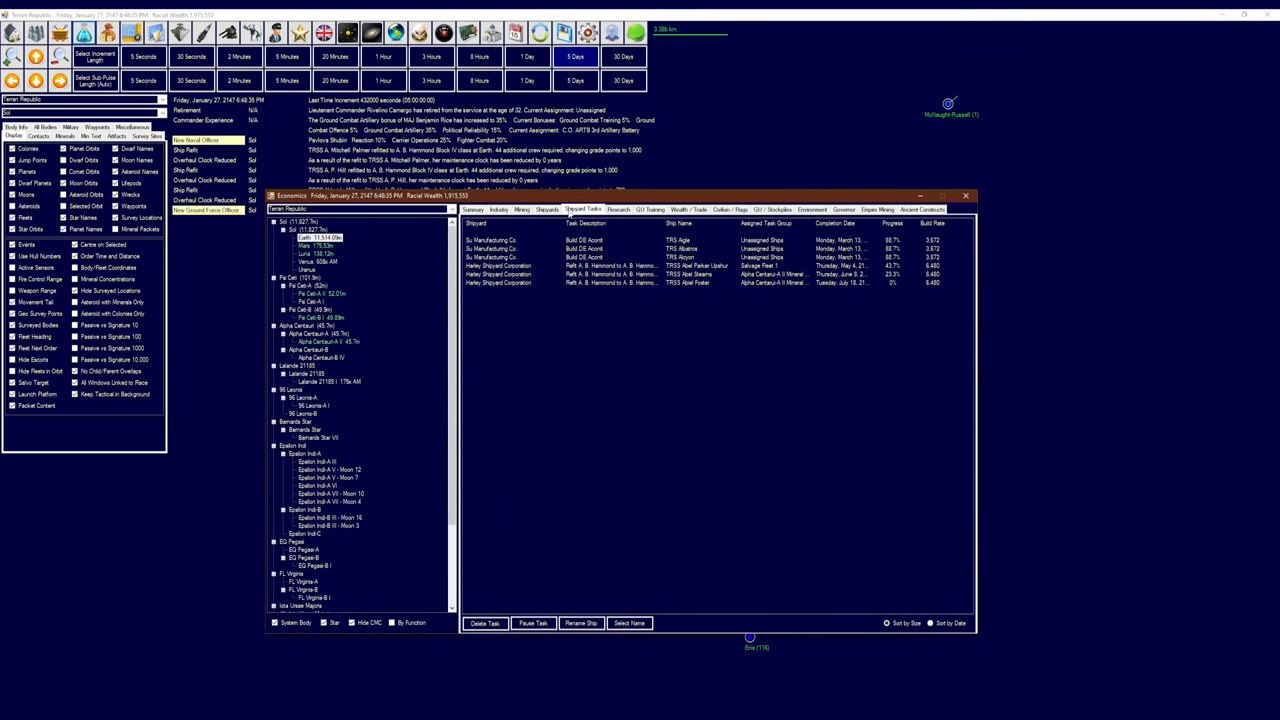
click(545, 209)
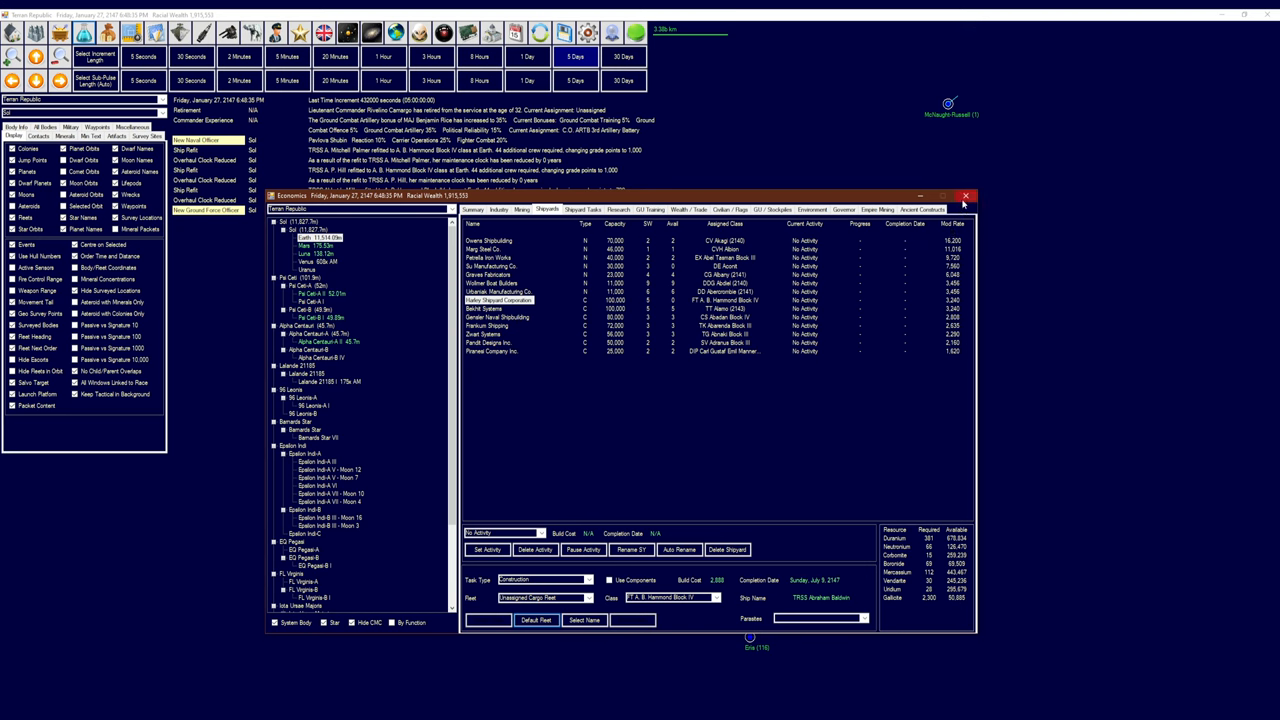
click(966, 192)
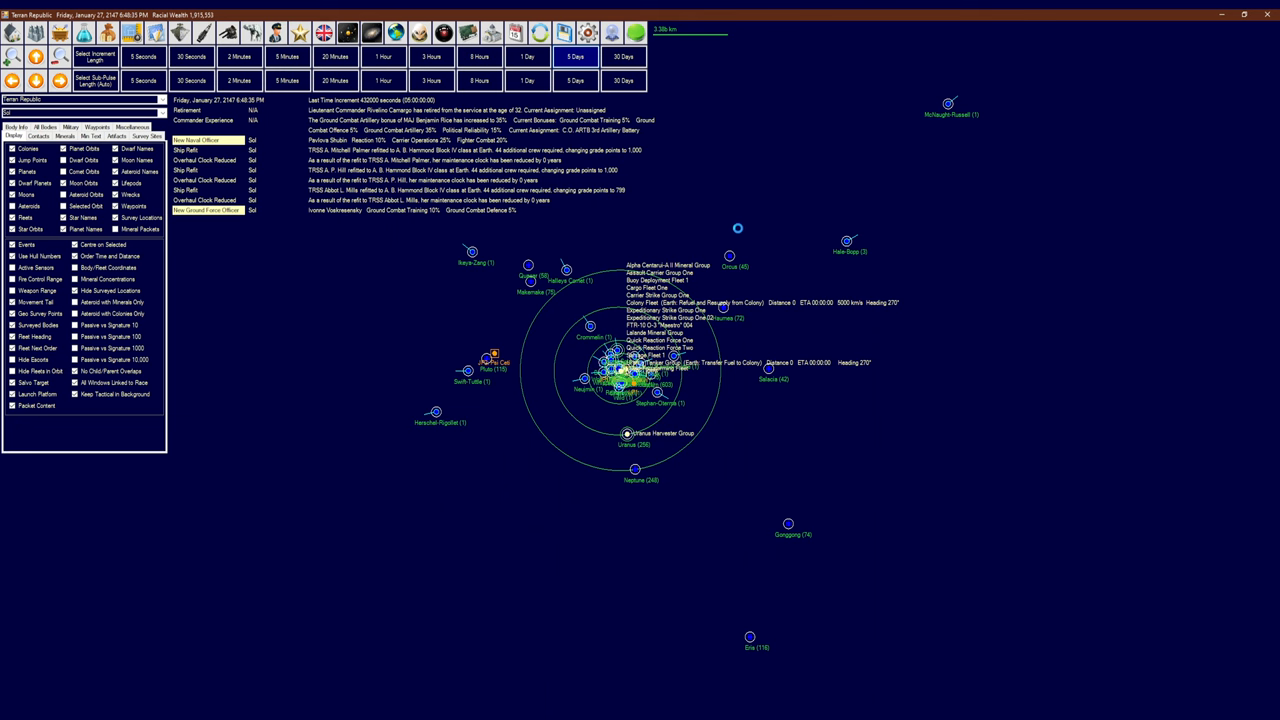
Advance the game clock five days to February 6, 2147
click(576, 55)
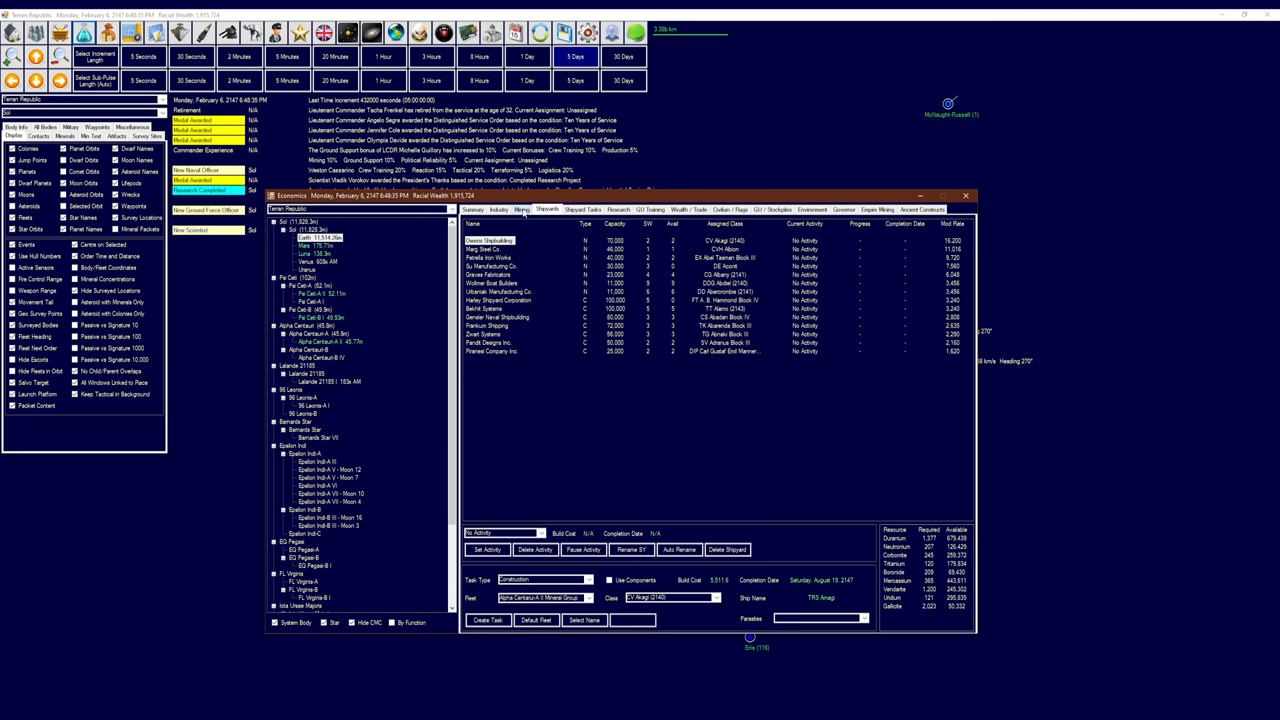
Check Earth's construction queue and Commercial Shipyard Complex cost, then view Construction / Production research
click(495, 209)
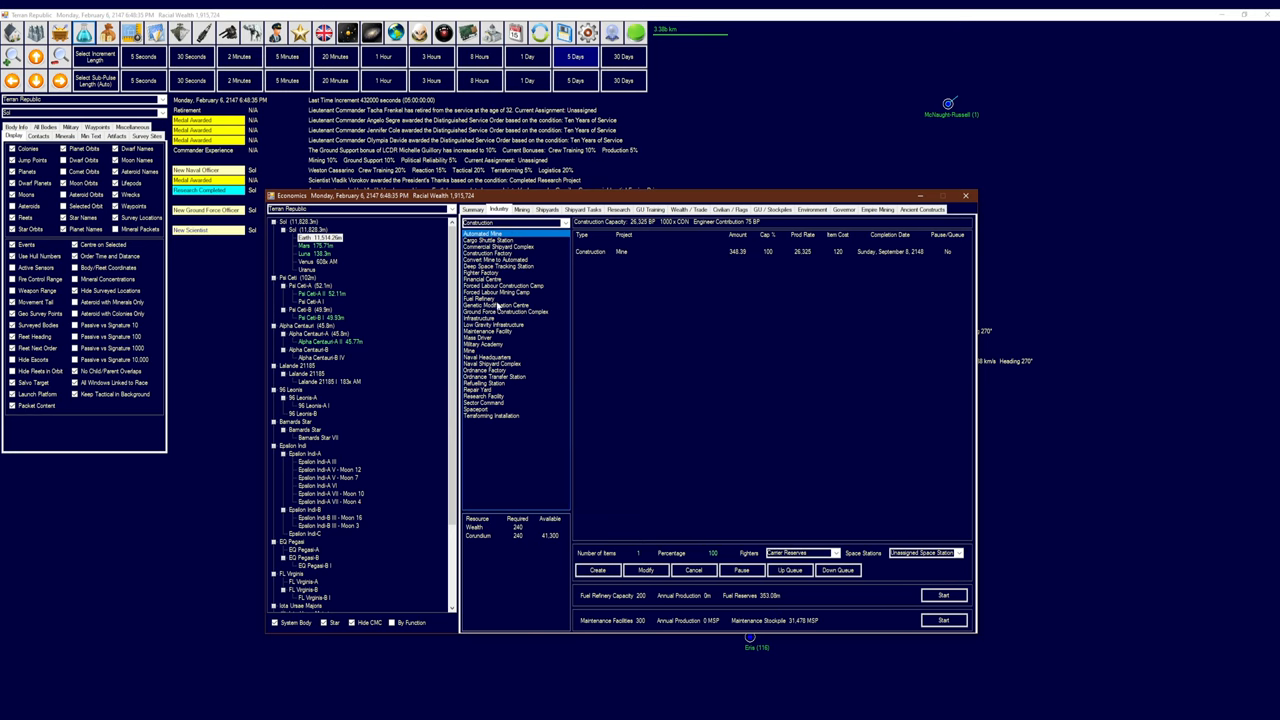
click(494, 247)
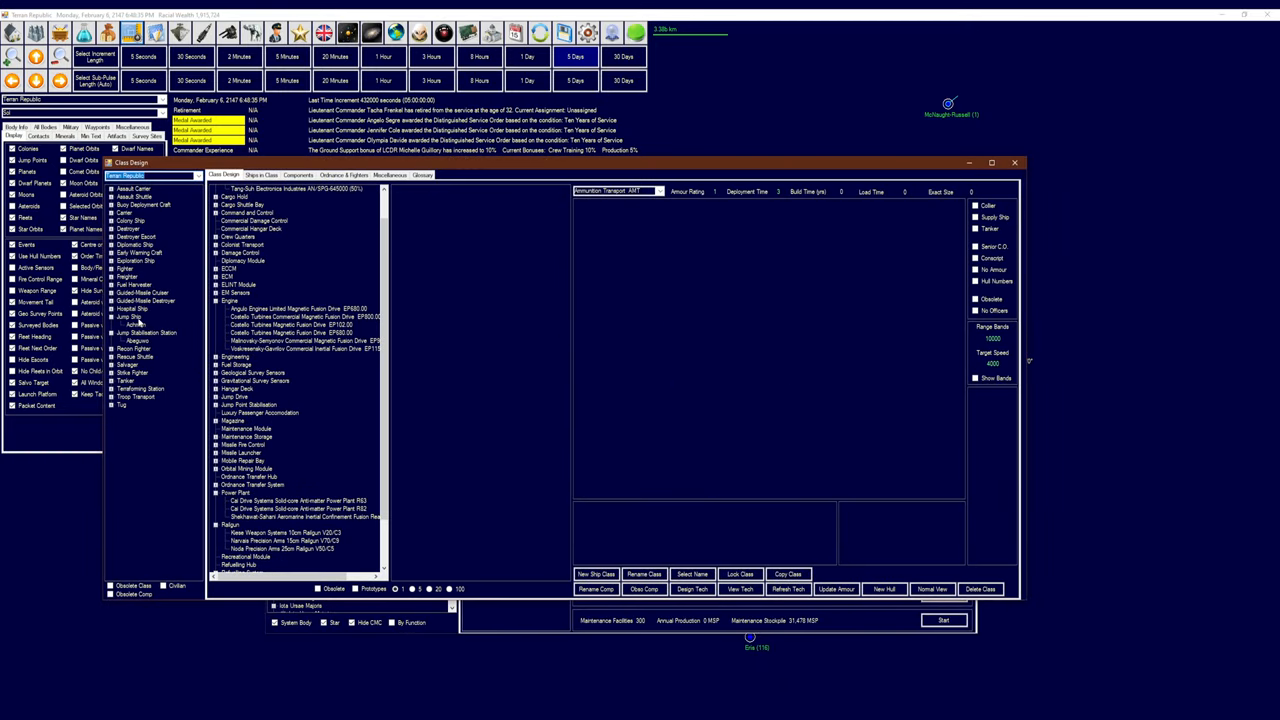
click(130, 319)
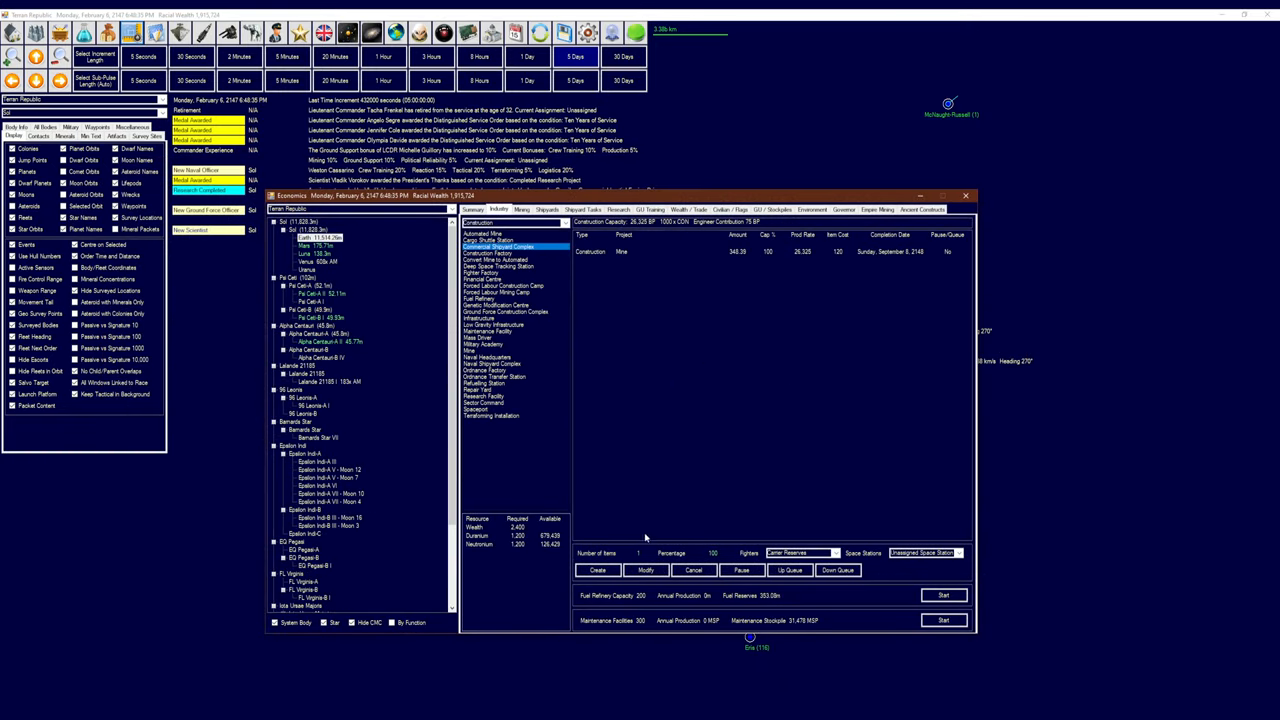
click(594, 570)
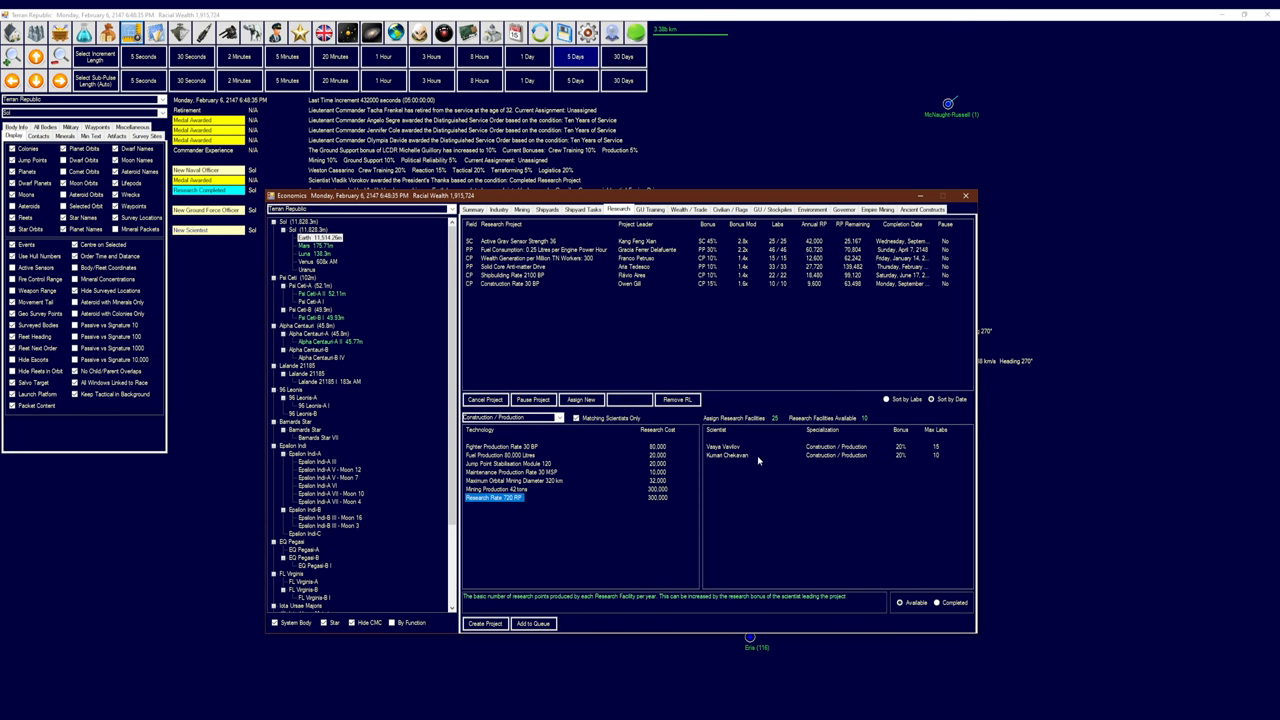
Start the Research Rate 720 RP project under Vasya Vavilov with 10 research facilities
click(483, 623)
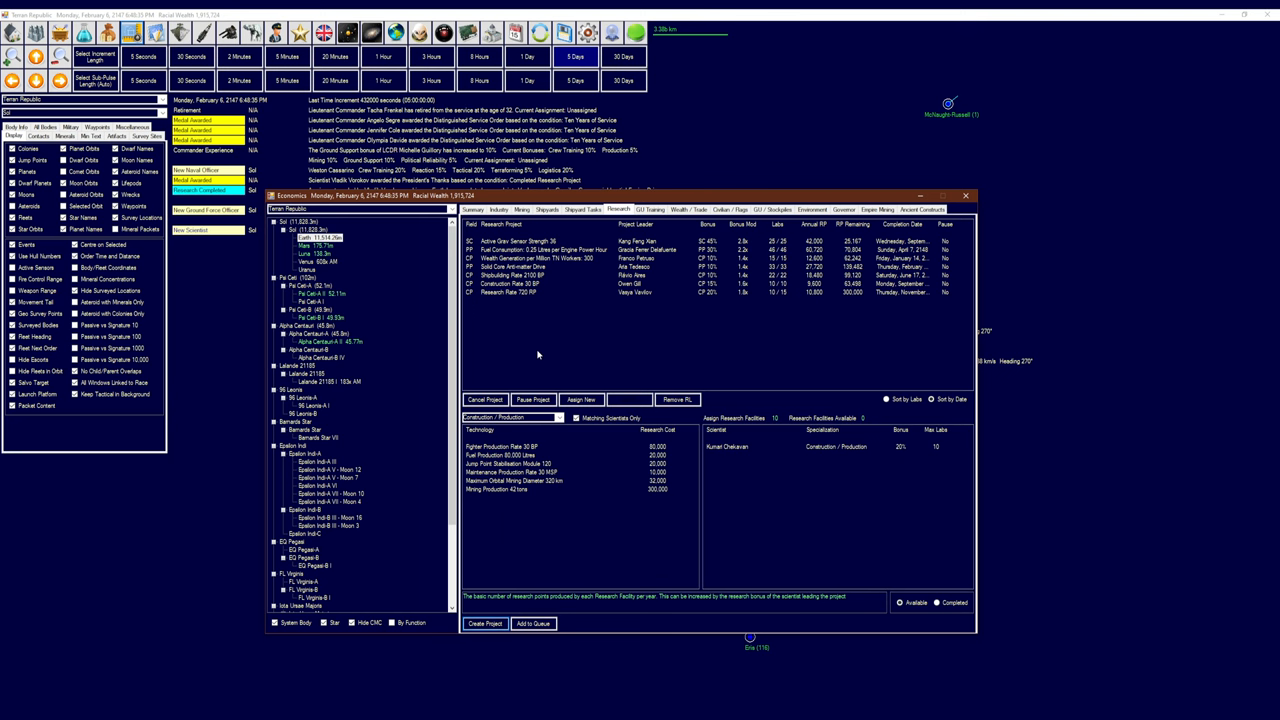
mouse_move(910, 243)
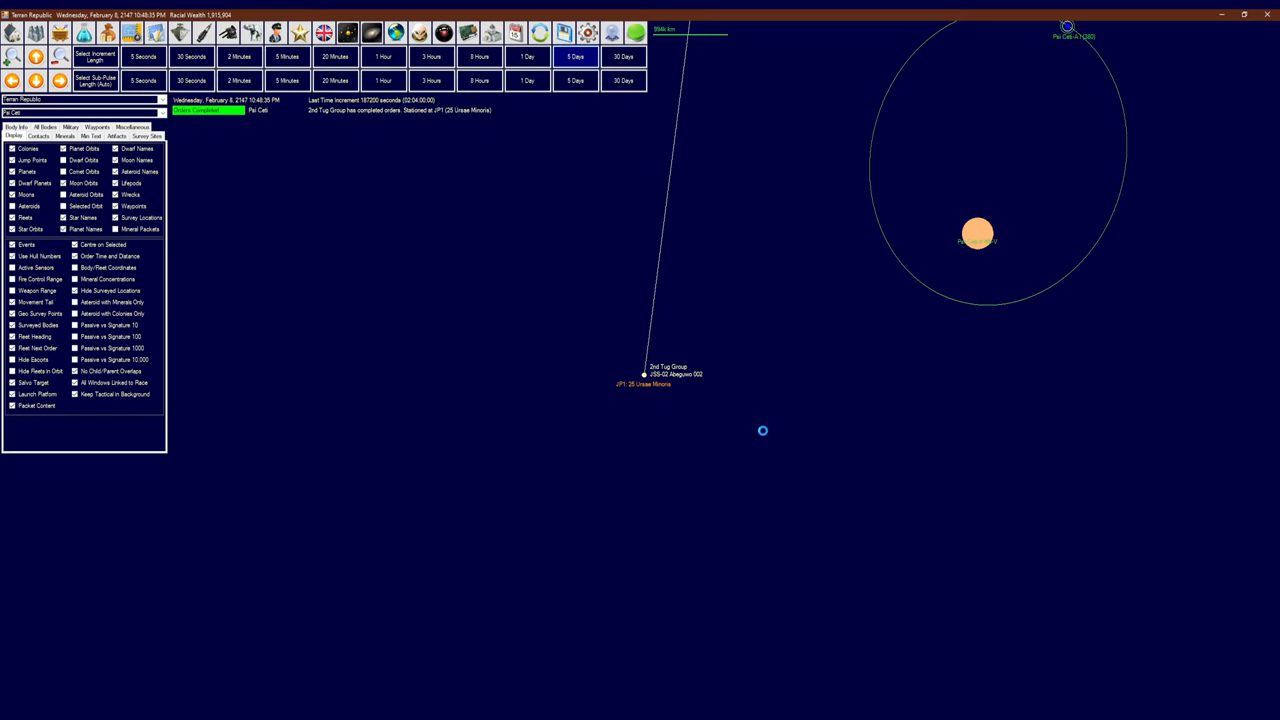
mouse_move(760, 425)
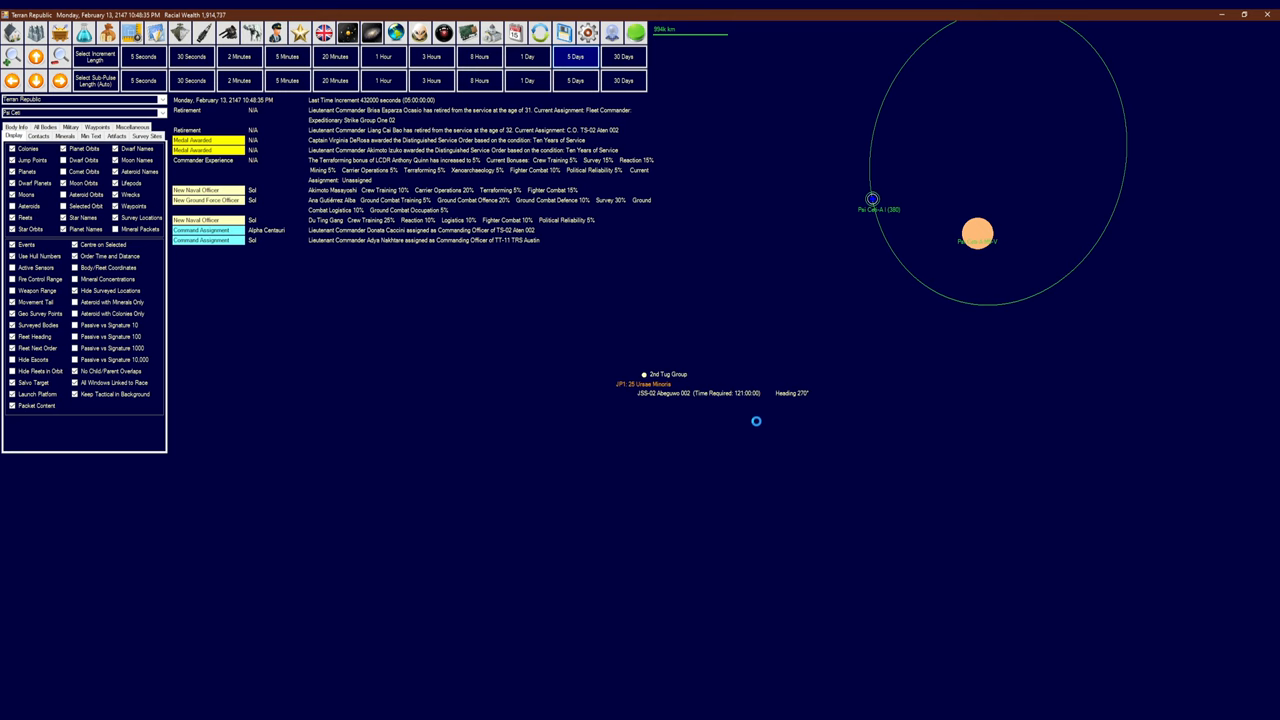
Advance the clock in four 5-day increments to March 15, 2147
click(578, 51)
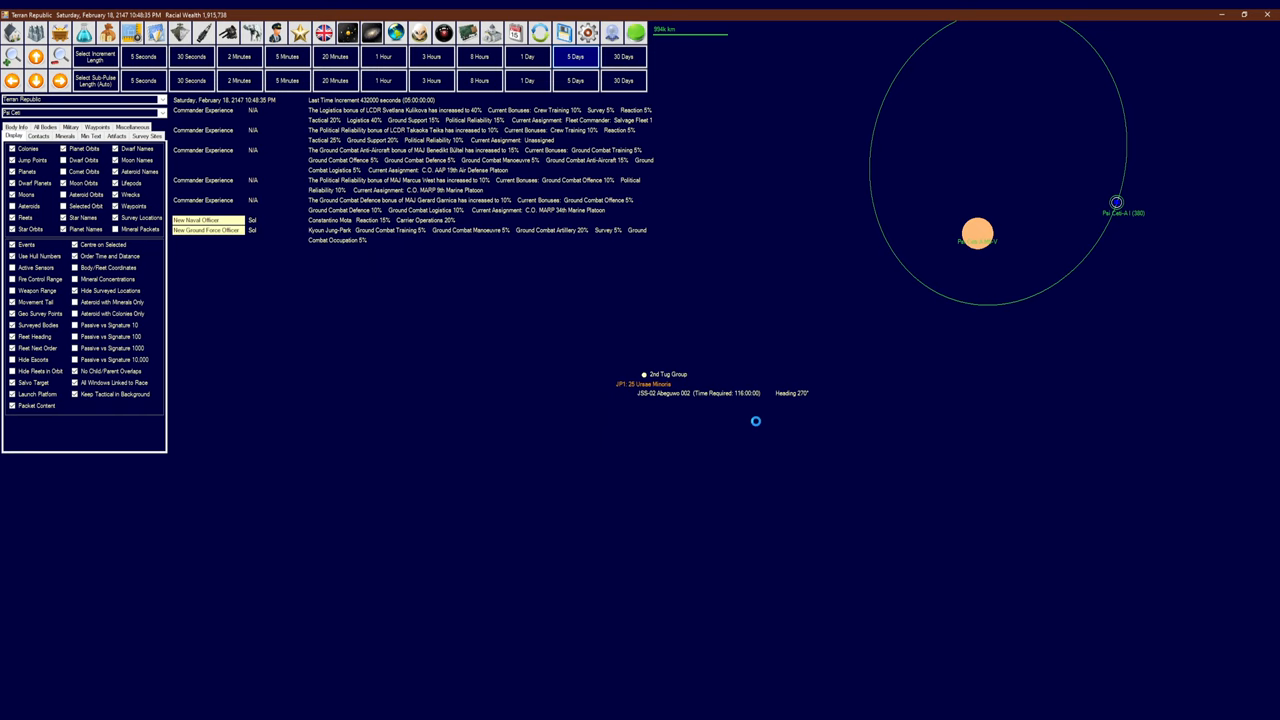
click(578, 54)
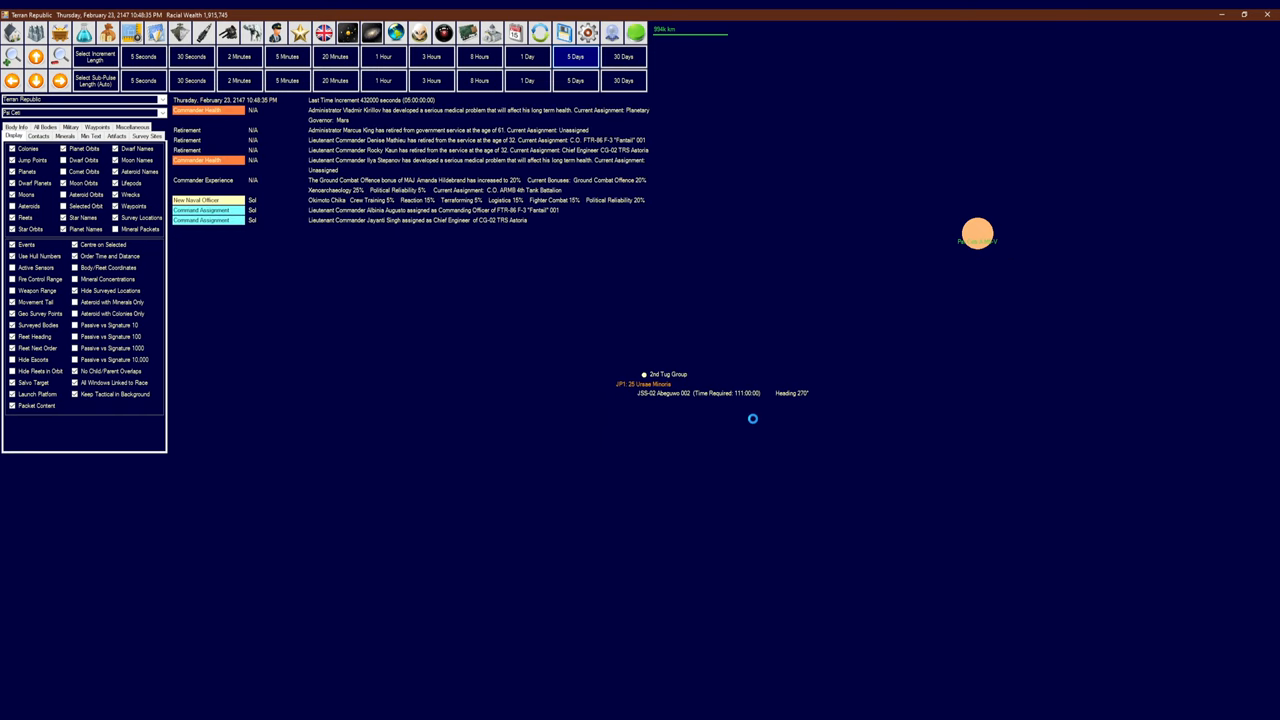
click(578, 53)
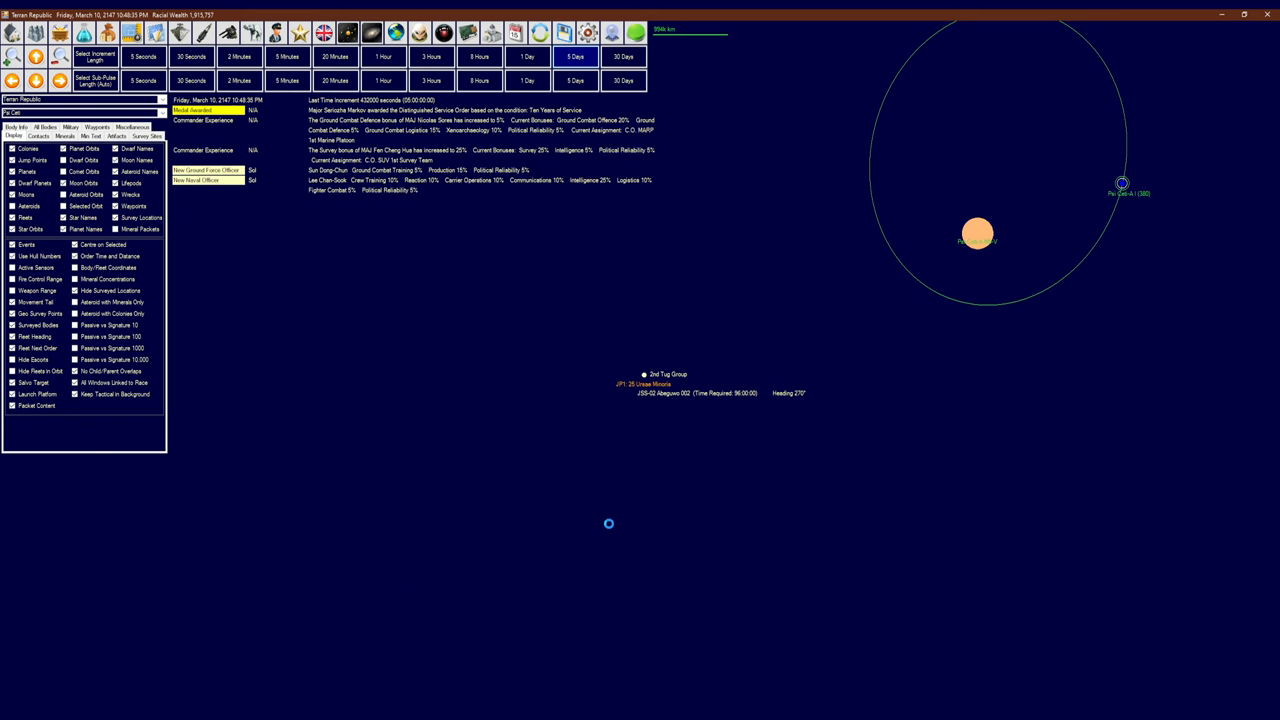
click(577, 53)
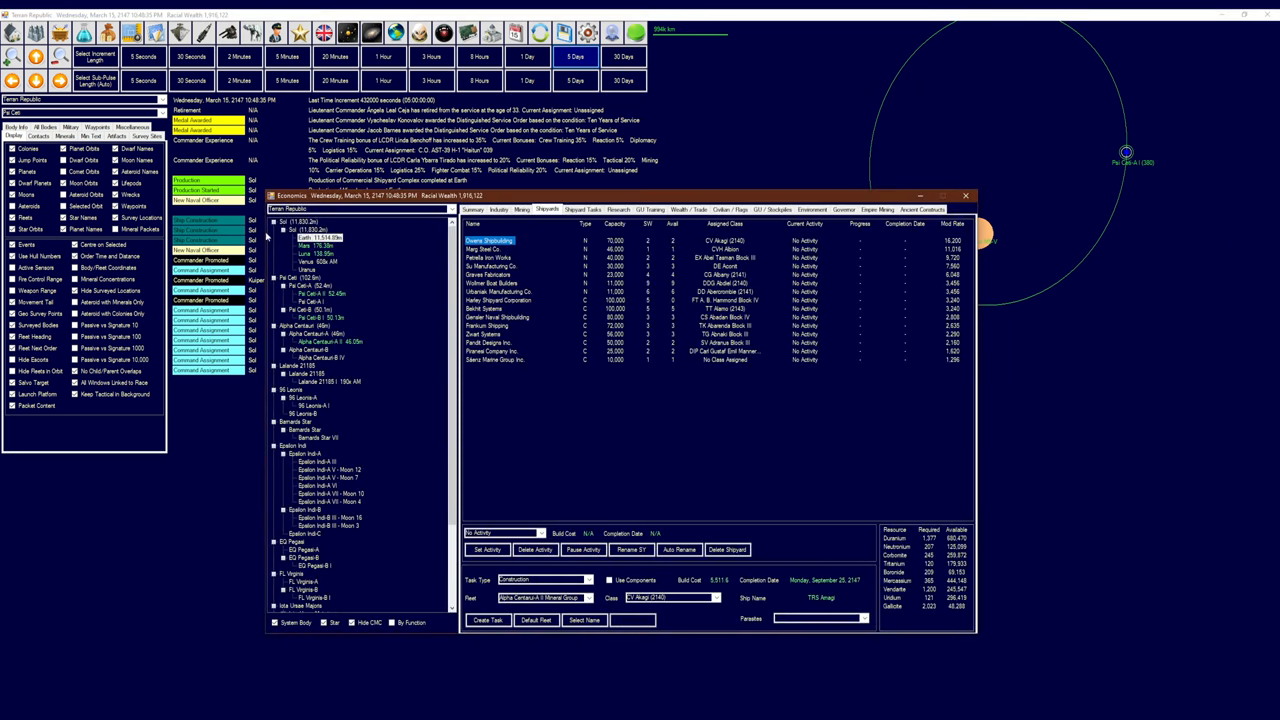
click(965, 196)
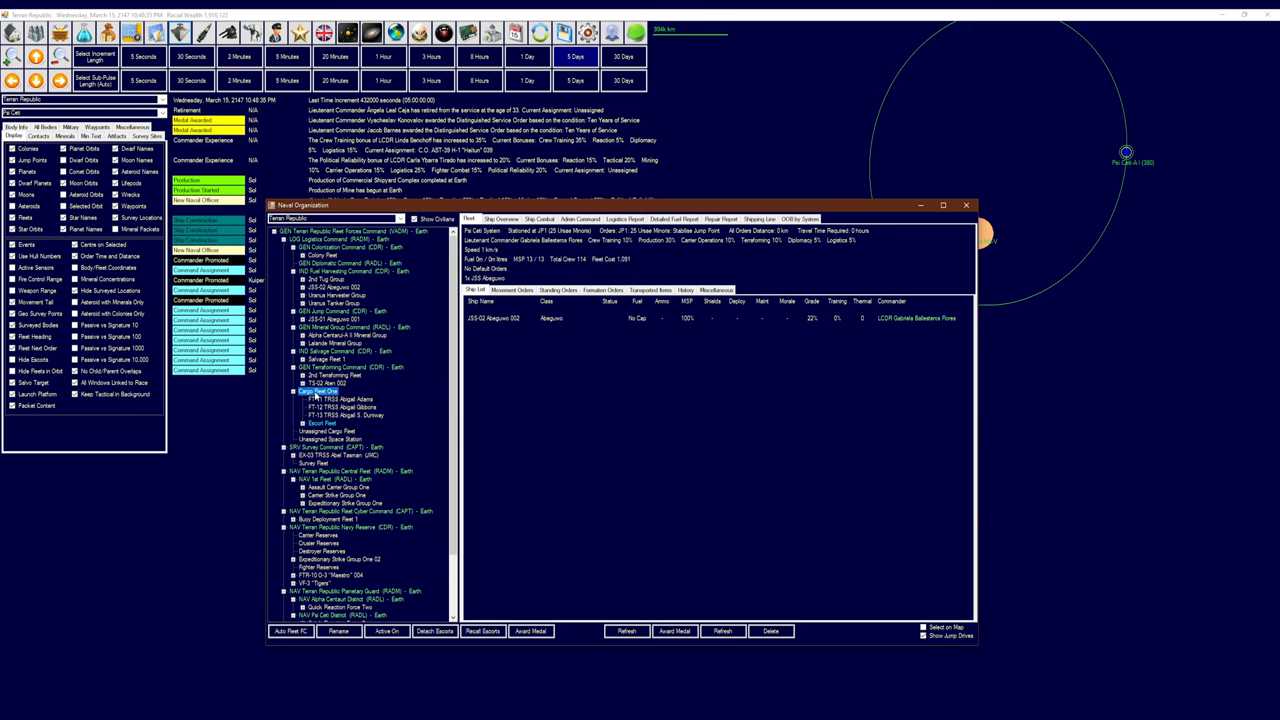
Join Unassigned Ships 02 to Lalande Mineral Group as a sub-fleet named 'Escorts'
click(318, 391)
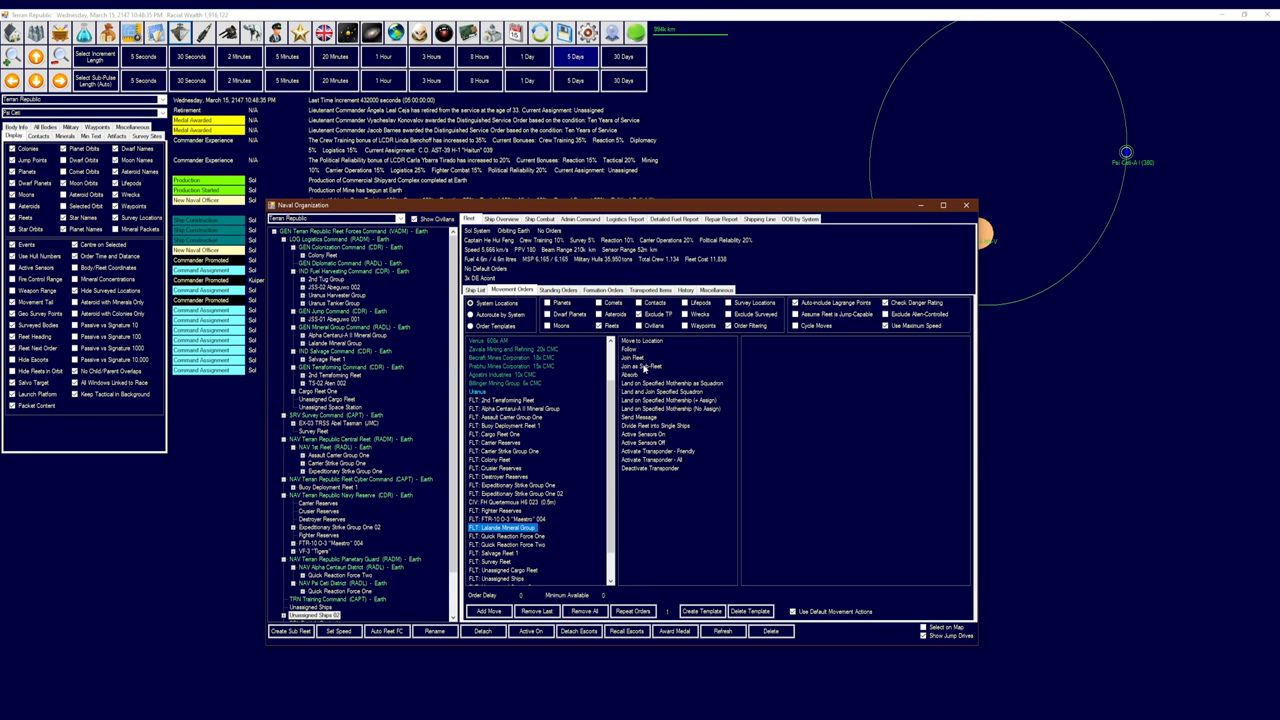
click(965, 205)
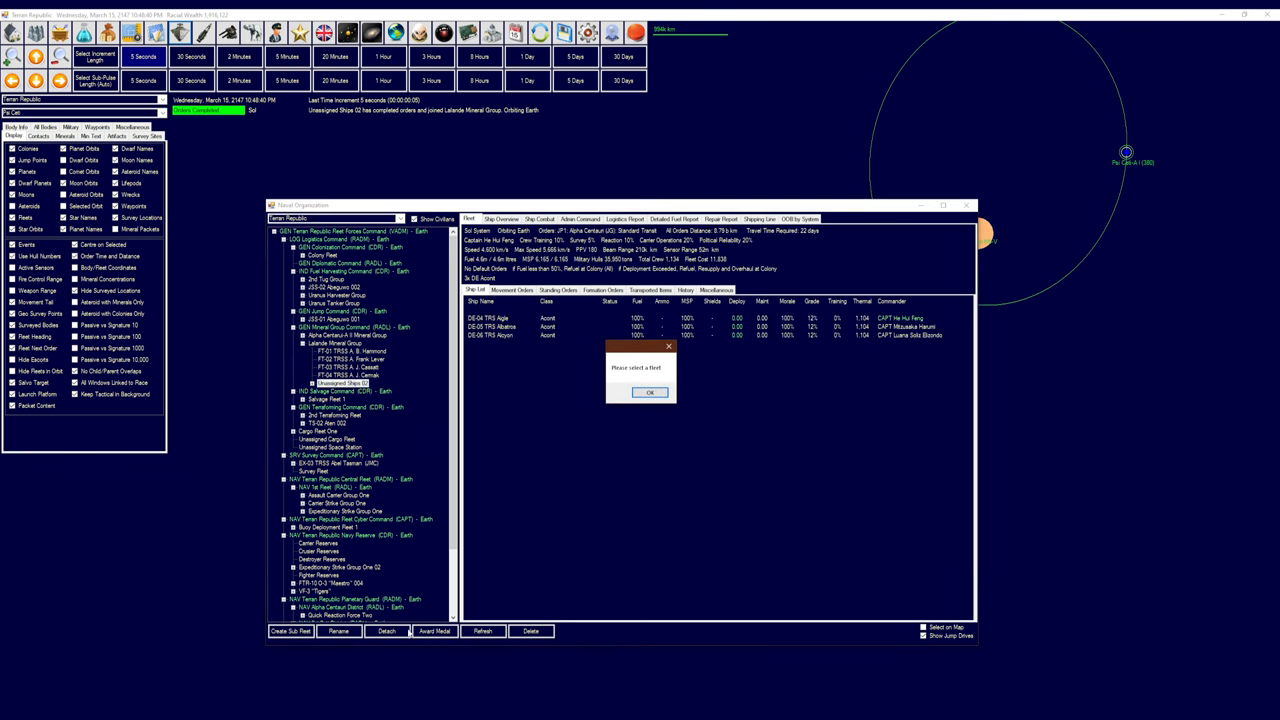
click(651, 392)
text(Esc)
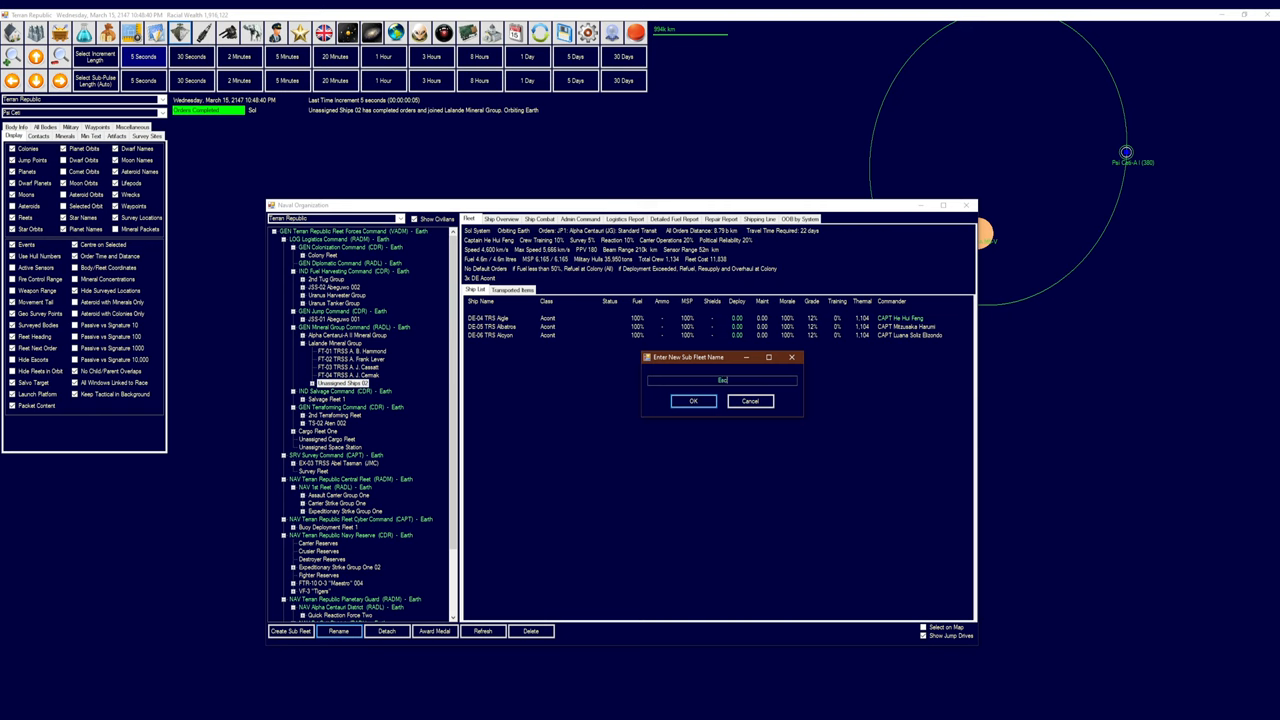
click(693, 401)
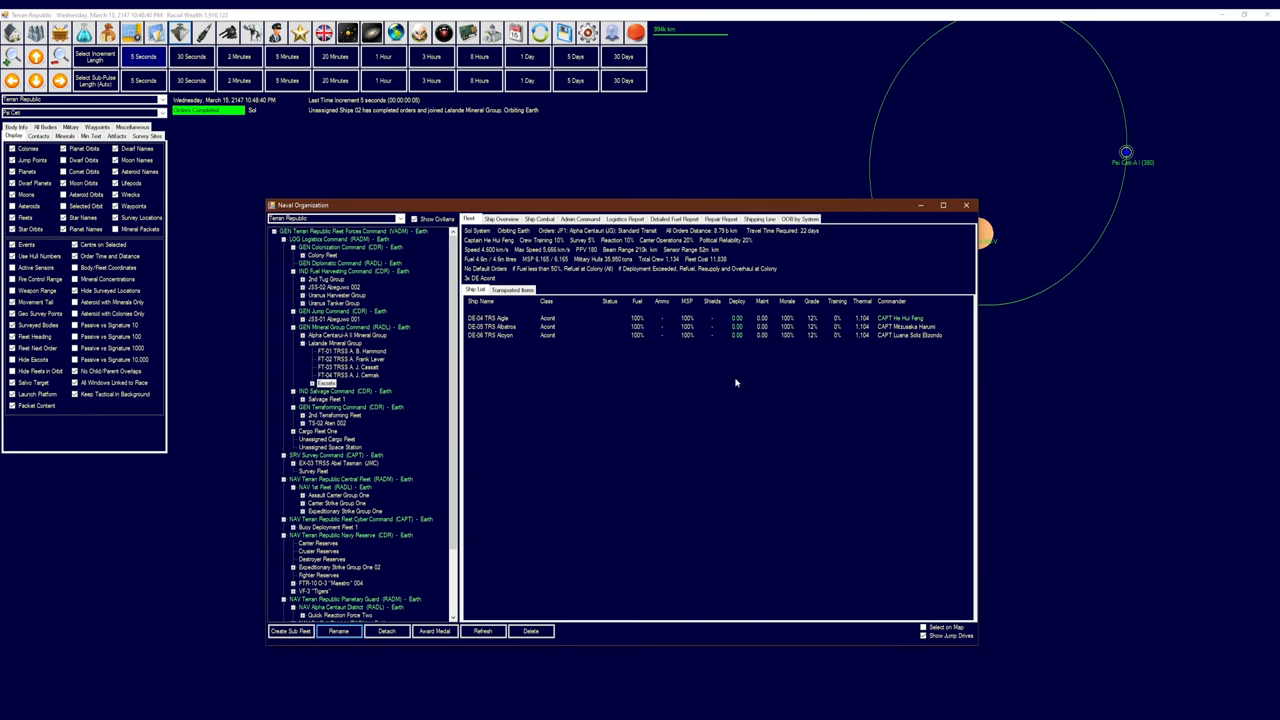
mouse_move(497, 397)
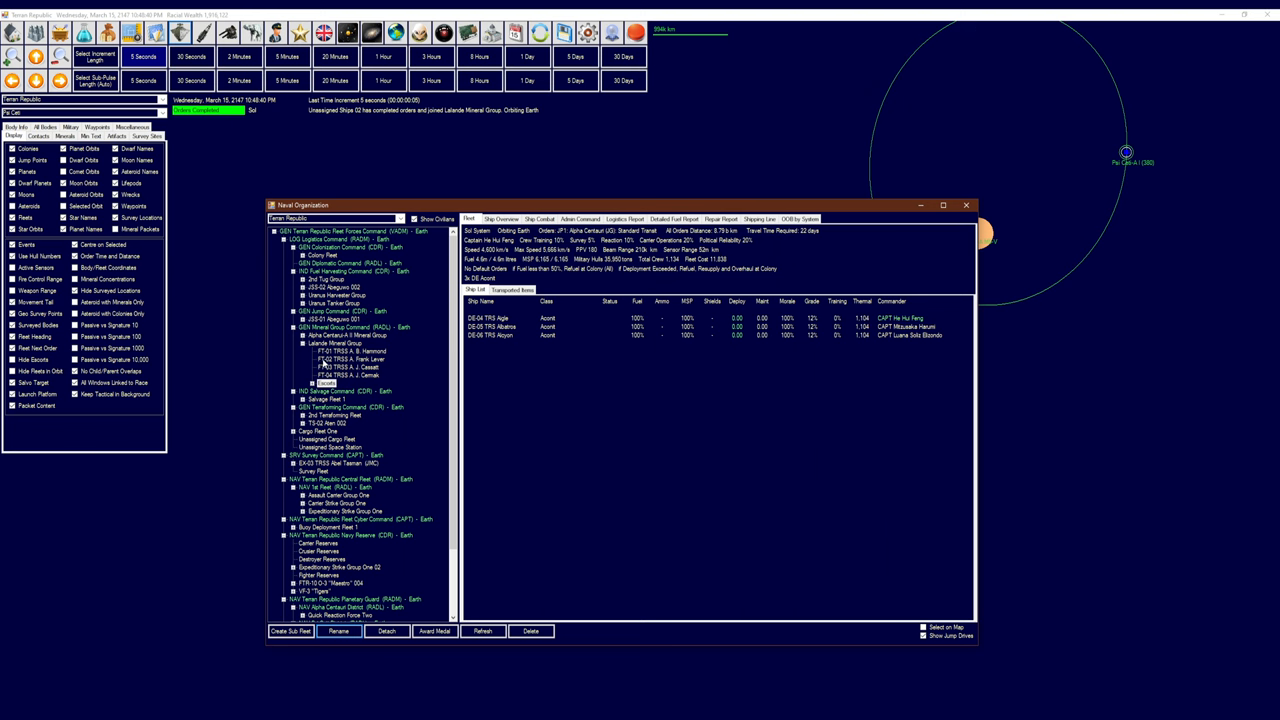
Review shipyard tasks, Earth's minerals and the Su Manufacturing Co. shipyard, then close Economics
click(335, 344)
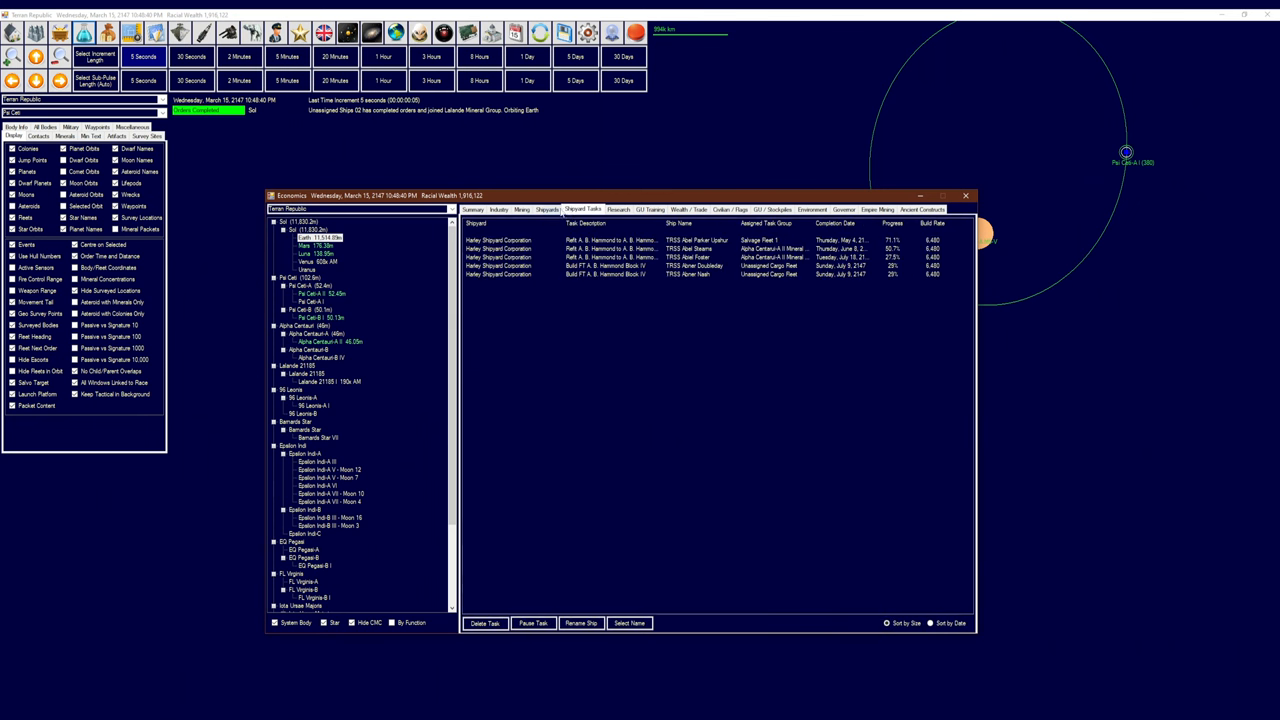
click(495, 209)
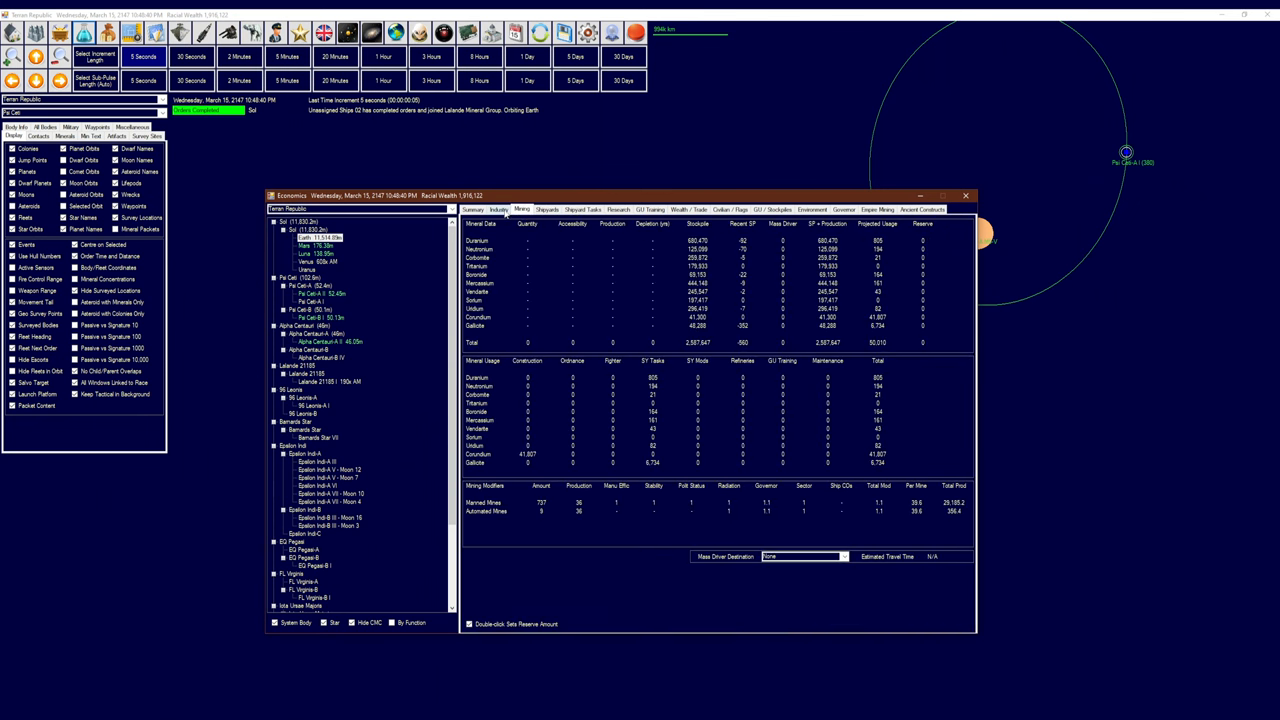
click(545, 209)
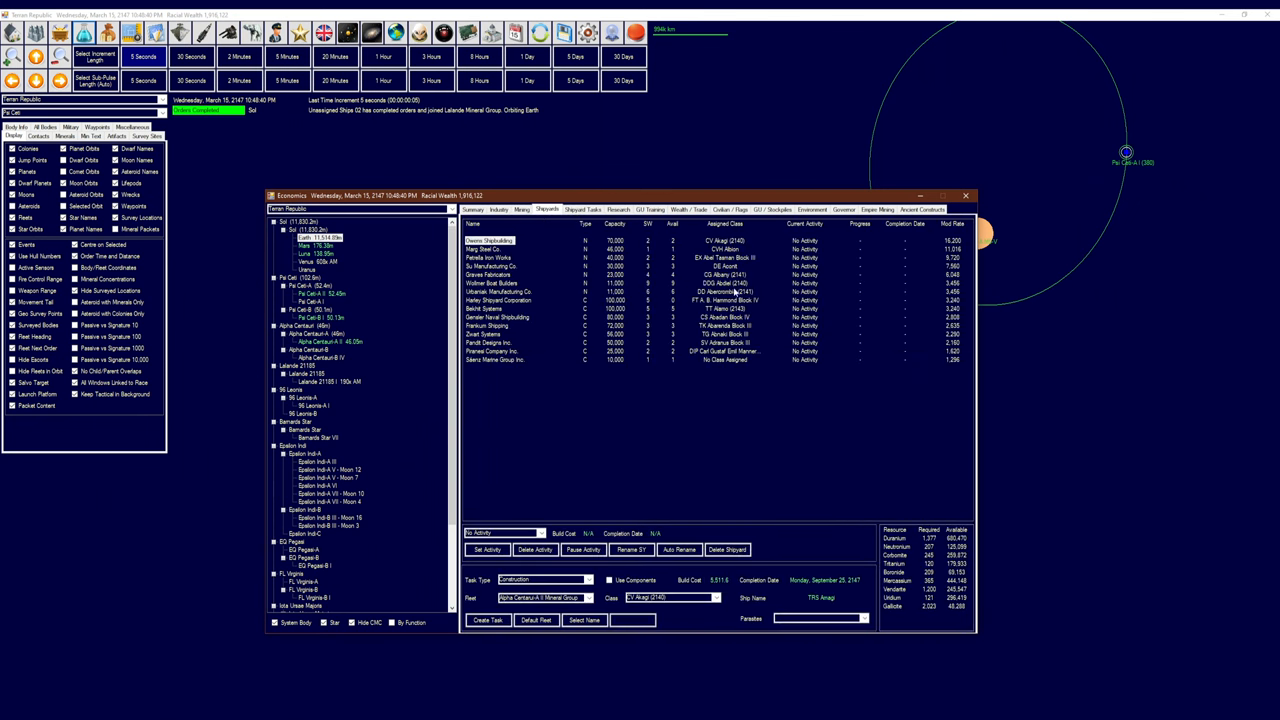
click(490, 267)
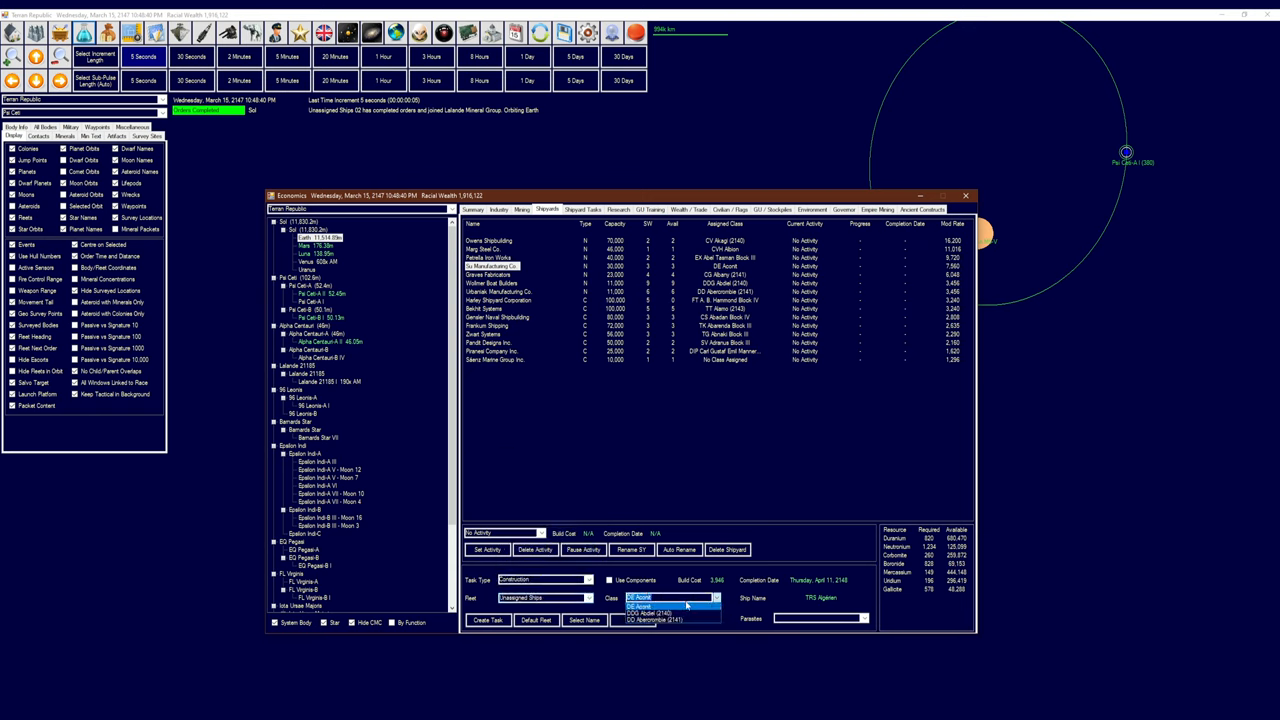
click(665, 609)
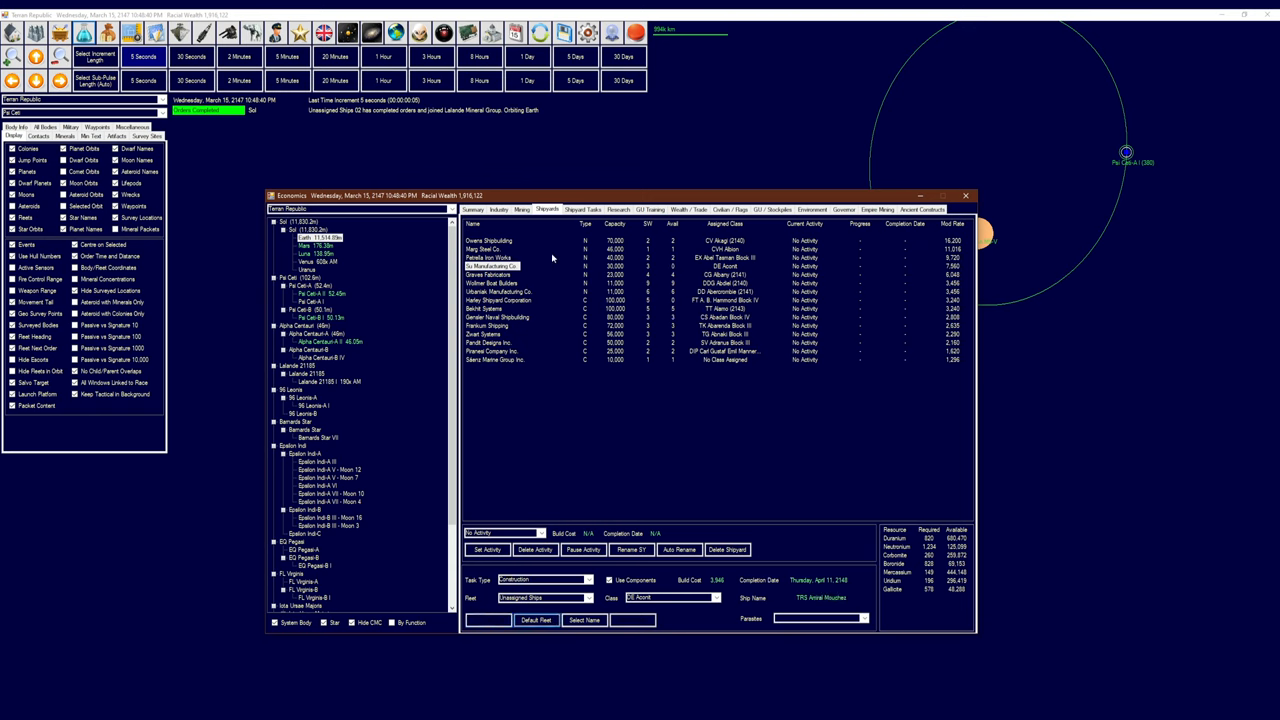
click(965, 196)
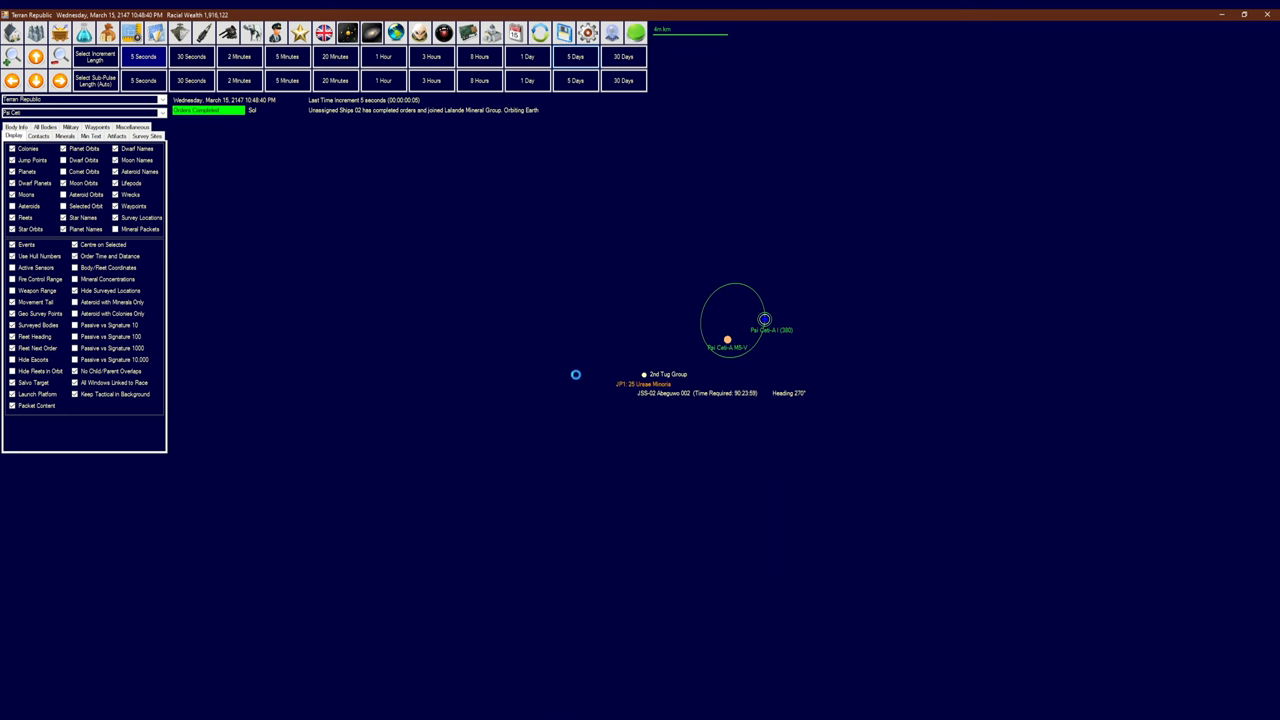
Advance the clock in 5-day increments to April 3, 2147
click(579, 54)
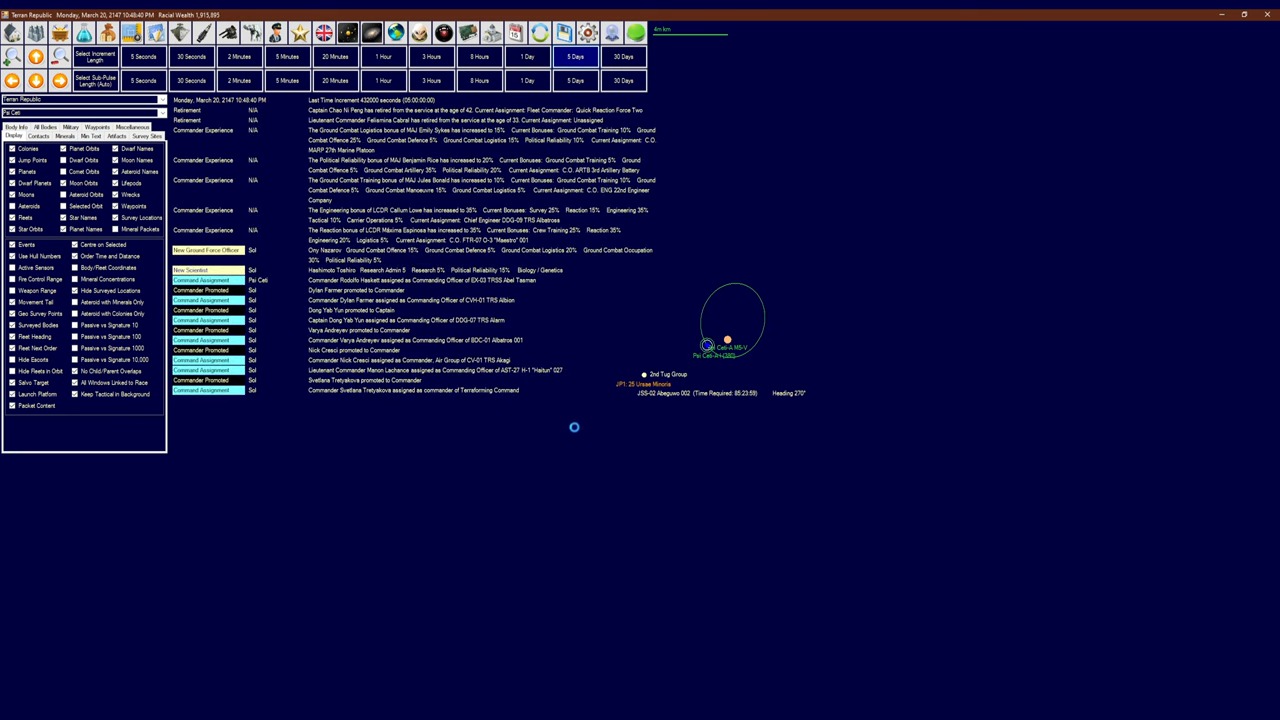
mouse_move(569, 424)
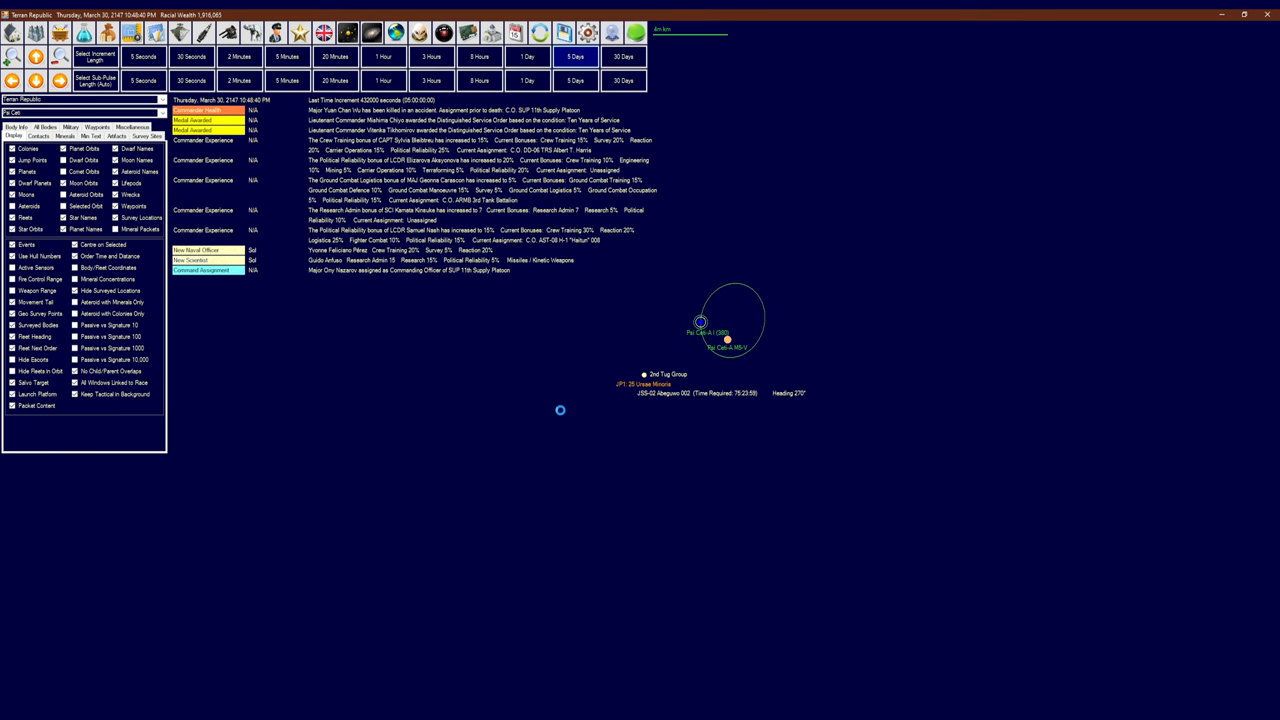
mouse_move(558, 409)
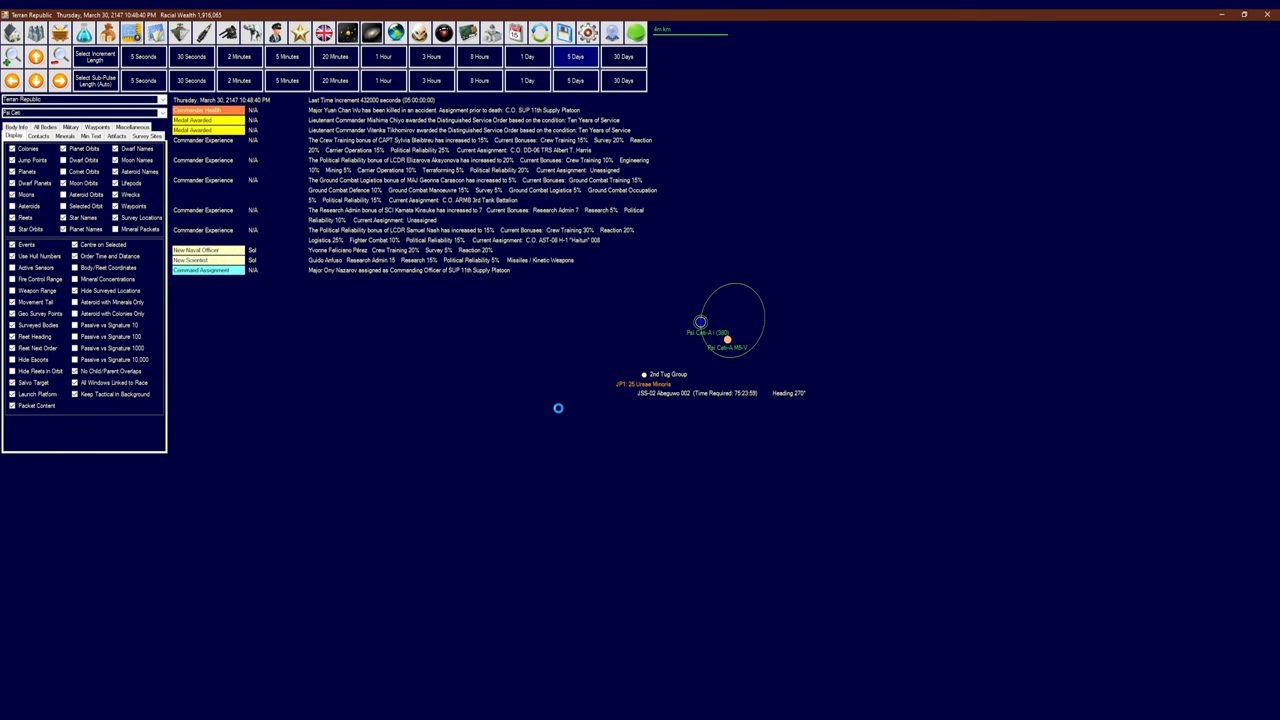
click(575, 52)
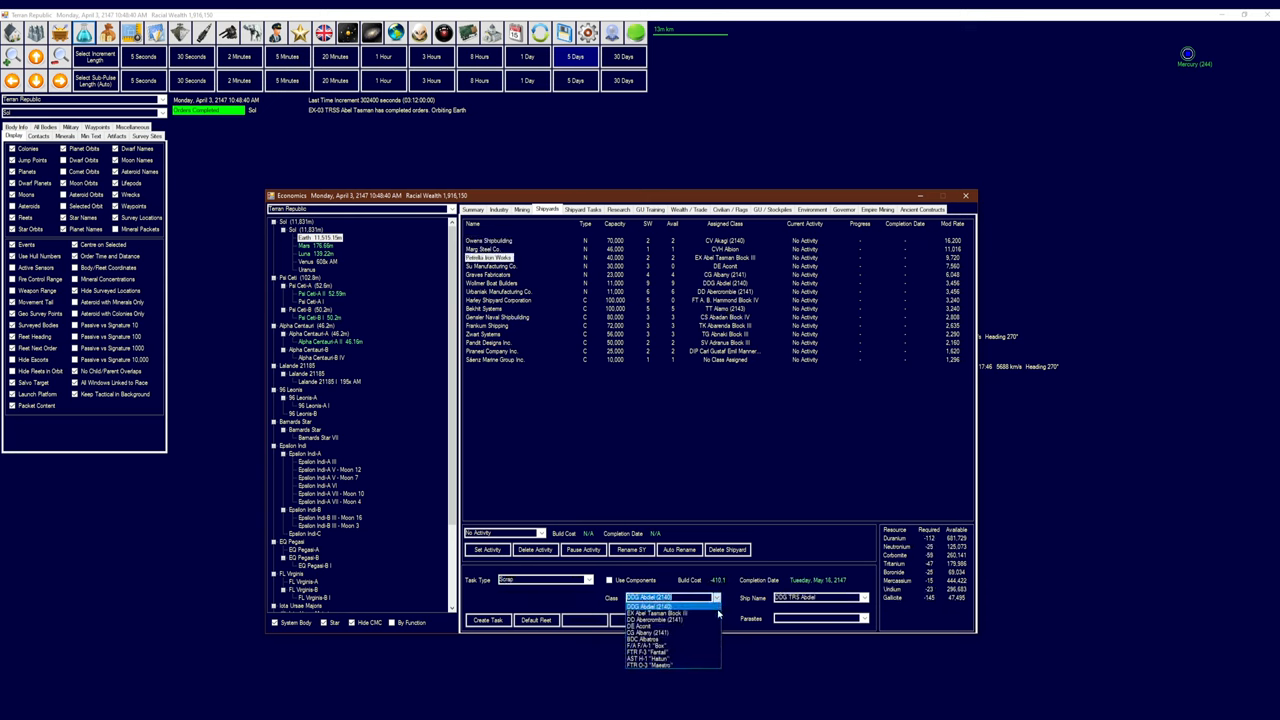
Queue TRSS Abel Tasman for scrapping at Petrella Iron Works, due May 29, 2147
click(655, 612)
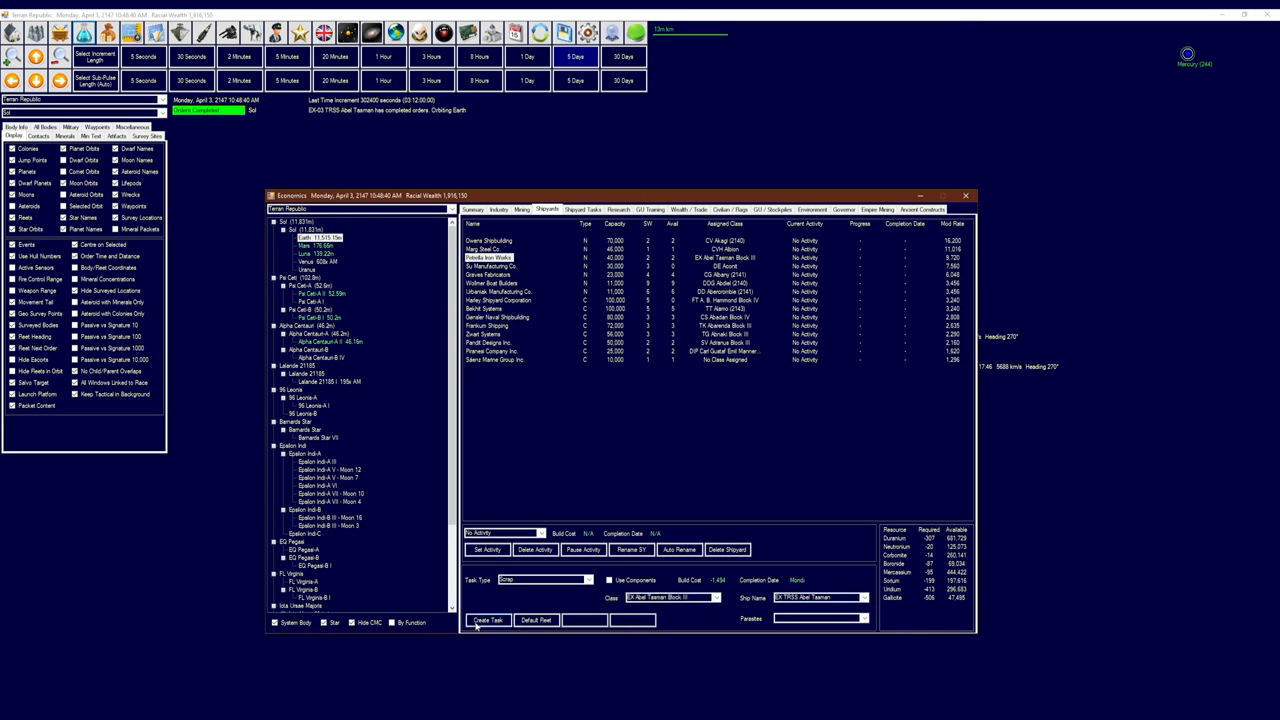
click(588, 209)
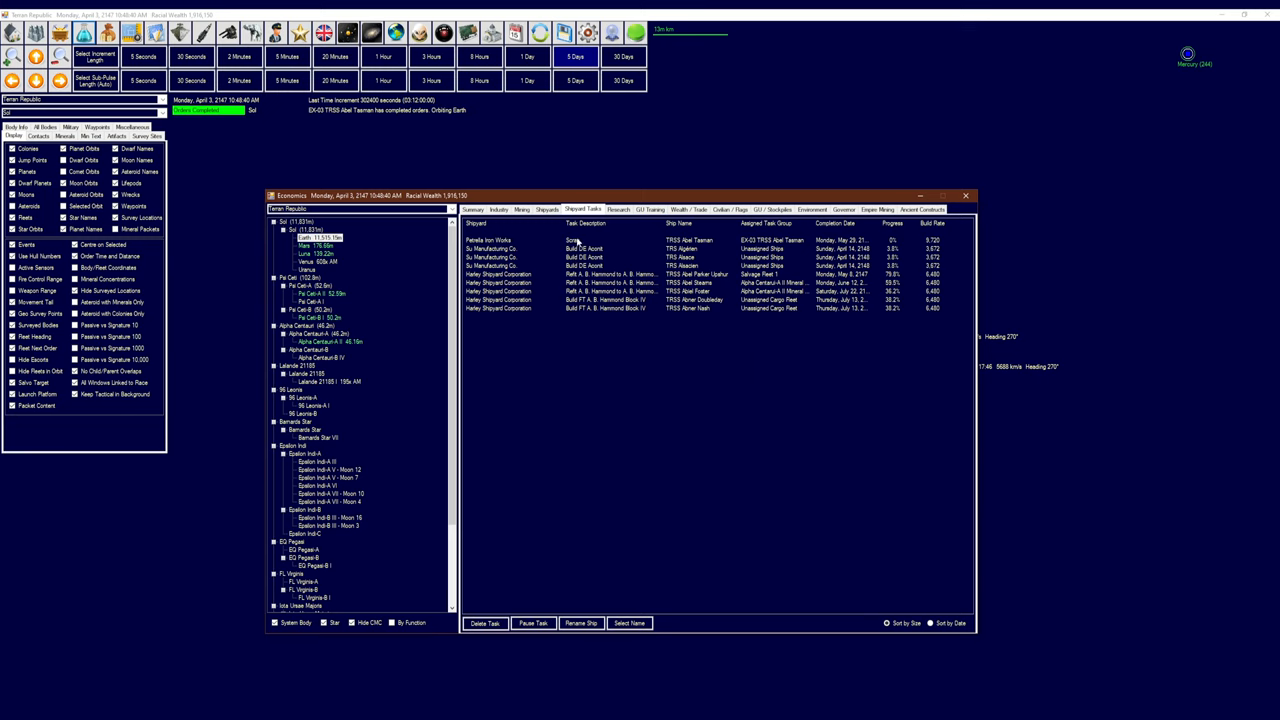
mouse_move(966, 196)
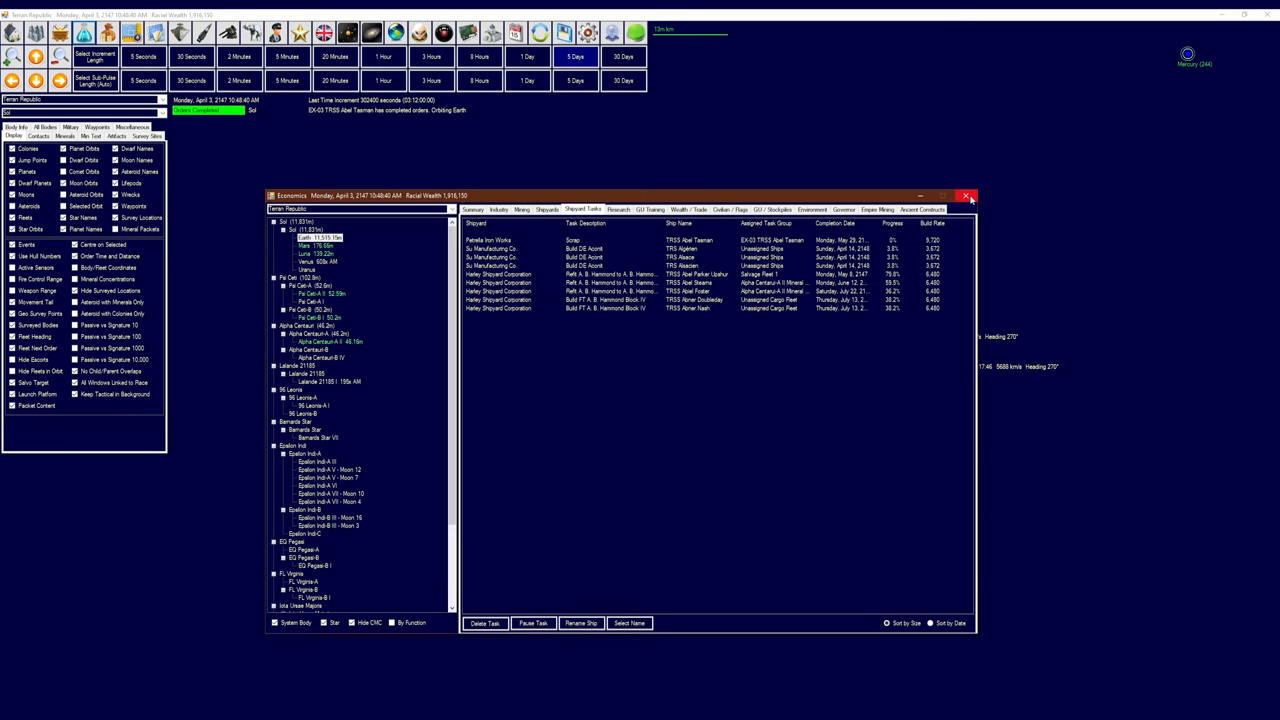
Close the Economics window and advance the clock five days toward April 13, 2147
click(968, 195)
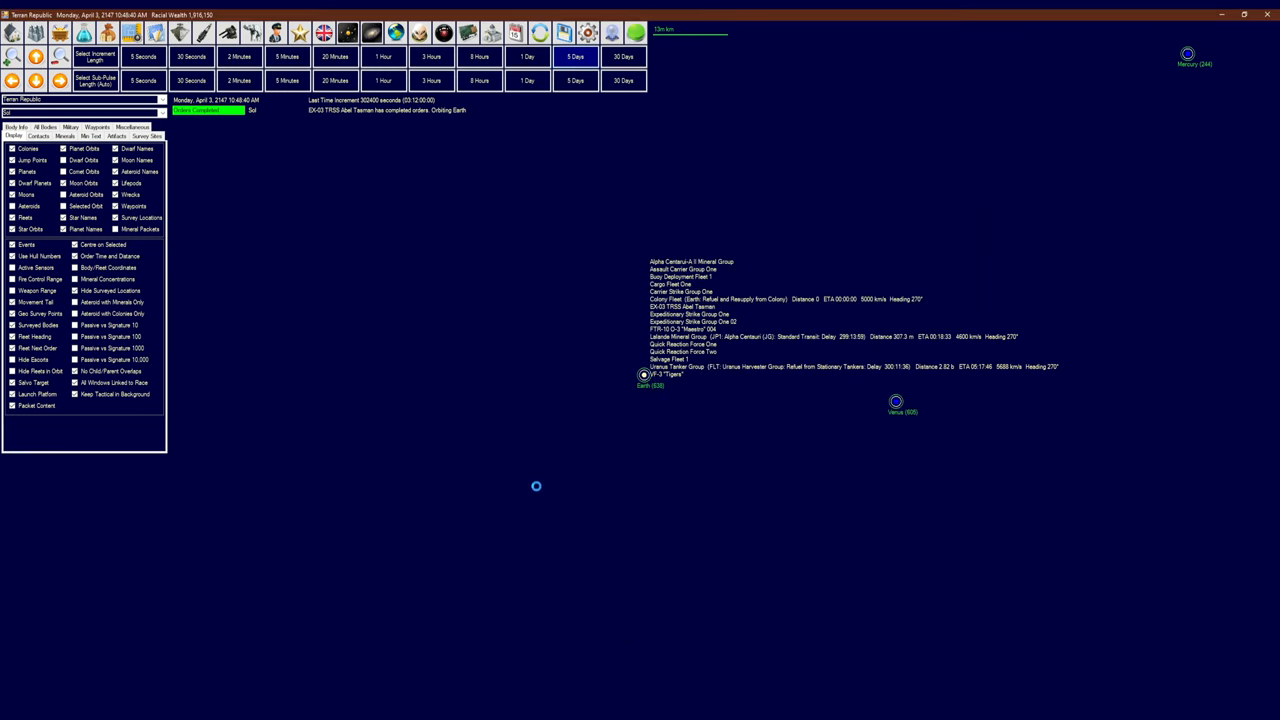
mouse_move(551, 476)
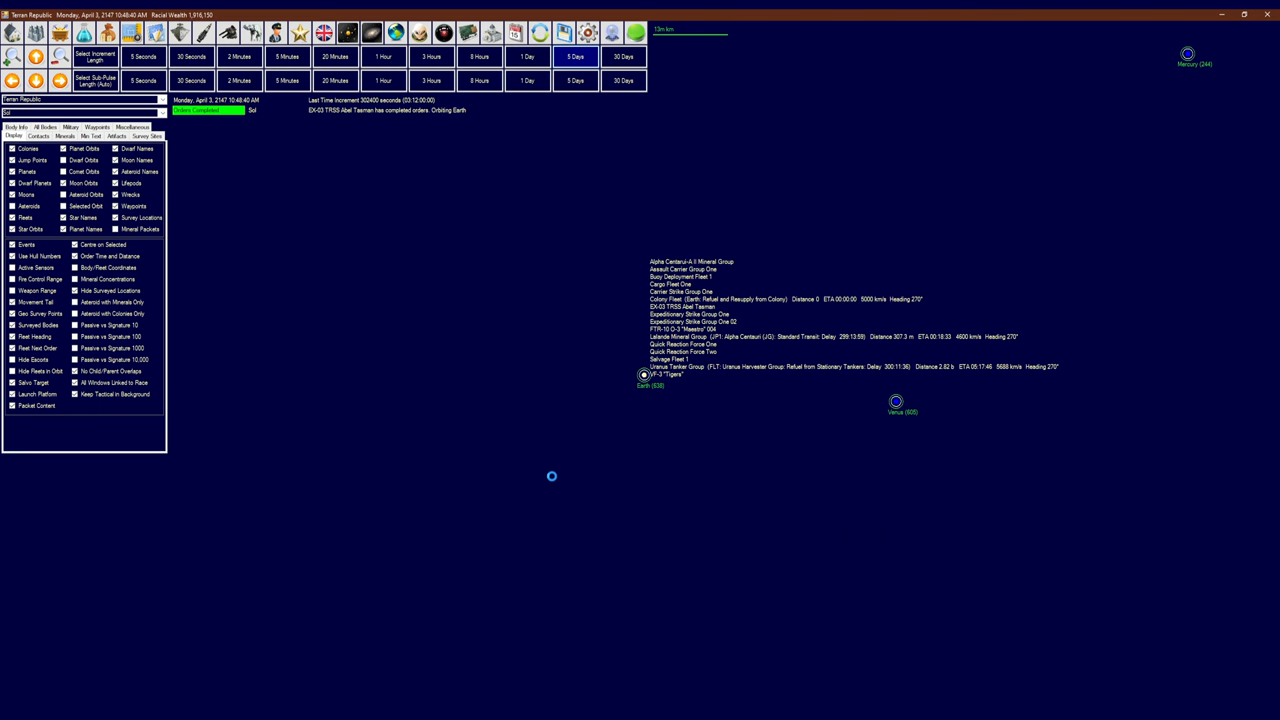
mouse_move(547, 467)
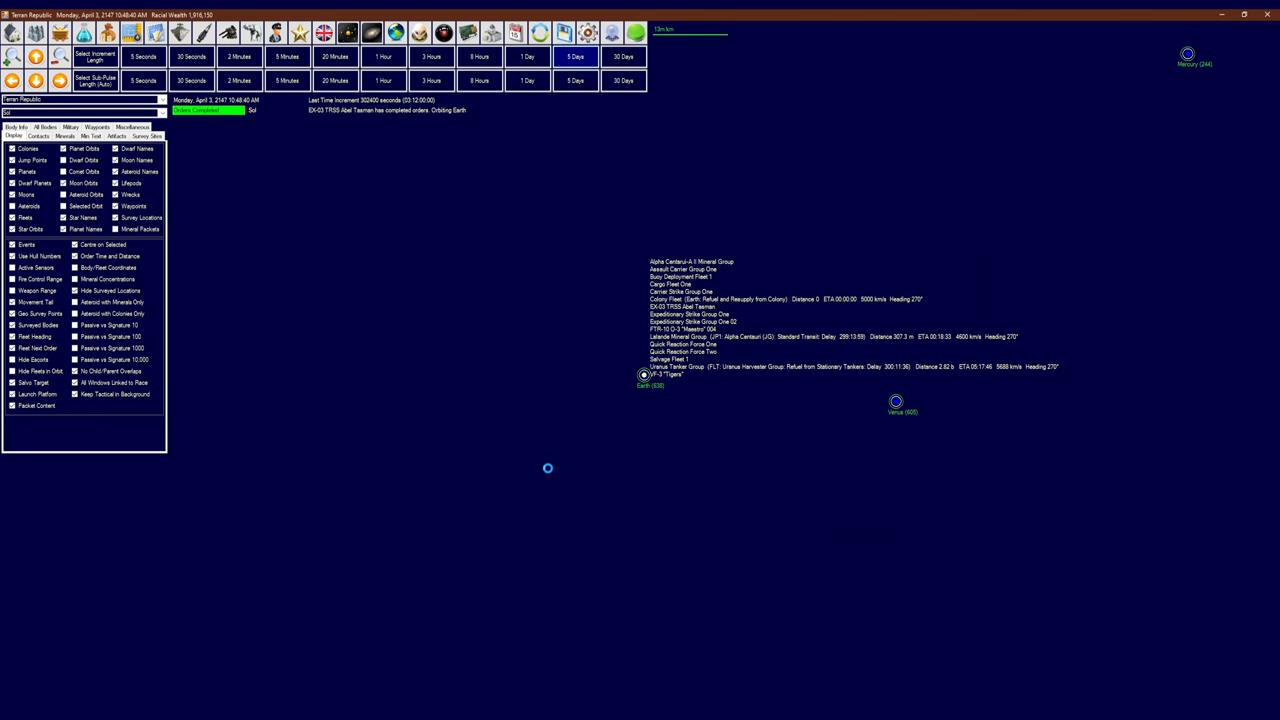
click(578, 54)
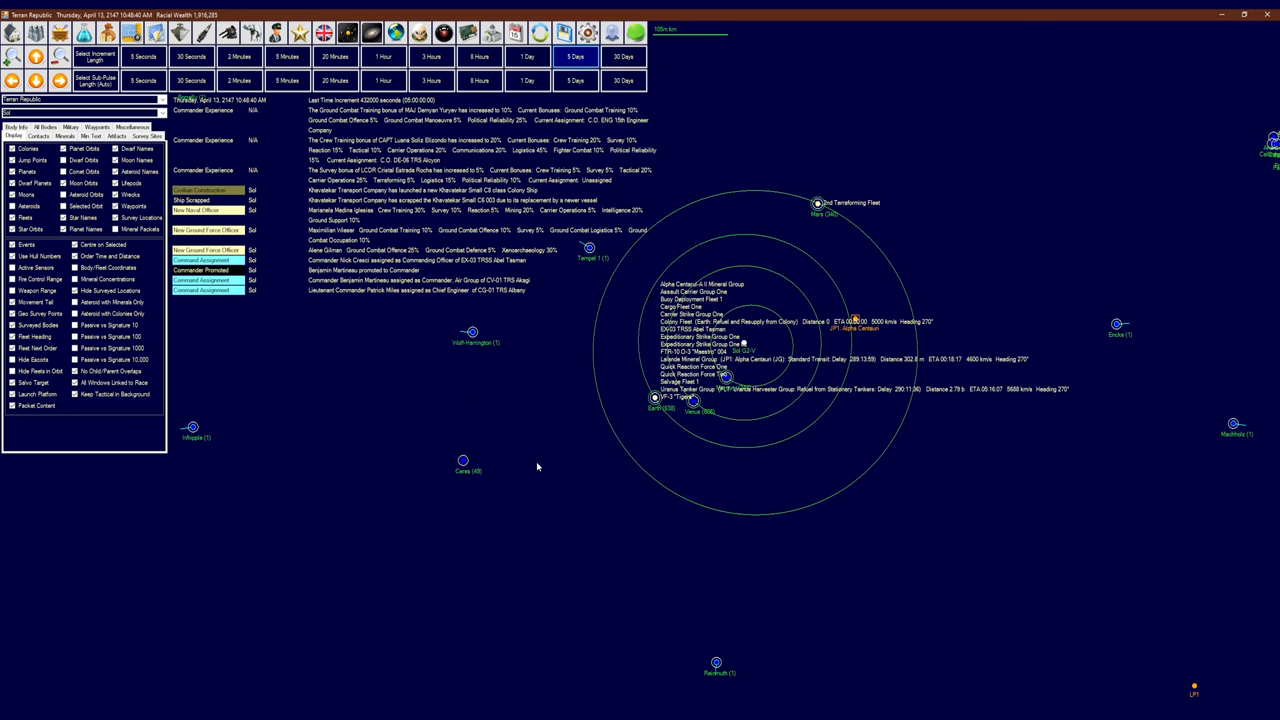
mouse_move(747, 443)
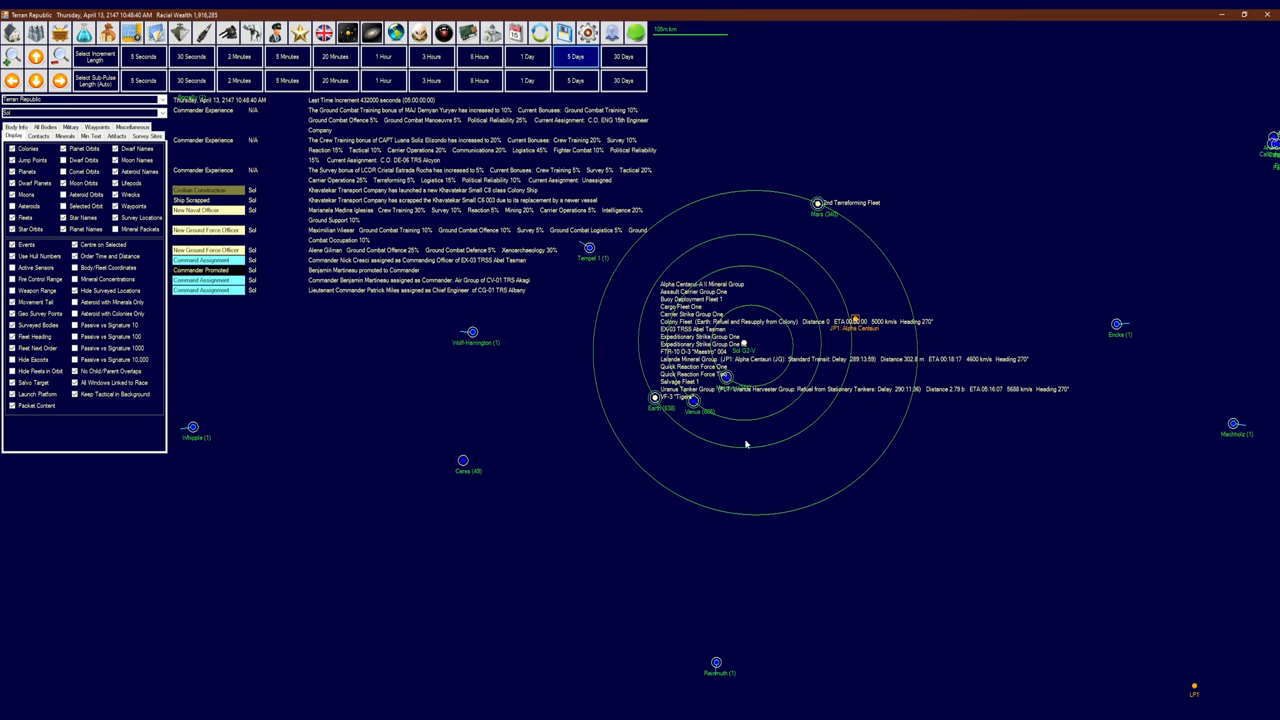
mouse_move(640, 355)
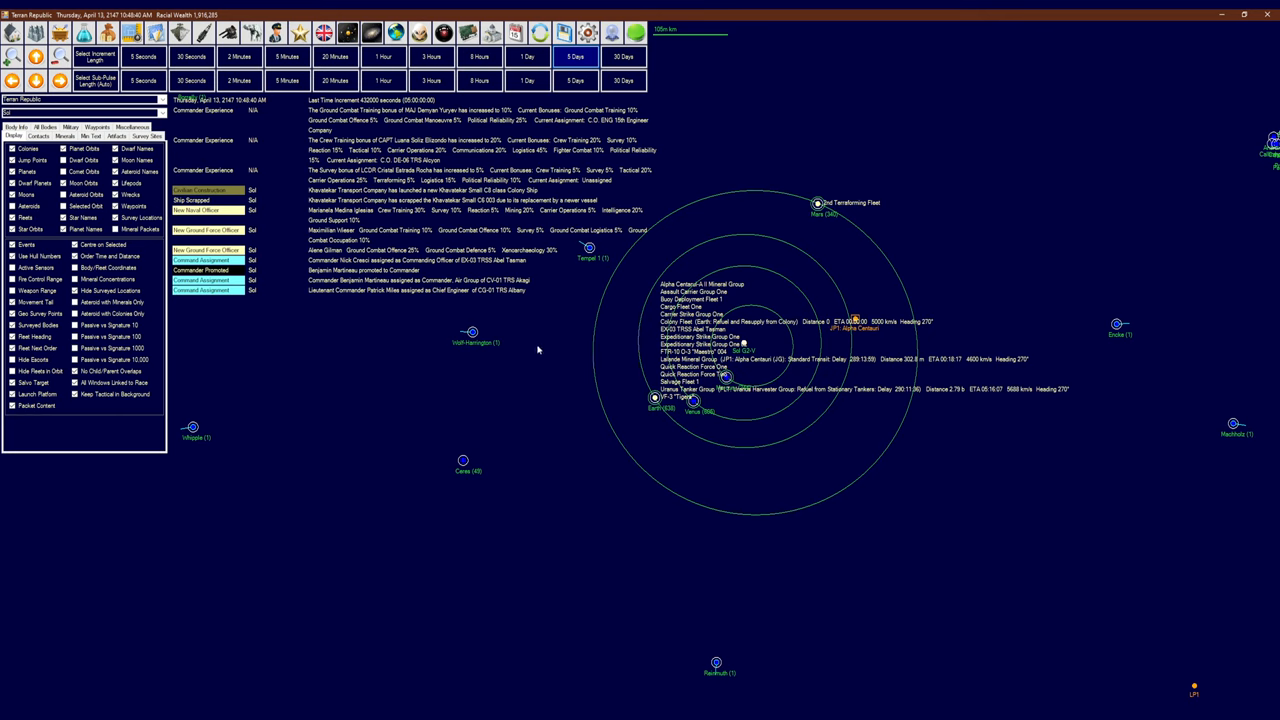
mouse_move(551, 355)
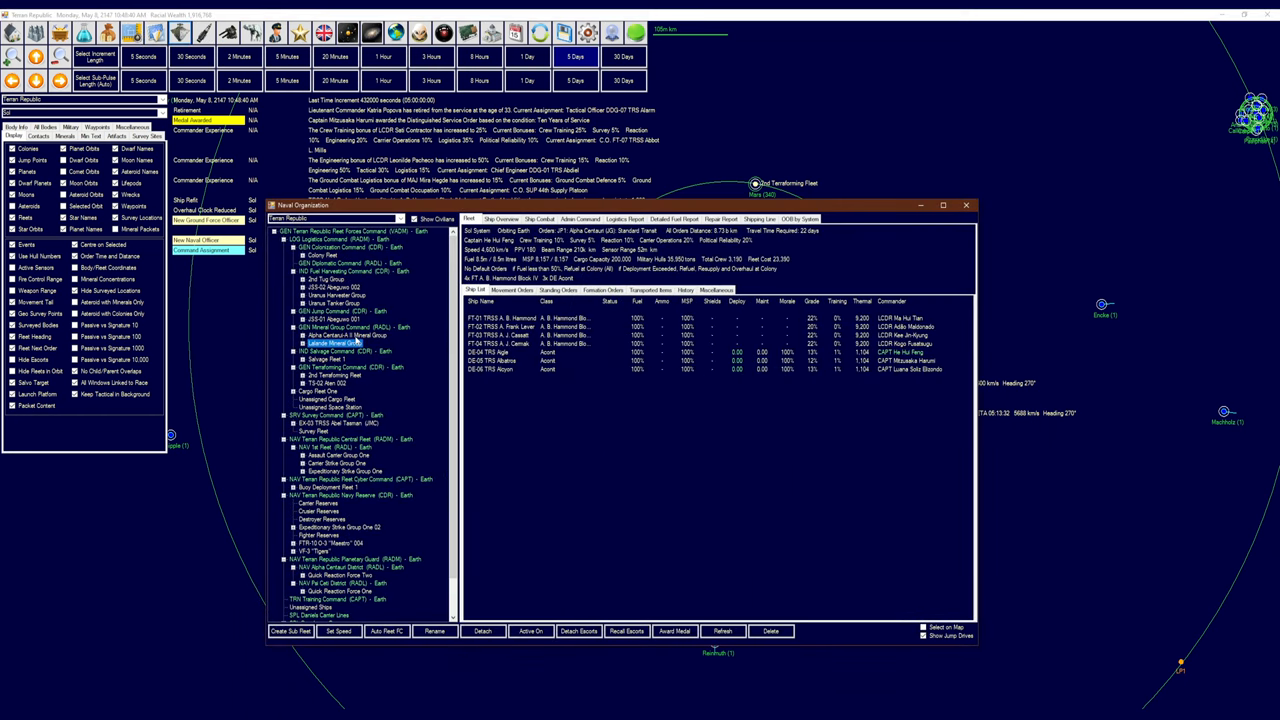
Check the Alpha Centauri-A II Mineral Group, the JSS-01 Abeguwo 001 group, and shipyard task progress
click(340, 328)
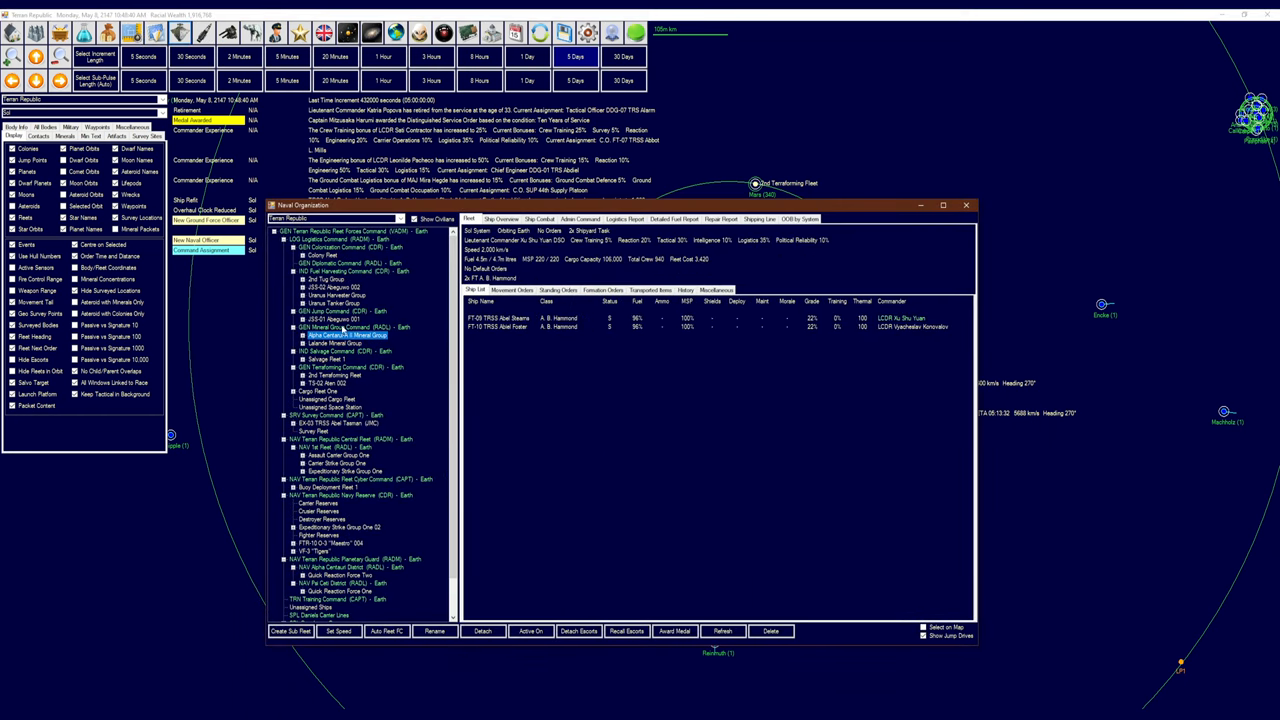
click(325, 322)
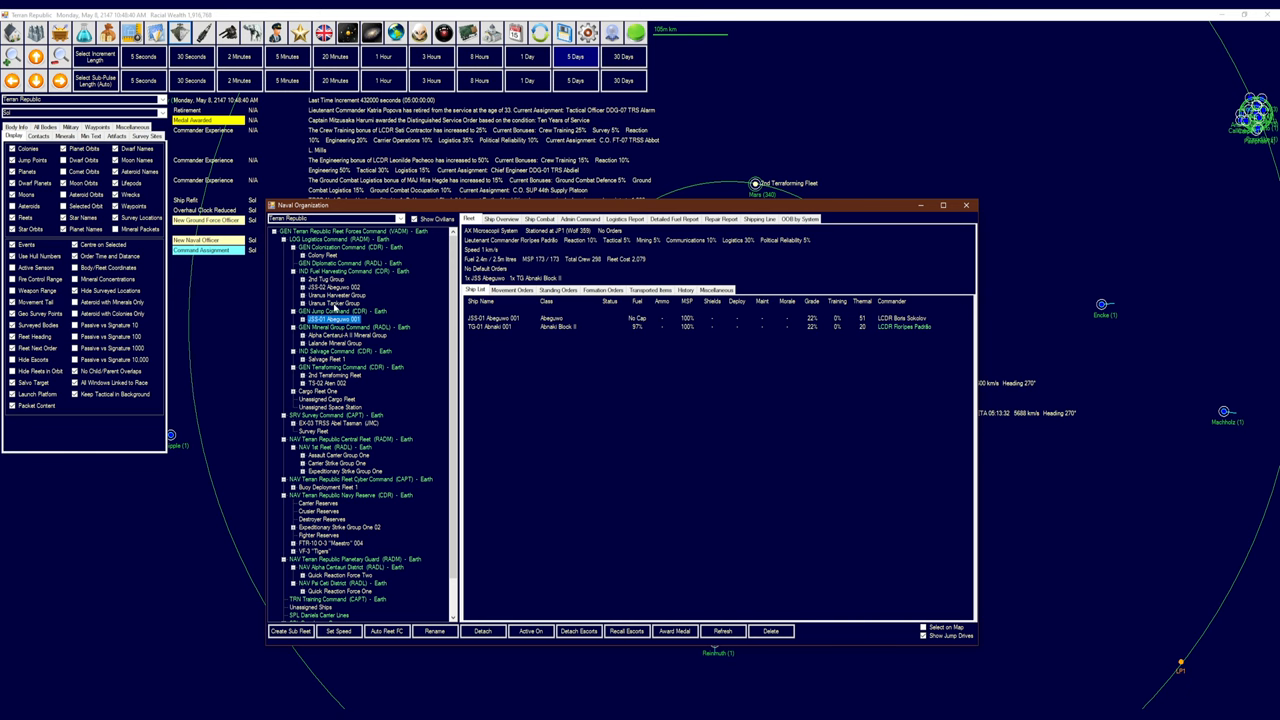
mouse_move(945, 224)
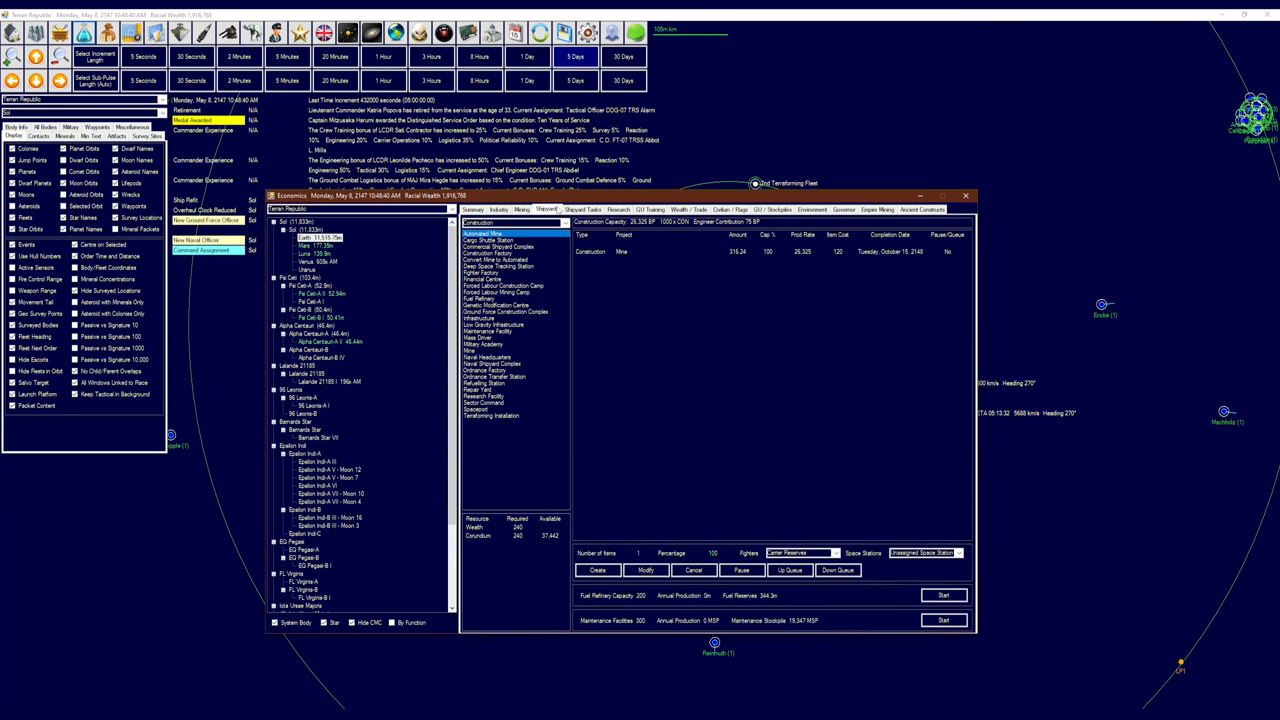
click(582, 209)
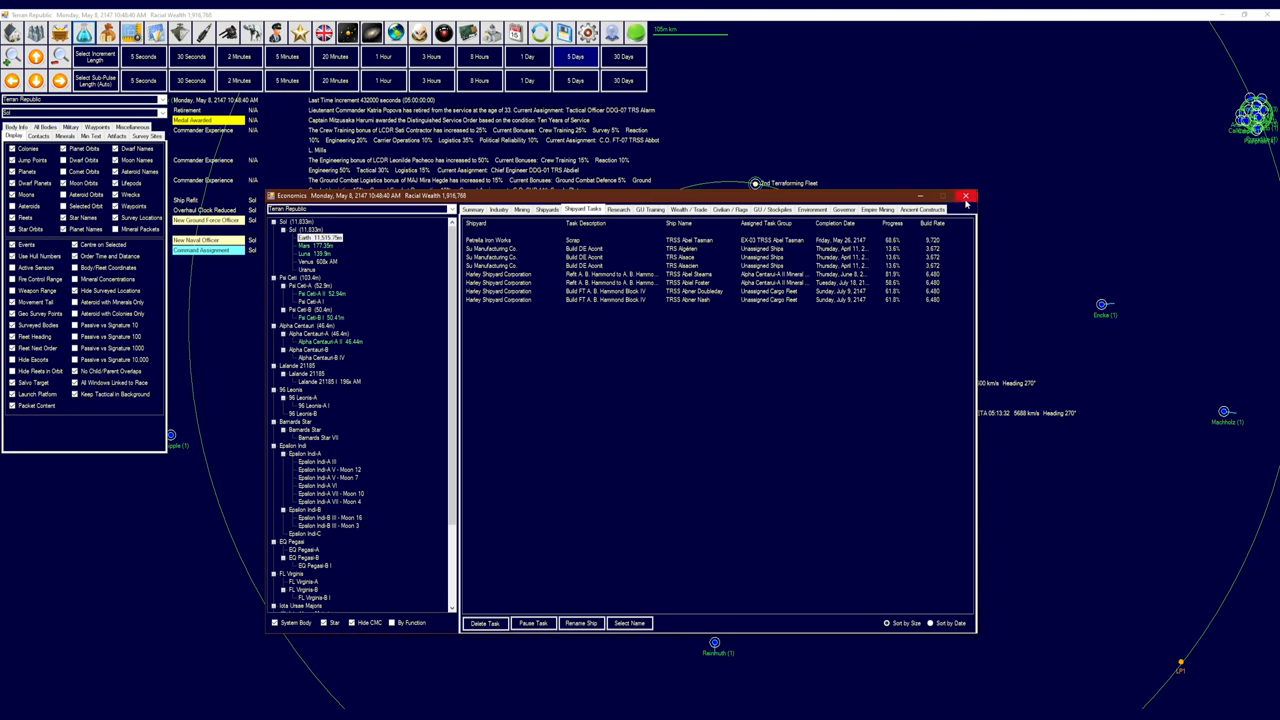
mouse_move(966, 198)
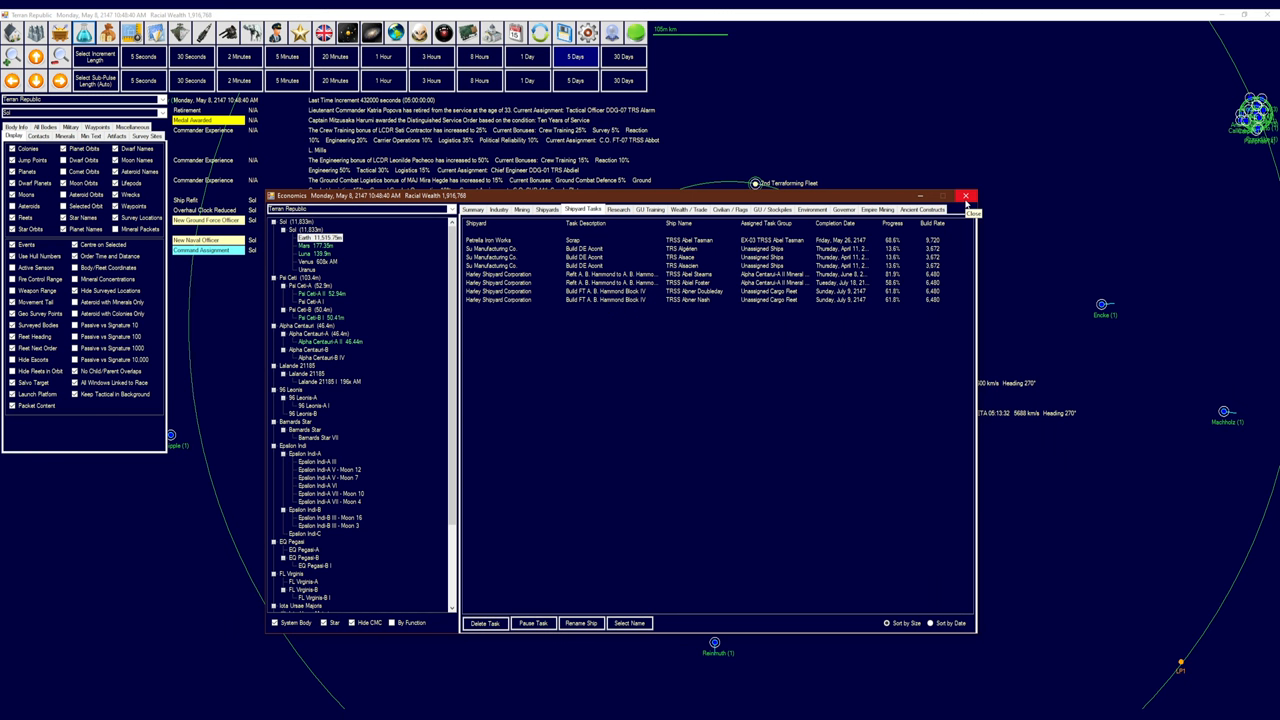
click(966, 207)
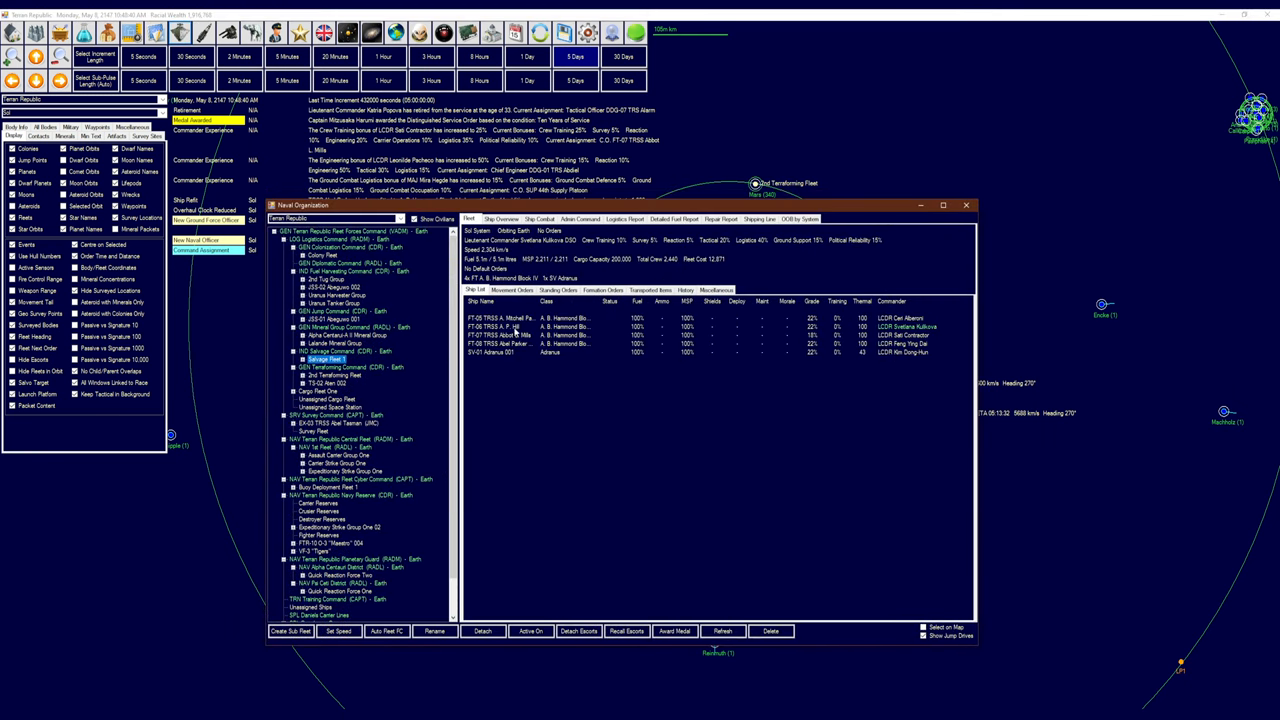
Add a Refuel and Resupply at Earth order to Salvage Fleet 1, then close Naval Organization
click(505, 290)
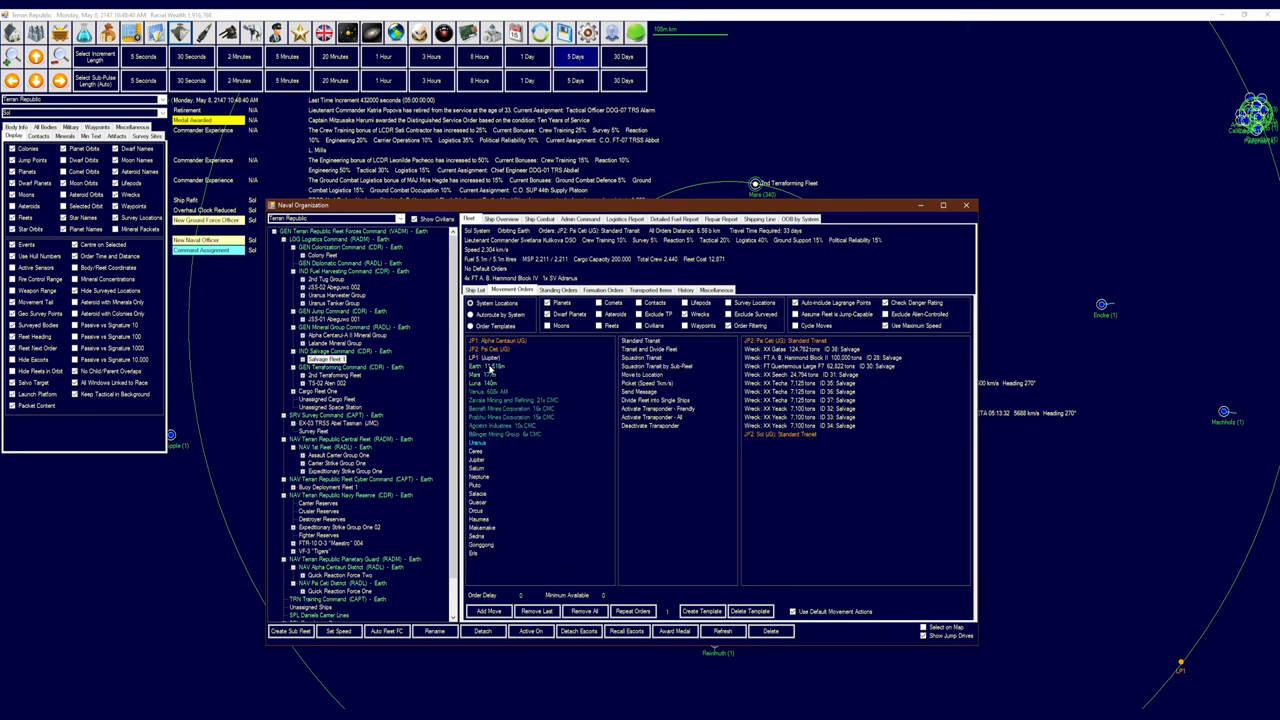
click(485, 364)
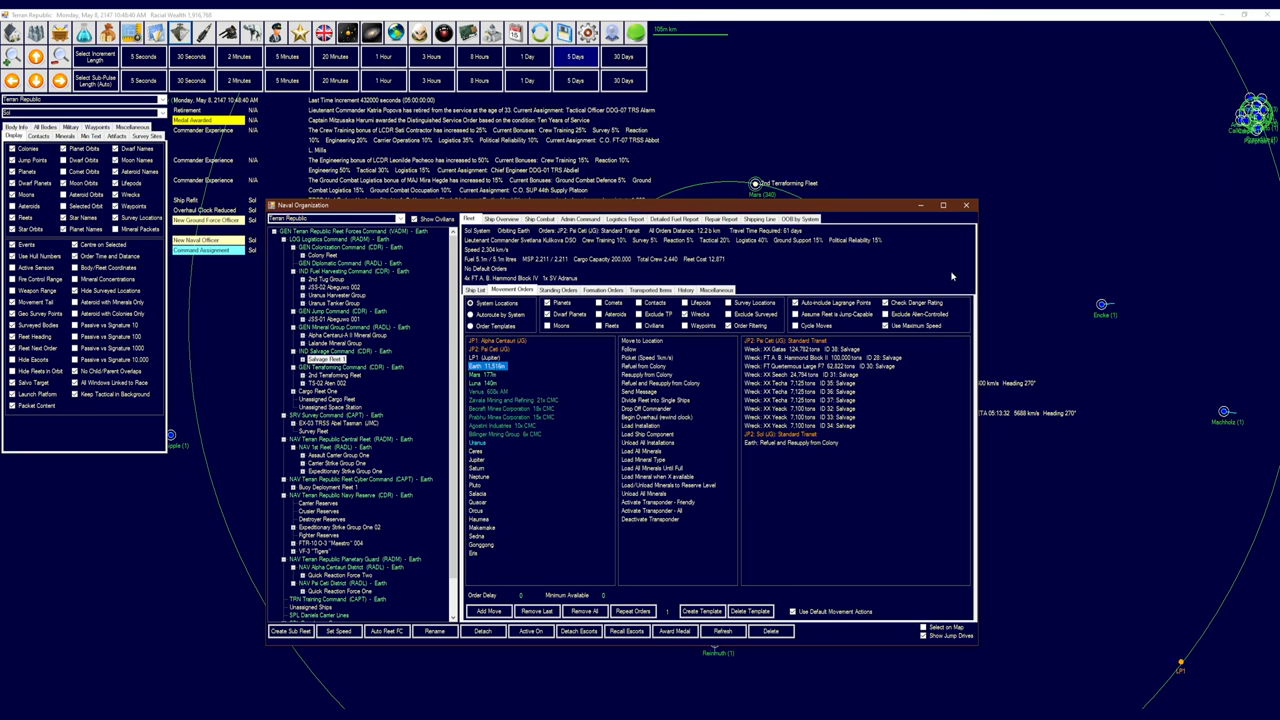
mouse_move(967, 204)
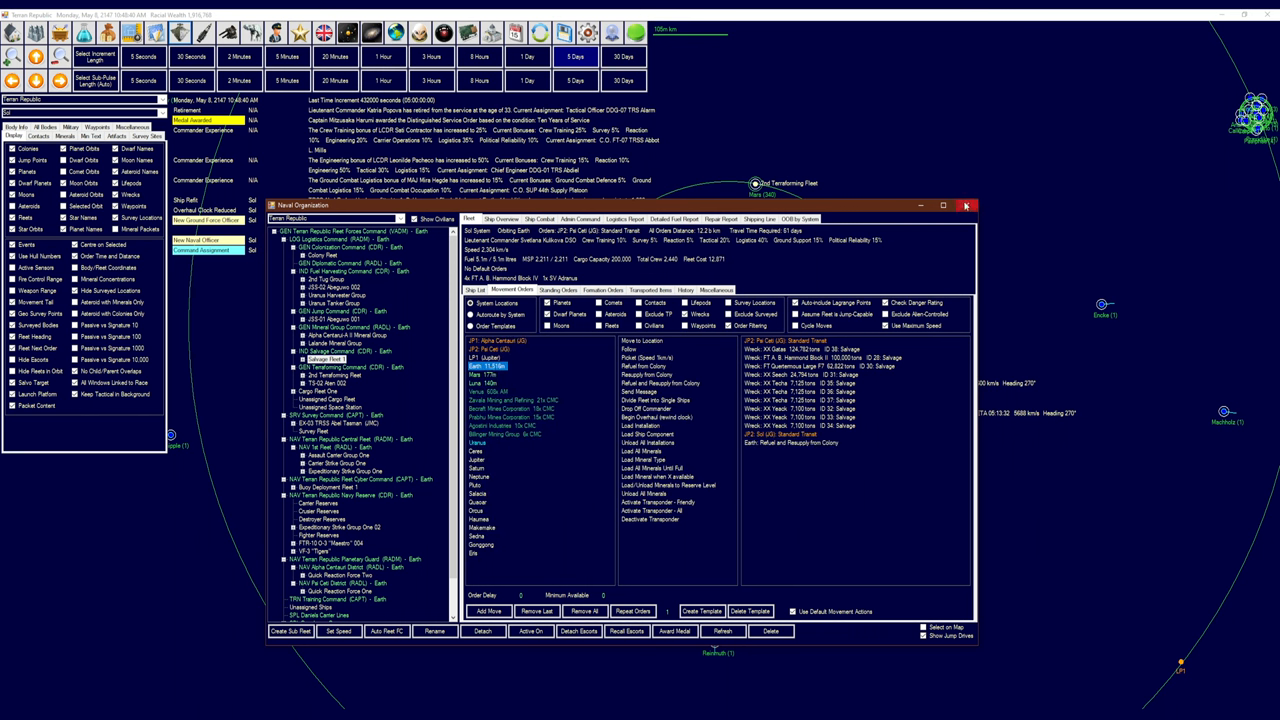
click(999, 207)
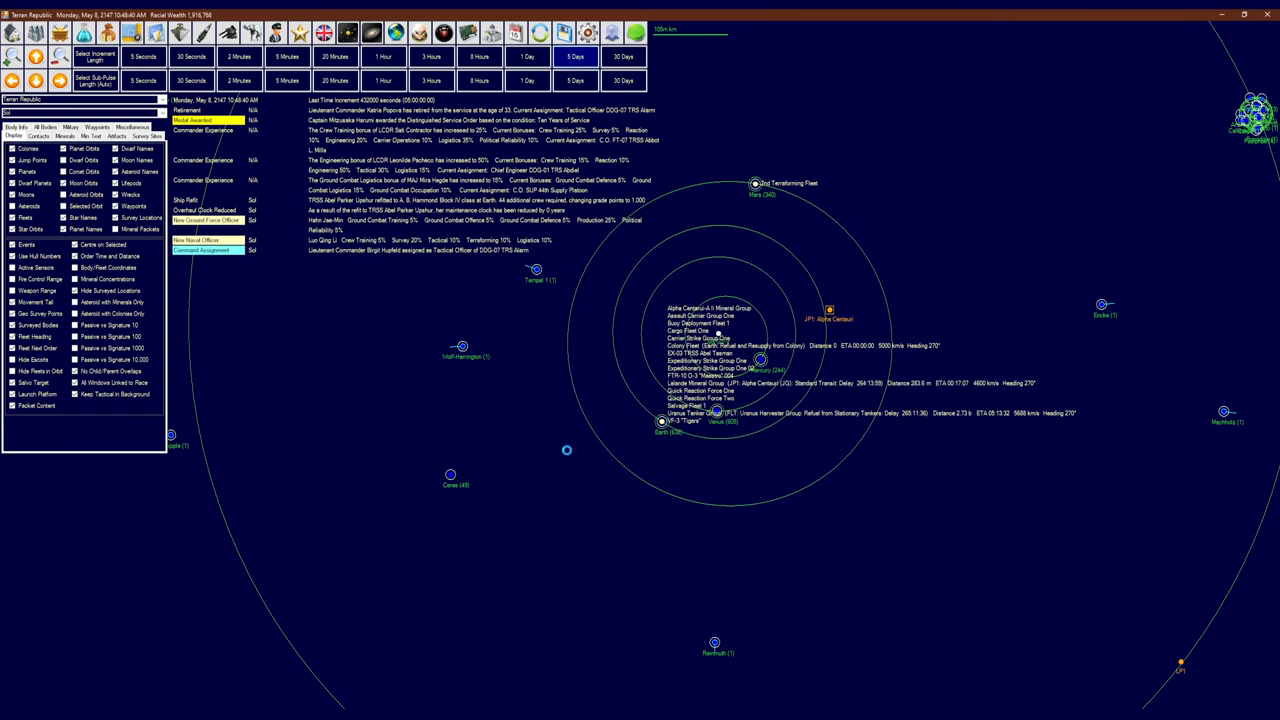
Advance the clock in three 5-day increments, reaching June 14, 2147
click(576, 57)
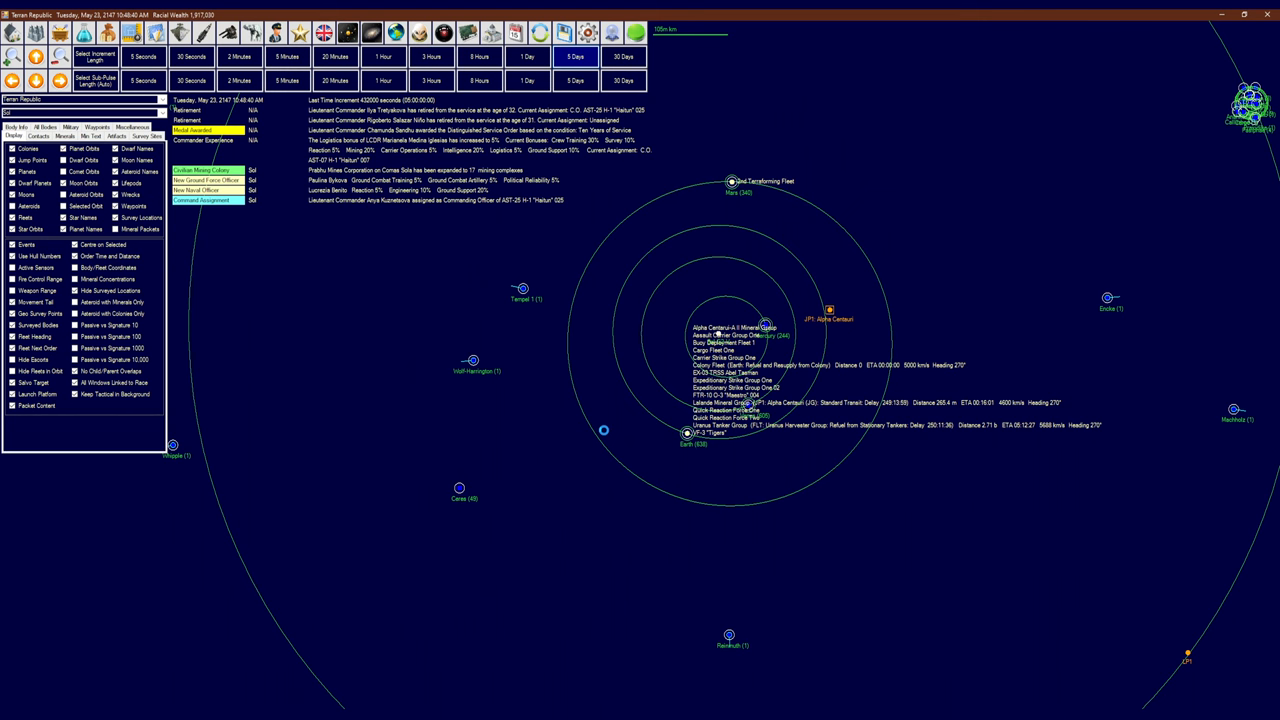
click(567, 58)
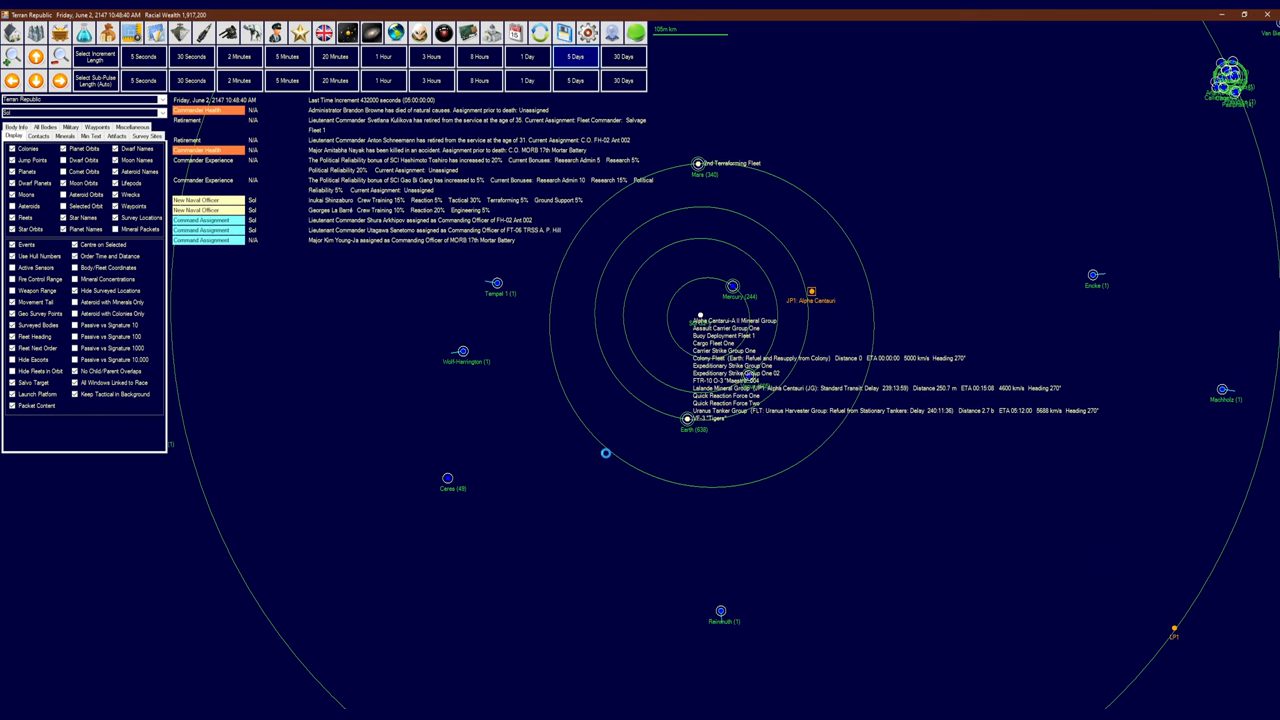
click(577, 56)
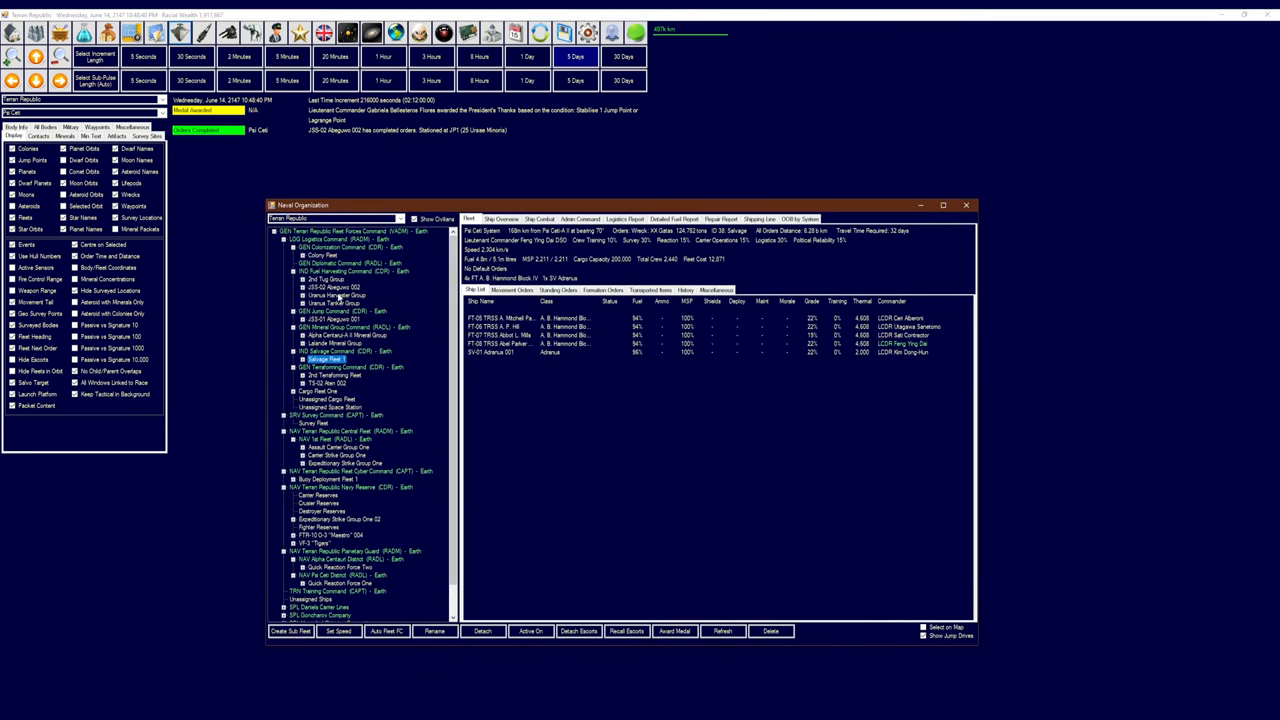
Give the 2nd Tug Group a Tractor Any Ship order for JSS-02 Abeguwo 002 at JP1
click(325, 385)
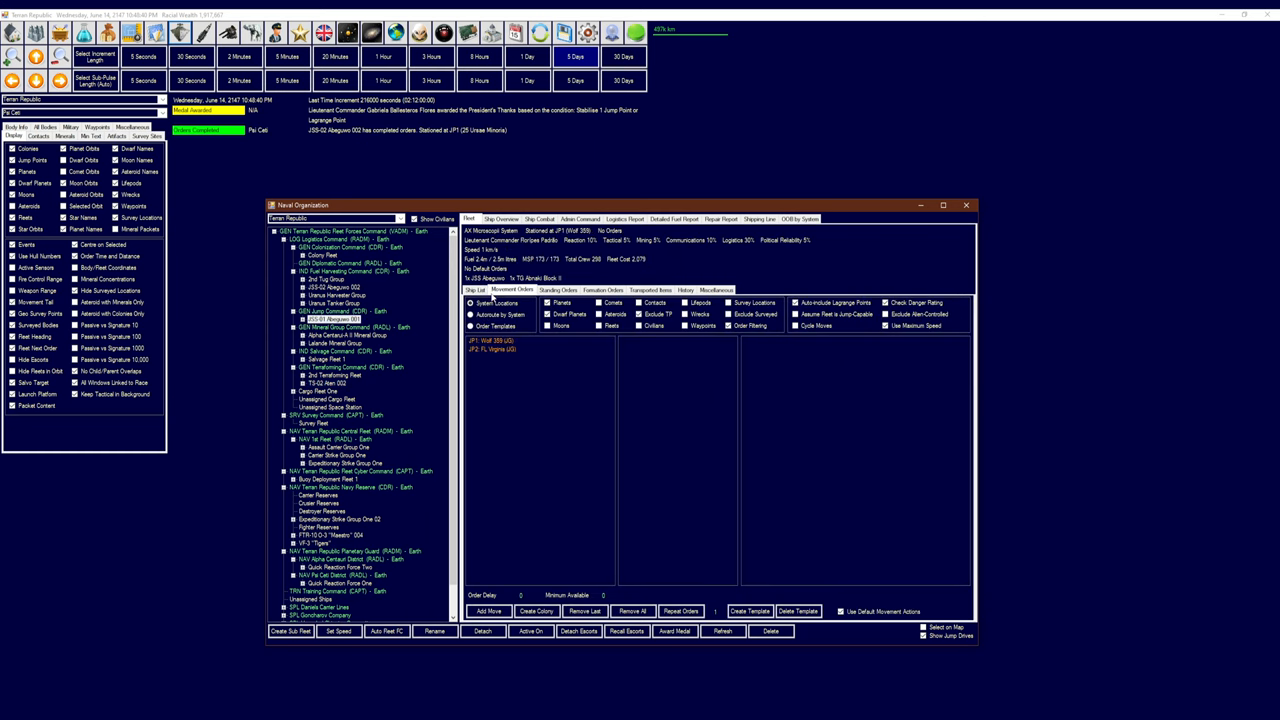
click(473, 291)
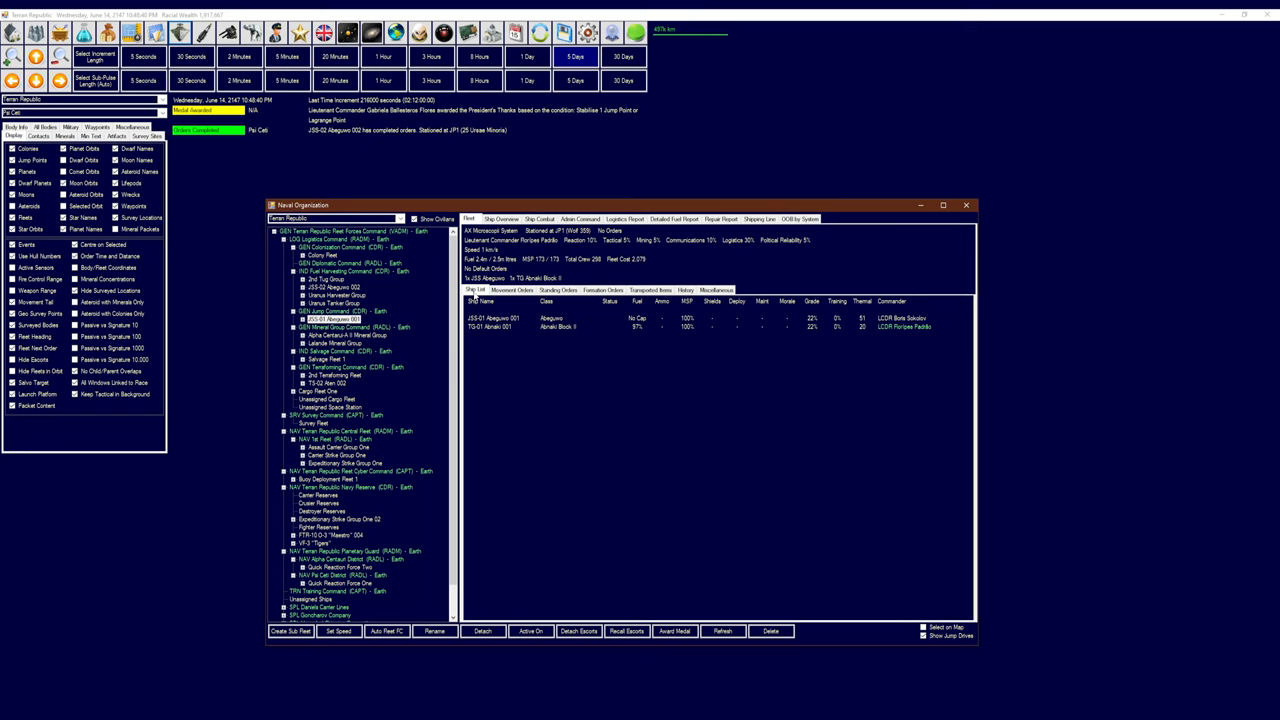
click(508, 290)
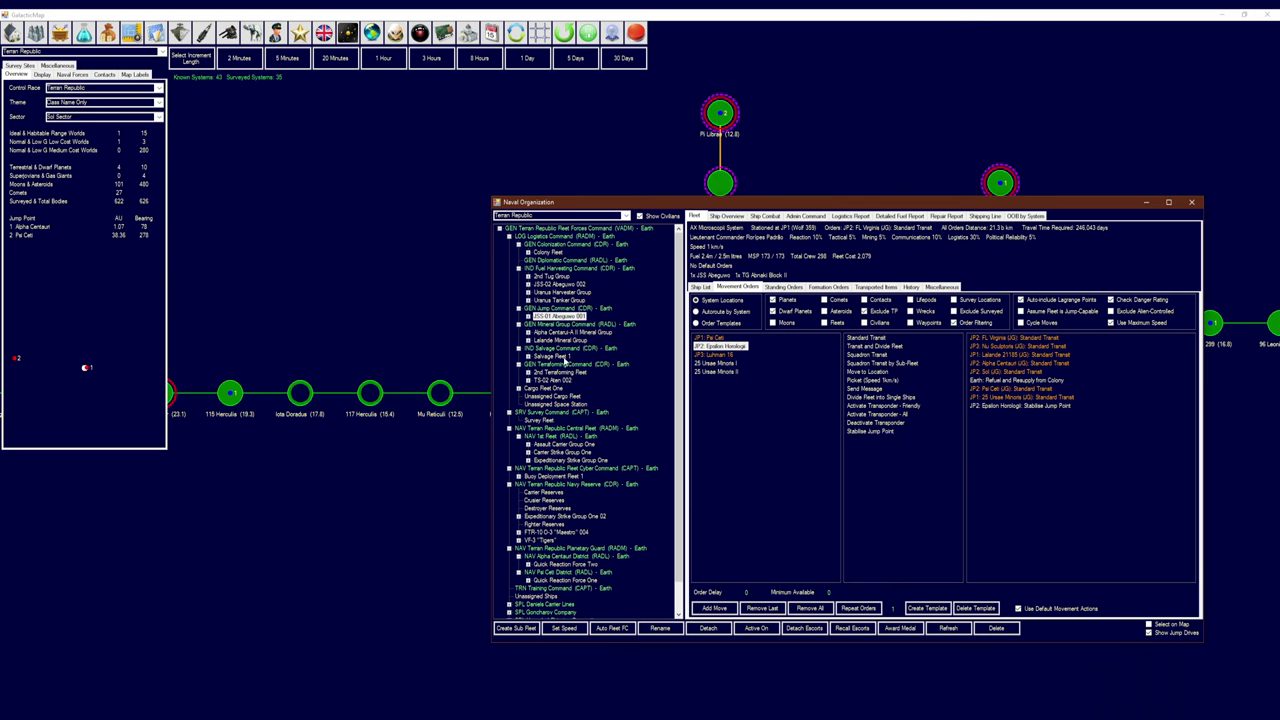
click(550, 383)
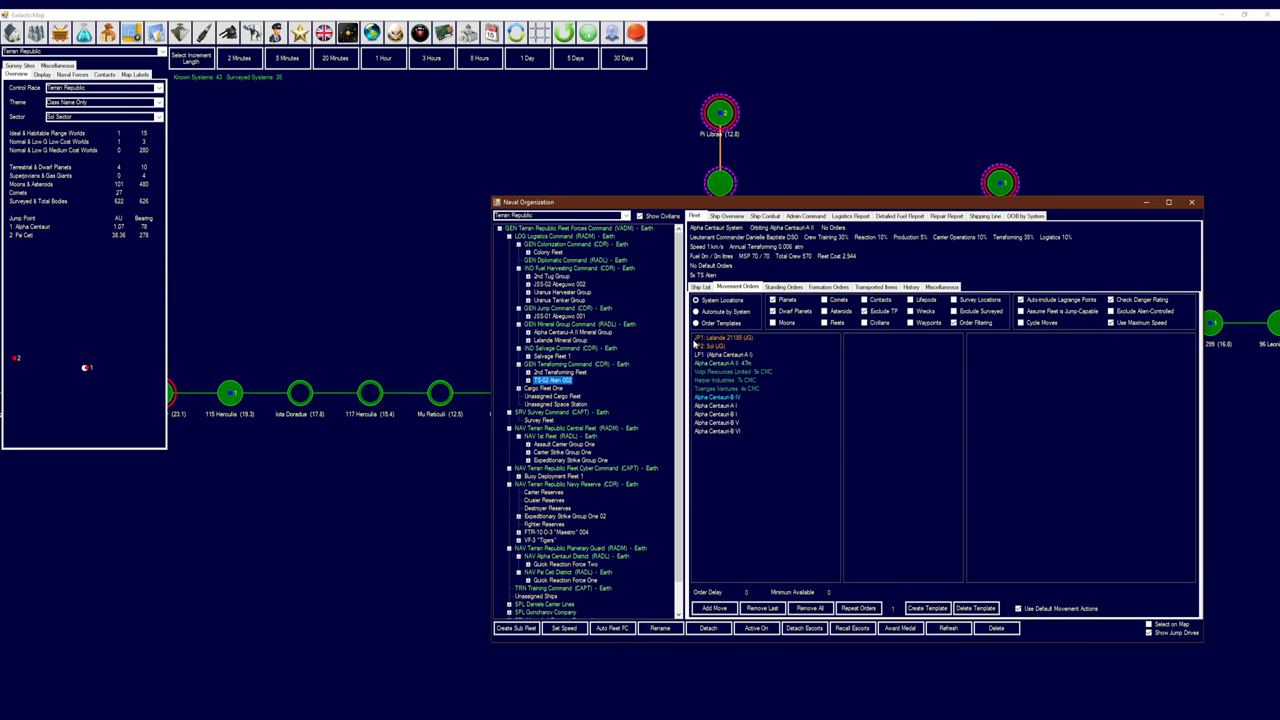
click(541, 276)
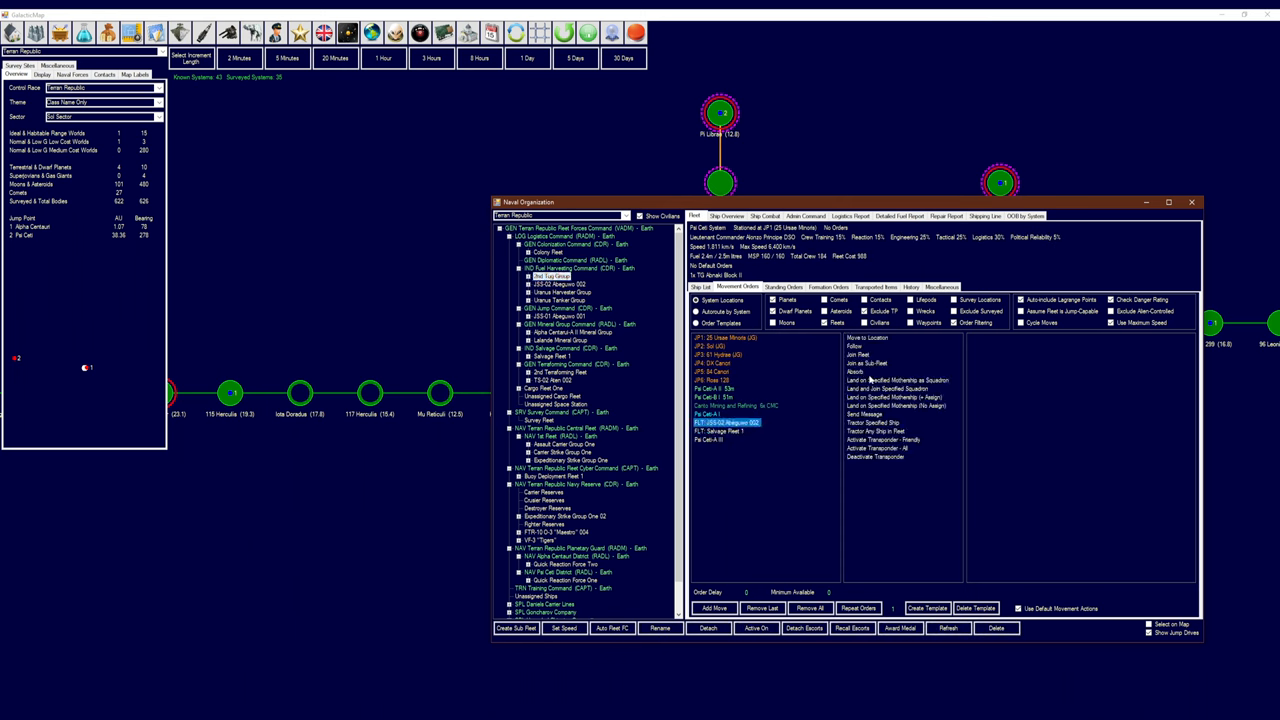
mouse_move(885, 429)
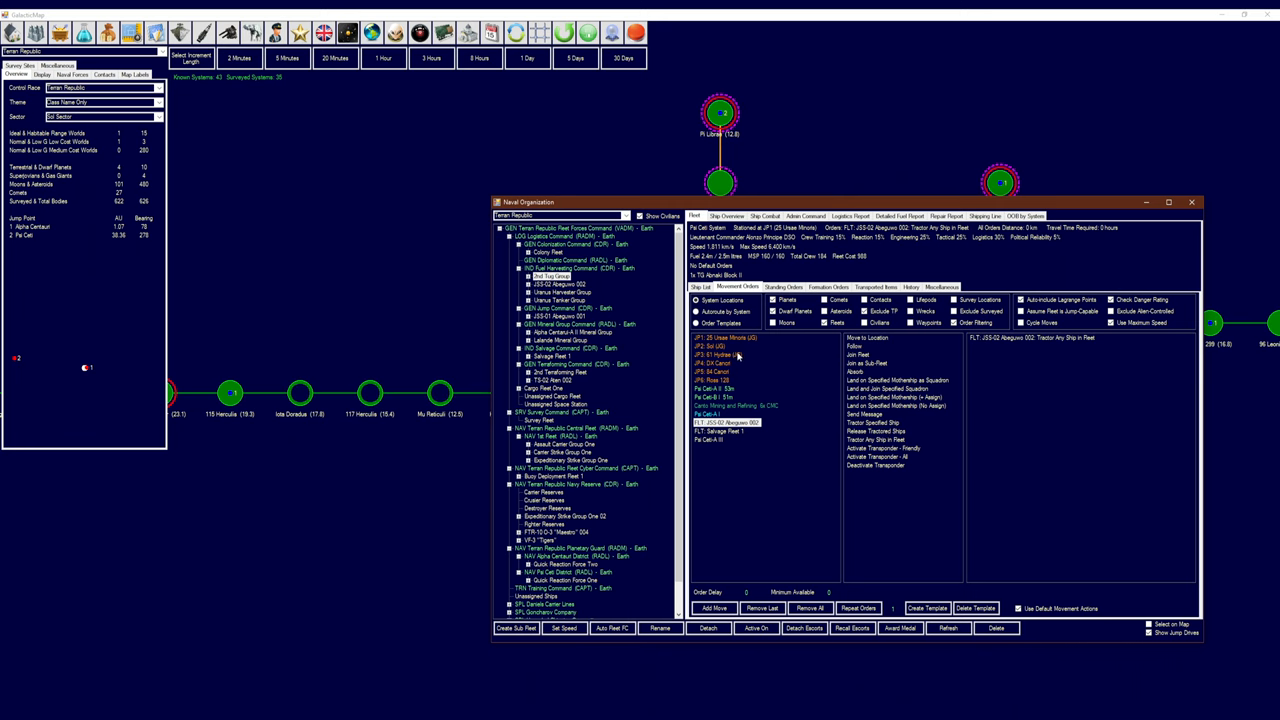
click(1192, 202)
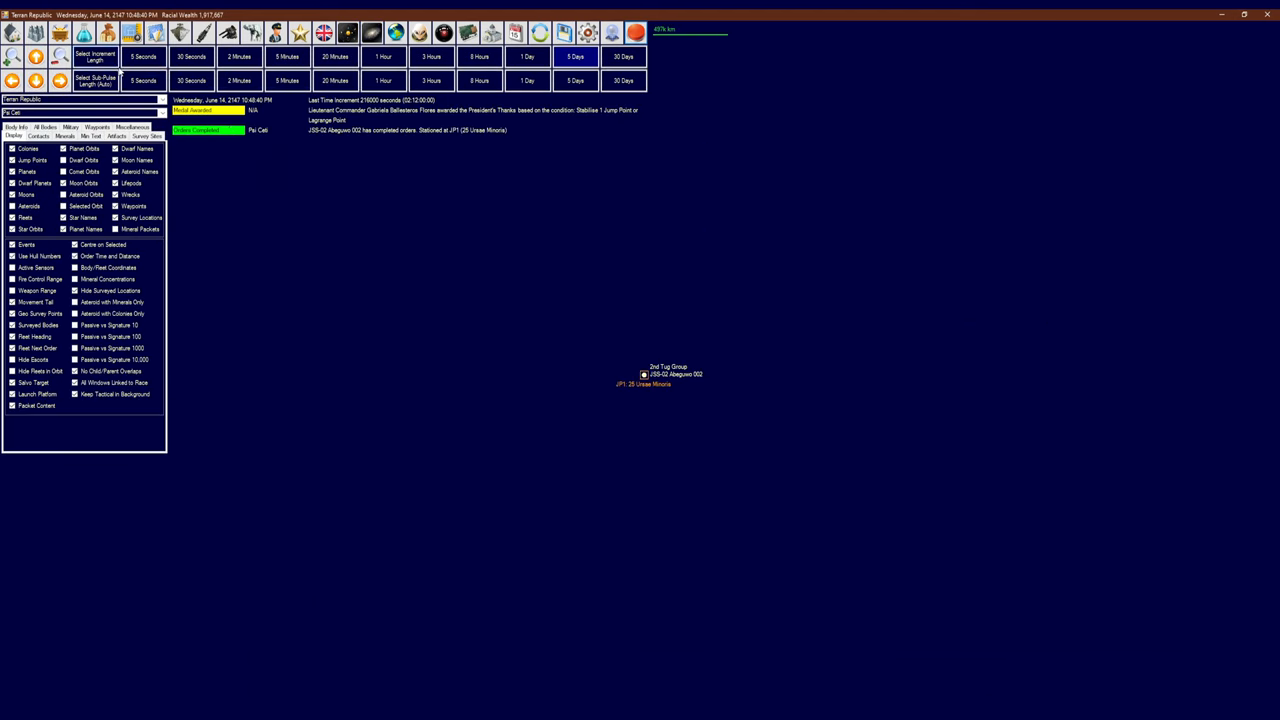
Advance five seconds so the 2nd Tug Group takes in JSS-02 Abeguwo 002
click(145, 55)
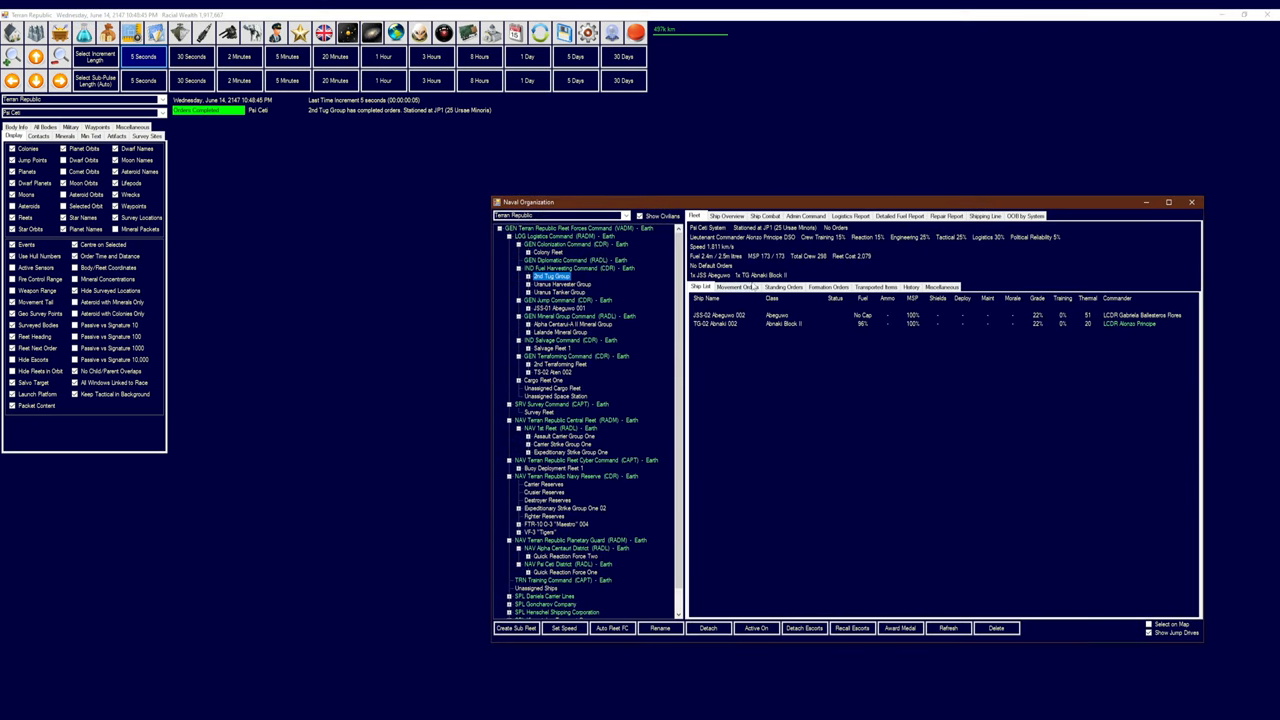
click(732, 287)
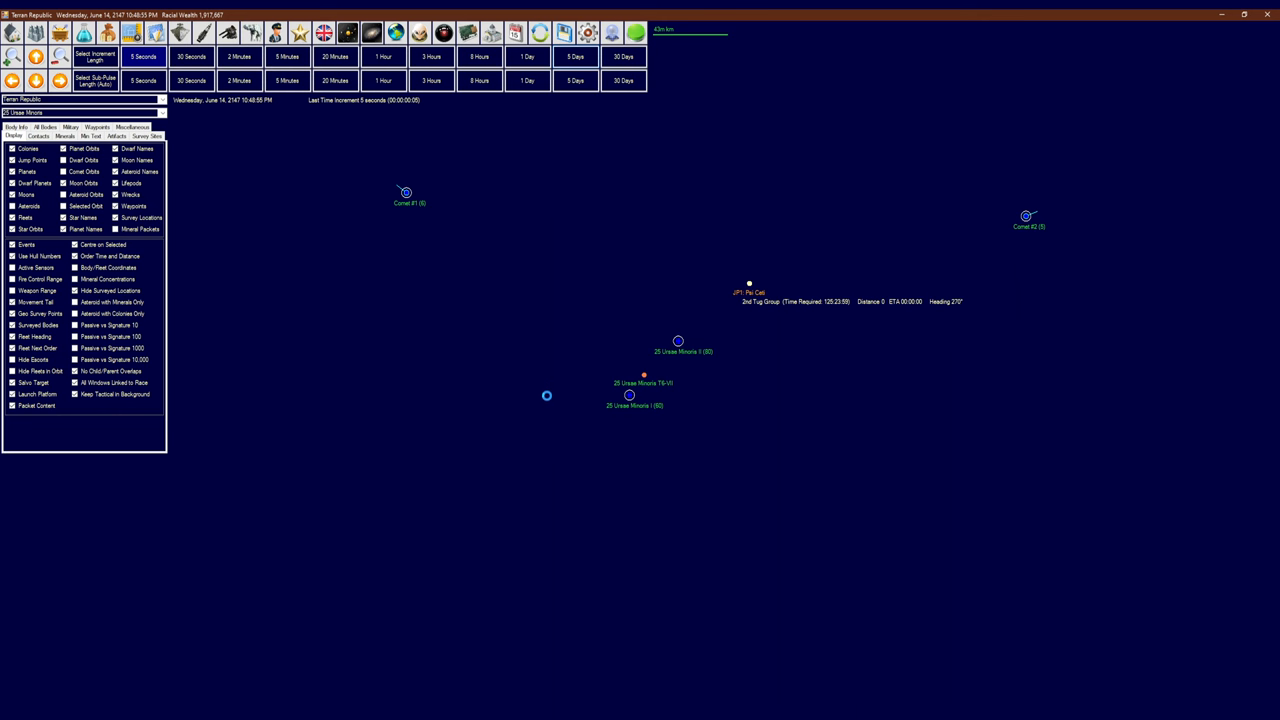
Advance the game clock by two 5-day increments toward July 9, 2147
click(576, 52)
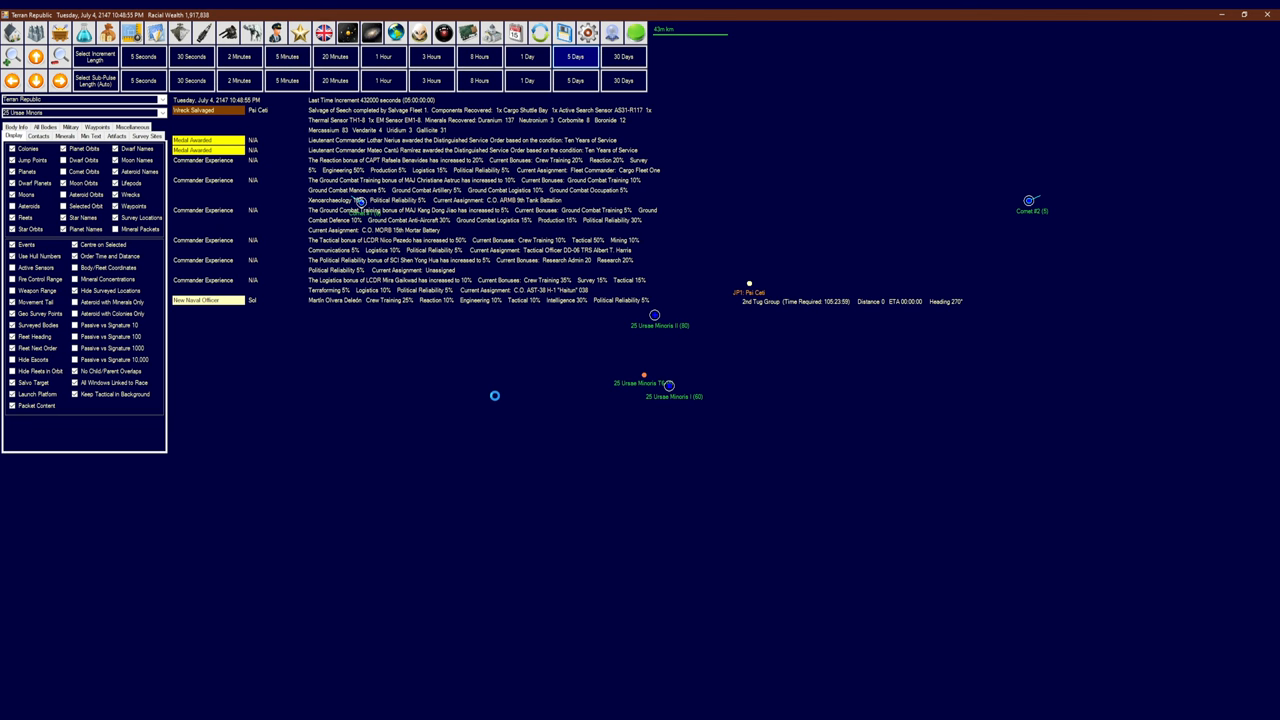
click(578, 53)
text(Psi Ceti Mineral Grou)
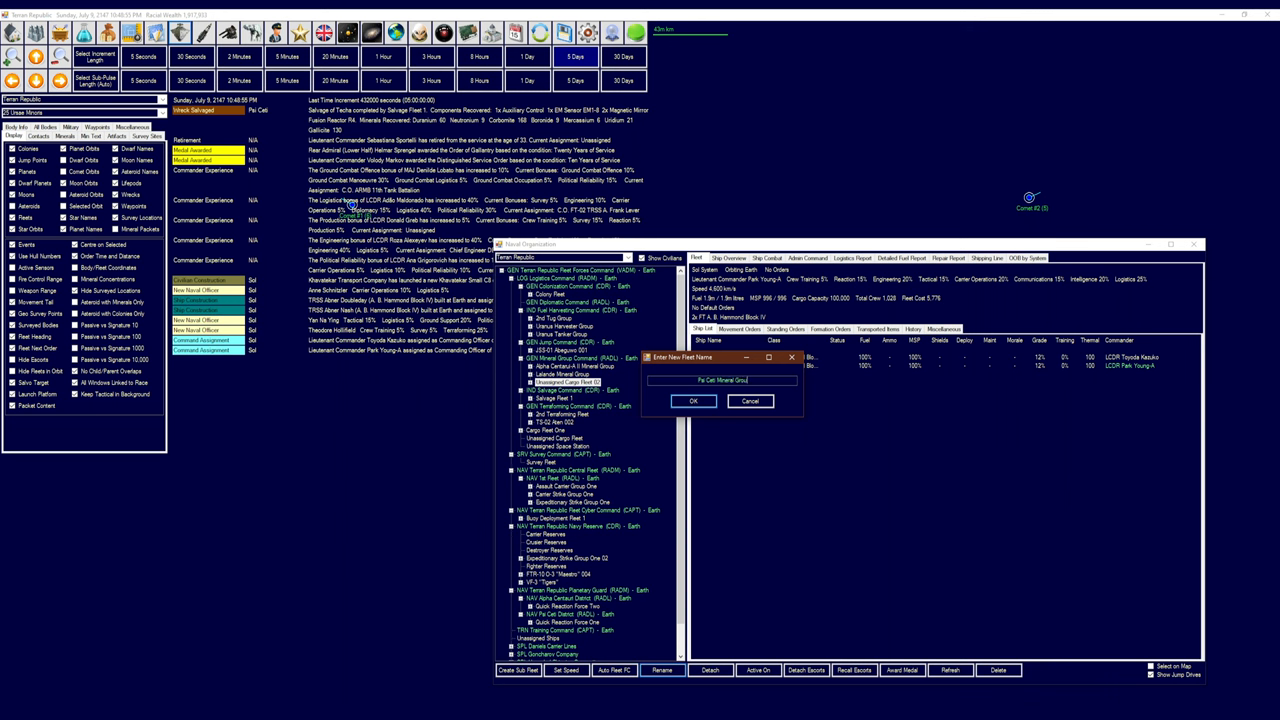
Confirm the Psi Ceti Mineral Group name and review the shipyard tasks in progress
click(693, 400)
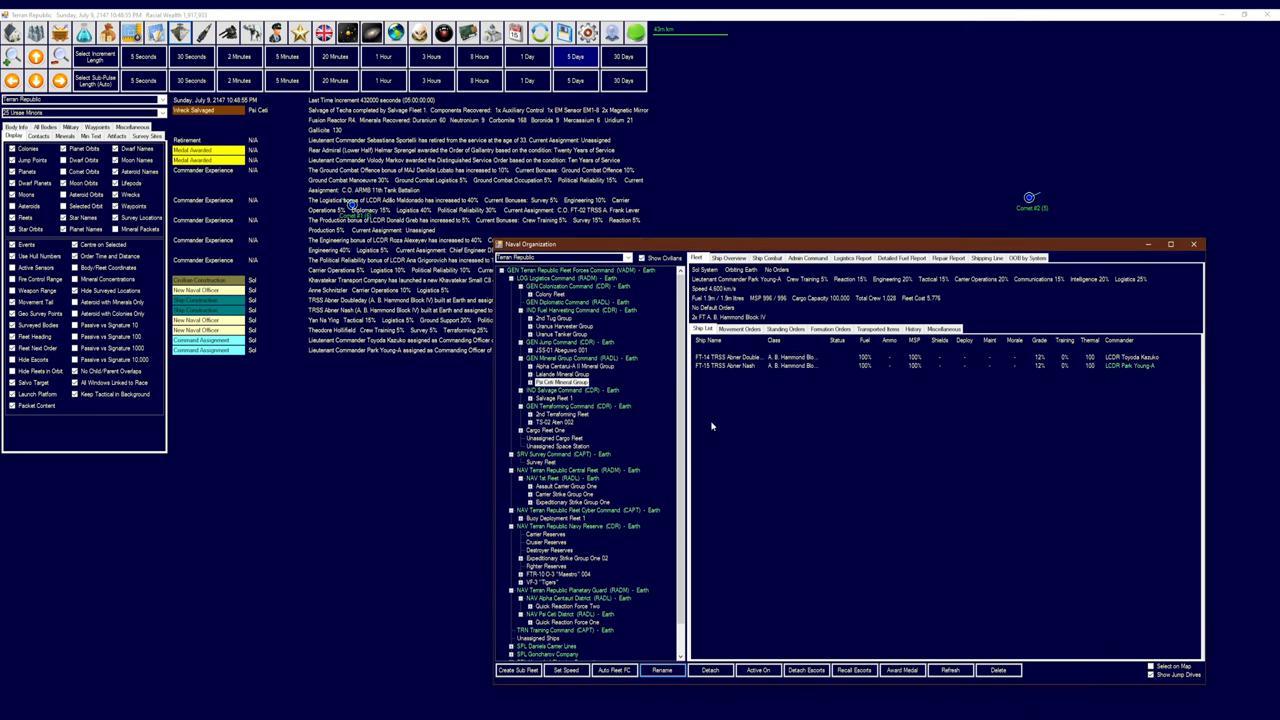
mouse_move(768, 464)
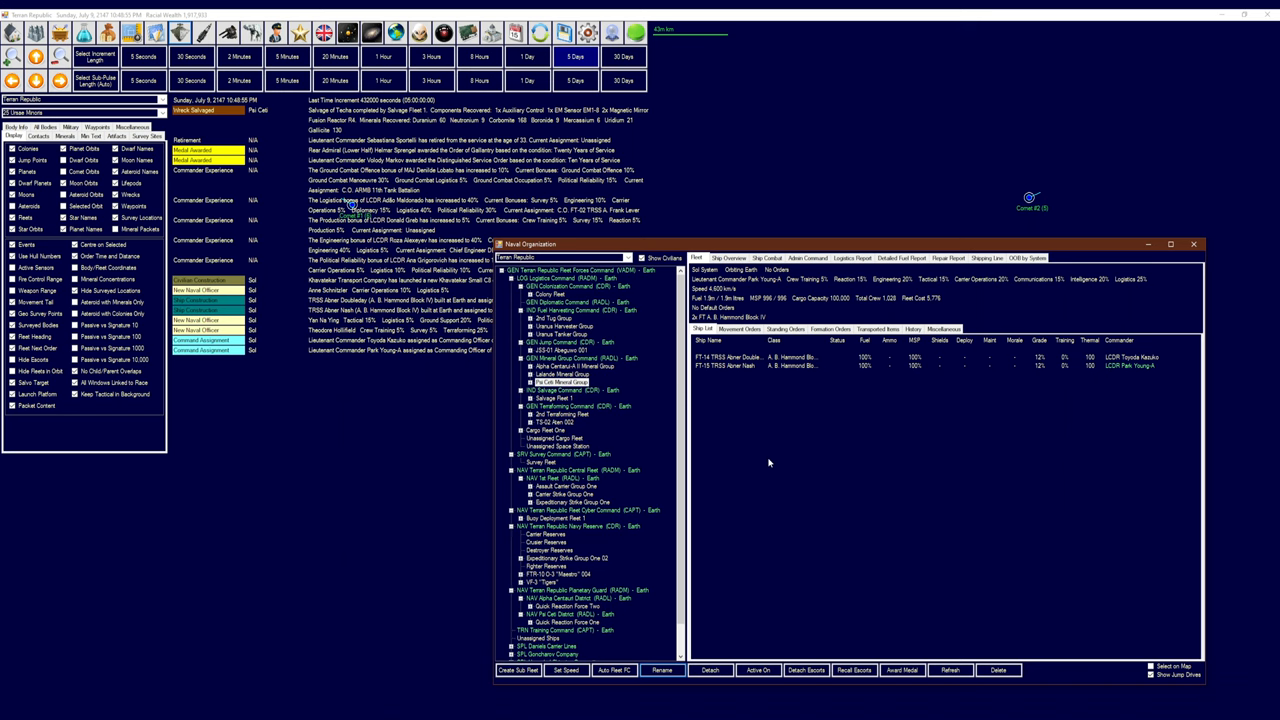
mouse_move(764, 445)
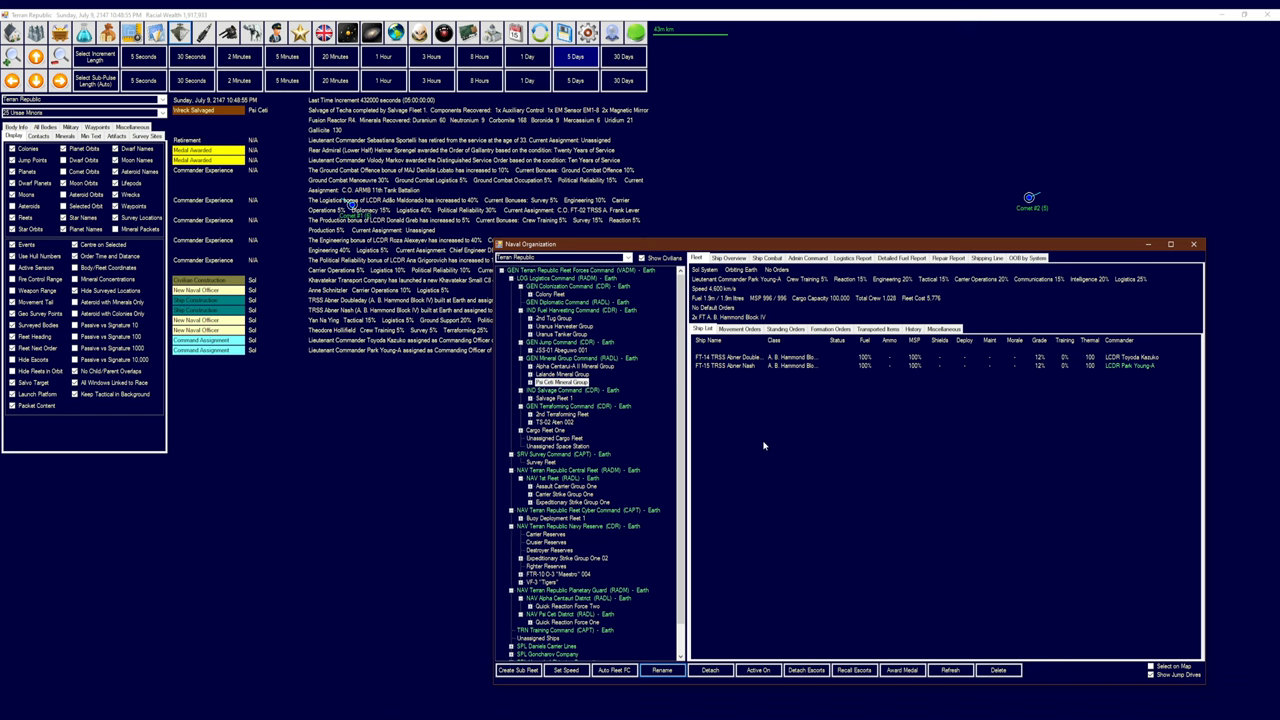
mouse_move(749, 457)
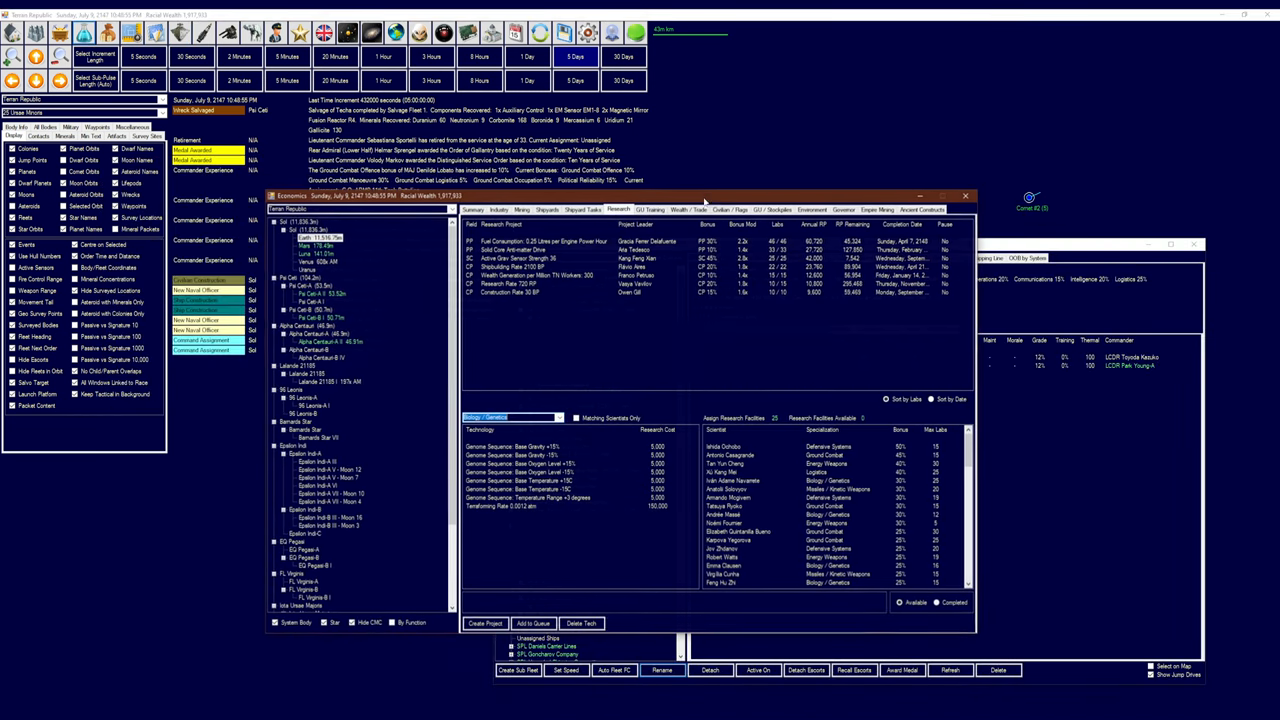
click(597, 209)
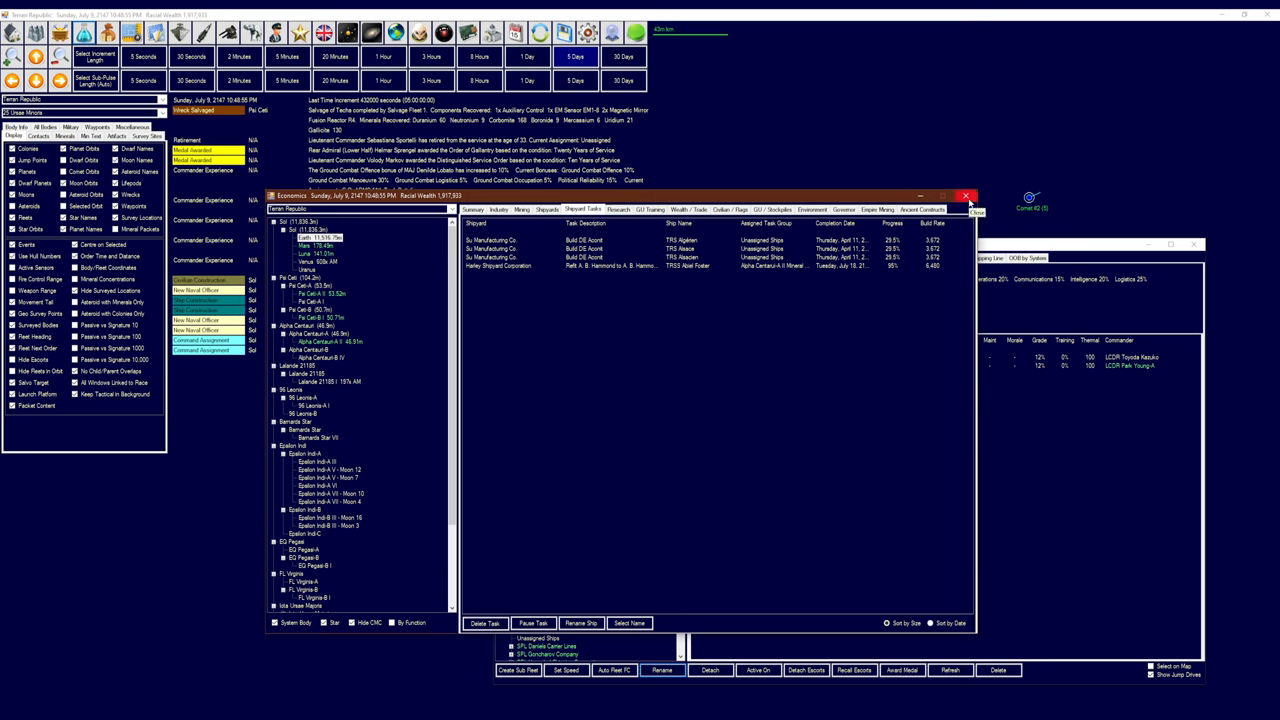
mouse_move(850, 225)
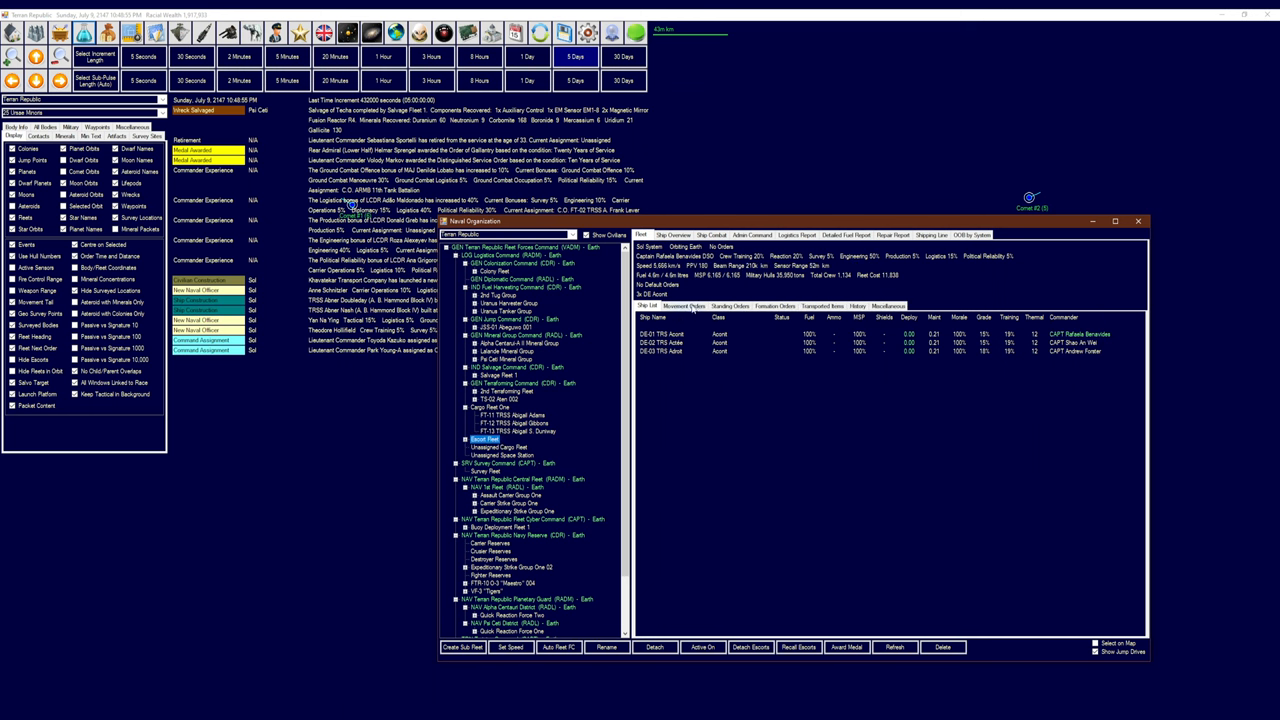
Open the Escort Fleet's movement orders and add Refuel and Resupply at Earth
click(675, 306)
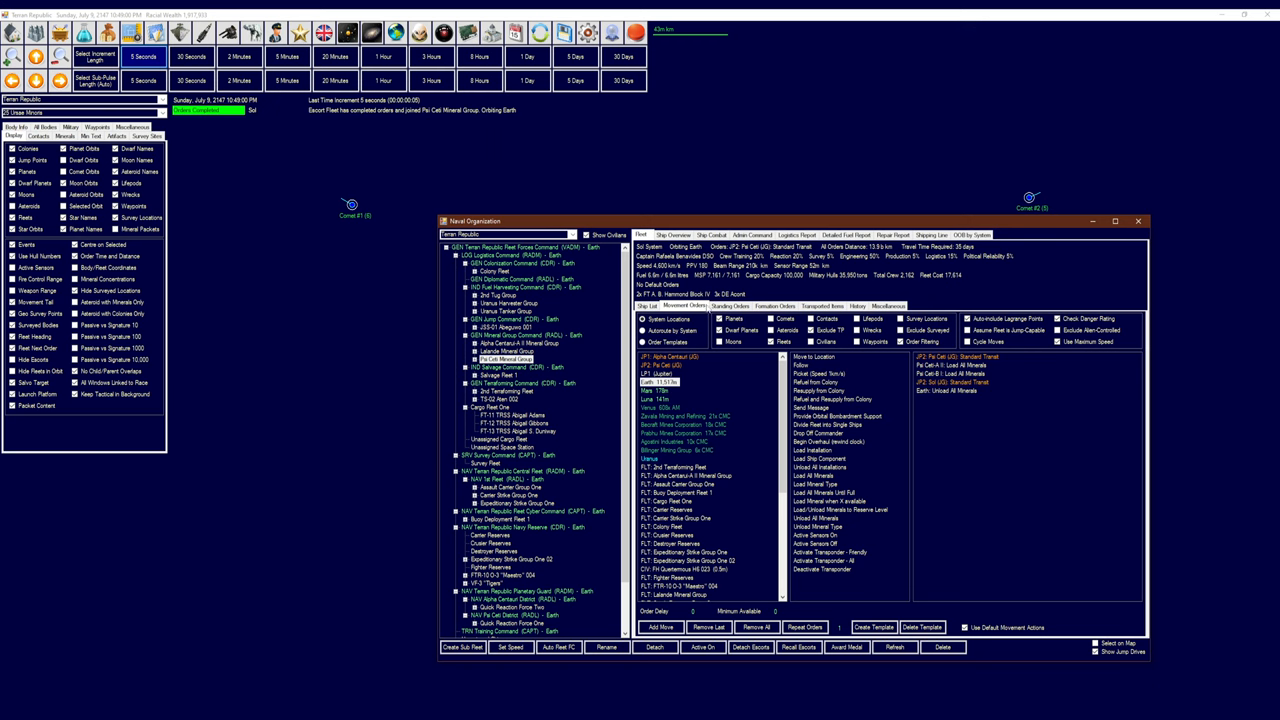
click(823, 398)
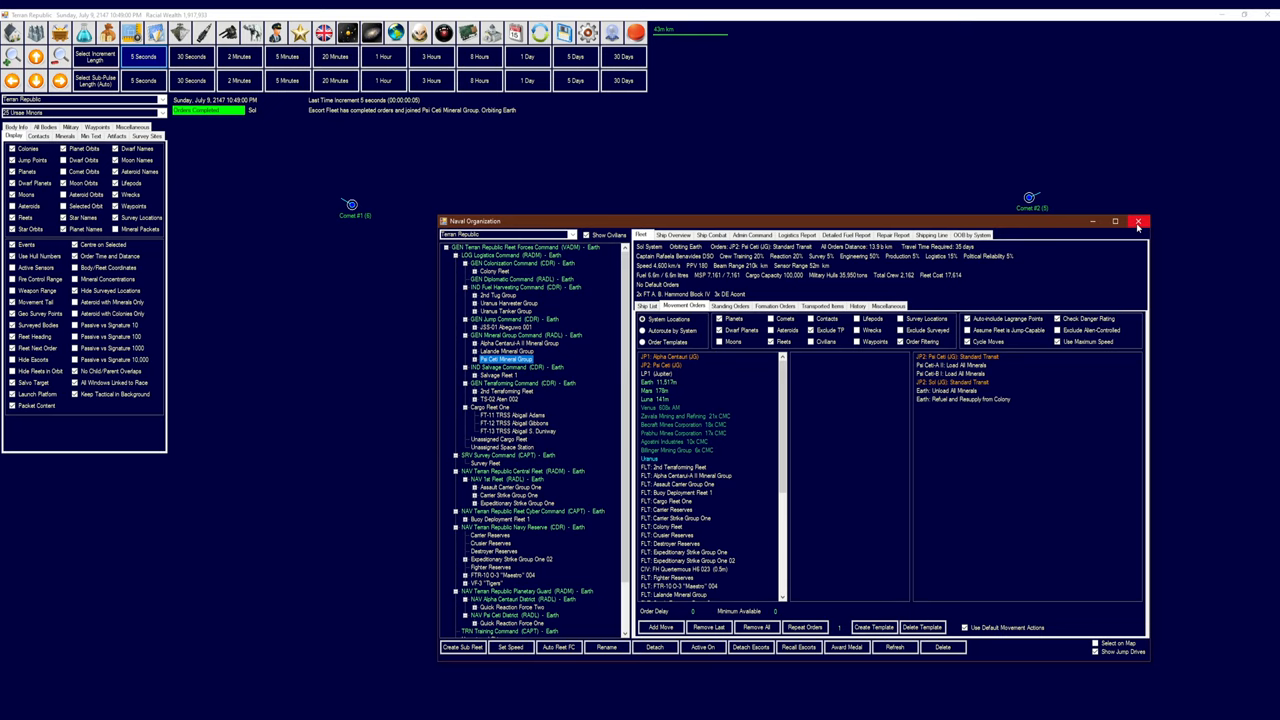
Close fleet organization and advance ten days to July 19, 2147
click(1138, 221)
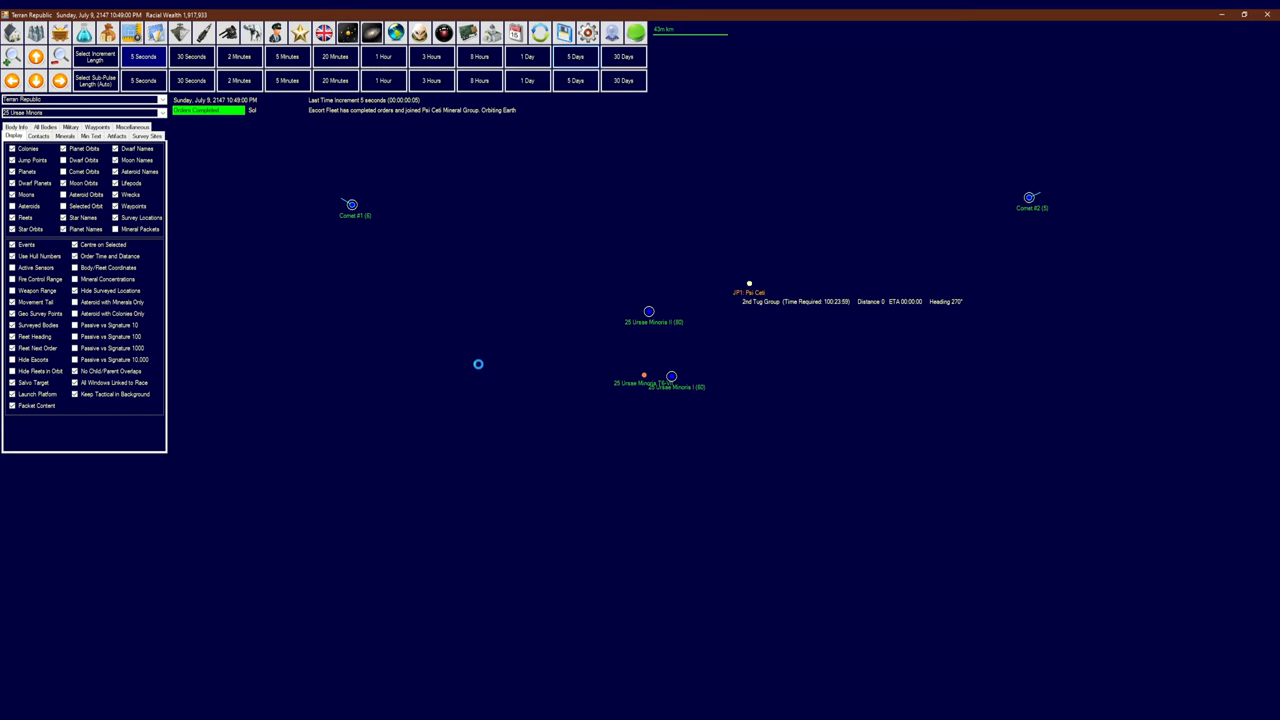
click(576, 53)
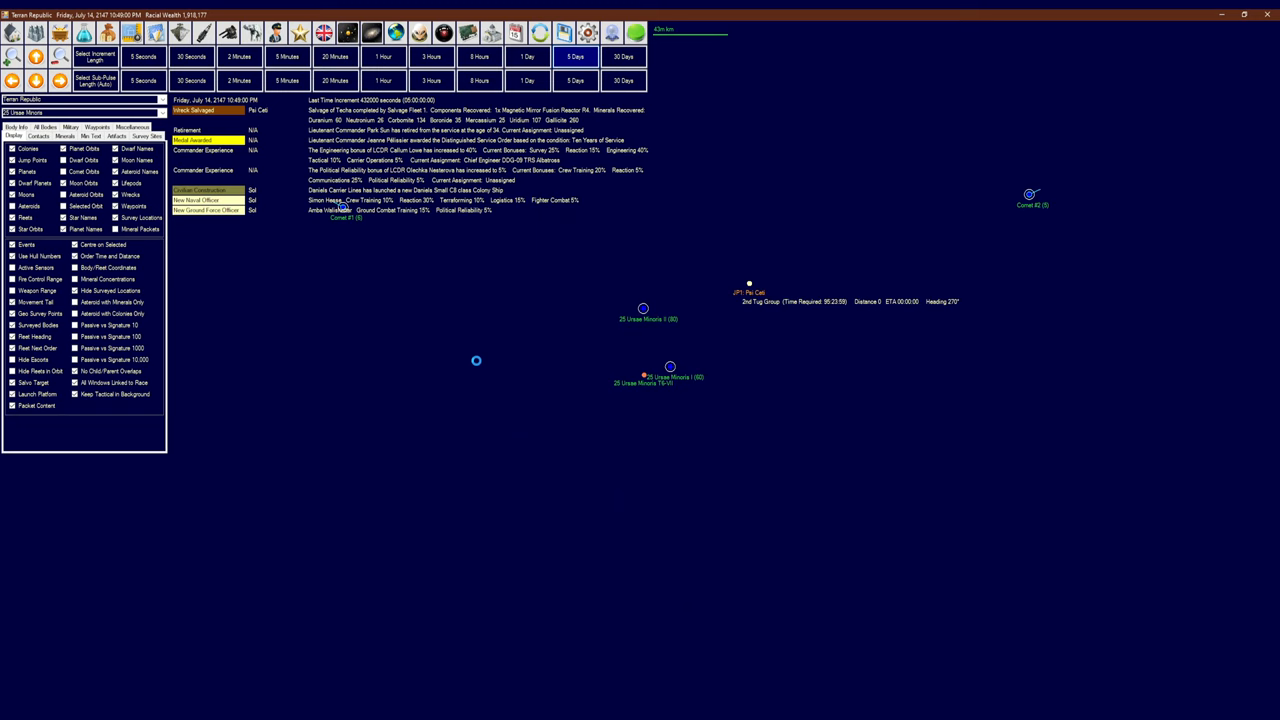
click(576, 55)
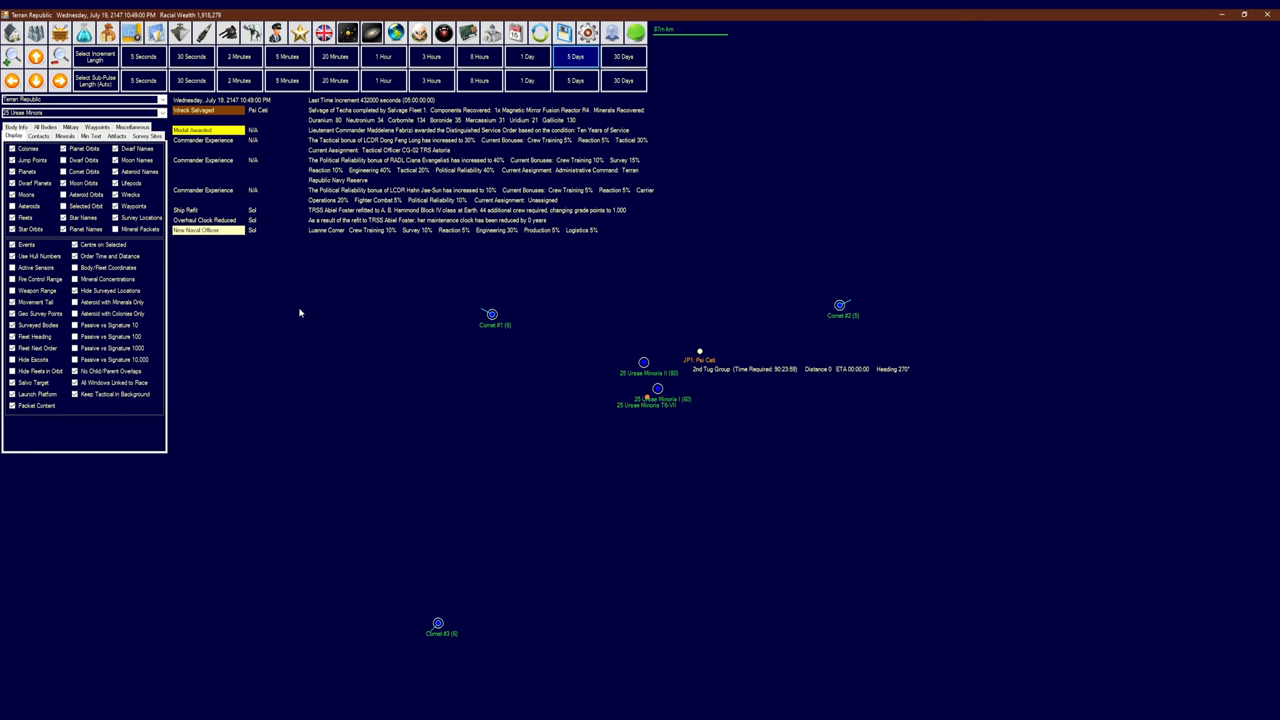
mouse_move(338, 342)
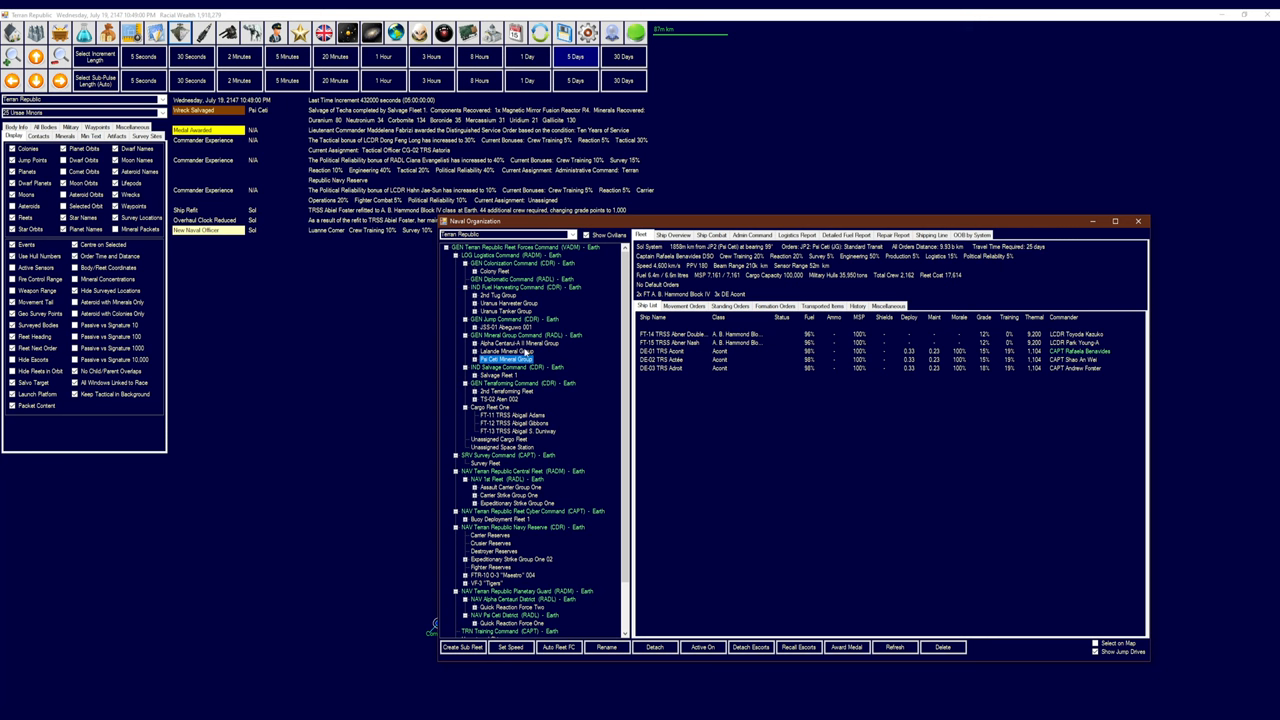
Order the Alpha Centauri-A II Mineral Group to load all minerals, then unload and resupply at Earth
click(507, 342)
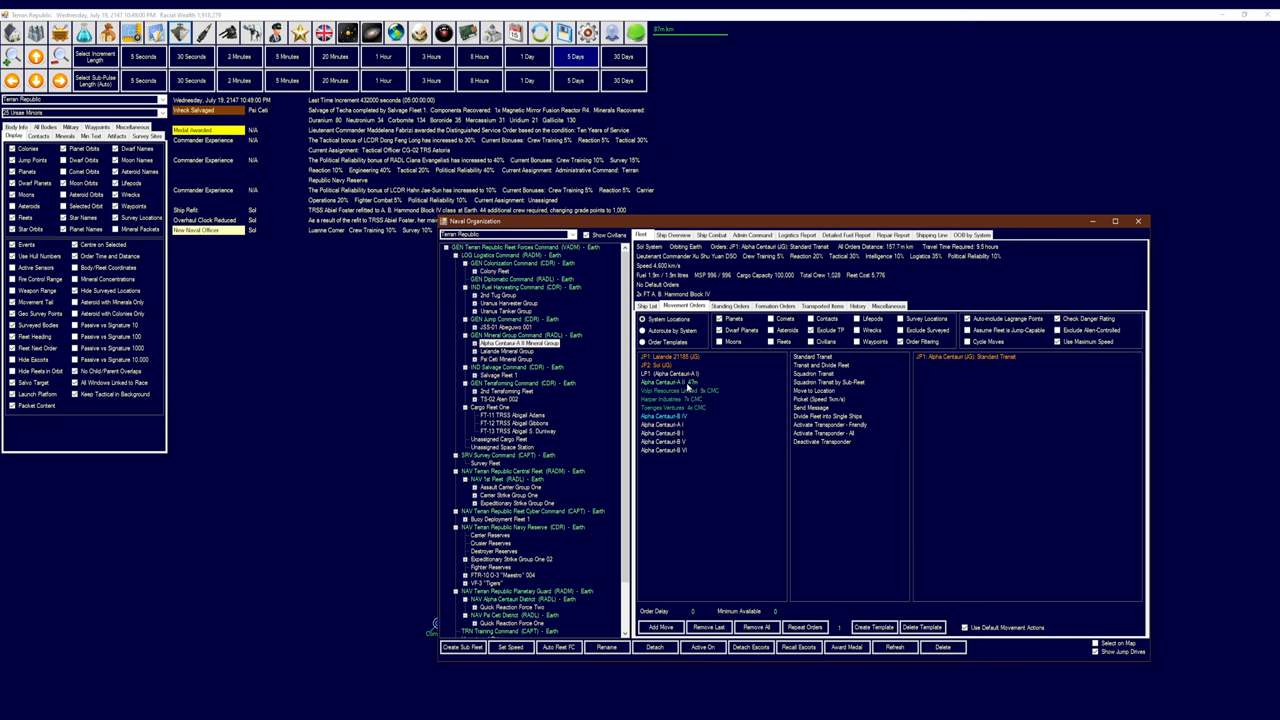
click(655, 382)
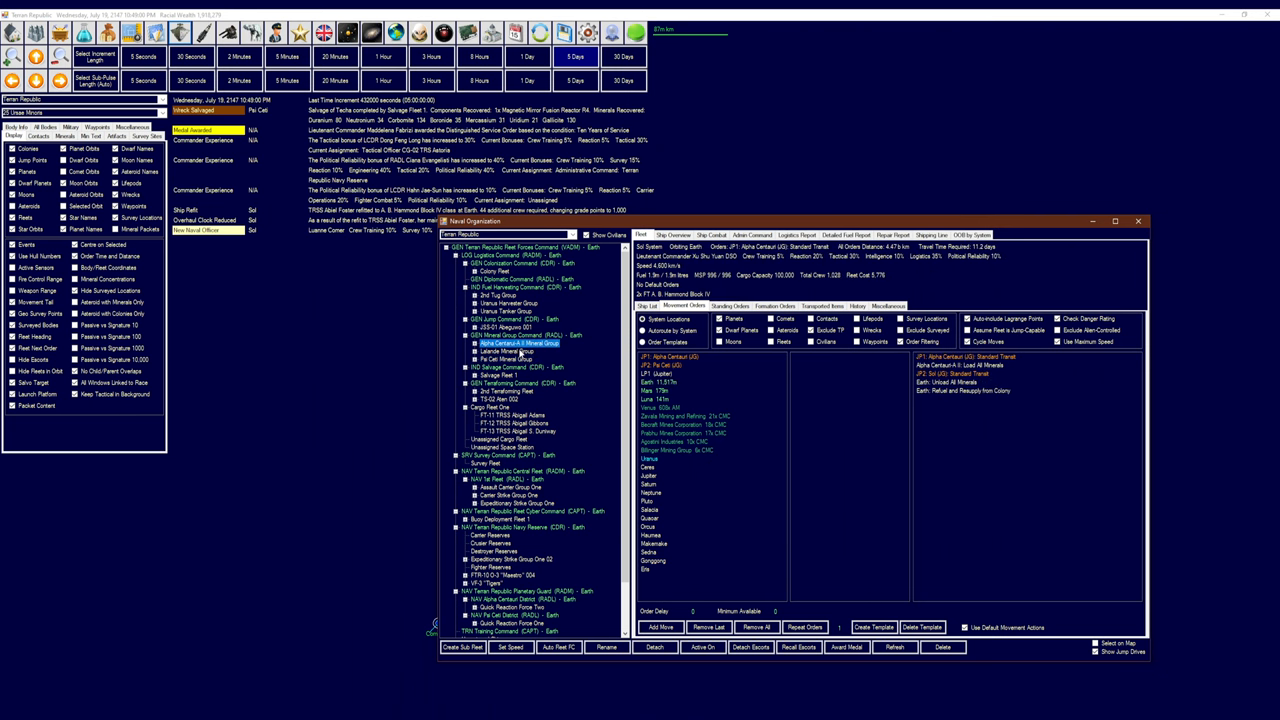
click(499, 350)
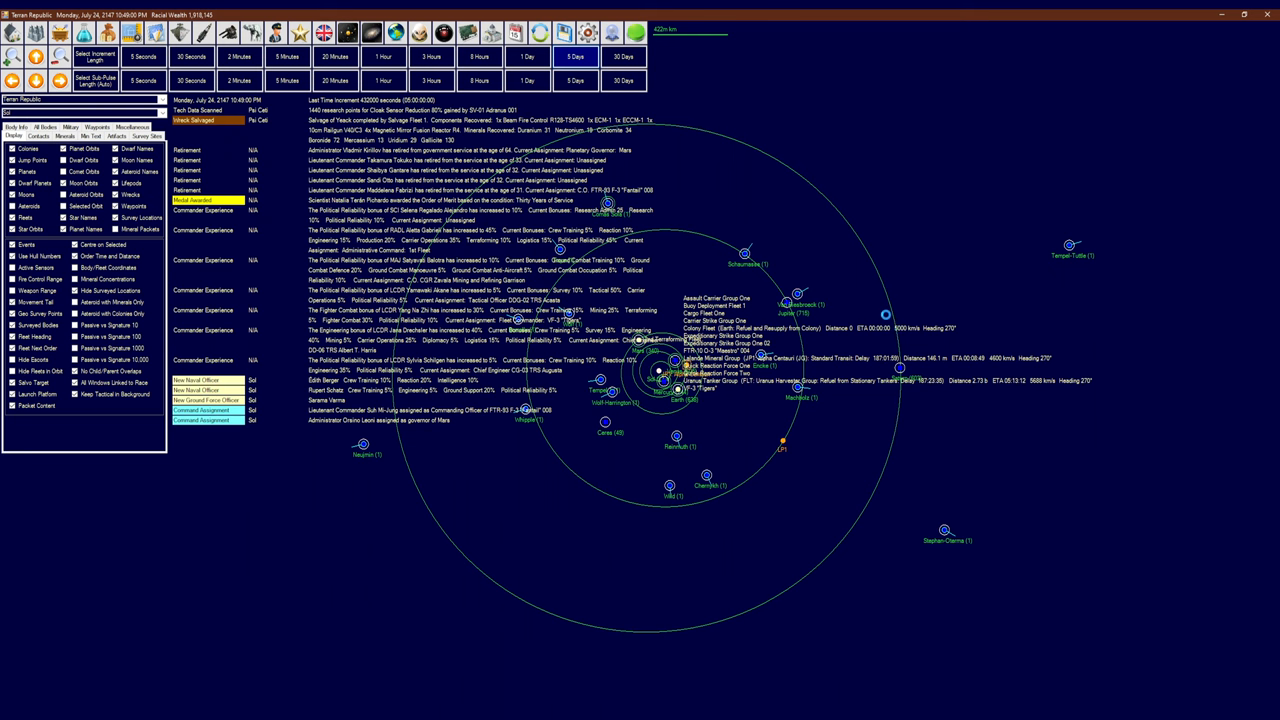
Advance time in 5-day increments as the fleets head toward JP2 Psi Ceti
click(565, 53)
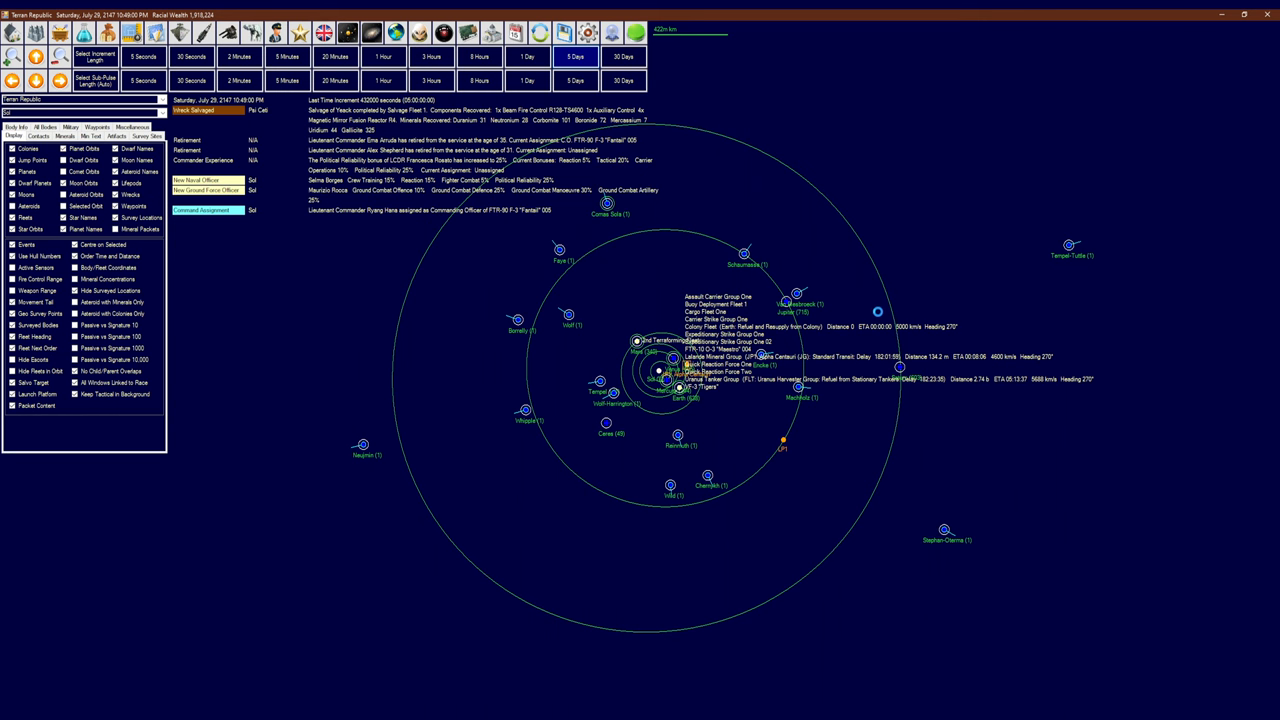
click(575, 52)
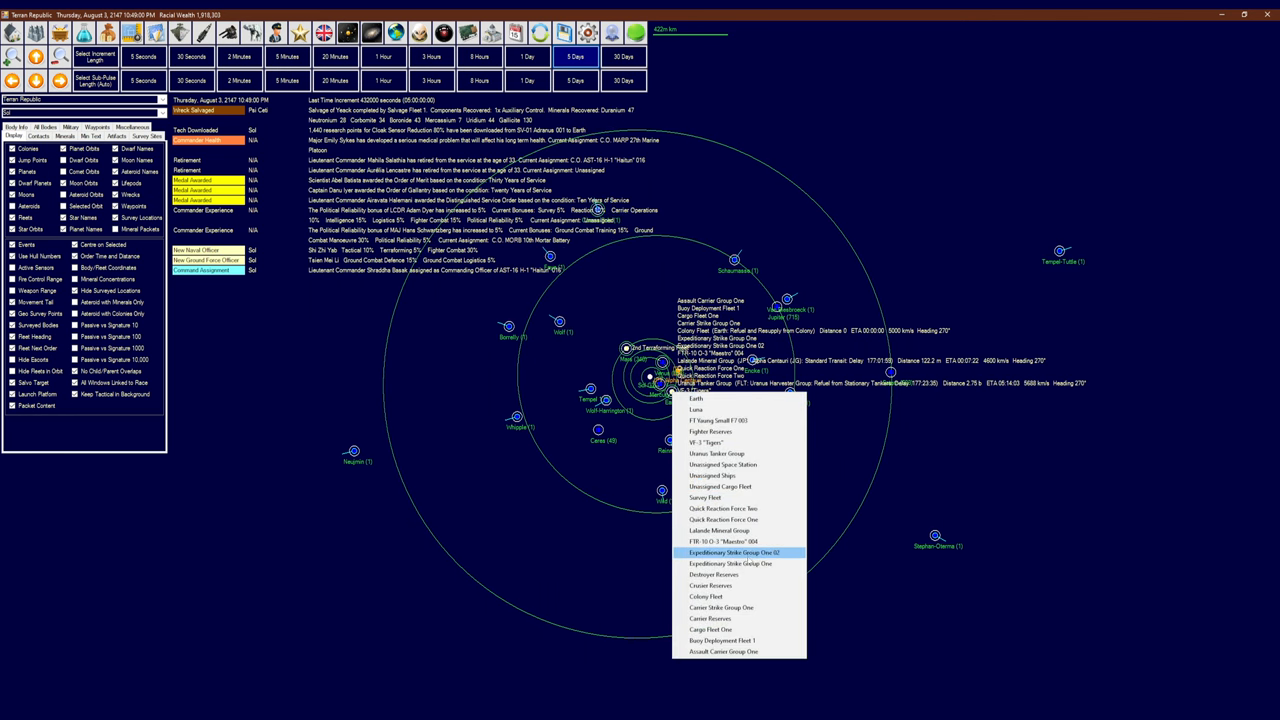
click(731, 551)
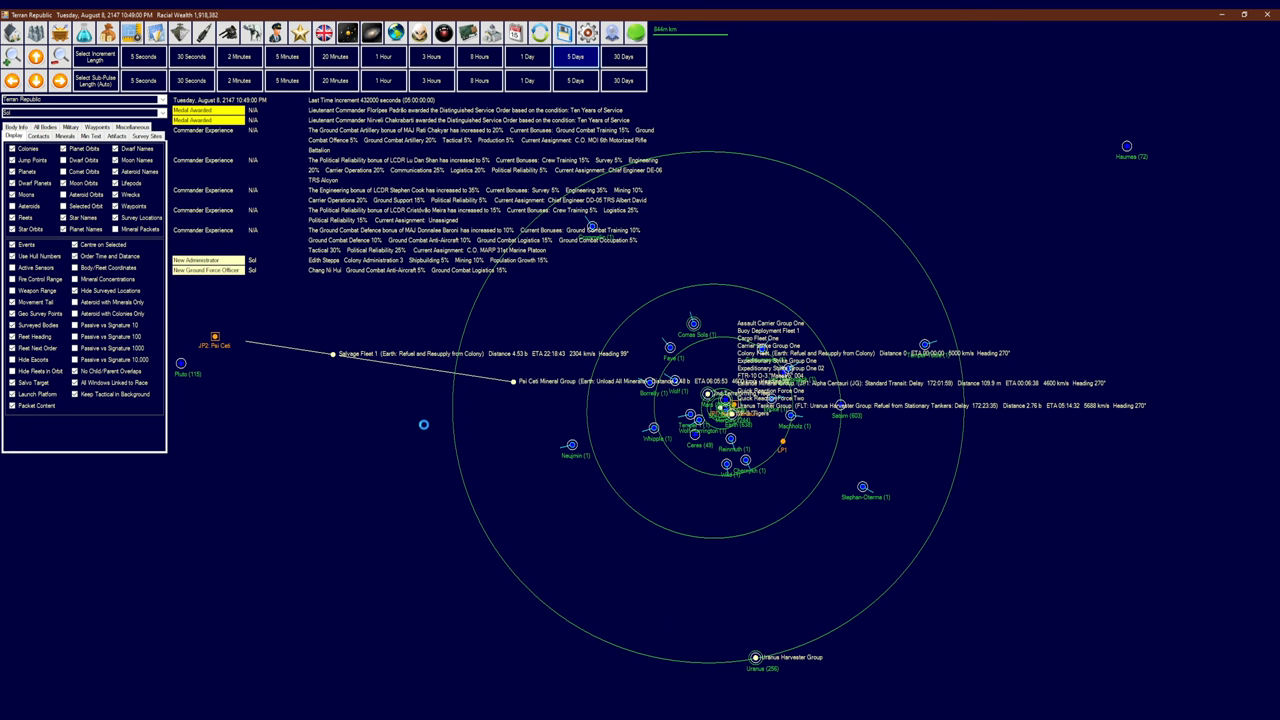
Advance the game three more 5-day increments toward August 31, 2147
click(575, 55)
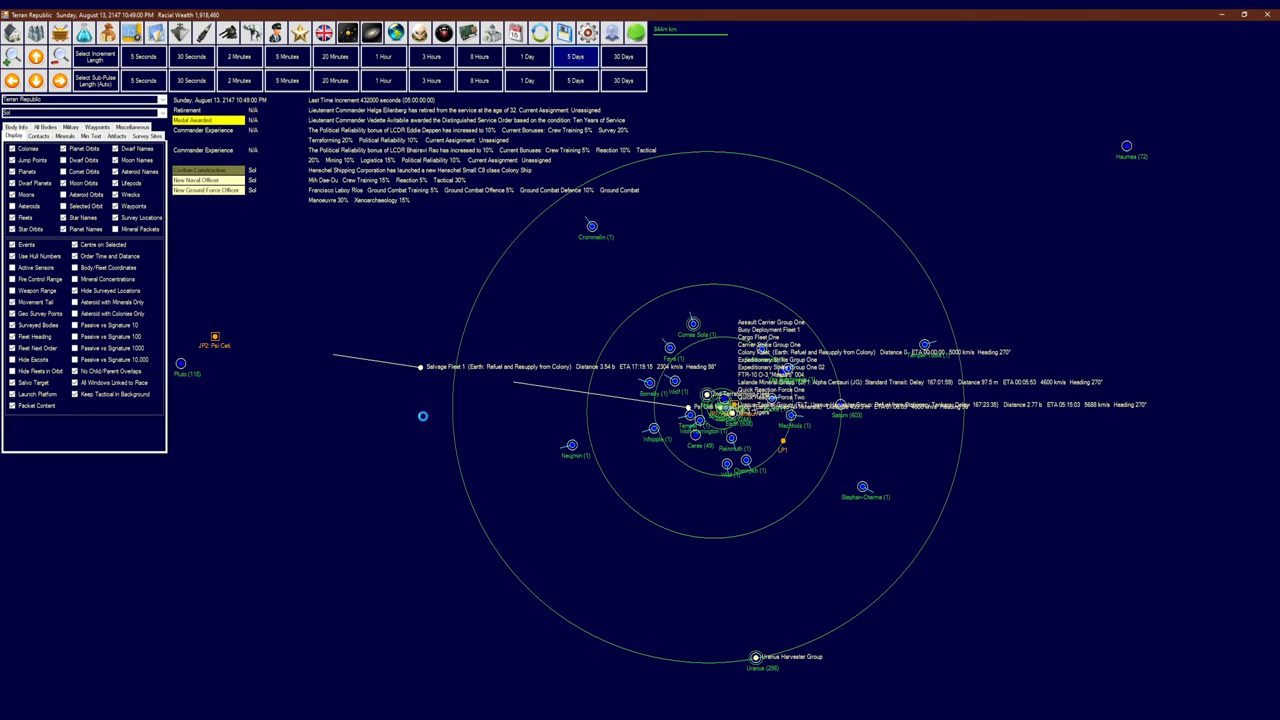
click(578, 55)
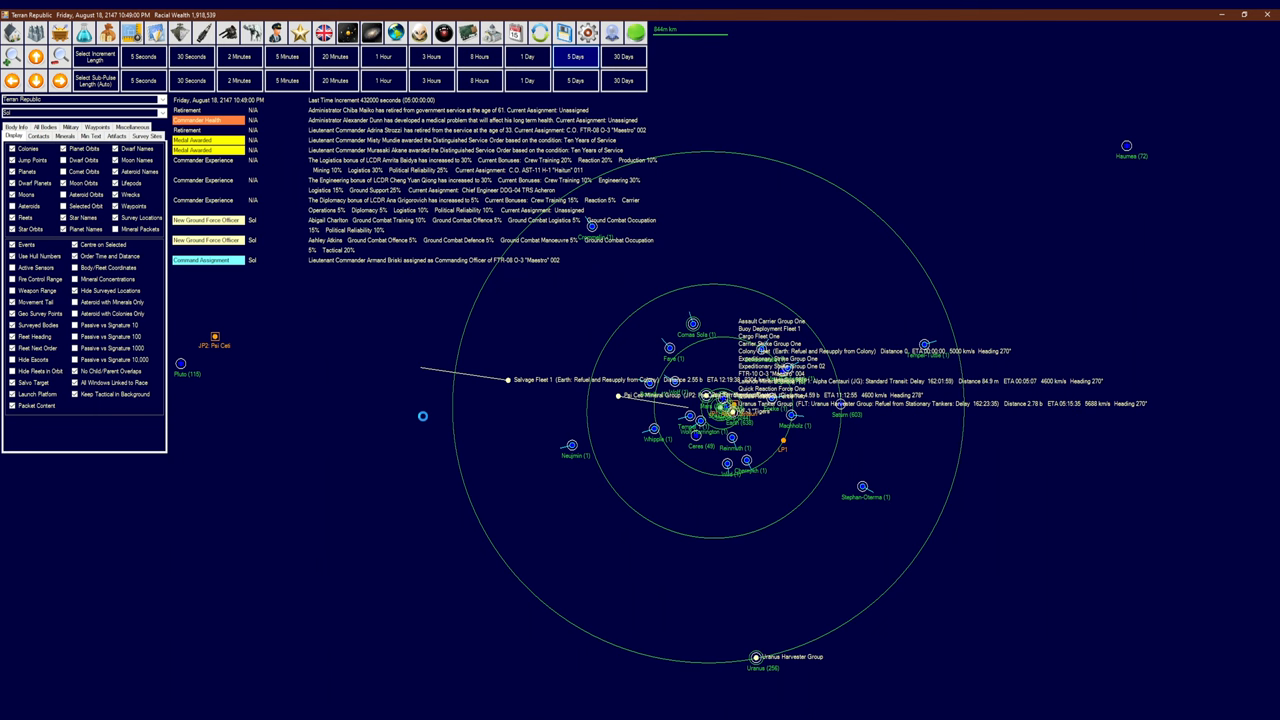
click(573, 53)
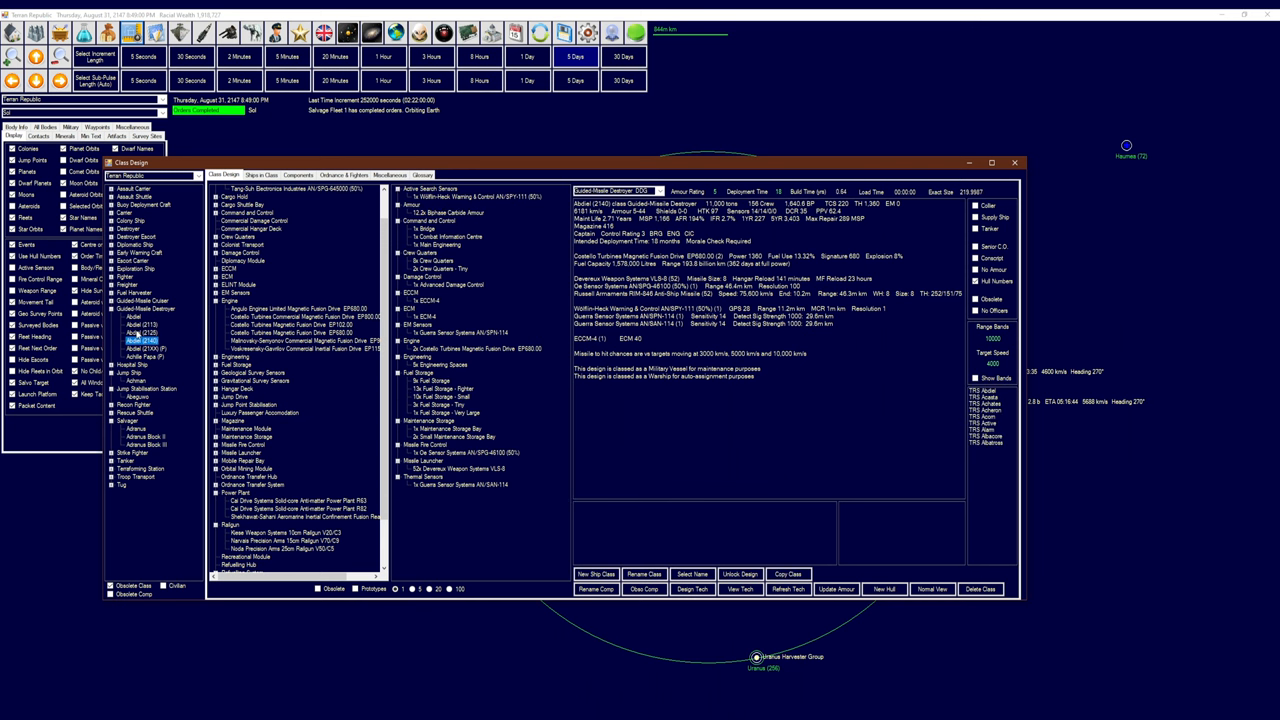
Select Adranus Block III under Salvager in the class list
click(151, 392)
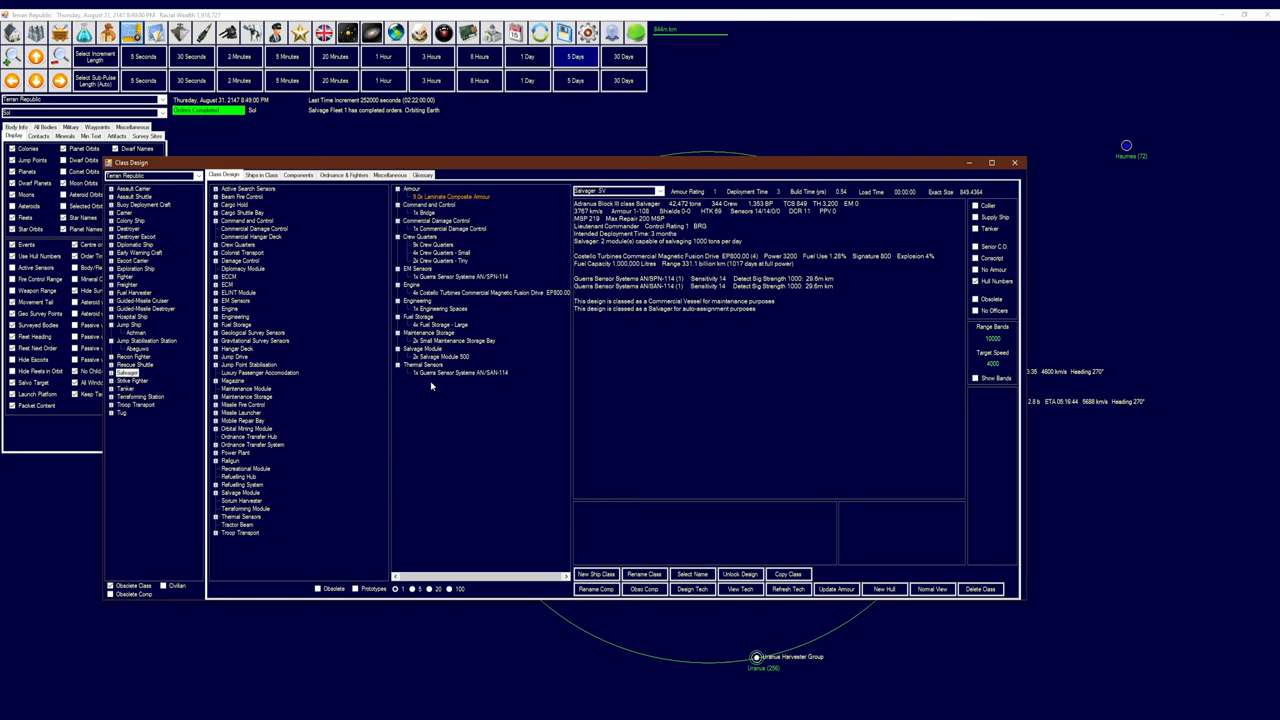
mouse_move(439, 397)
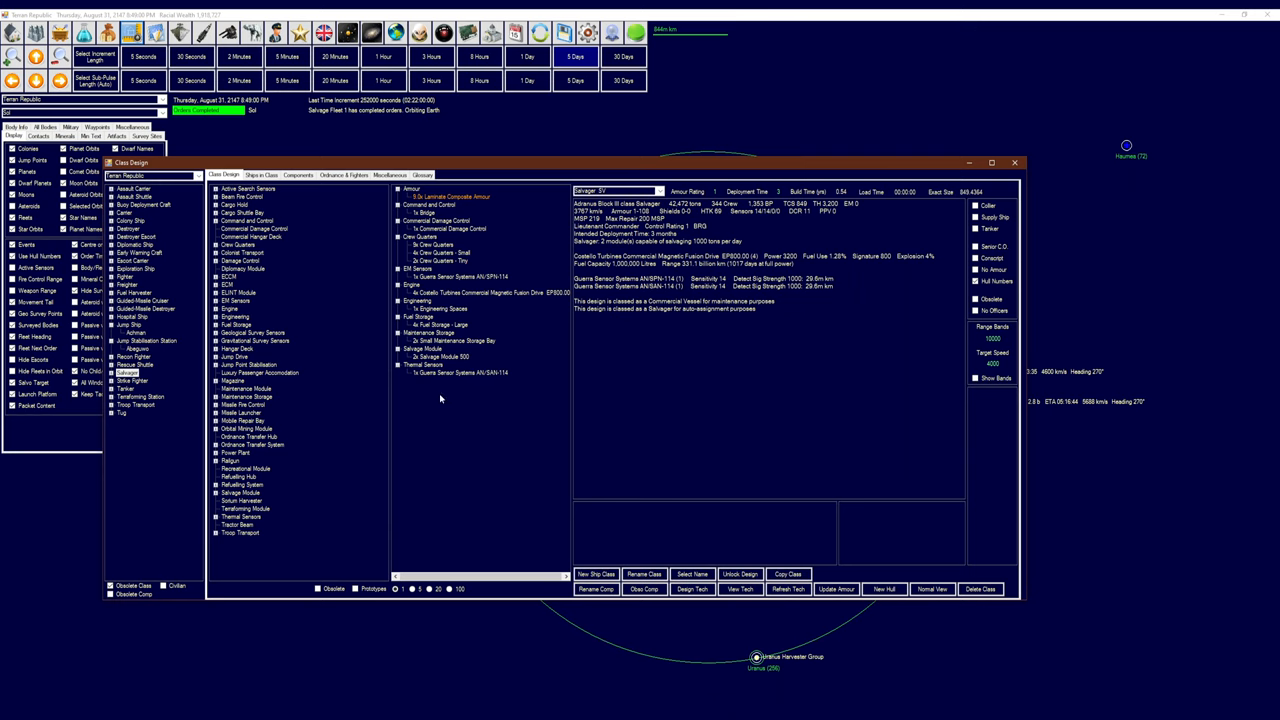
mouse_move(461, 418)
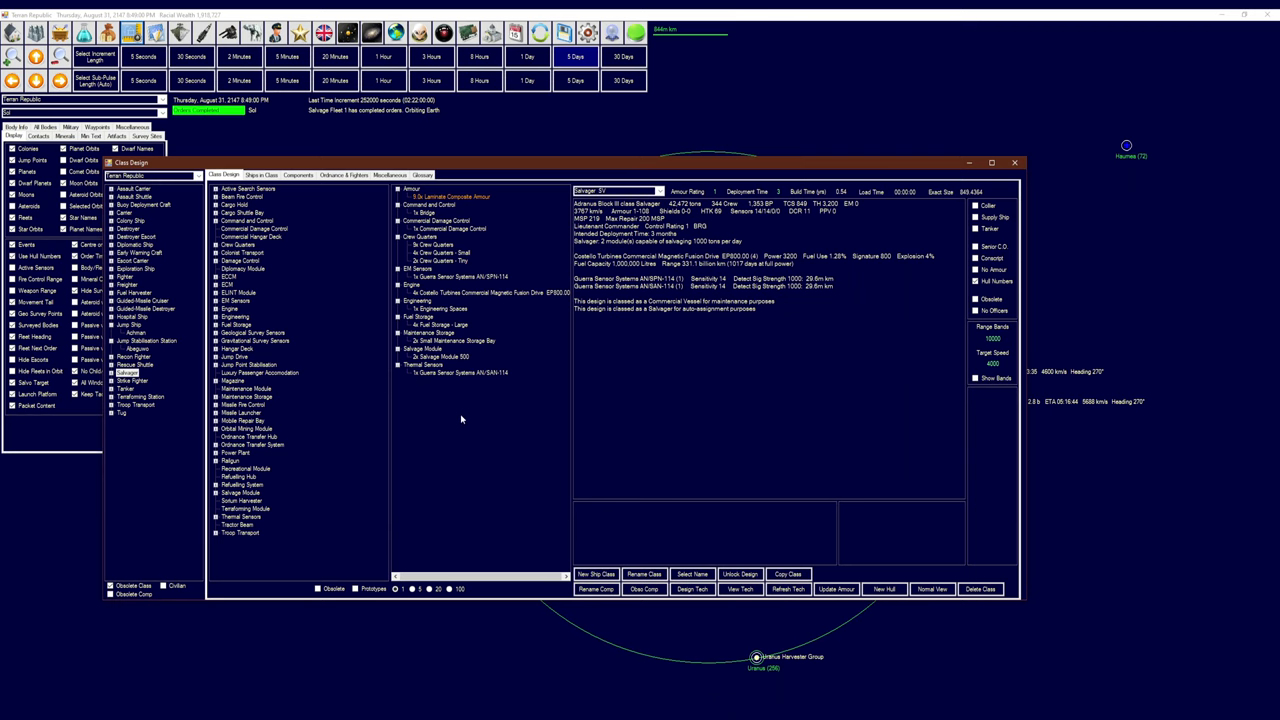
mouse_move(433, 424)
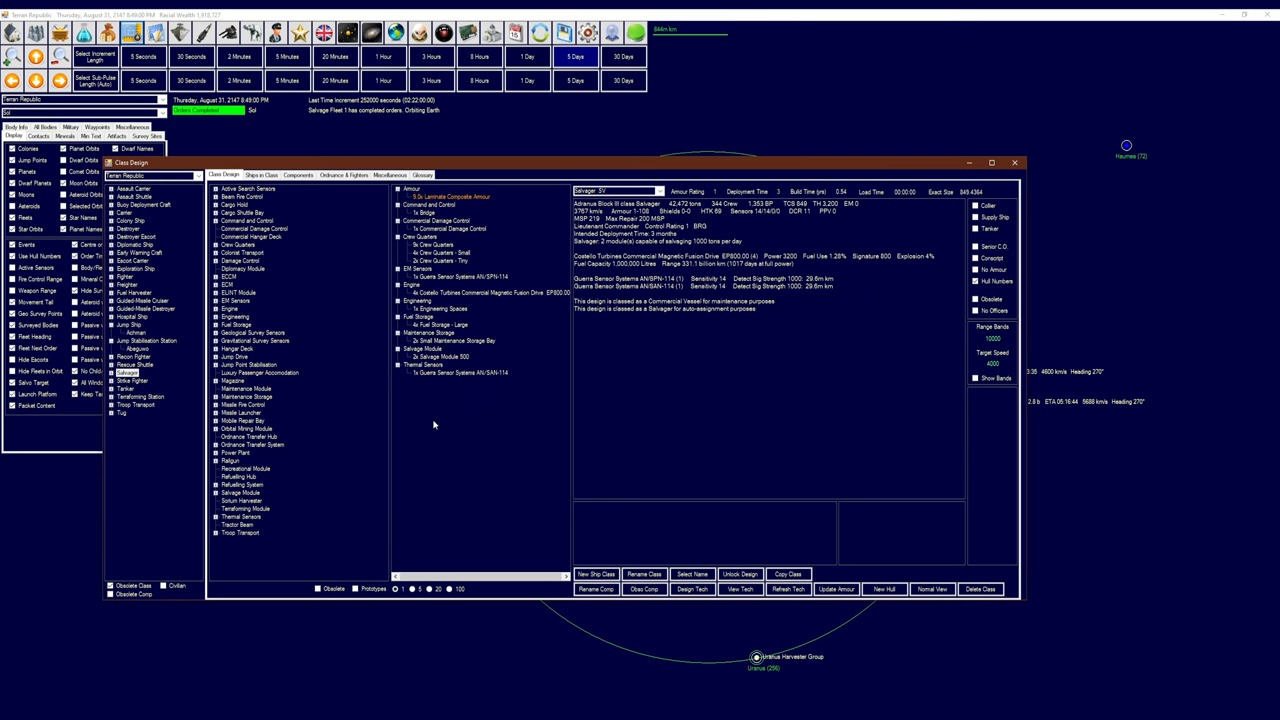
mouse_move(407, 433)
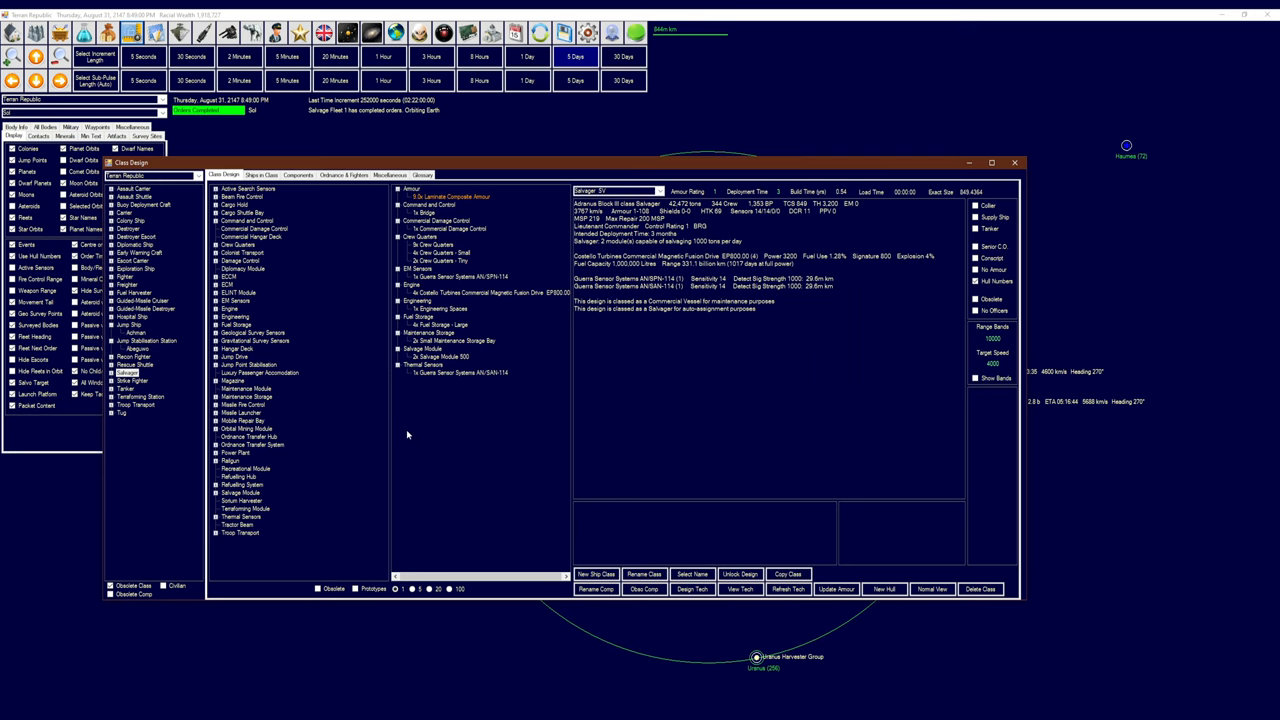
mouse_move(453, 452)
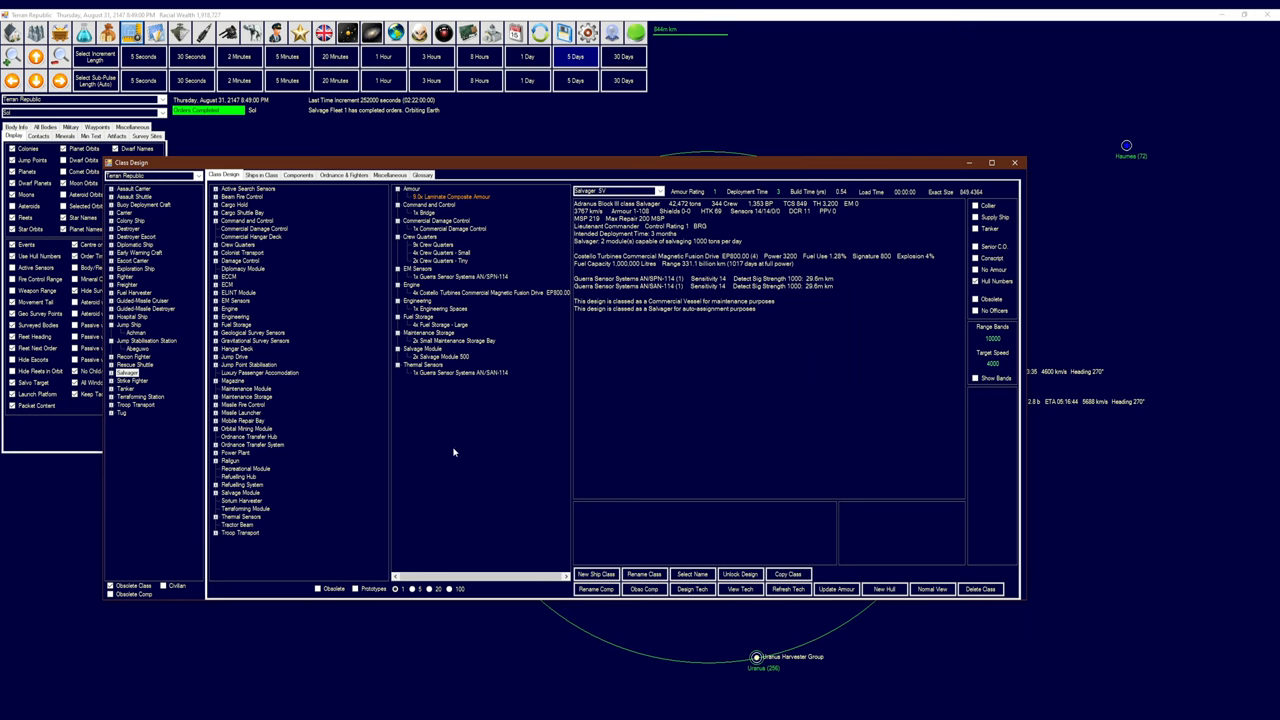
mouse_move(460, 443)
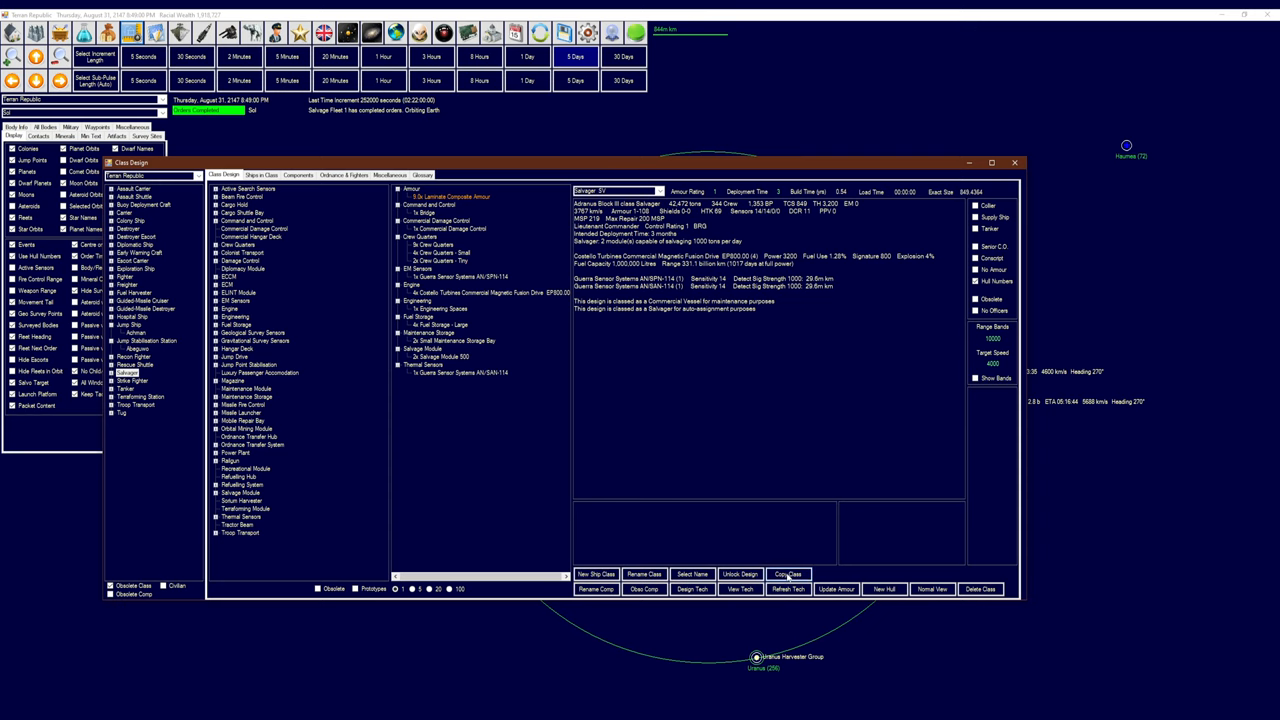
Copy the Adranus Block III class and rename the copy Adranus Block IV
click(788, 574)
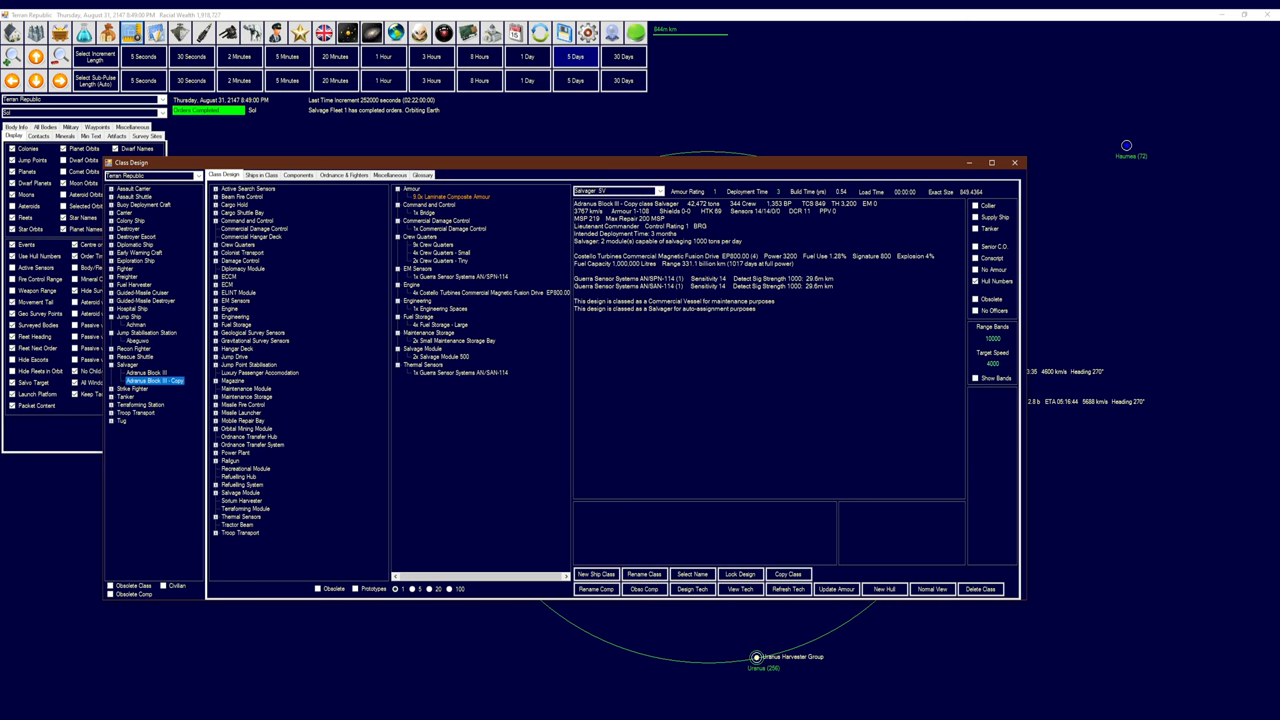
click(643, 573)
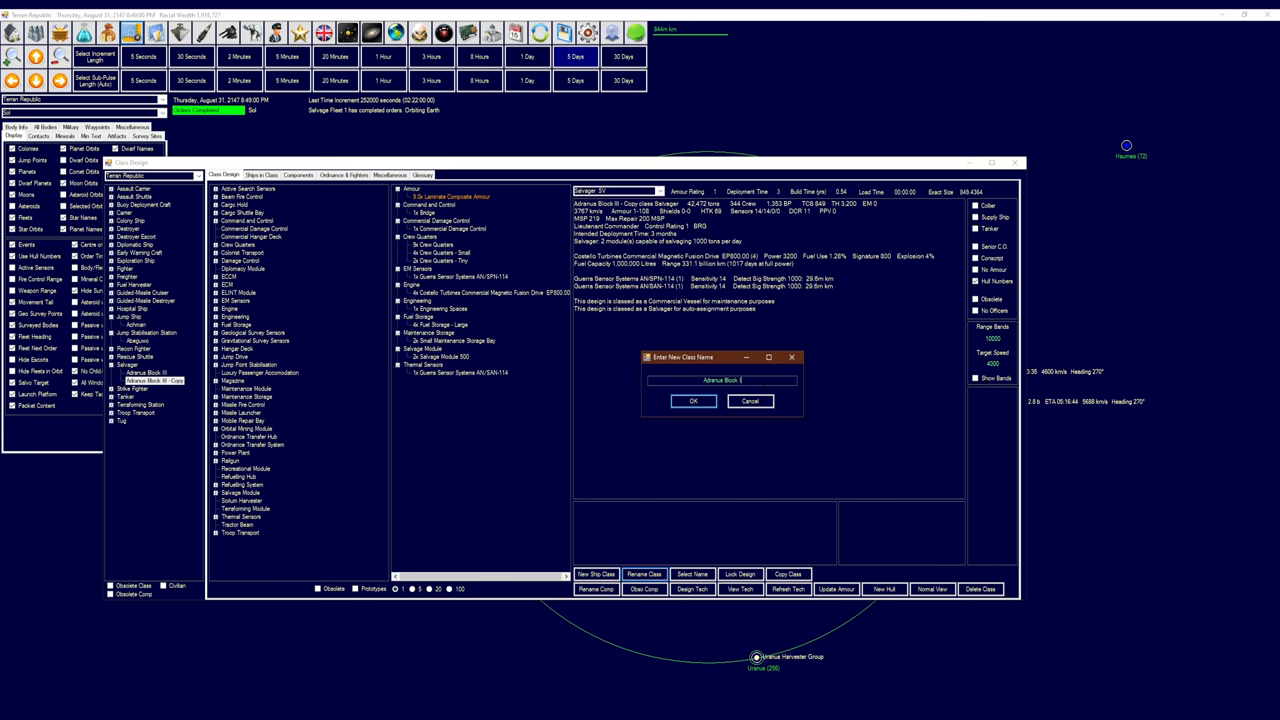
click(693, 401)
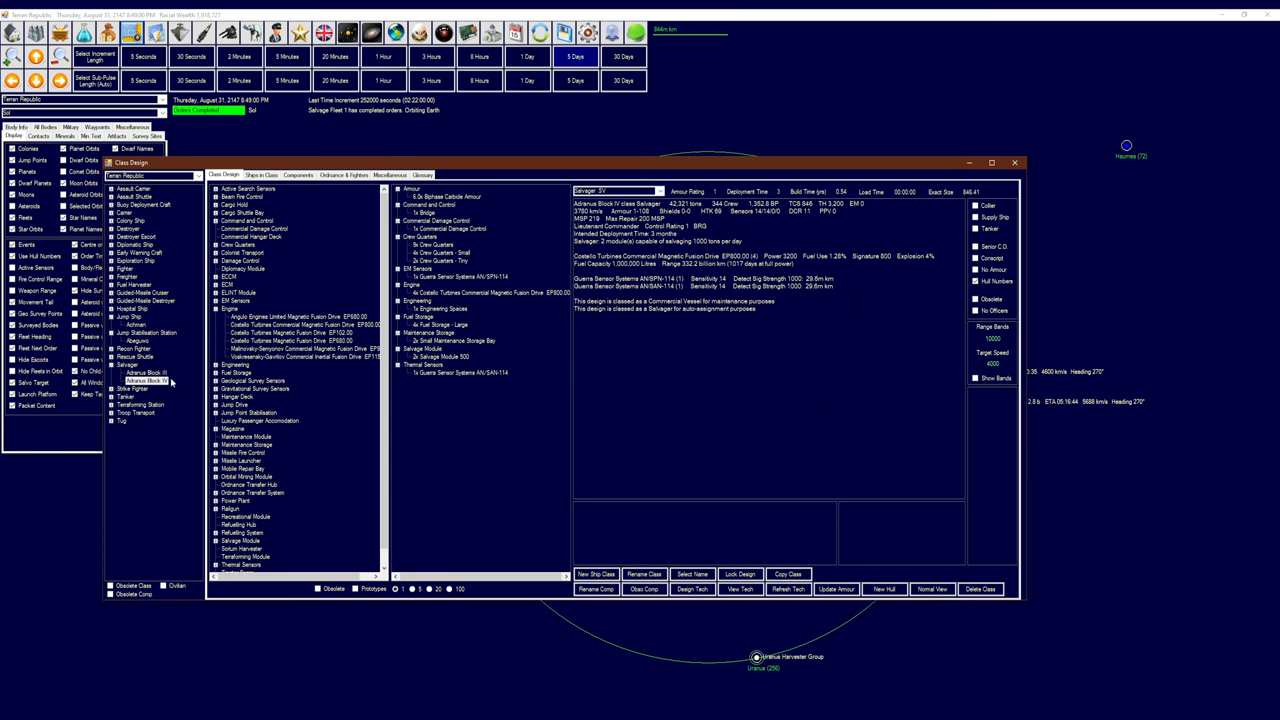
click(145, 372)
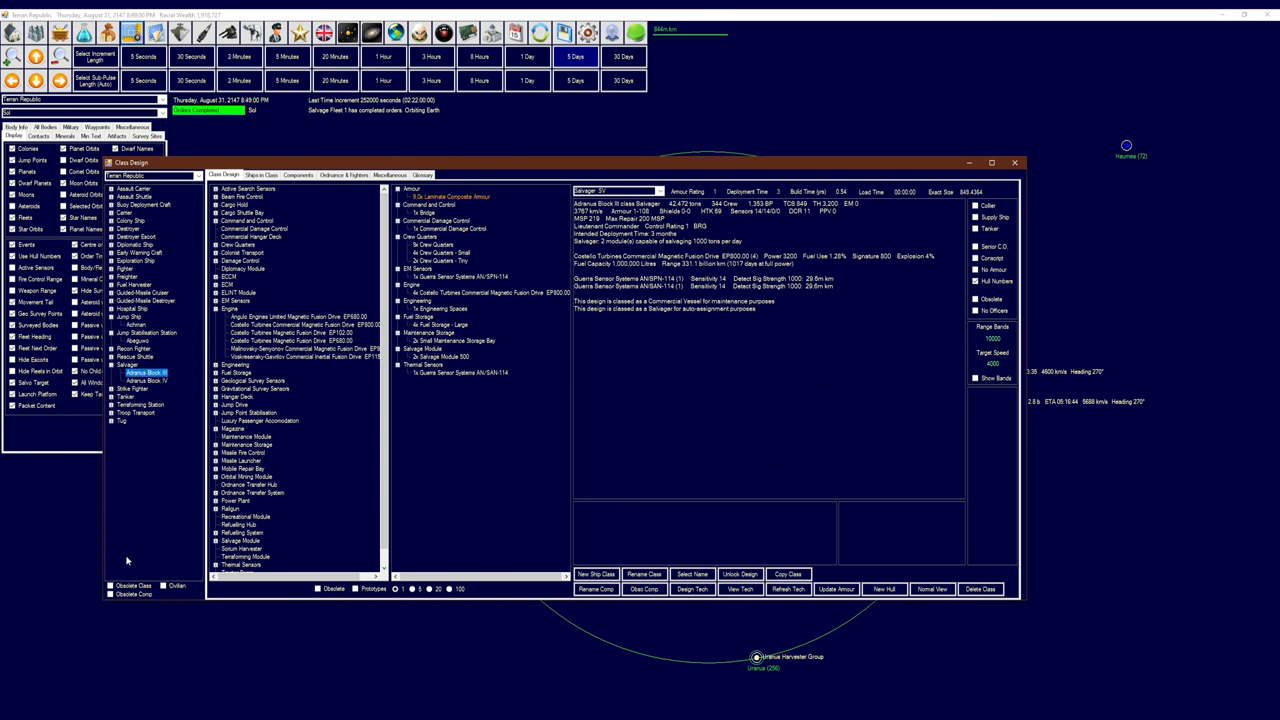
click(133, 377)
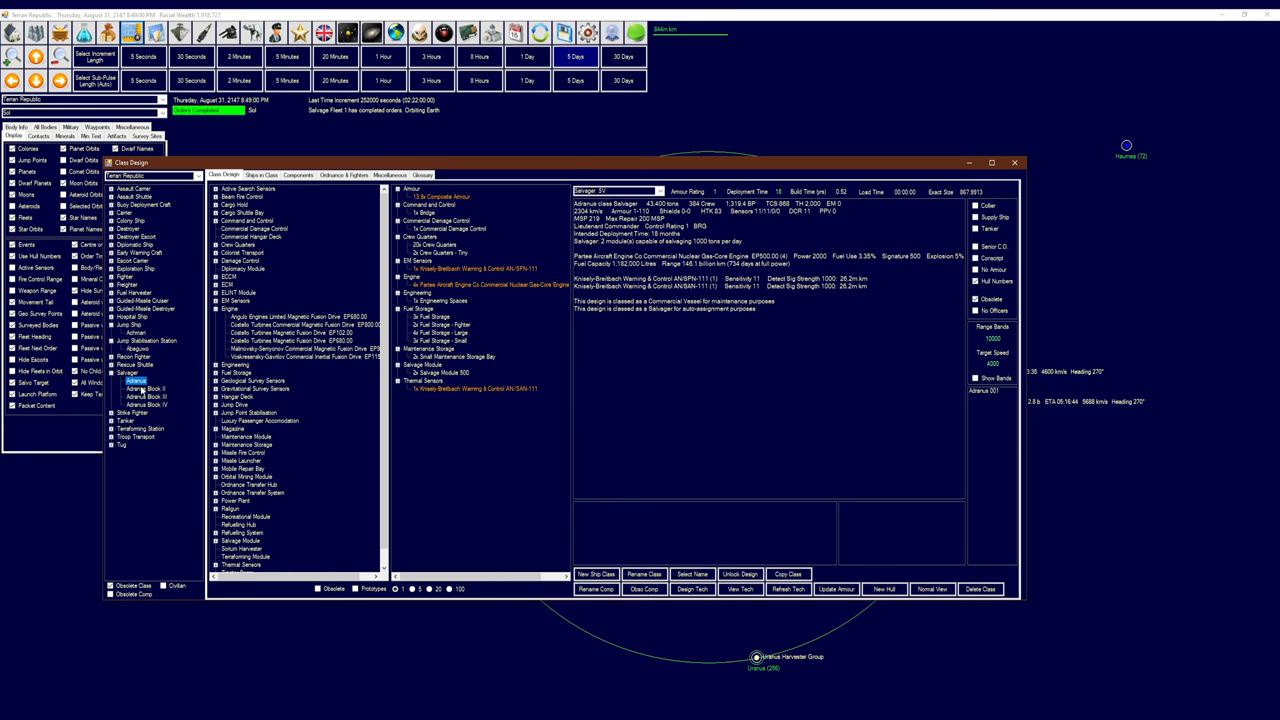
click(140, 392)
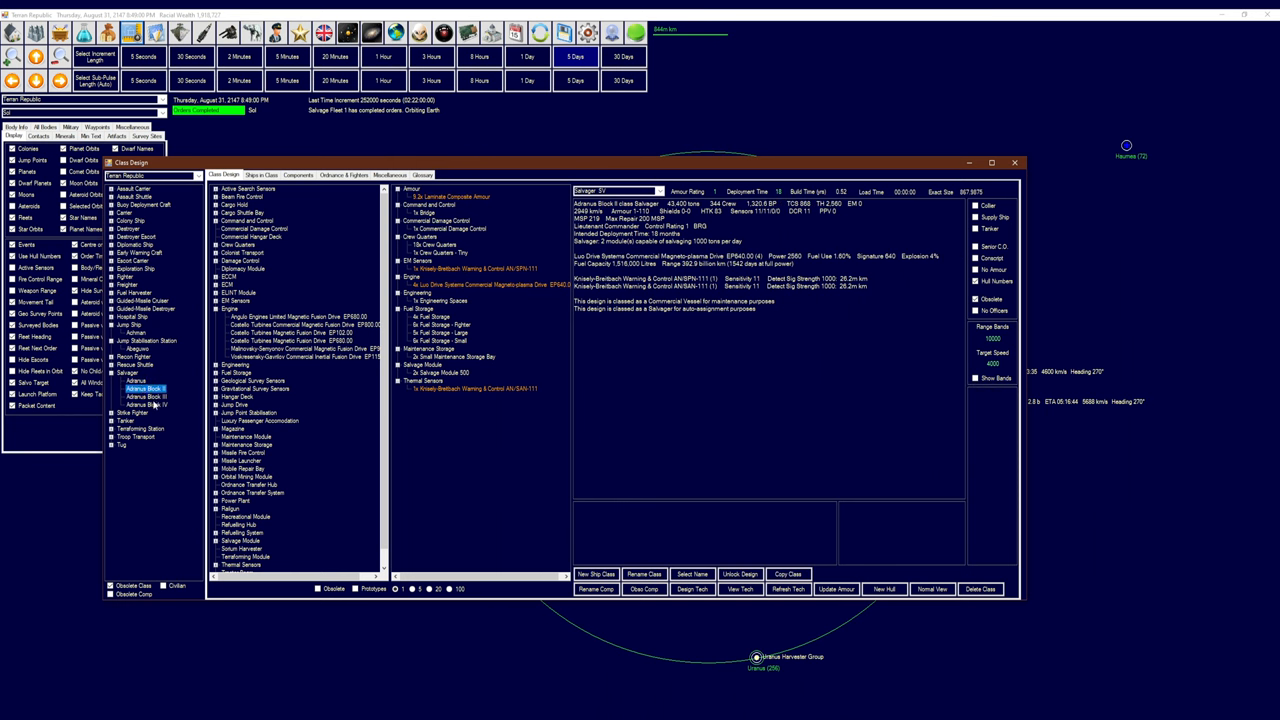
click(137, 405)
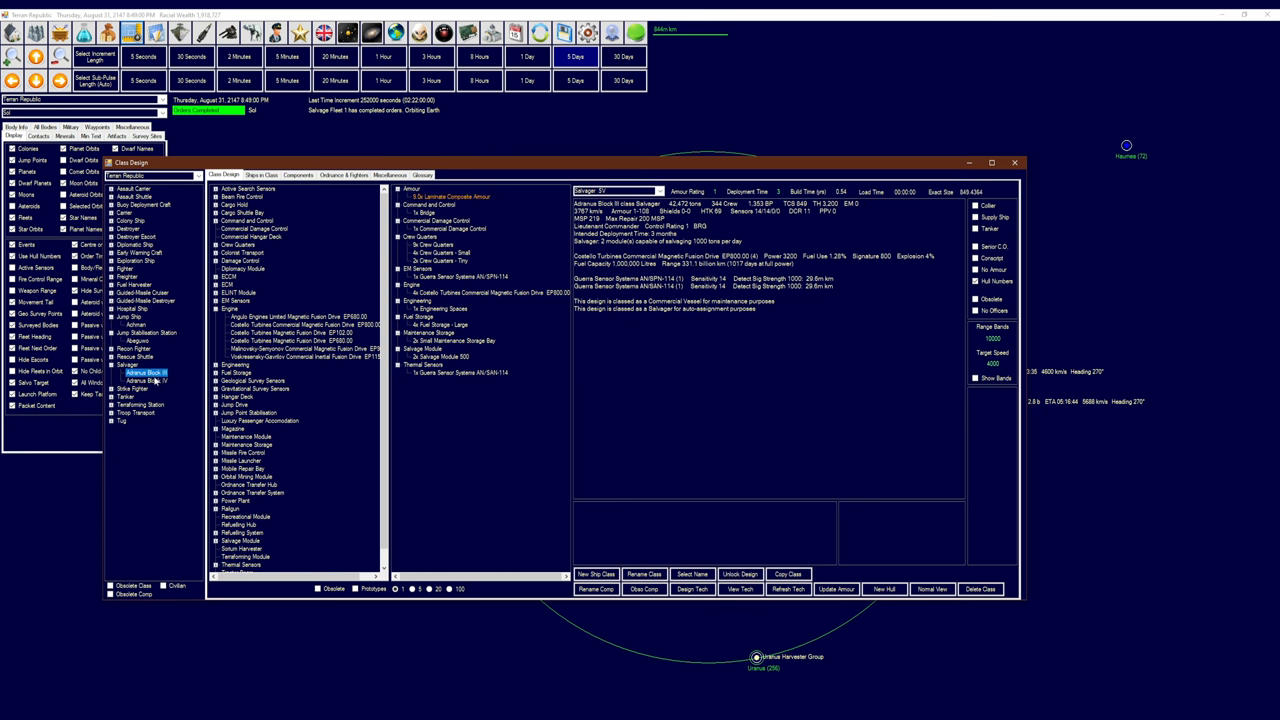
click(143, 378)
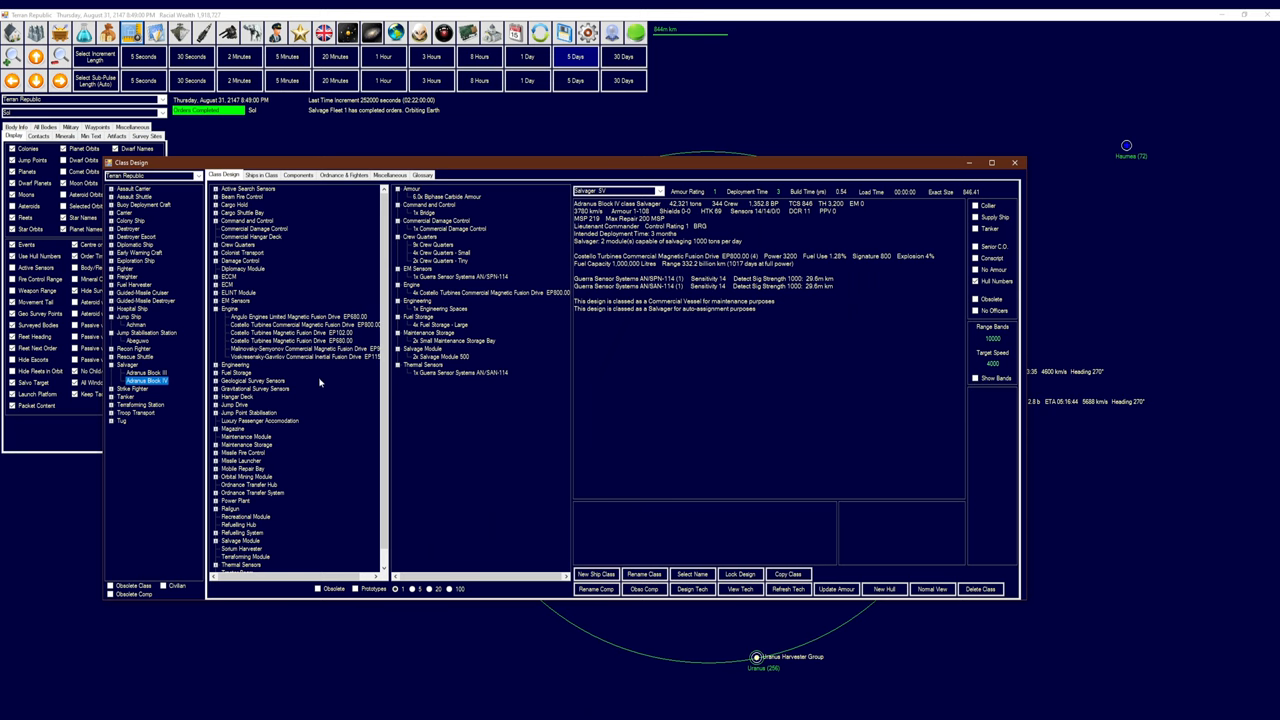
Replace the Costello EP800 drives with four Voskresensky-Gavrilov EP1150 inertial fusion drives
click(300, 348)
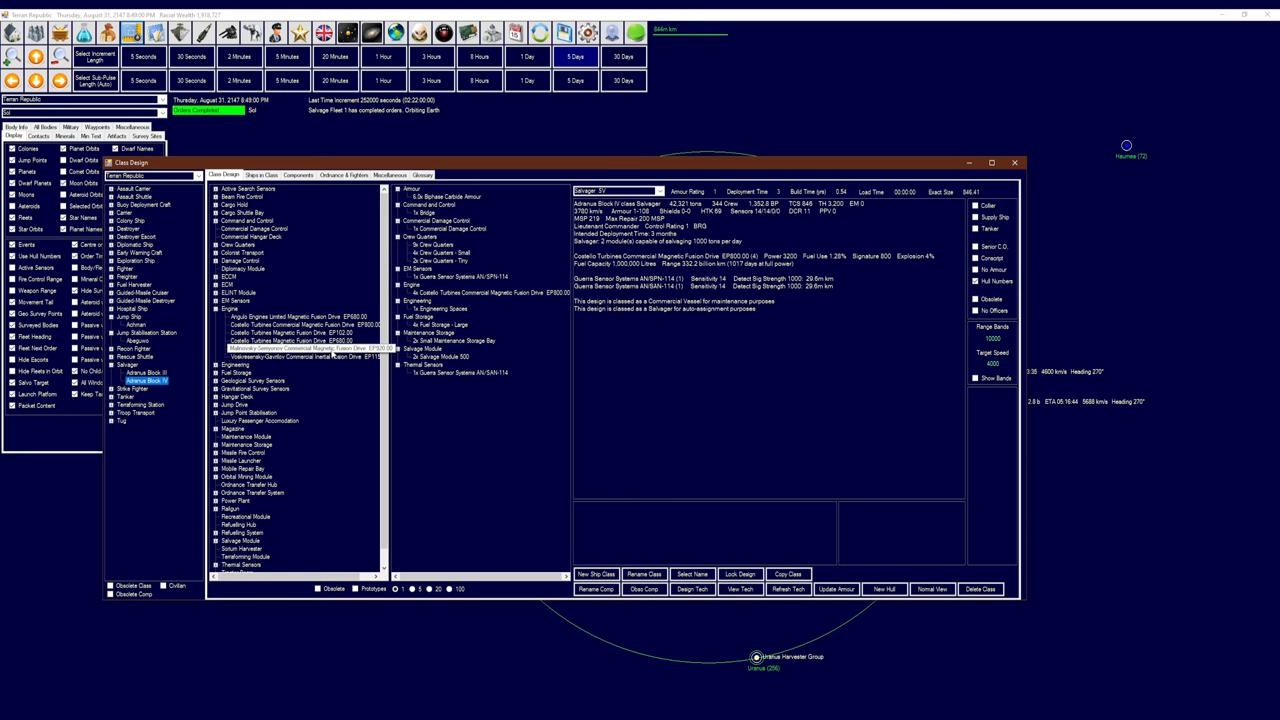
click(300, 325)
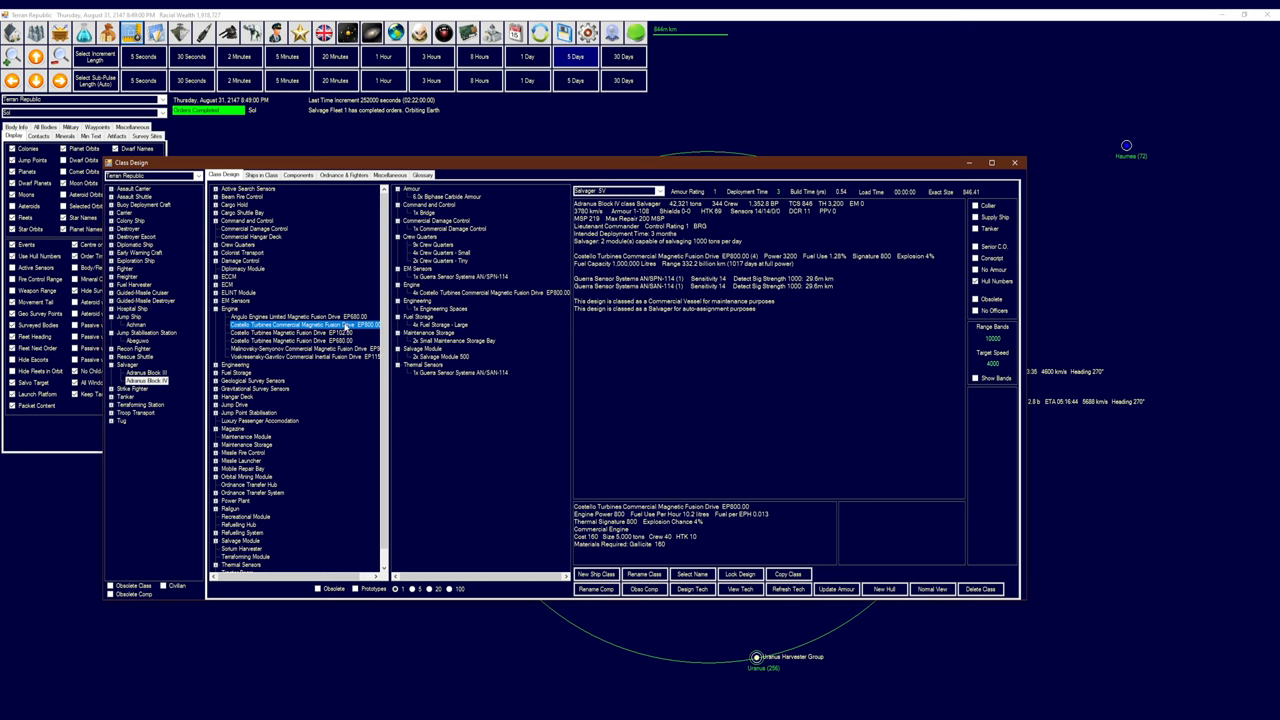
mouse_move(354, 369)
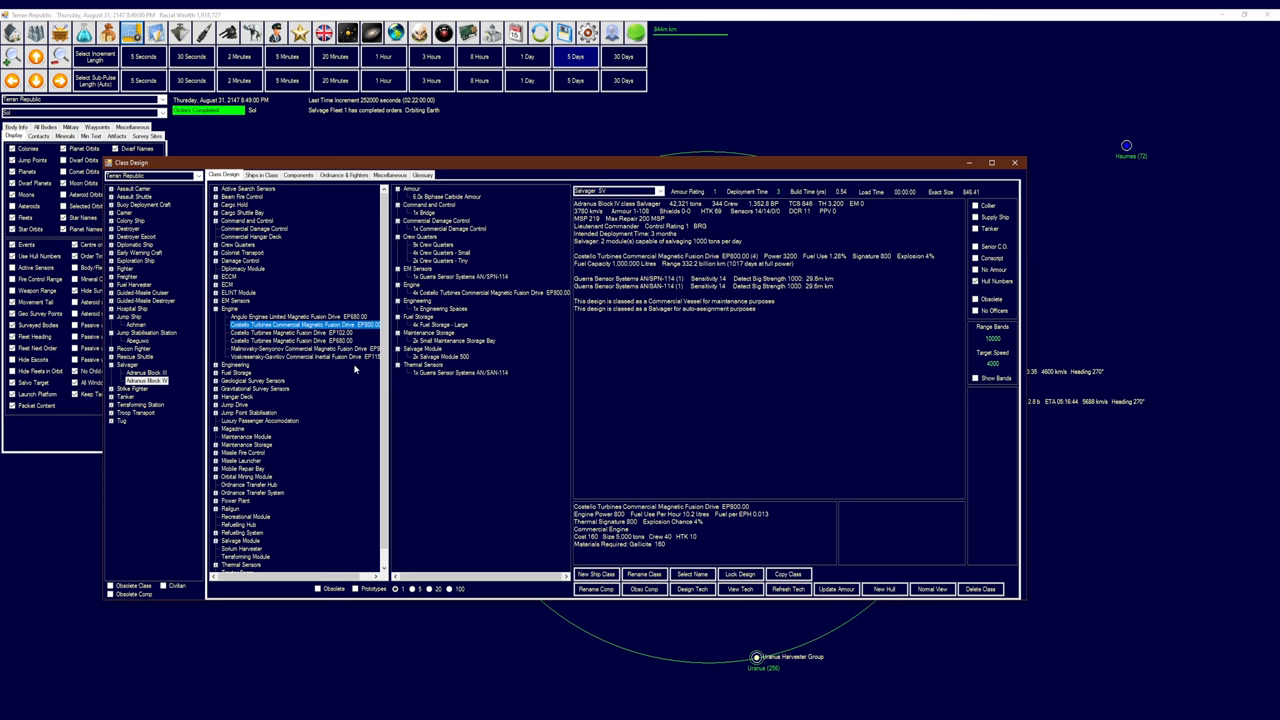
mouse_move(447, 454)
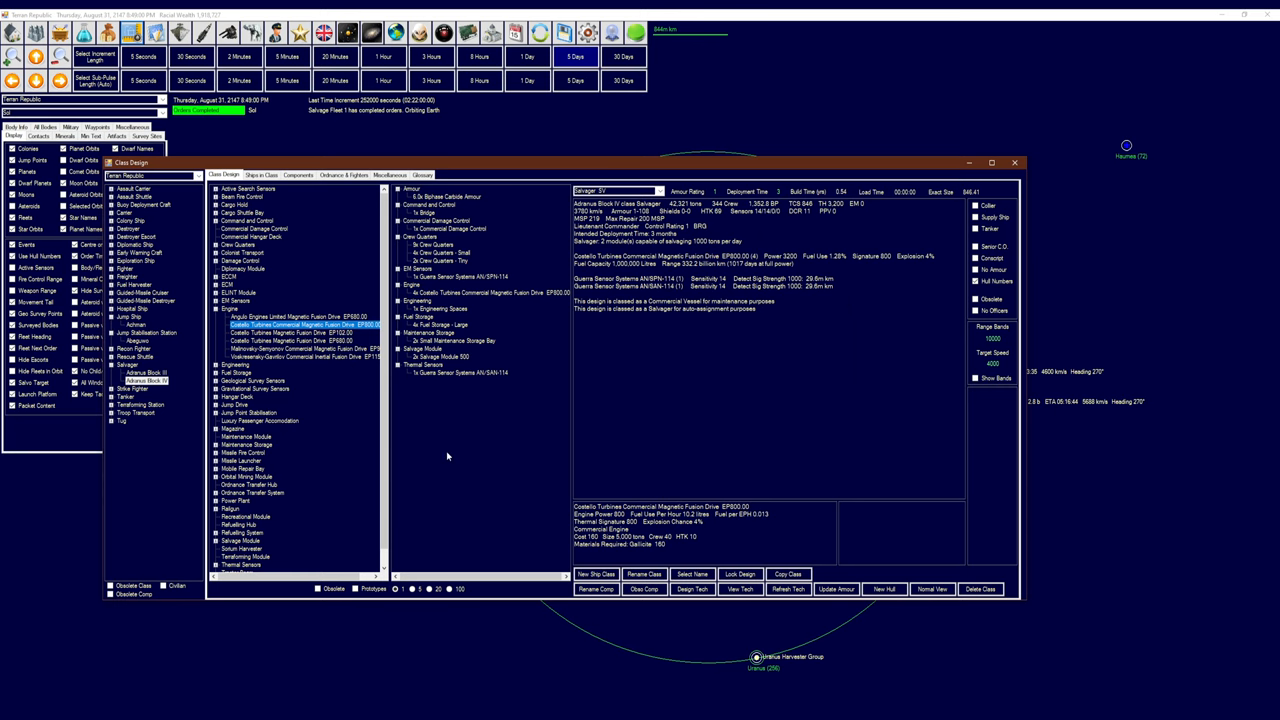
mouse_move(372, 540)
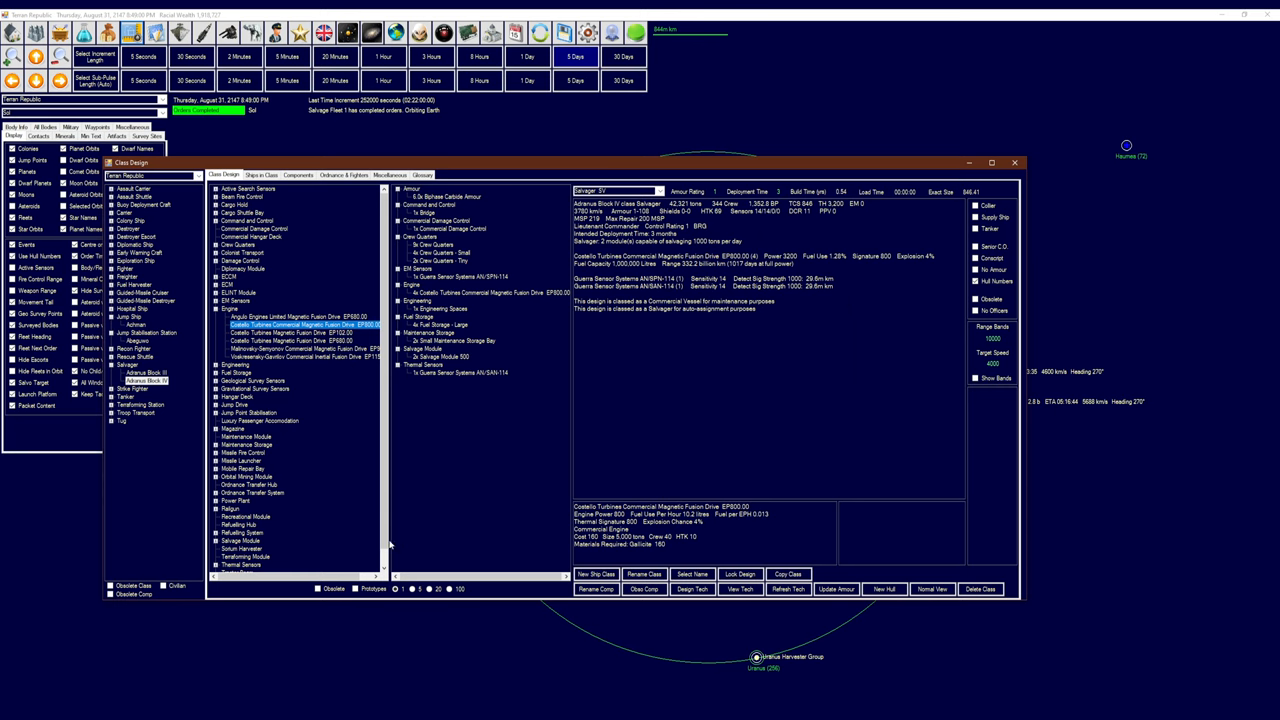
click(295, 359)
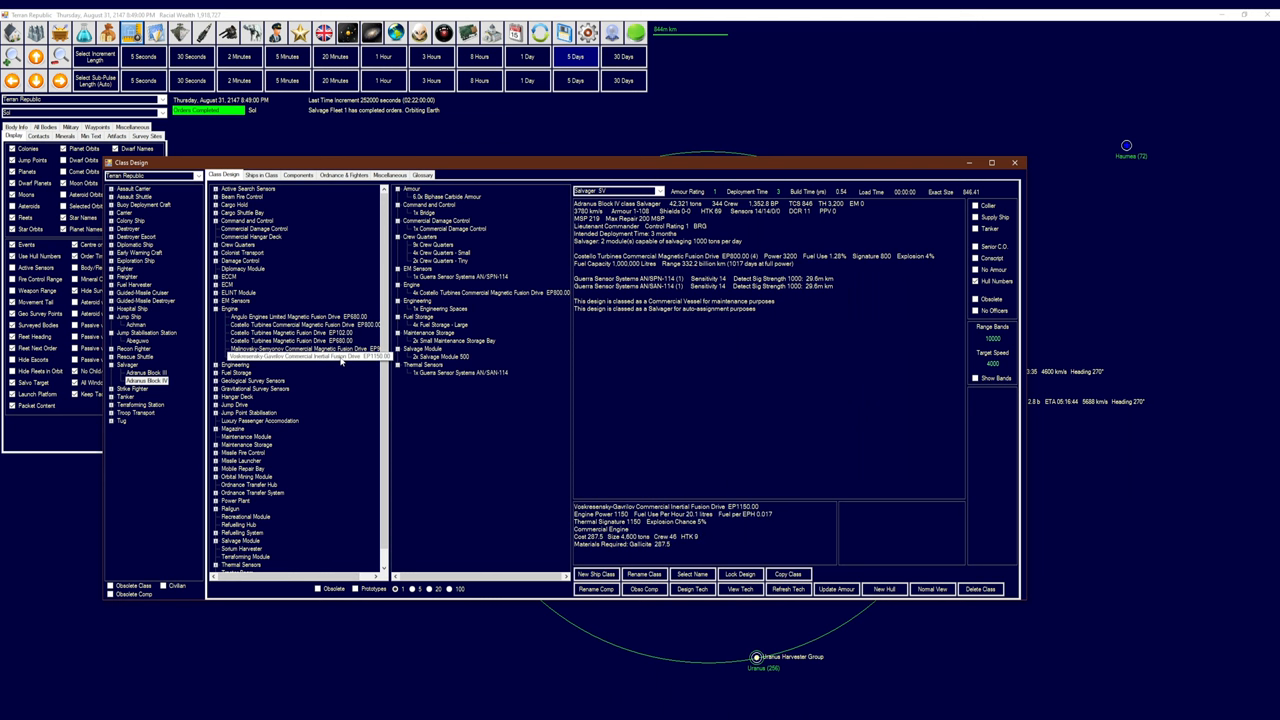
click(300, 356)
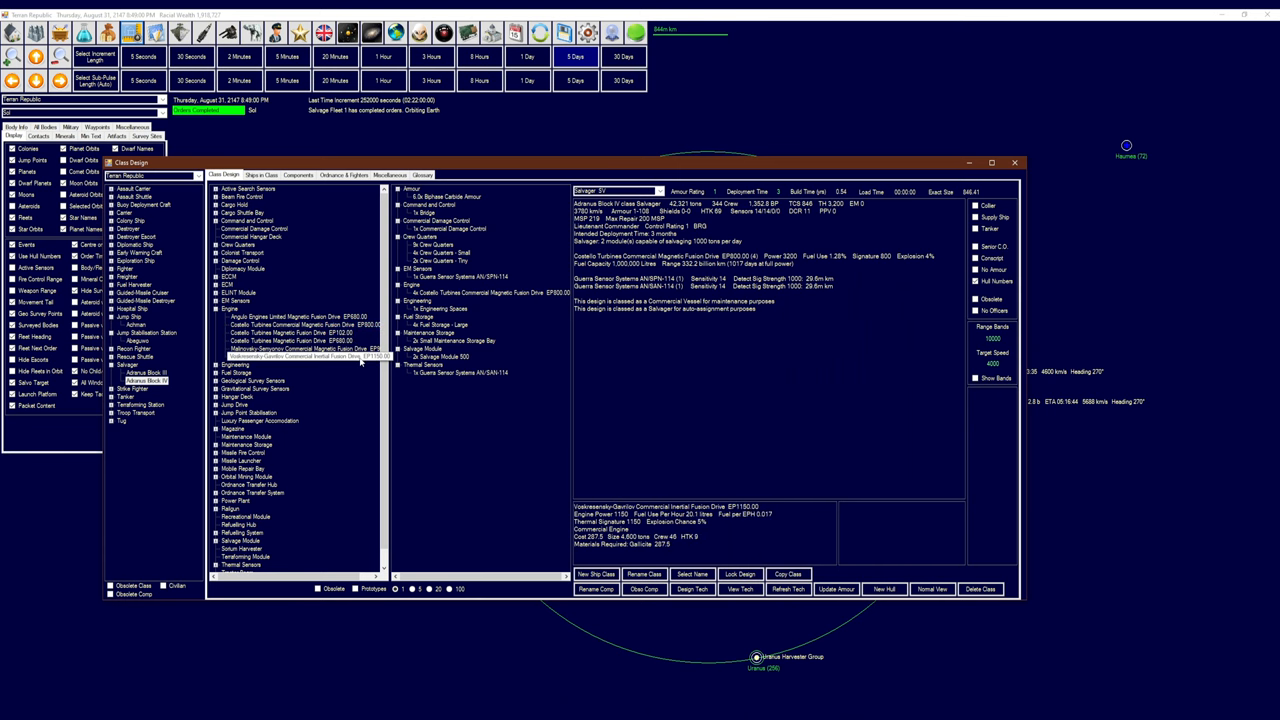
click(490, 293)
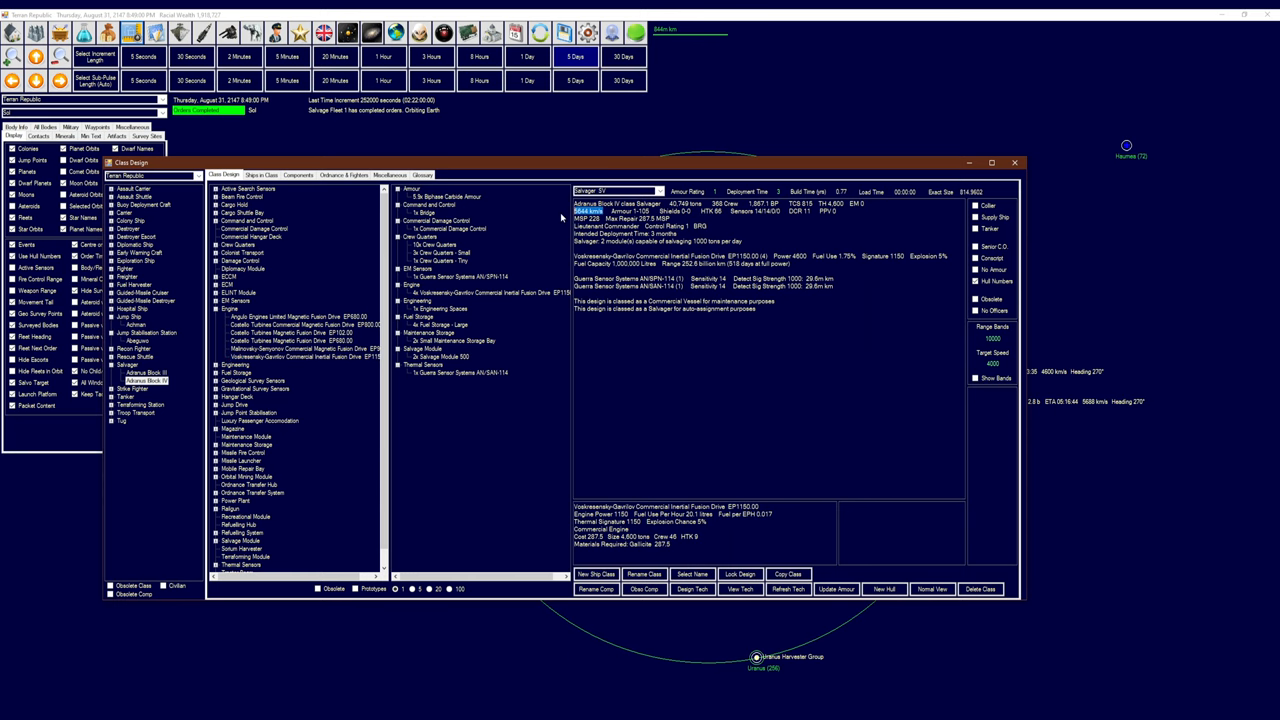
mouse_move(417, 449)
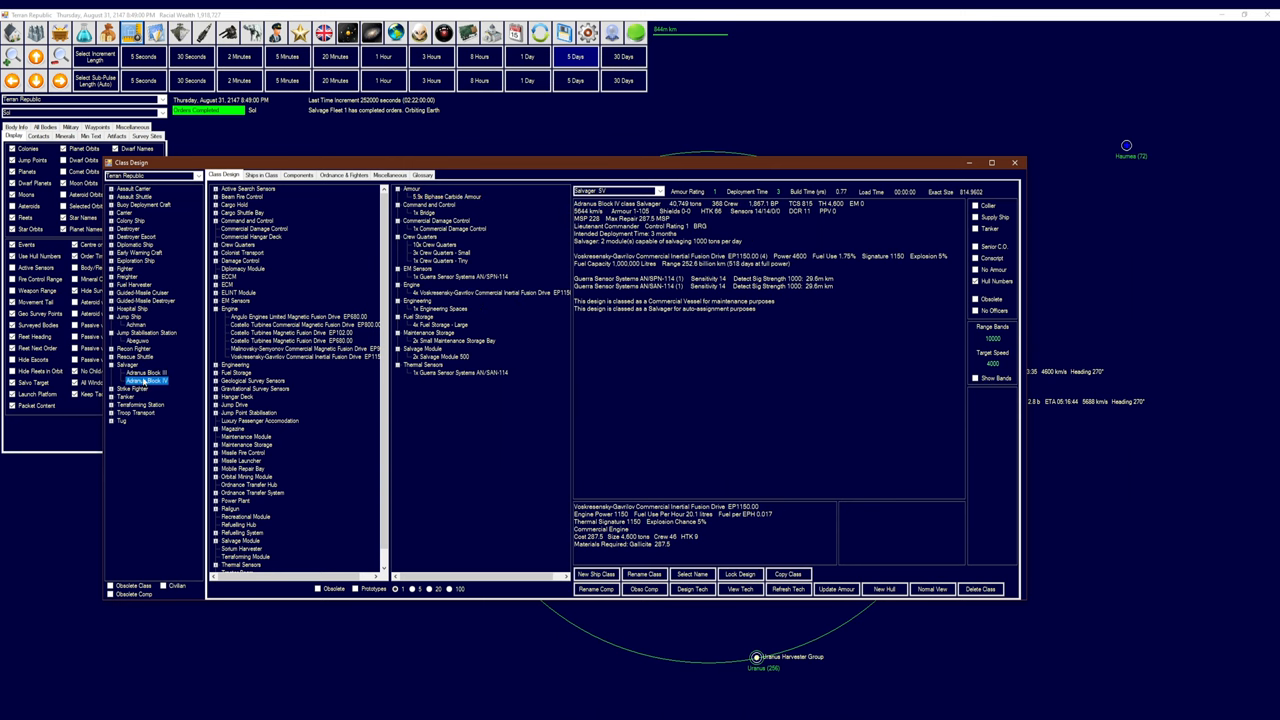
click(290, 324)
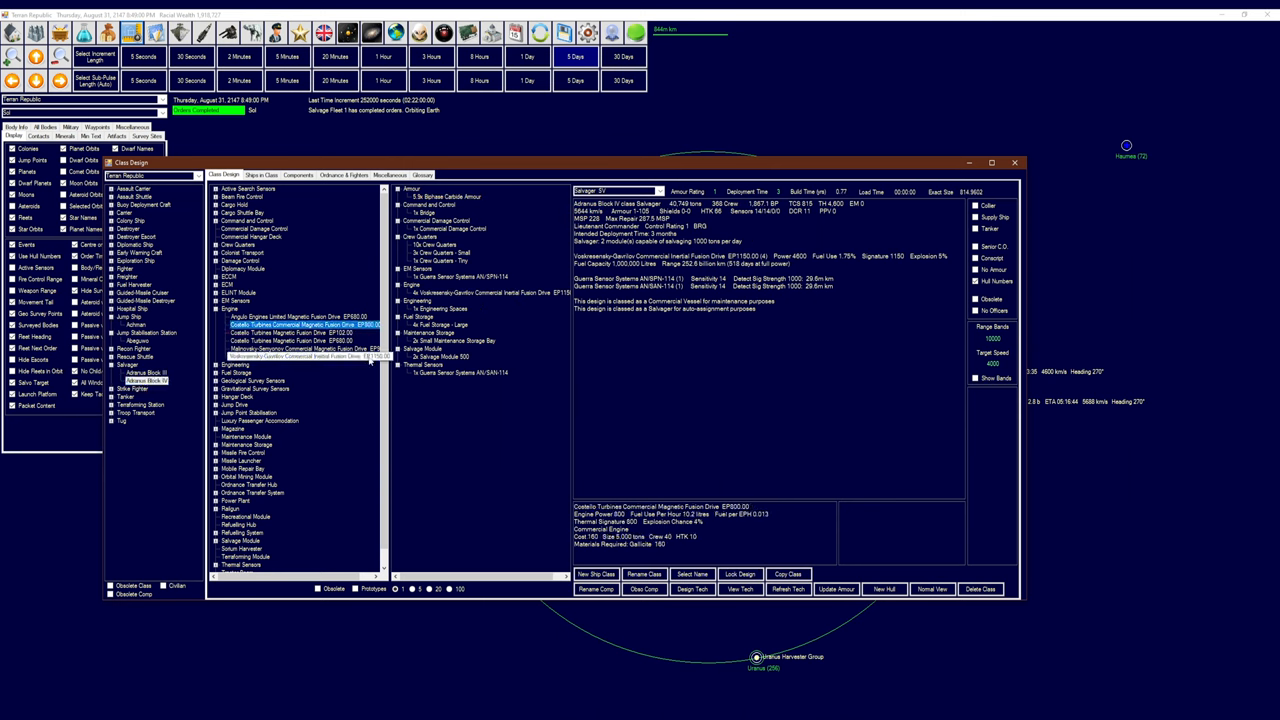
click(280, 355)
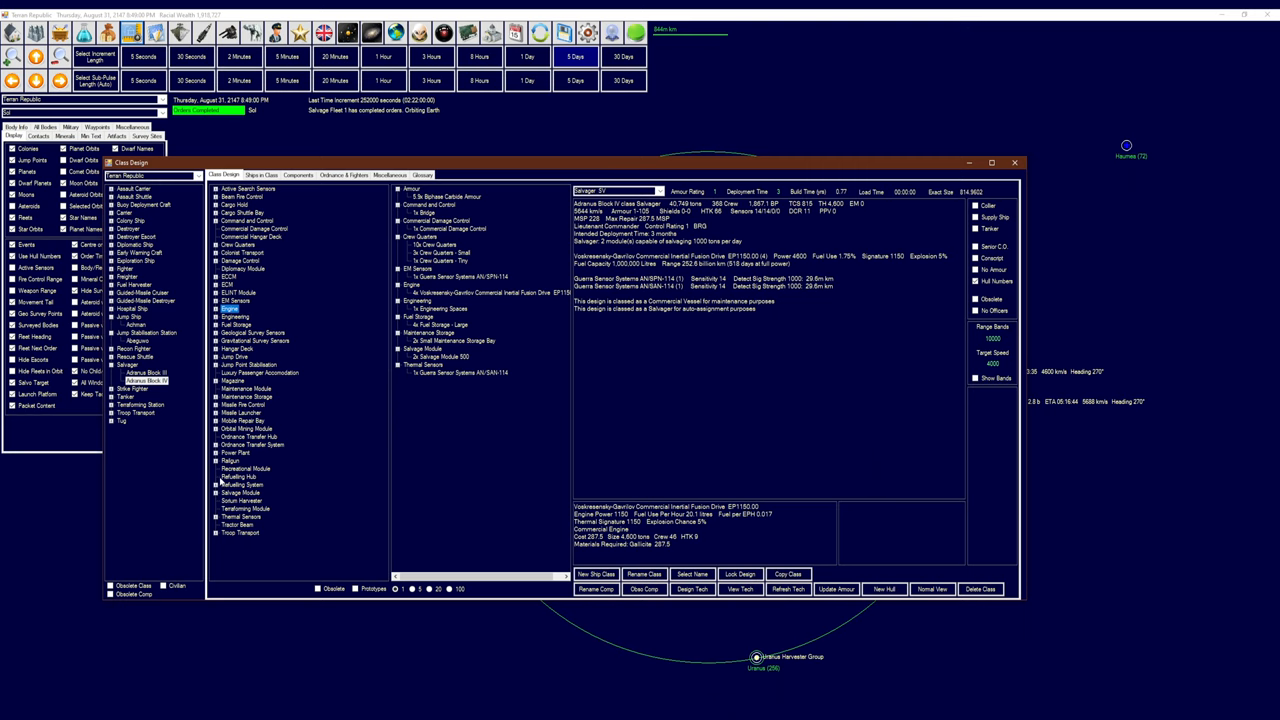
click(245, 501)
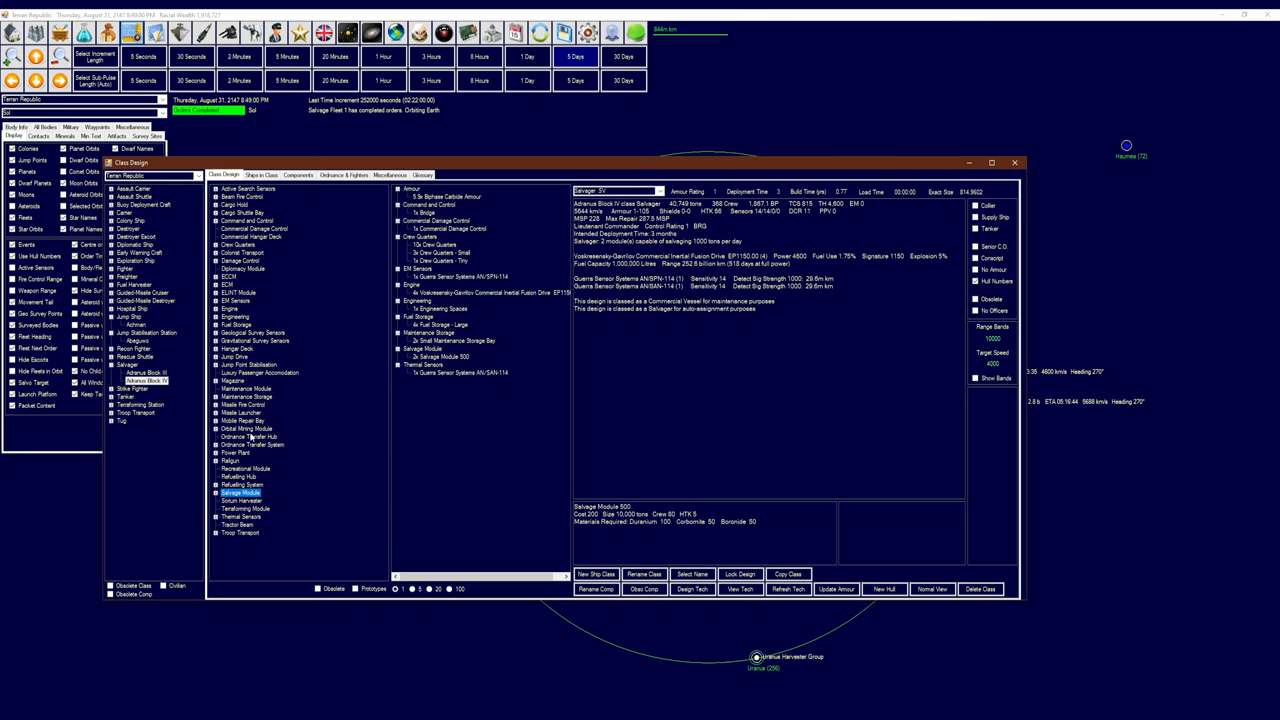
mouse_move(278, 427)
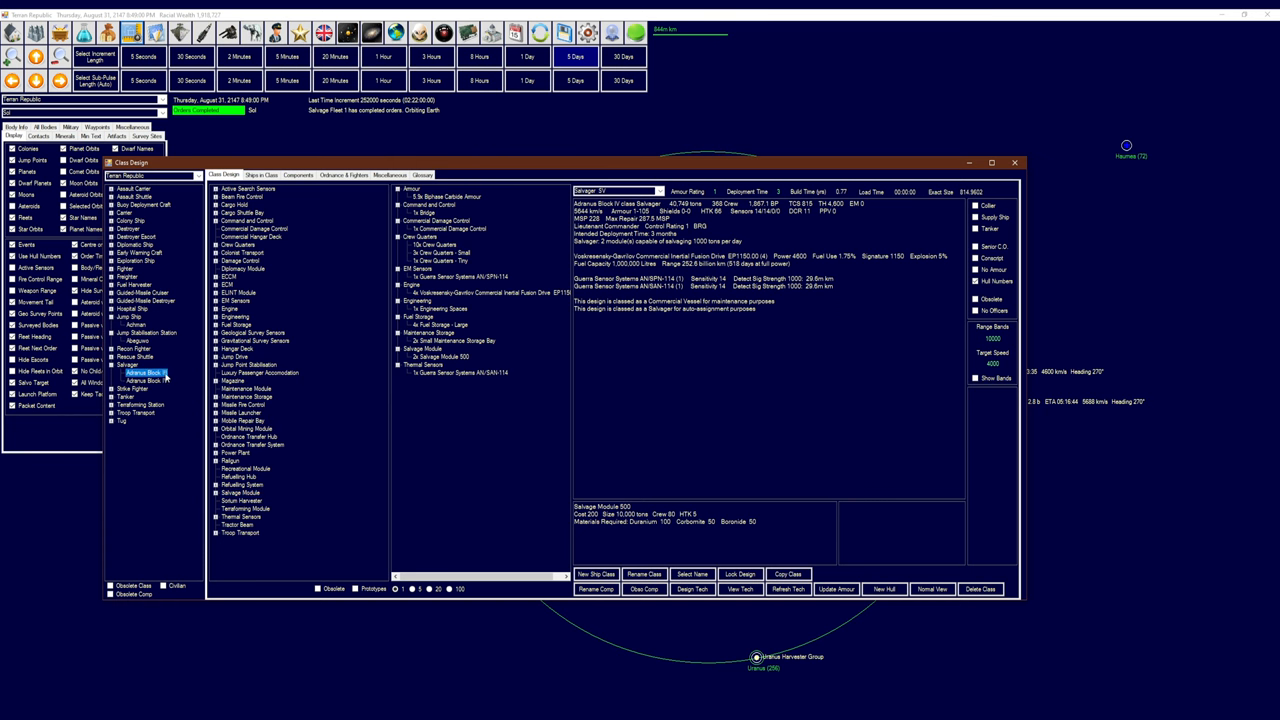
click(147, 400)
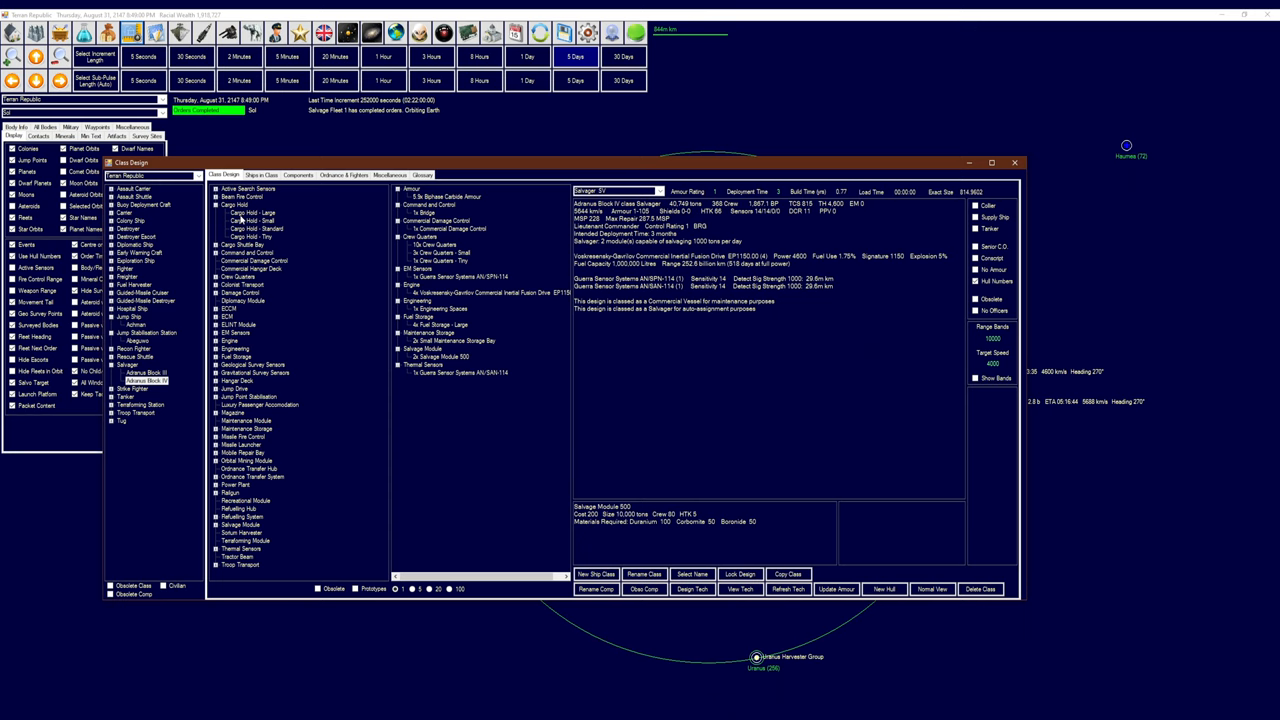
Compare cargo hold sizes and fit a Cargo Hold - Small for 5,000 cargo capacity
click(240, 212)
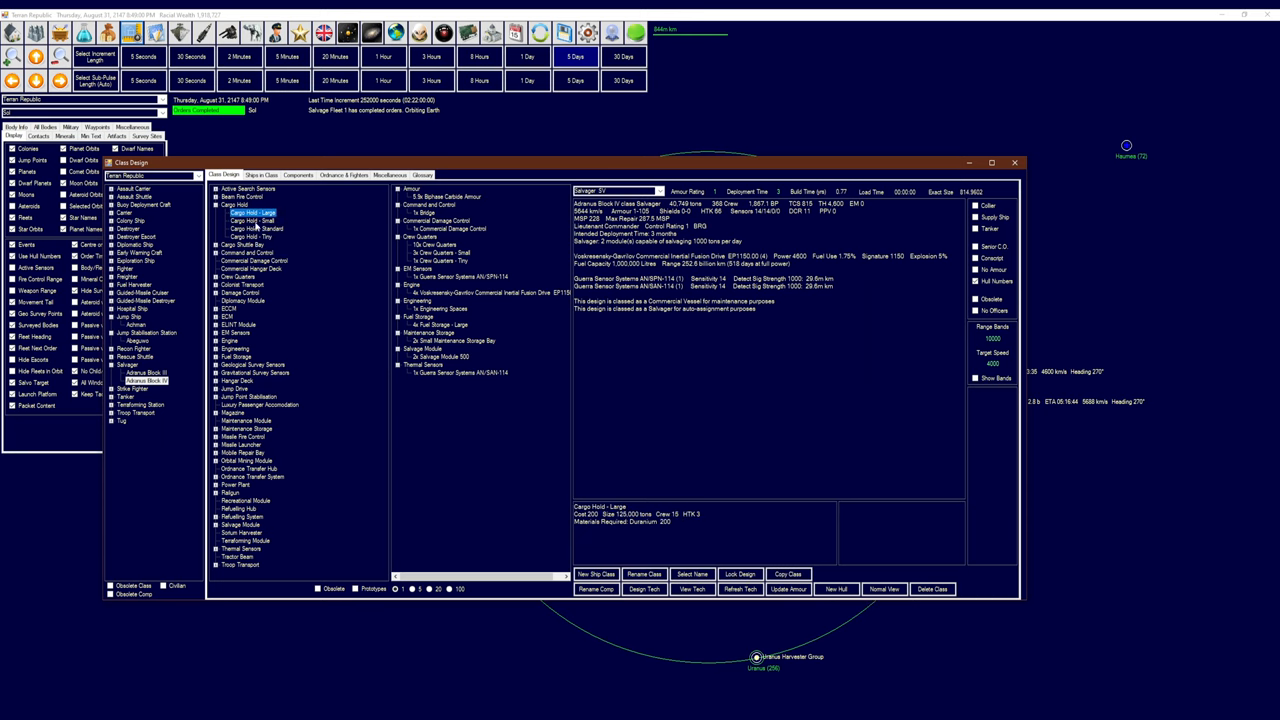
click(242, 233)
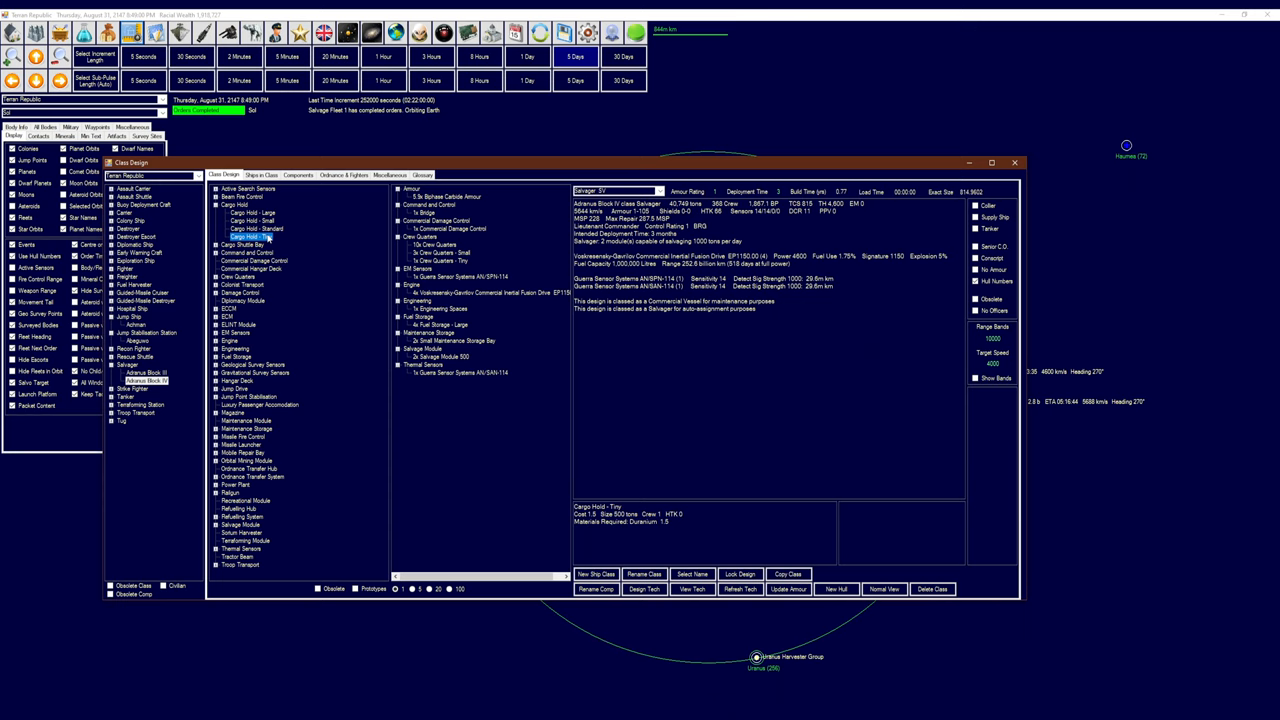
click(248, 221)
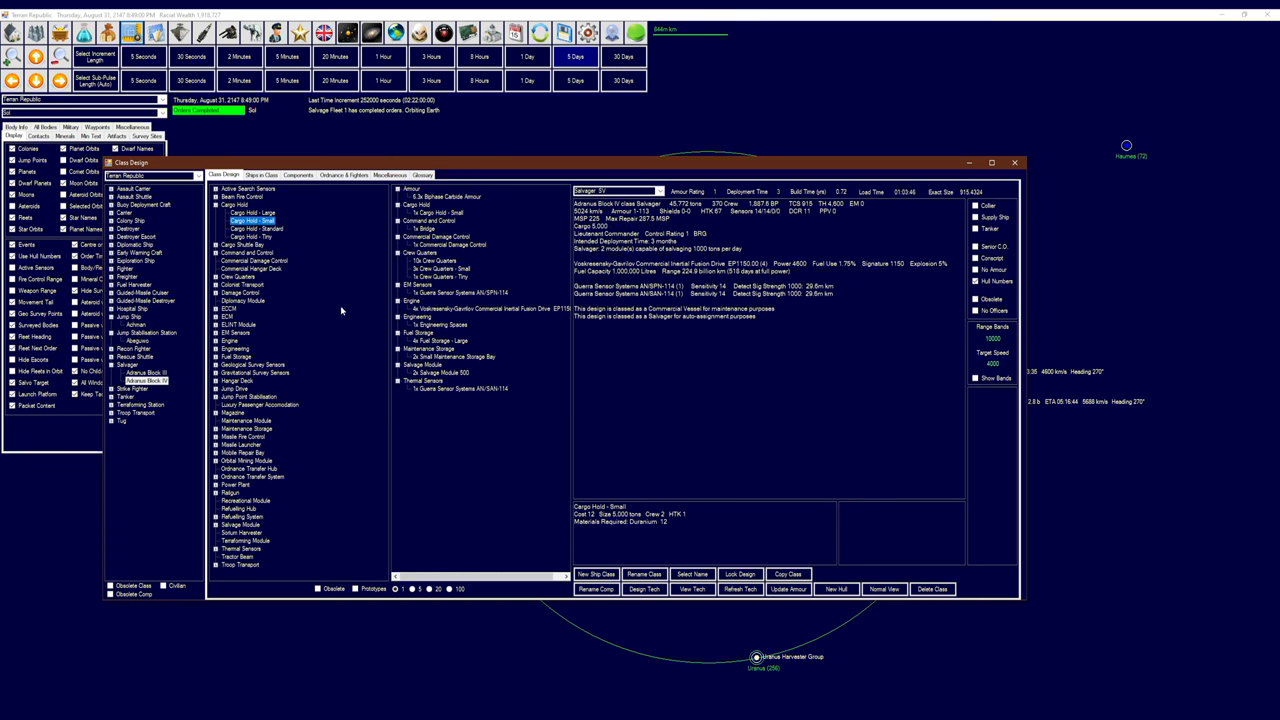
mouse_move(495, 358)
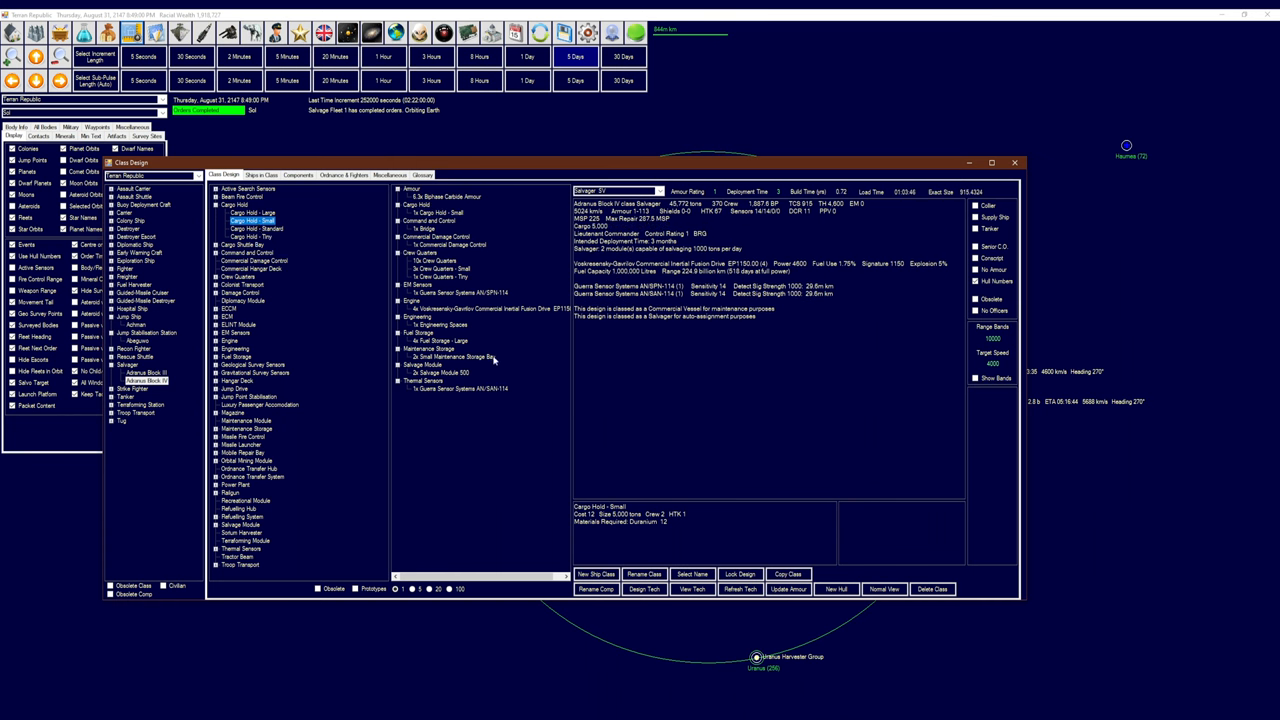
click(432, 340)
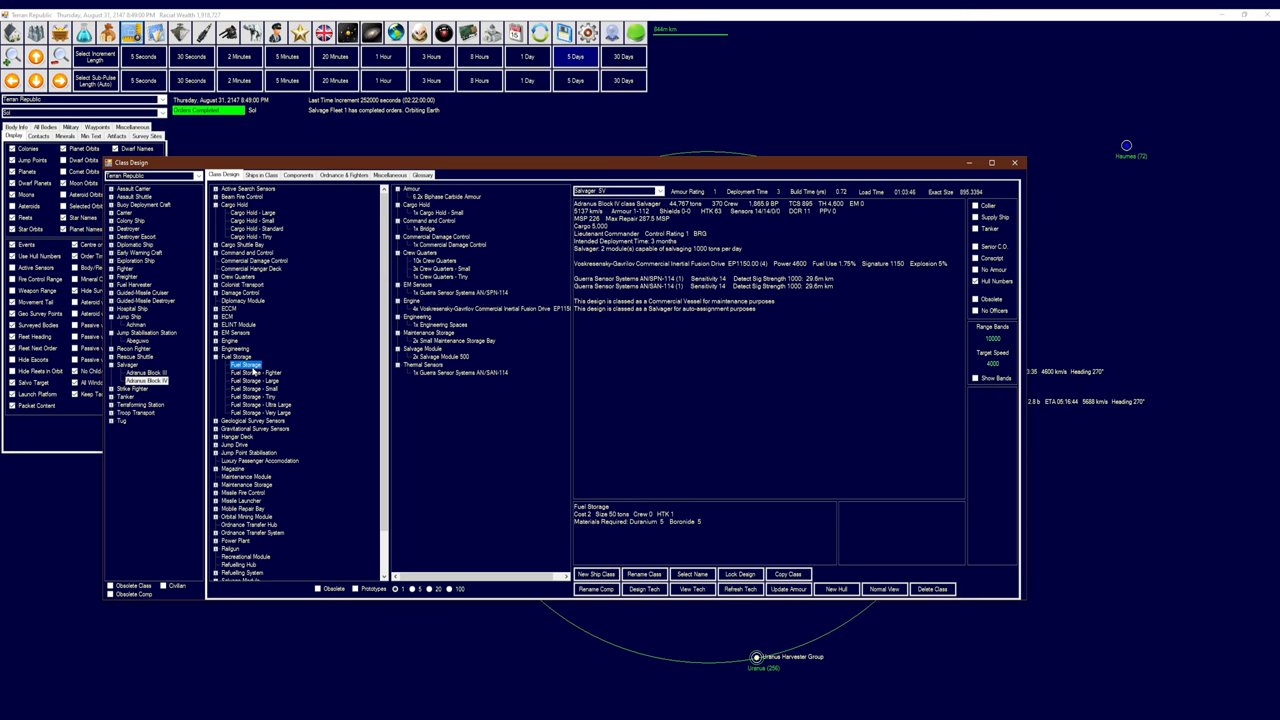
Swap the four large fuel tanks for one very large tank, testing then removing a fifth engine
click(248, 389)
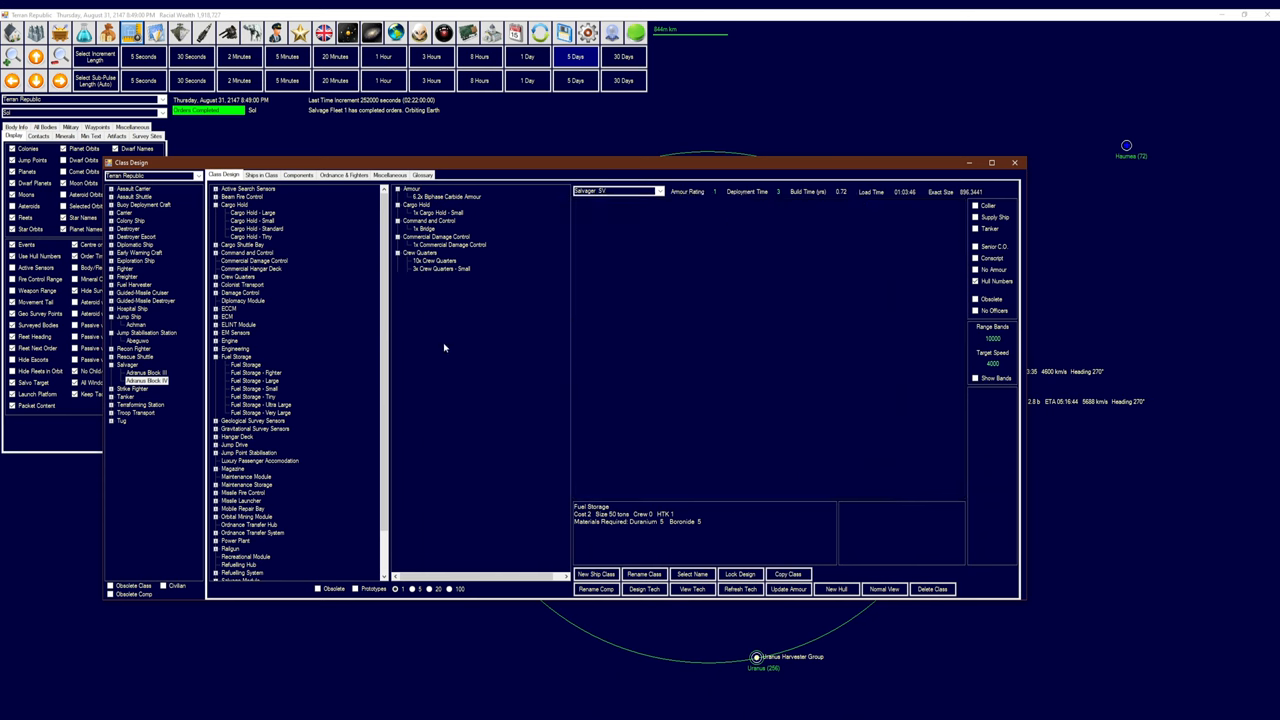
click(256, 412)
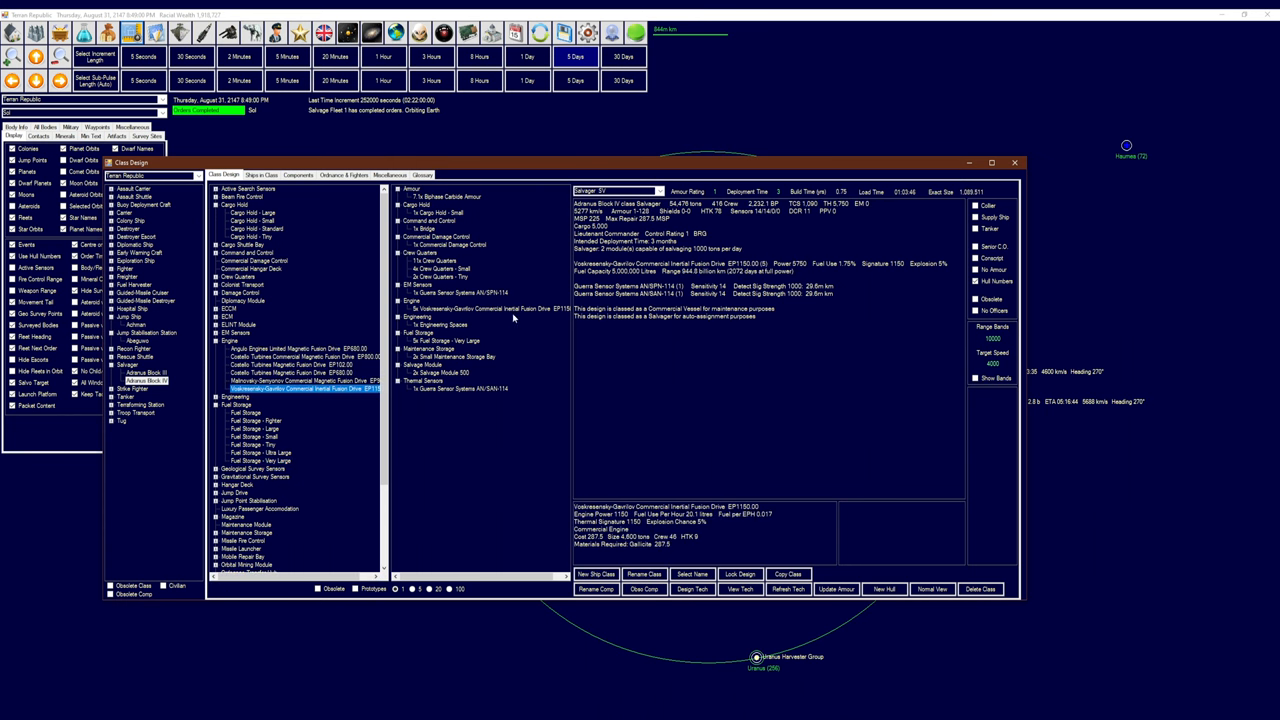
click(445, 340)
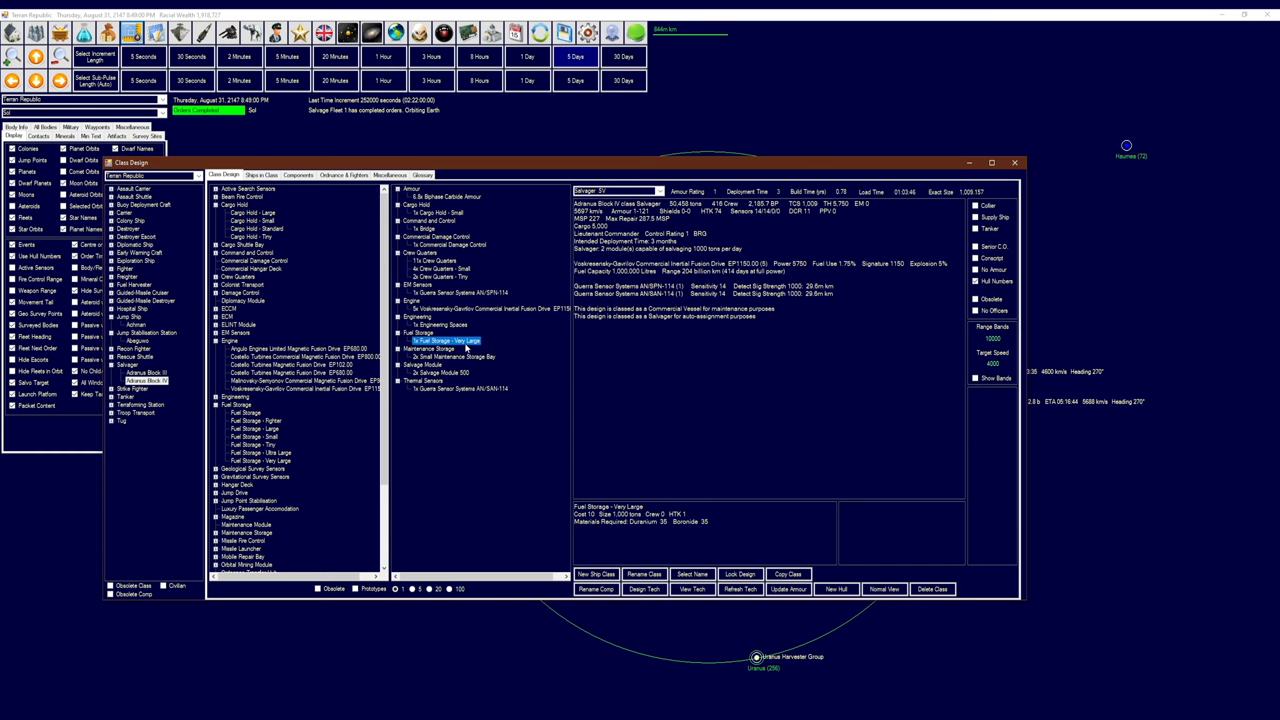
click(487, 308)
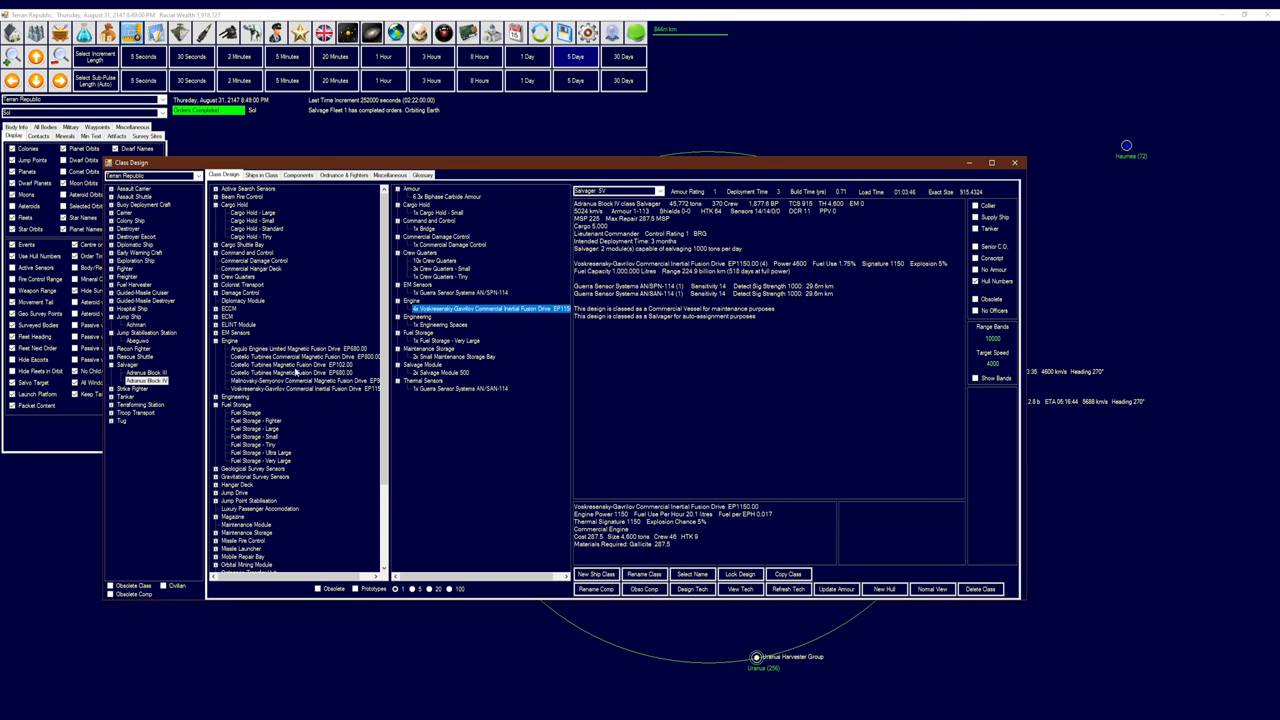
mouse_move(481, 221)
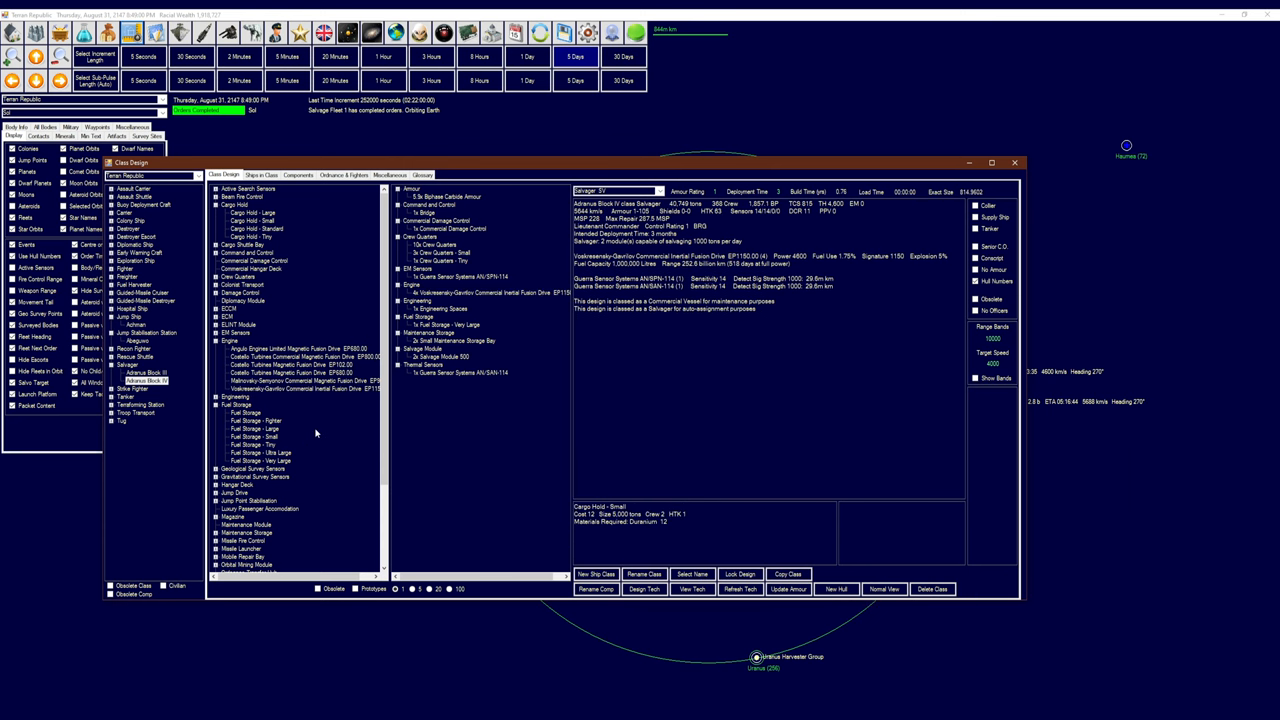
Replace the very large fuel tank with standard fuel tanks and add a fifth engine
click(248, 229)
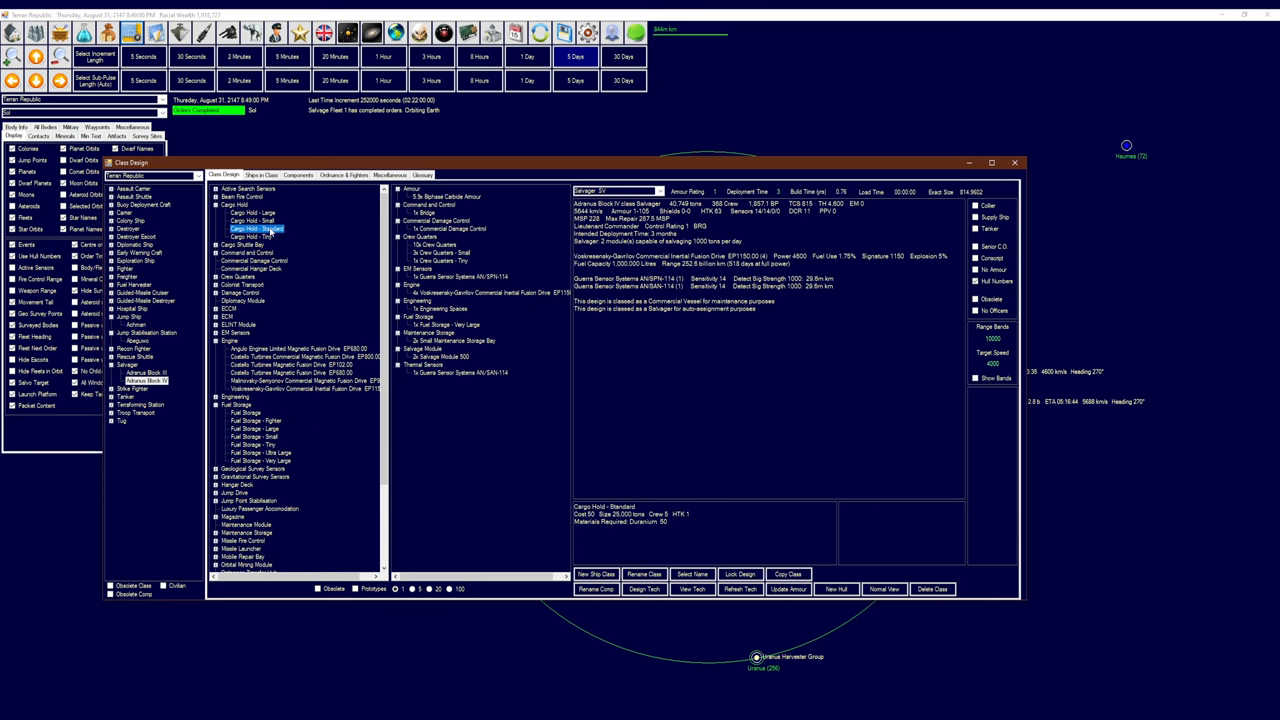
click(240, 235)
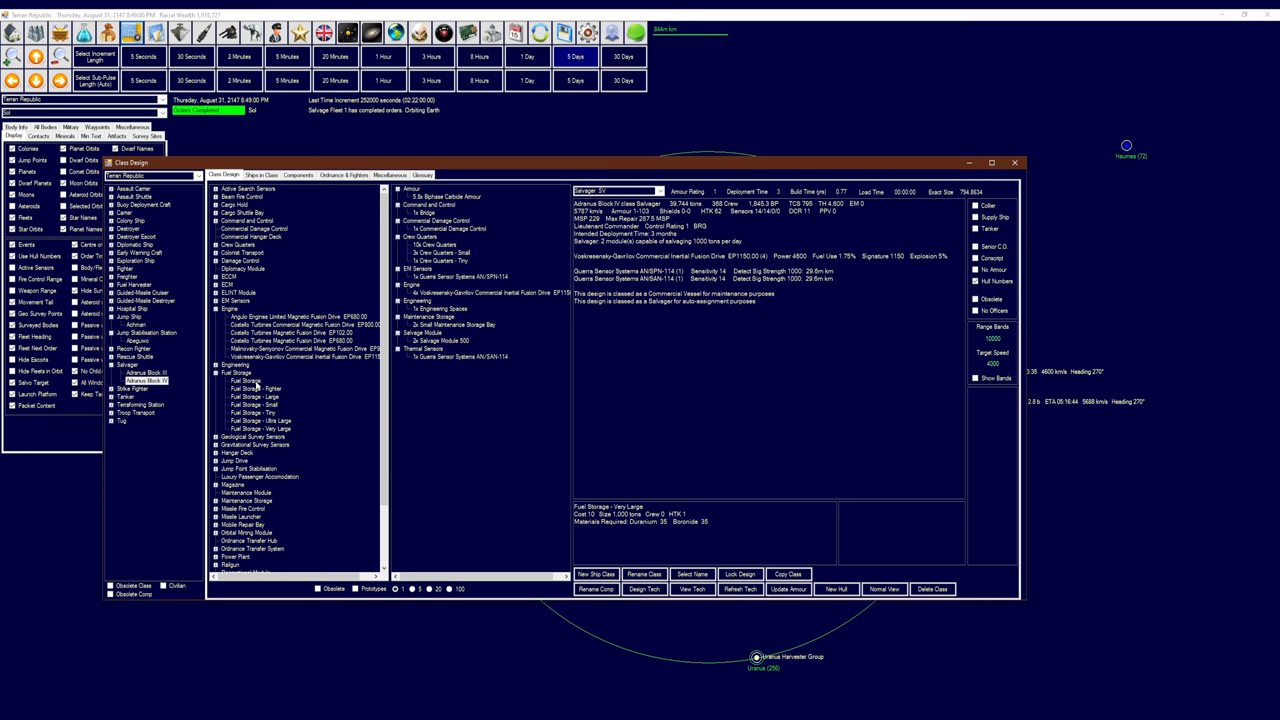
click(243, 396)
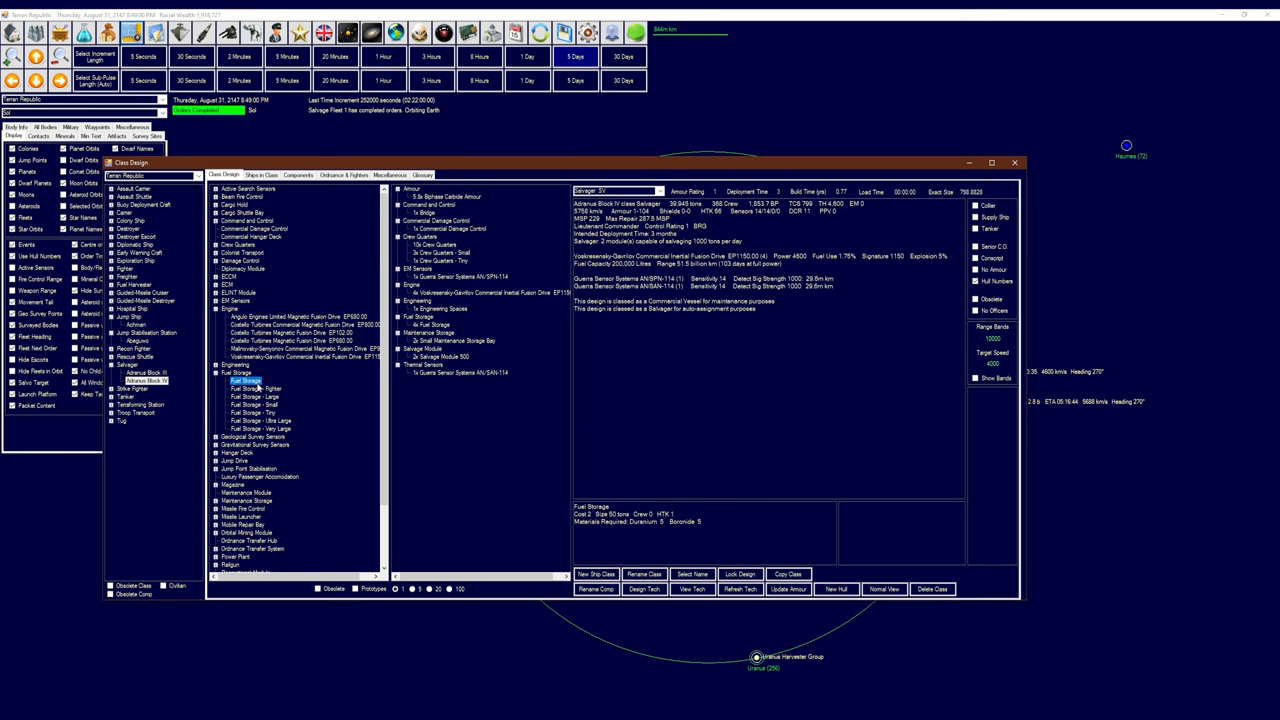
click(242, 393)
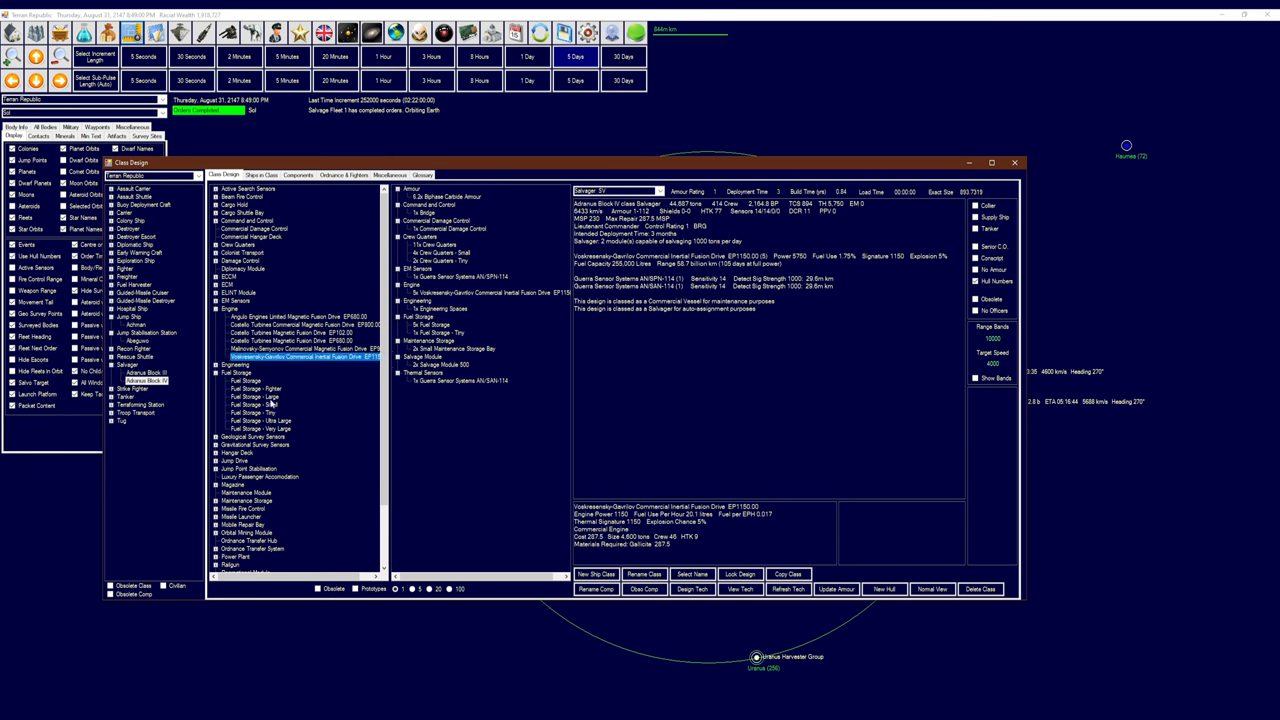
Try very large, small and tiny fuel tanks, then settle on four large tanks
click(243, 379)
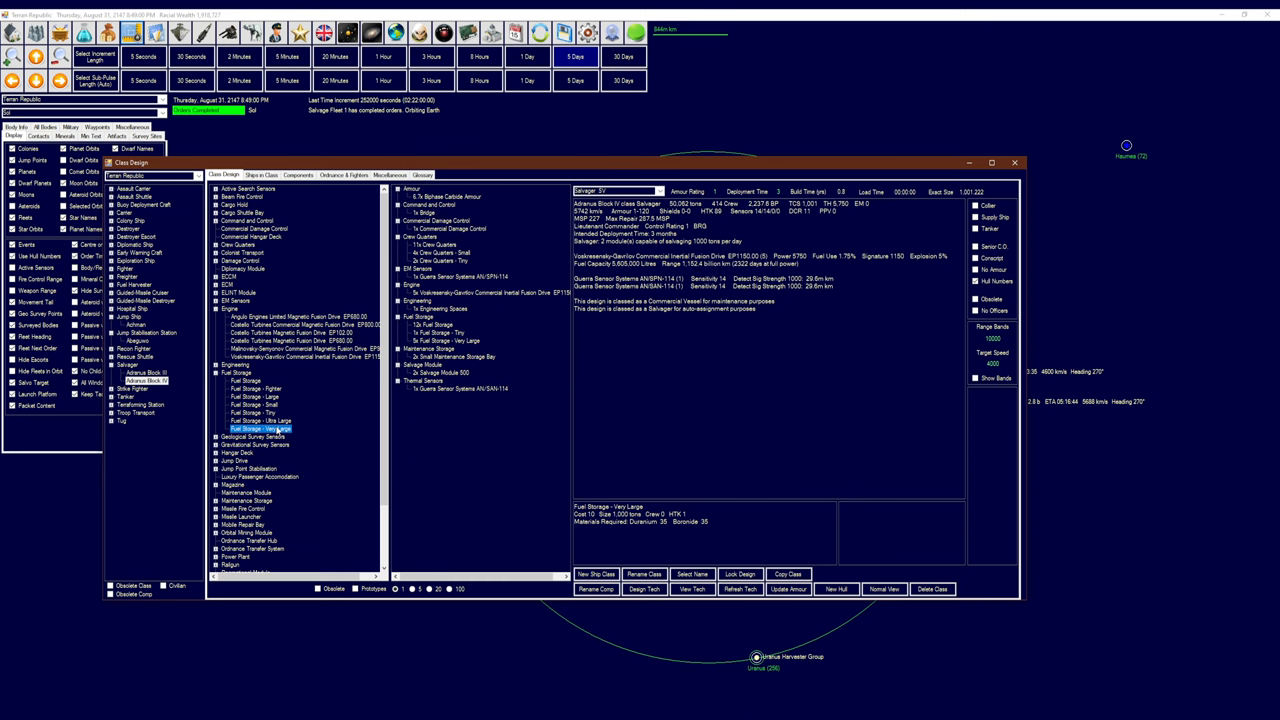
click(430, 332)
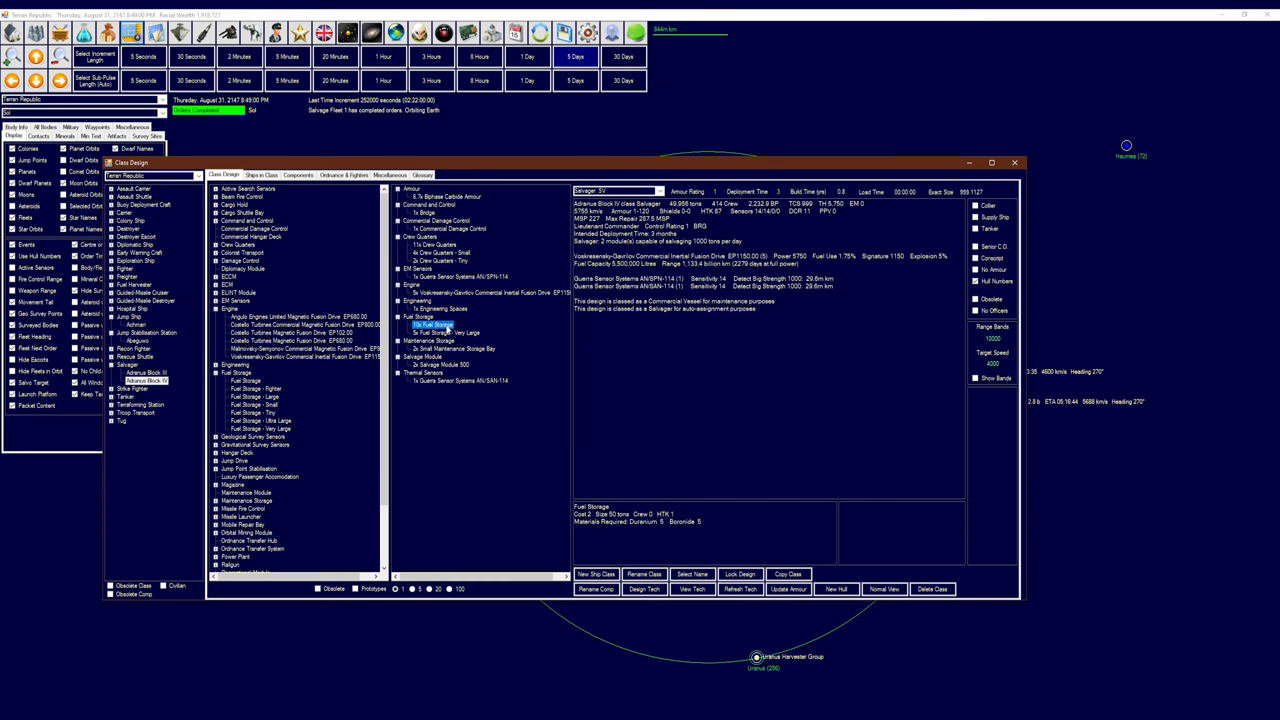
click(248, 406)
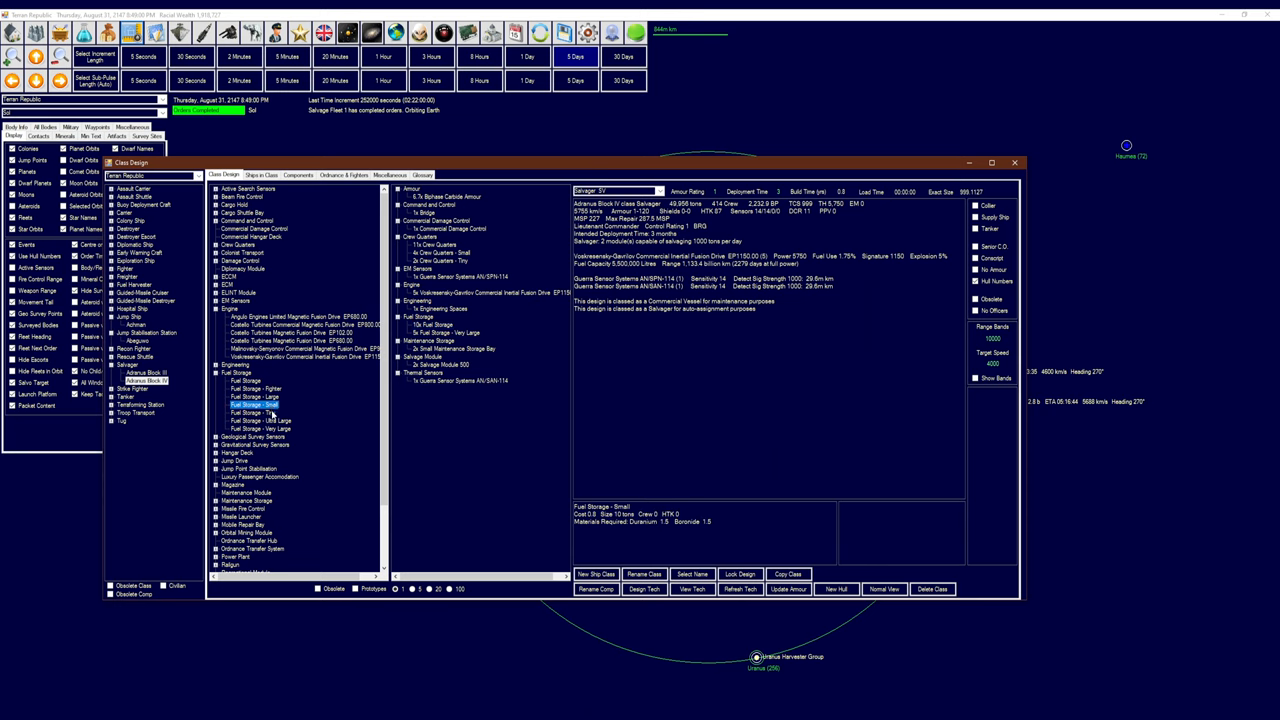
click(252, 409)
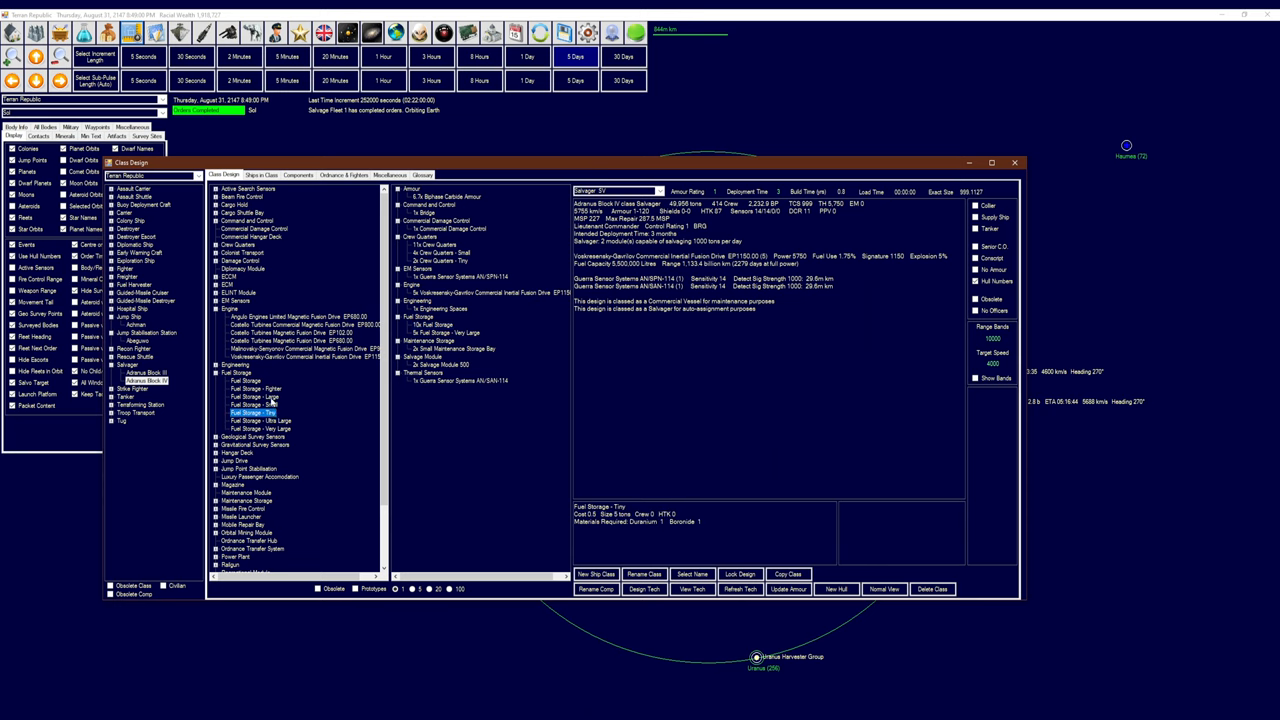
click(245, 410)
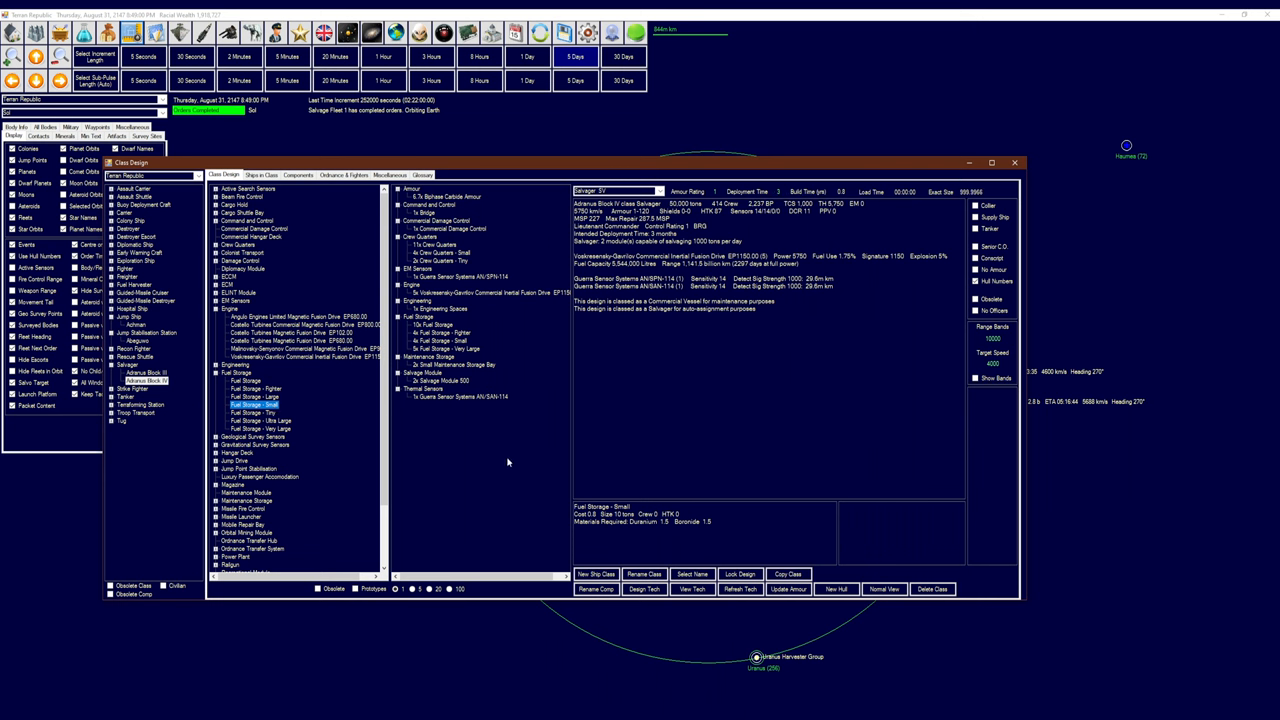
mouse_move(483, 386)
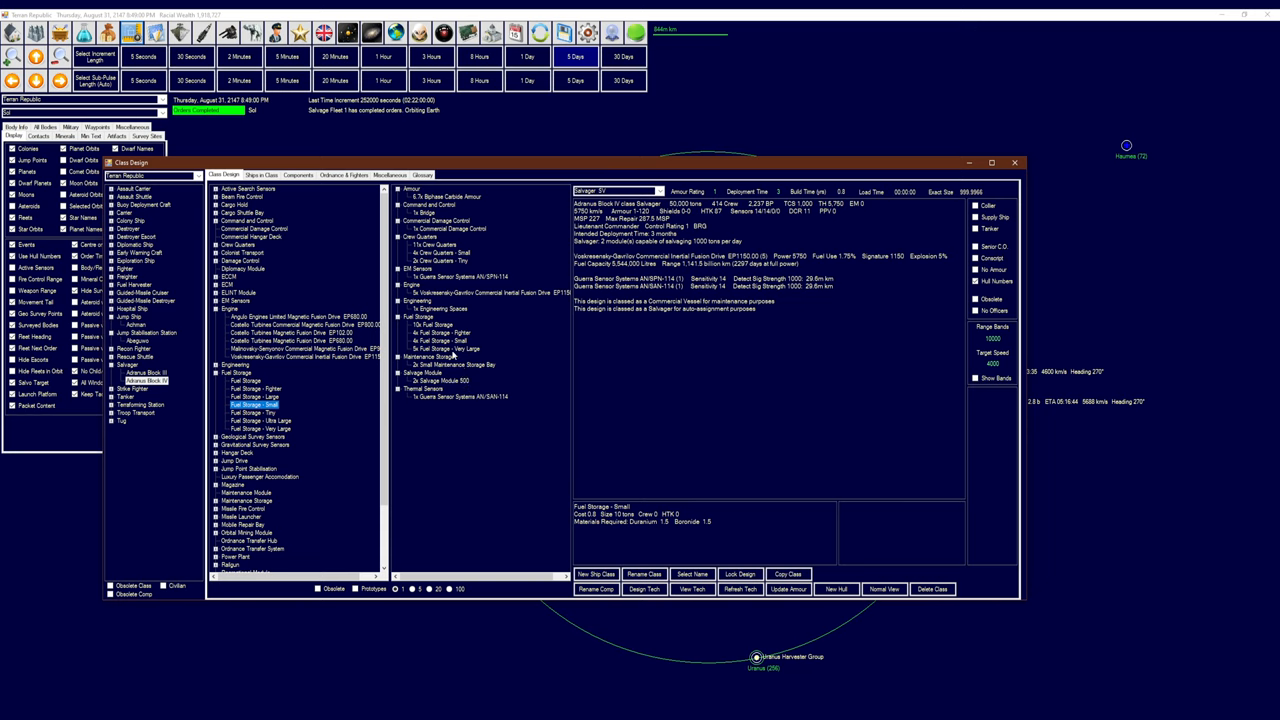
mouse_move(523, 347)
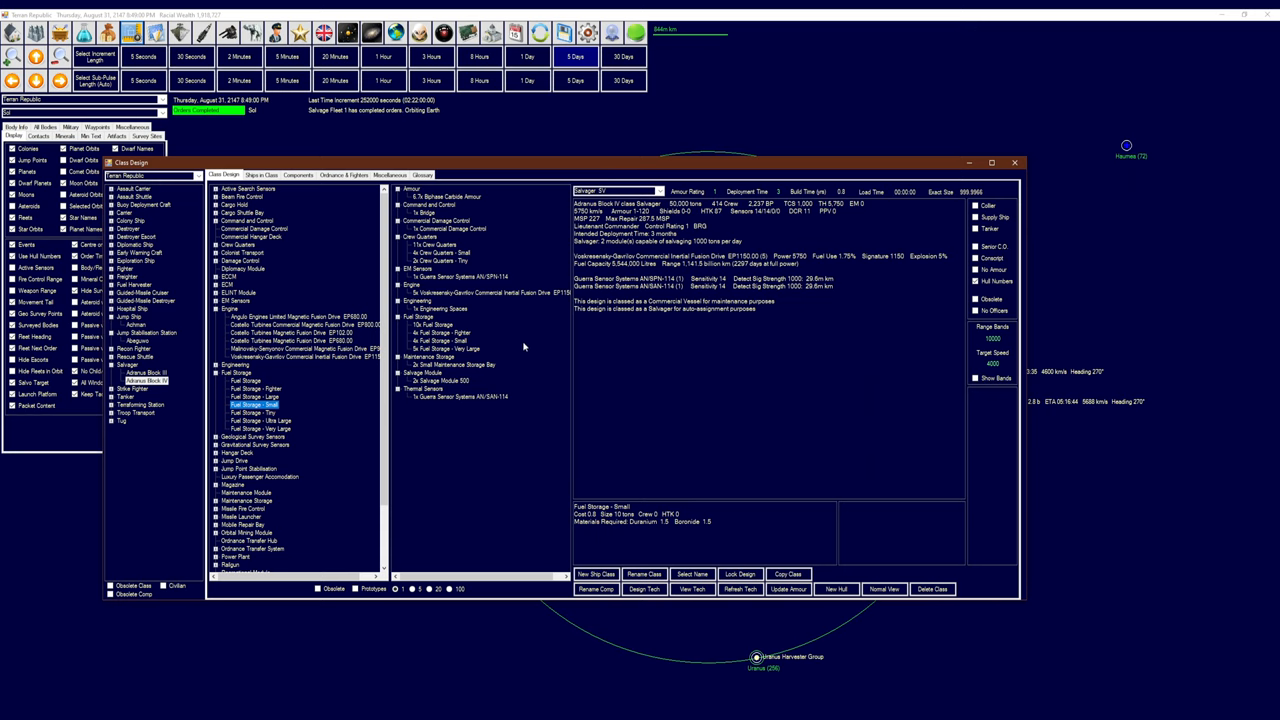
mouse_move(519, 343)
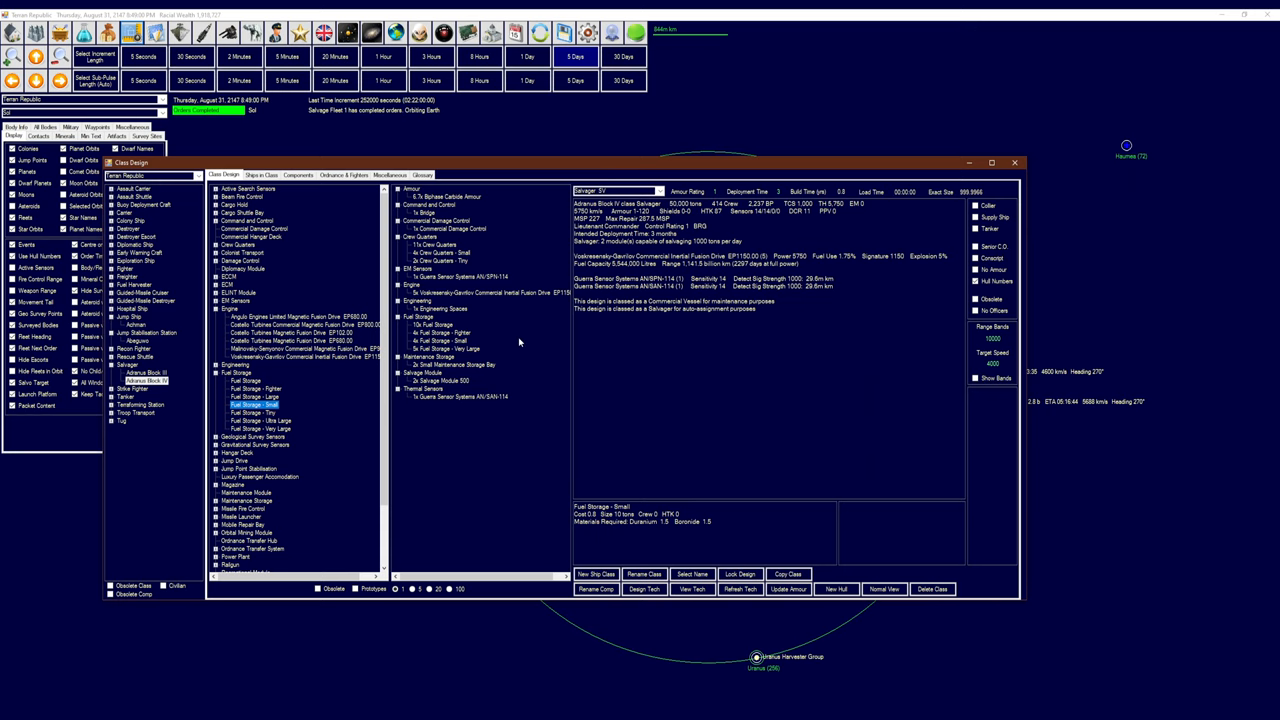
mouse_move(491, 308)
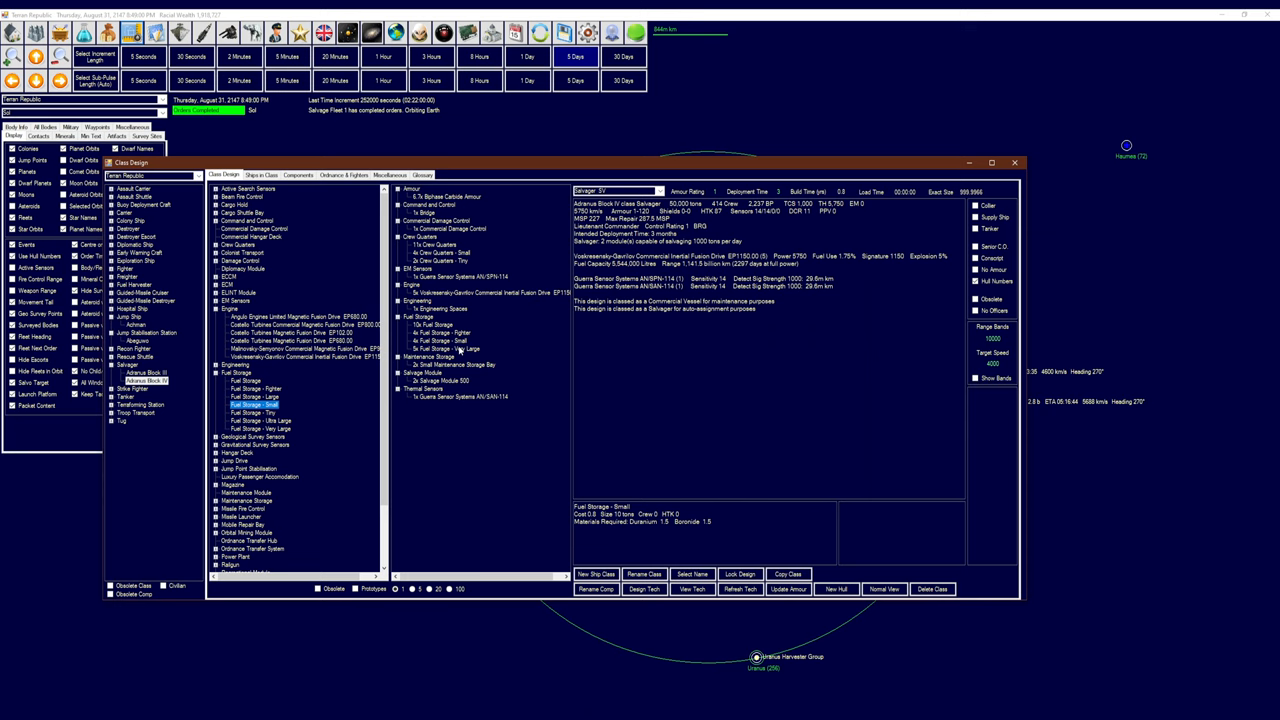
click(432, 324)
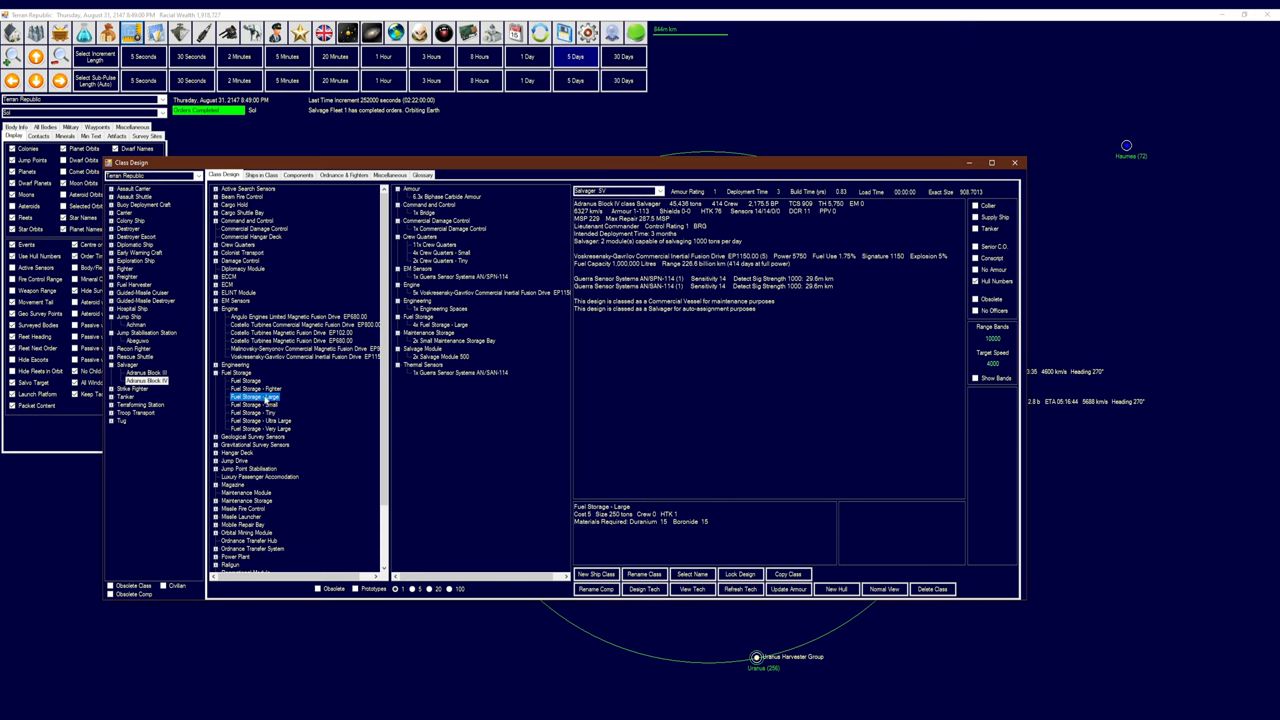
mouse_move(305, 409)
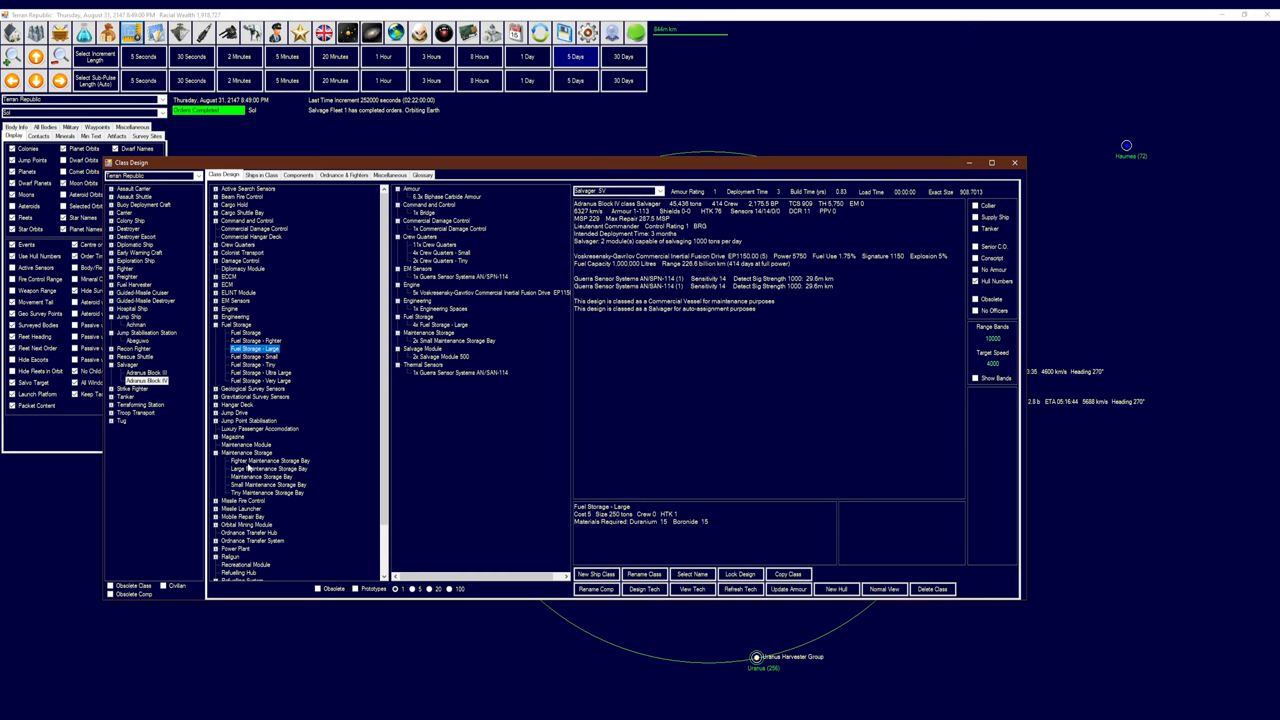
click(262, 472)
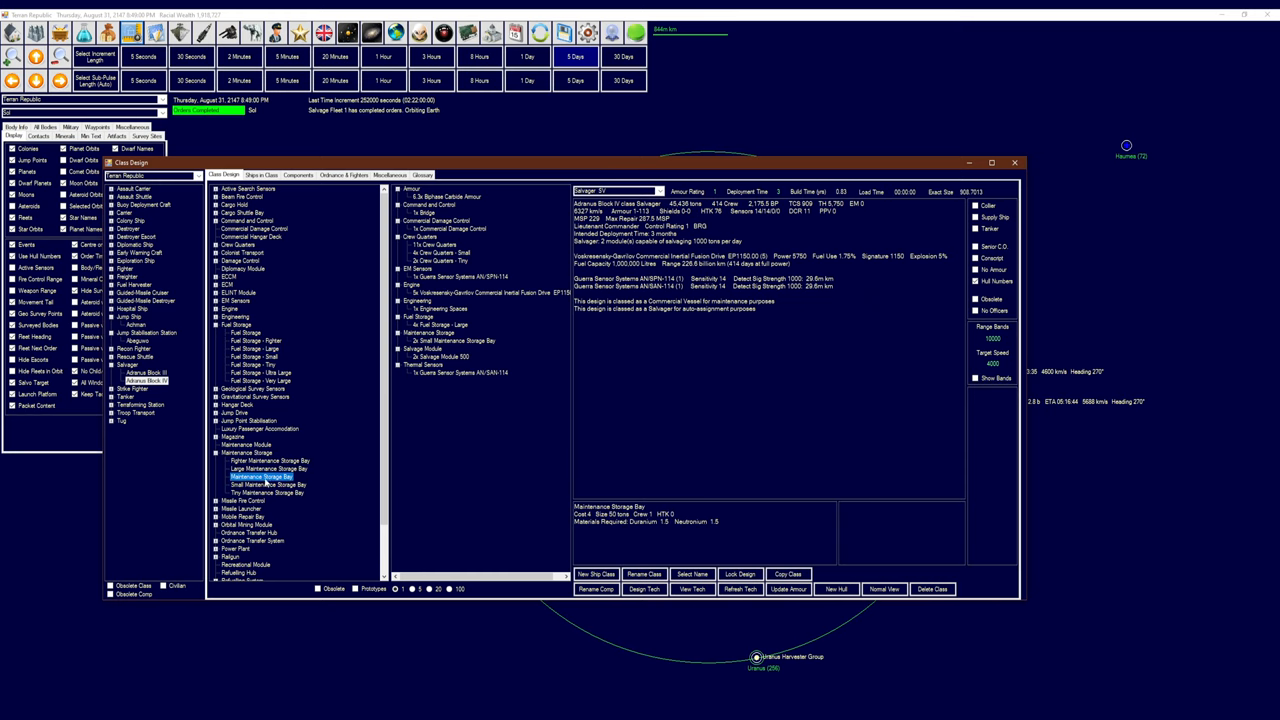
click(267, 502)
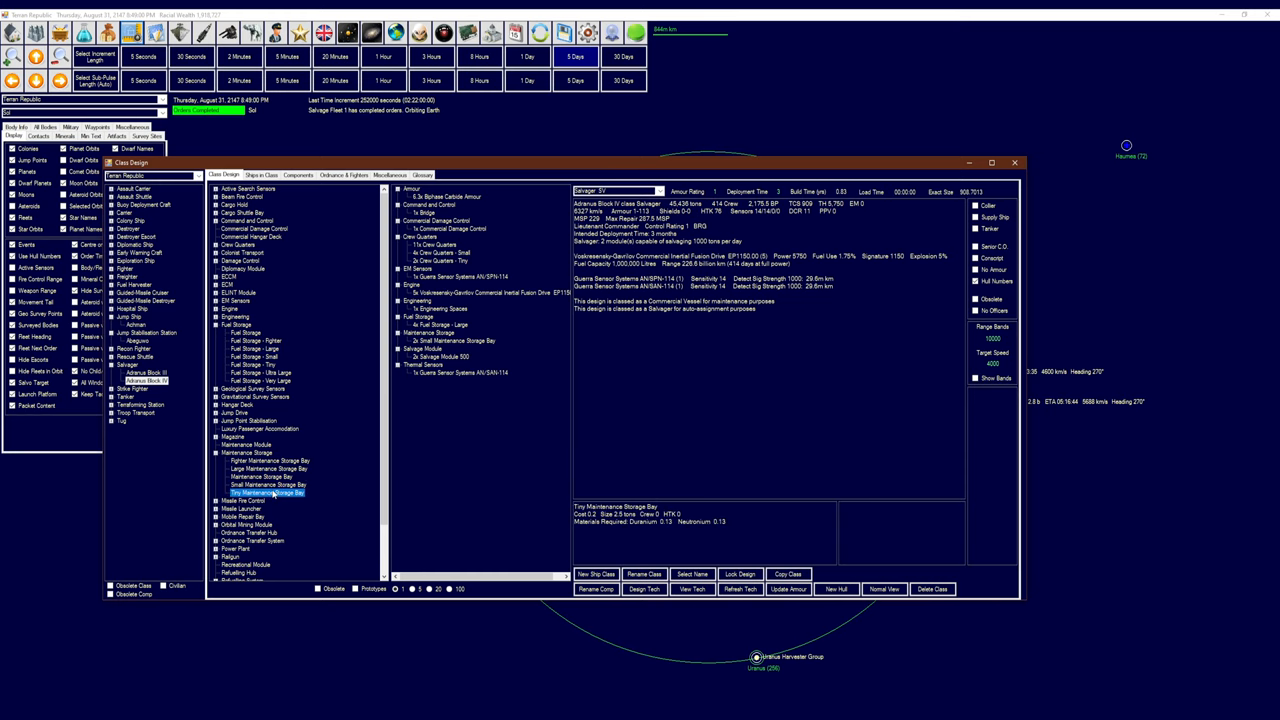
click(272, 461)
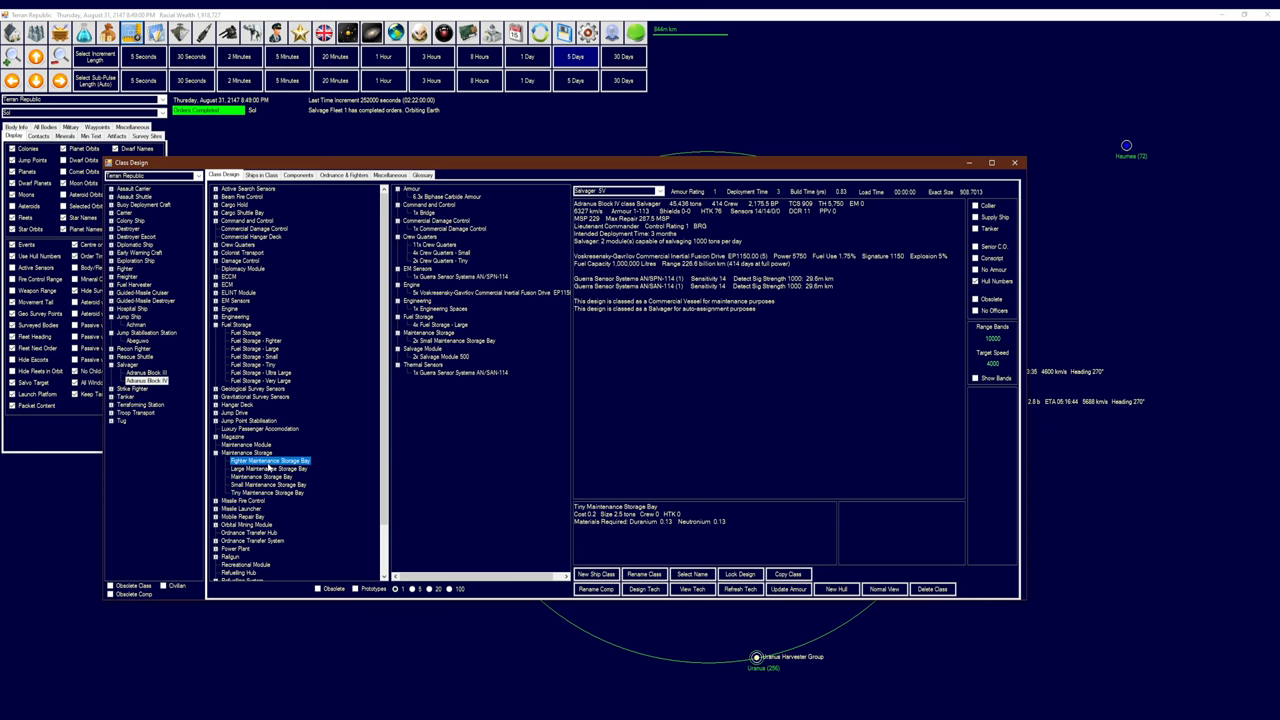
click(267, 483)
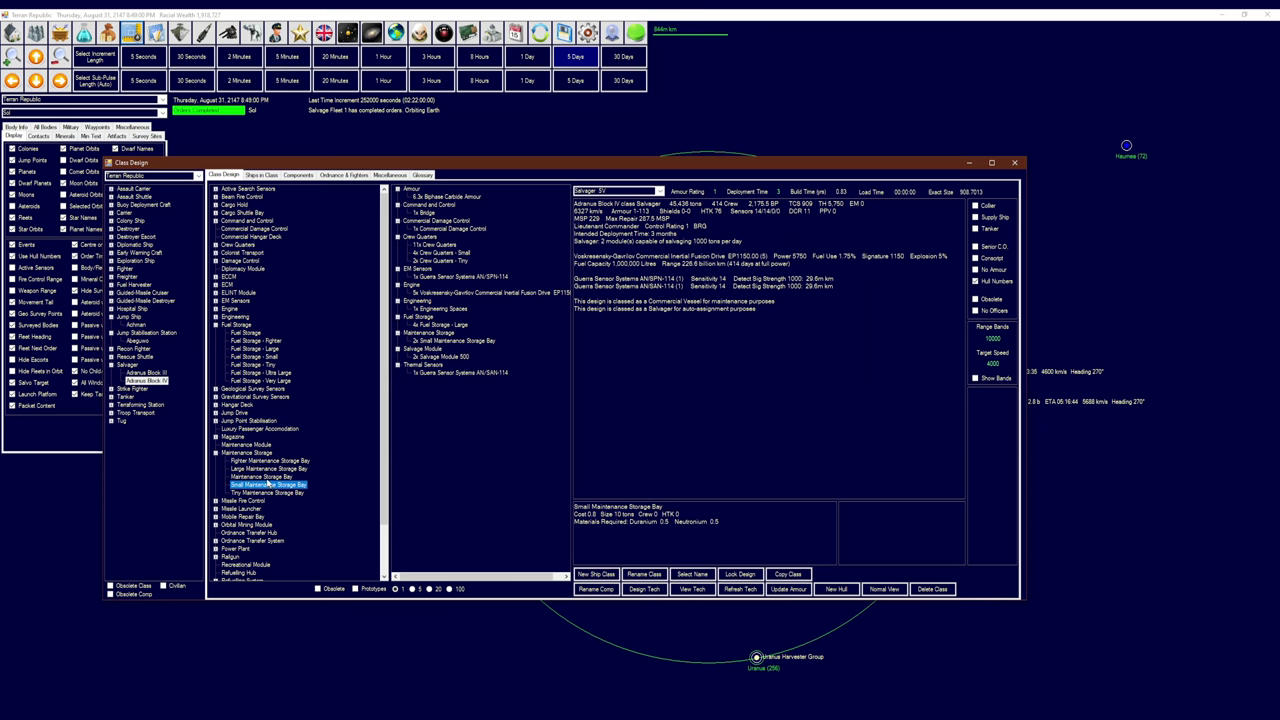
click(258, 476)
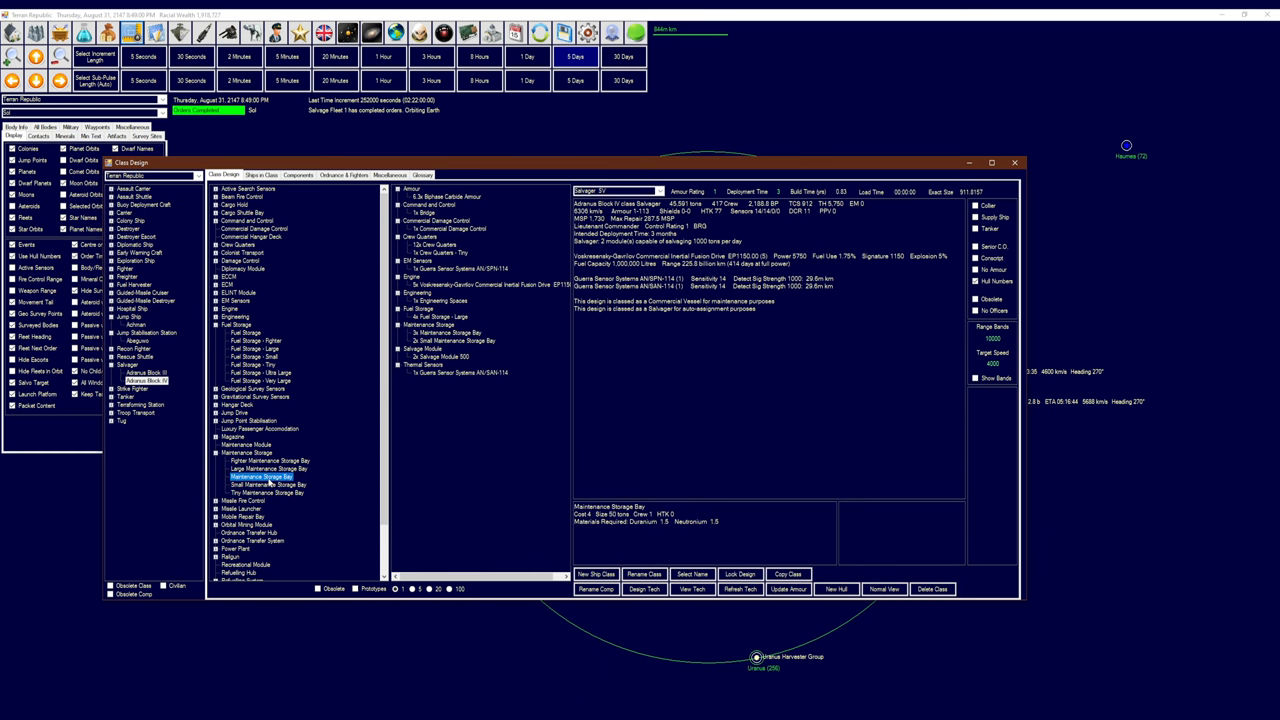
click(457, 340)
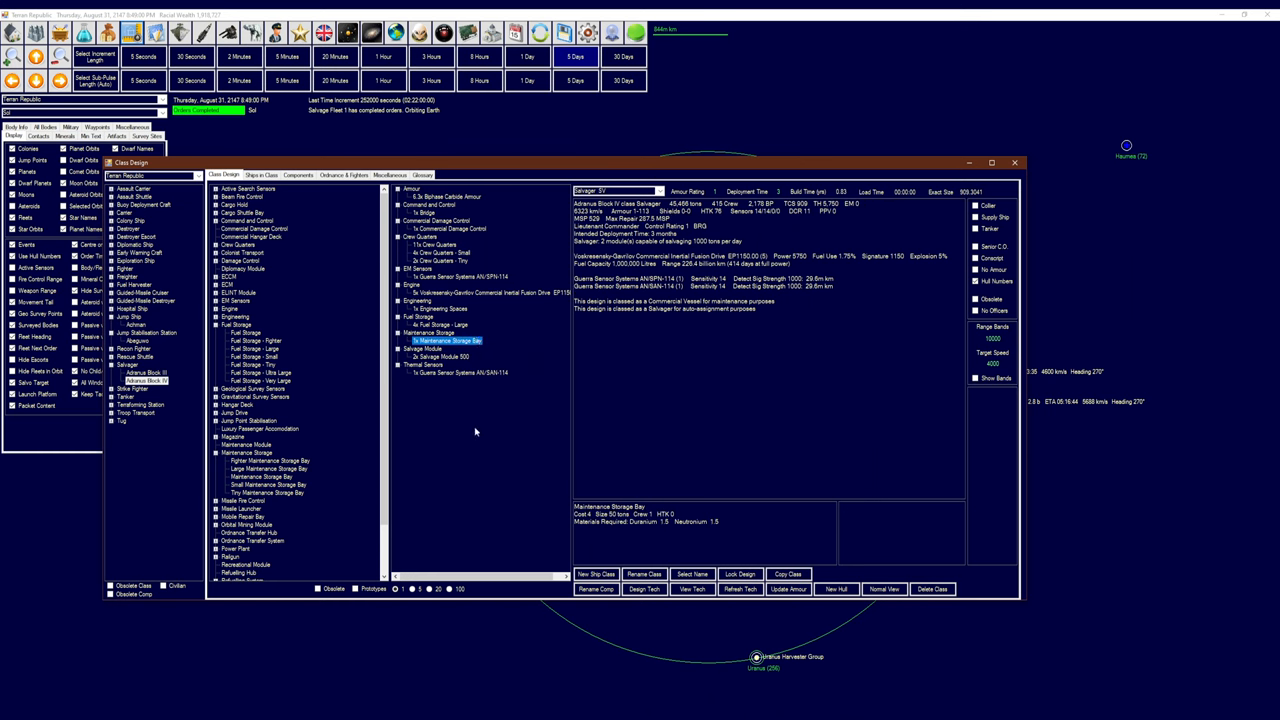
mouse_move(461, 406)
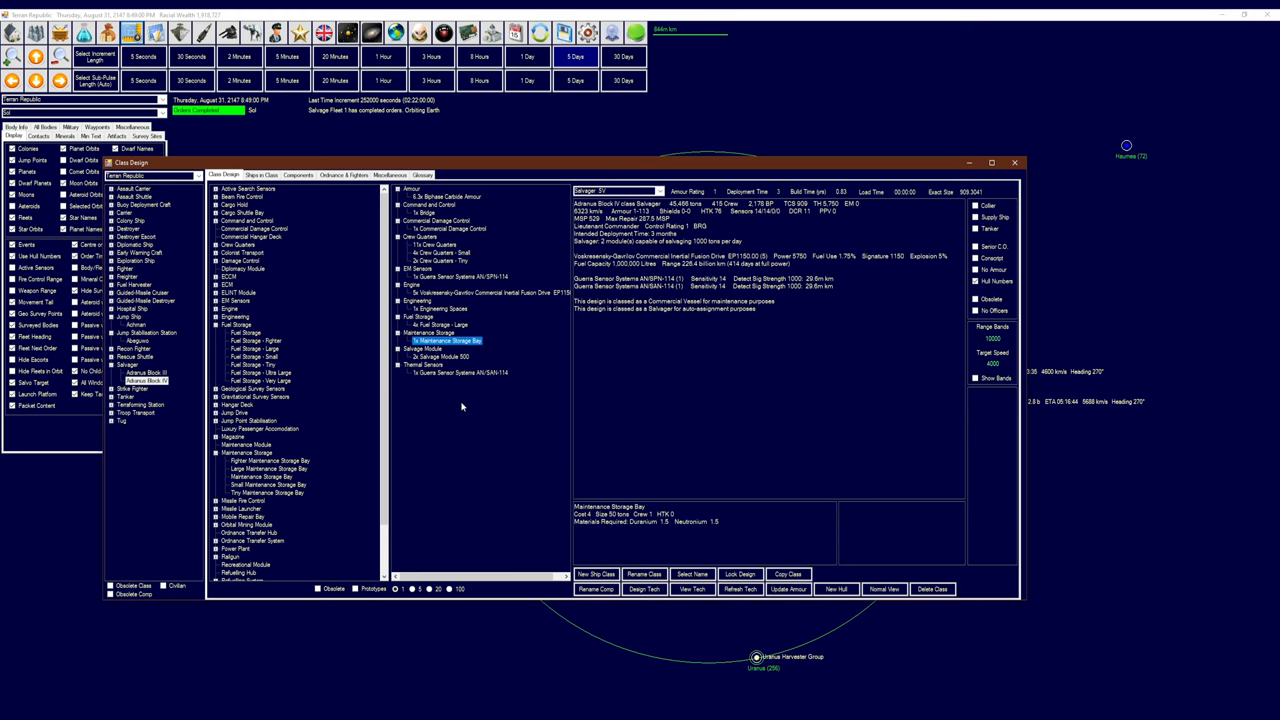
mouse_move(460, 405)
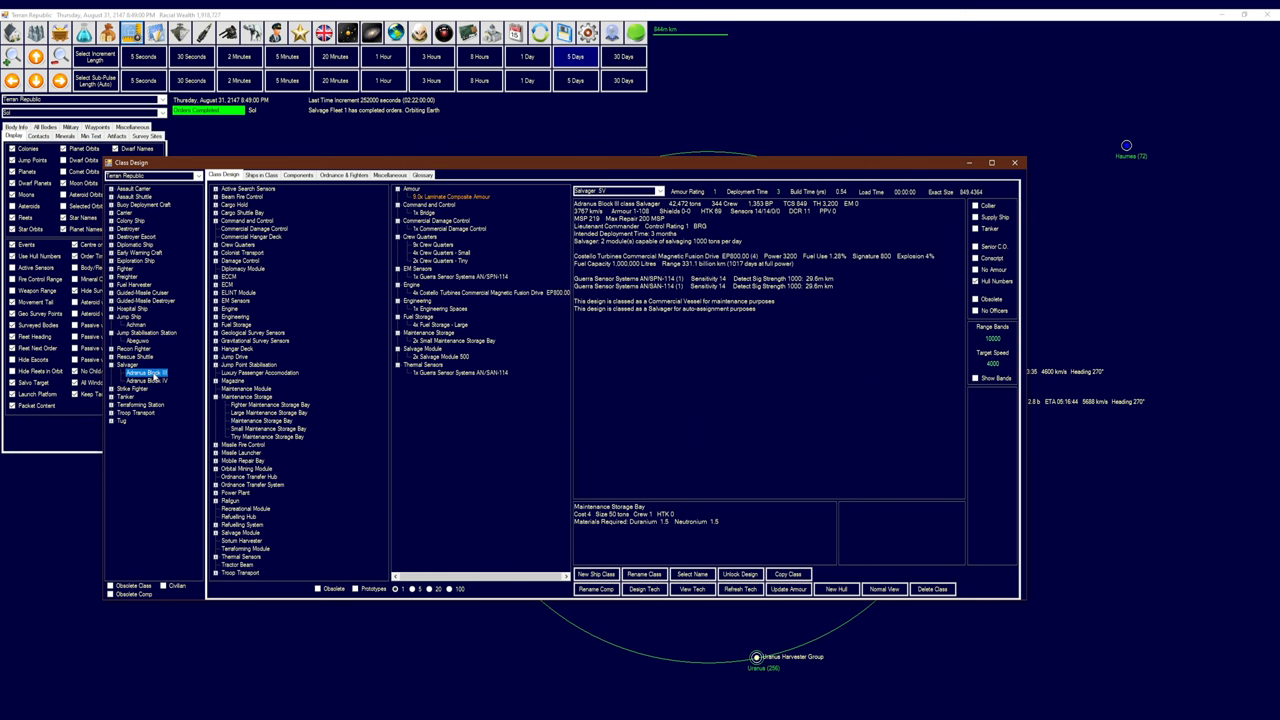
click(144, 379)
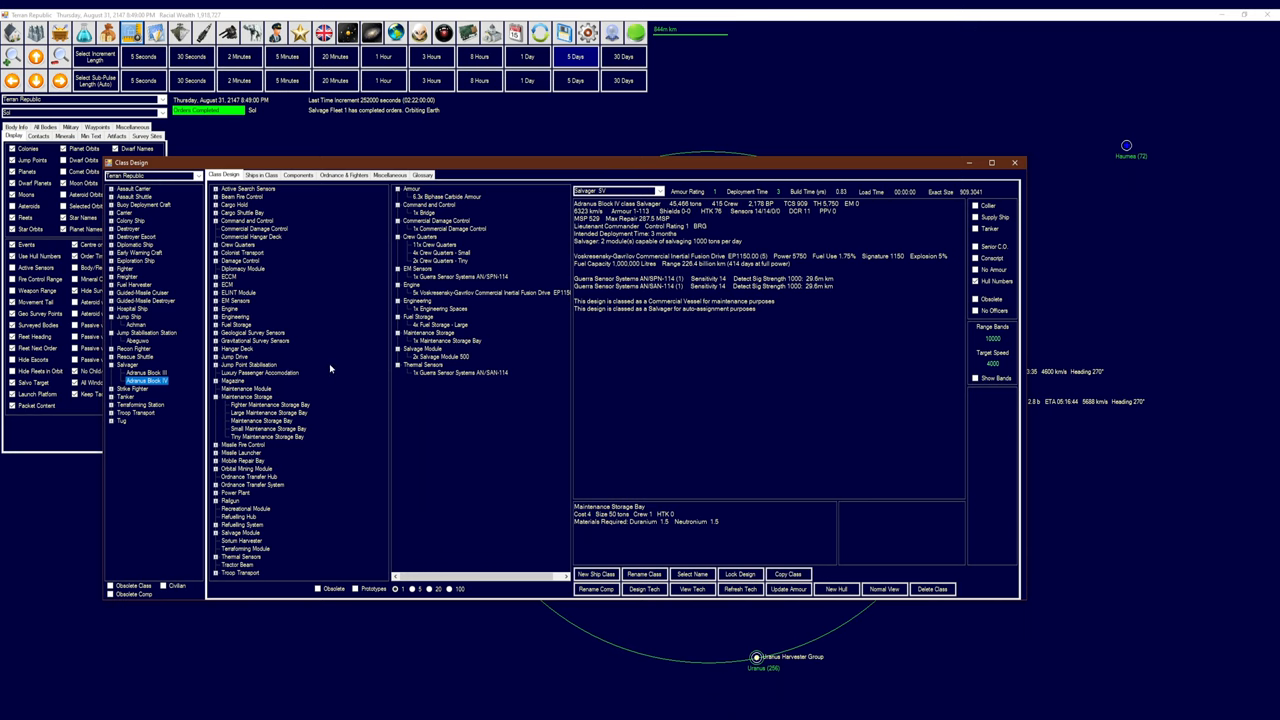
mouse_move(323, 355)
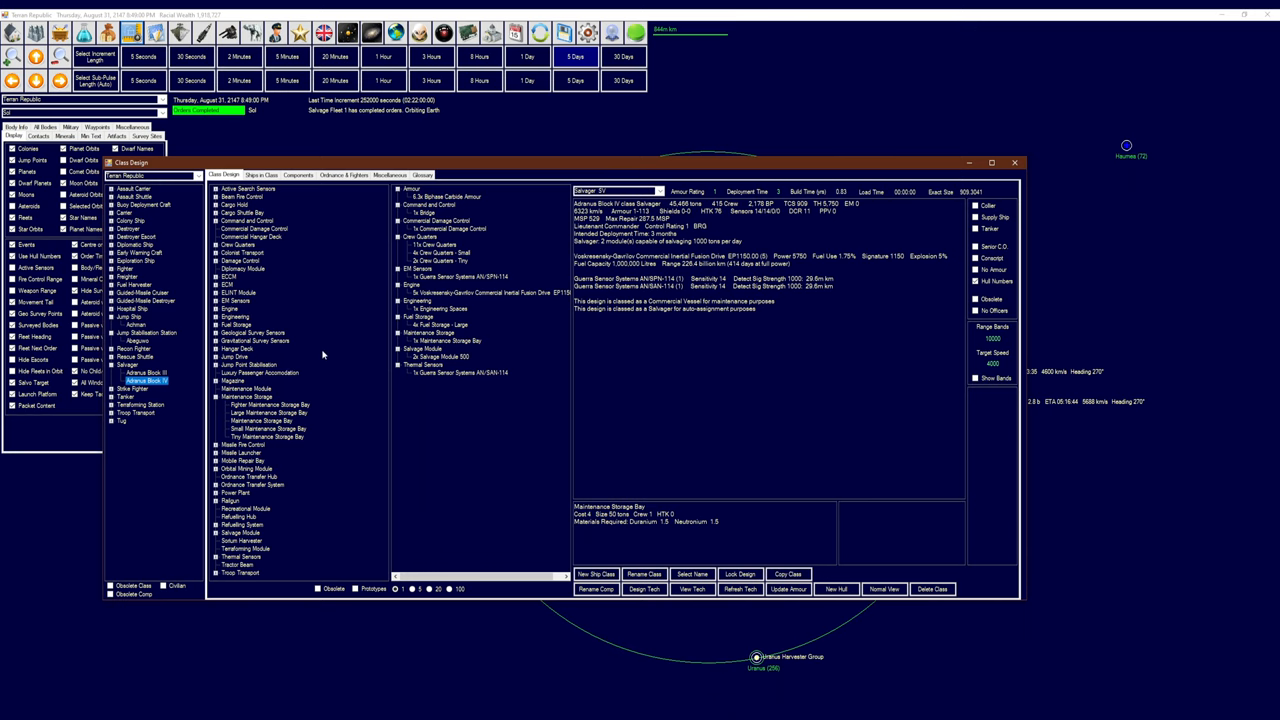
mouse_move(184, 361)
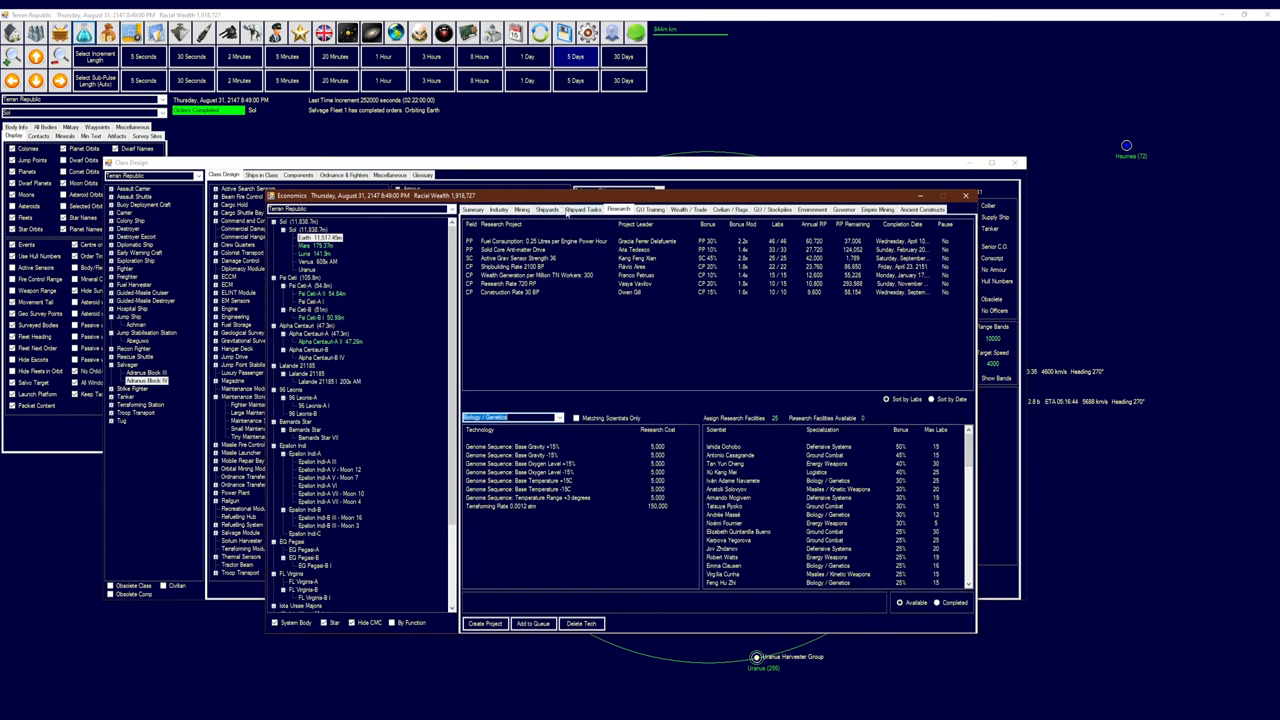
Check the shipyards' activity, then close Economics and Class Design to return to the Sol map
click(542, 209)
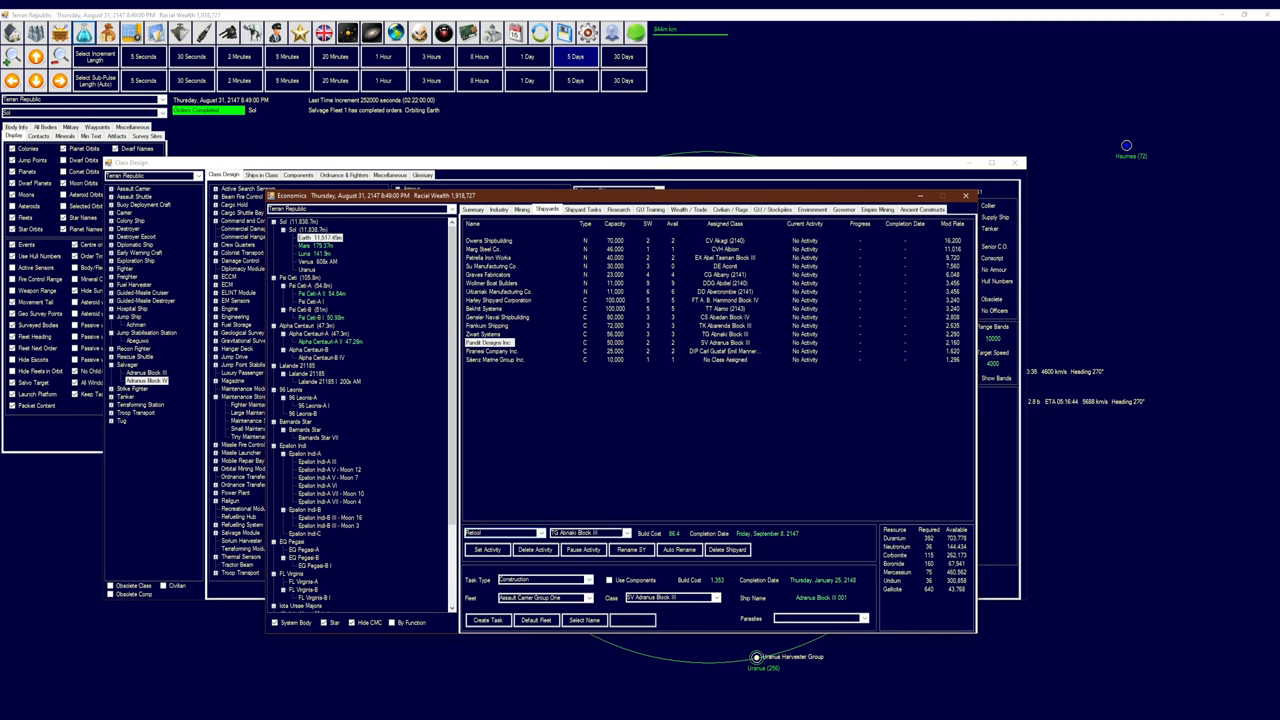
click(620, 534)
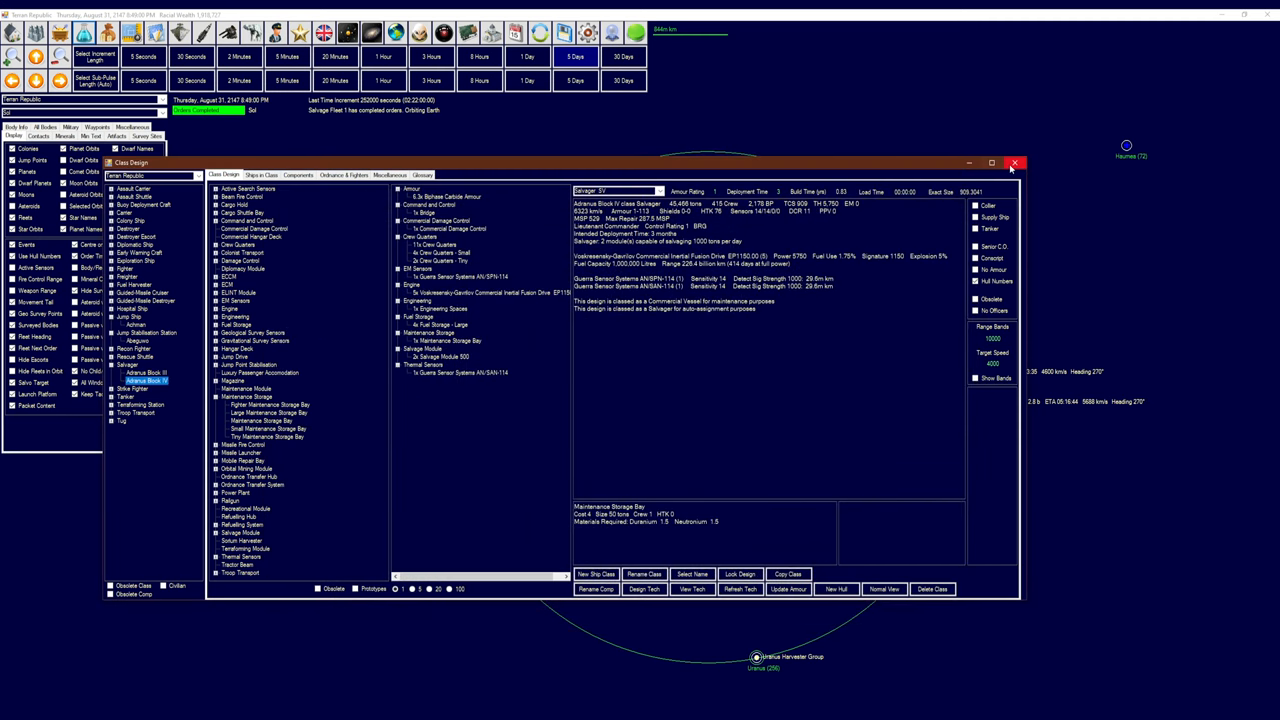
click(131, 376)
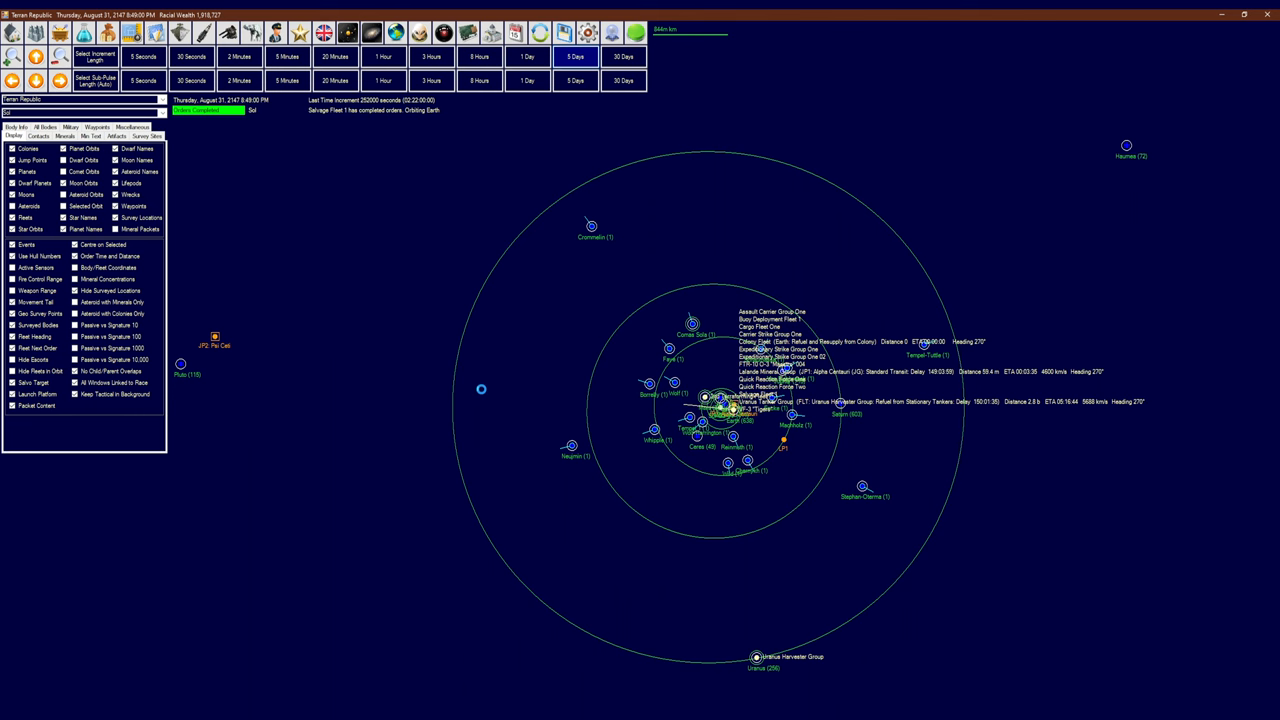
Advance time five days to September 7, 2147, revealing a hostile Chiraugh-class ship
click(573, 53)
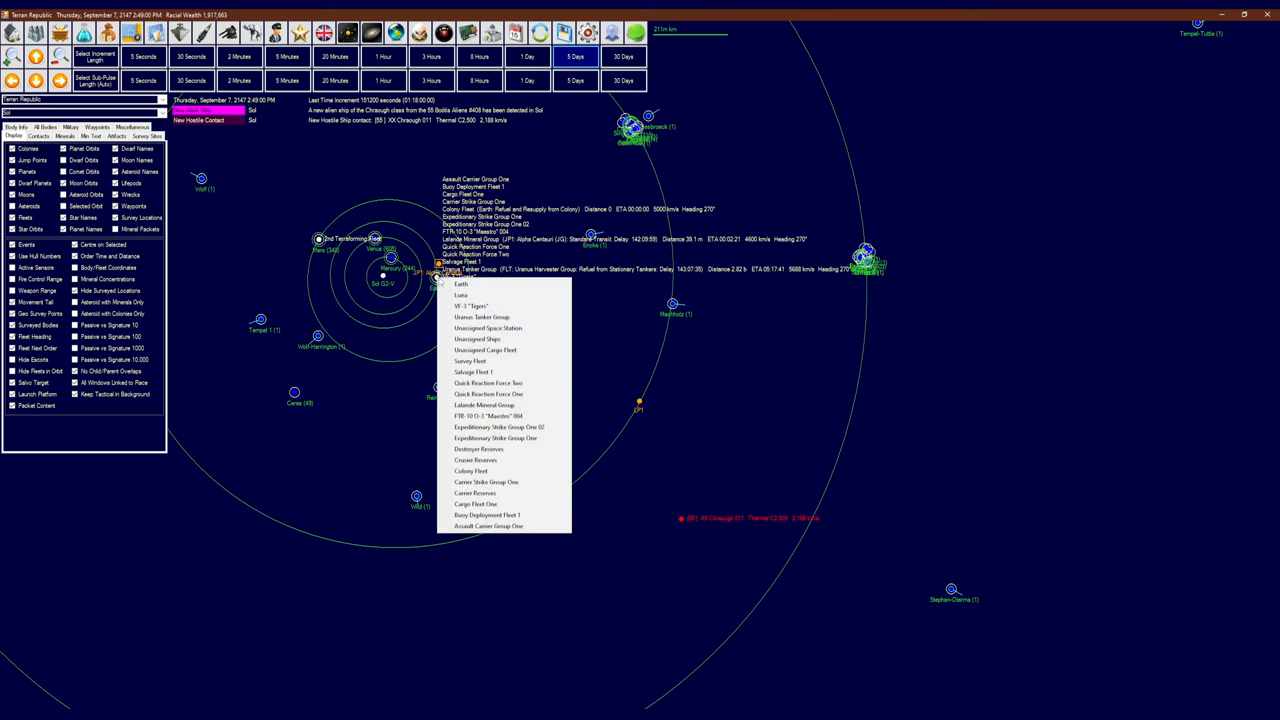
mouse_move(490, 394)
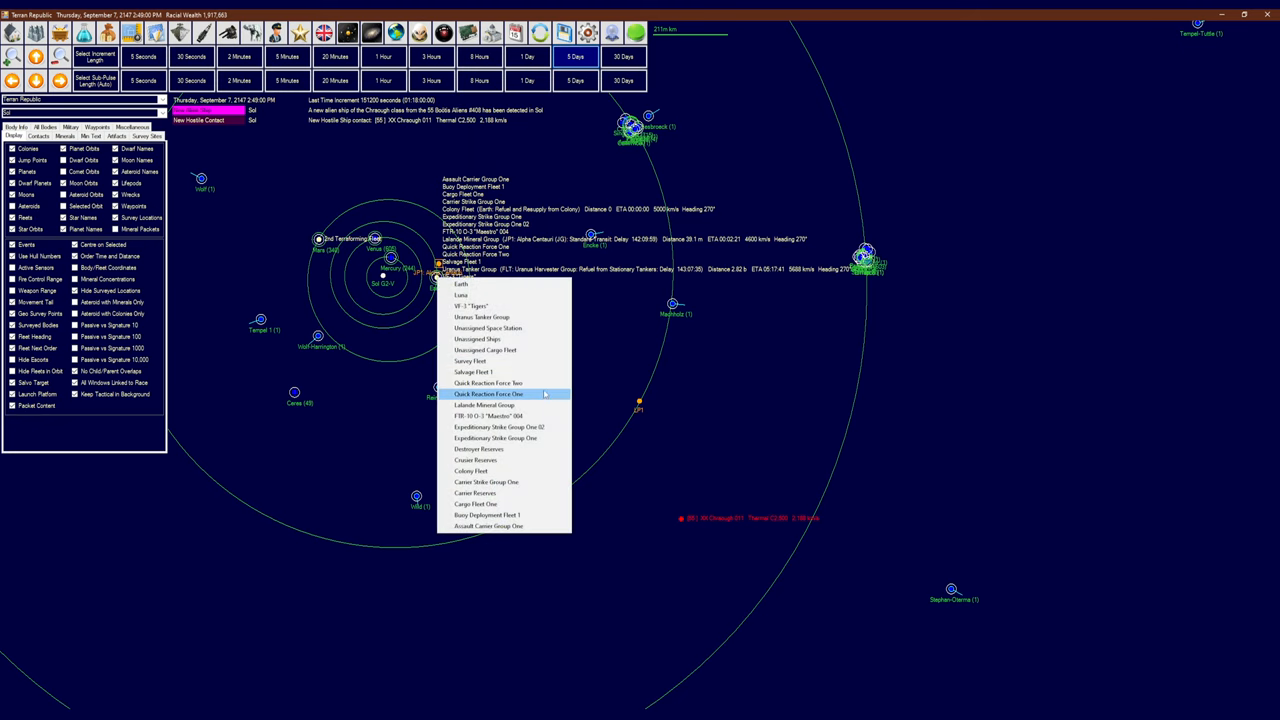
Give Quick Reaction Force One a Follow order on contact Chiraugh 011 with a minimum distance
click(490, 394)
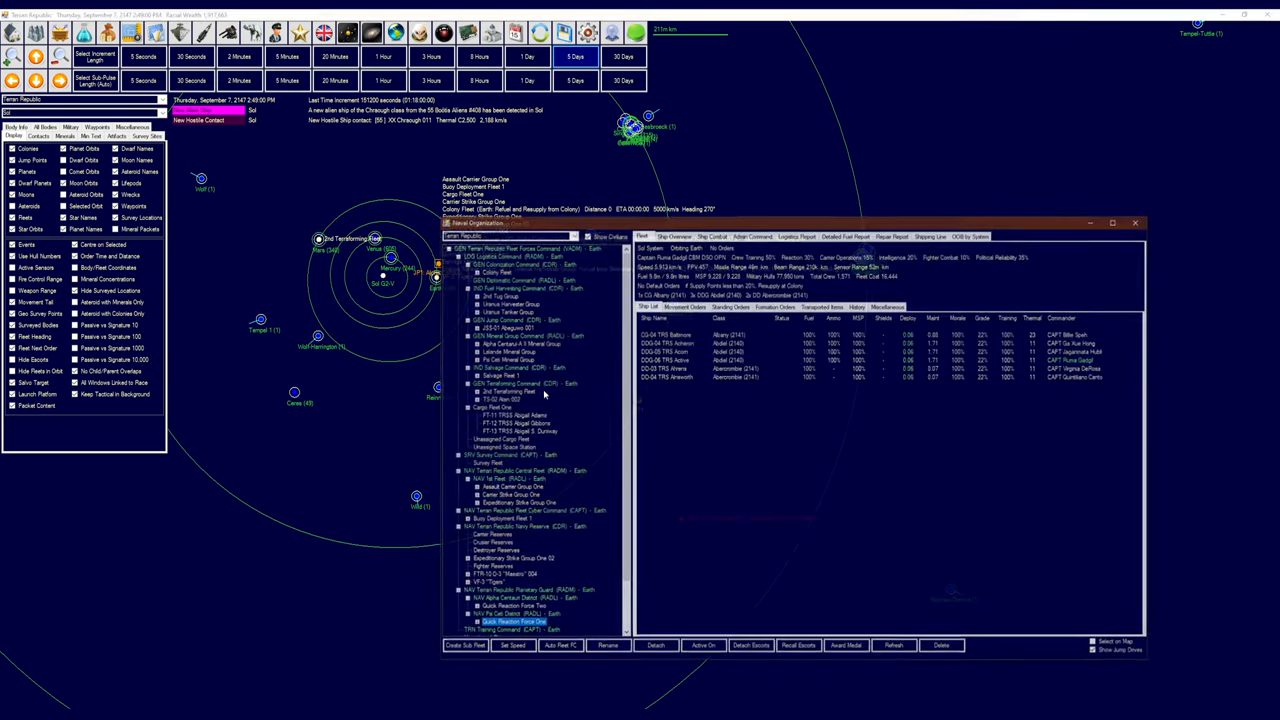
click(672, 307)
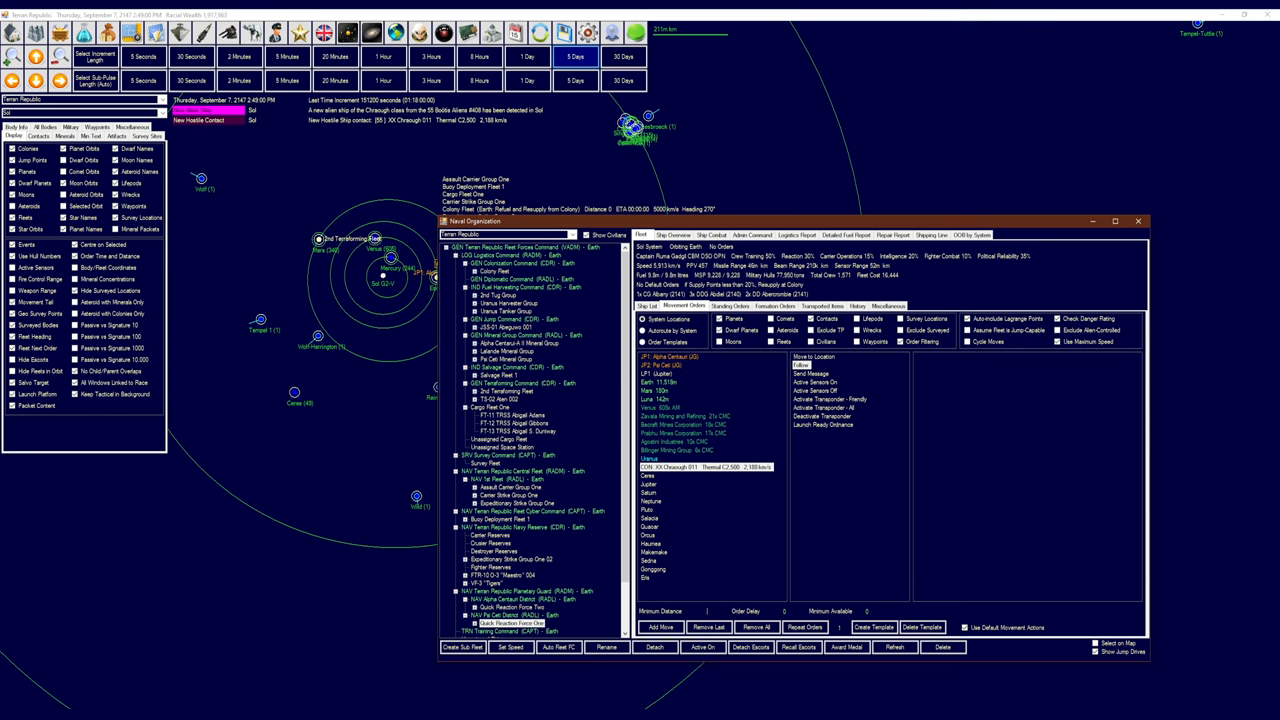
text(100)
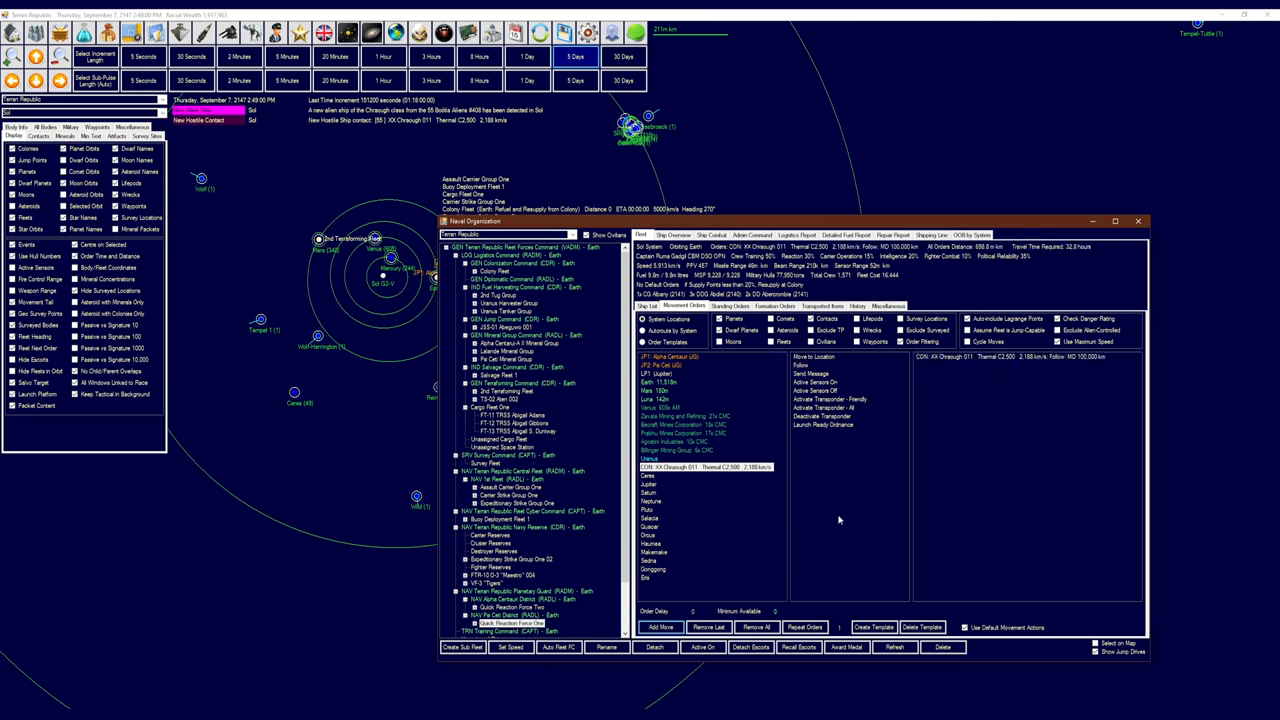
mouse_move(851, 499)
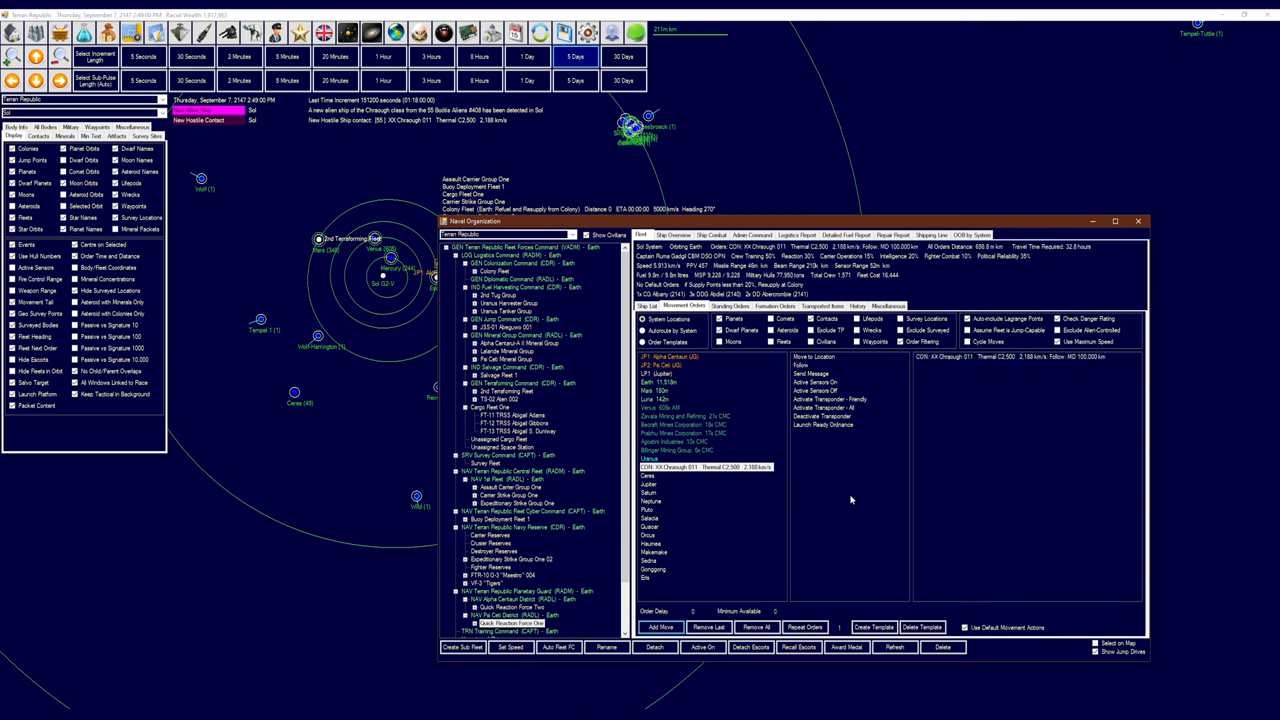
mouse_move(798, 495)
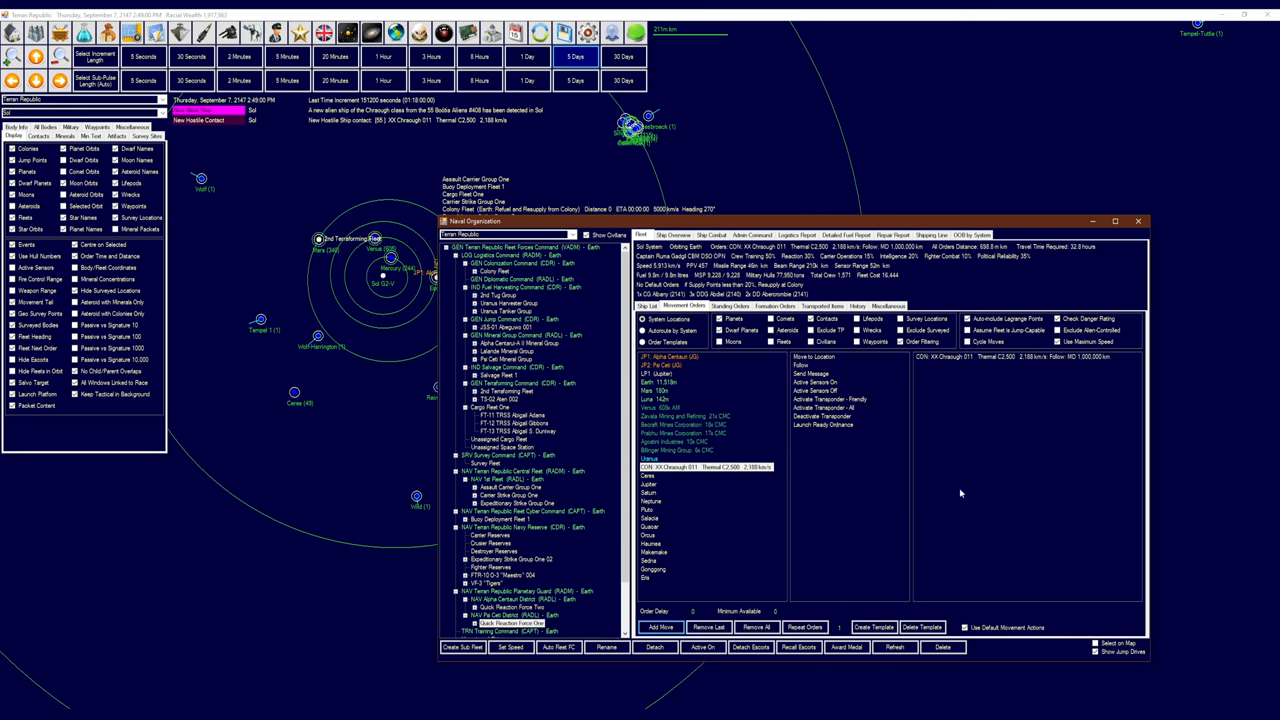
mouse_move(931, 397)
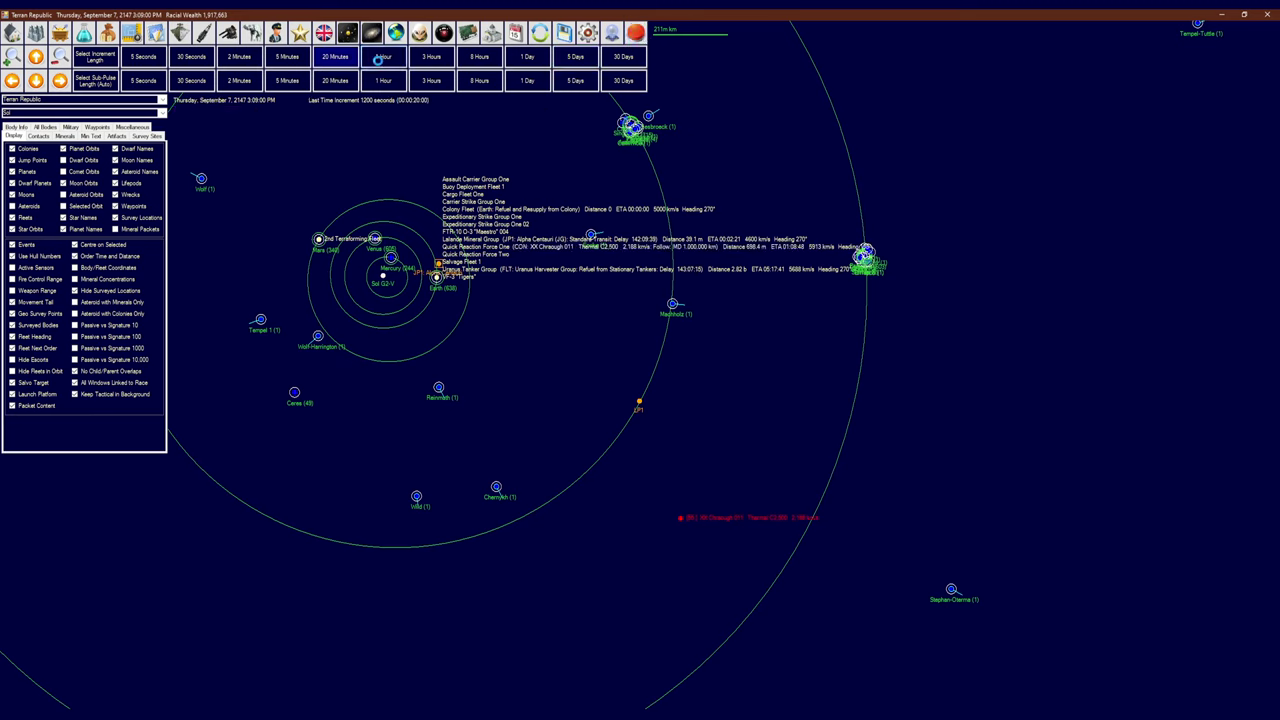
Advance time by 1, 3 and 8 hours into September 8 as the fleet pursues
click(393, 57)
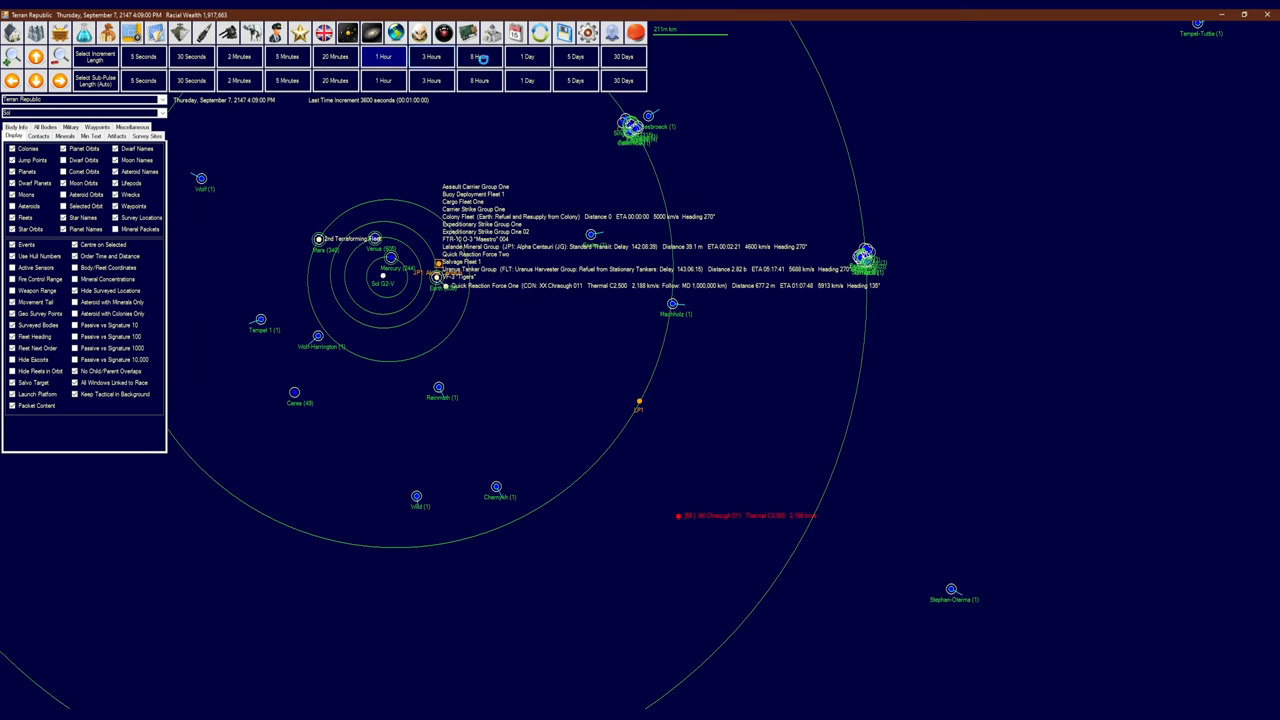
click(432, 56)
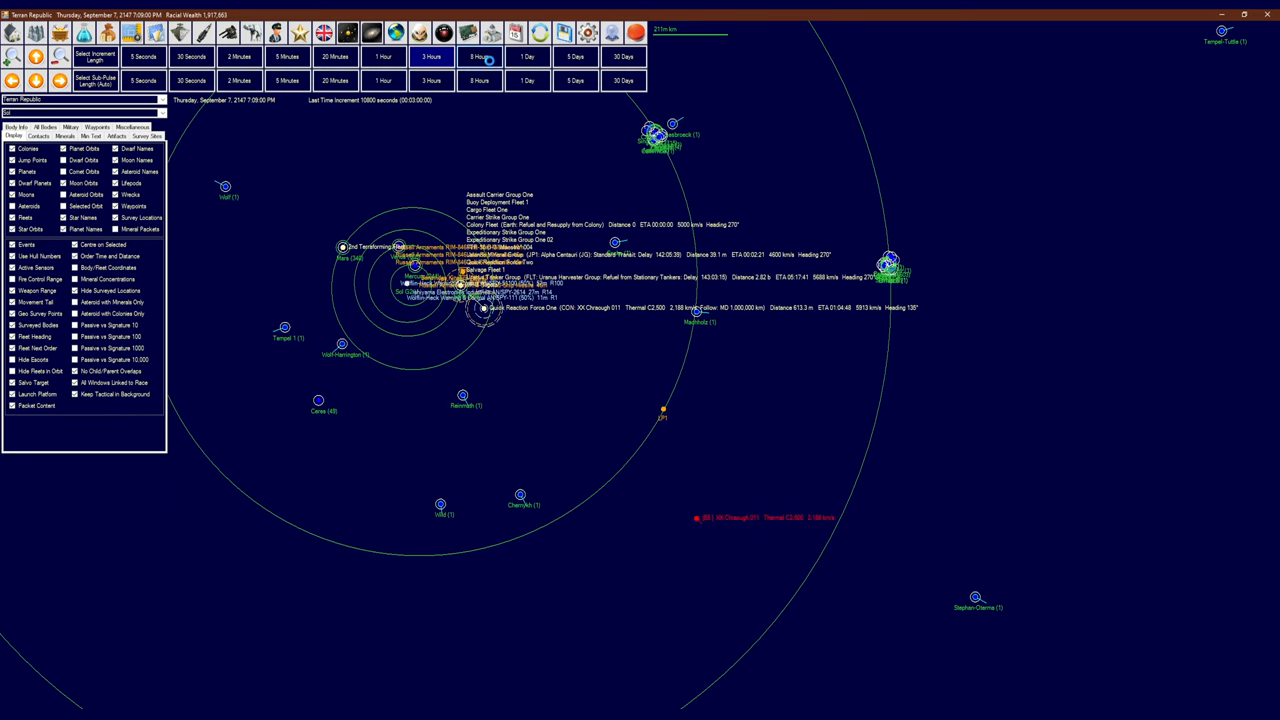
click(478, 56)
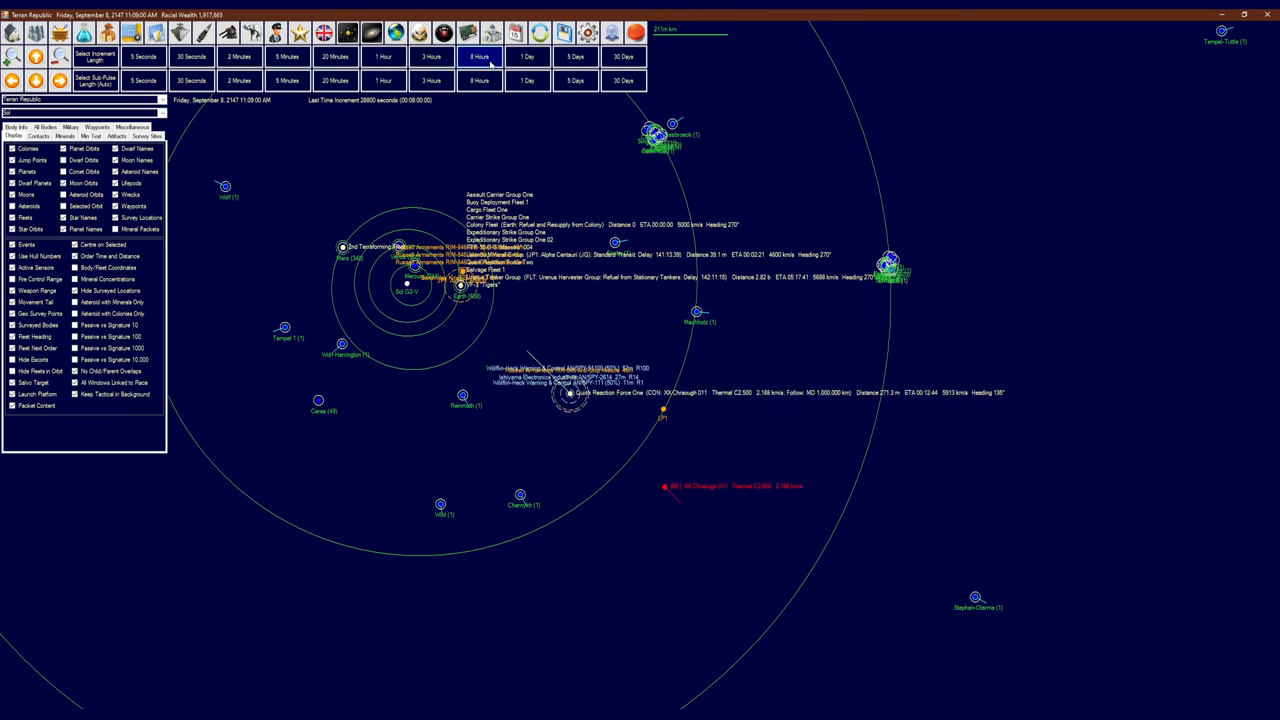
mouse_move(586, 458)
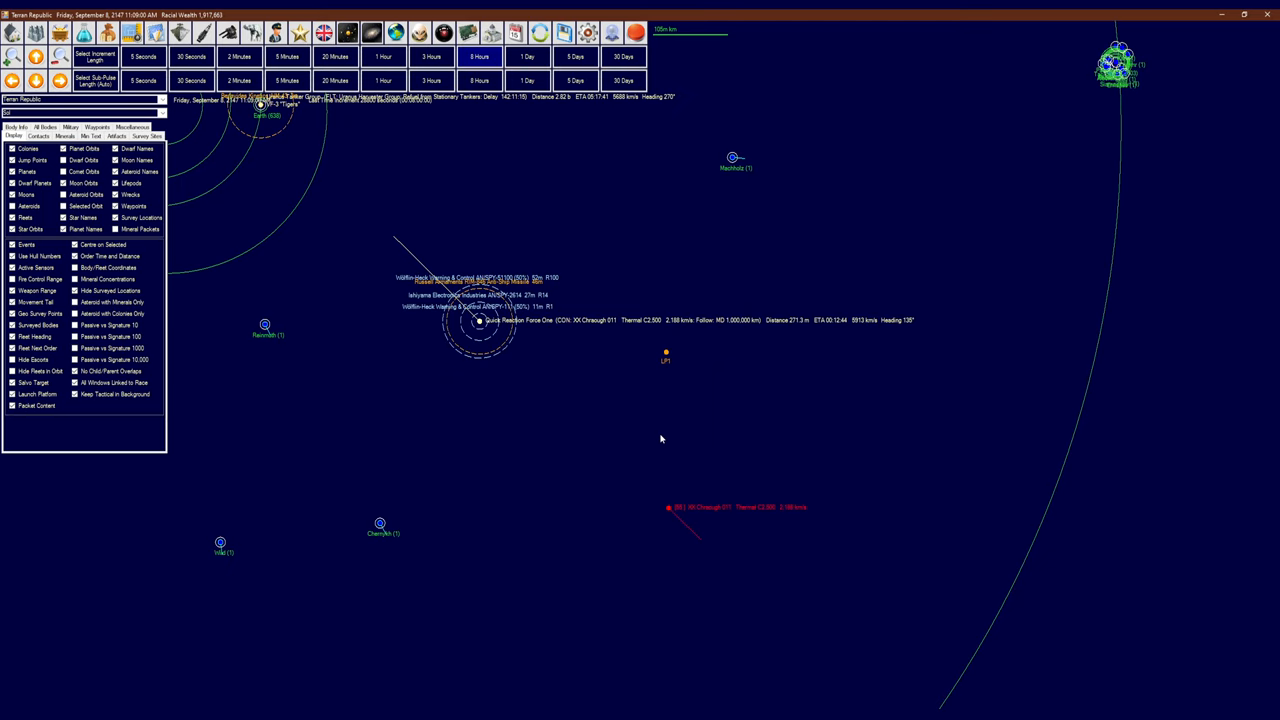
mouse_move(659, 456)
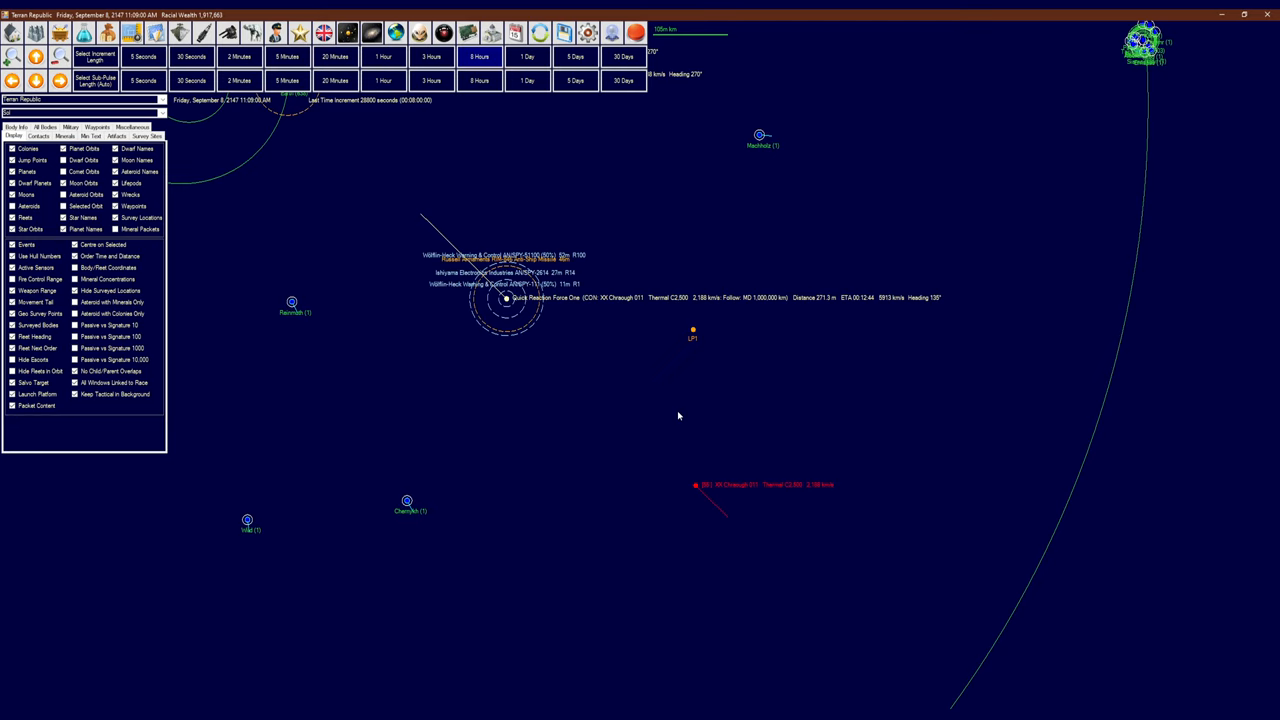
mouse_move(675, 410)
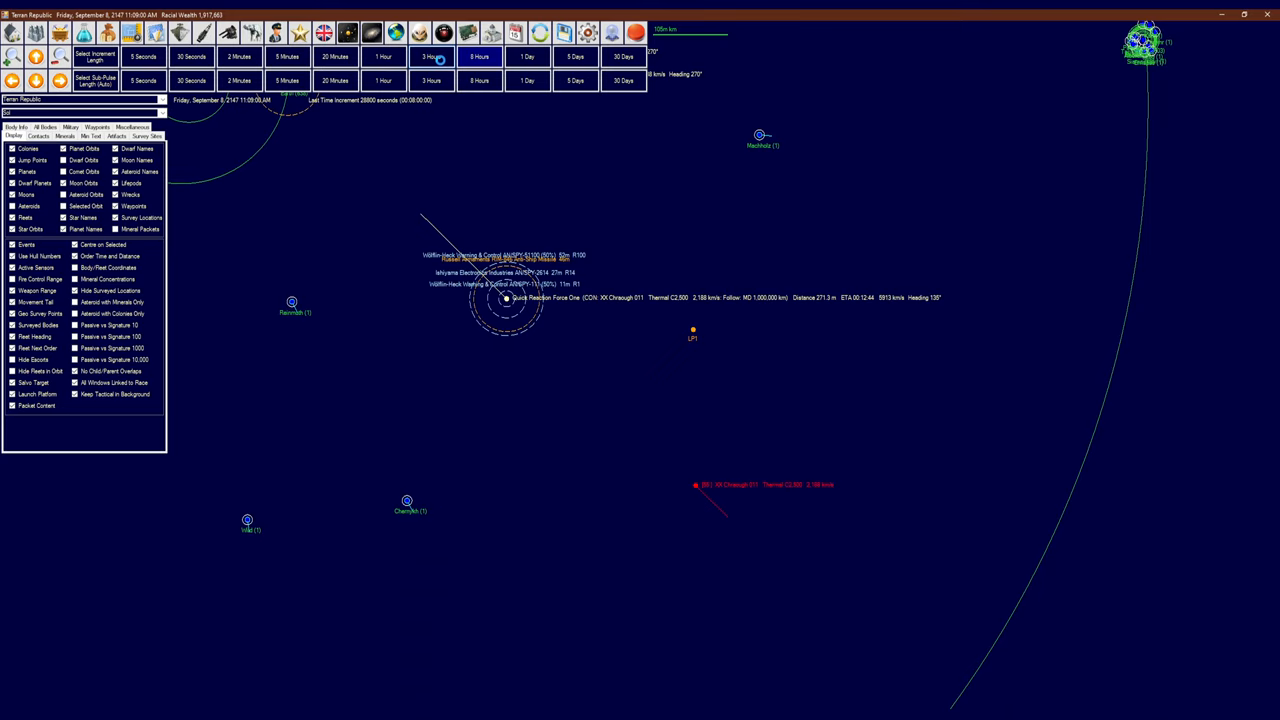
Advance time 3 hours, 1 hour, then six 20-minute steps until Techa and Yeack ships appear
click(437, 56)
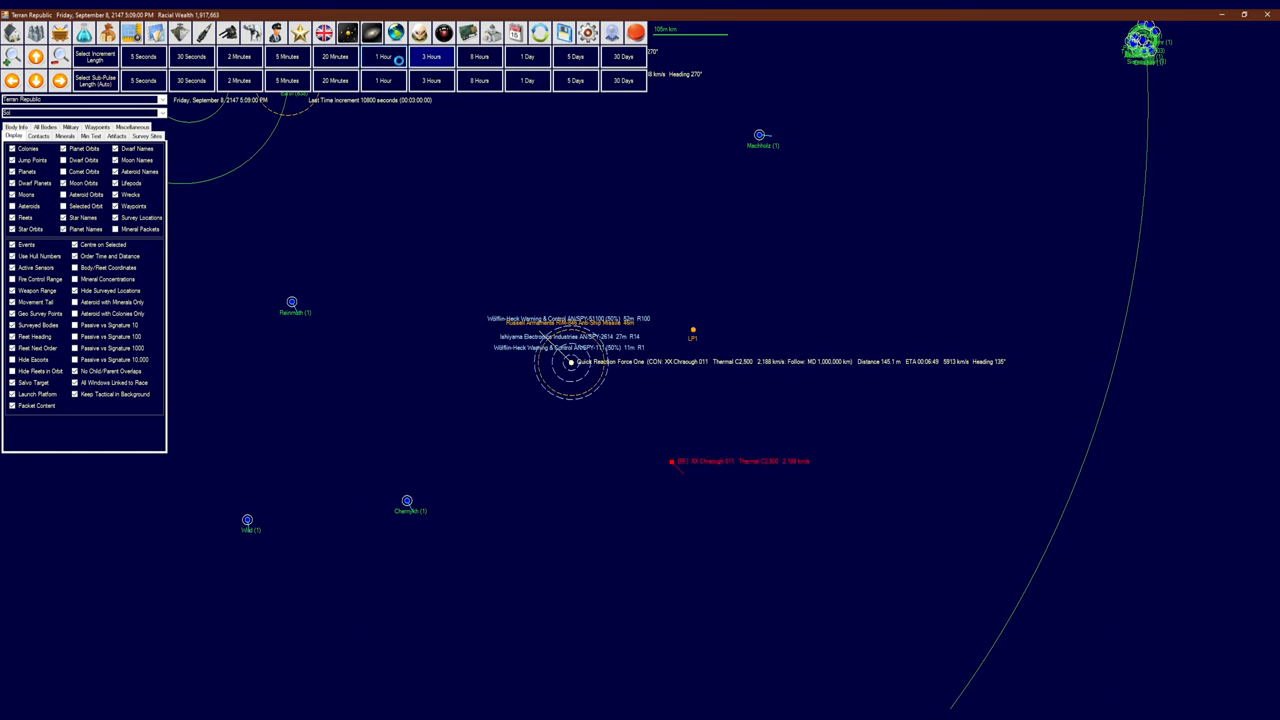
click(385, 56)
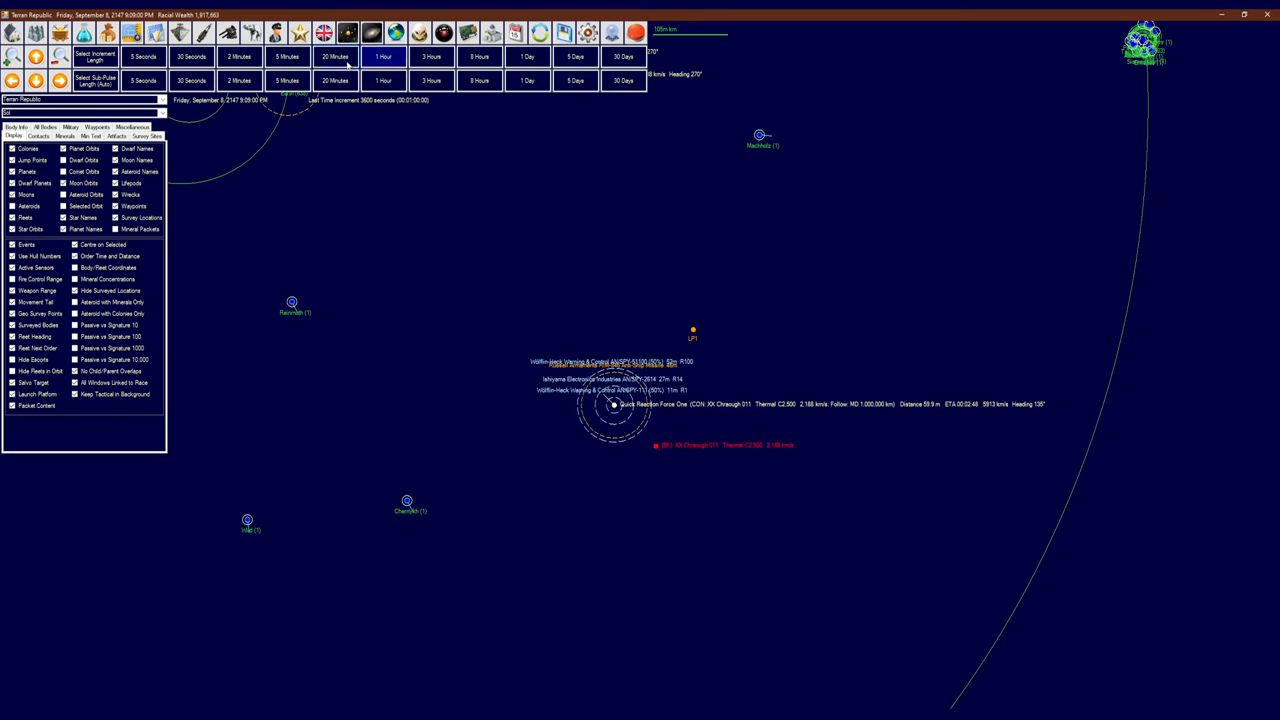
click(338, 56)
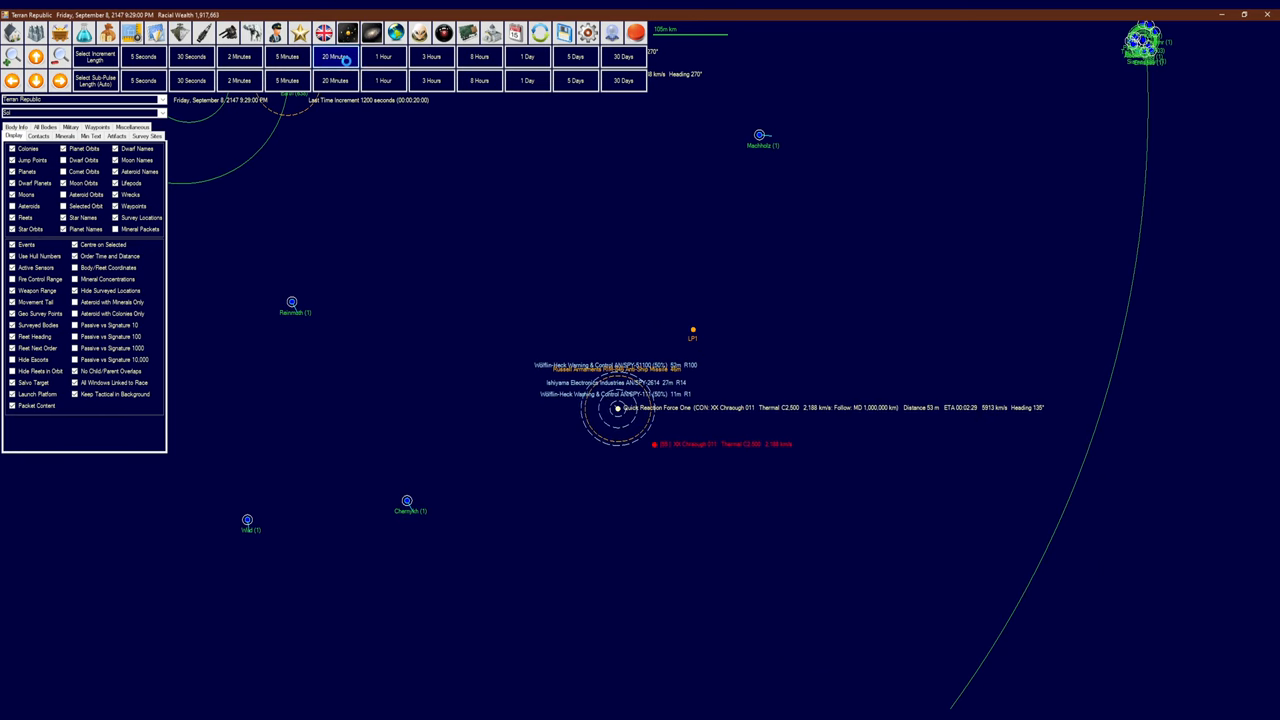
click(338, 56)
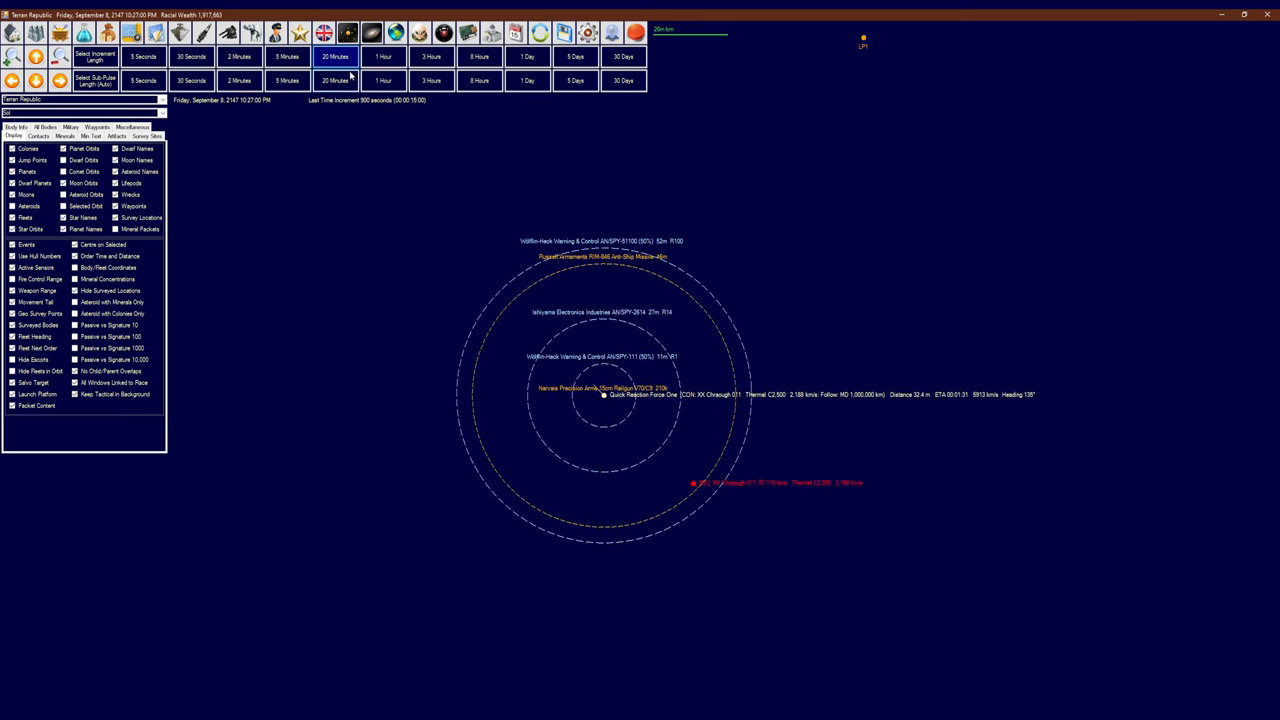
click(338, 55)
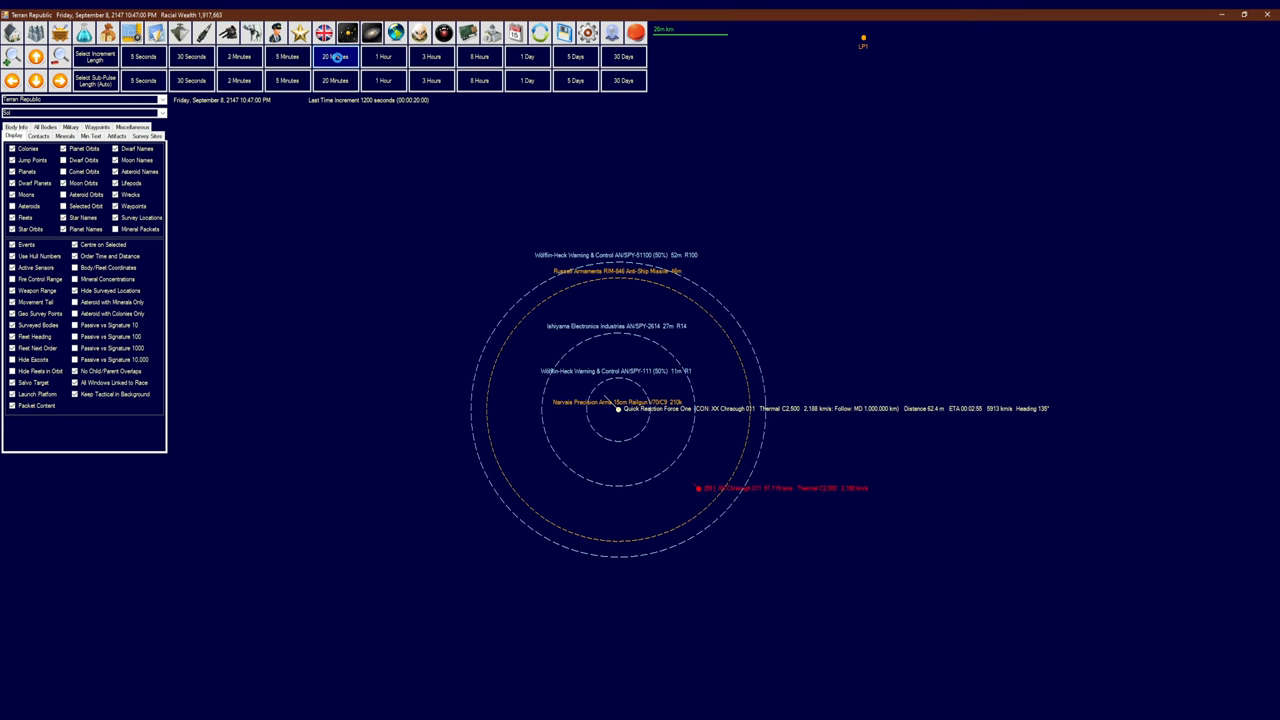
click(335, 56)
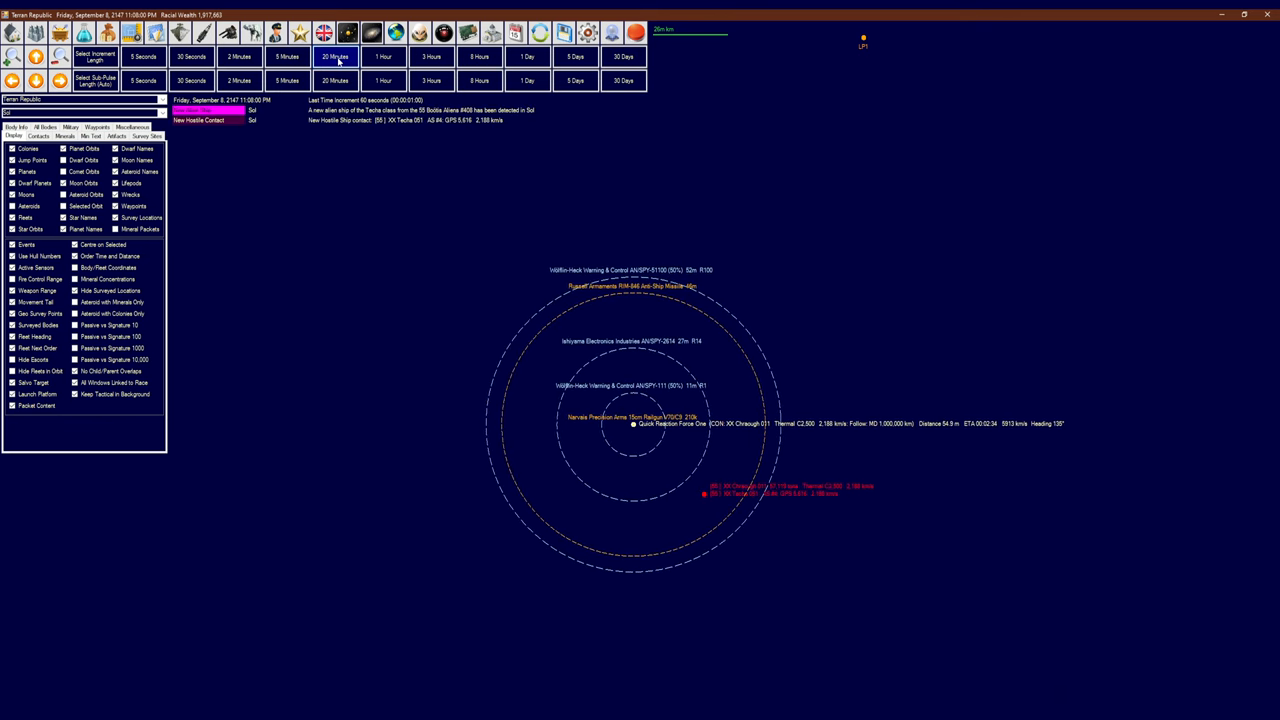
click(335, 55)
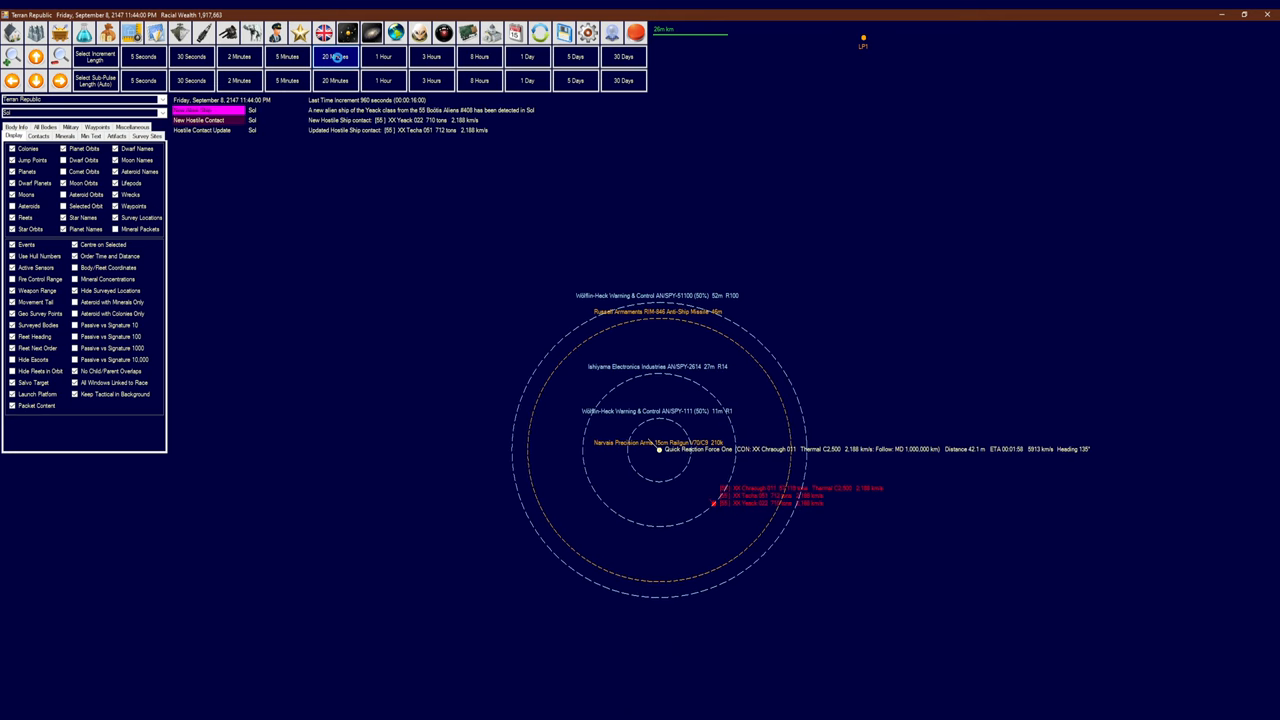
click(336, 56)
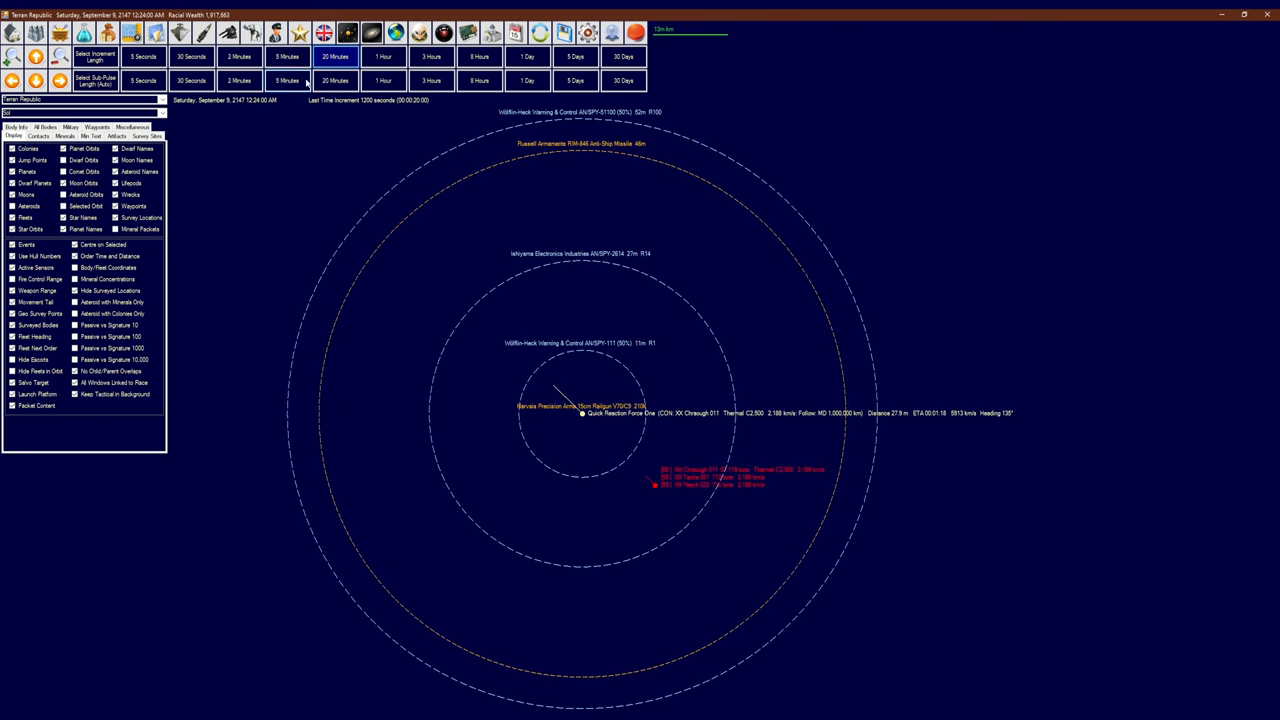
In Naval Organization, update Quick Reaction Force One's follow order on Chiraugh 011 with a new minimum distance
click(286, 55)
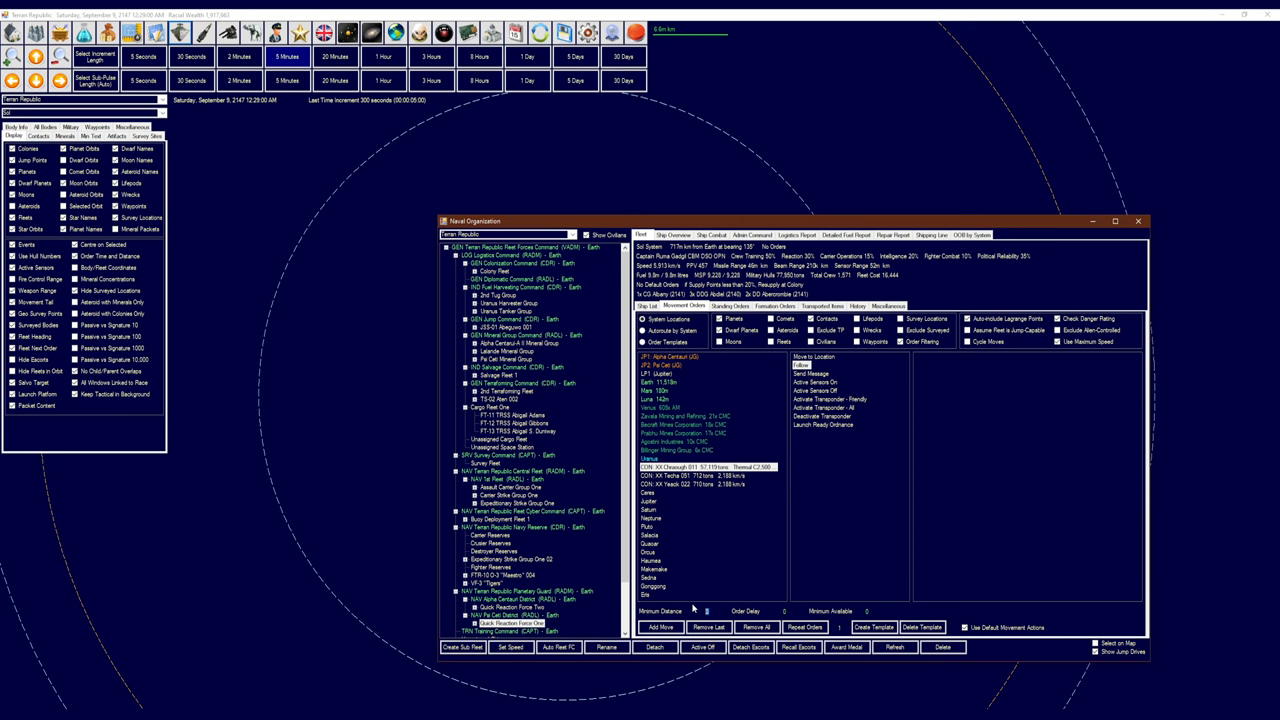
text(2000000)
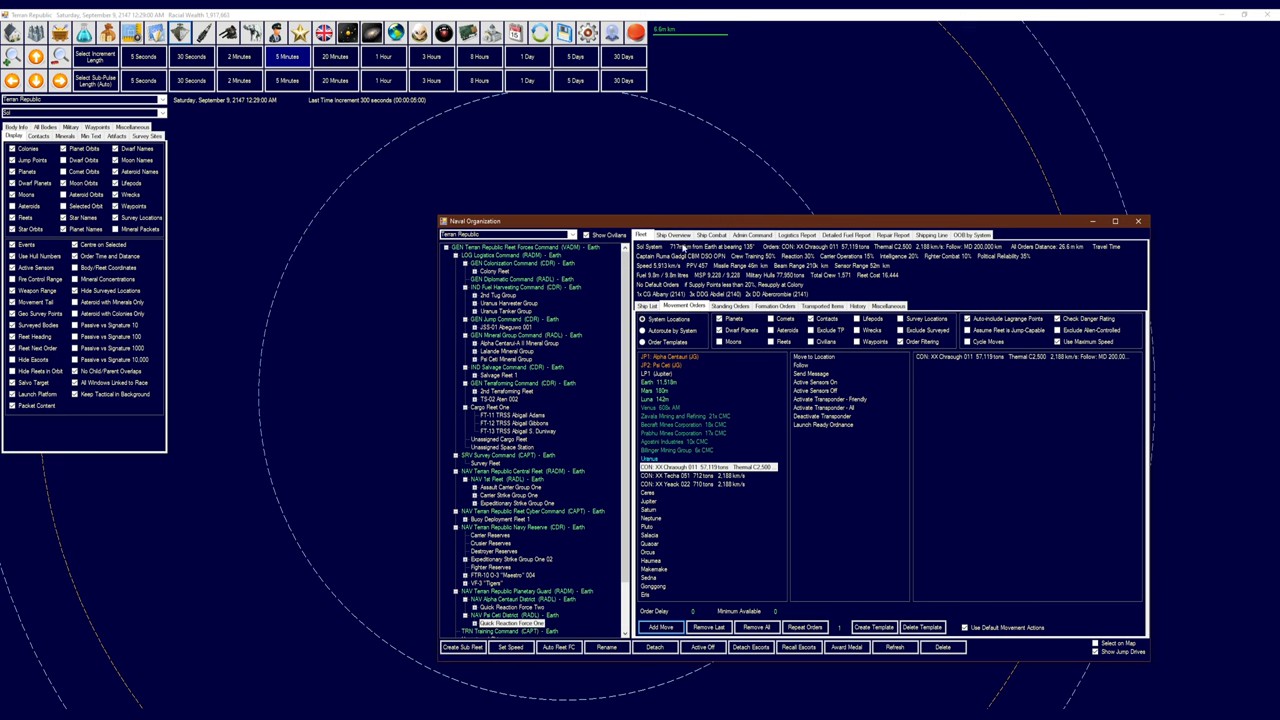
click(710, 234)
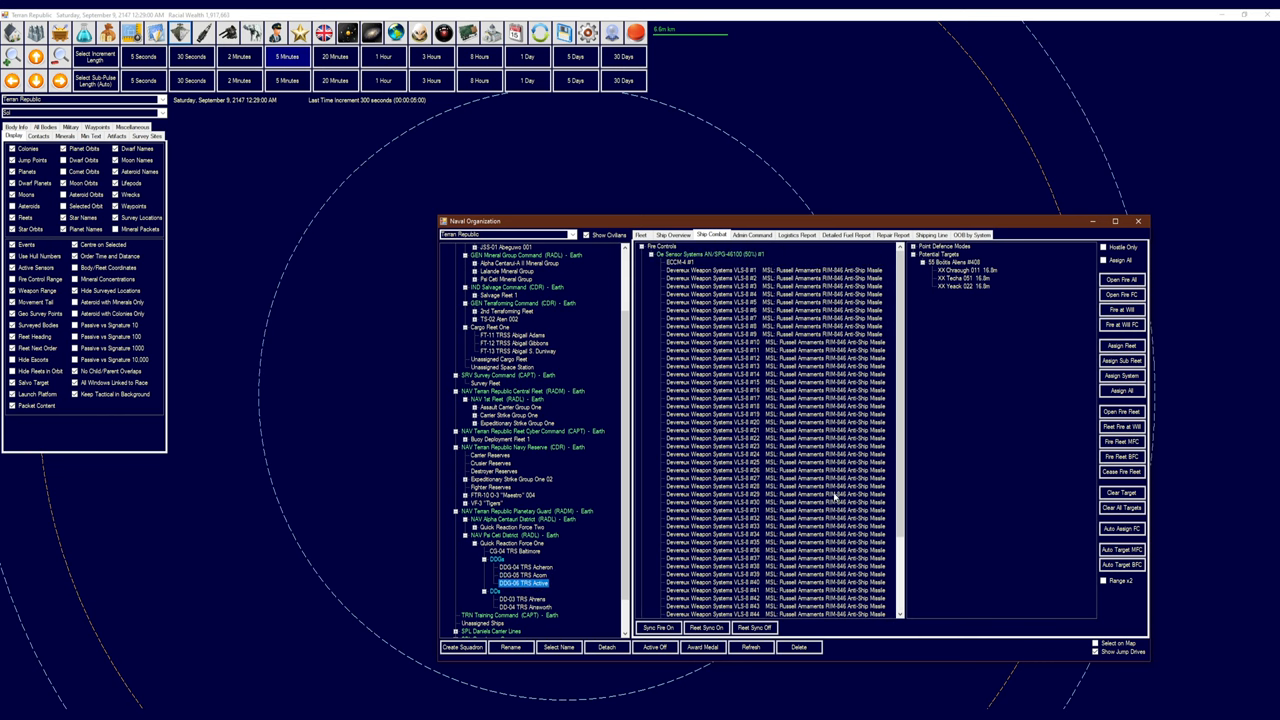
Read TRS Active's Ship Overview, then close the Naval Organization window
click(1153, 223)
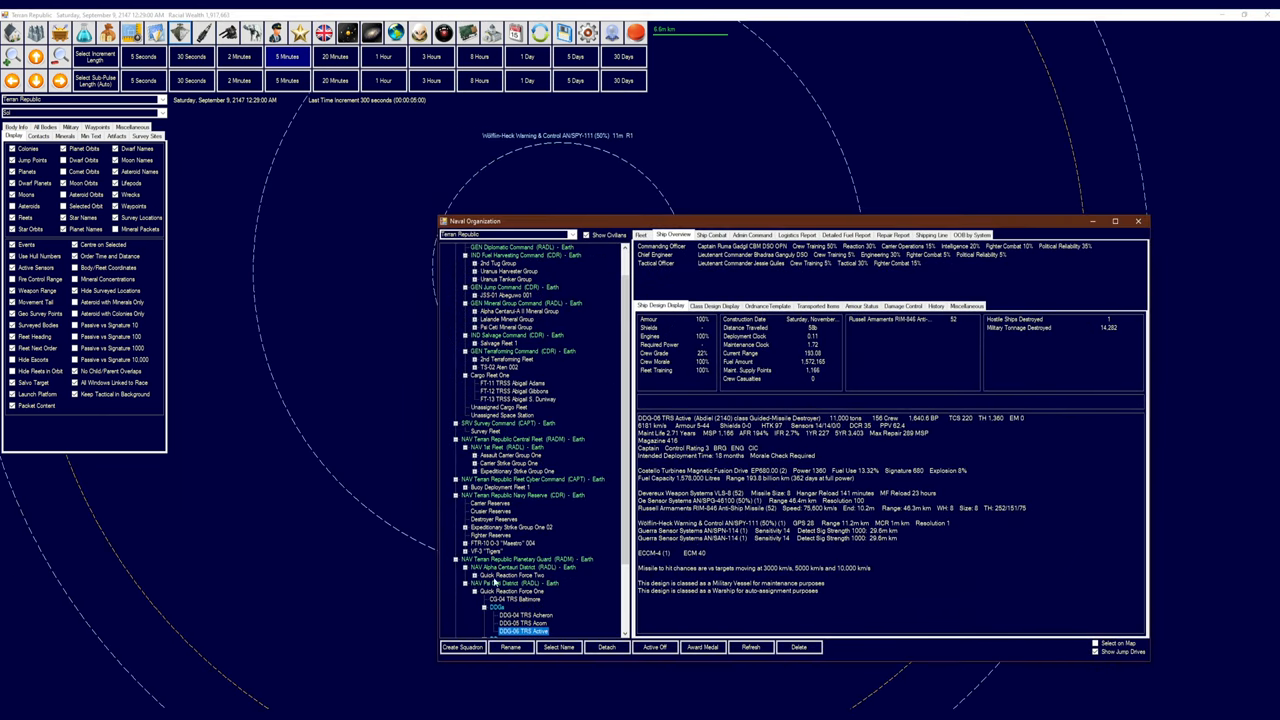
click(715, 234)
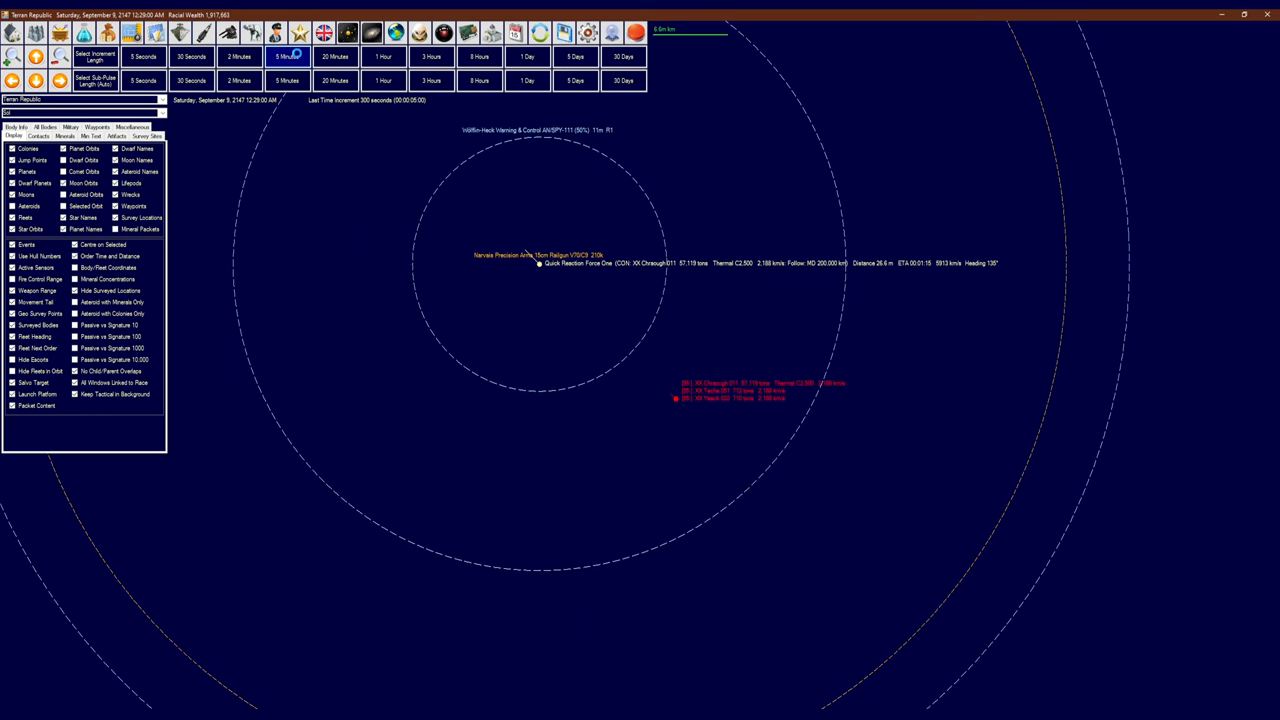
Advance time in 5-minute, 2-minute, 30-second and 5-second steps, then review ship combat targets
click(285, 53)
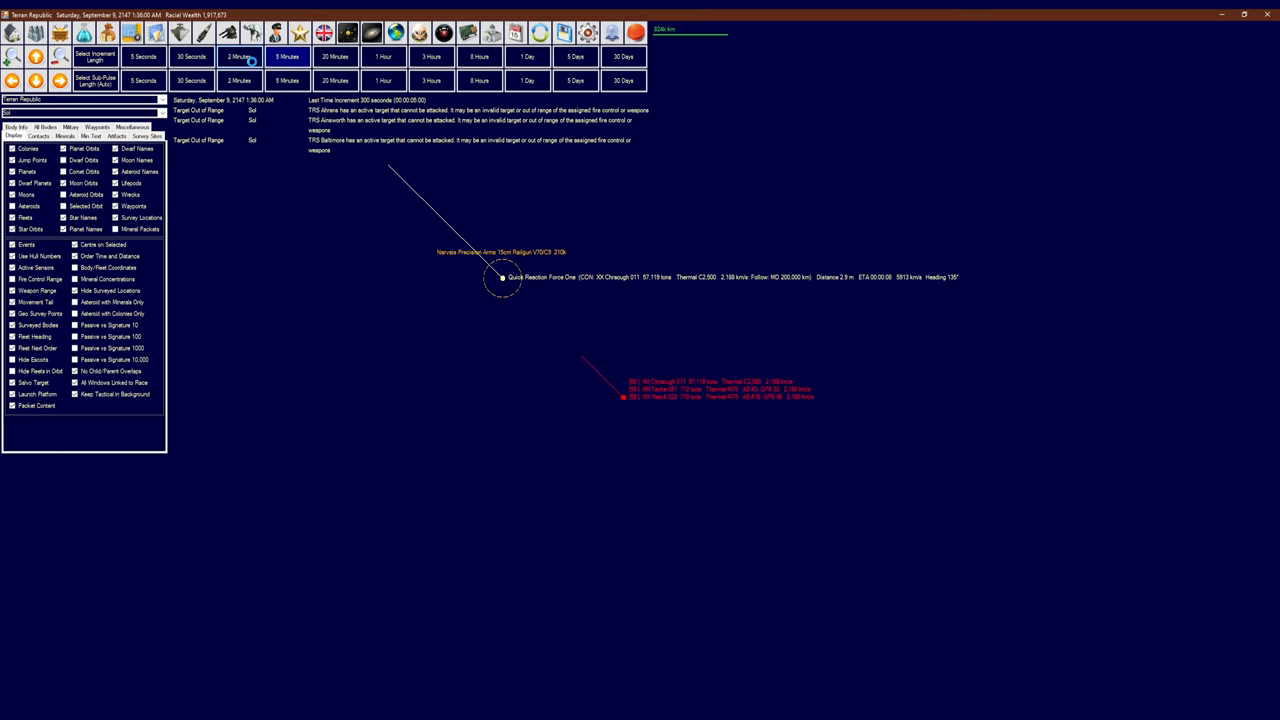
click(240, 52)
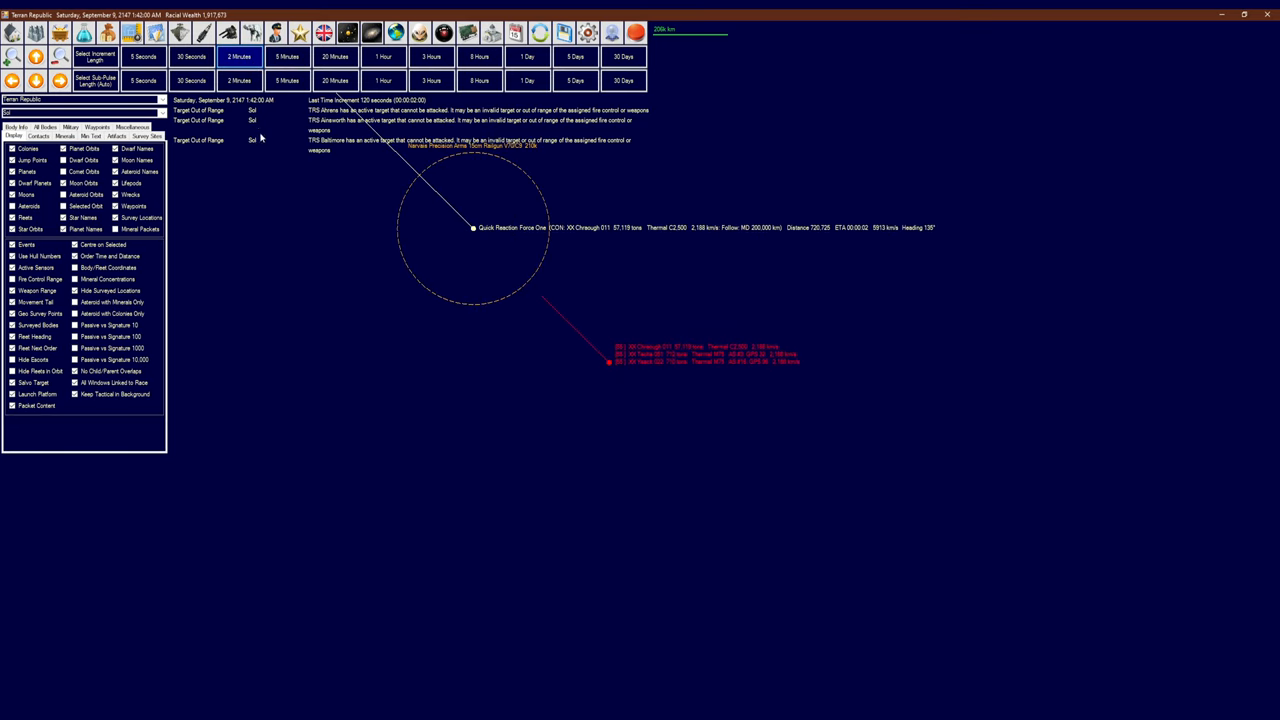
click(197, 53)
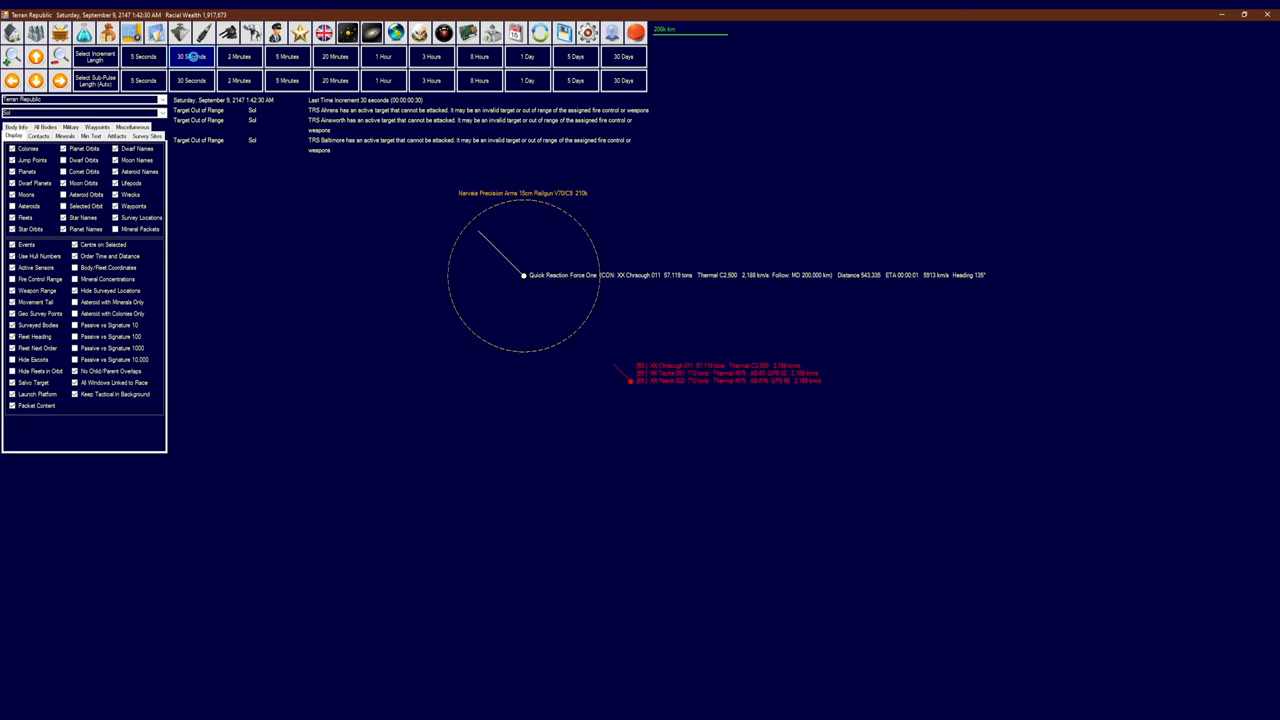
click(144, 54)
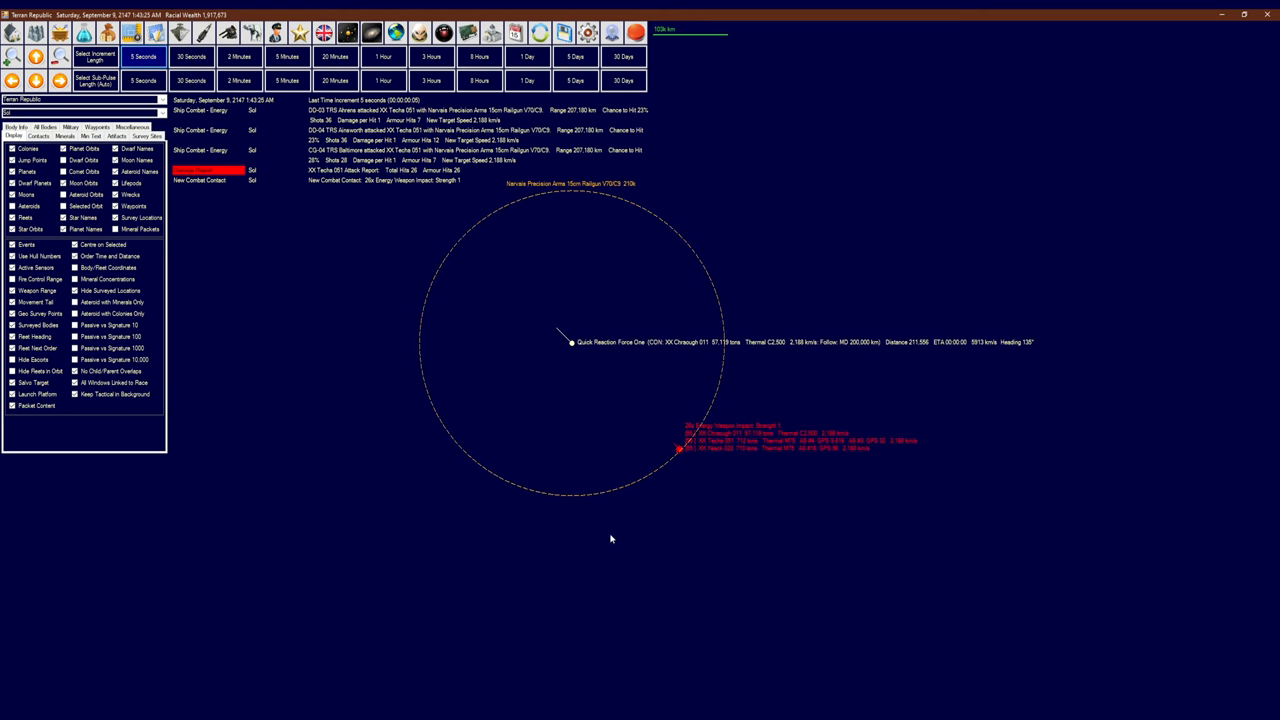
click(140, 57)
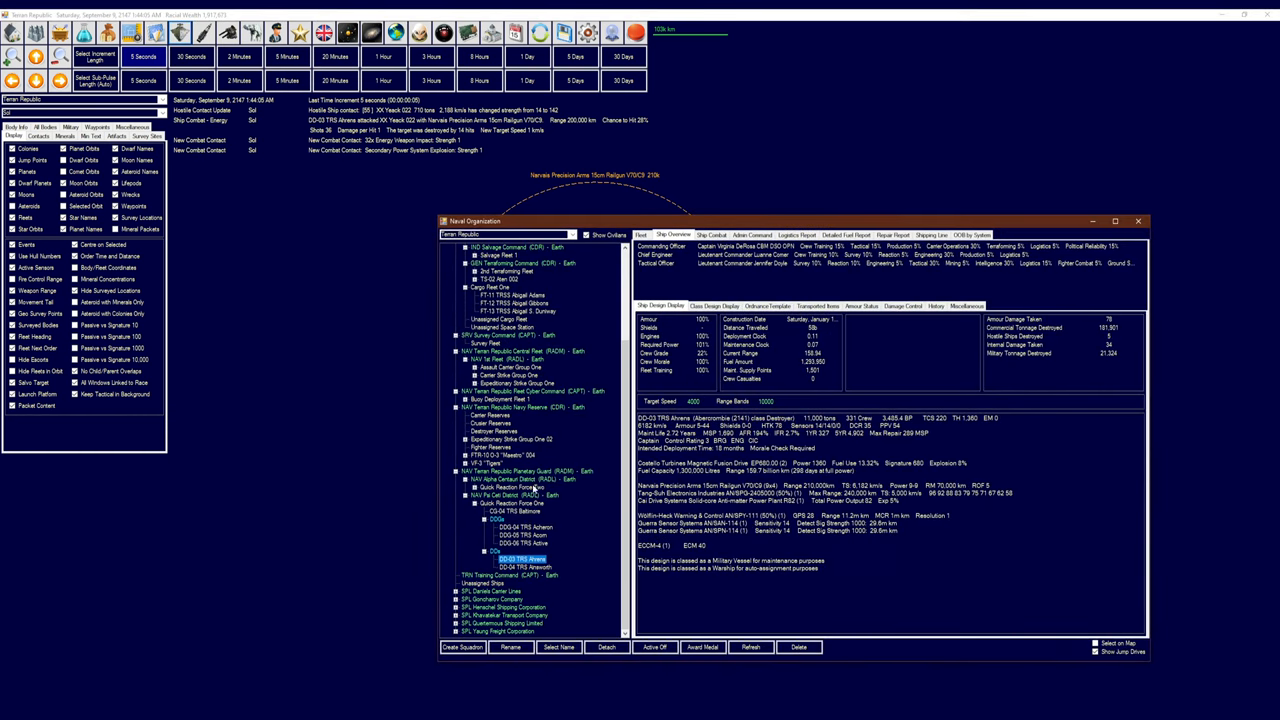
click(715, 235)
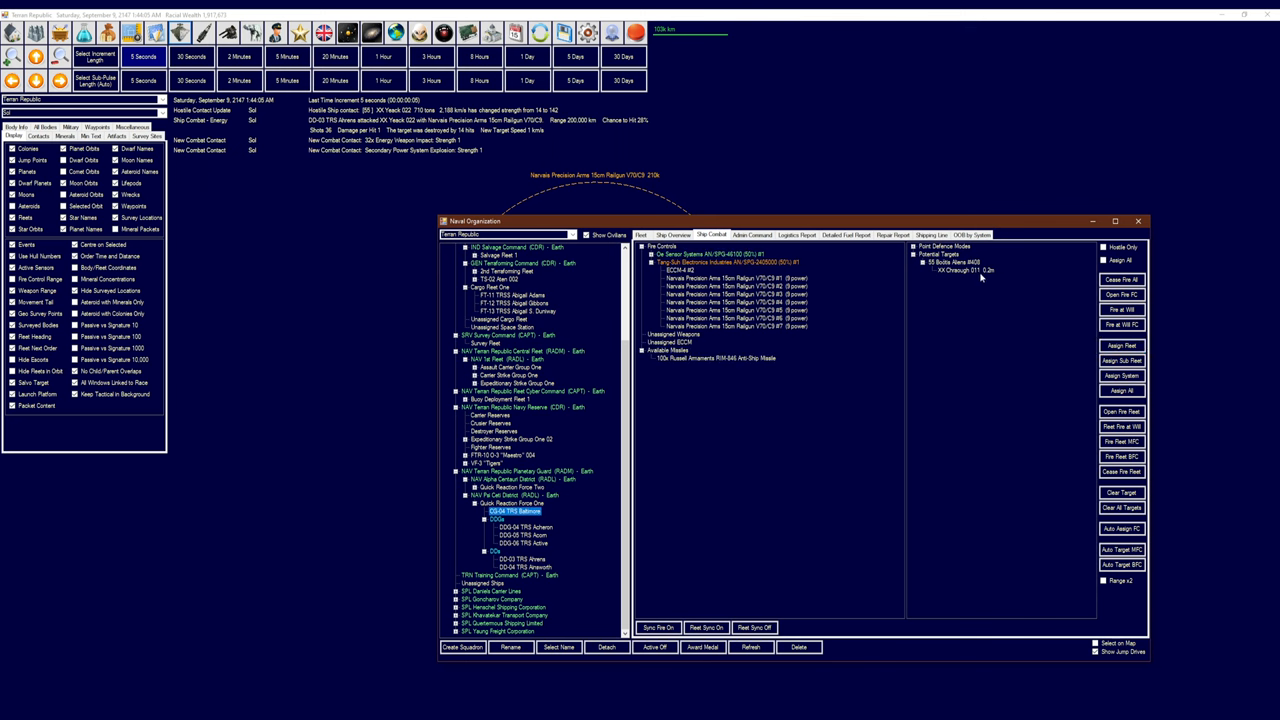
click(1149, 219)
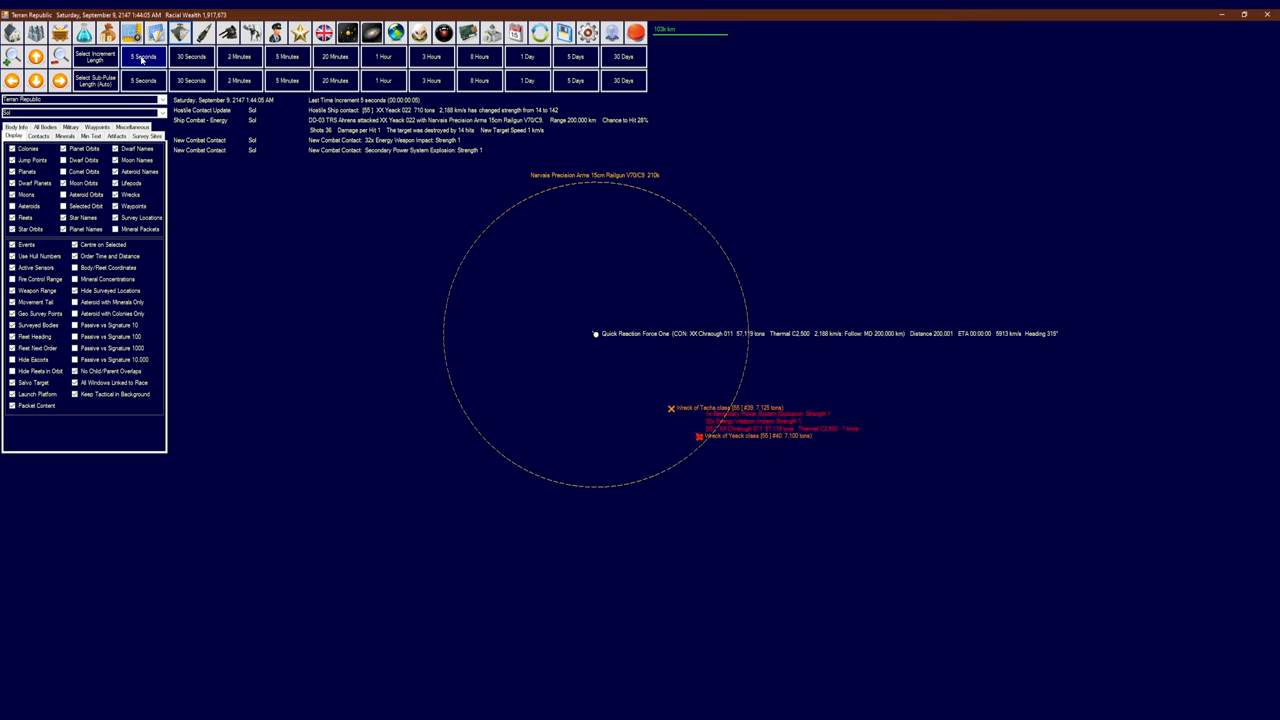
Run the railgun battle through five 5-second advances, then open Quick Reaction Force One's ship list
click(142, 57)
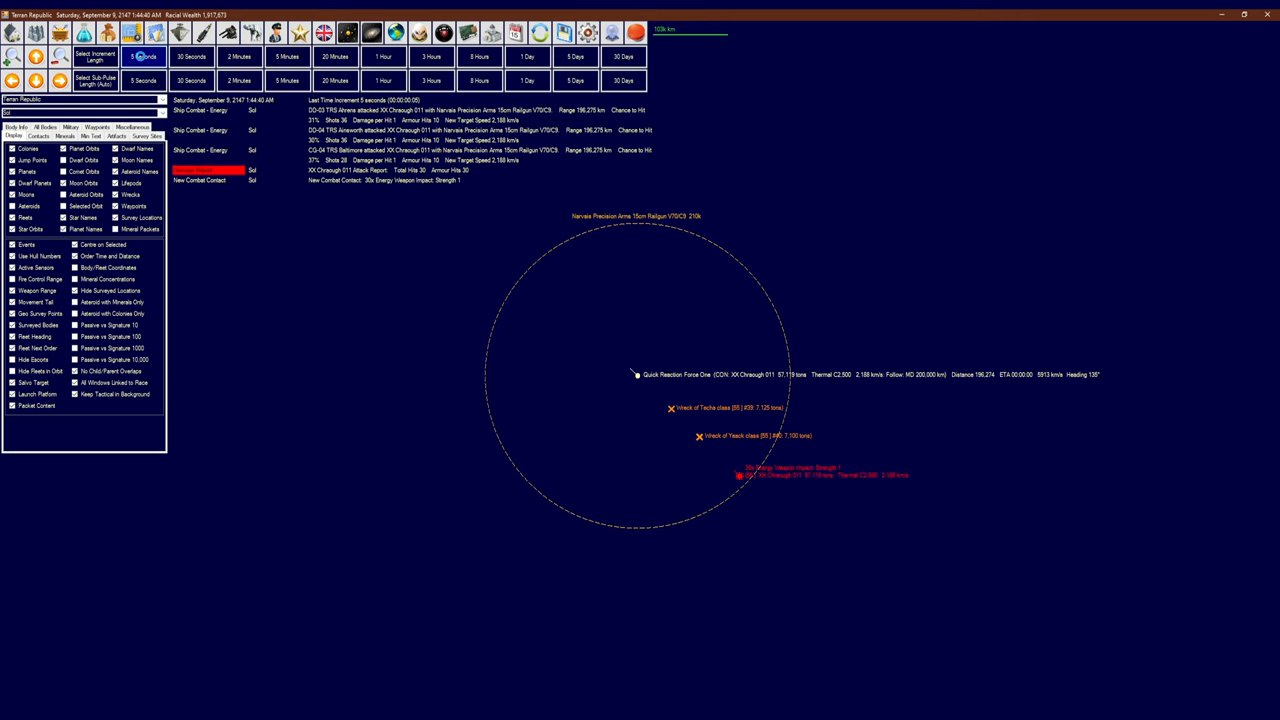
click(141, 56)
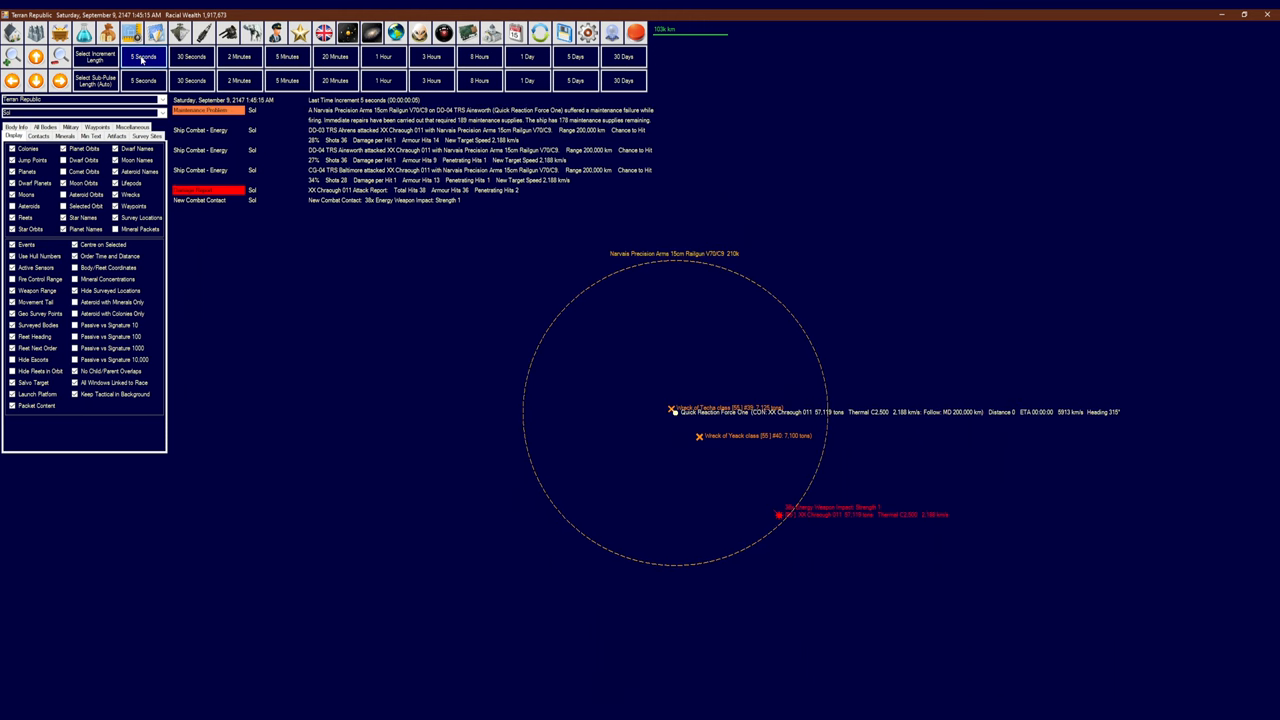
click(142, 58)
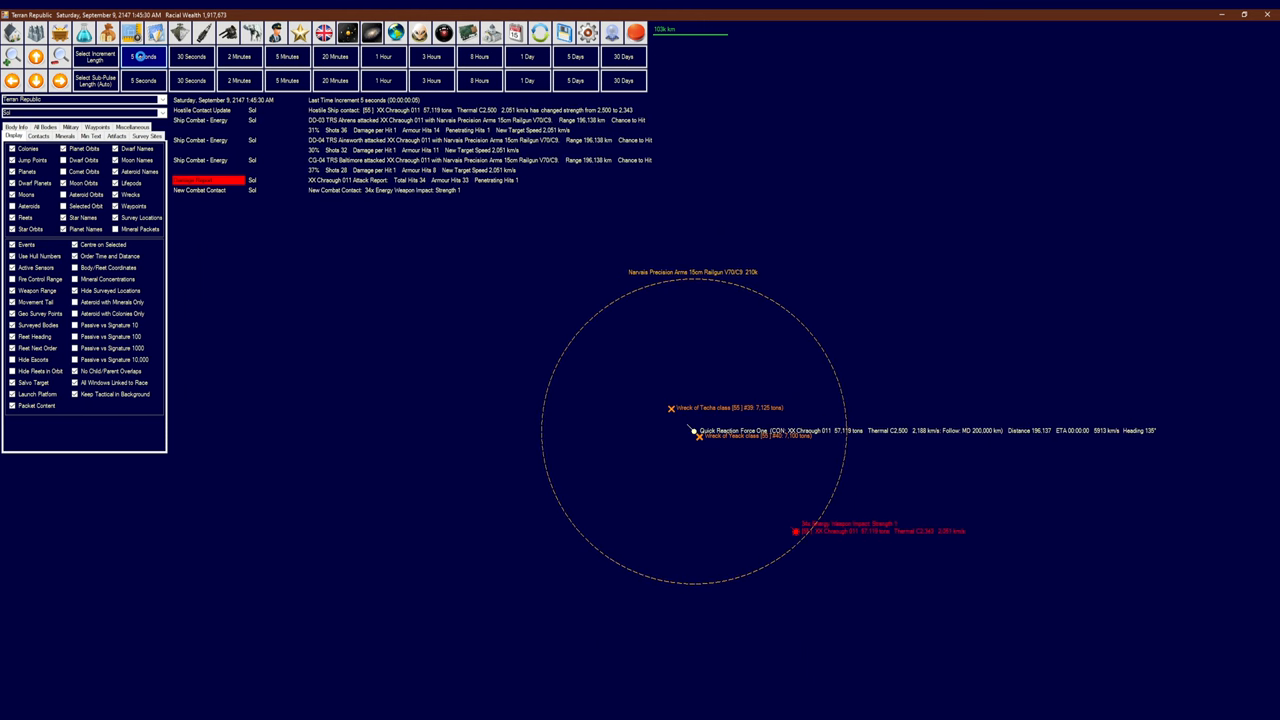
click(147, 57)
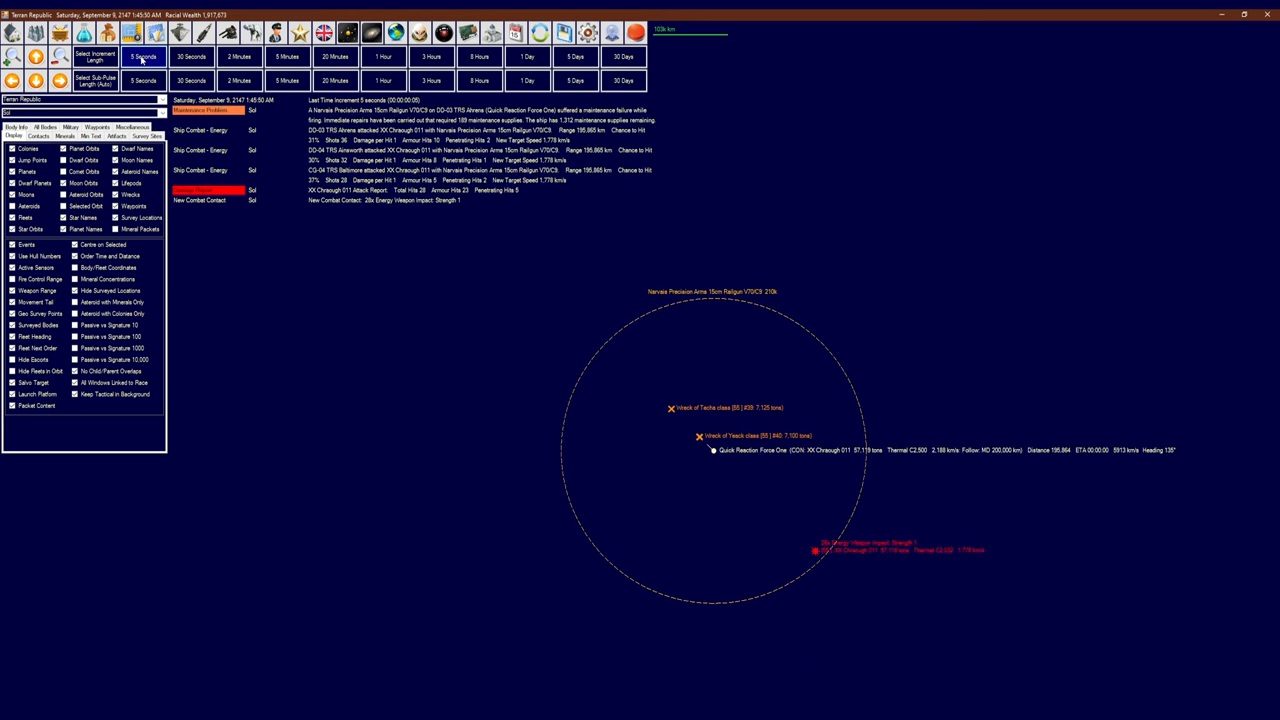
click(143, 57)
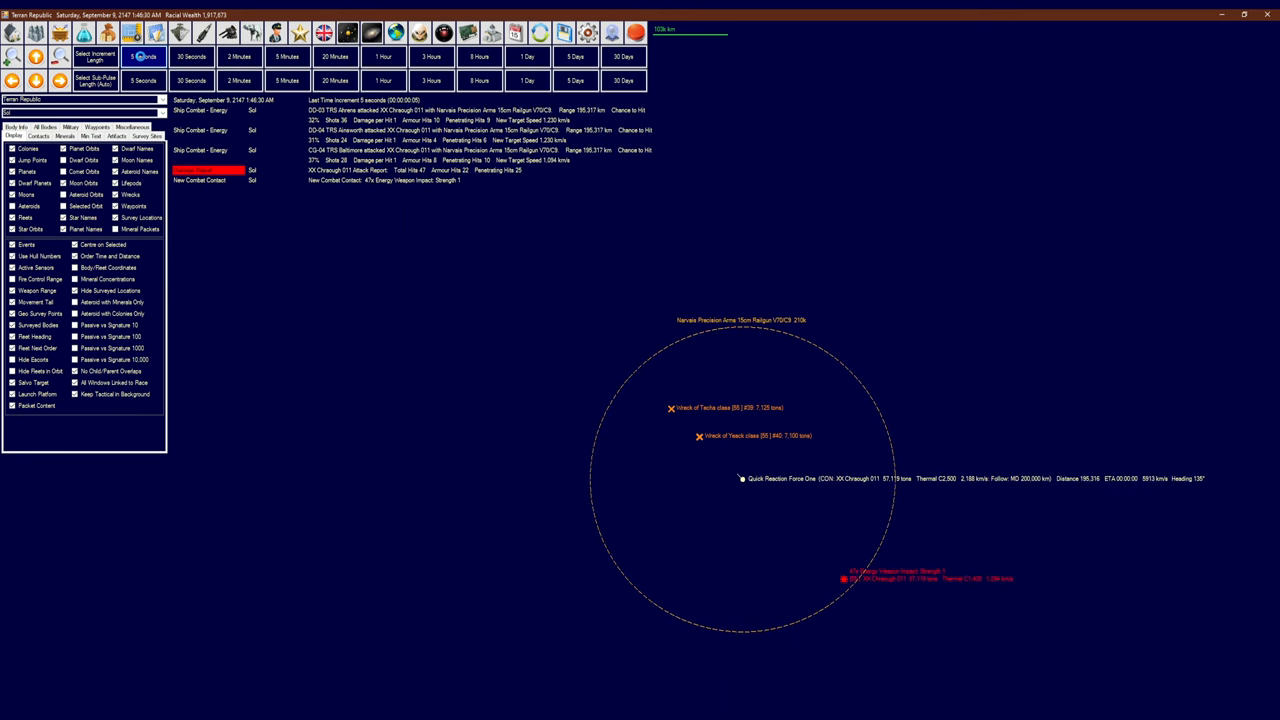
click(143, 58)
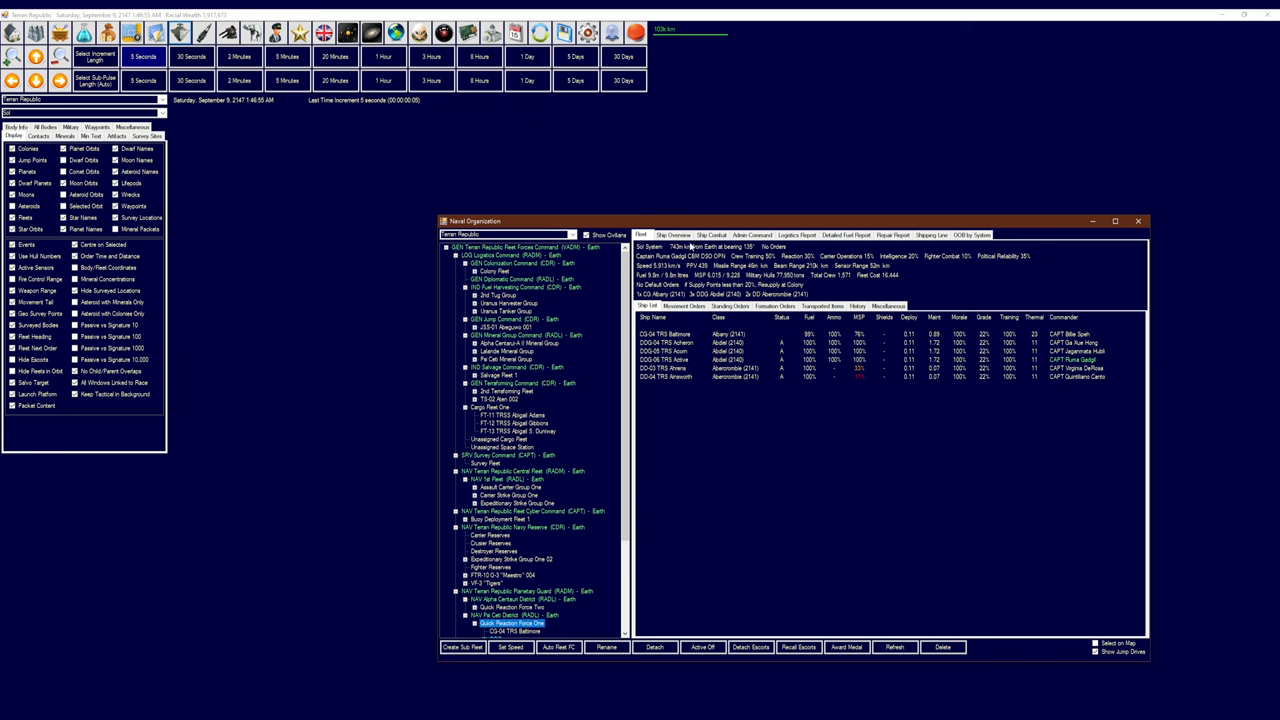
Check TRS Baltimore's Ship Combat targets and order Cease Fire for the whole fleet
click(712, 234)
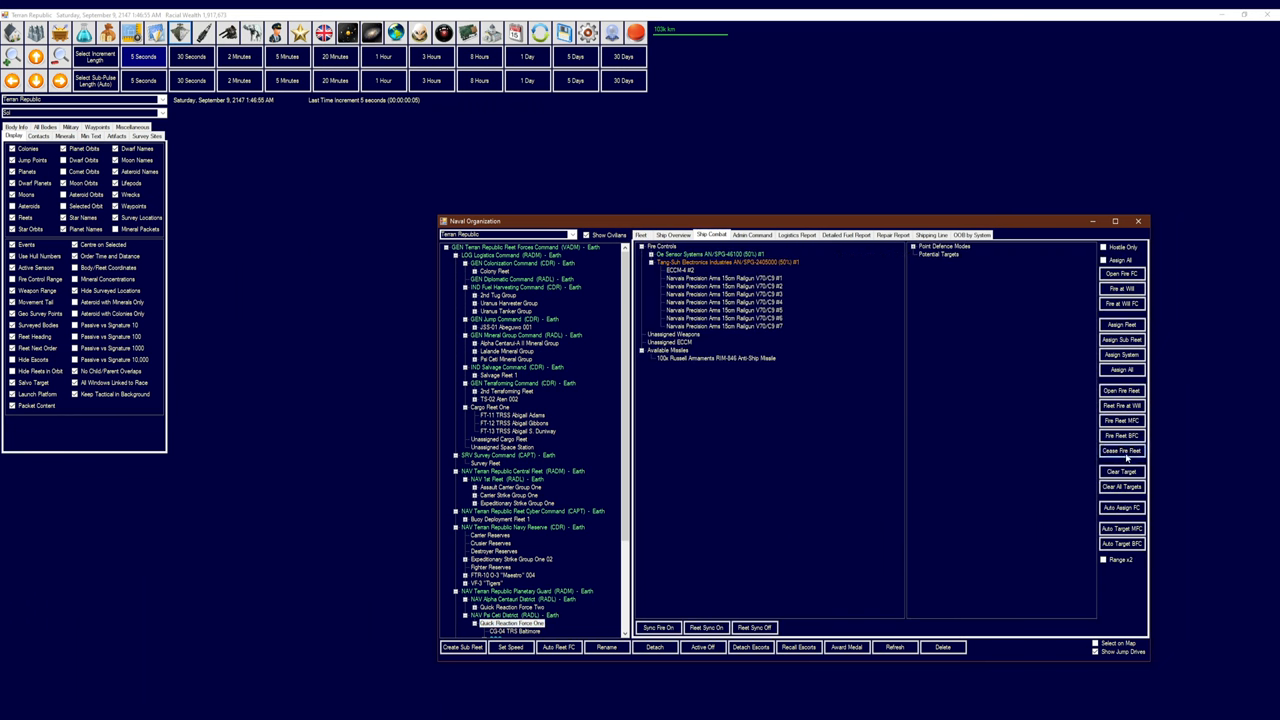
click(646, 234)
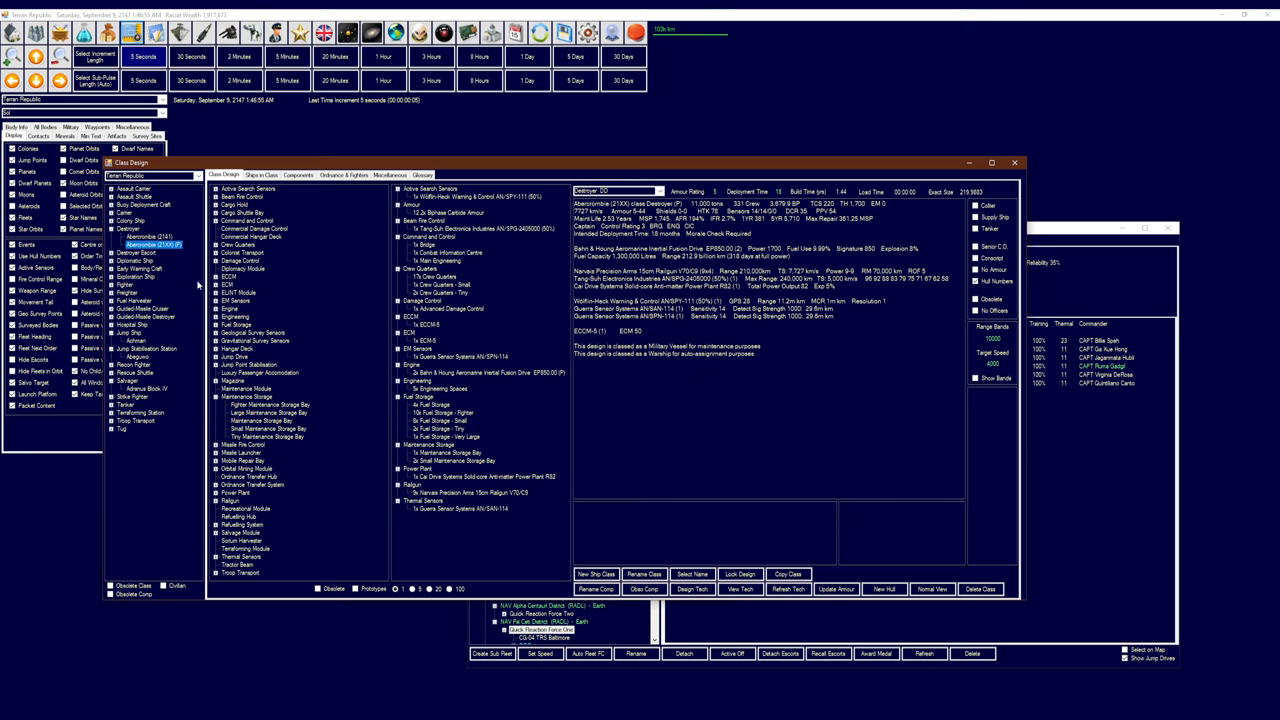
Inspect Abercrombie (21XX)'s Main Engineering, Advanced Damage Control and railgun components, then close the designer
click(150, 235)
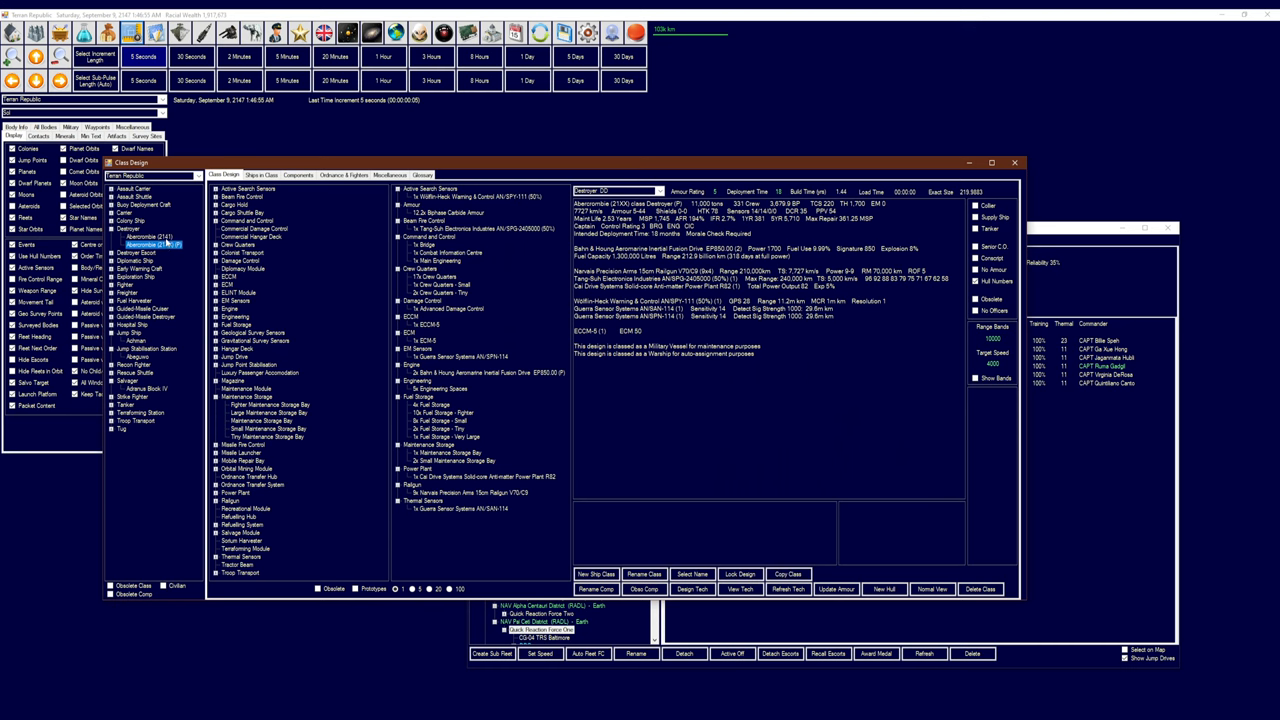
mouse_move(497, 320)
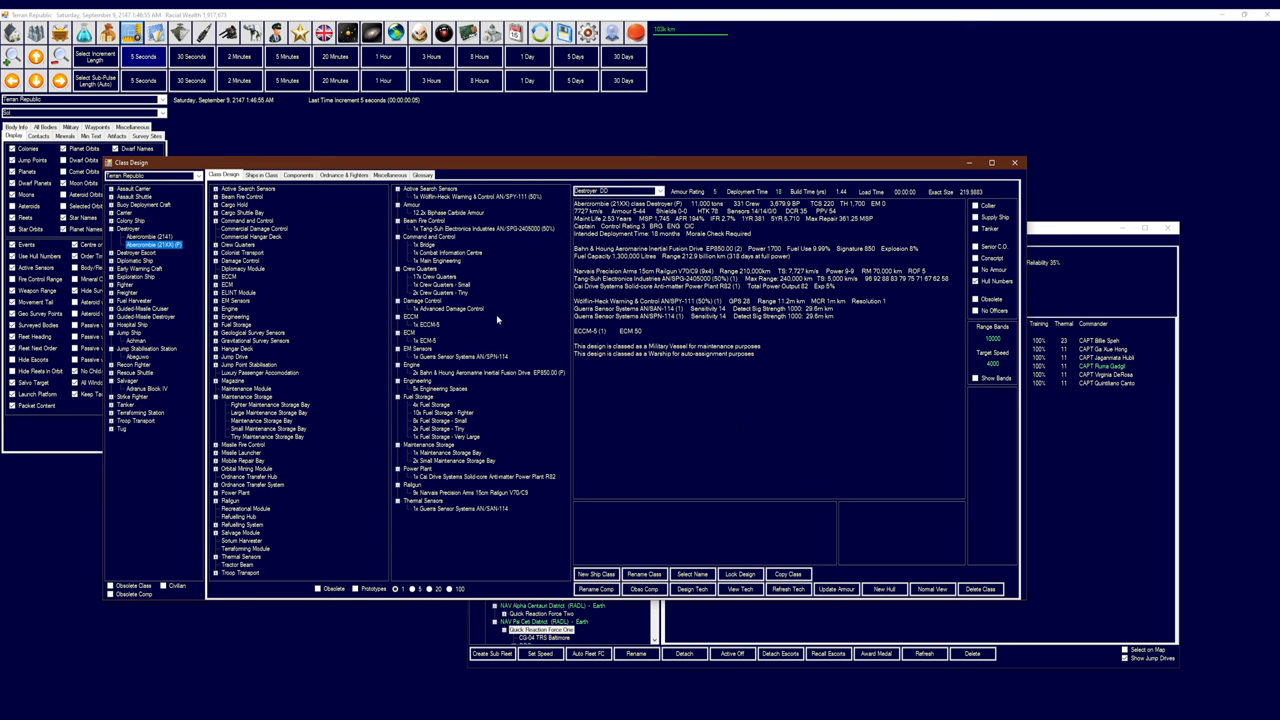
click(429, 260)
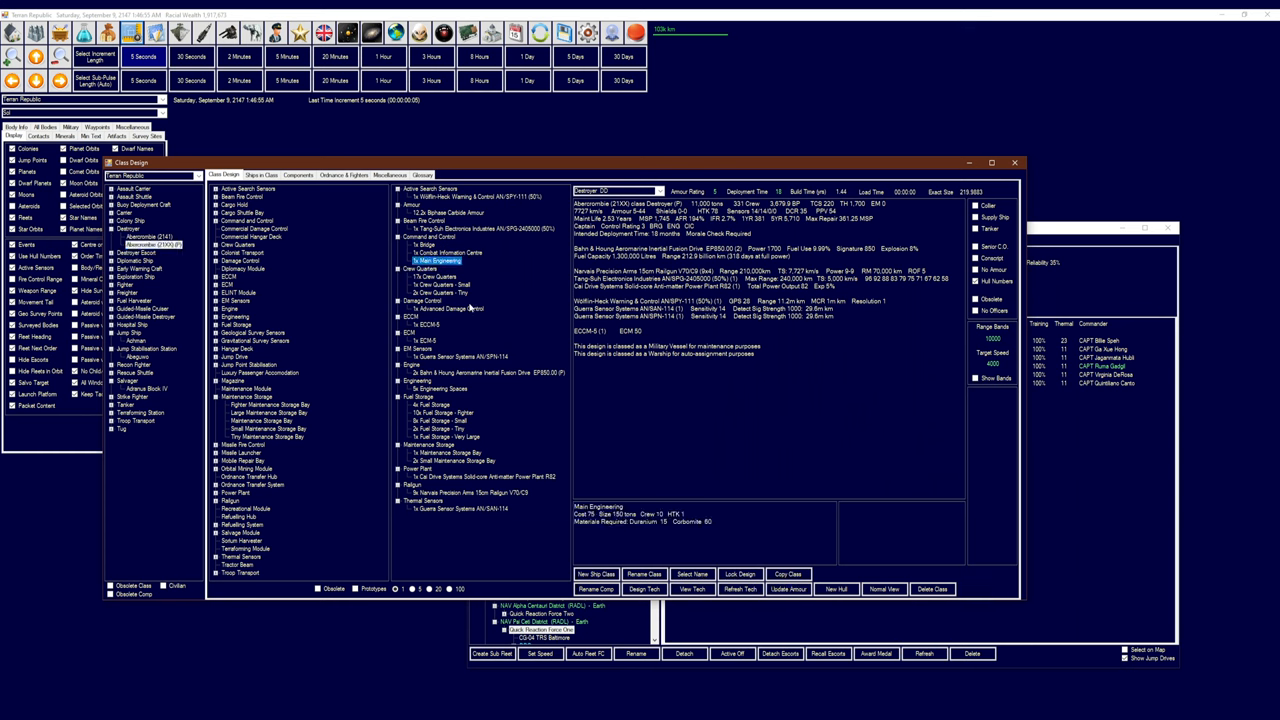
click(440, 309)
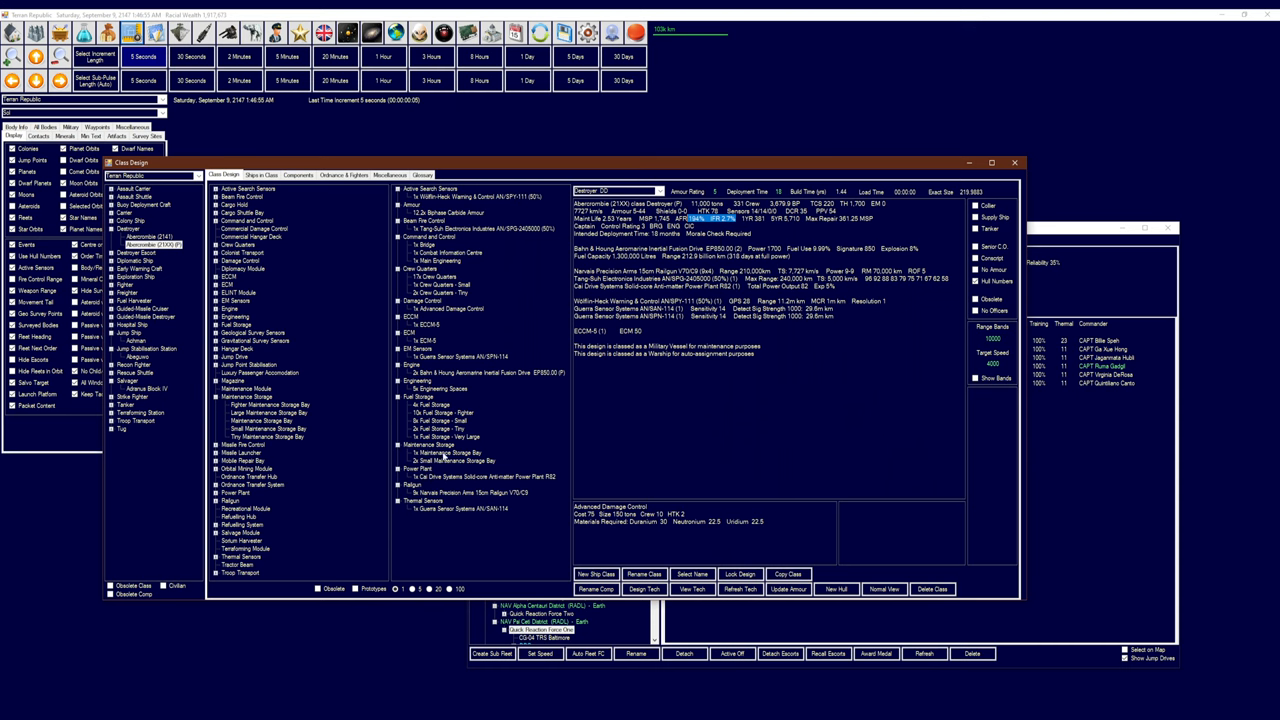
mouse_move(444, 493)
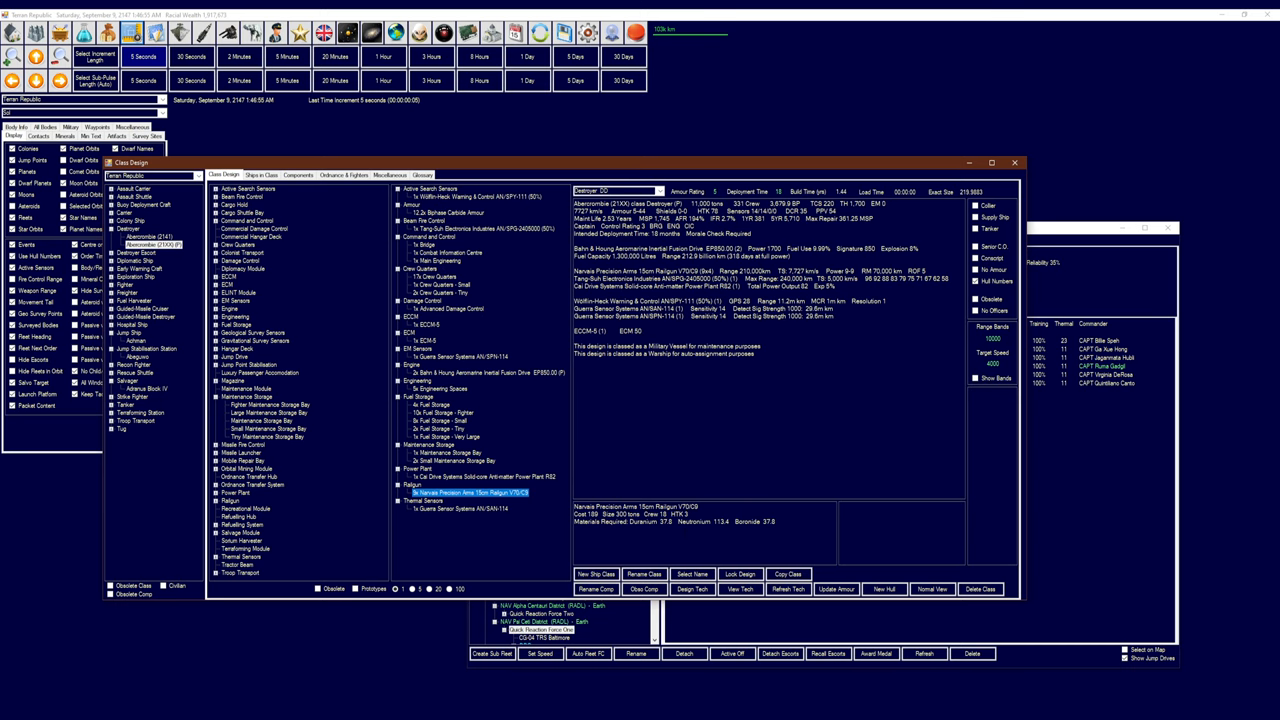
click(1016, 162)
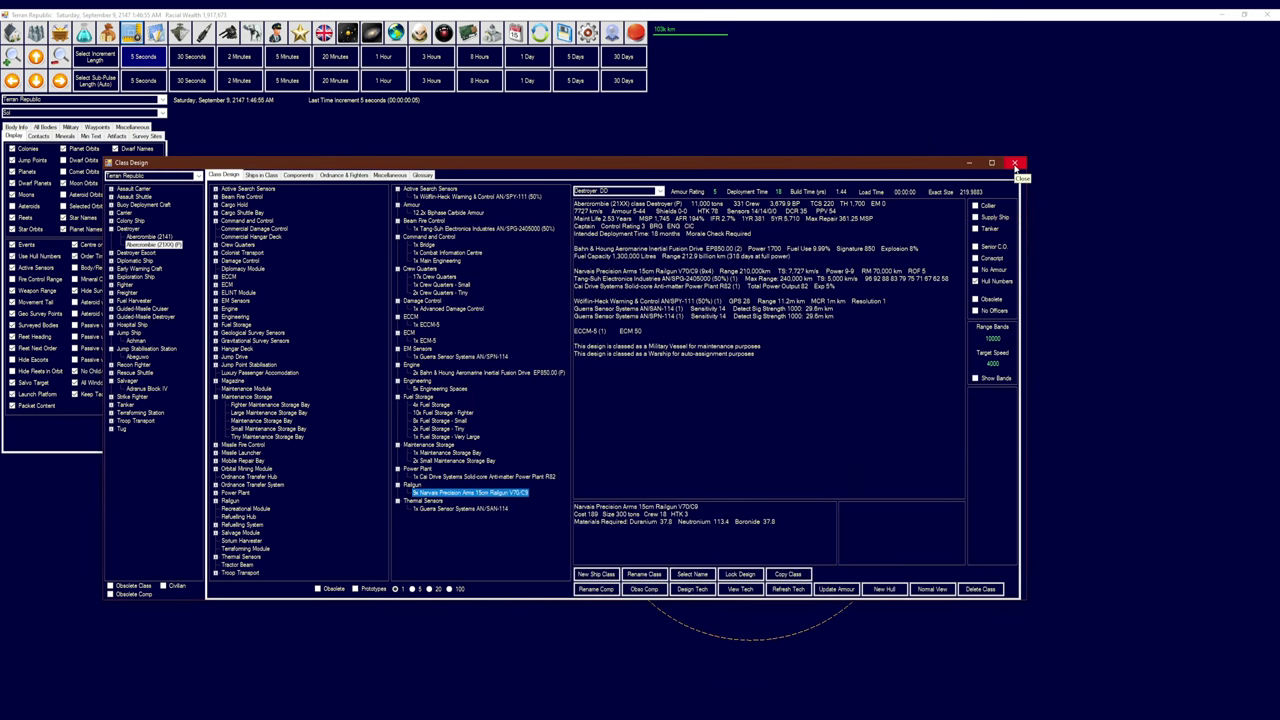
click(1017, 171)
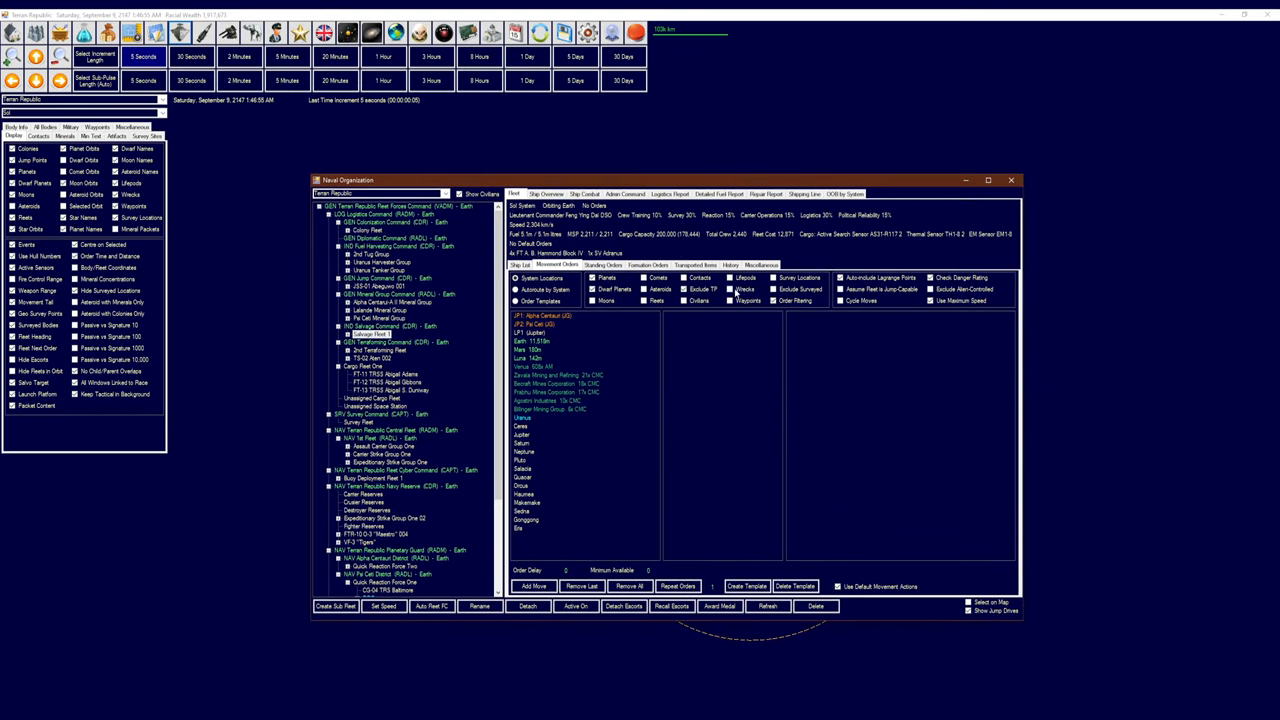
Order Salvage Fleet 1 to salvage the wrecks and refuel at Earth, then advance five days
click(555, 435)
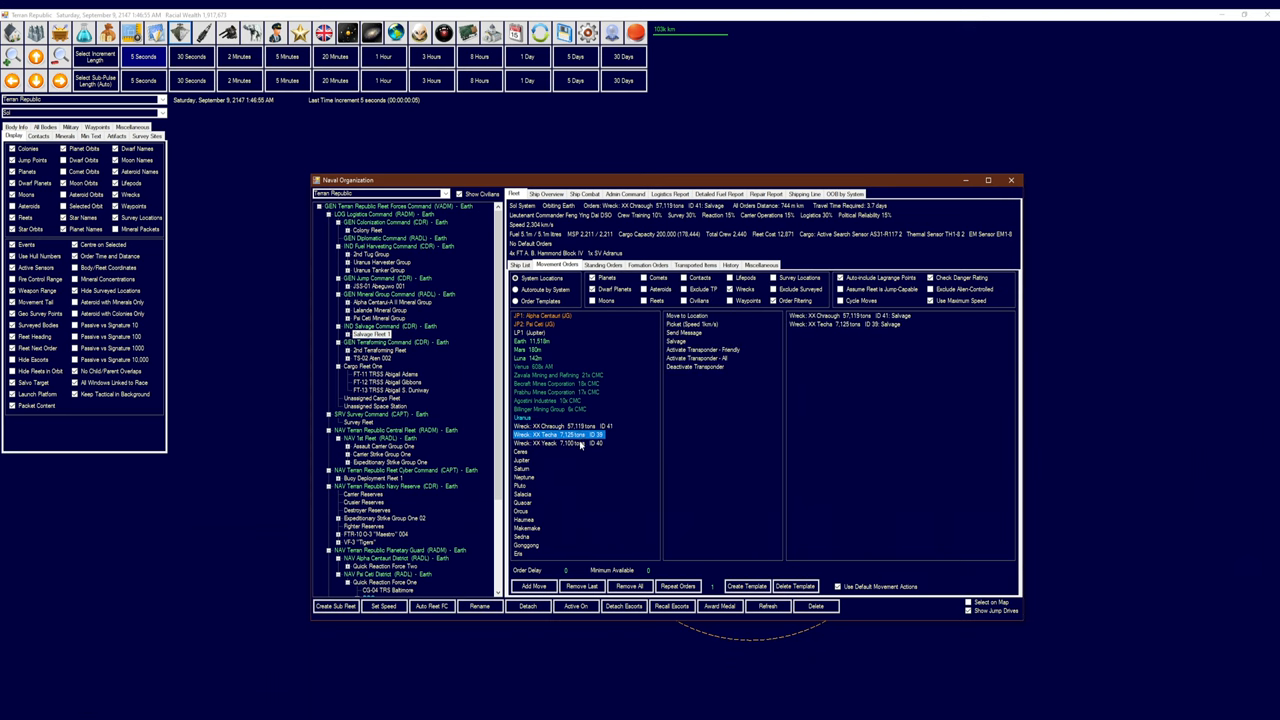
click(507, 342)
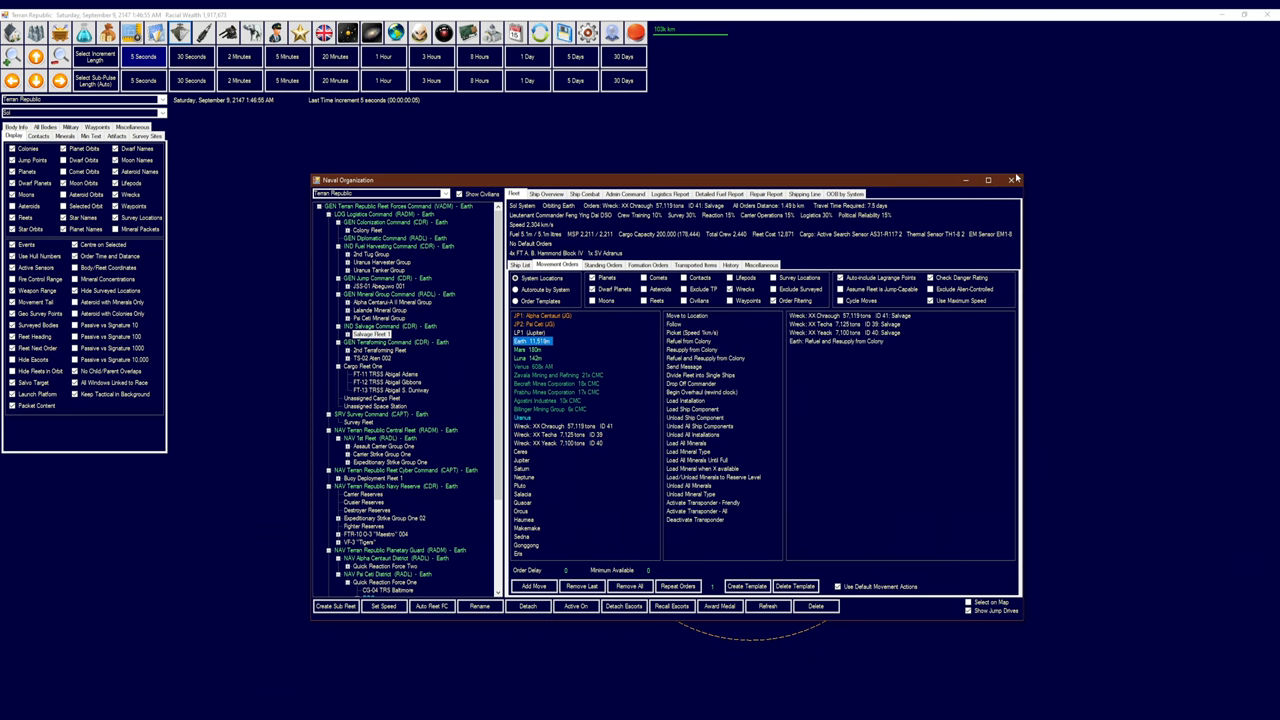
click(1013, 180)
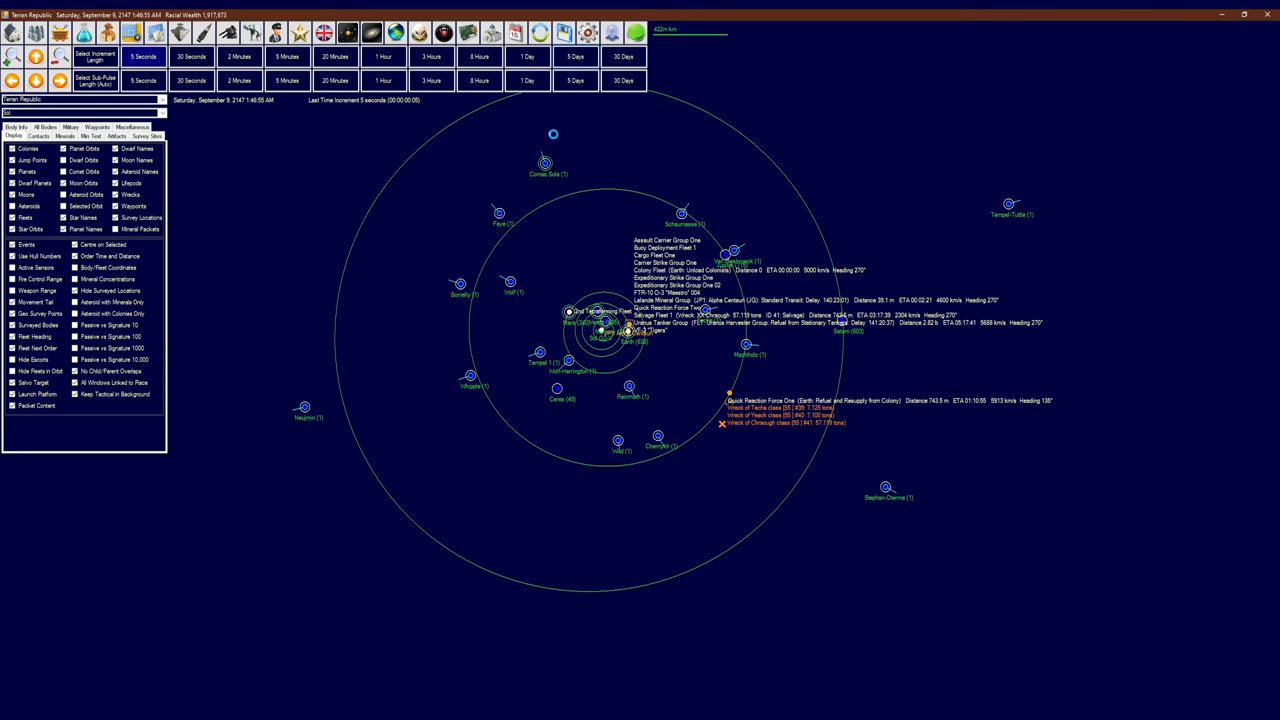
click(581, 52)
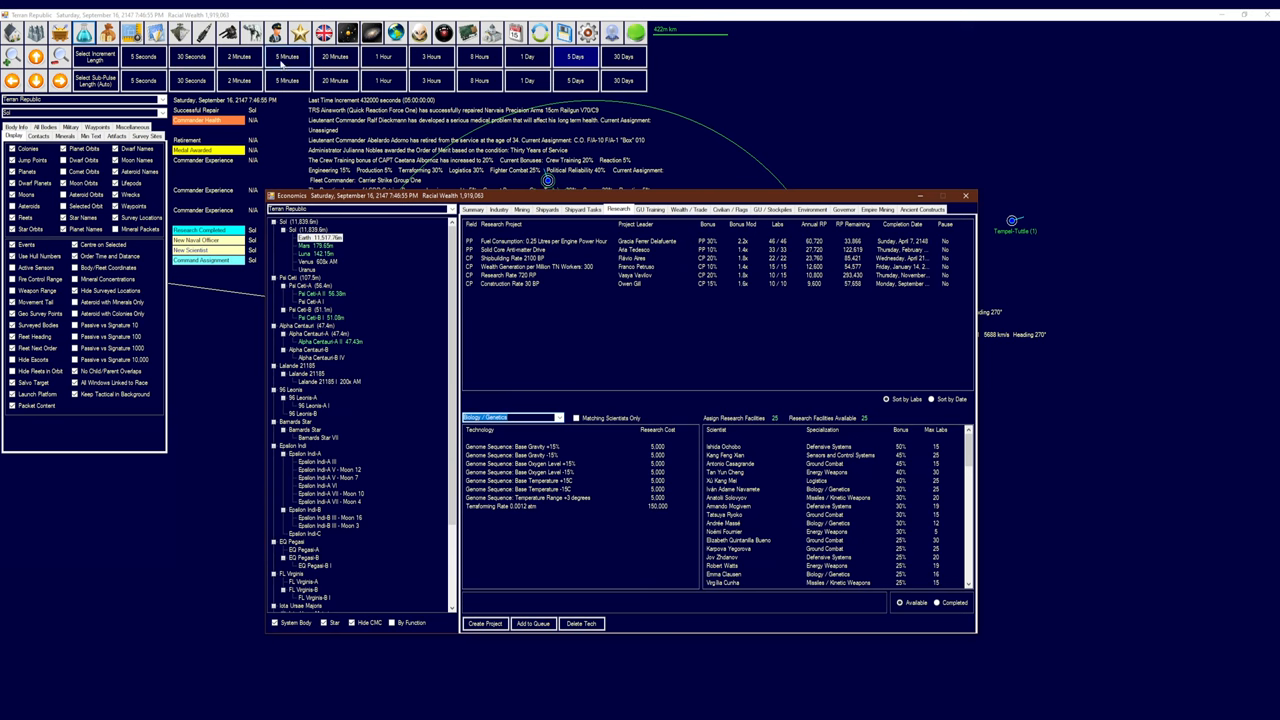
mouse_move(504, 379)
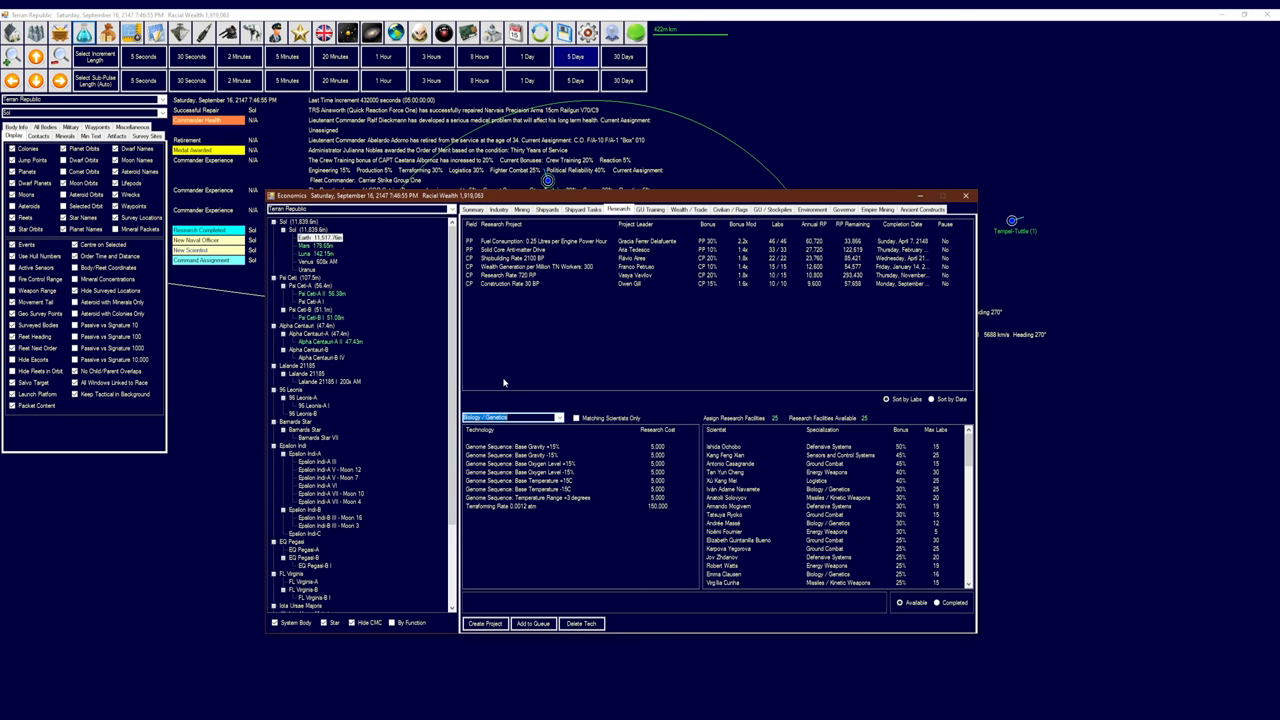
mouse_move(705, 351)
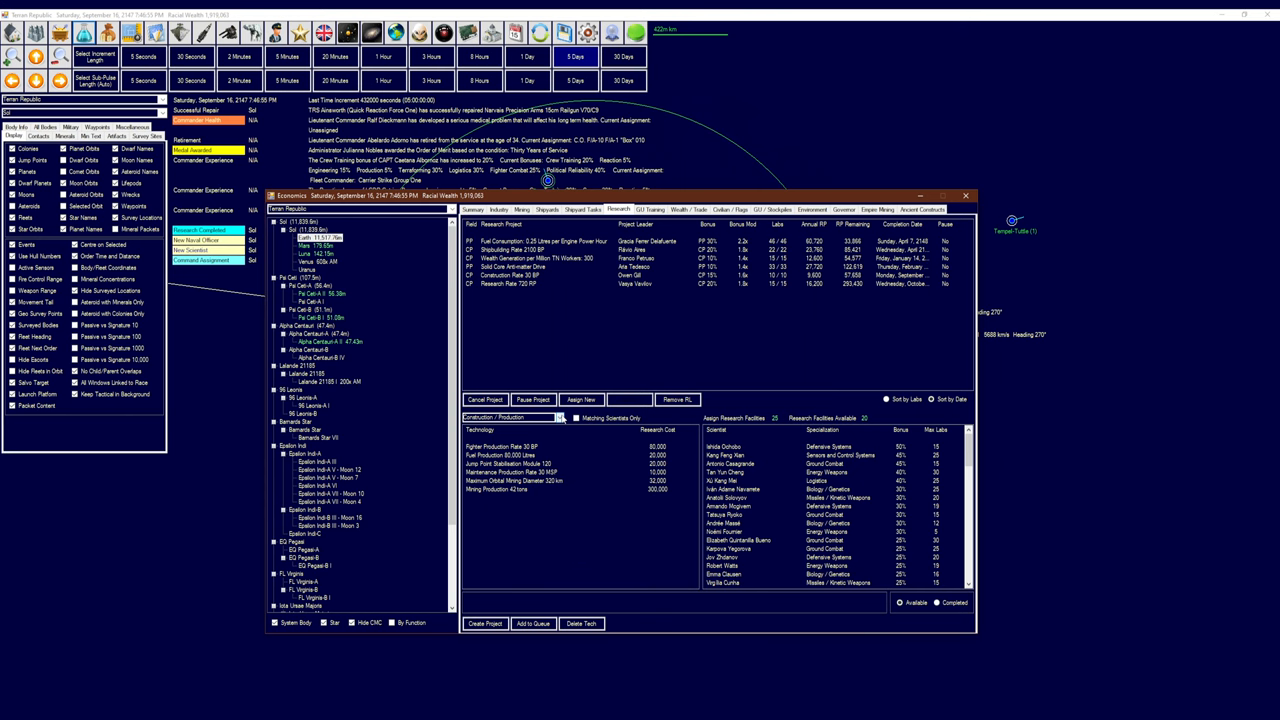
click(558, 417)
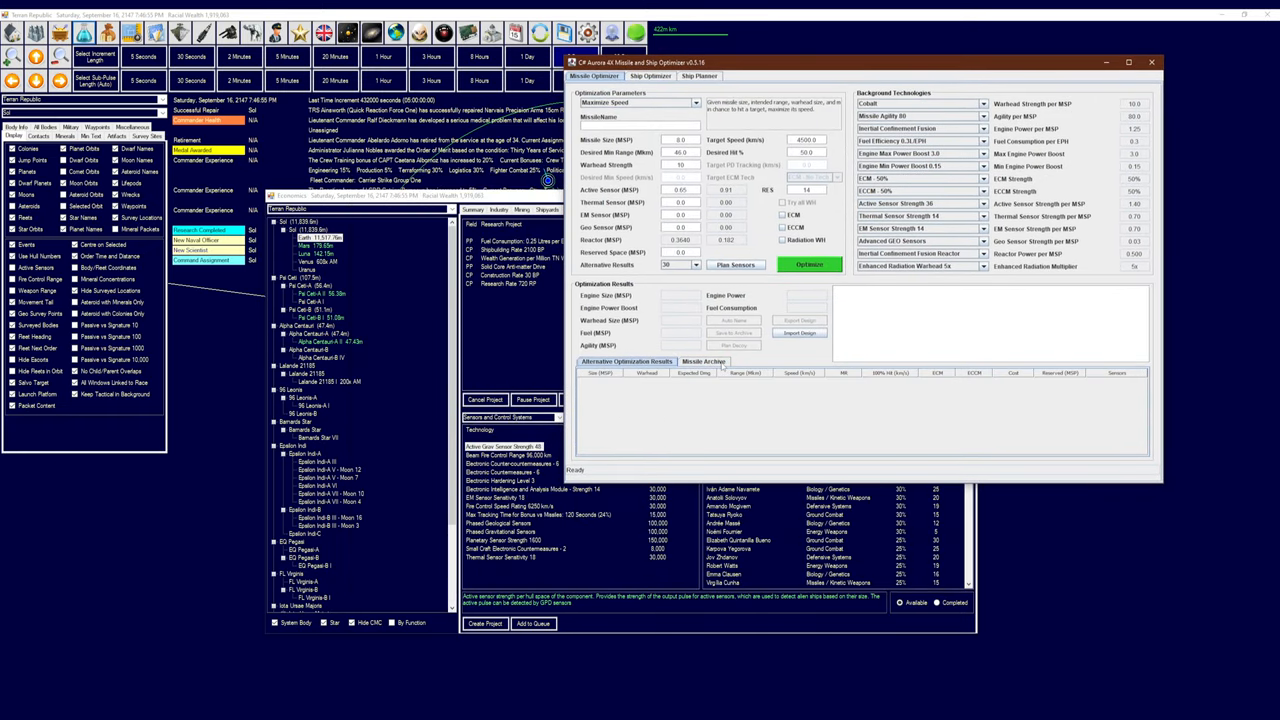
Load RIM-6460 from the missile archive, re-optimise it and update its archive entry
click(702, 362)
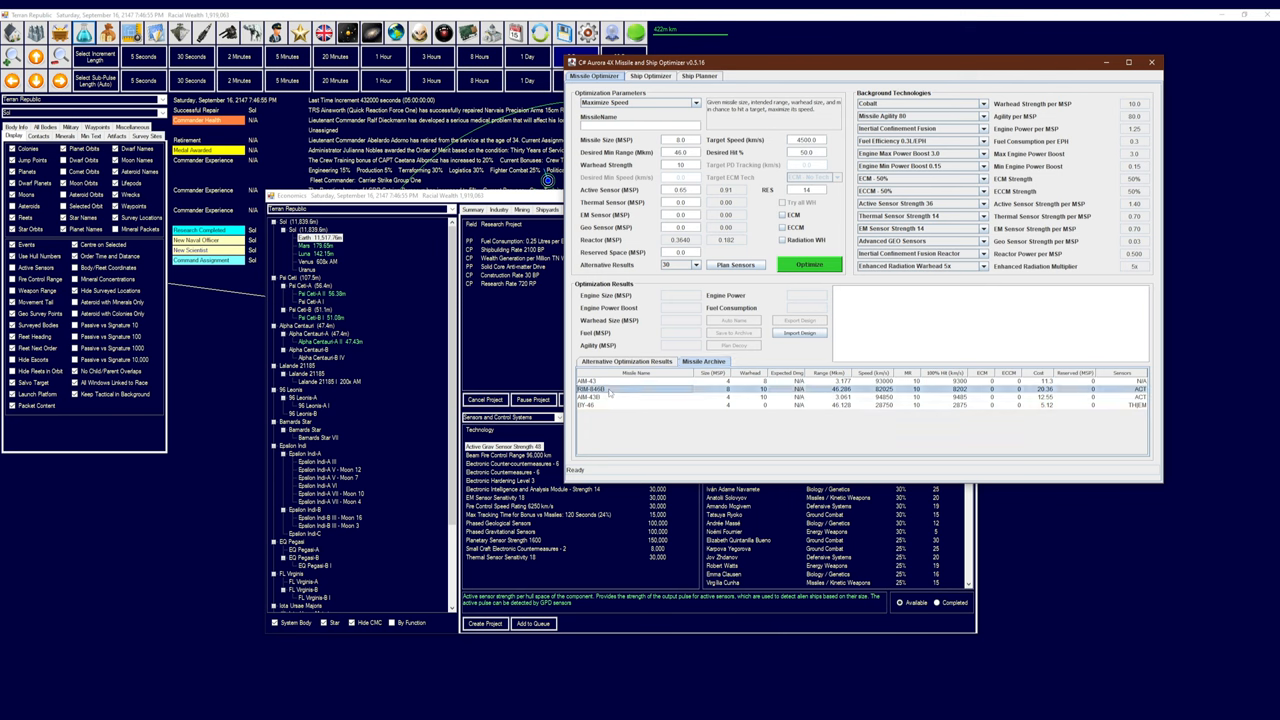
click(809, 264)
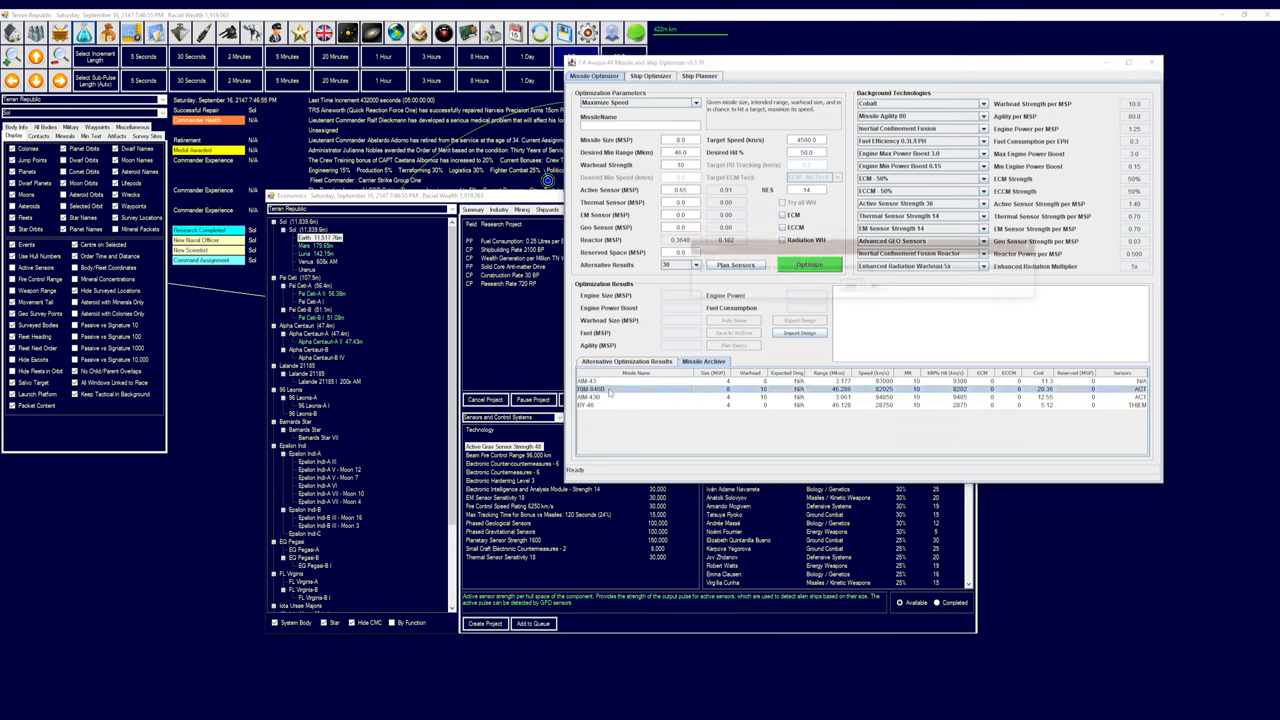
click(810, 264)
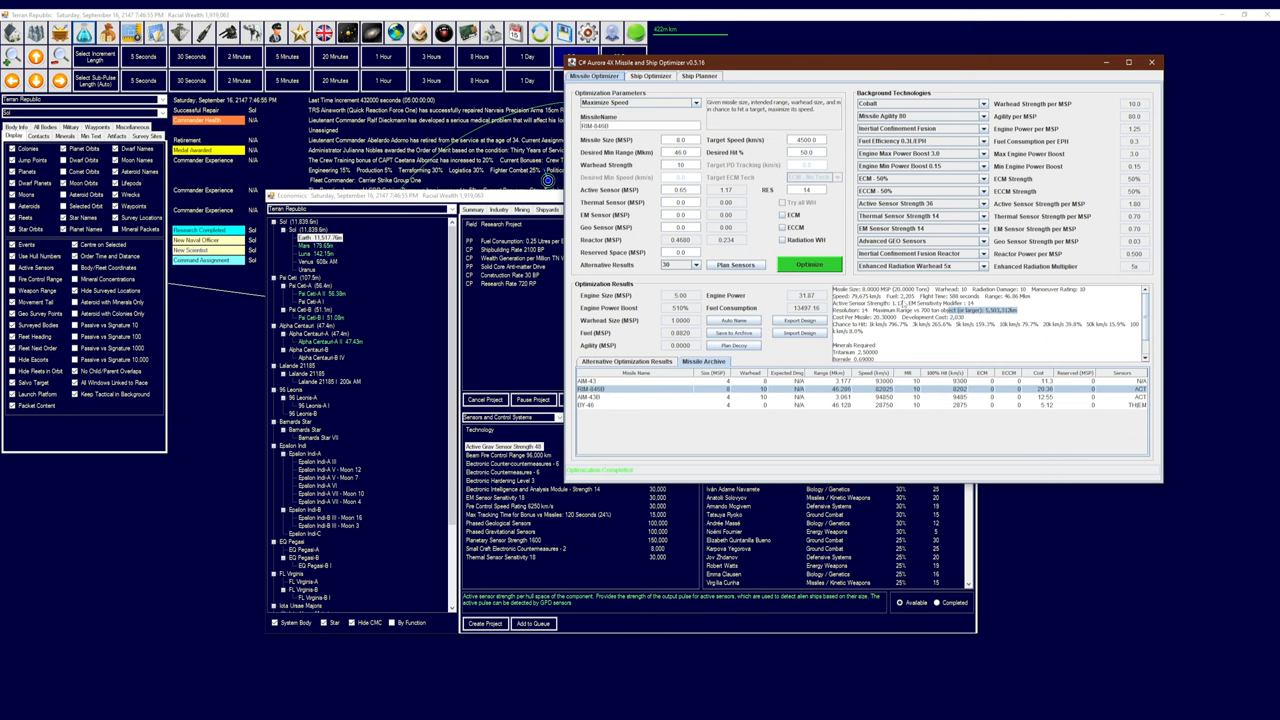
click(810, 264)
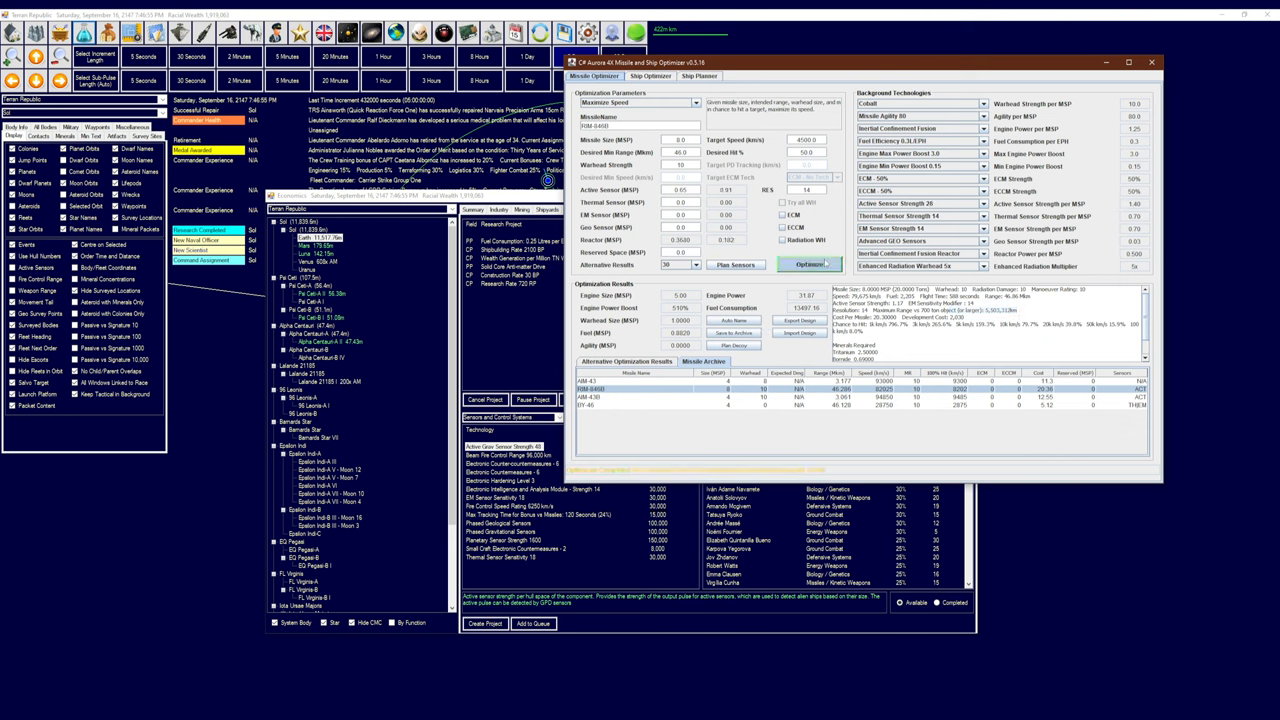
click(811, 264)
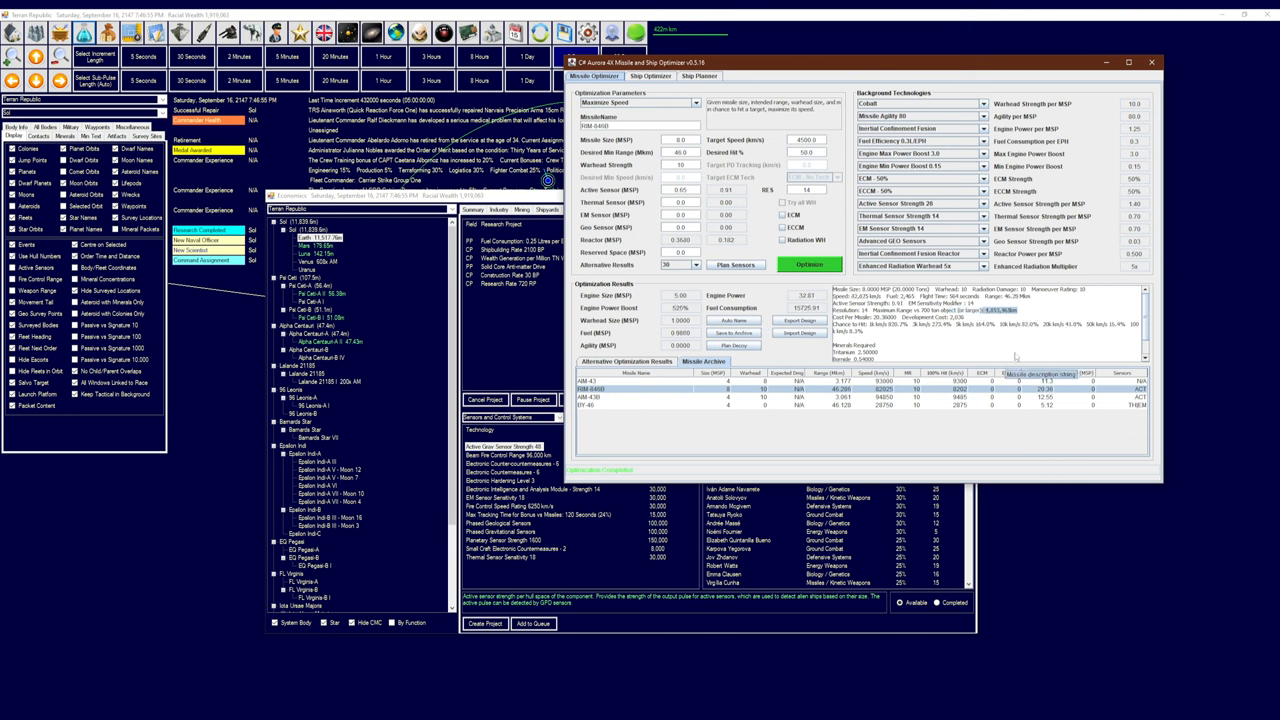
mouse_move(920, 203)
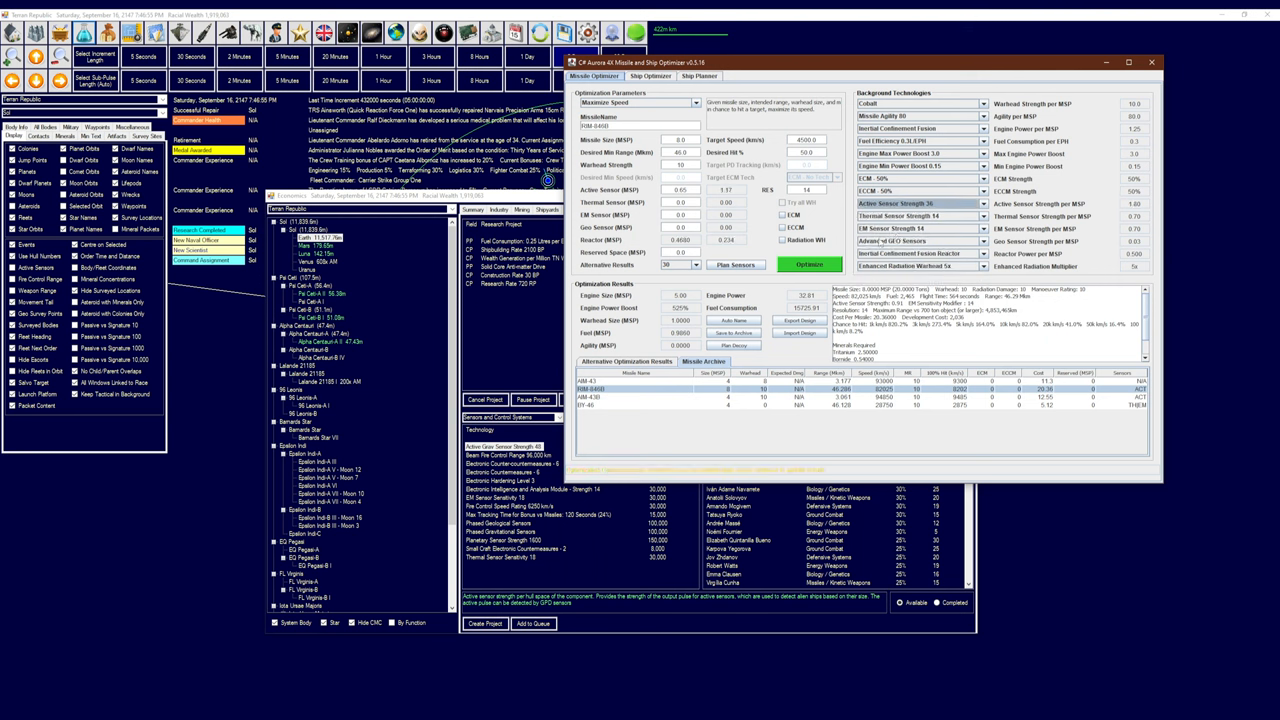
click(838, 264)
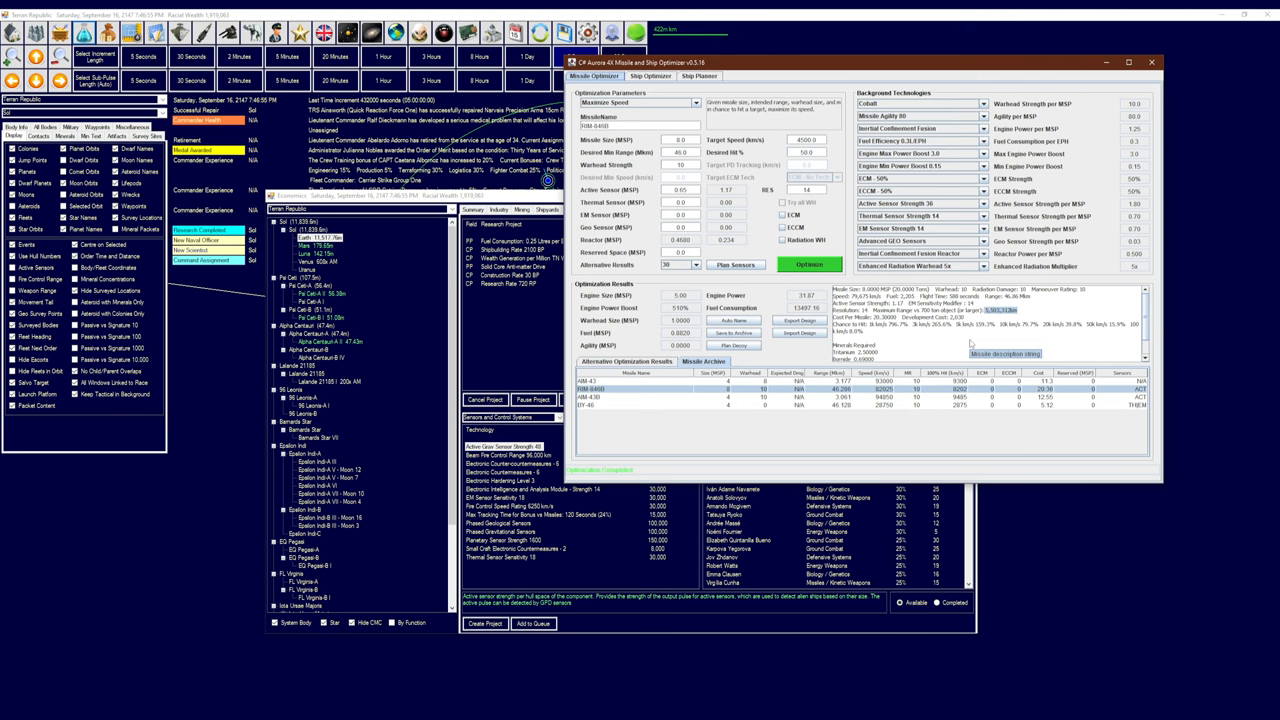
mouse_move(976, 338)
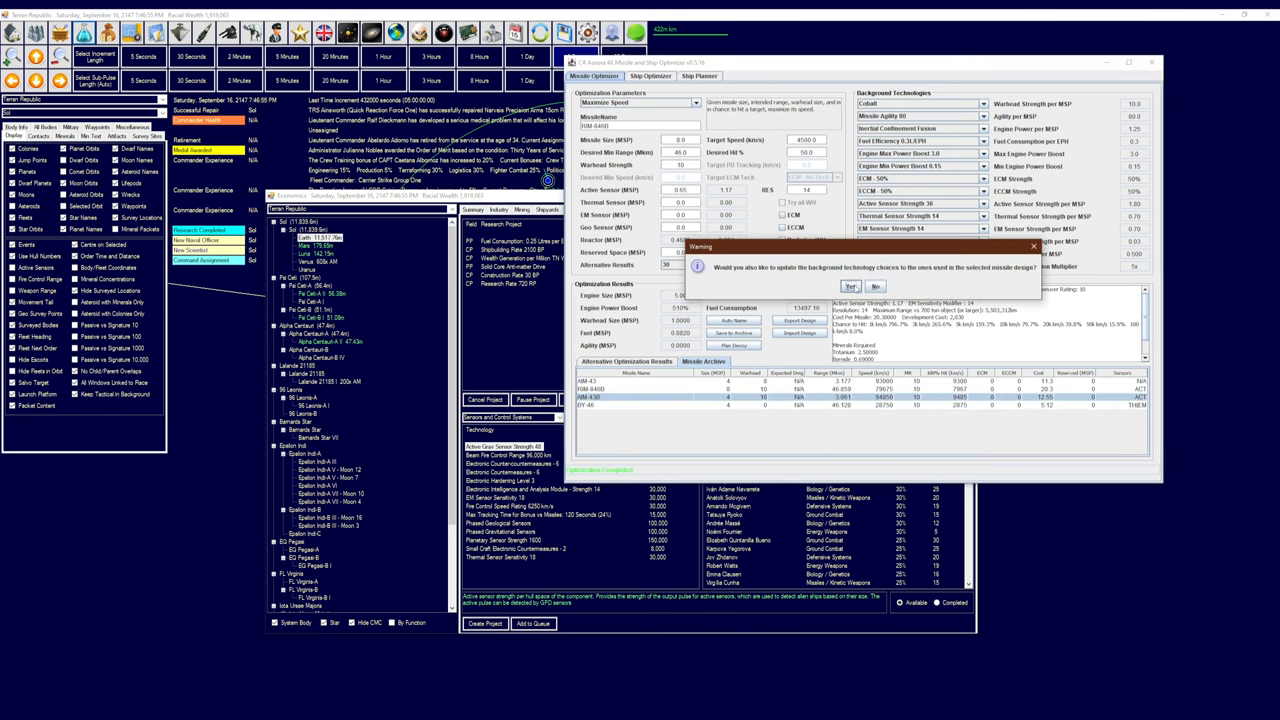
Re-optimise AIM-430 with Active Sensor Strength 36, adjust its active sensor size, and archive it
click(852, 287)
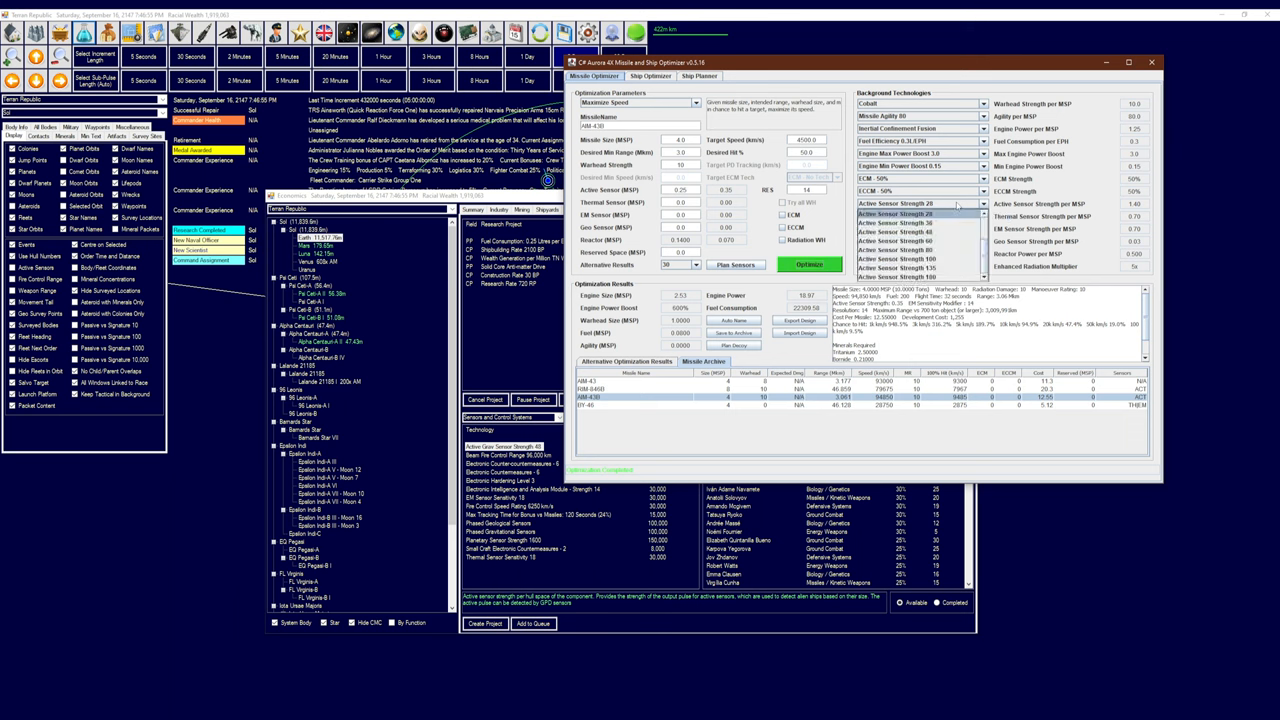
click(912, 203)
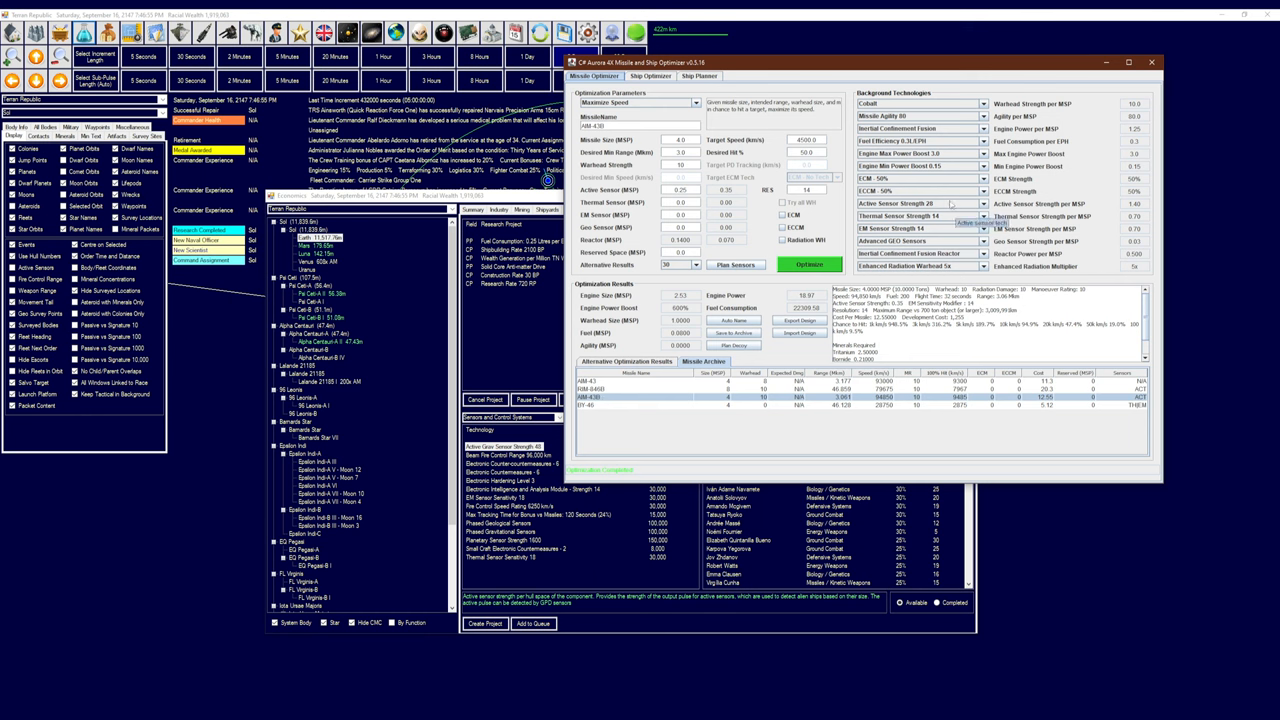
click(975, 204)
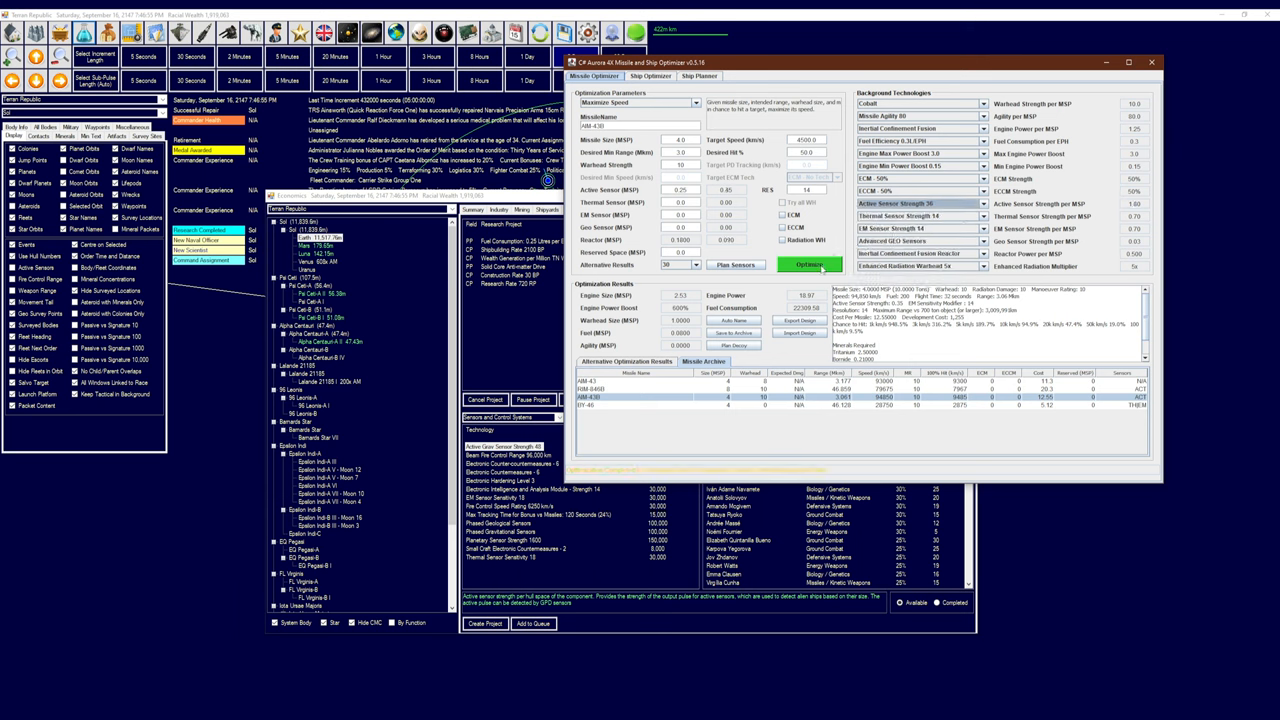
click(811, 264)
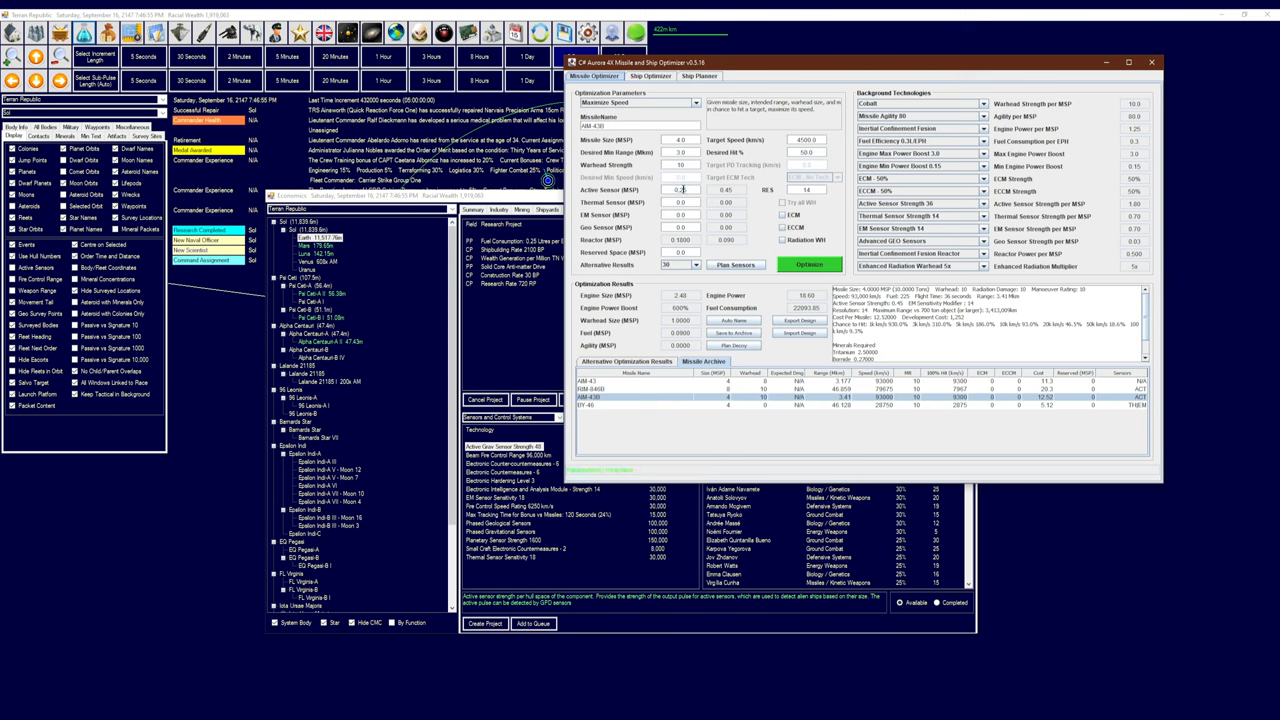
click(810, 264)
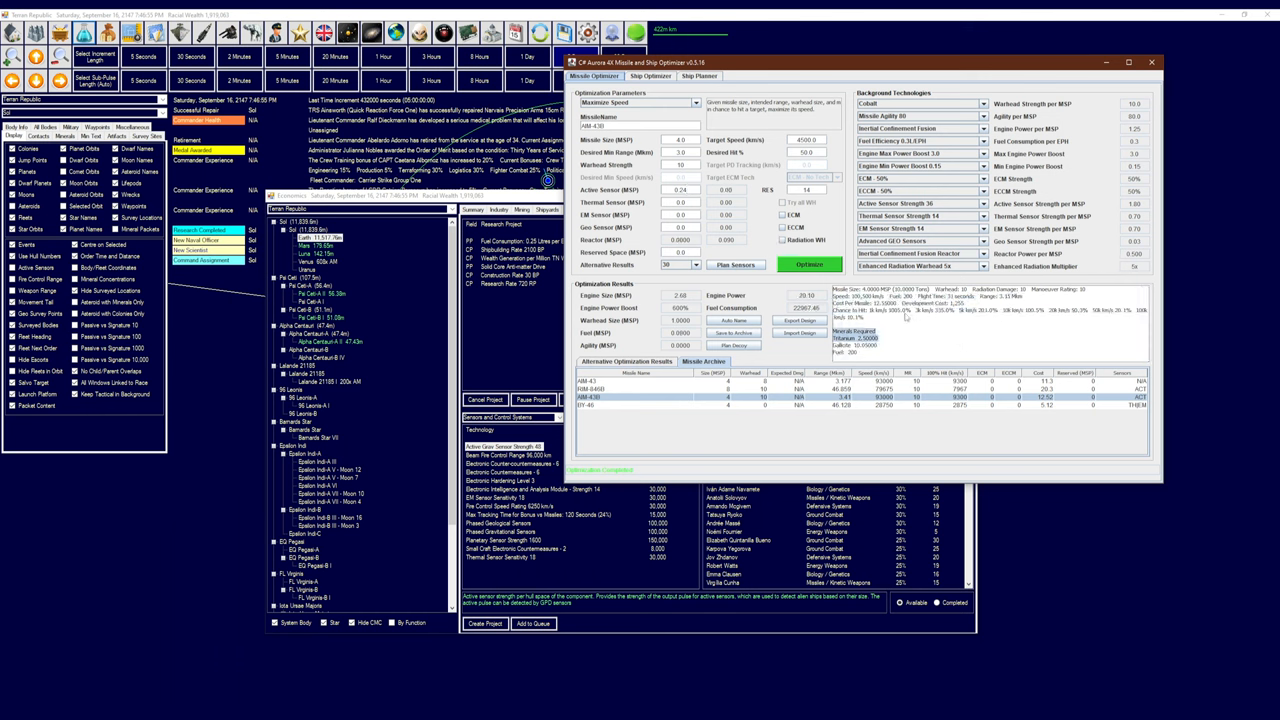
mouse_move(930, 335)
text(0)
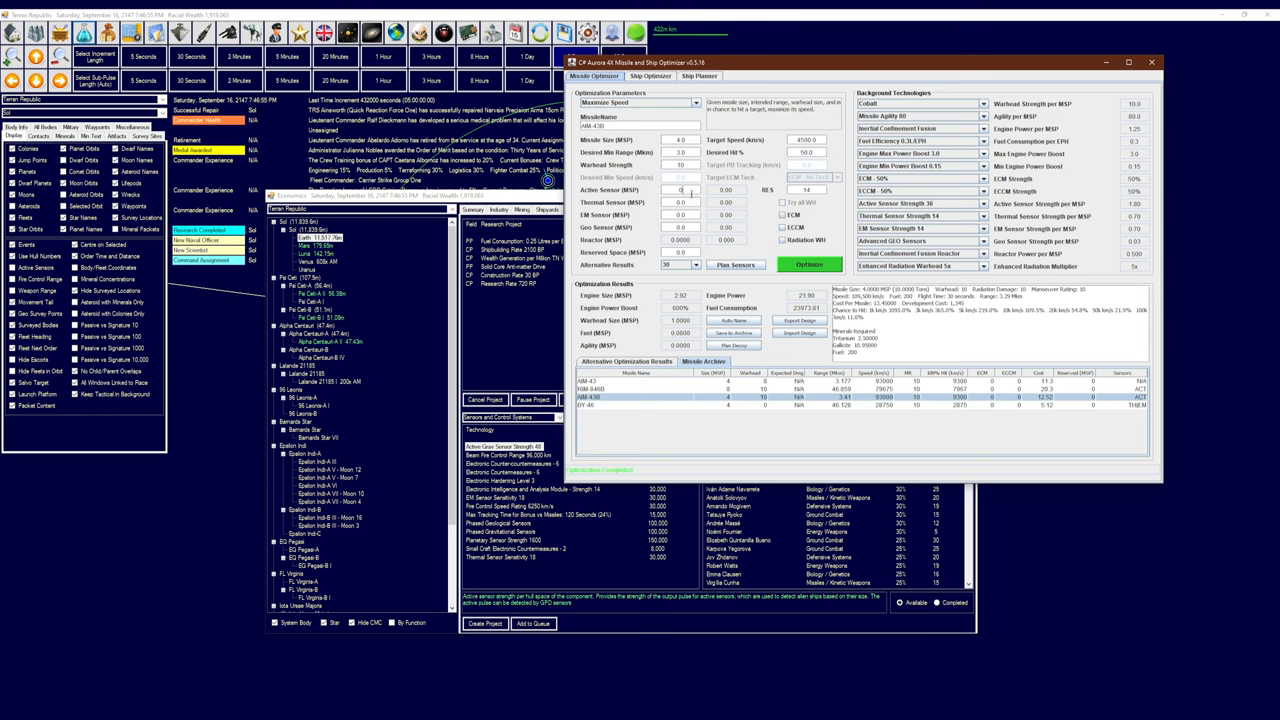
mouse_move(685, 195)
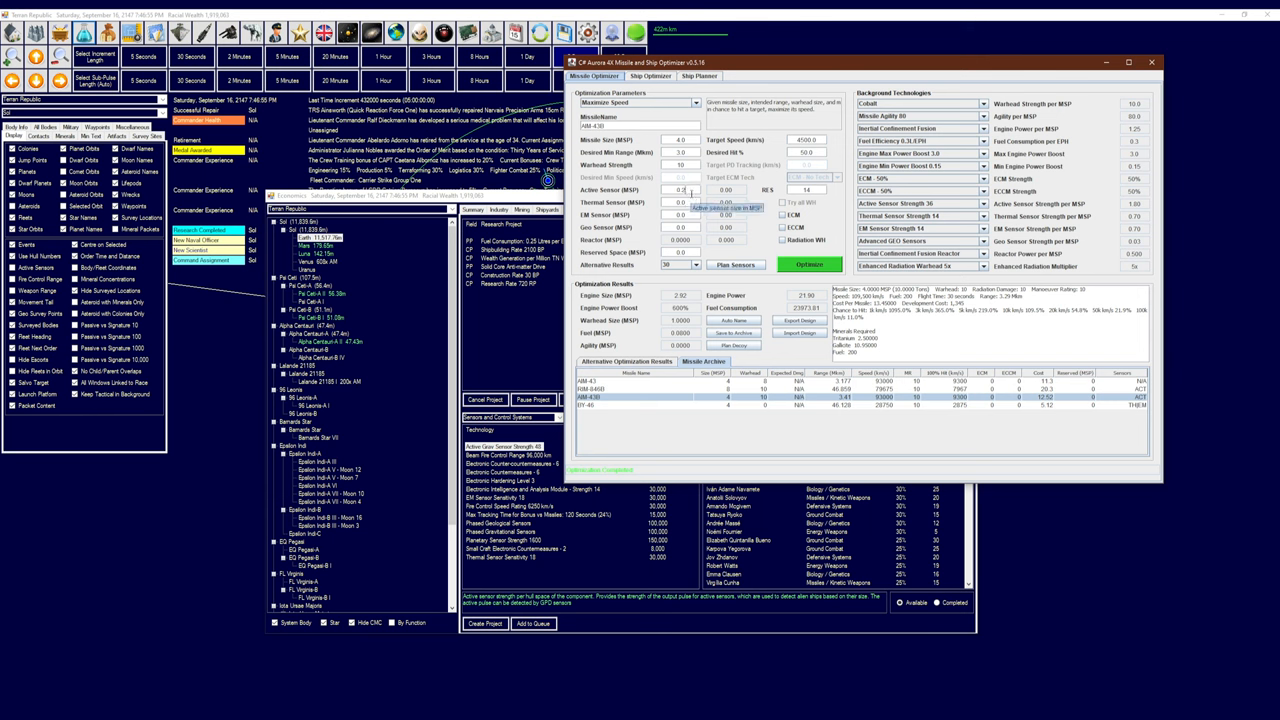
click(811, 264)
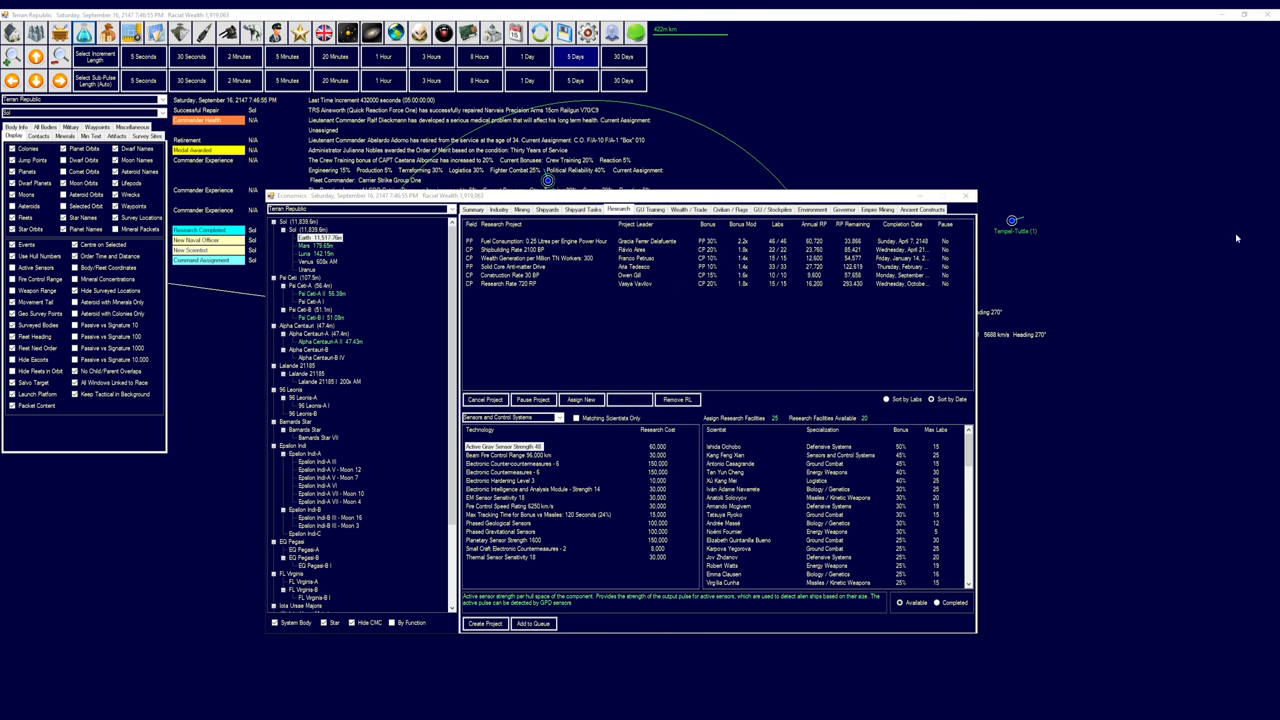
mouse_move(1056, 303)
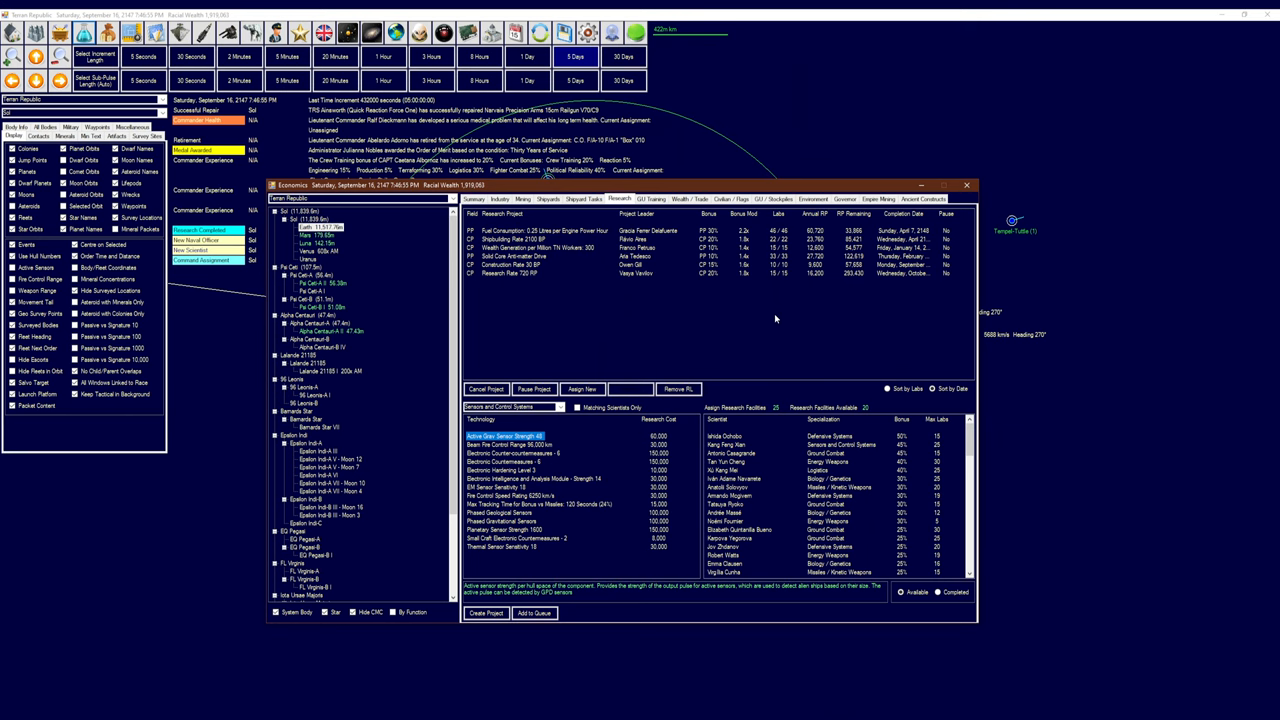
mouse_move(689, 330)
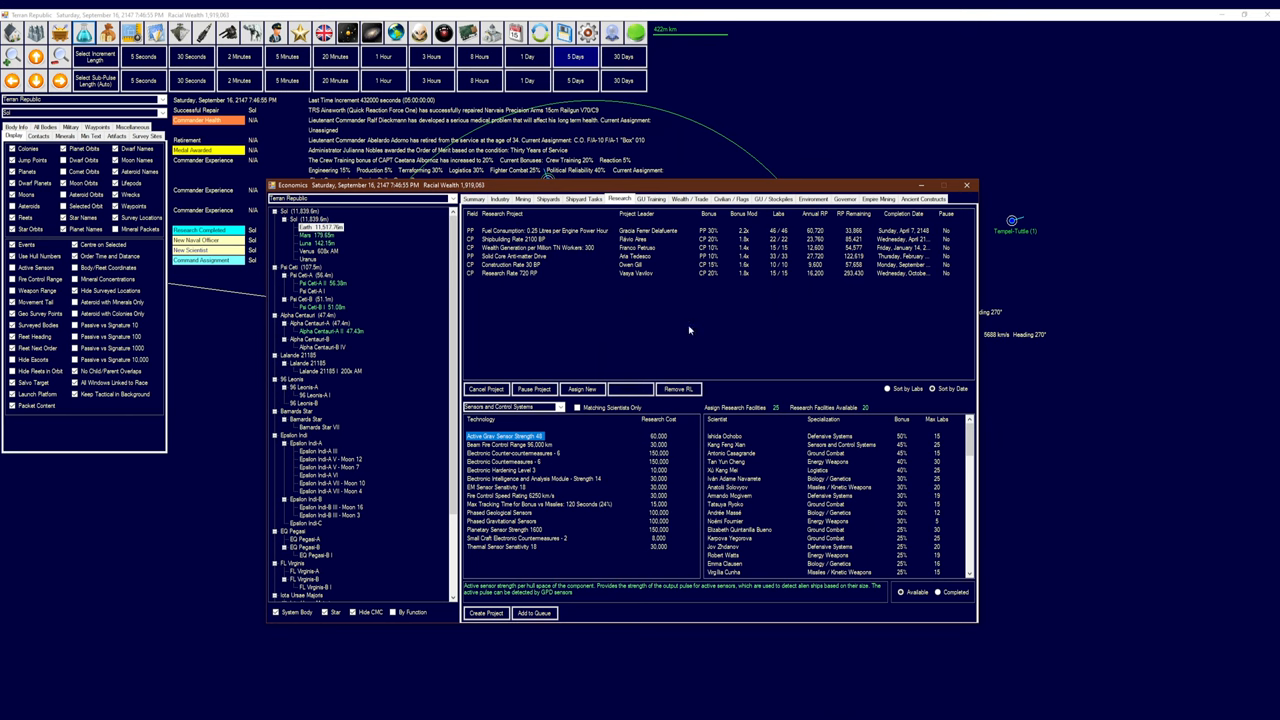
mouse_move(665, 354)
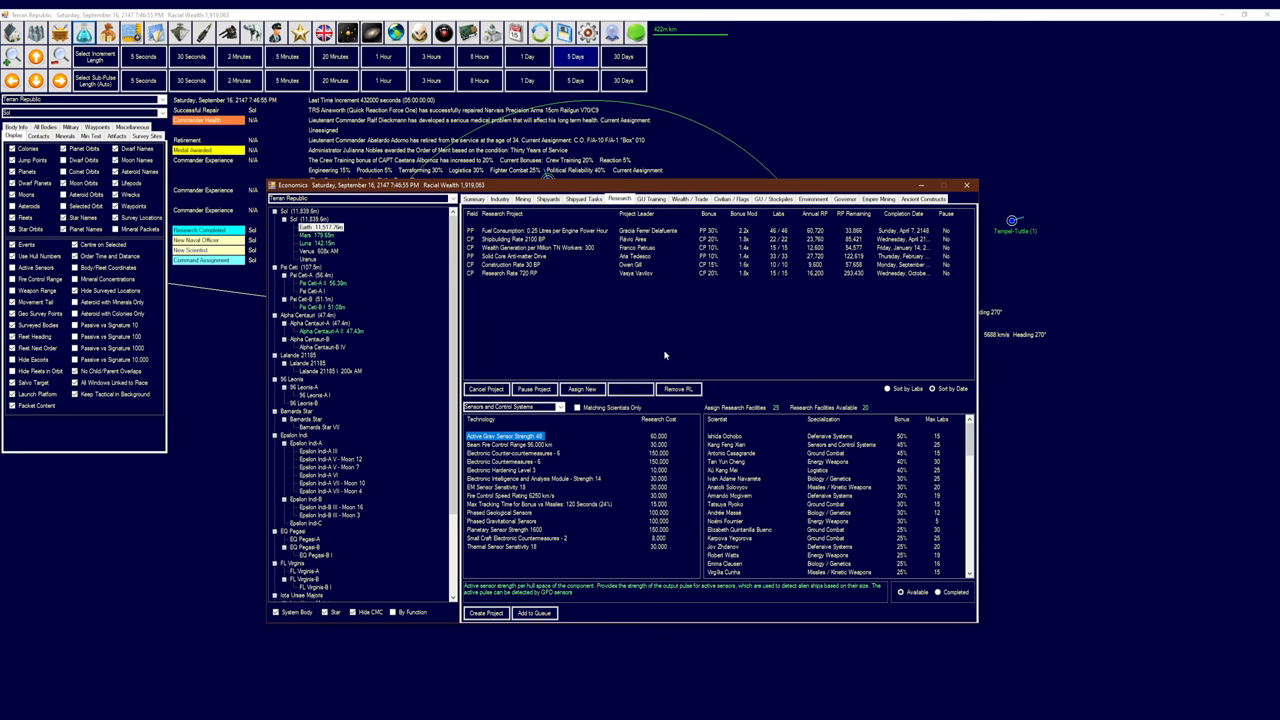
Show only Sensors and Control Systems scientists on the Research tab
click(579, 406)
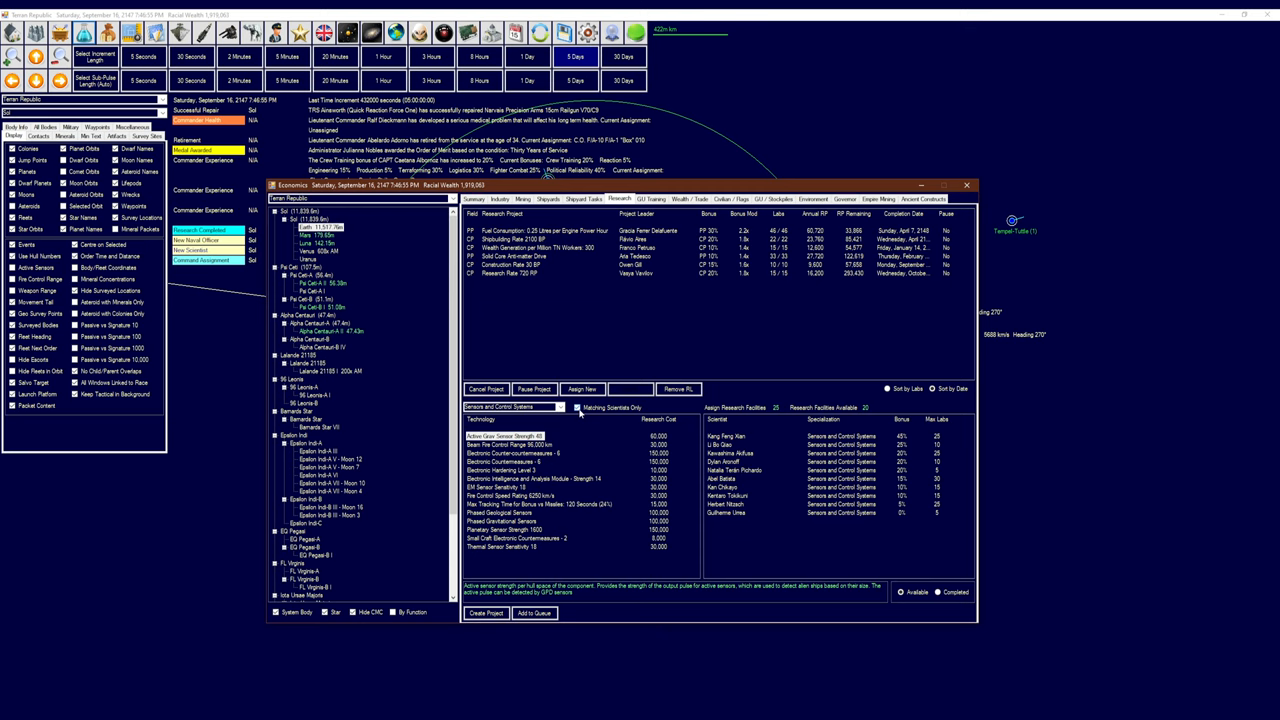
mouse_move(585, 427)
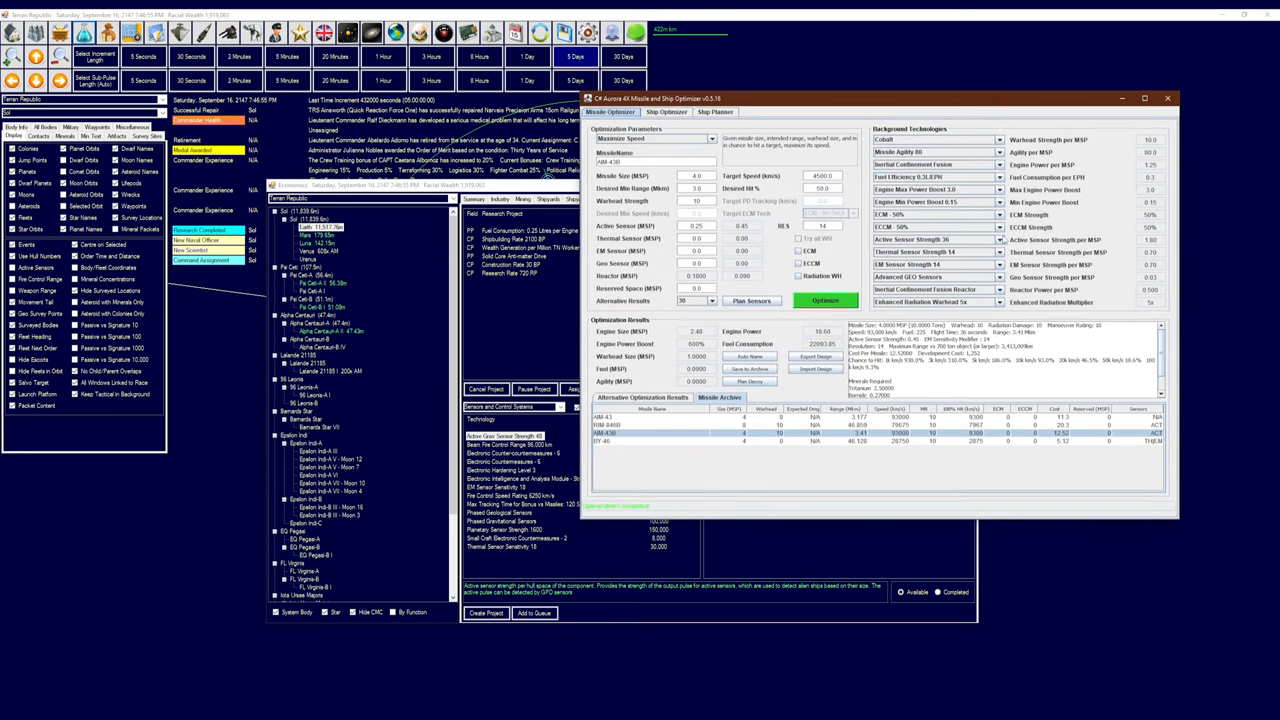
Raise active sensor technology to strength 40 and re-optimise the RIM-6460 missile
click(992, 239)
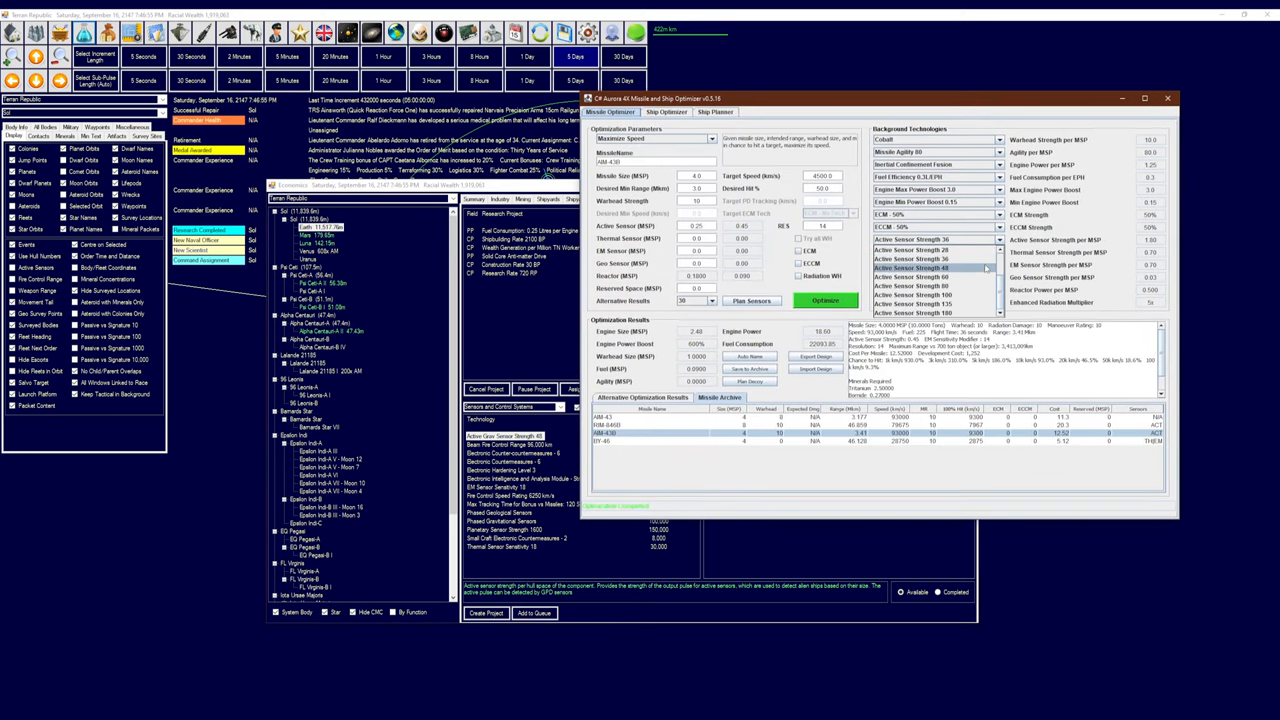
click(825, 299)
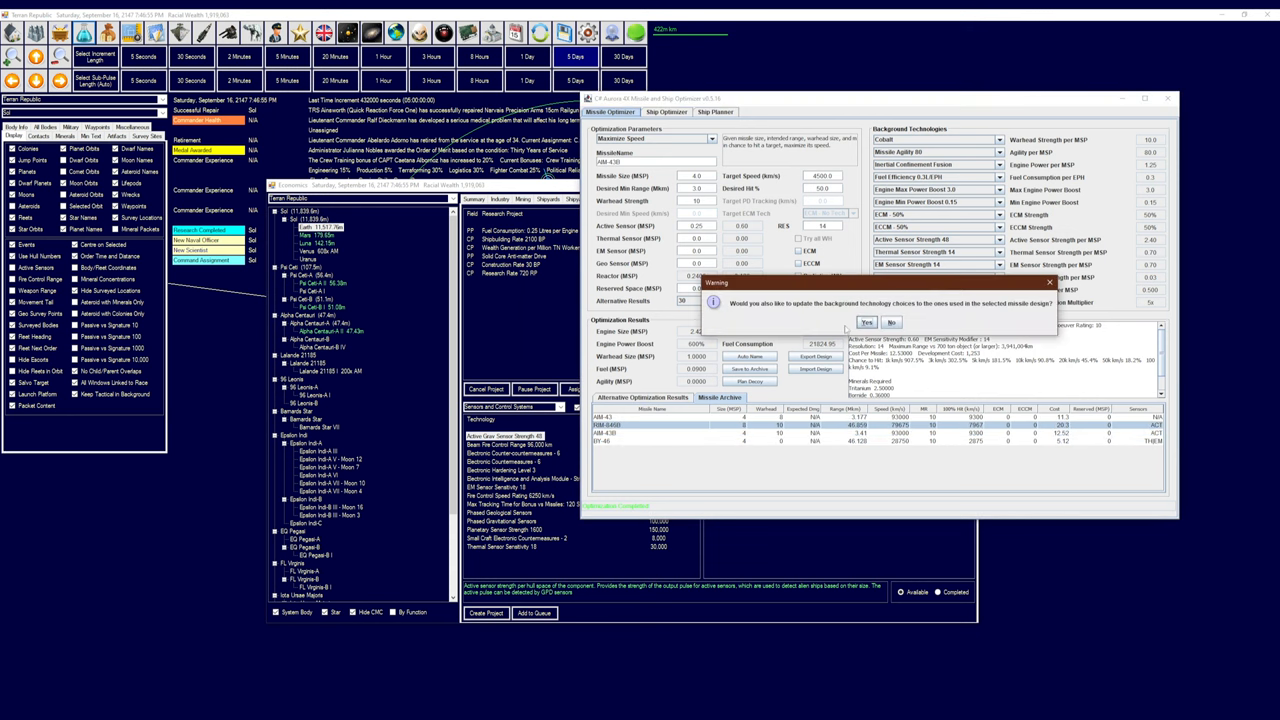
click(865, 322)
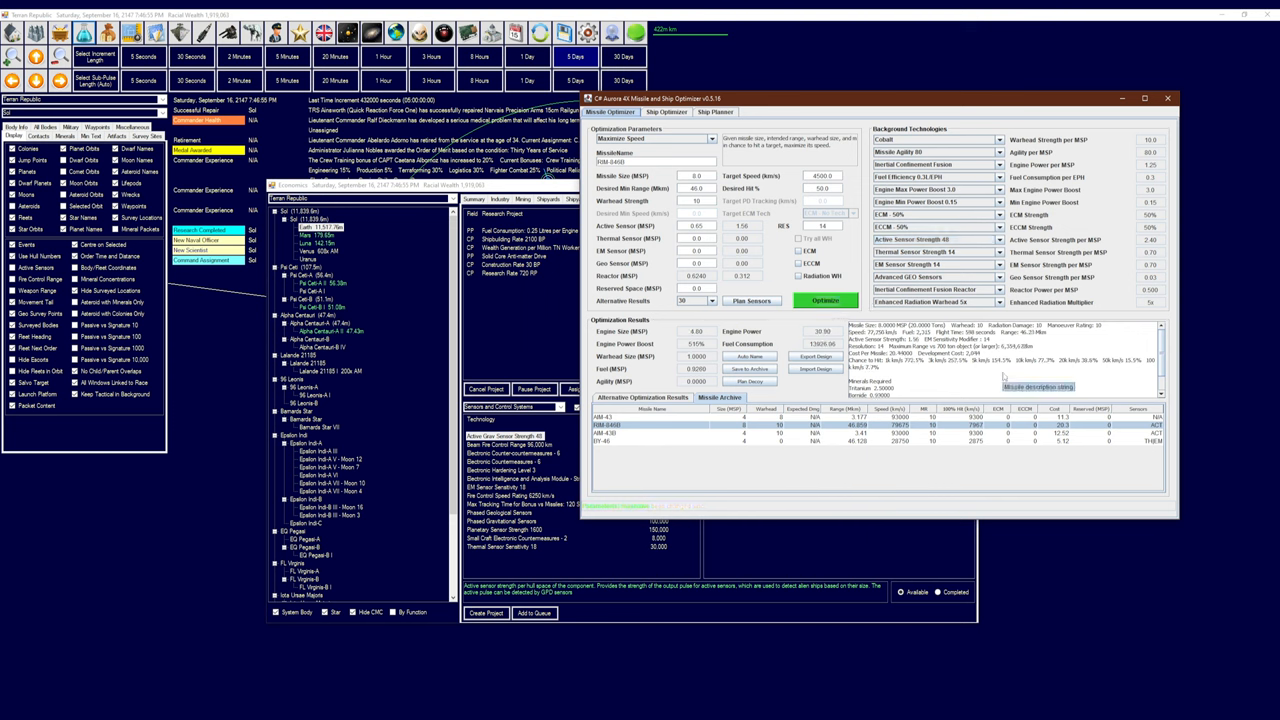
click(989, 239)
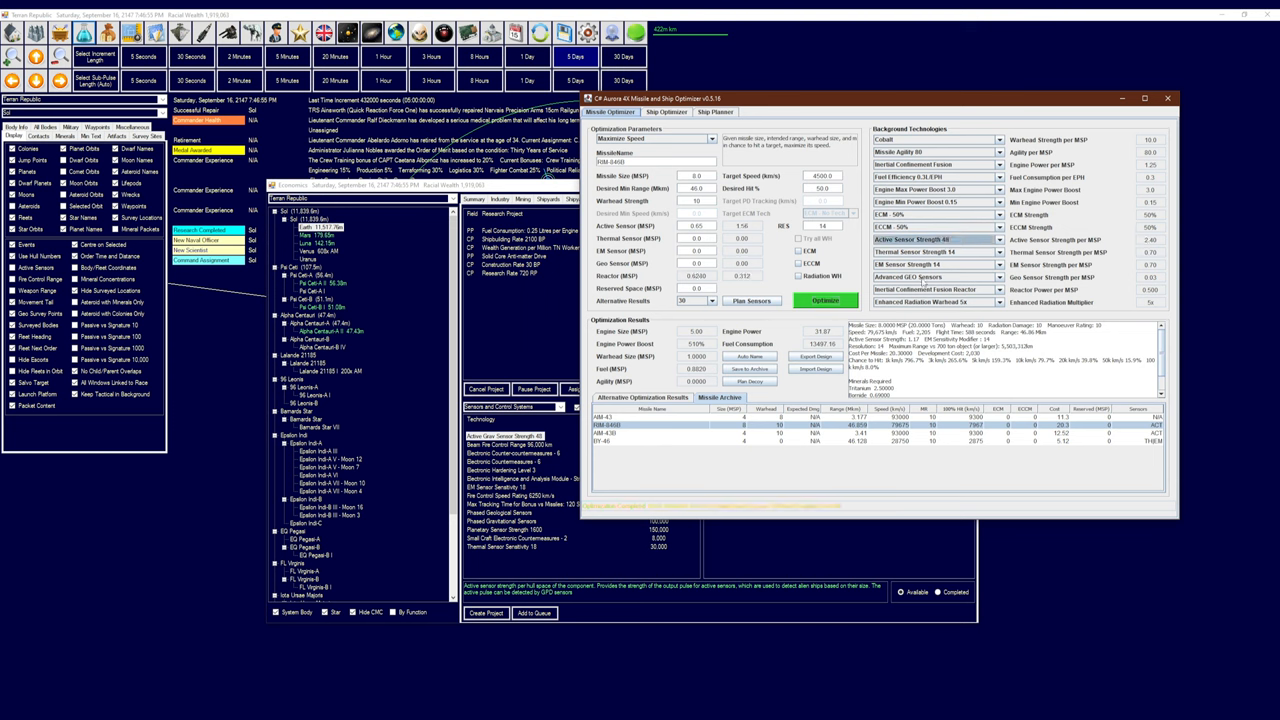
click(825, 299)
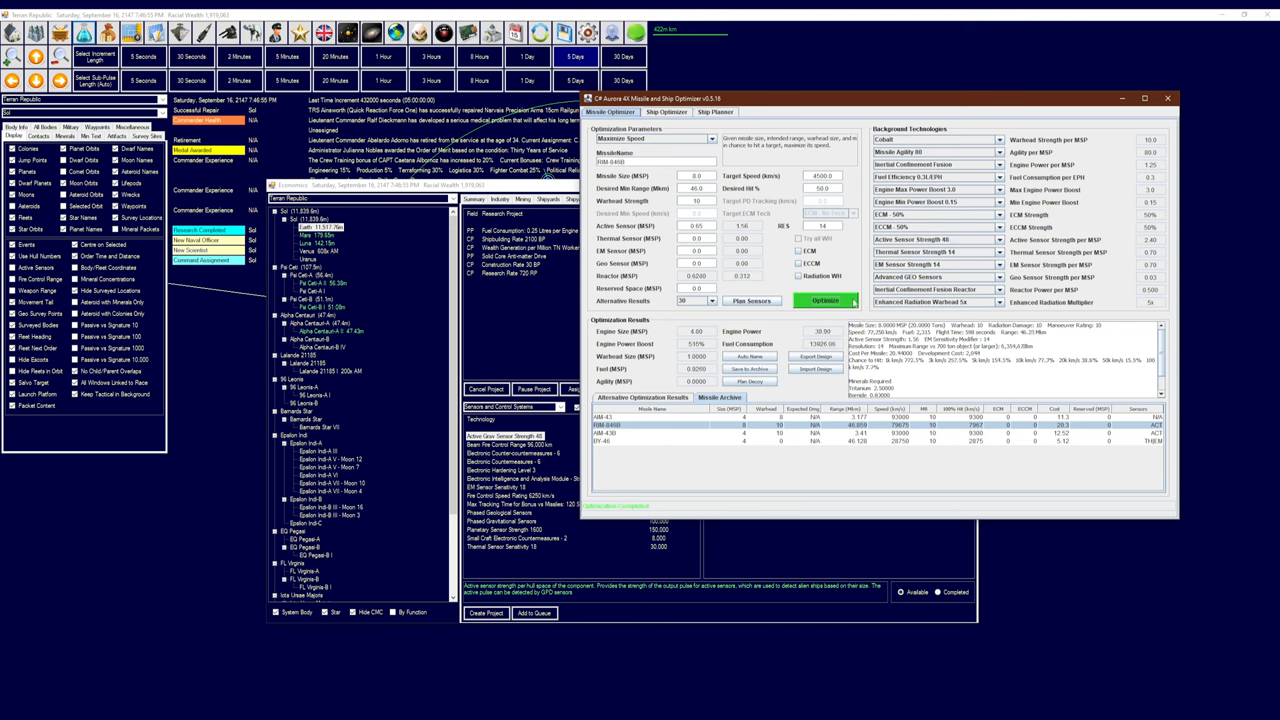
click(826, 300)
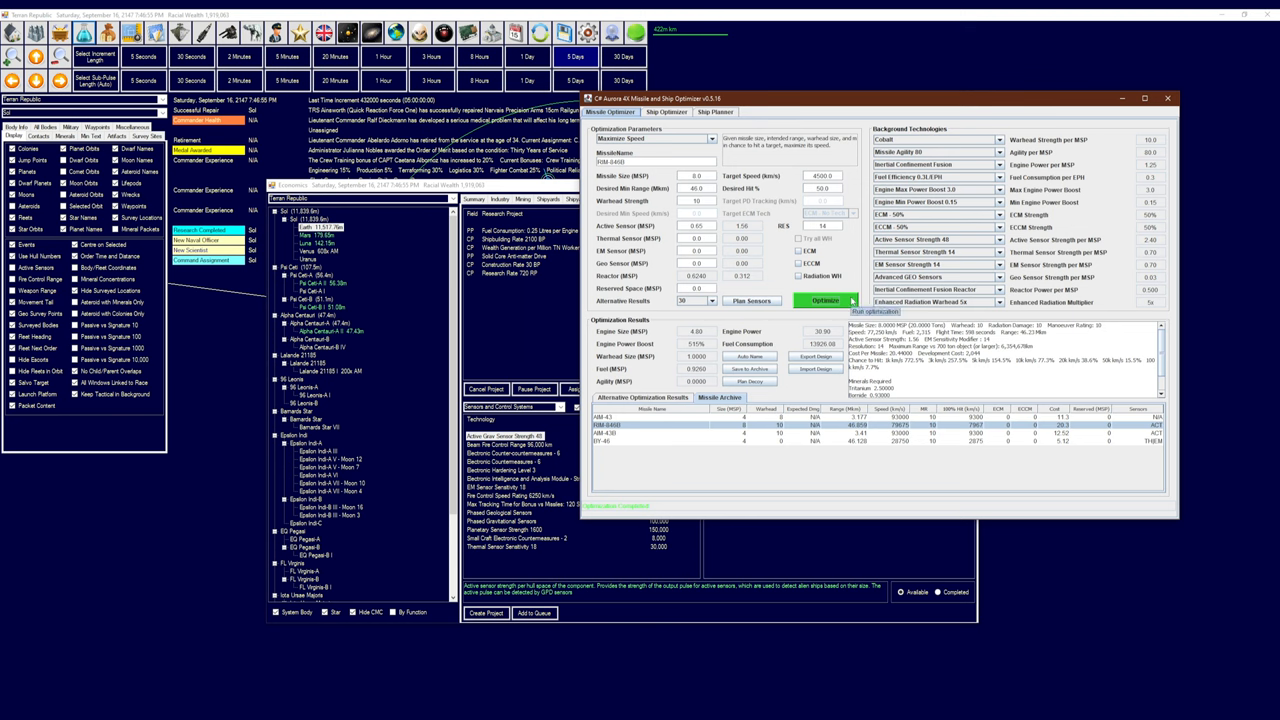
click(825, 300)
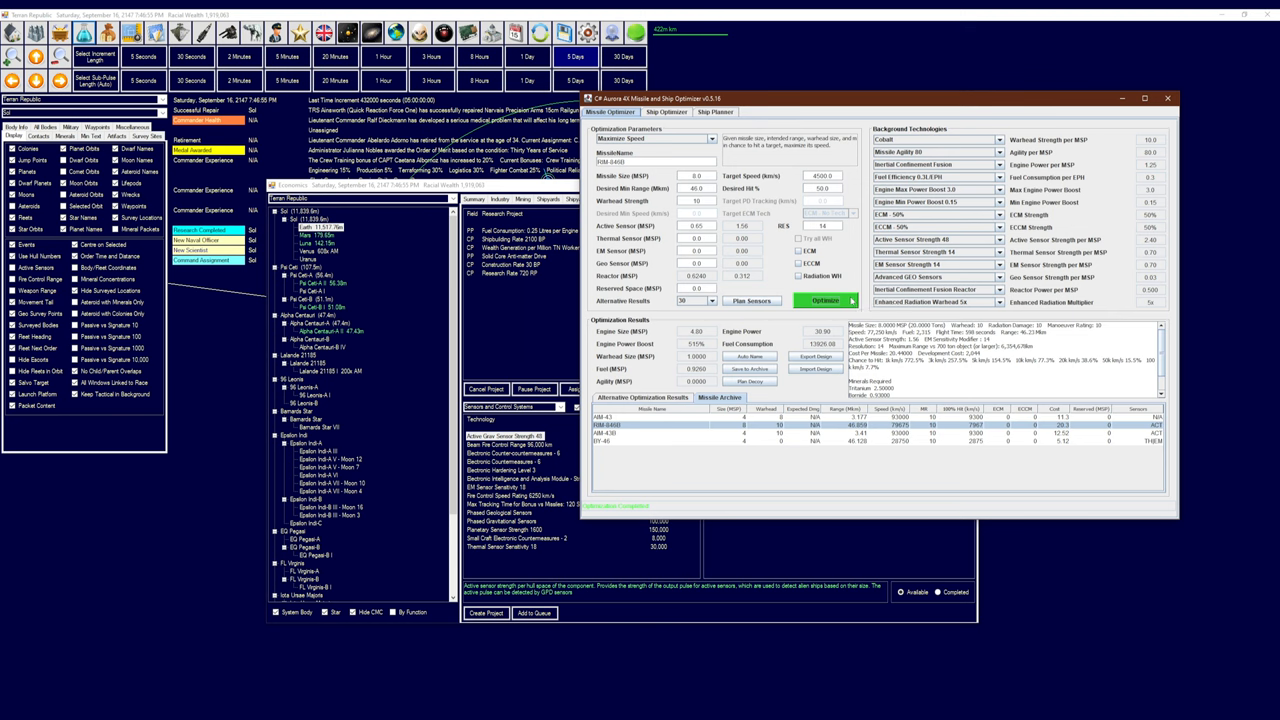
mouse_move(930, 301)
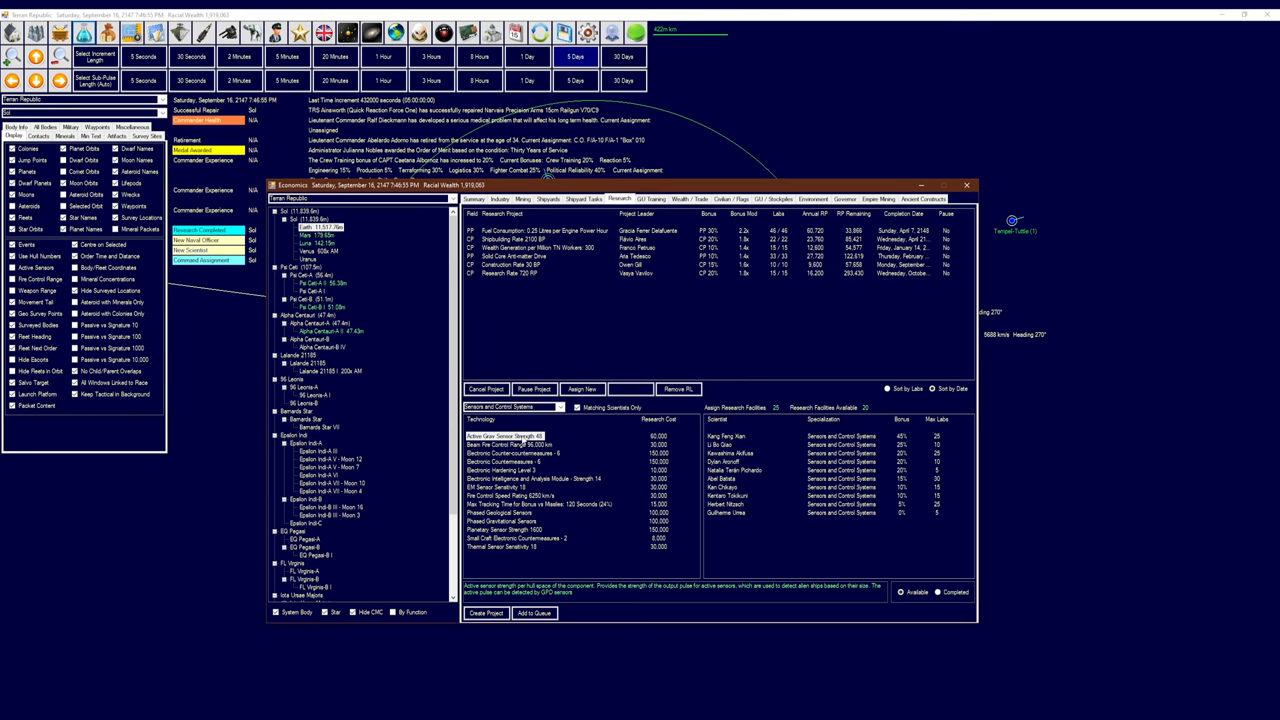
Create an Active Grav Sensor Strength 40 research project and close the Economics window
click(520, 447)
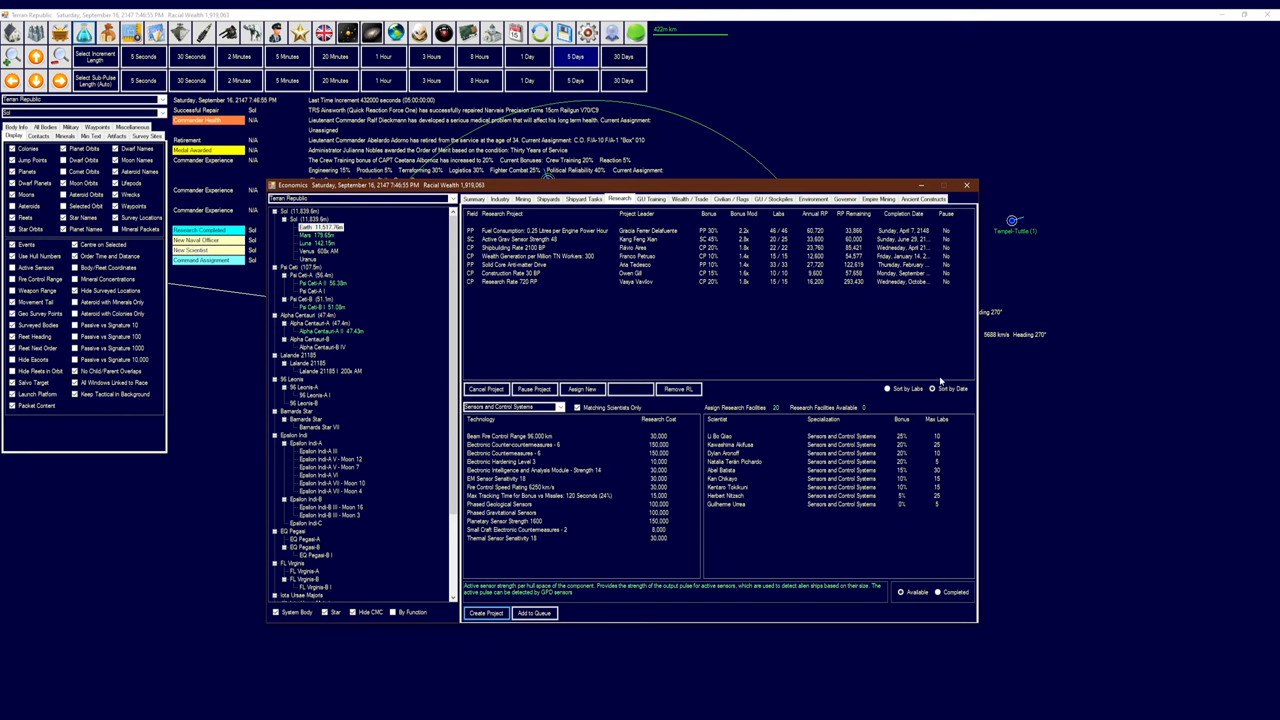
click(590, 240)
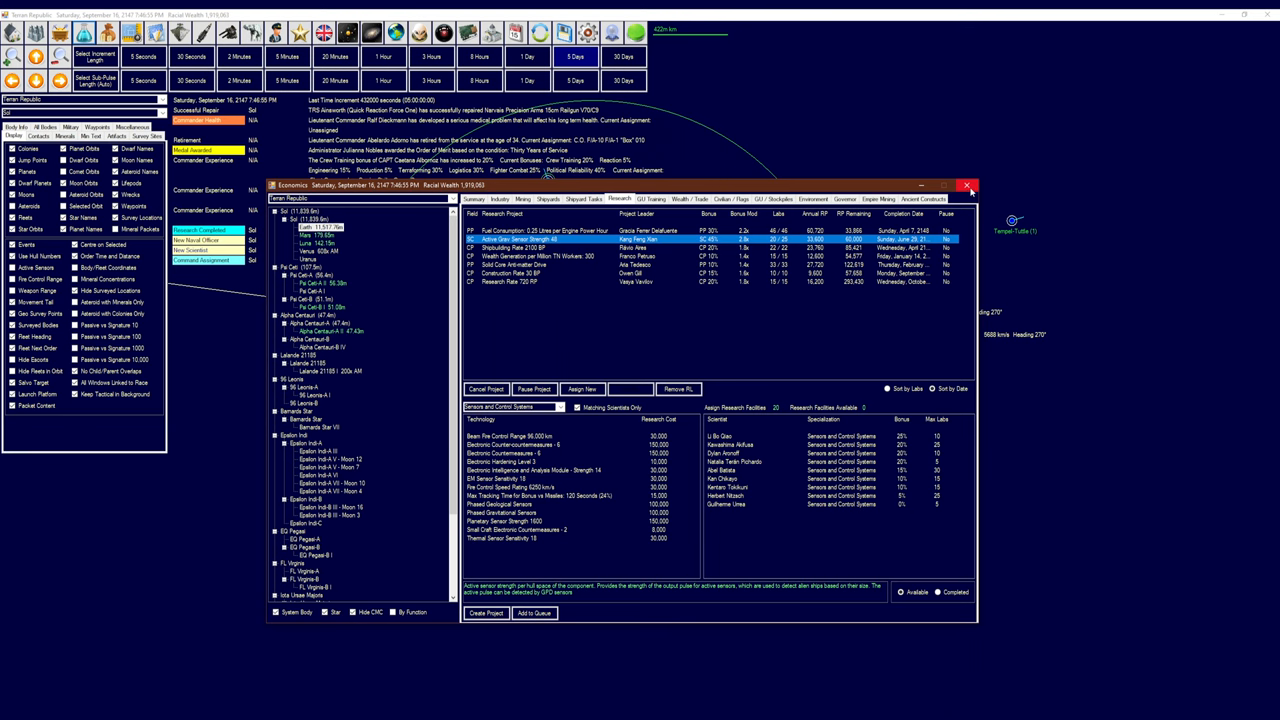
click(970, 186)
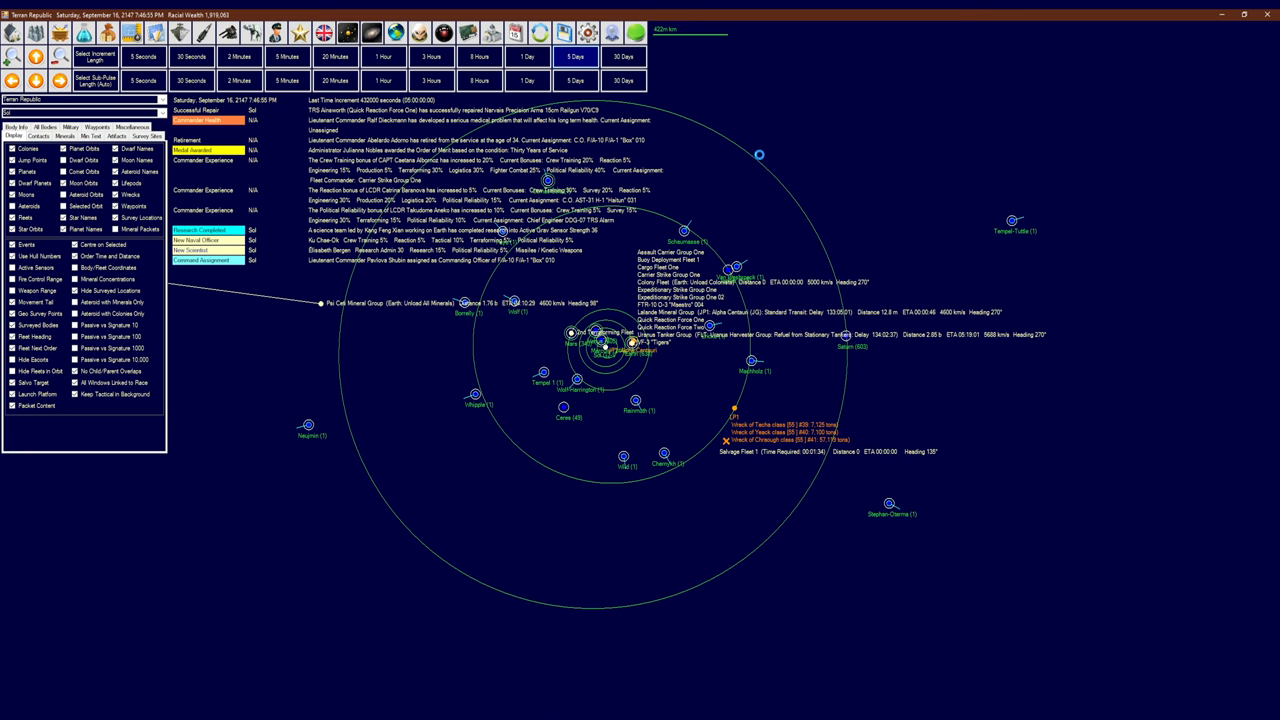
Advance to October 1, 2147, check Salvage Fleet 1's movement orders, and reopen Research
click(571, 52)
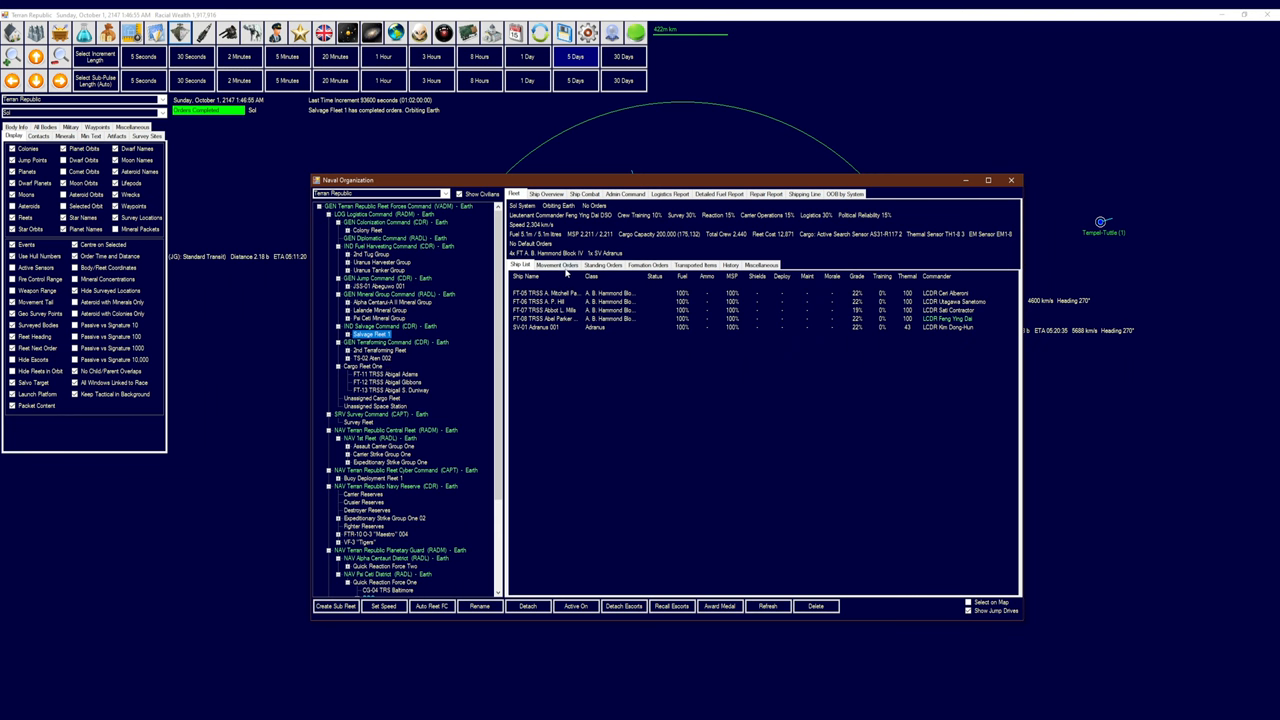
click(557, 265)
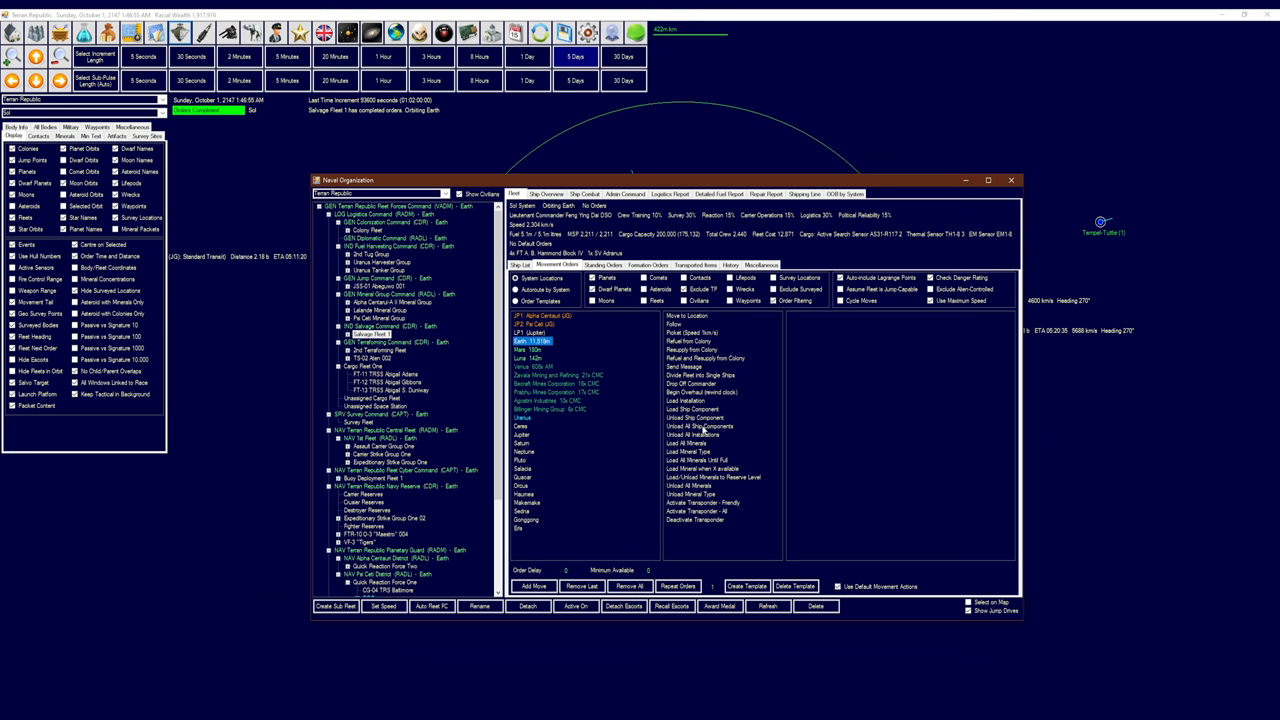
click(699, 425)
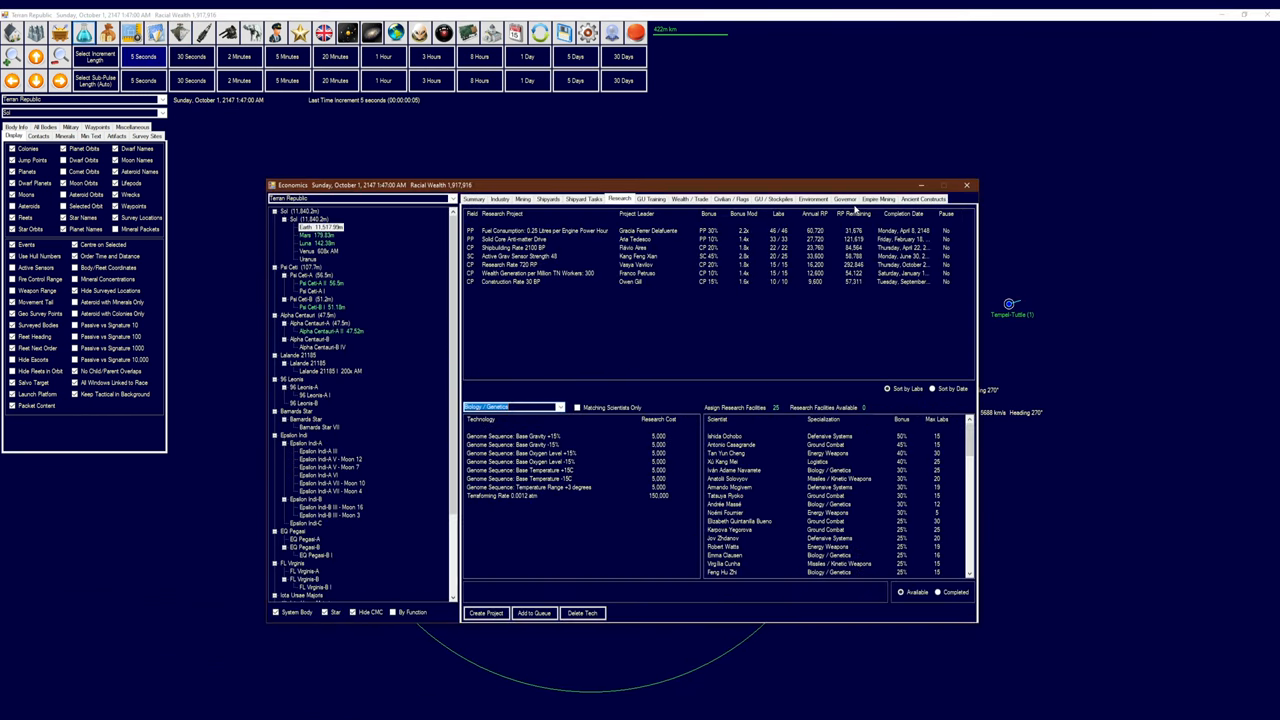
Scrap Earth's stockpiled jump drive, geological sensors and Angulo fusion drives
click(769, 198)
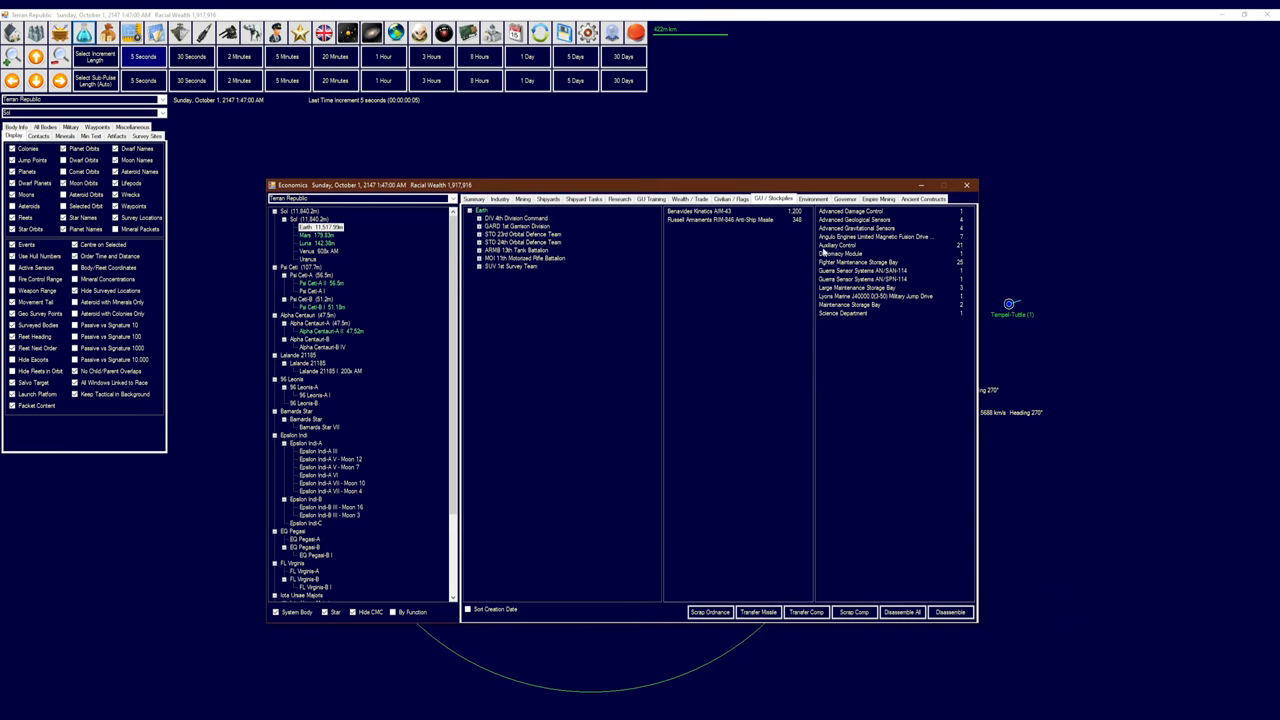
click(875, 296)
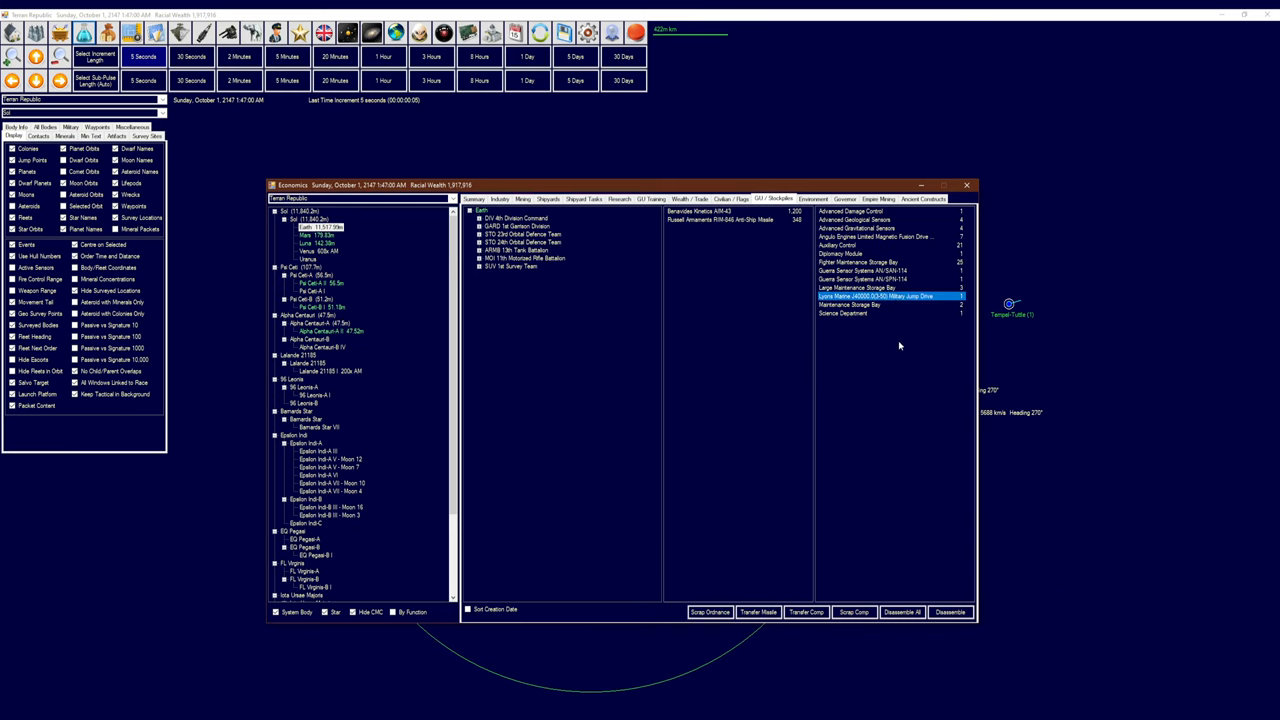
mouse_move(844, 531)
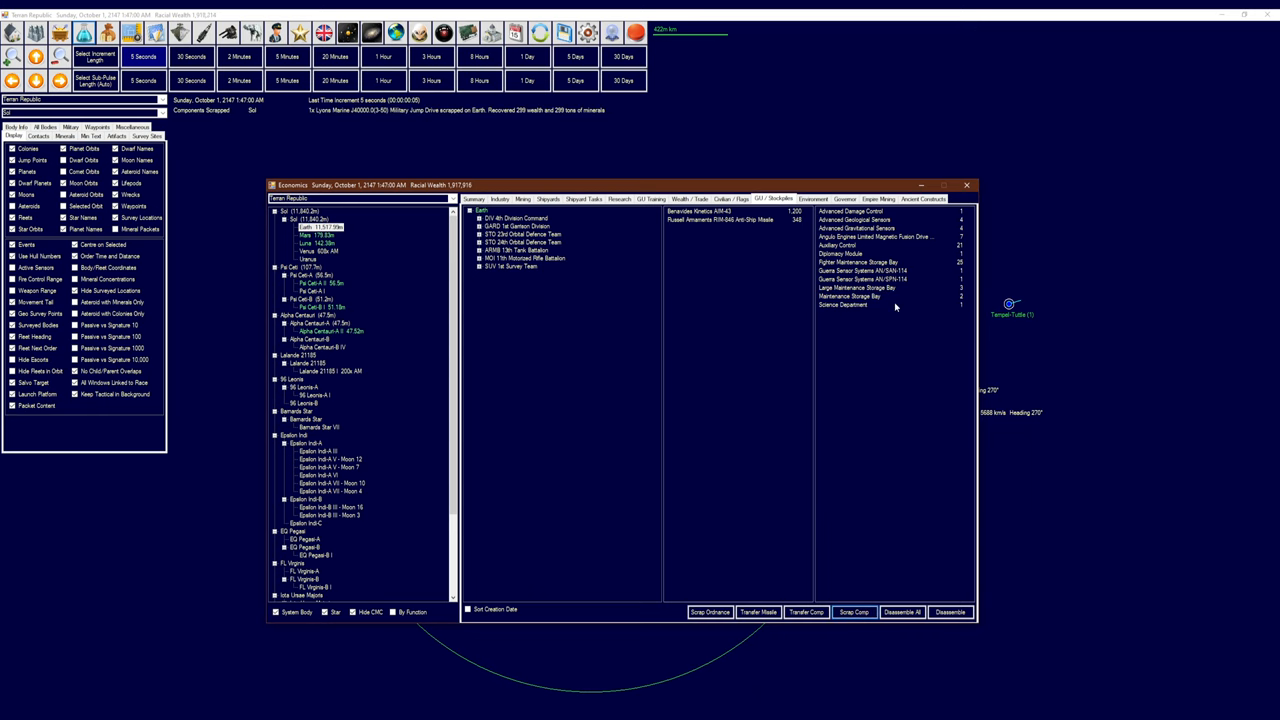
click(850, 211)
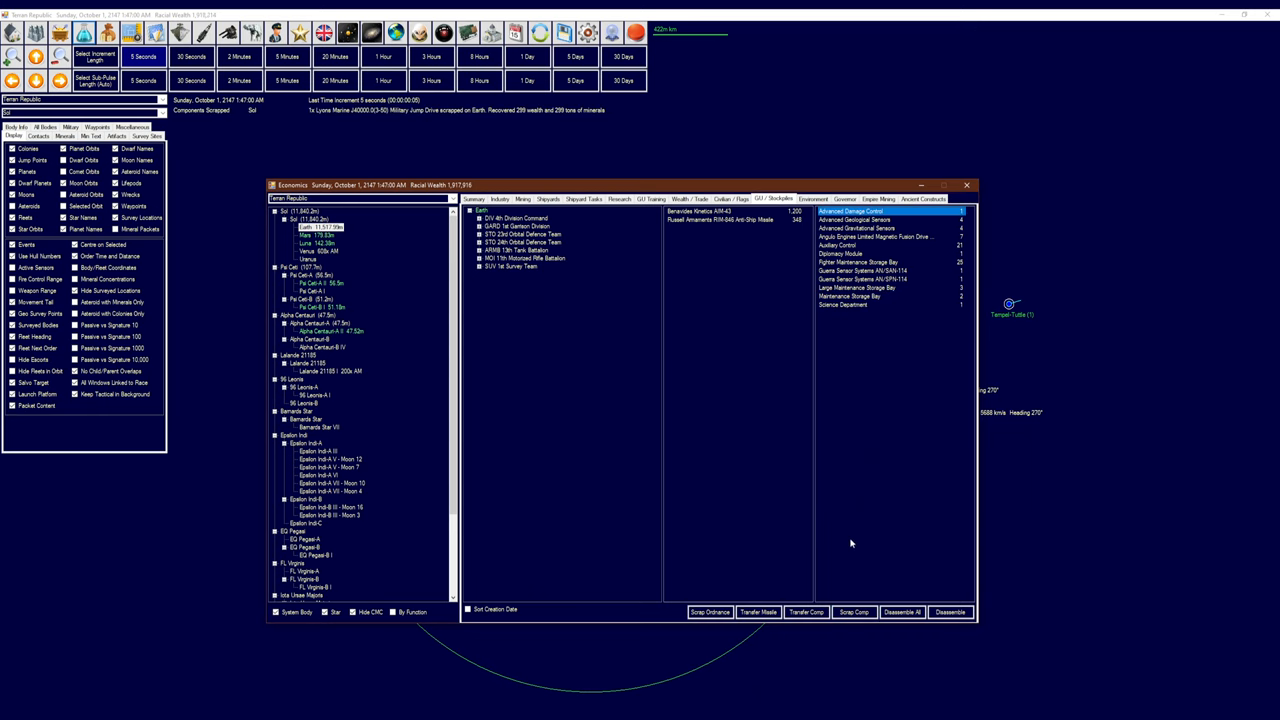
click(860, 219)
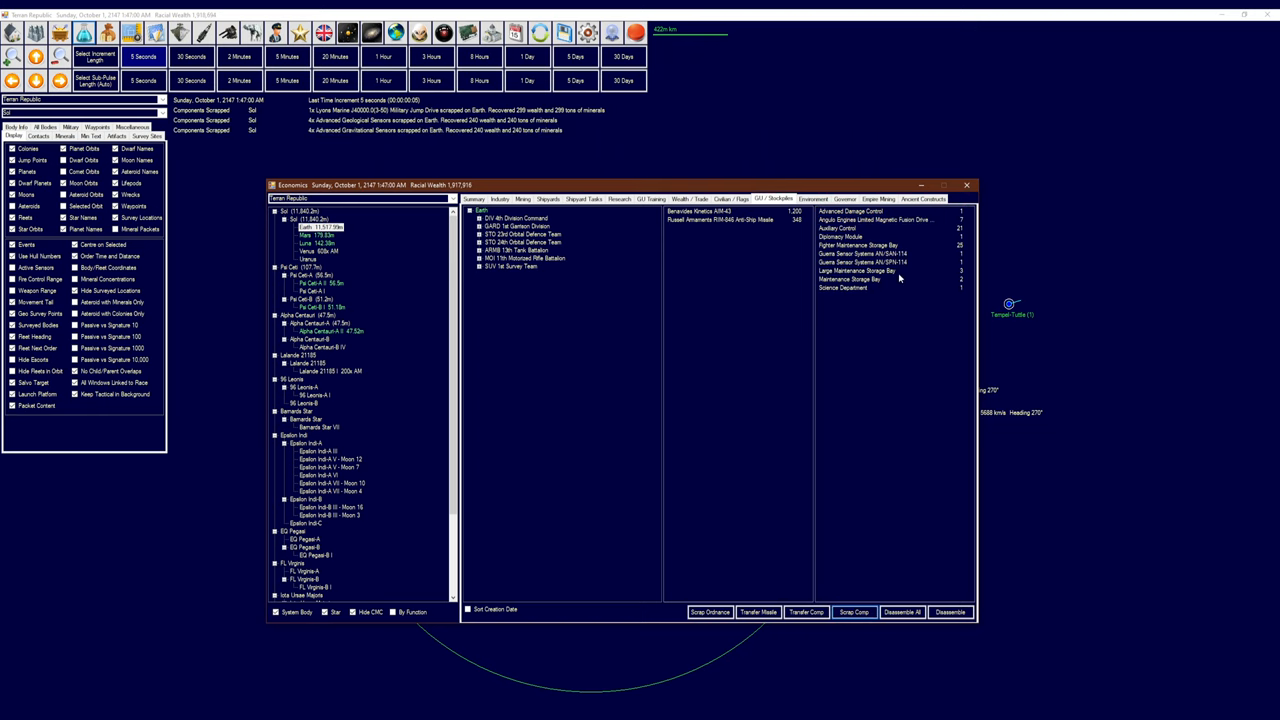
click(875, 219)
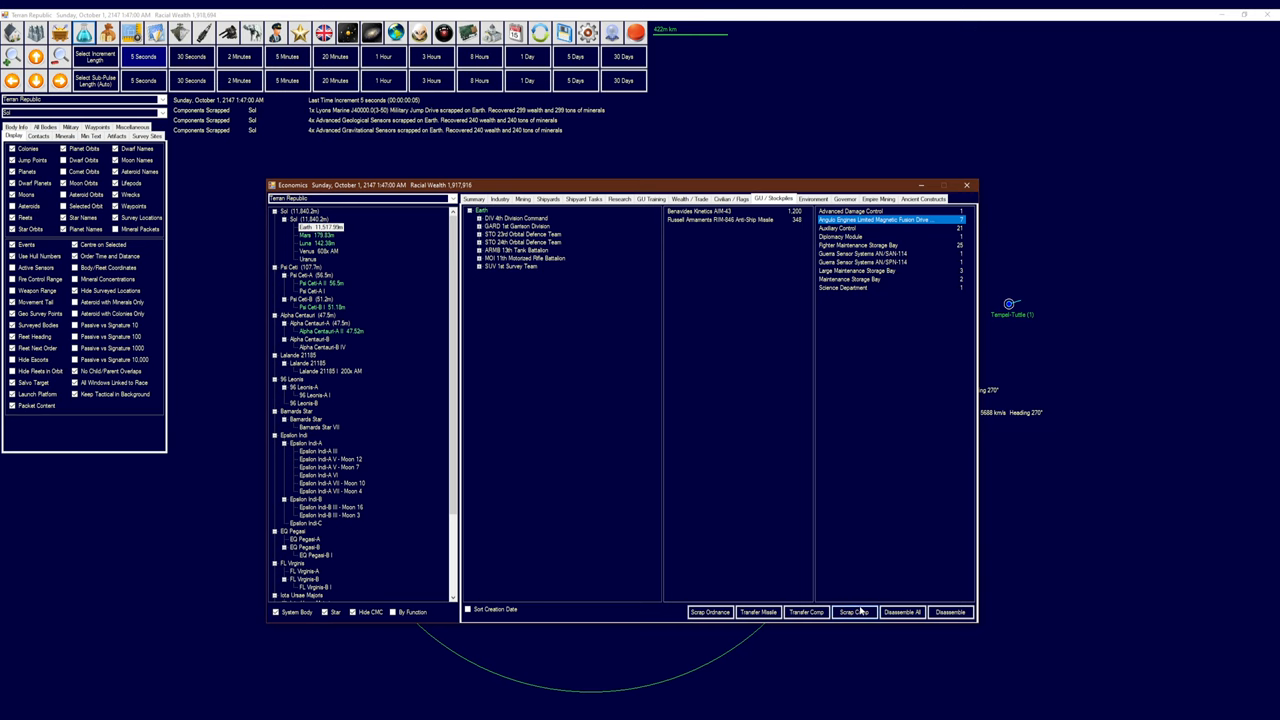
click(854, 612)
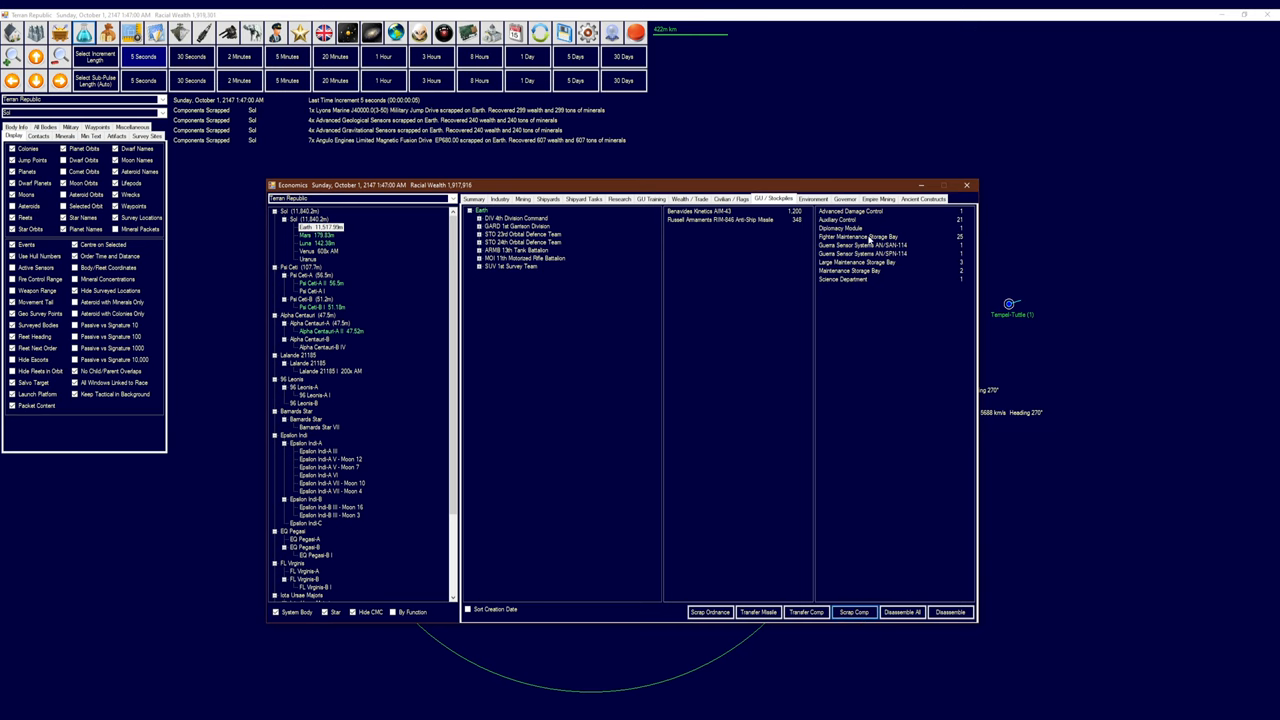
Scrap the stockpiled Guerra sensor systems, Science Department and diplomacy module
click(877, 245)
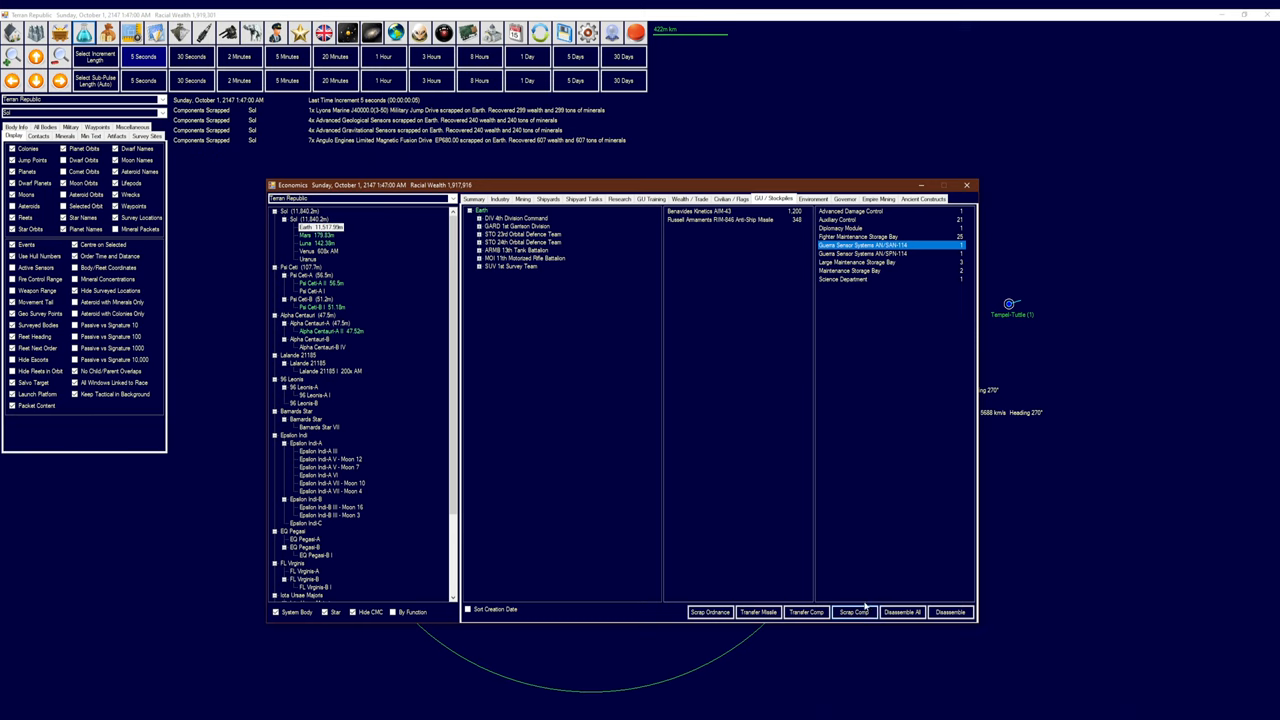
click(880, 256)
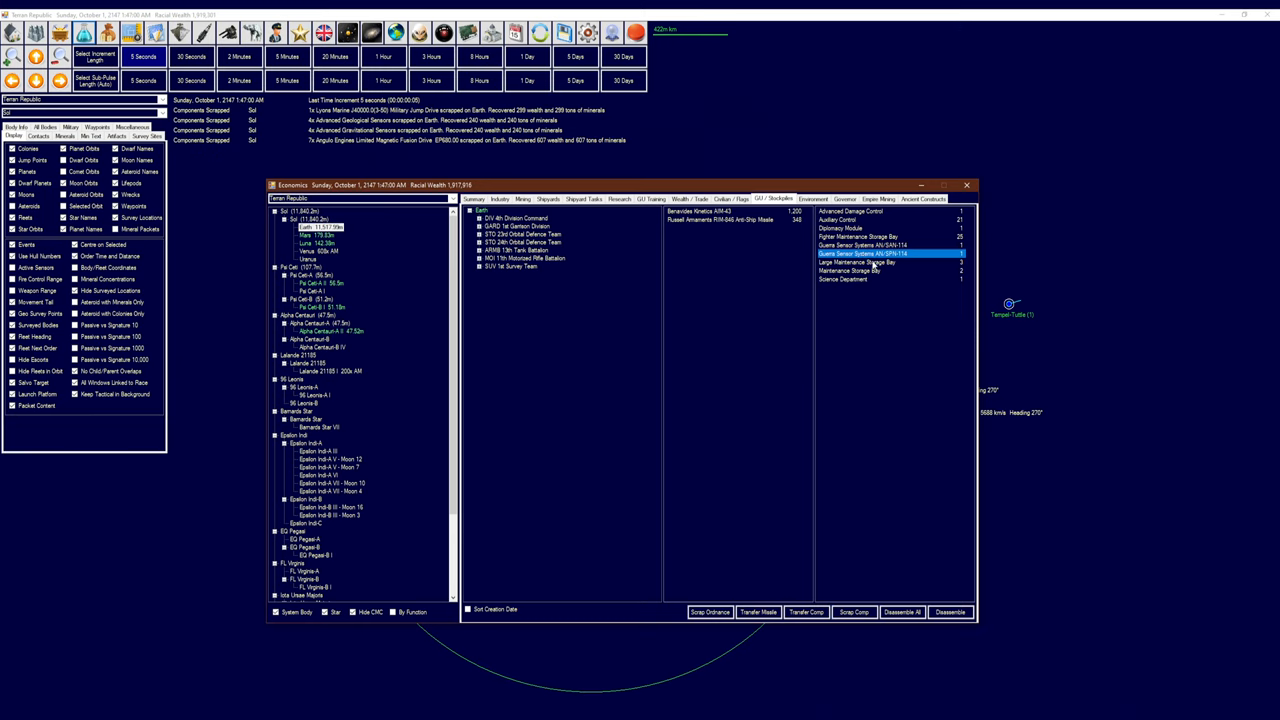
click(857, 262)
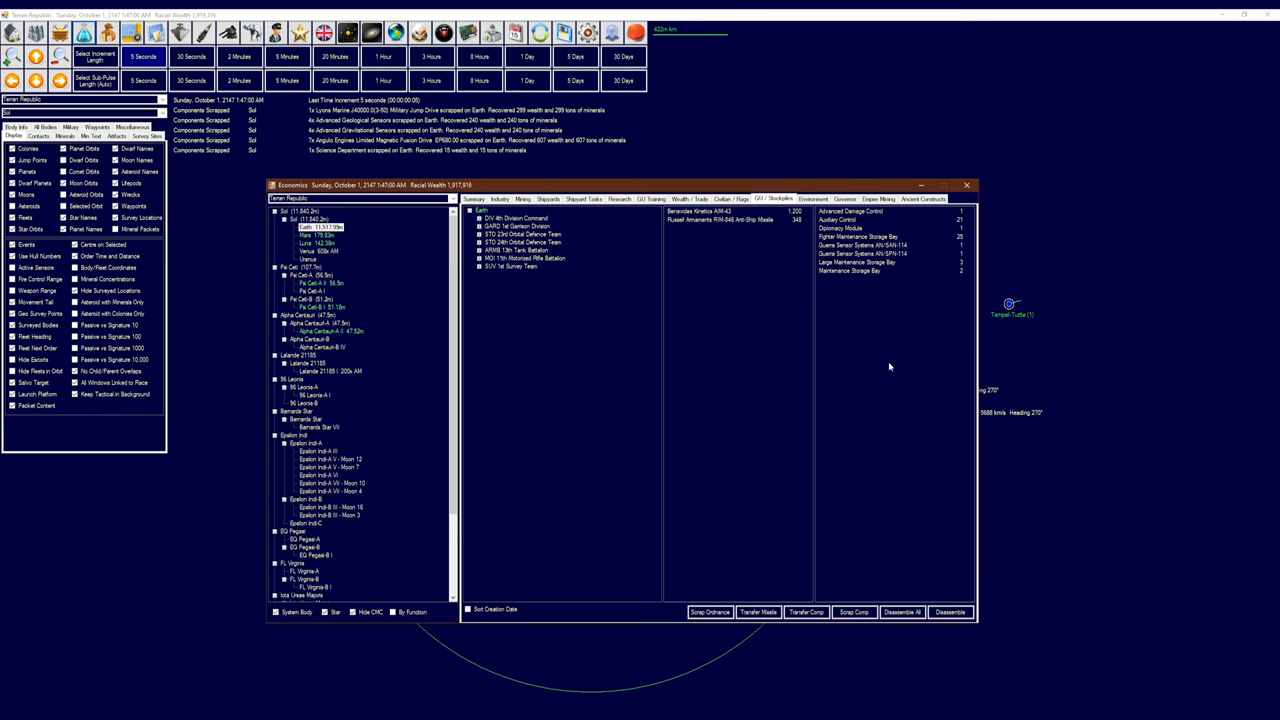
mouse_move(899, 405)
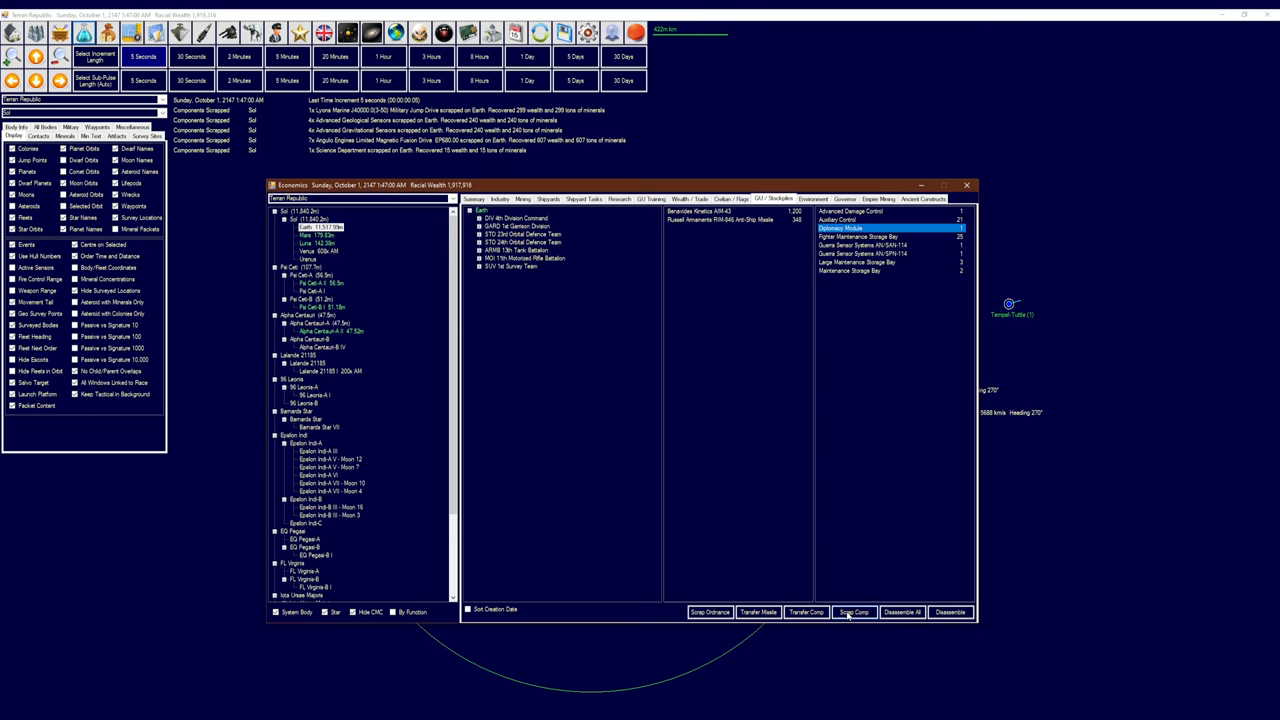
click(854, 612)
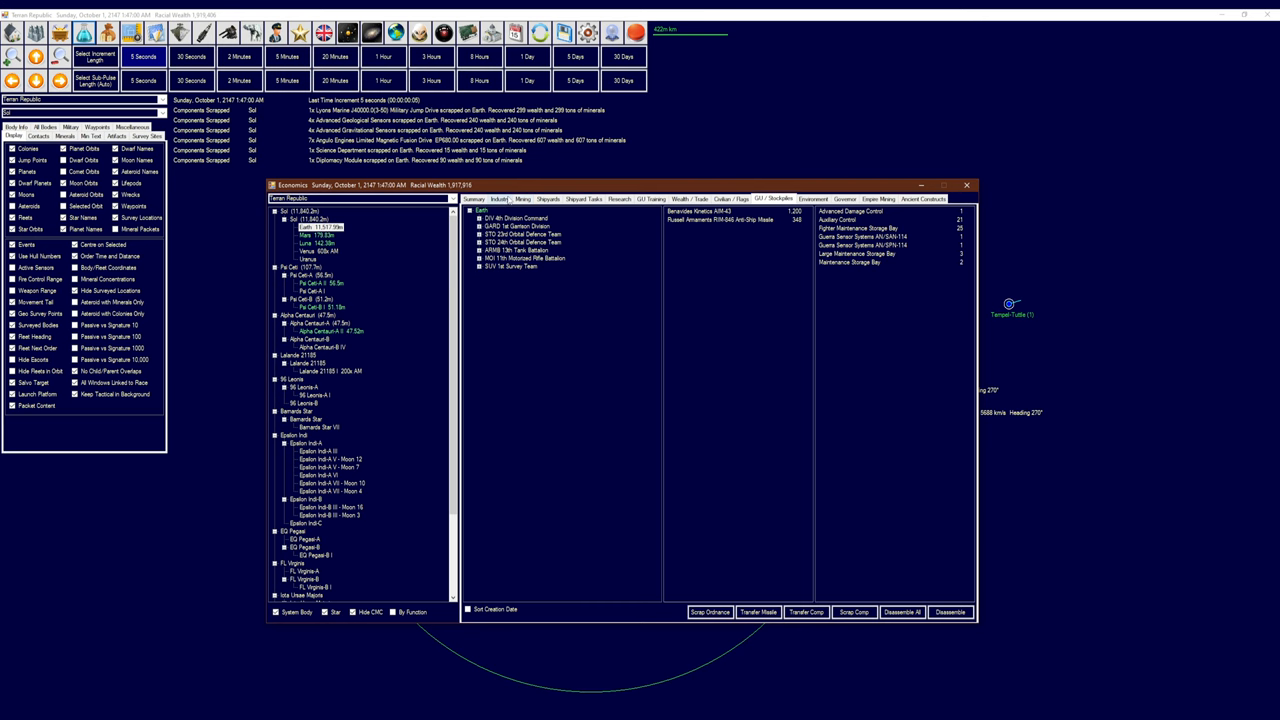
click(505, 198)
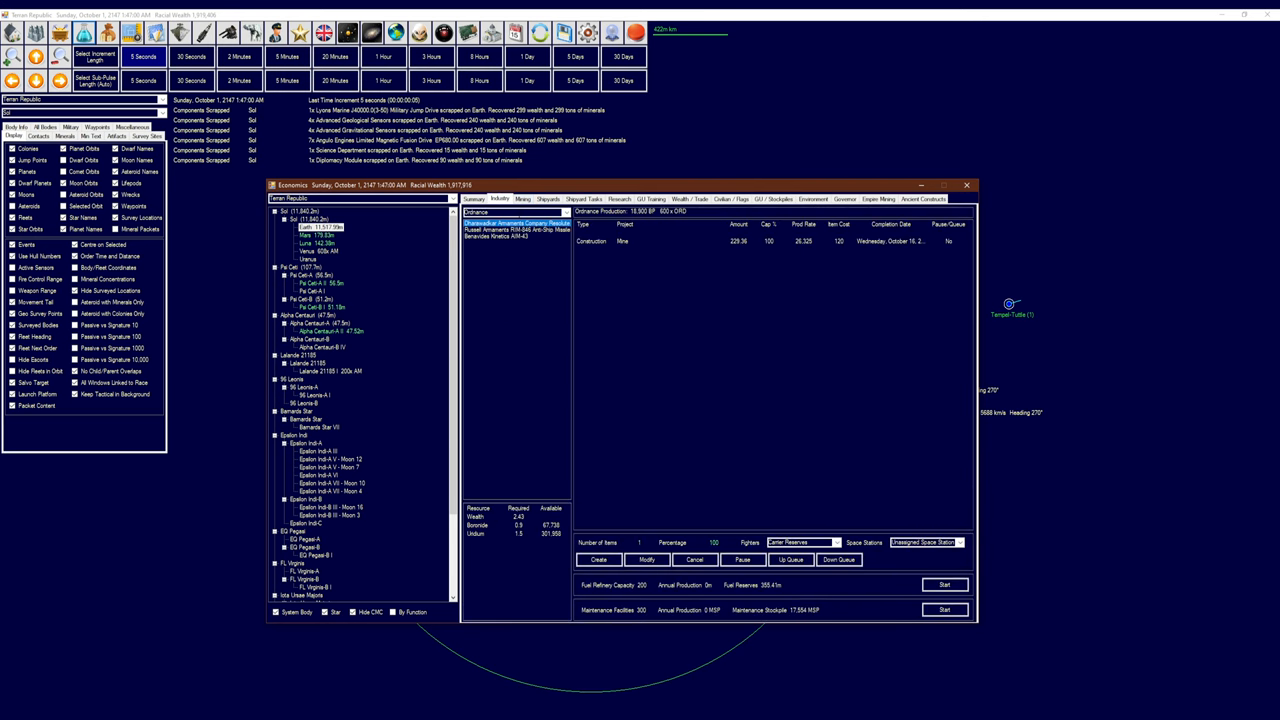
Check wealth and trade figures, then choose RIM-846 Anti-Ship Missile for ordnance production
click(717, 198)
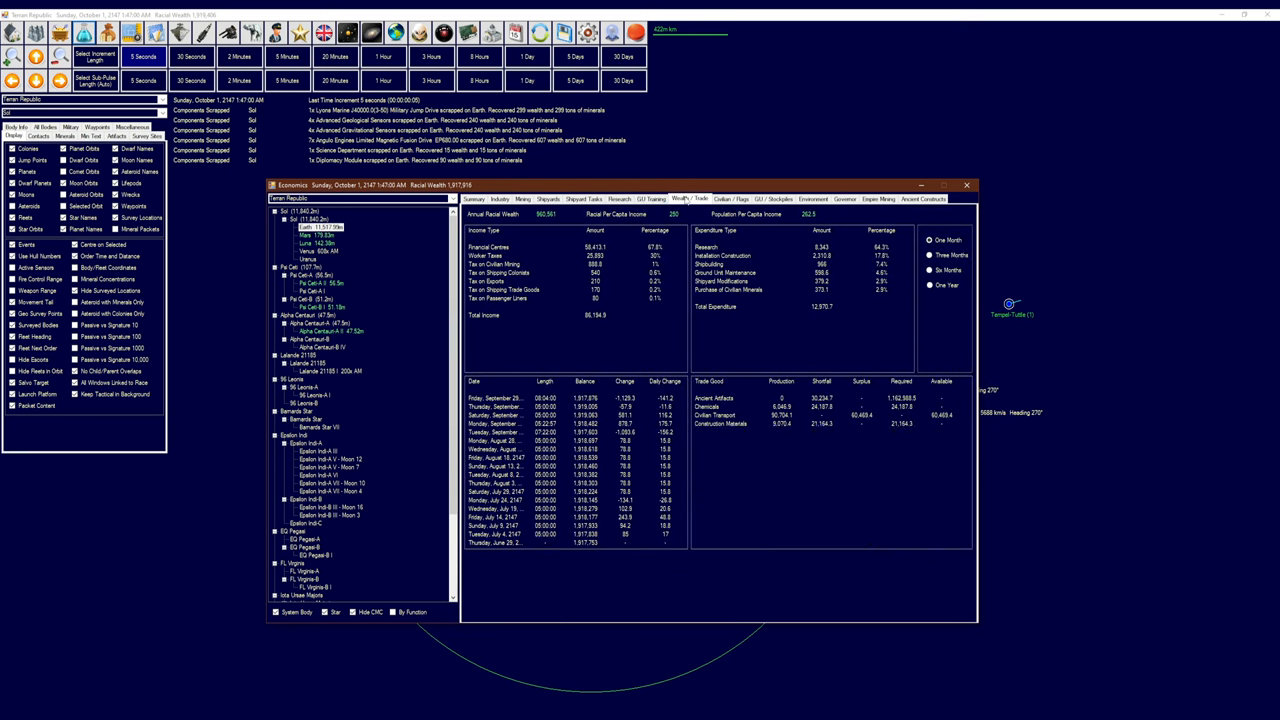
click(768, 198)
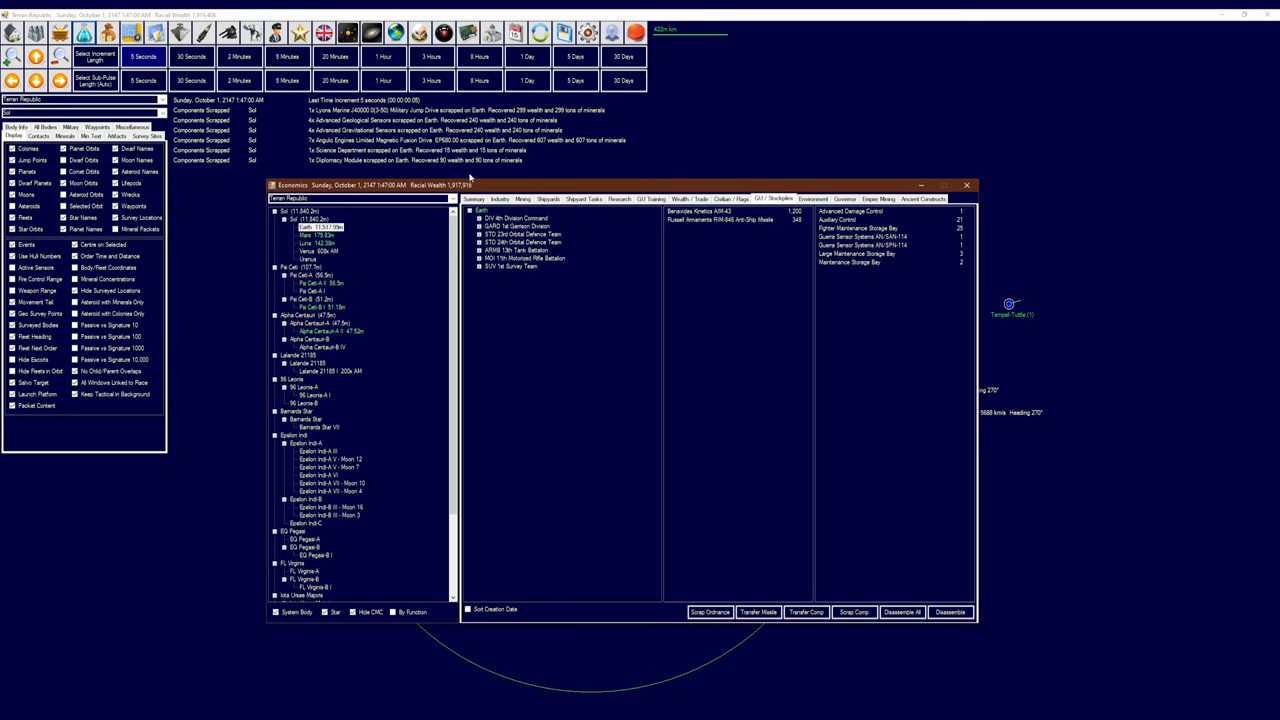
click(478, 198)
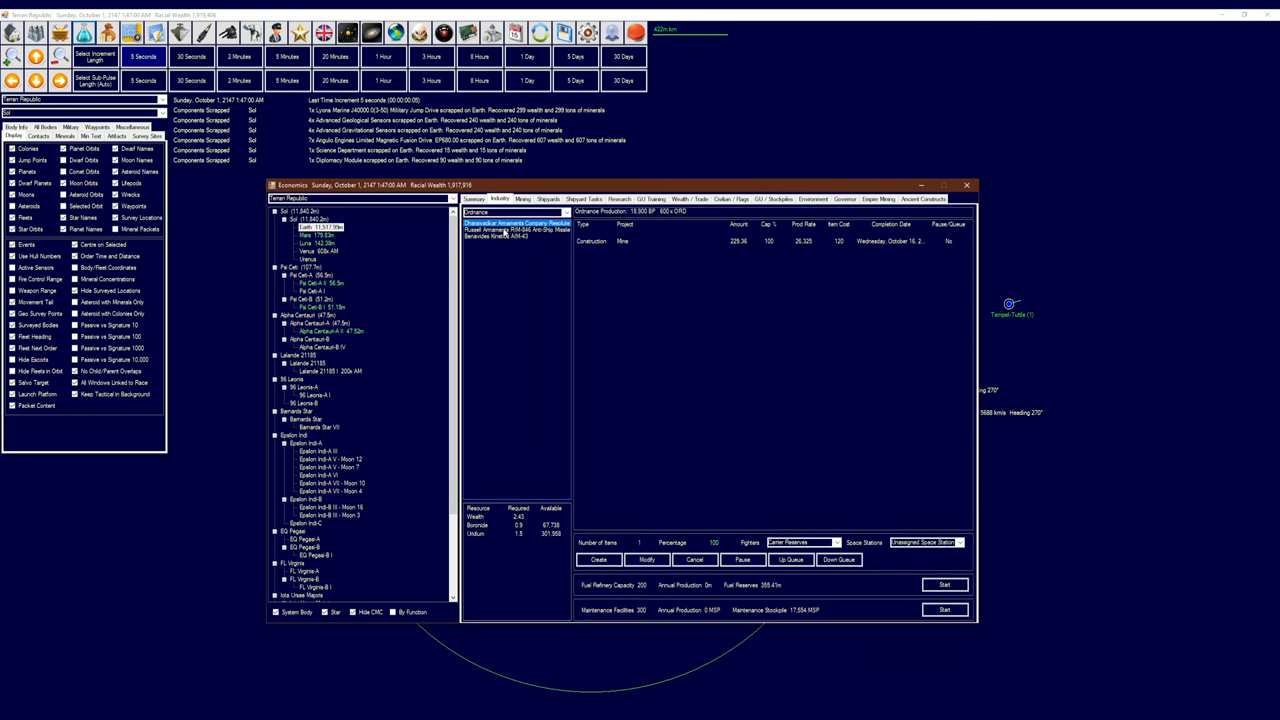
click(525, 229)
text(652)
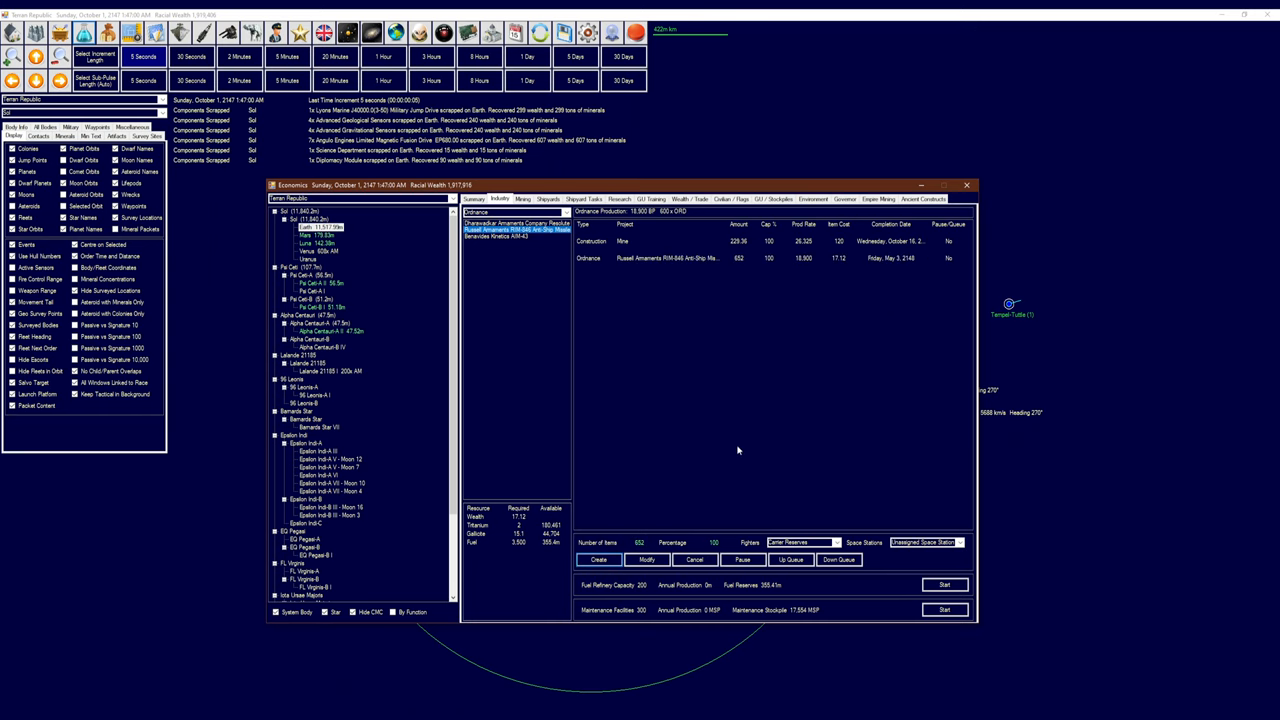
mouse_move(468, 148)
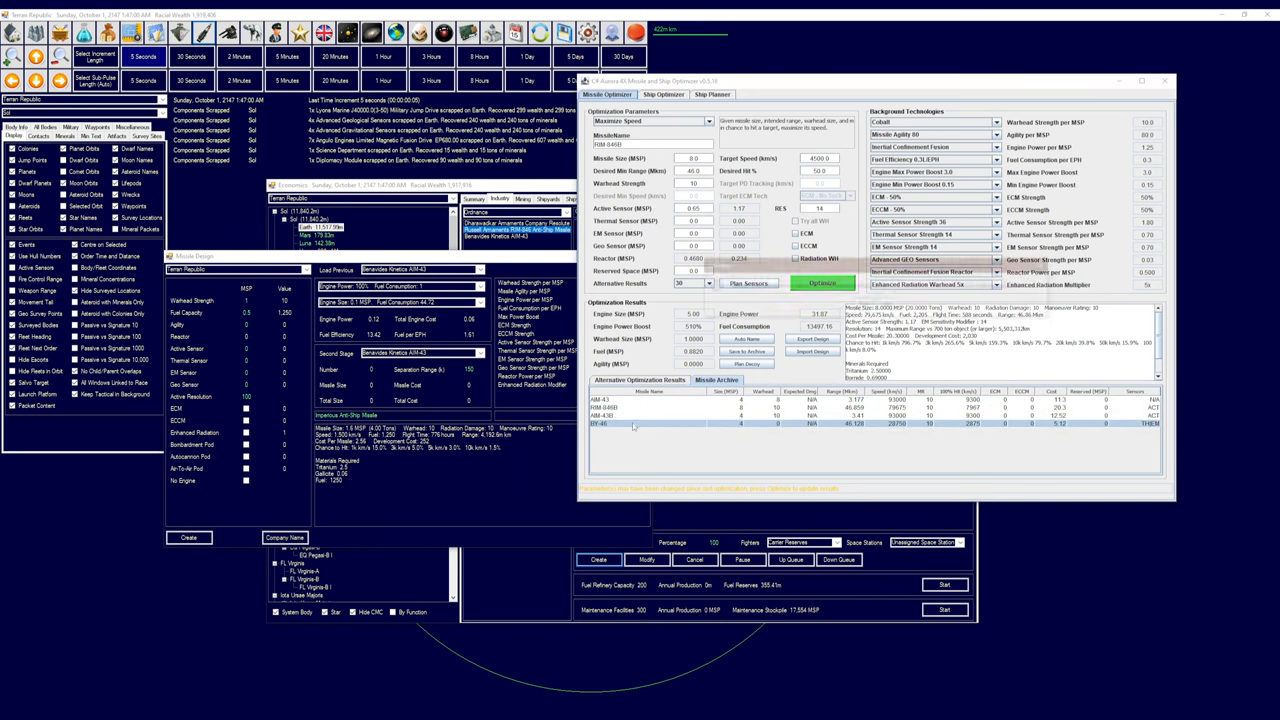
Load the BY-46 design into the optimizer with thermal and EM sensor sizes set to 0
click(831, 283)
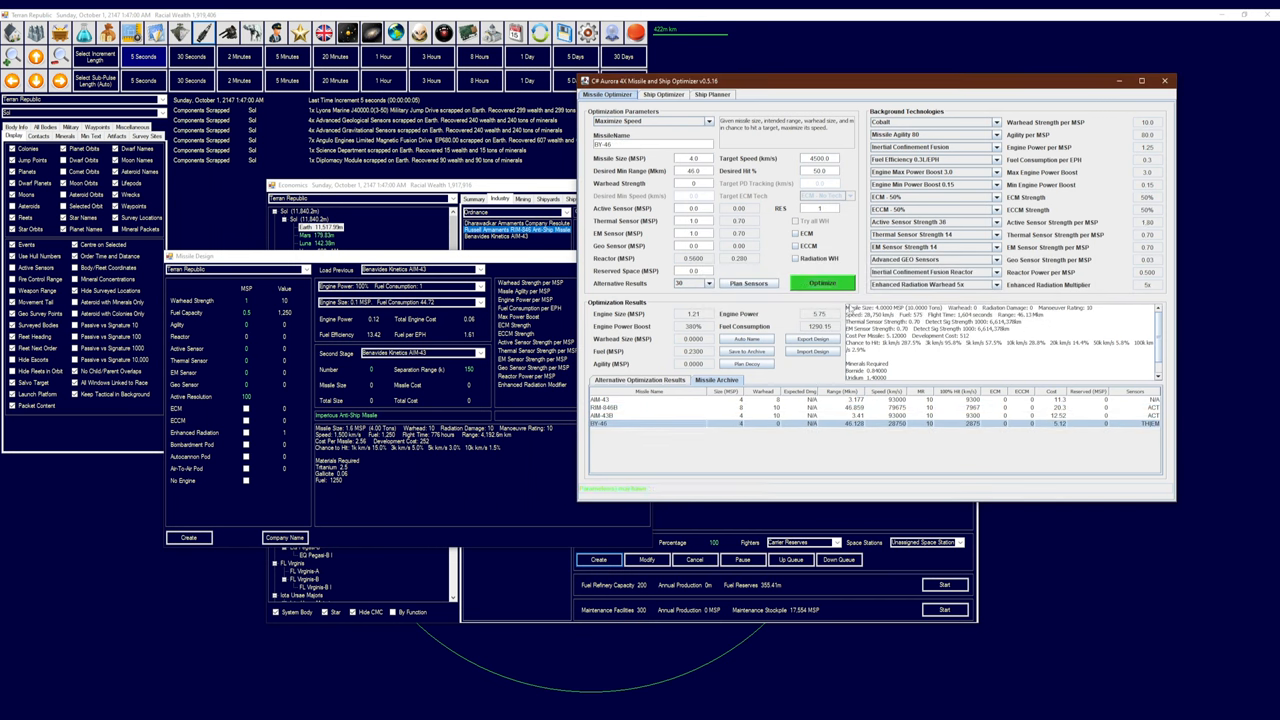
click(824, 283)
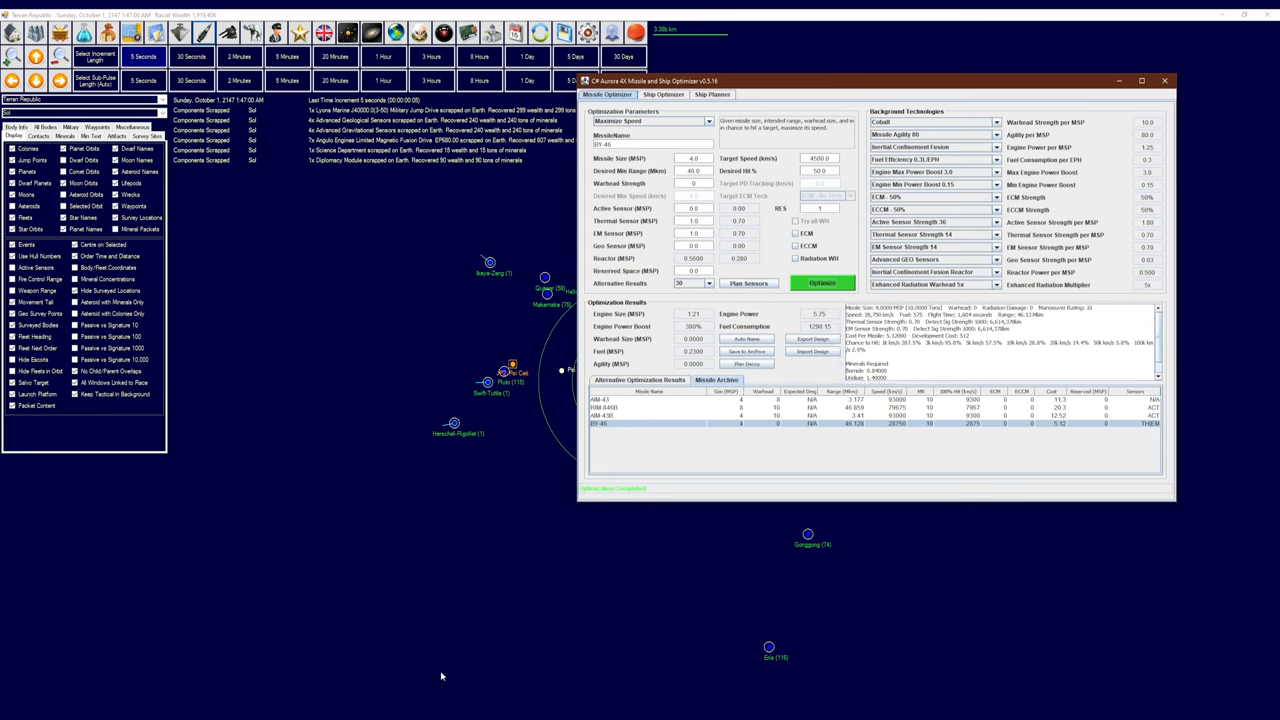
mouse_move(537, 559)
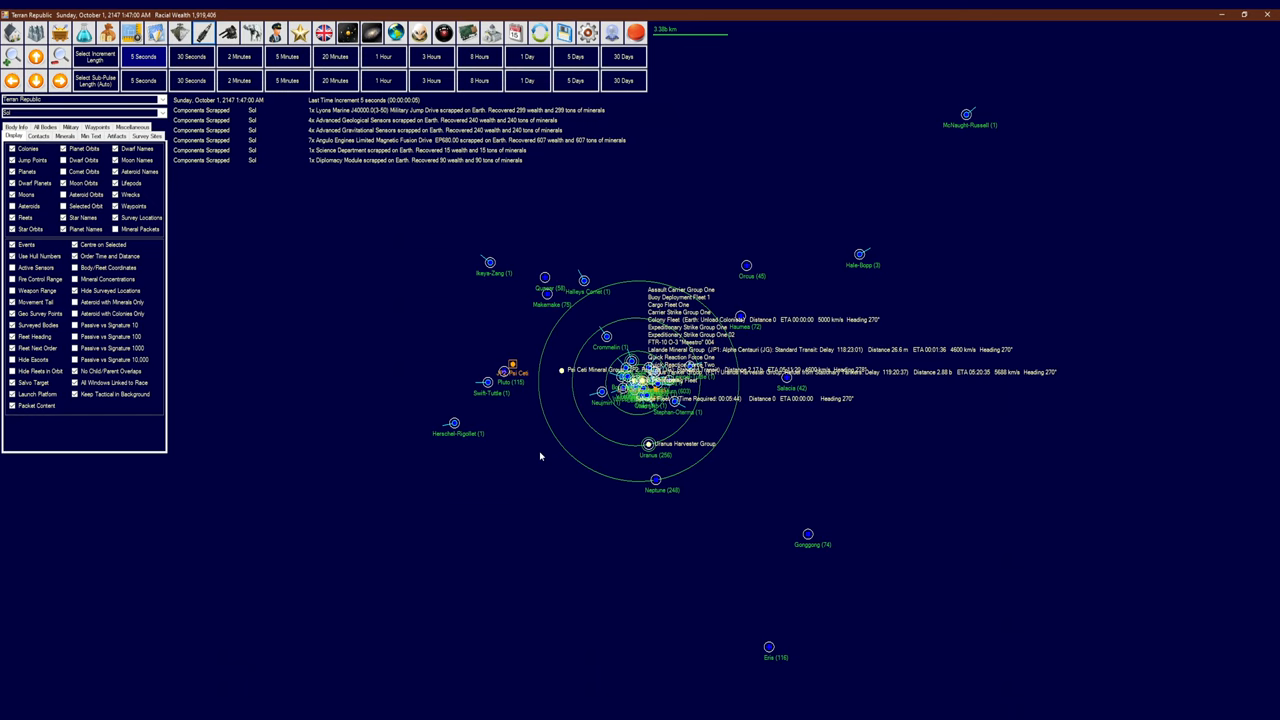
mouse_move(535, 428)
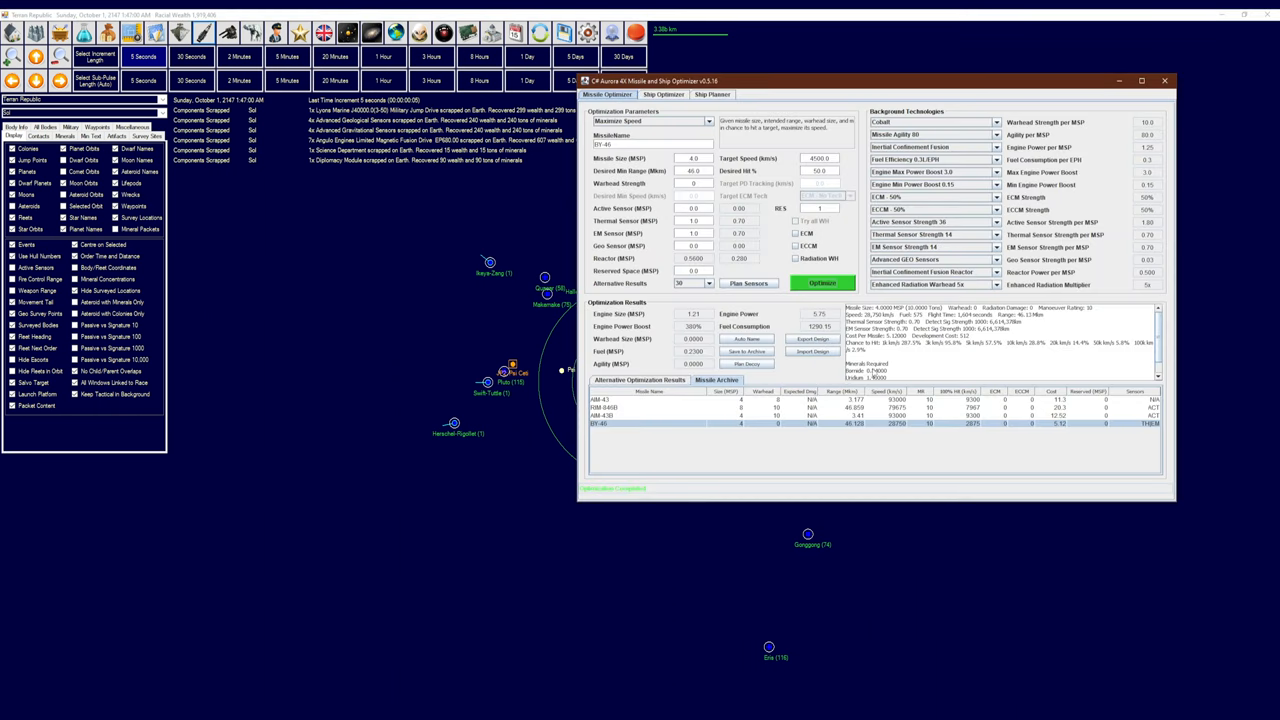
mouse_move(920, 355)
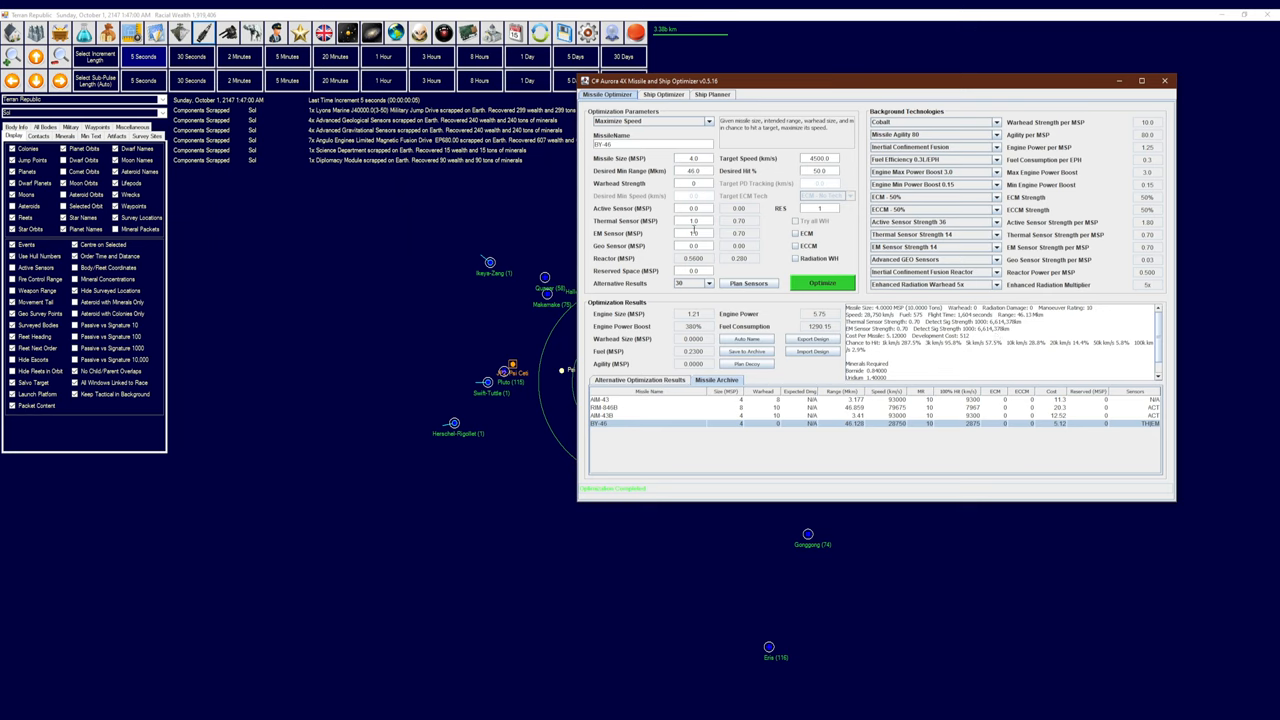
mouse_move(693, 232)
text(0)
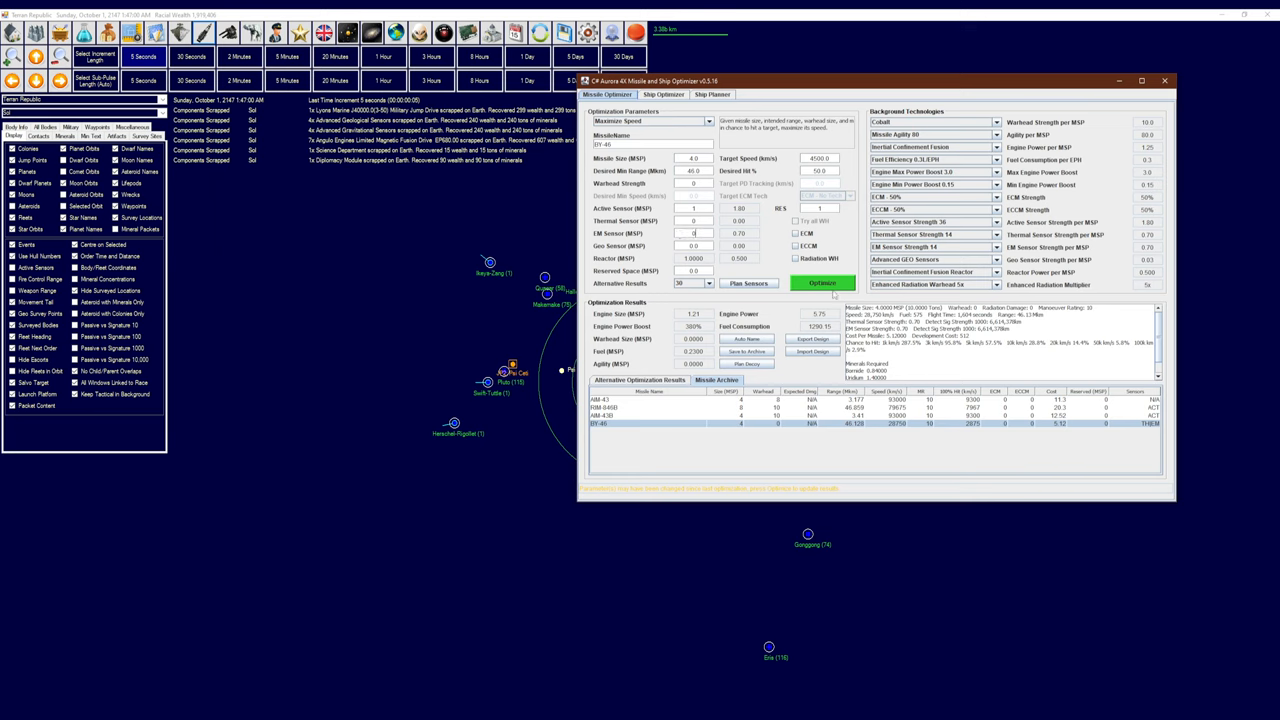
Re-optimize BY-46 at active sensor strengths 48, 100, 135 and 80, then close the optimizer
click(822, 283)
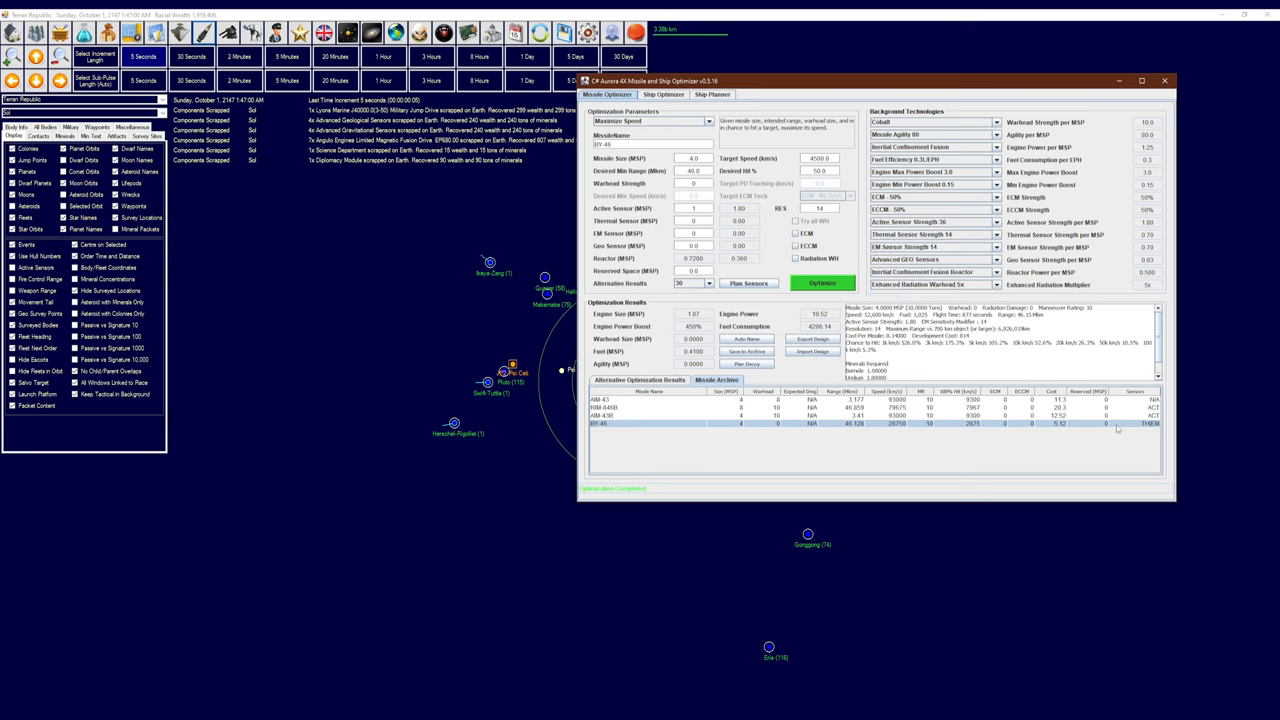
mouse_move(1110, 423)
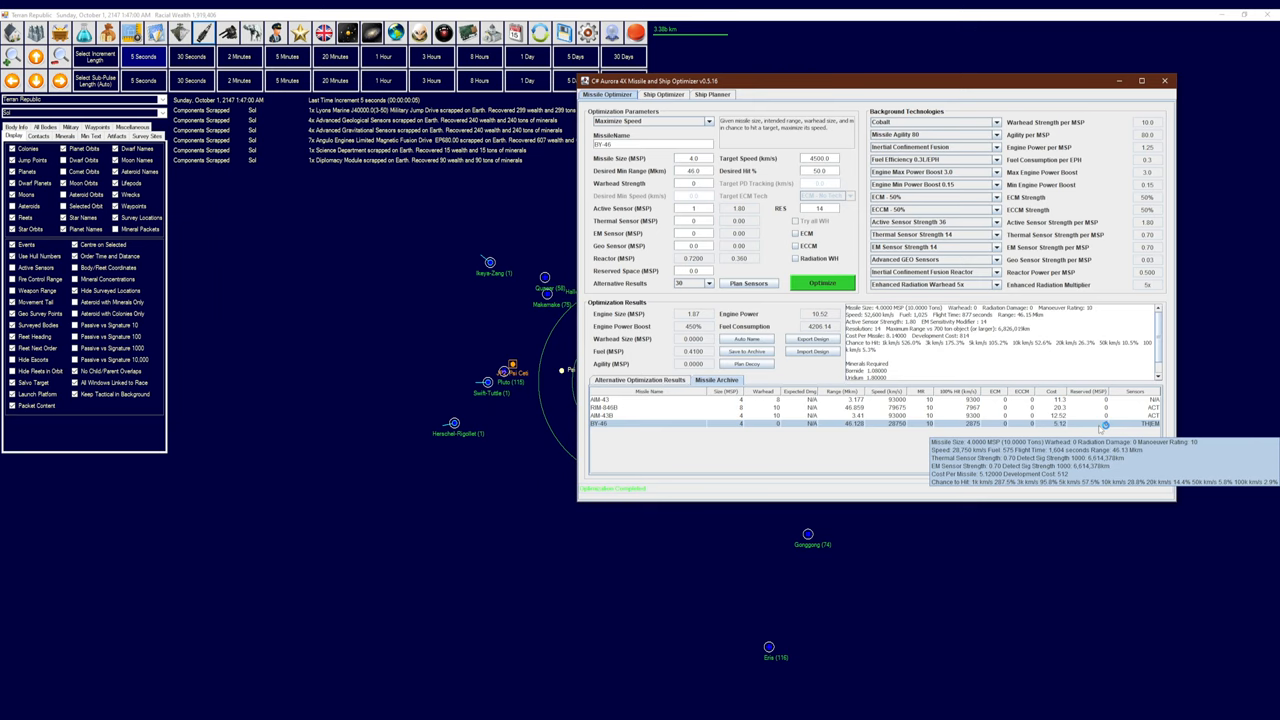
mouse_move(1100, 429)
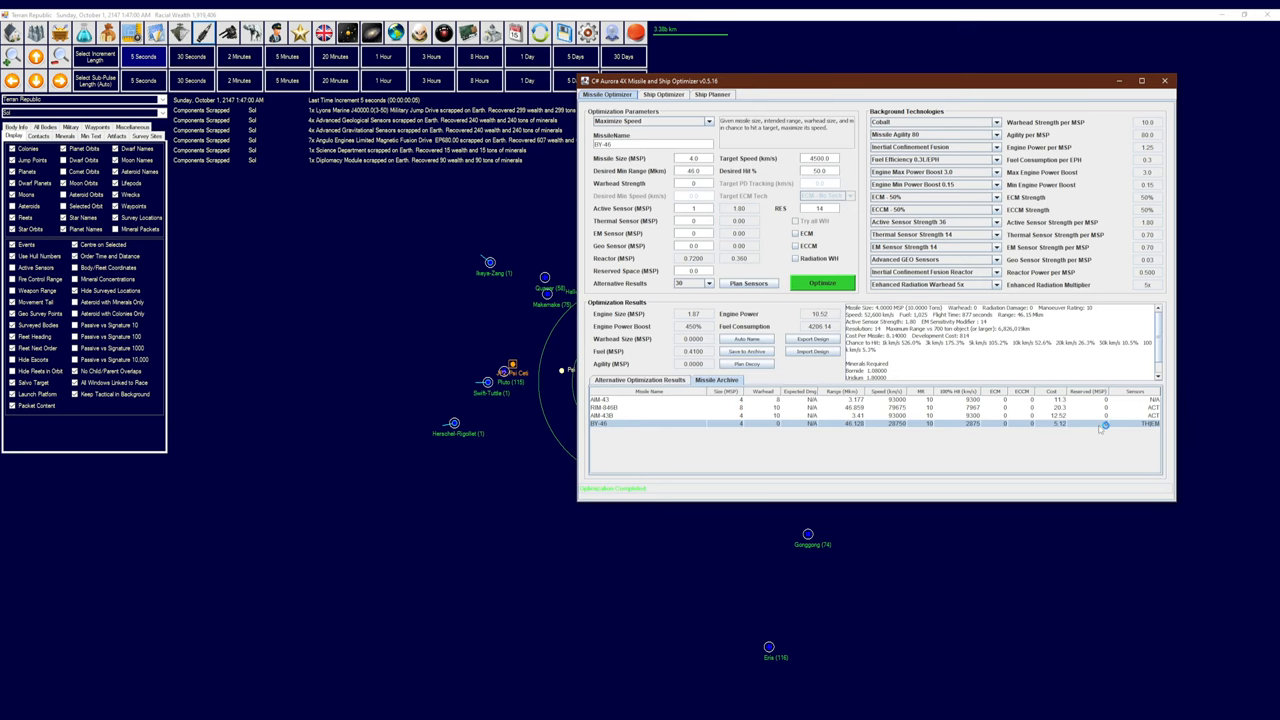
mouse_move(1100, 428)
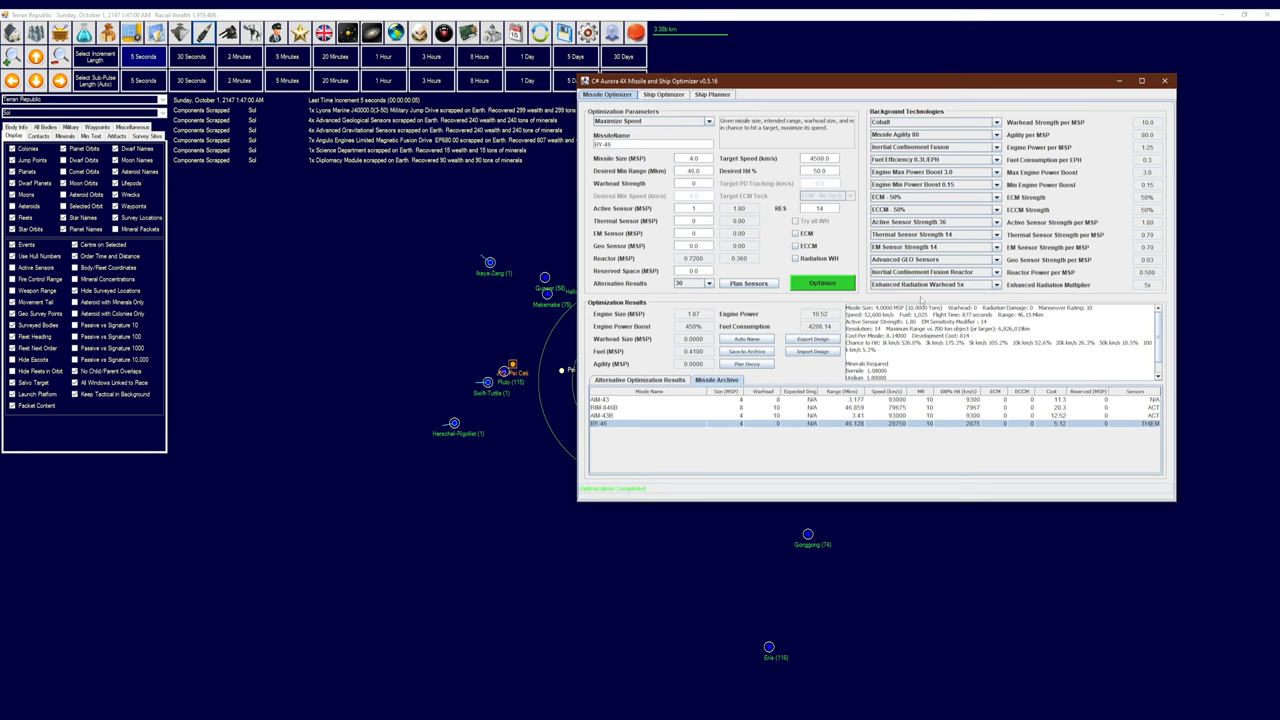
click(994, 221)
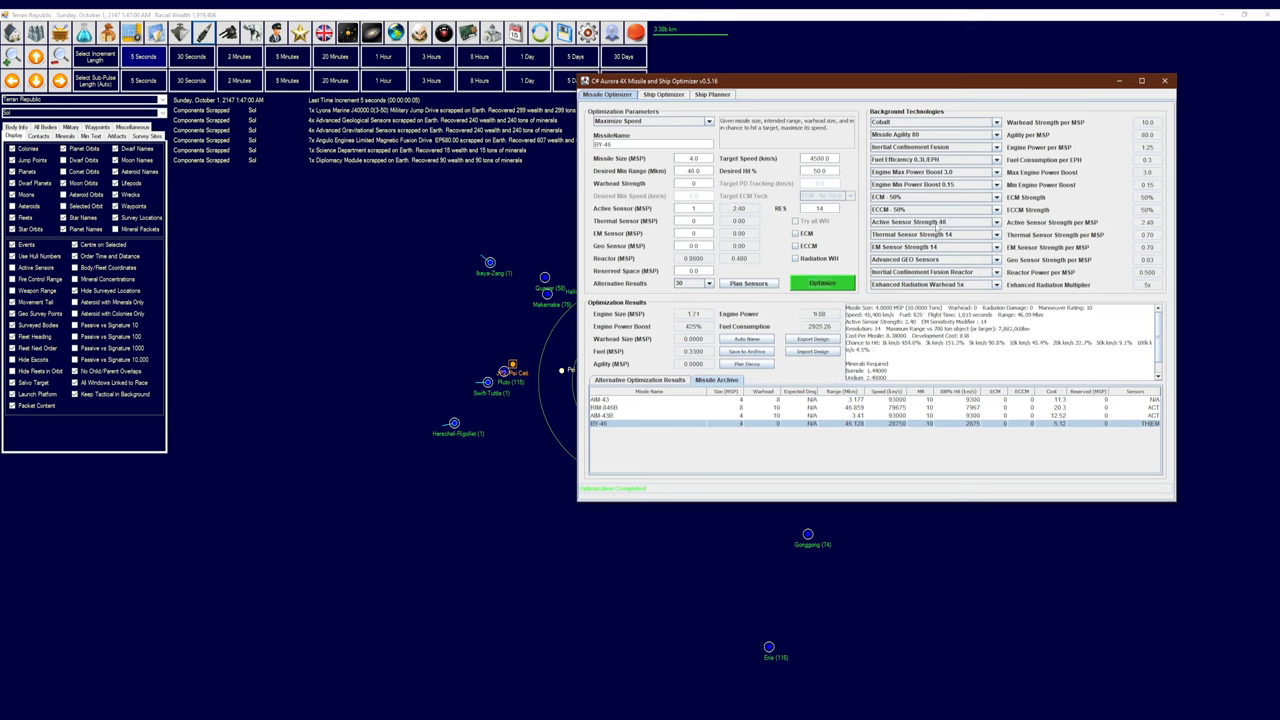
click(988, 221)
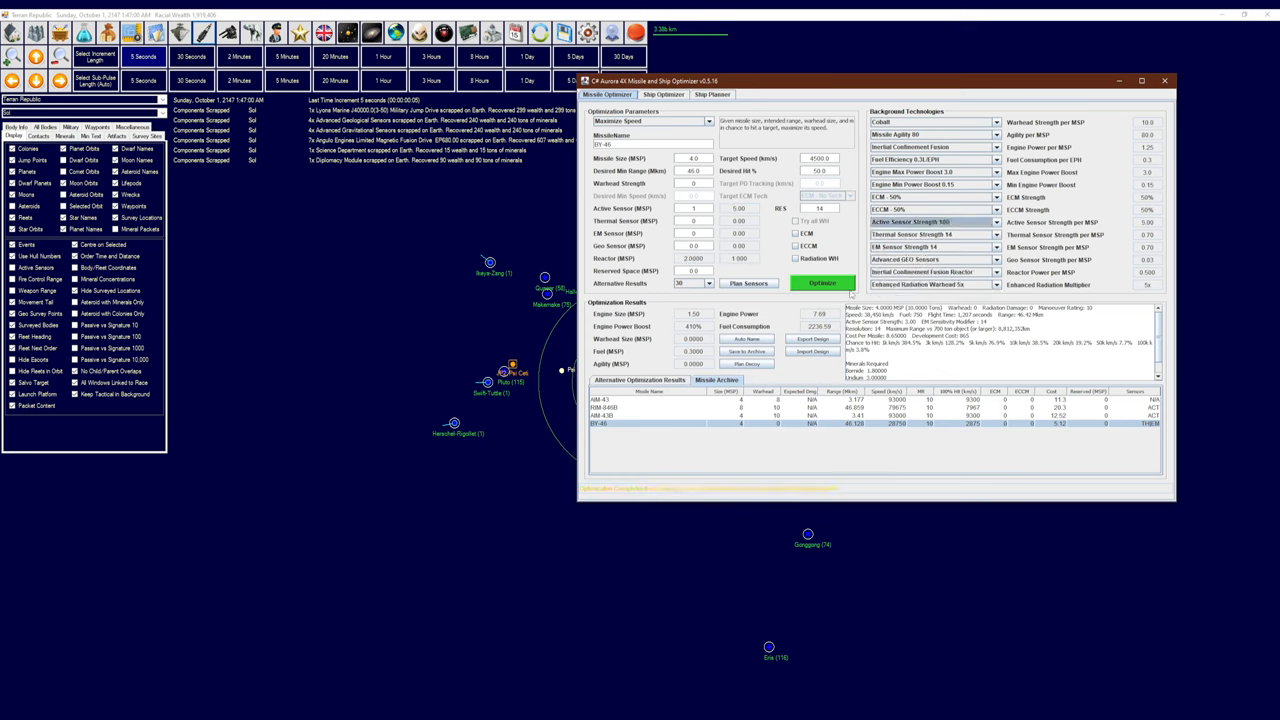
click(977, 222)
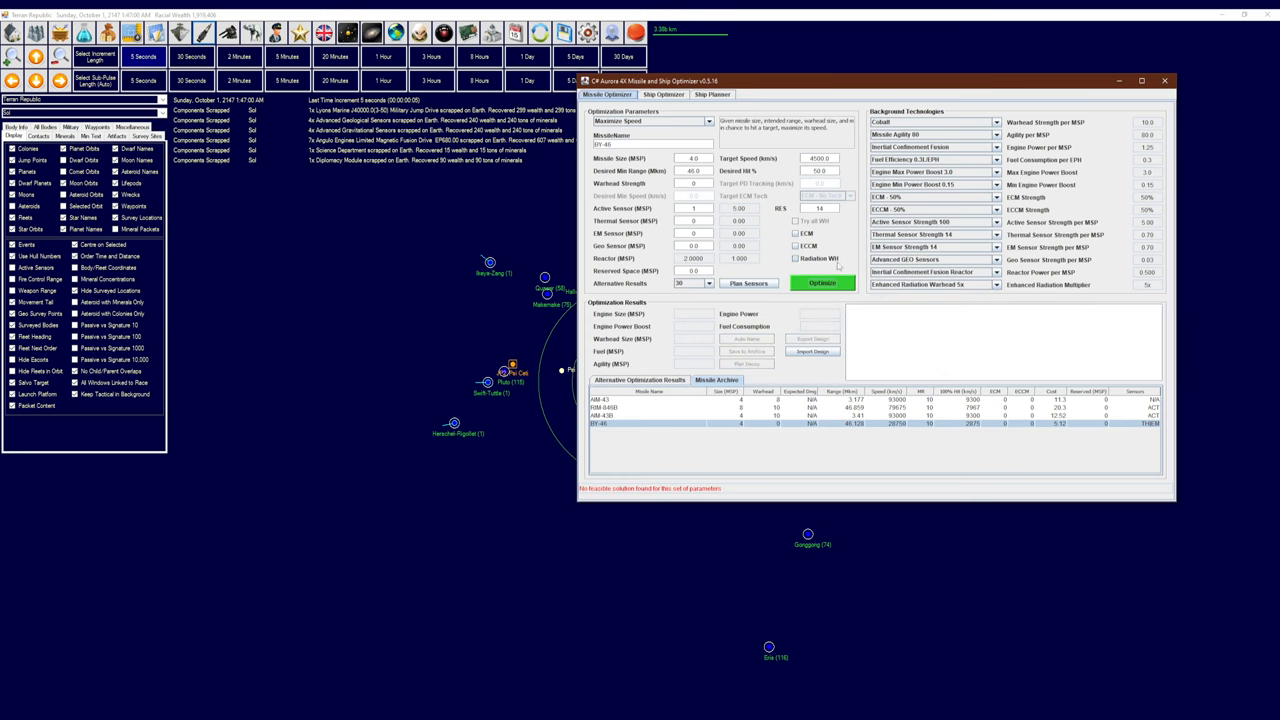
click(823, 283)
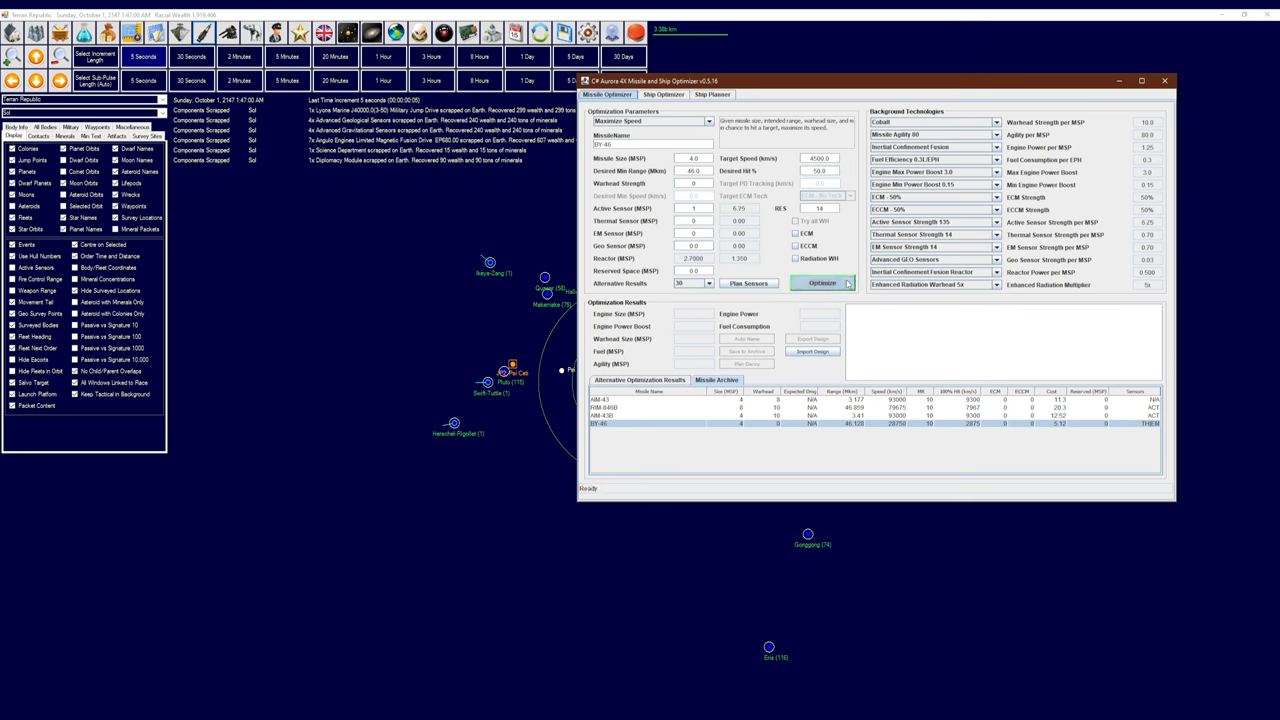
click(820, 283)
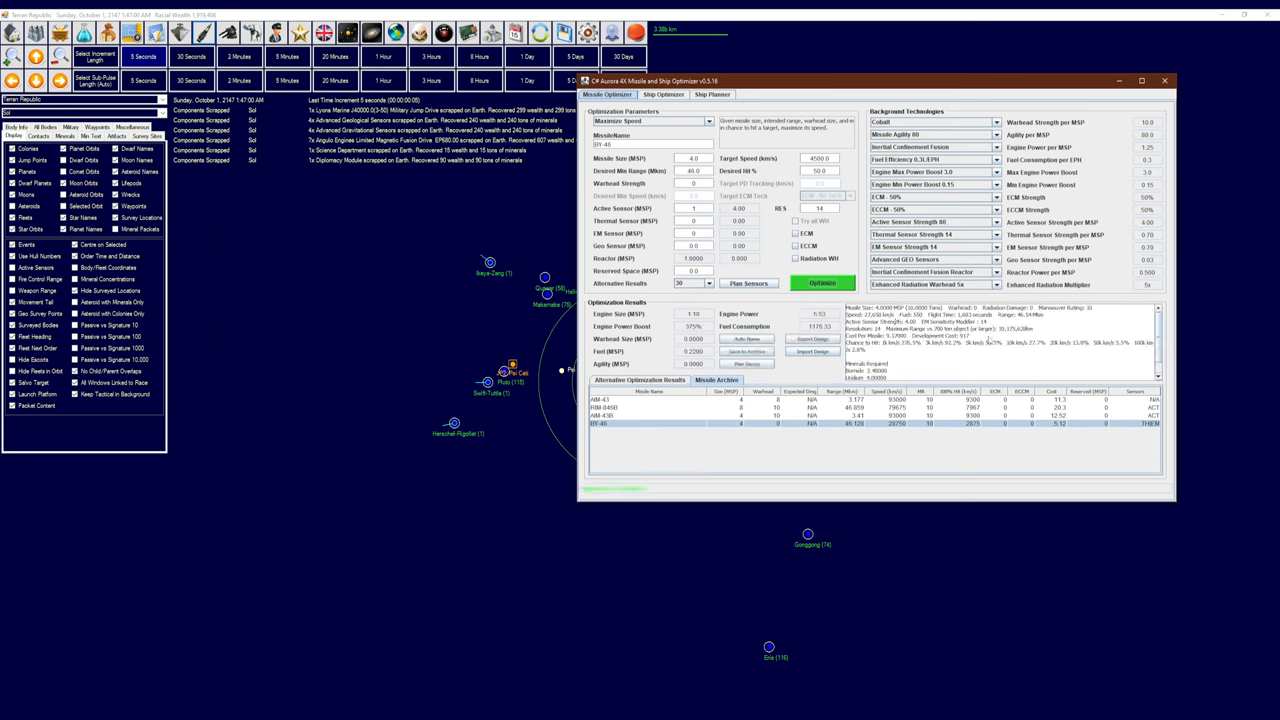
click(822, 283)
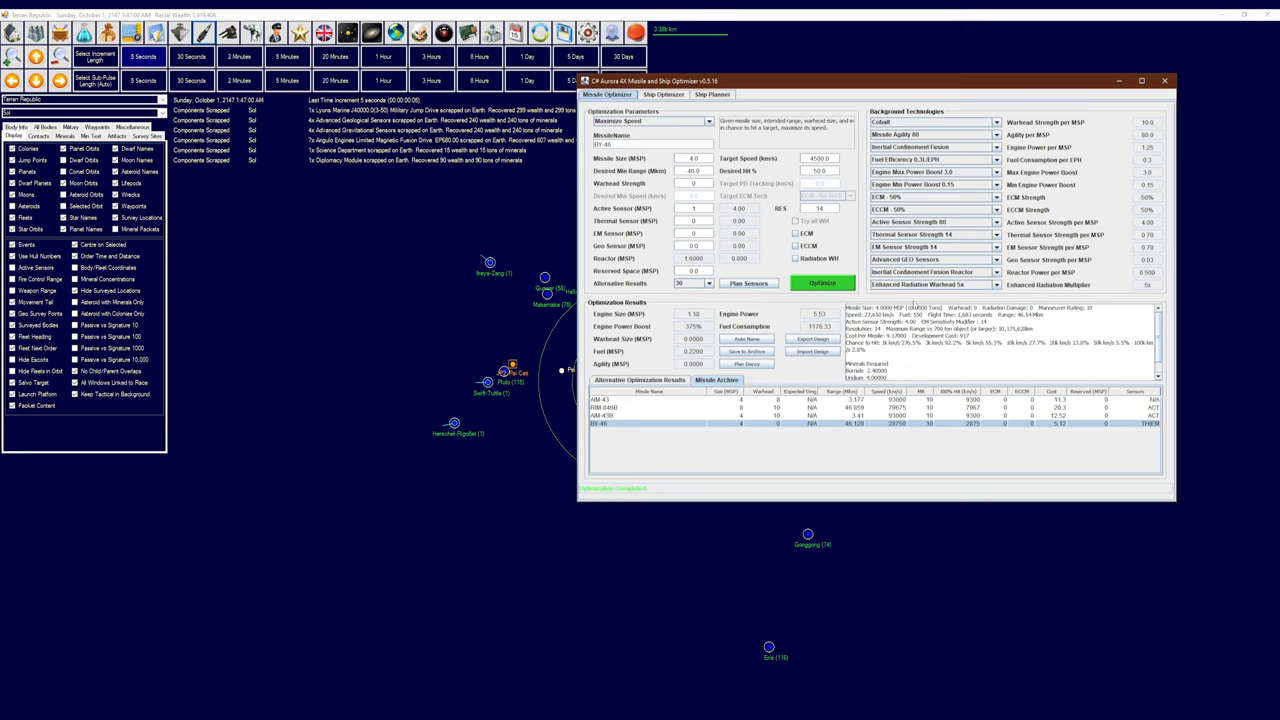
click(987, 222)
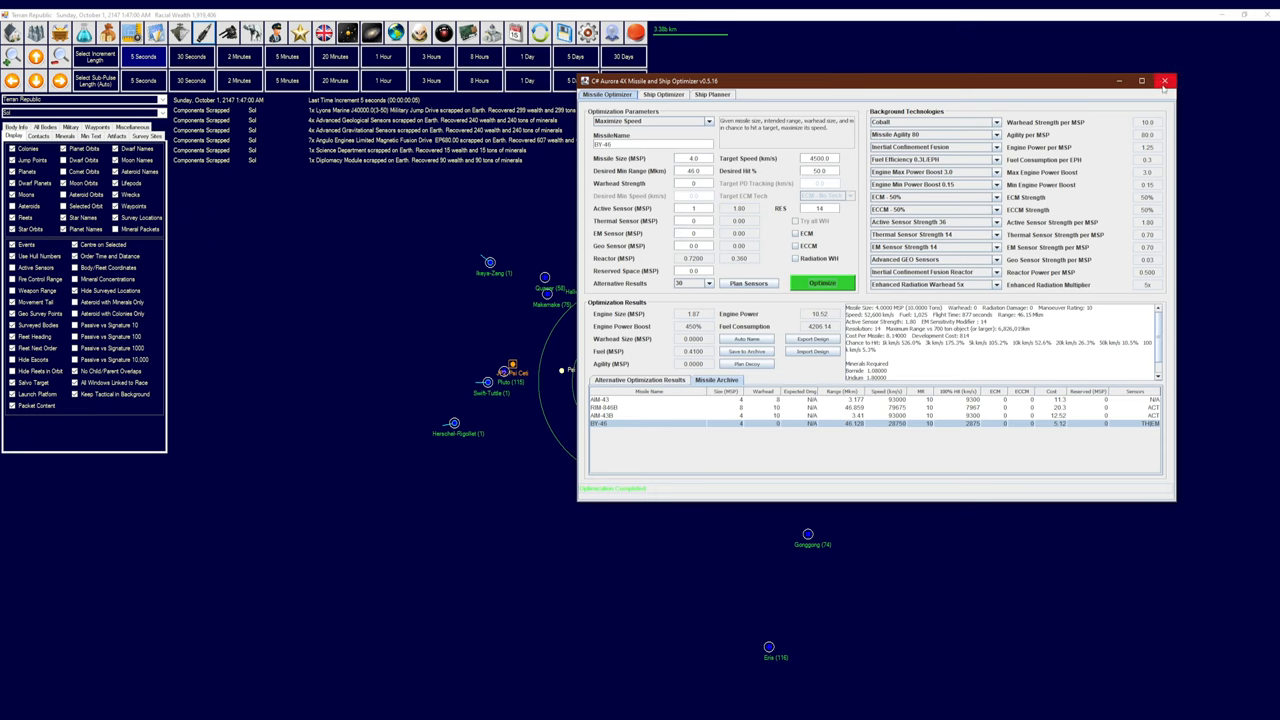
mouse_move(1157, 95)
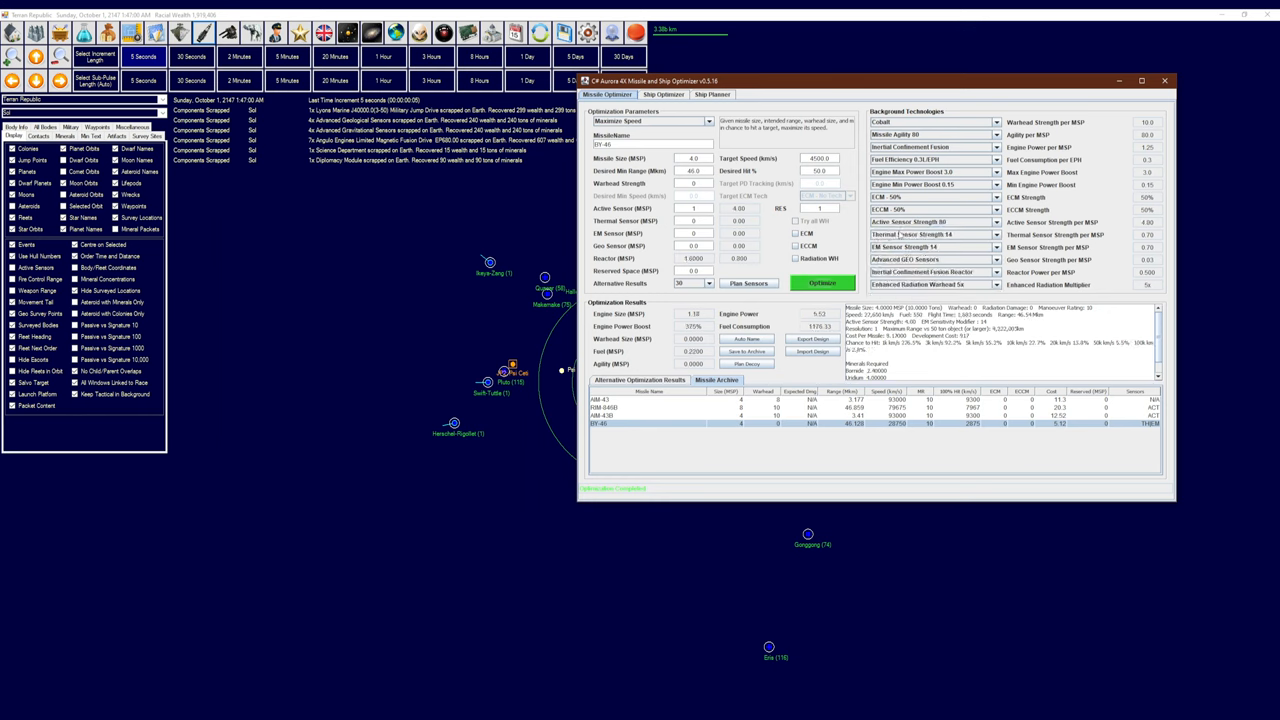
click(989, 221)
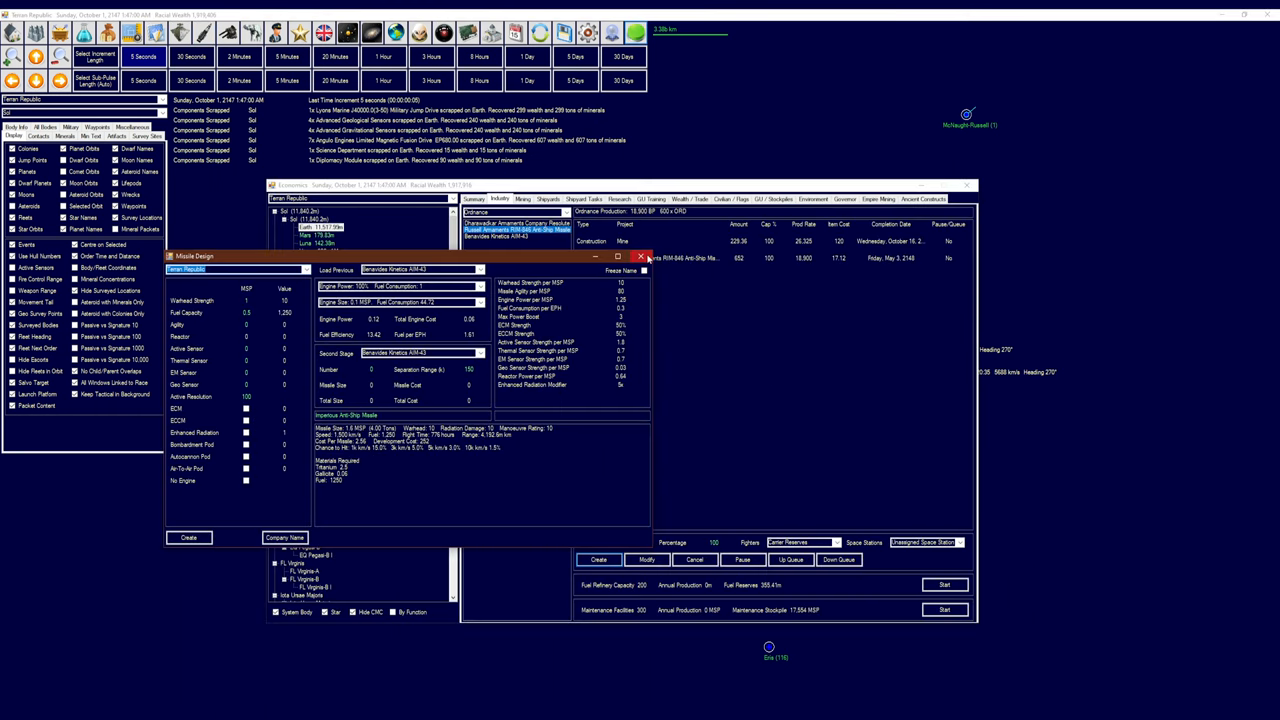
Close the missile design window and advance game time ten hours to 11:47 AM
click(641, 258)
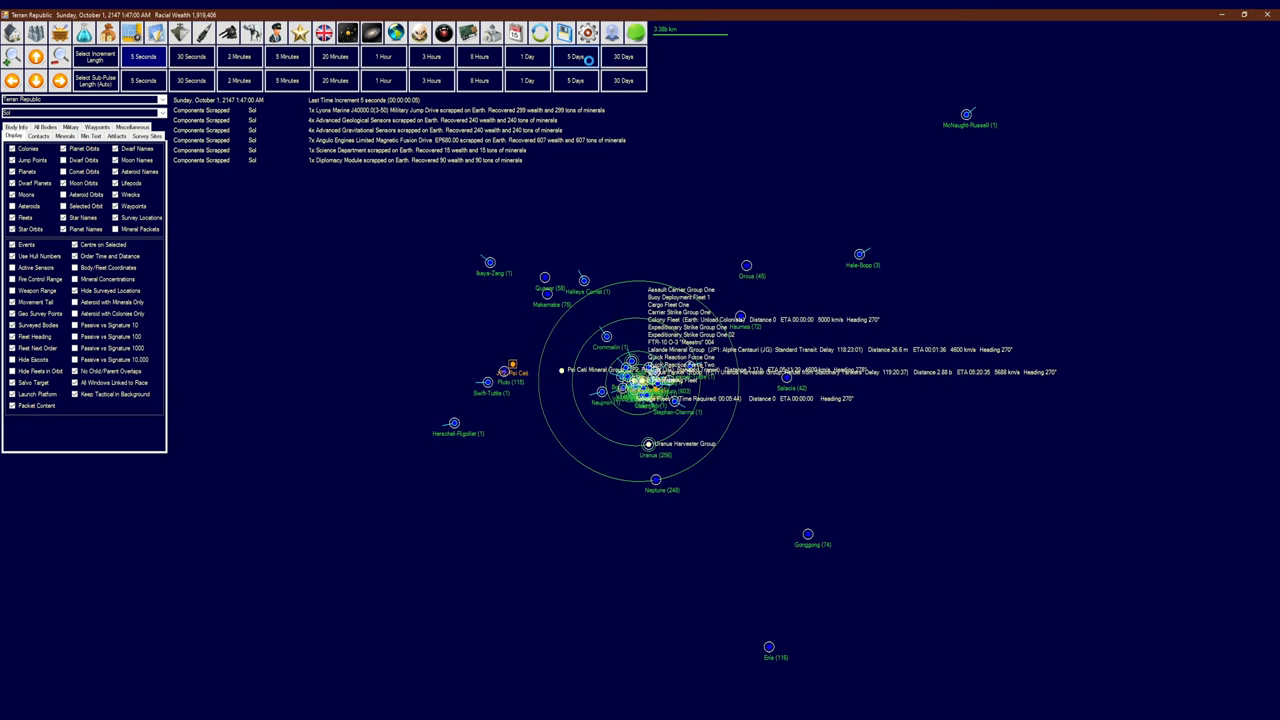
click(582, 56)
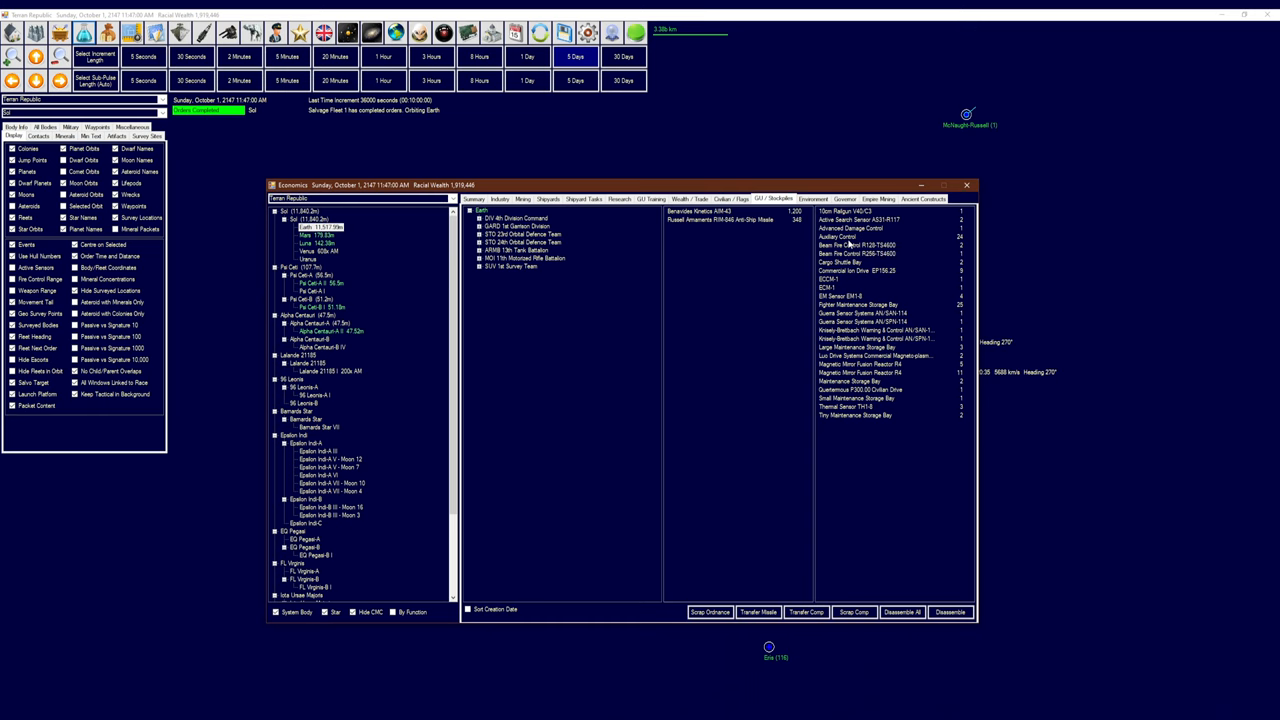
Scrap the Quartermous P300.00 civilian drive, surplus thermal sensors and R4 fusion reactors
click(860, 389)
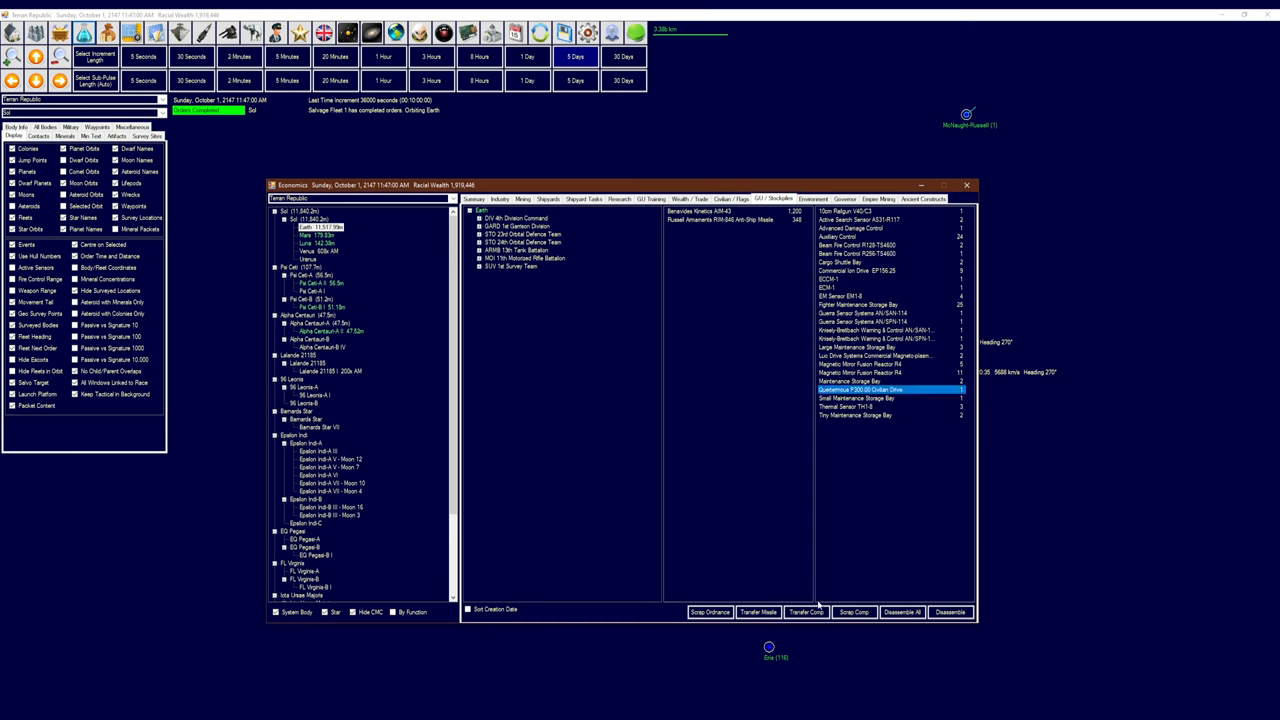
click(849, 612)
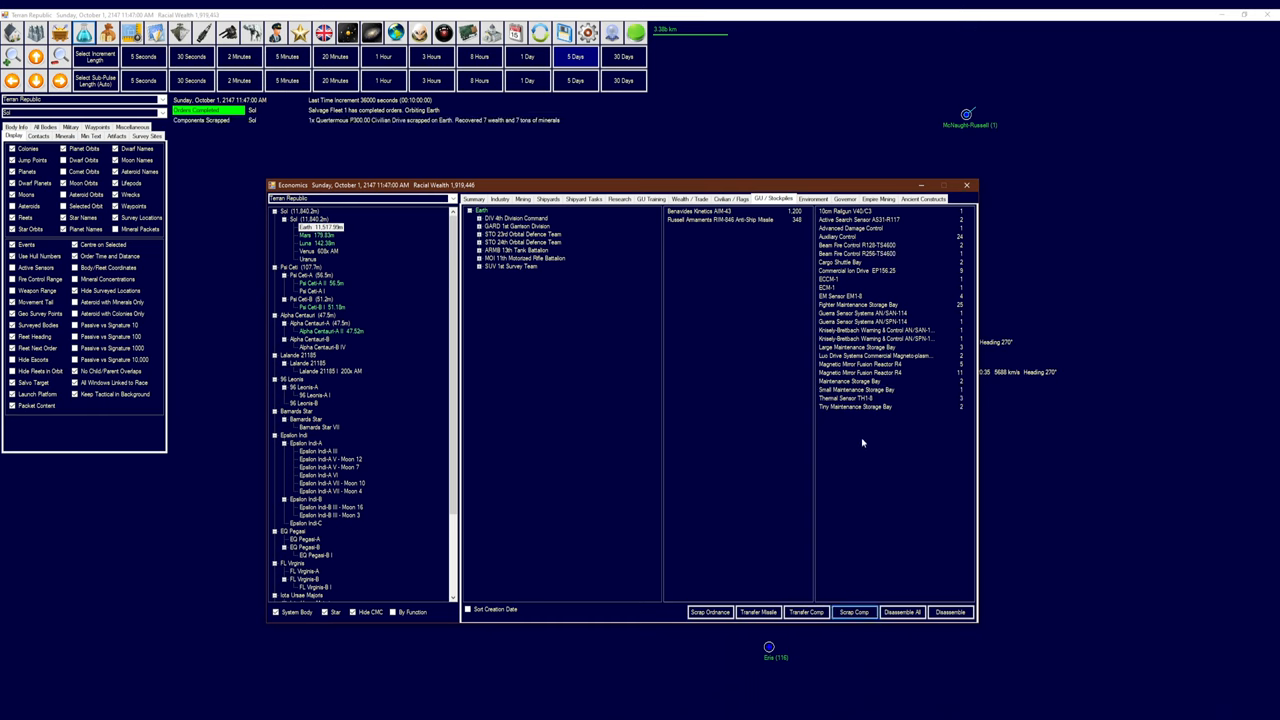
click(845, 398)
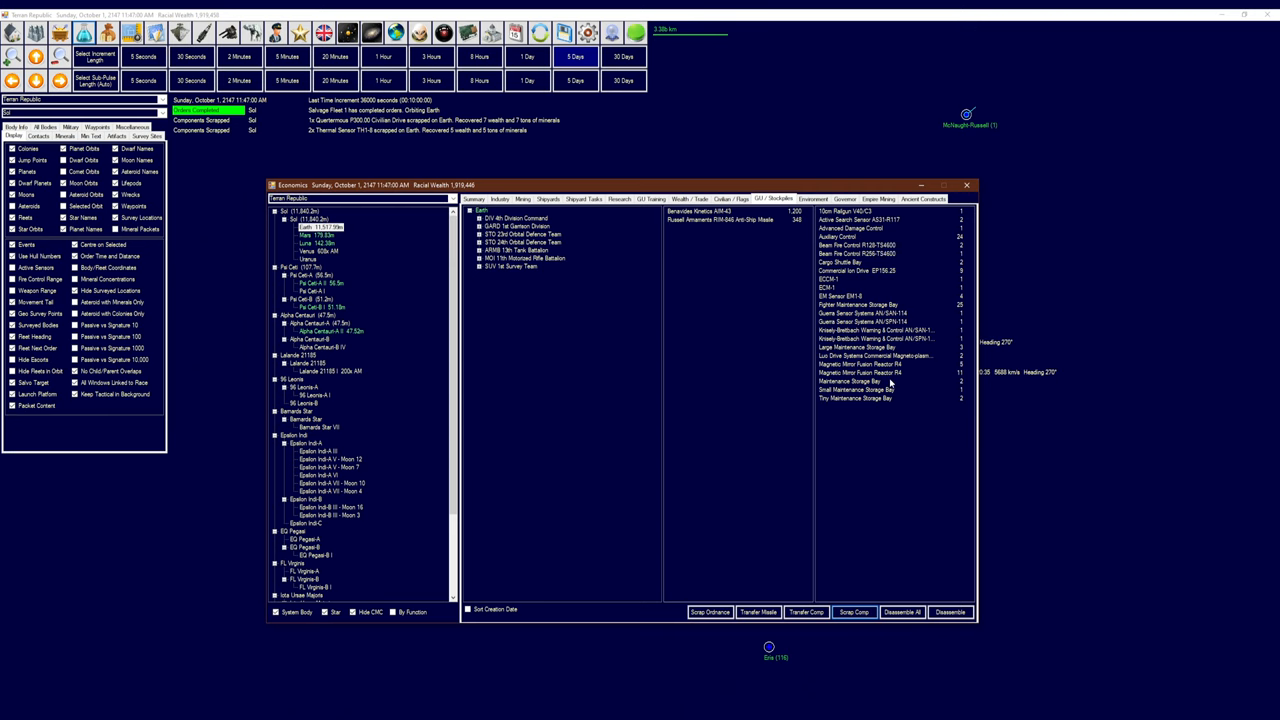
click(875, 364)
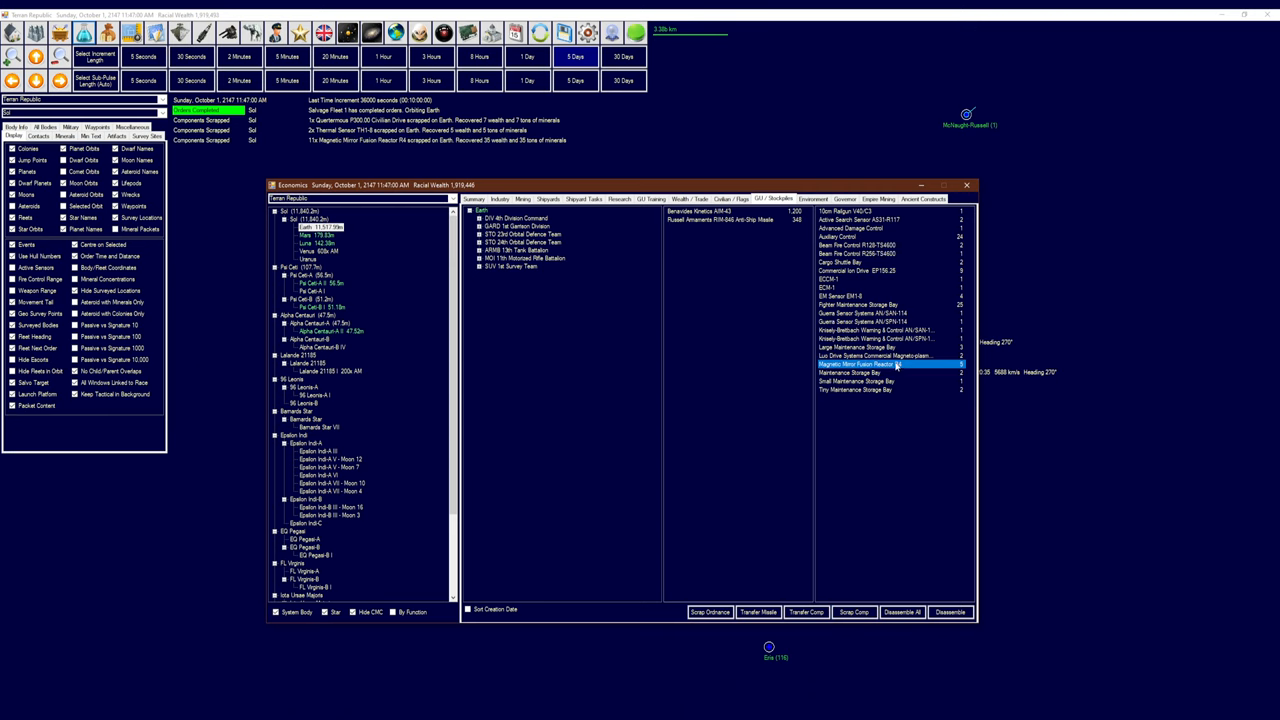
click(853, 612)
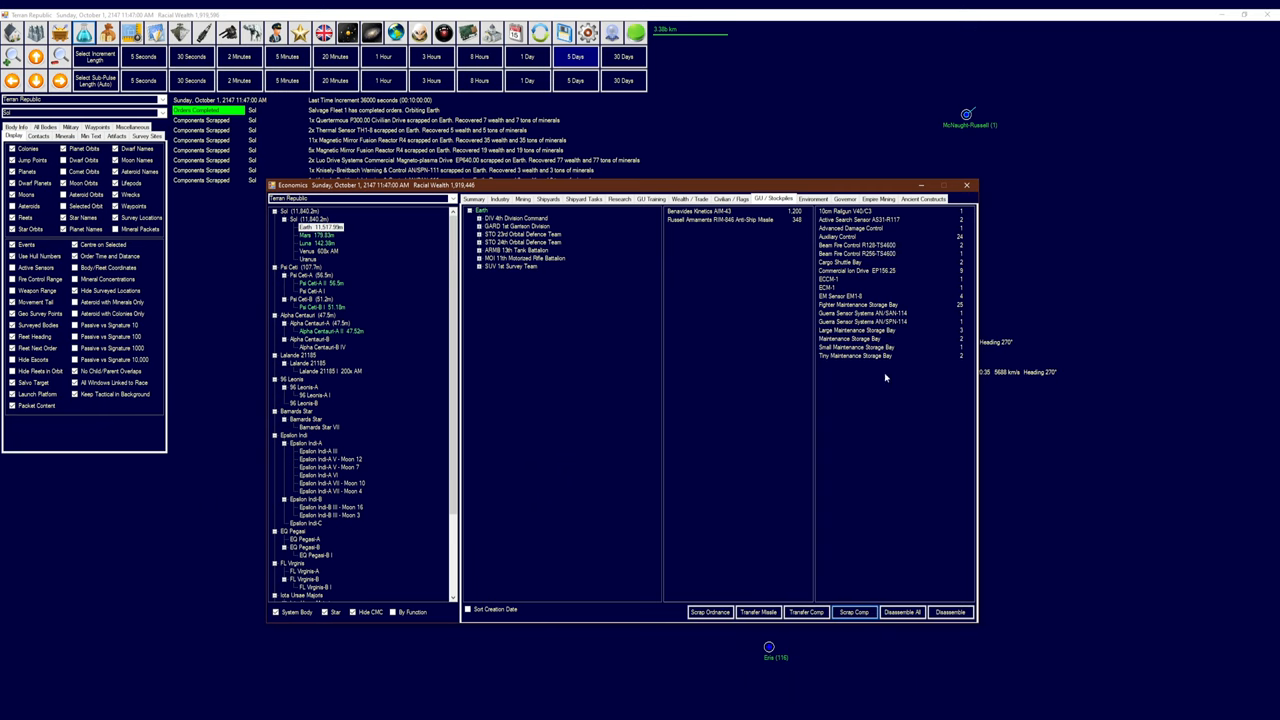
Scrap one more surplus component and advance time to October 18, 2147
click(855, 296)
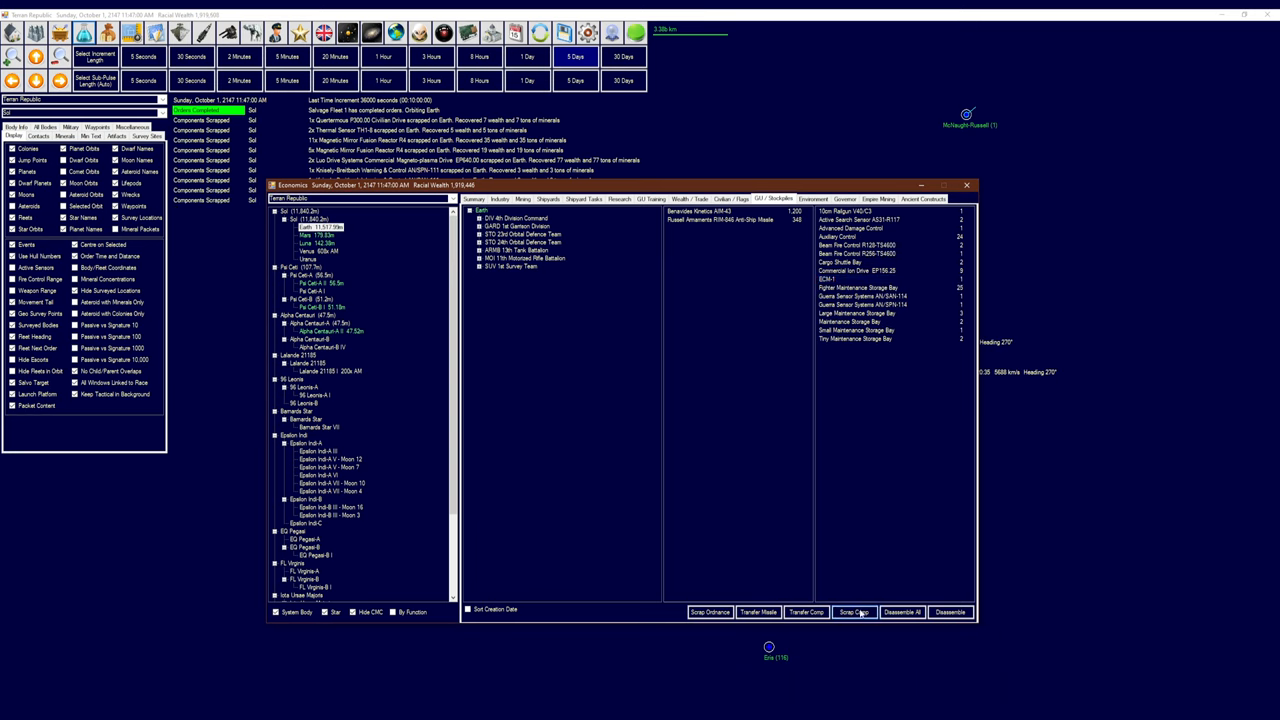
click(880, 270)
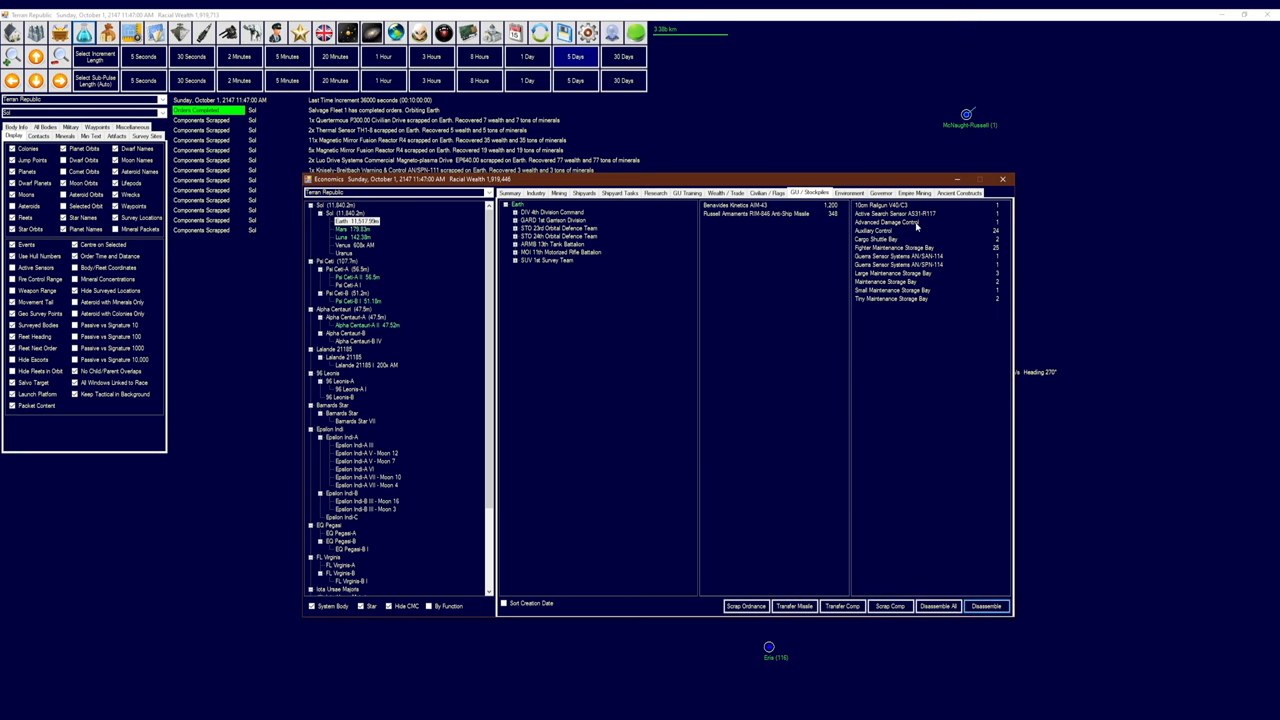
click(890, 205)
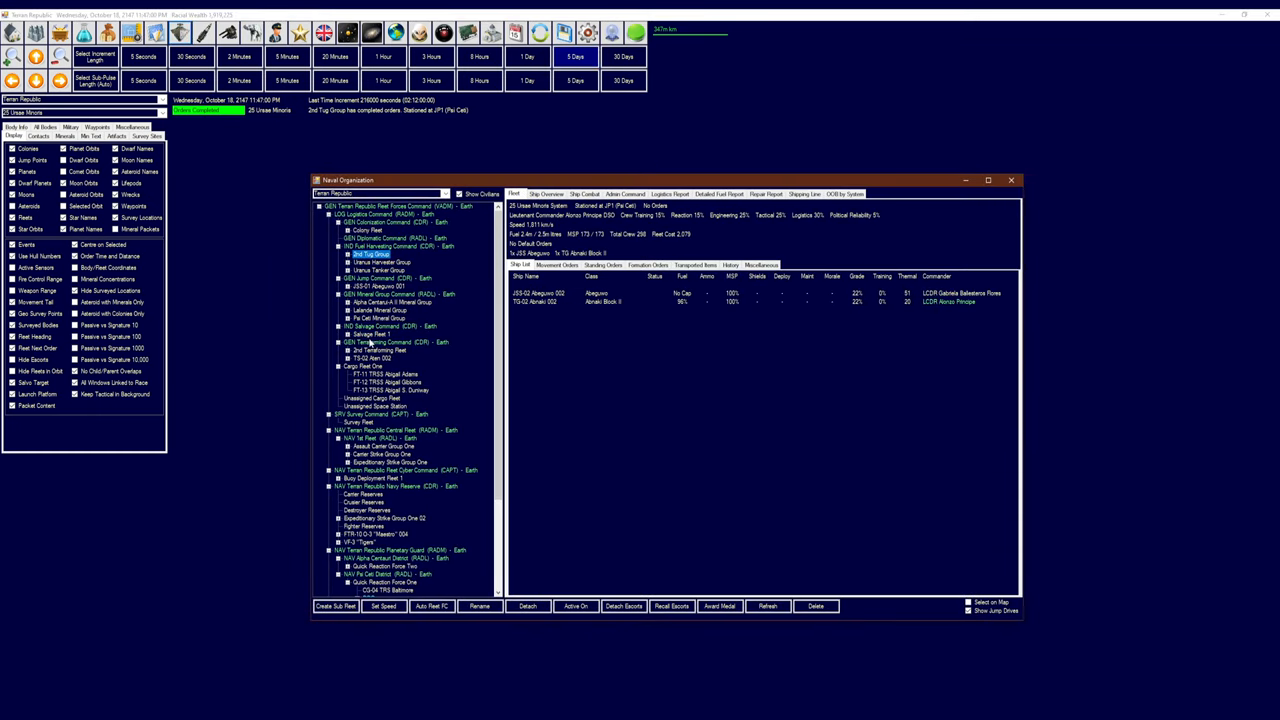
Select the JSS-01 Abeguwo 001 fleet and expand it to list TG-01 Abnaki 001
click(383, 357)
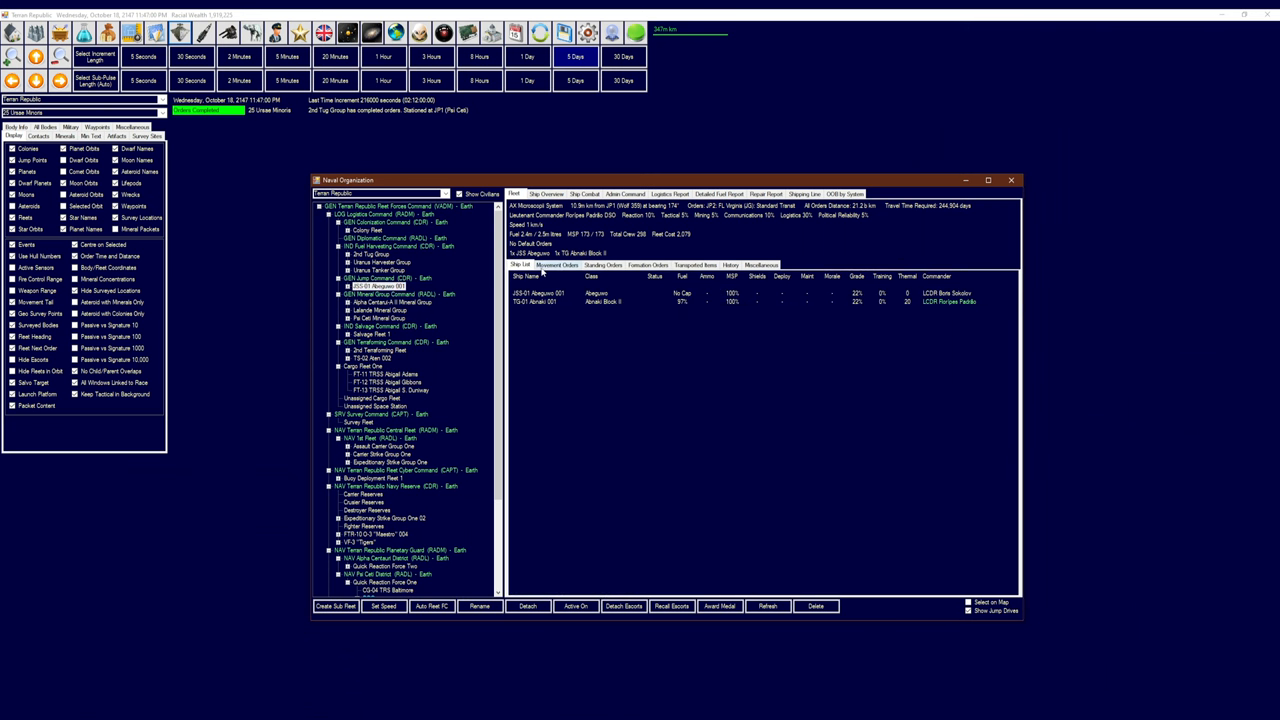
click(555, 264)
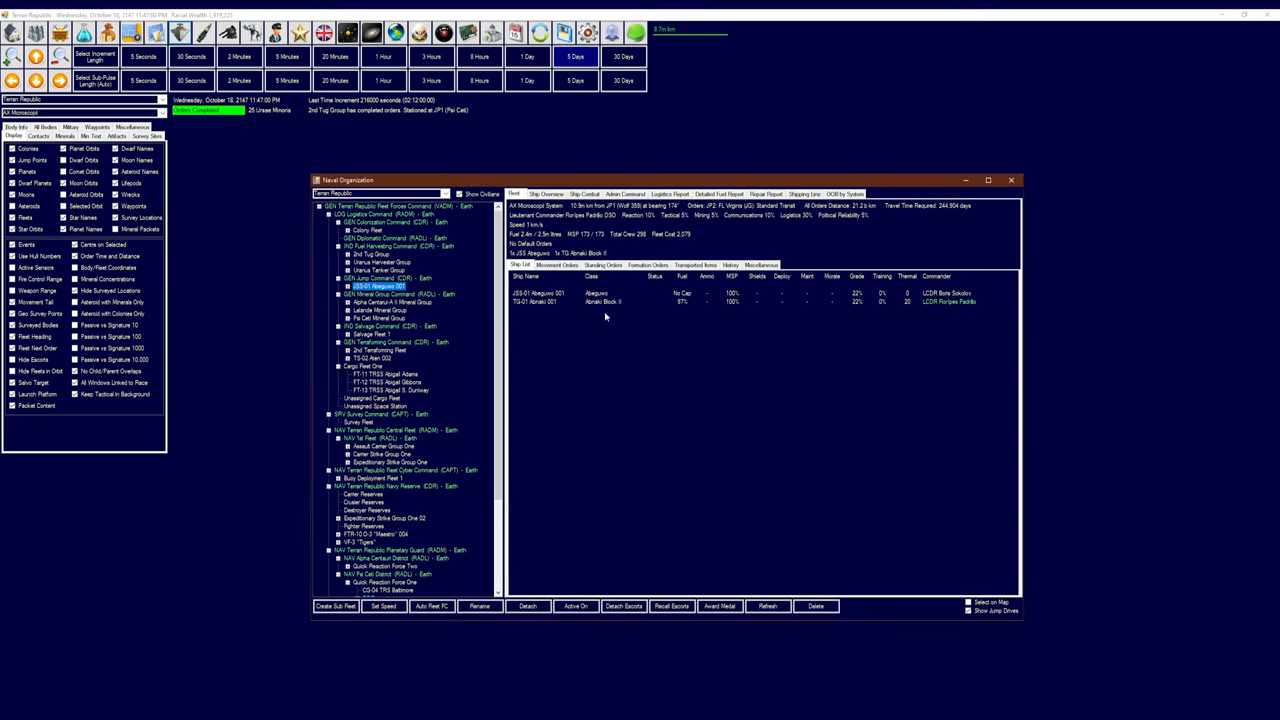
mouse_move(697, 294)
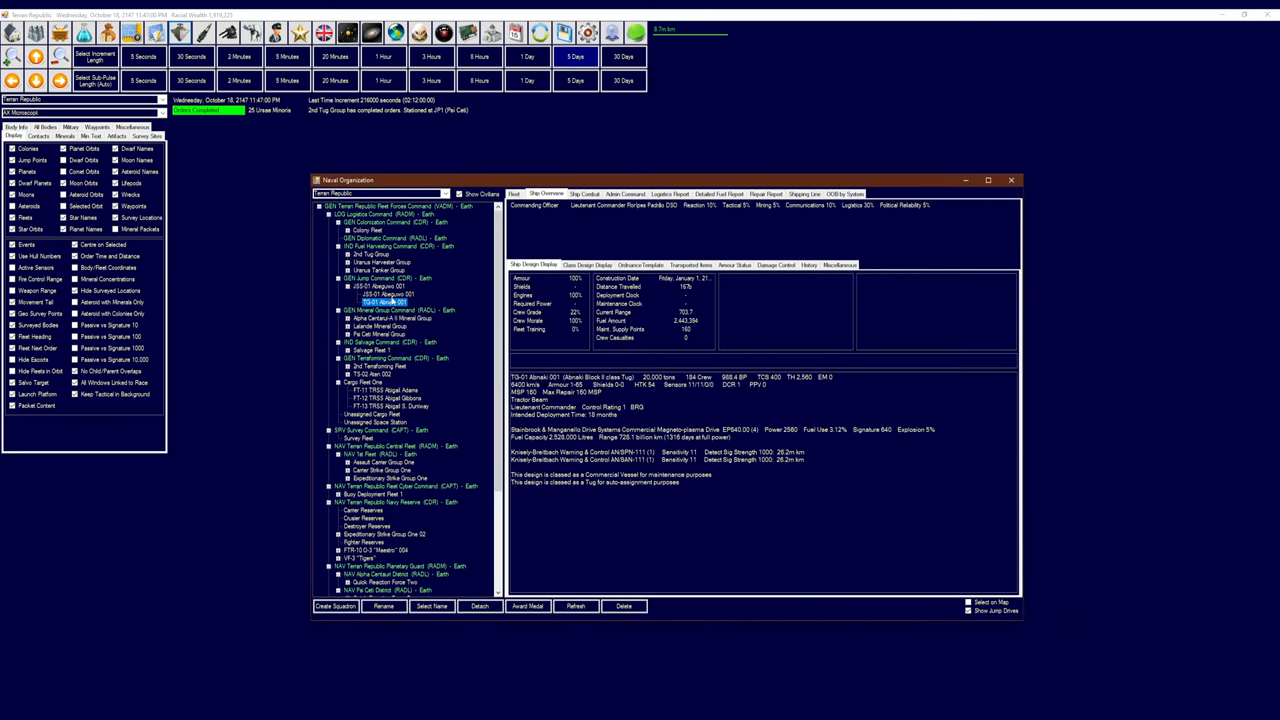
Review the Abnaki tug and jump station details, enable Fleets as order destinations, and close
click(742, 264)
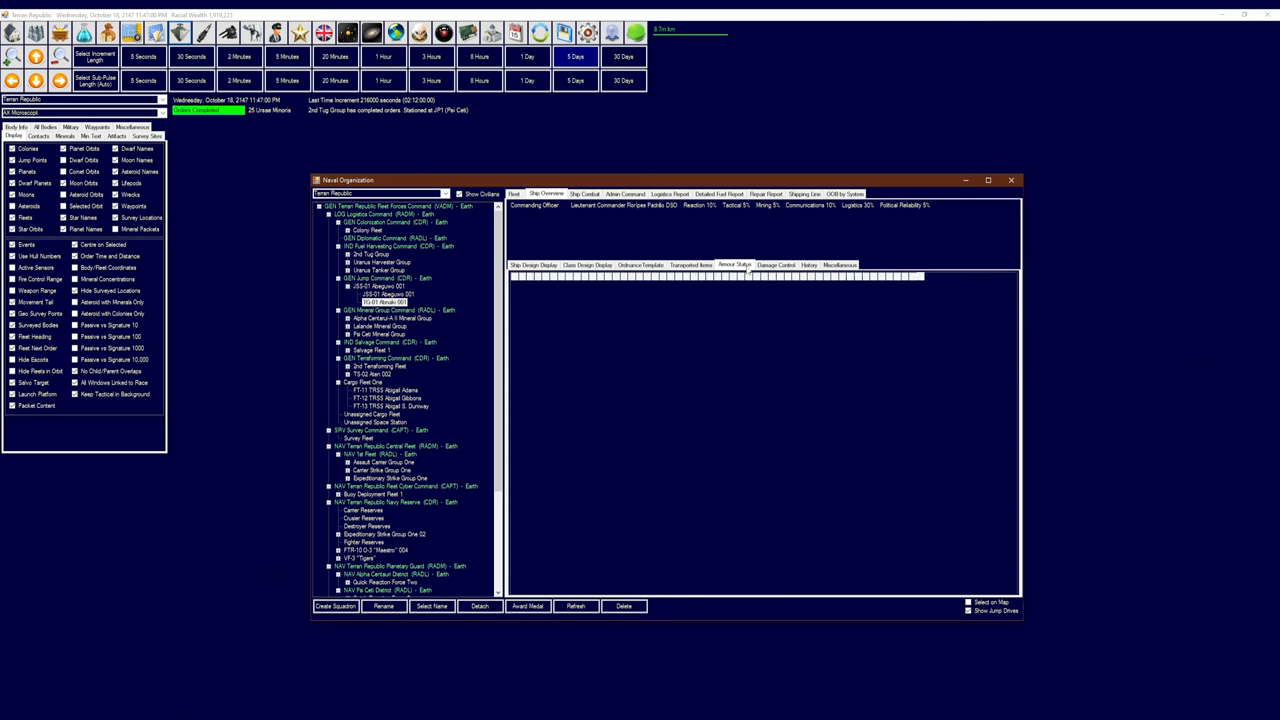
click(768, 264)
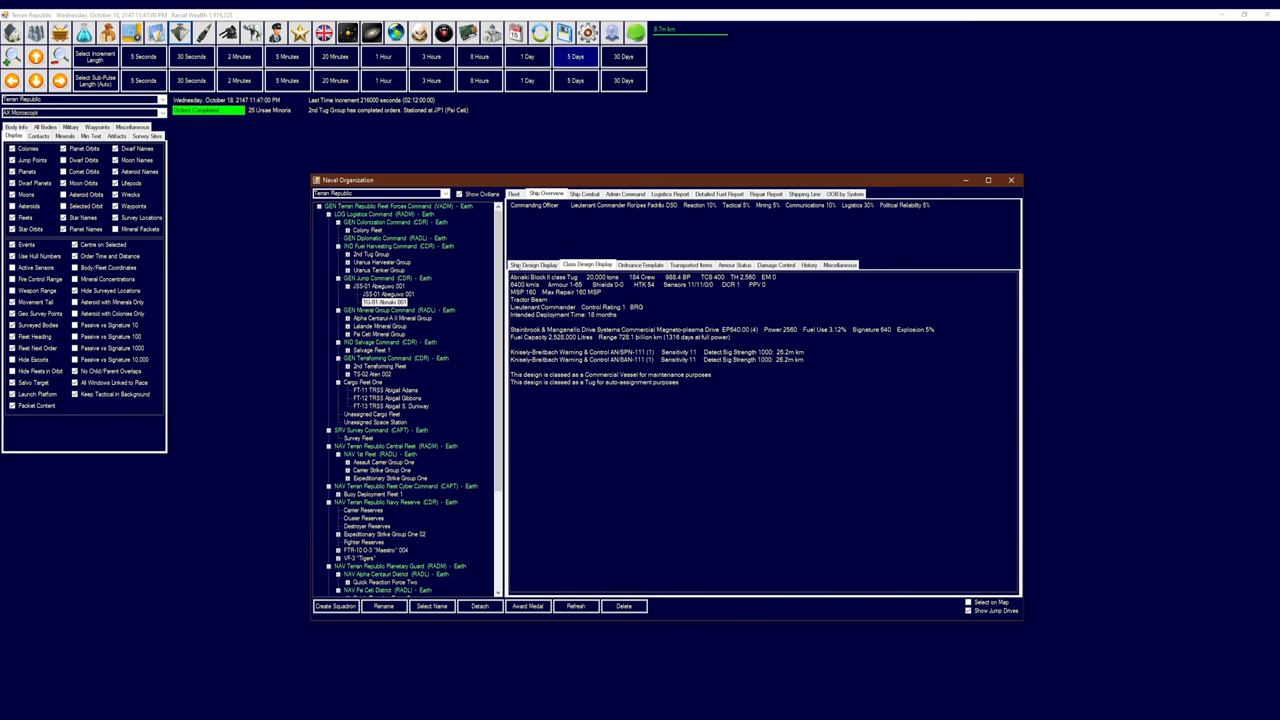
click(539, 264)
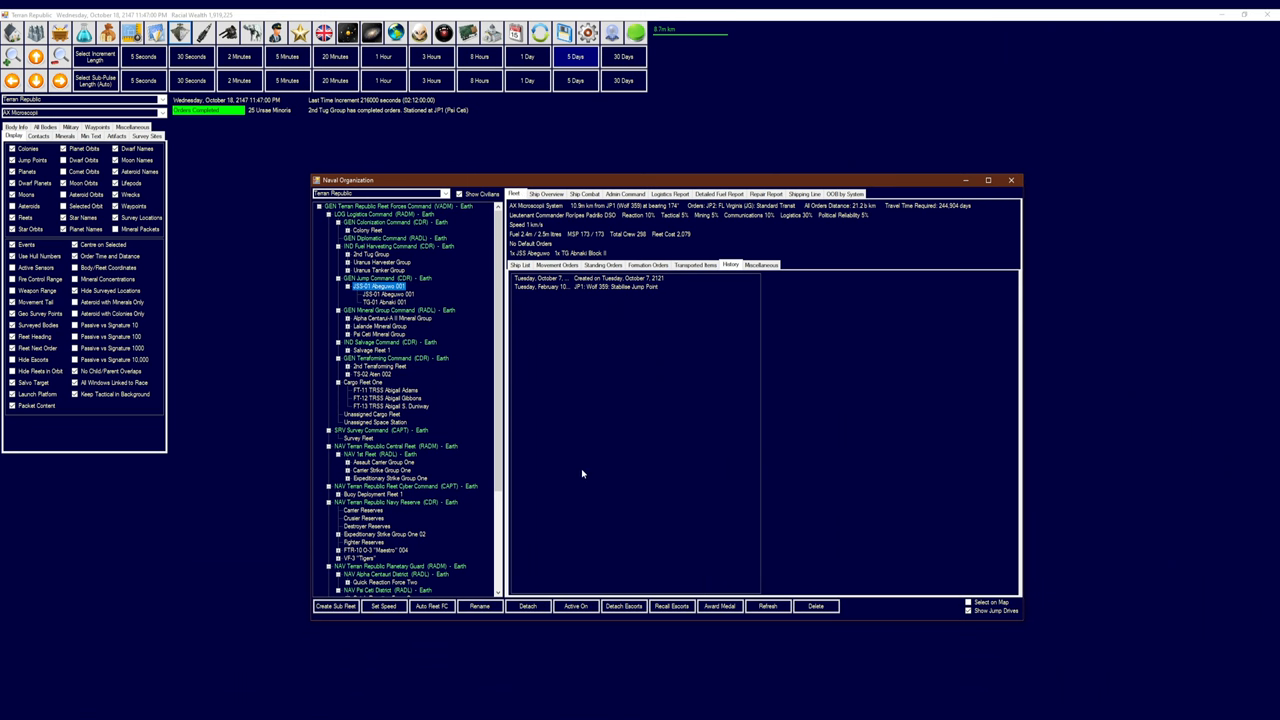
click(556, 265)
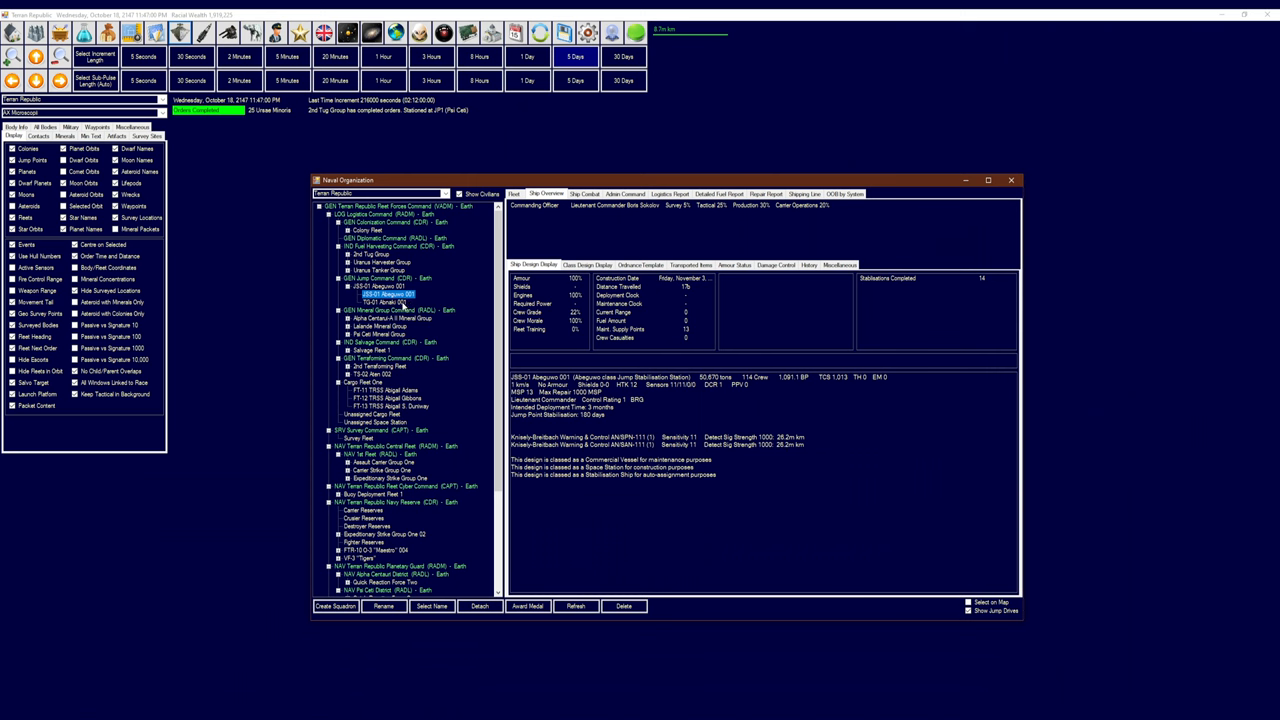
click(375, 303)
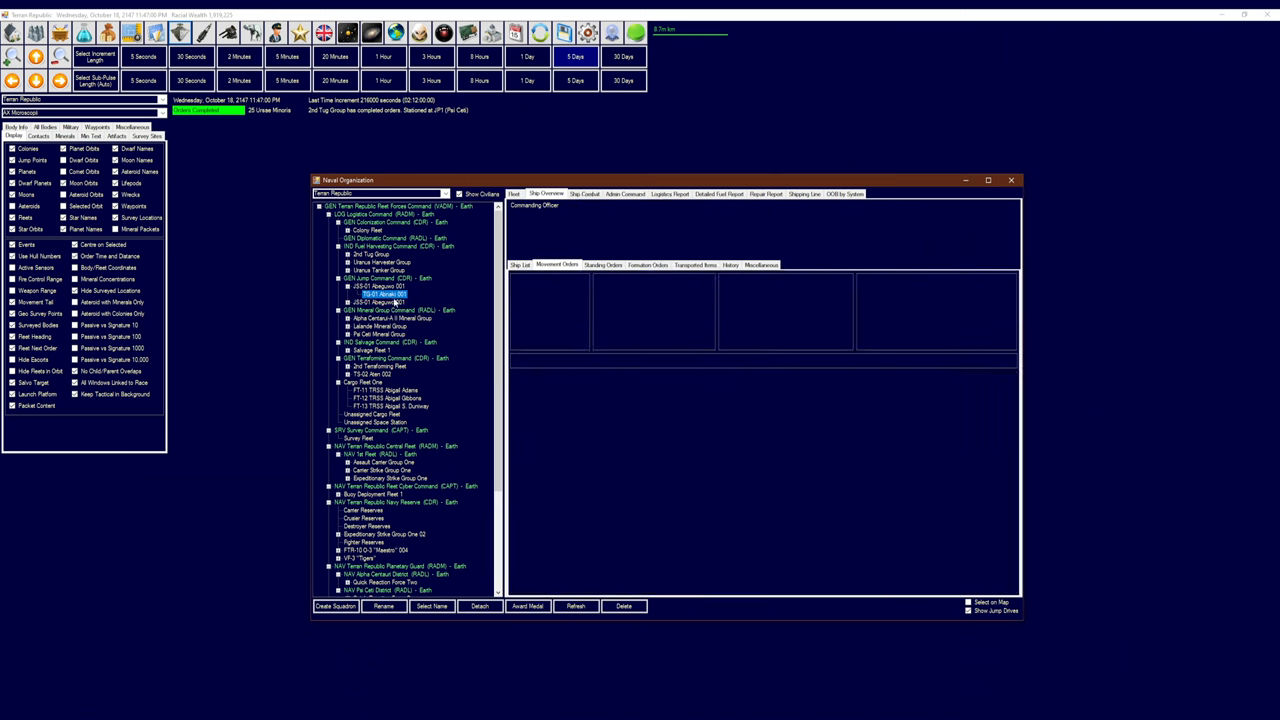
click(380, 294)
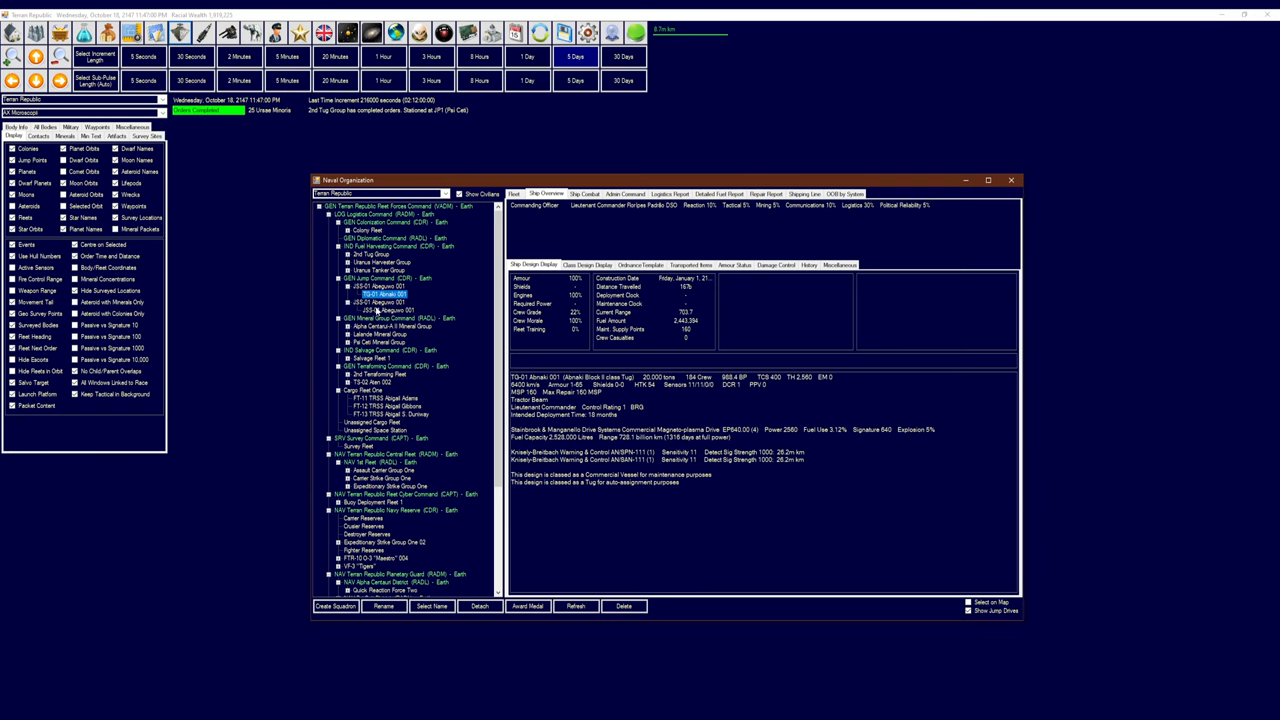
mouse_move(530, 287)
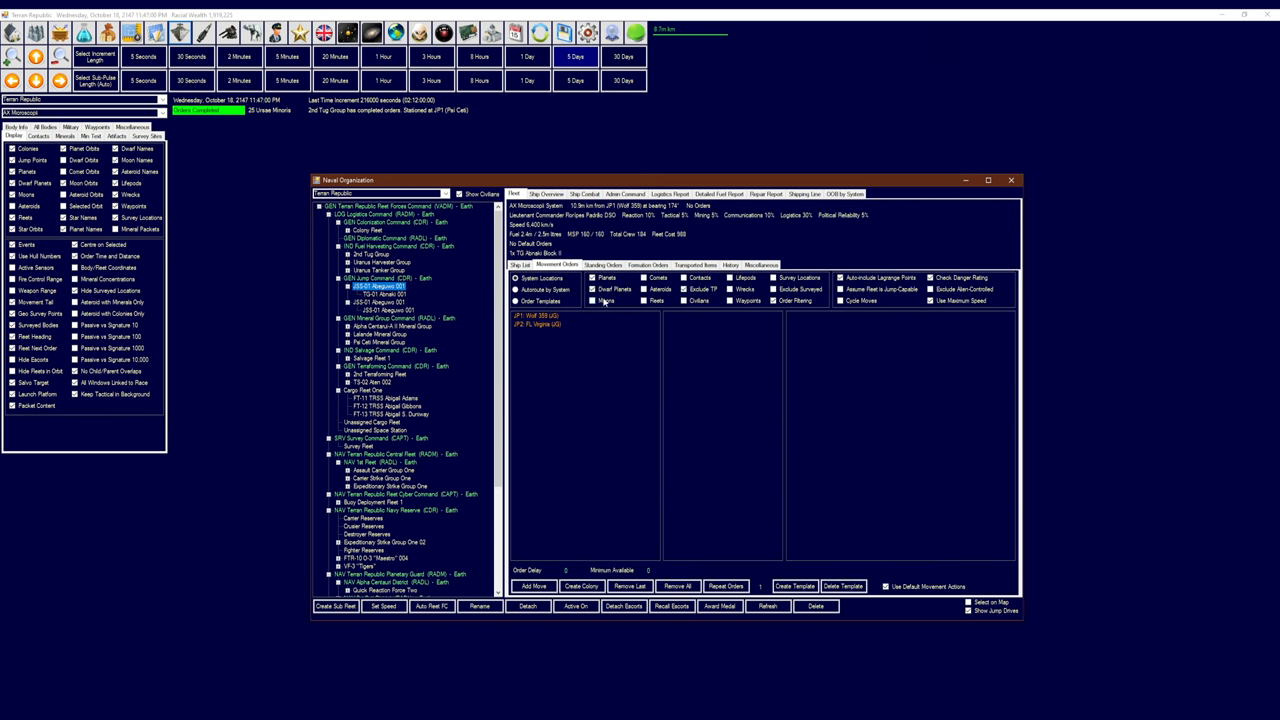
click(545, 332)
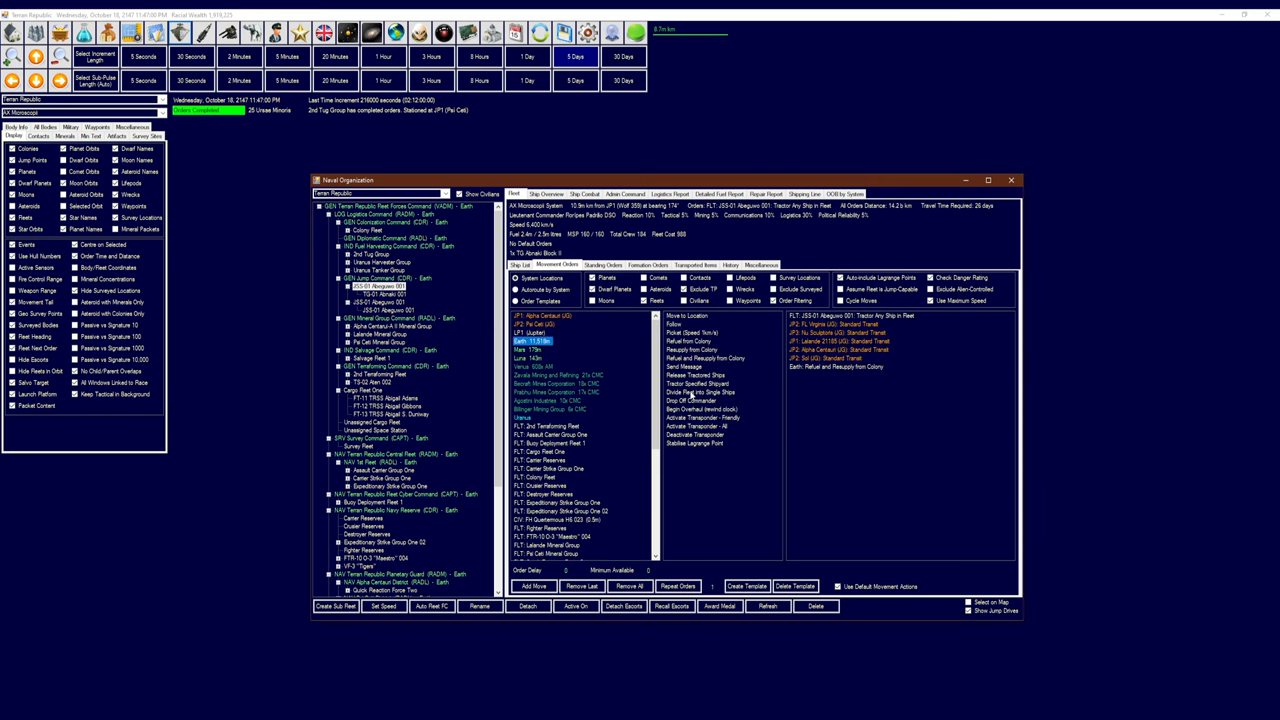
click(1011, 179)
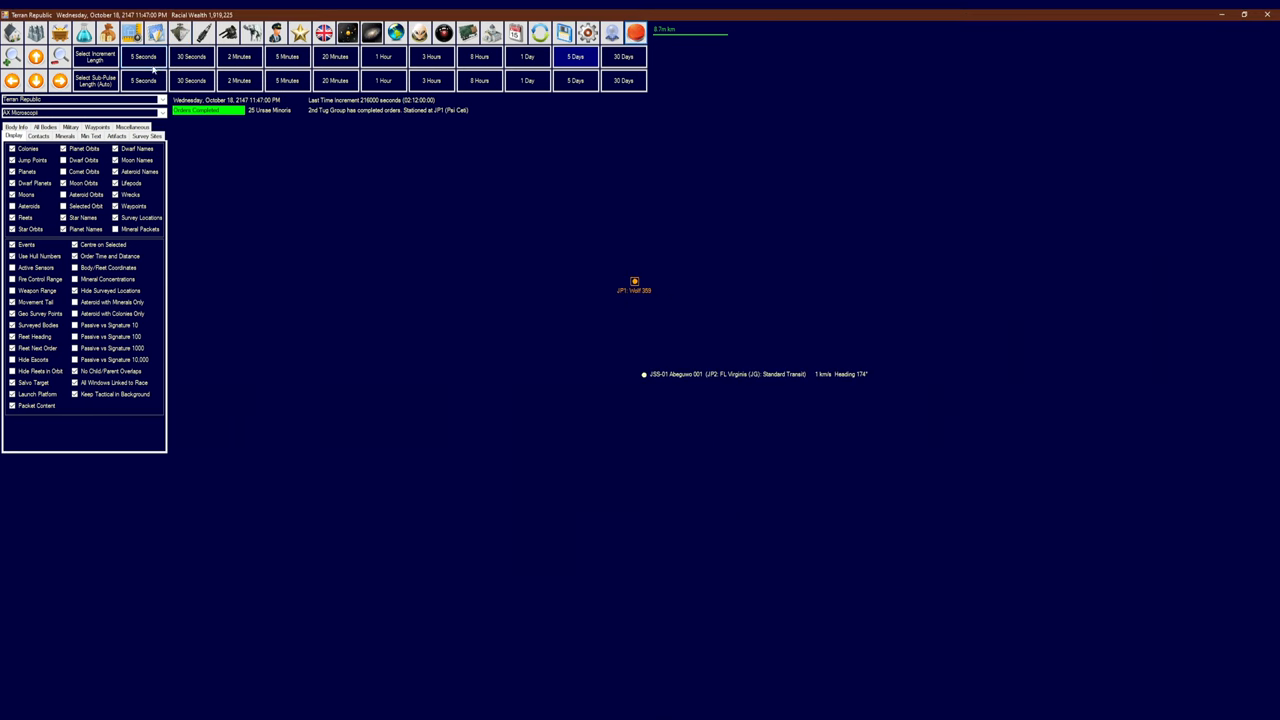
Advance game time five seconds, then five minutes twice
click(145, 54)
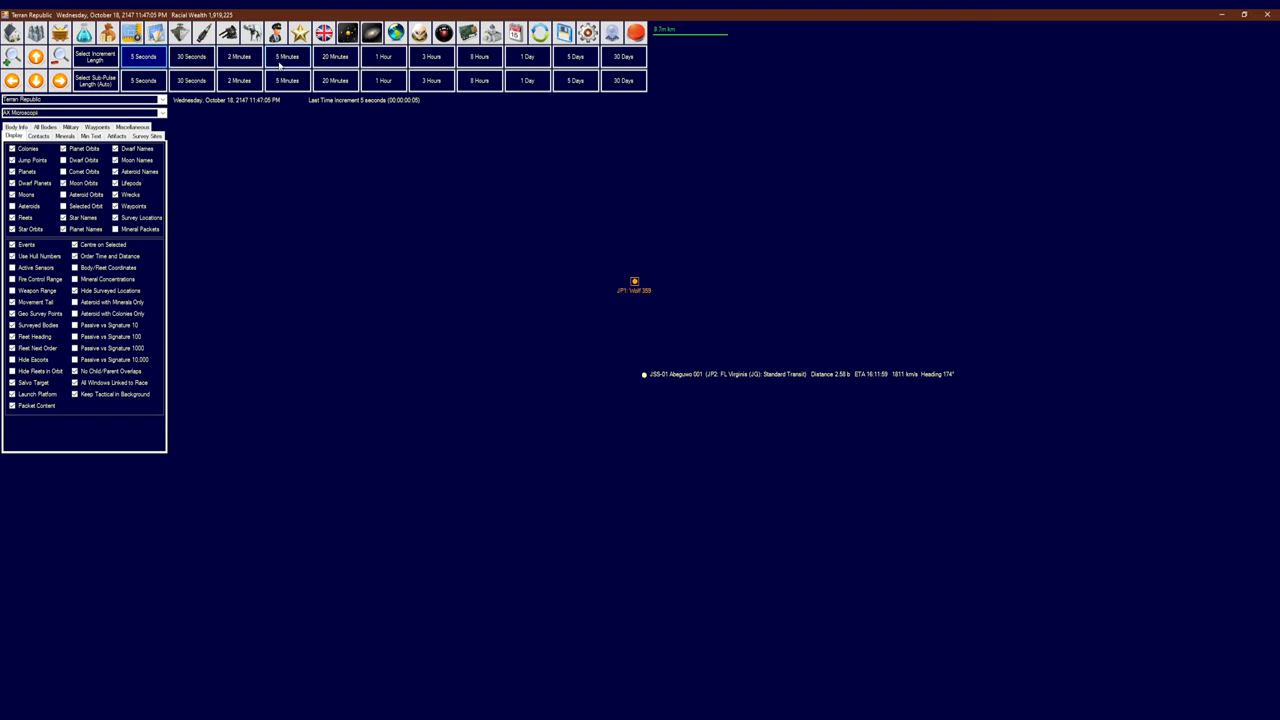
click(286, 55)
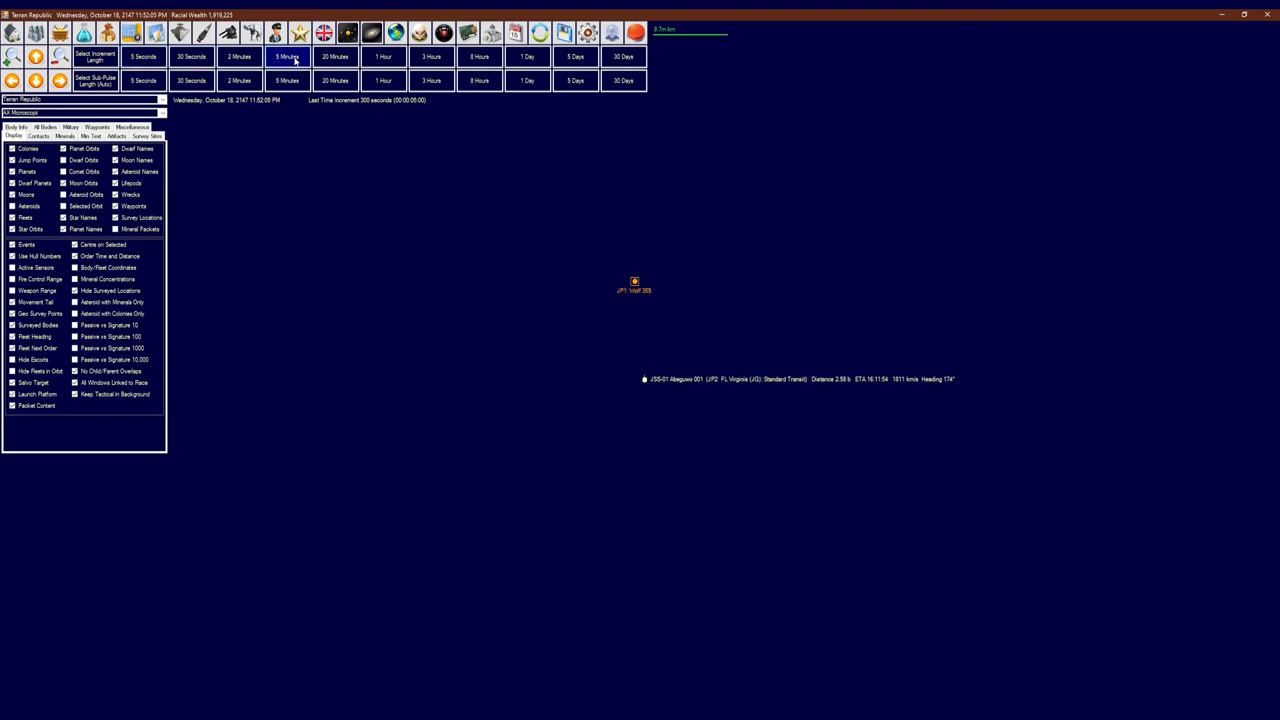
click(288, 55)
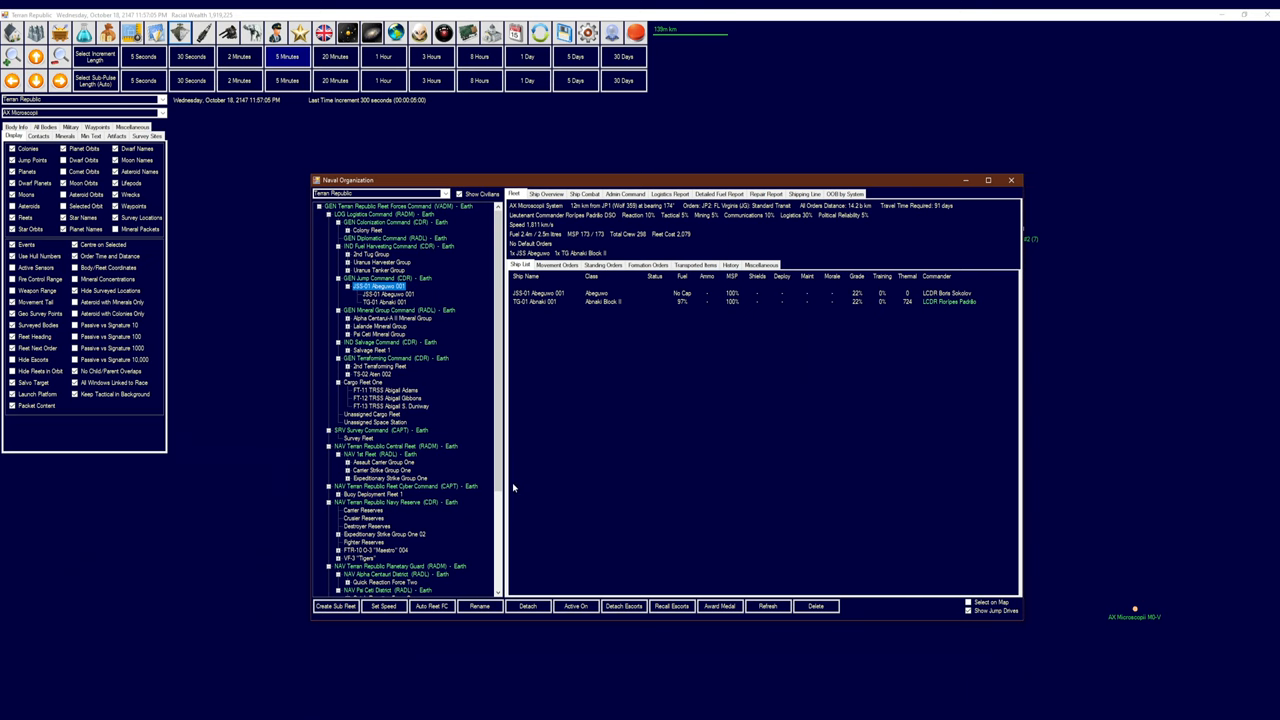
Rename the station's fleet '1st Tug Group', then bring up 2nd Tug Group's movement orders
click(474, 607)
text(1st Tug Group)
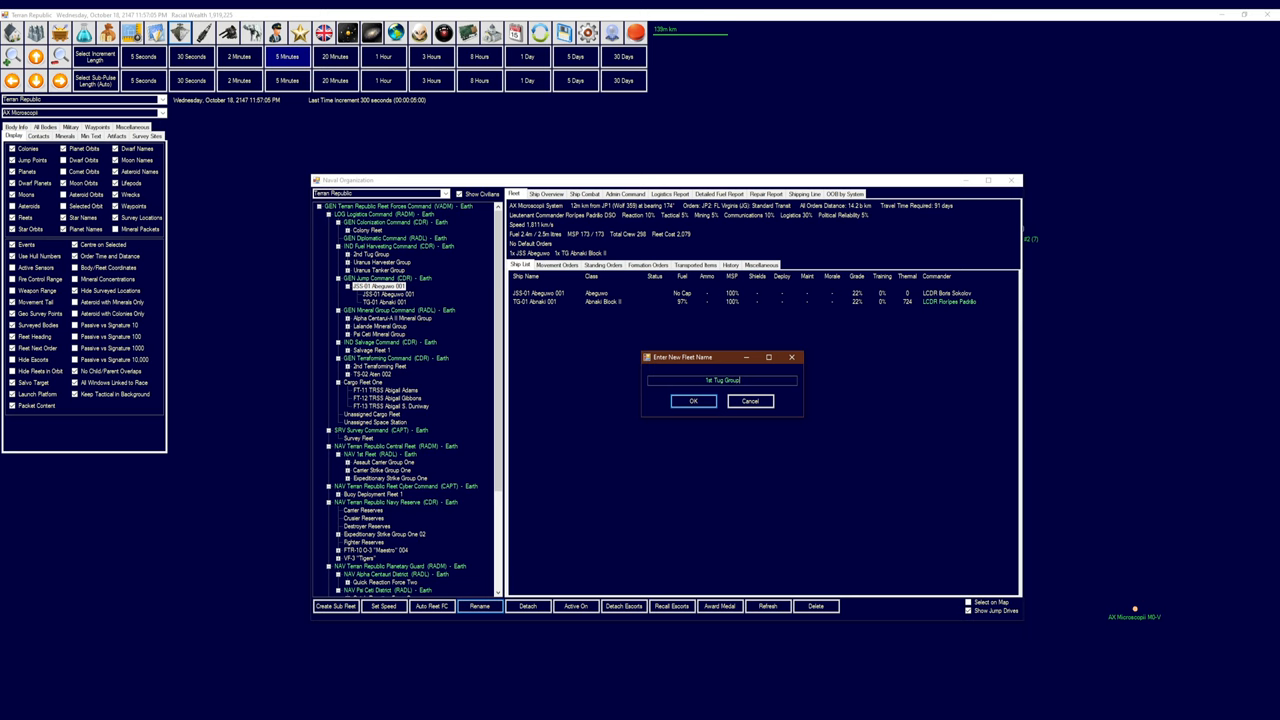
click(693, 401)
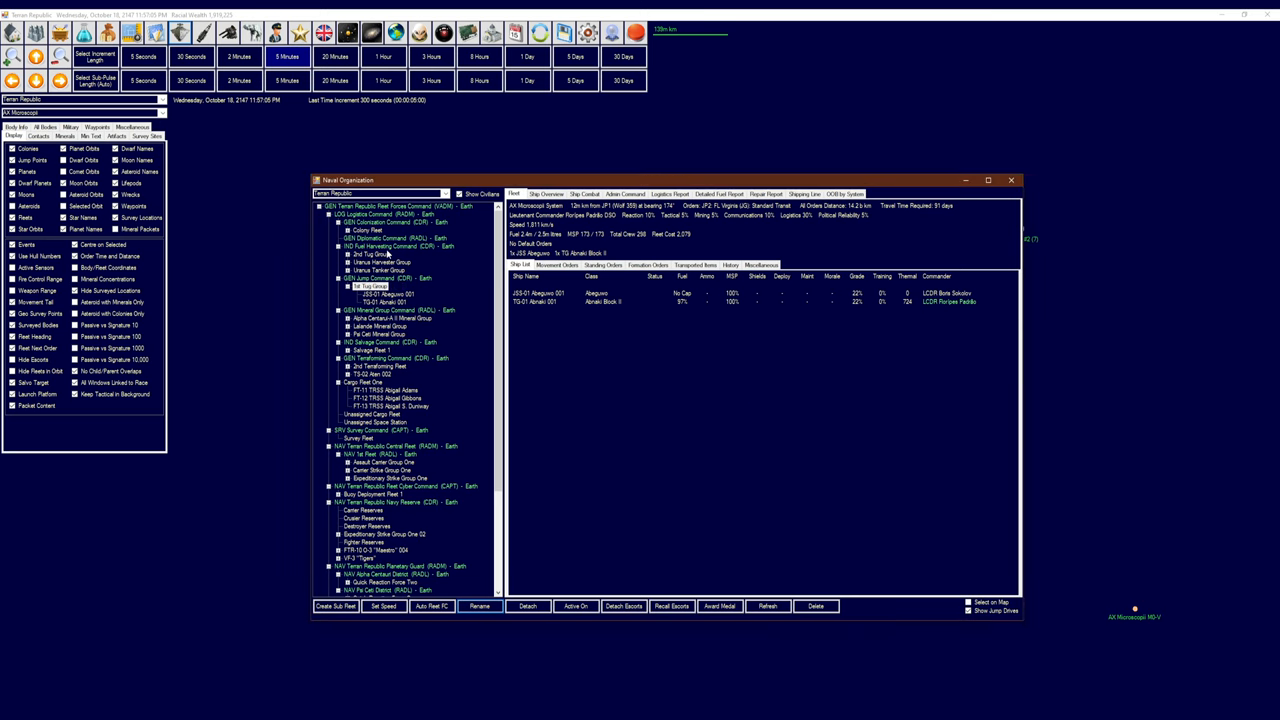
click(377, 258)
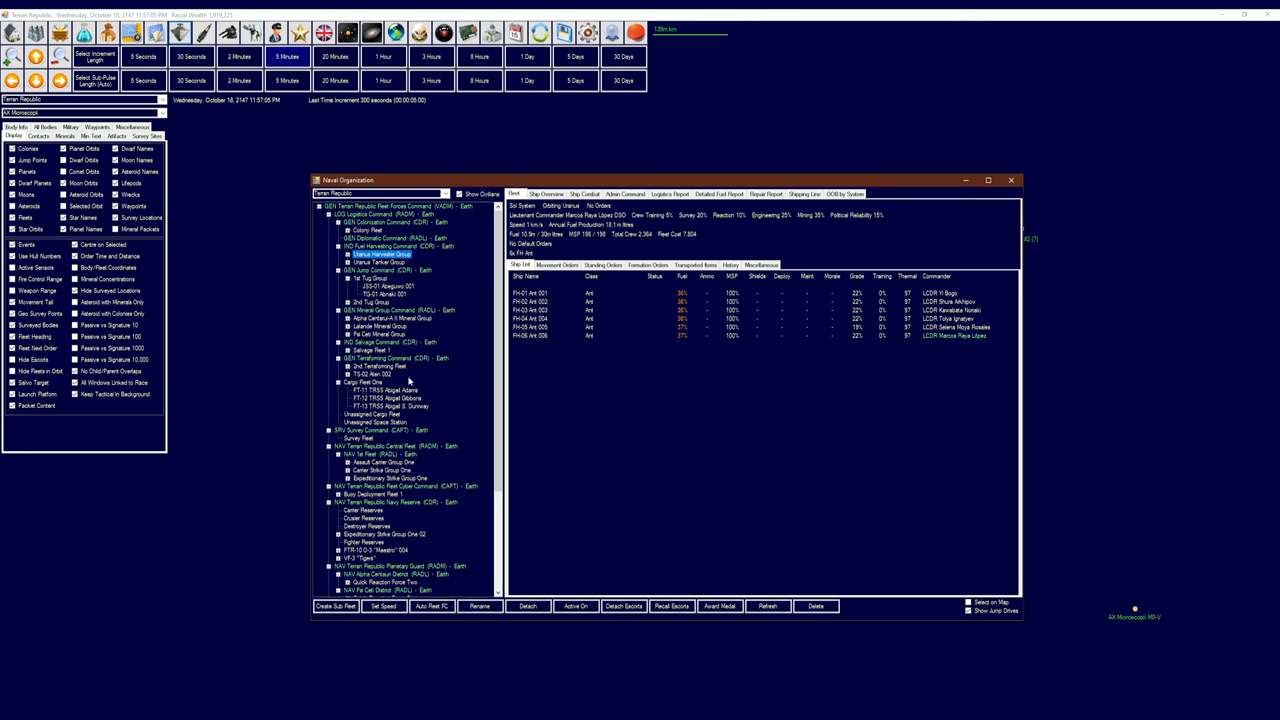
click(369, 302)
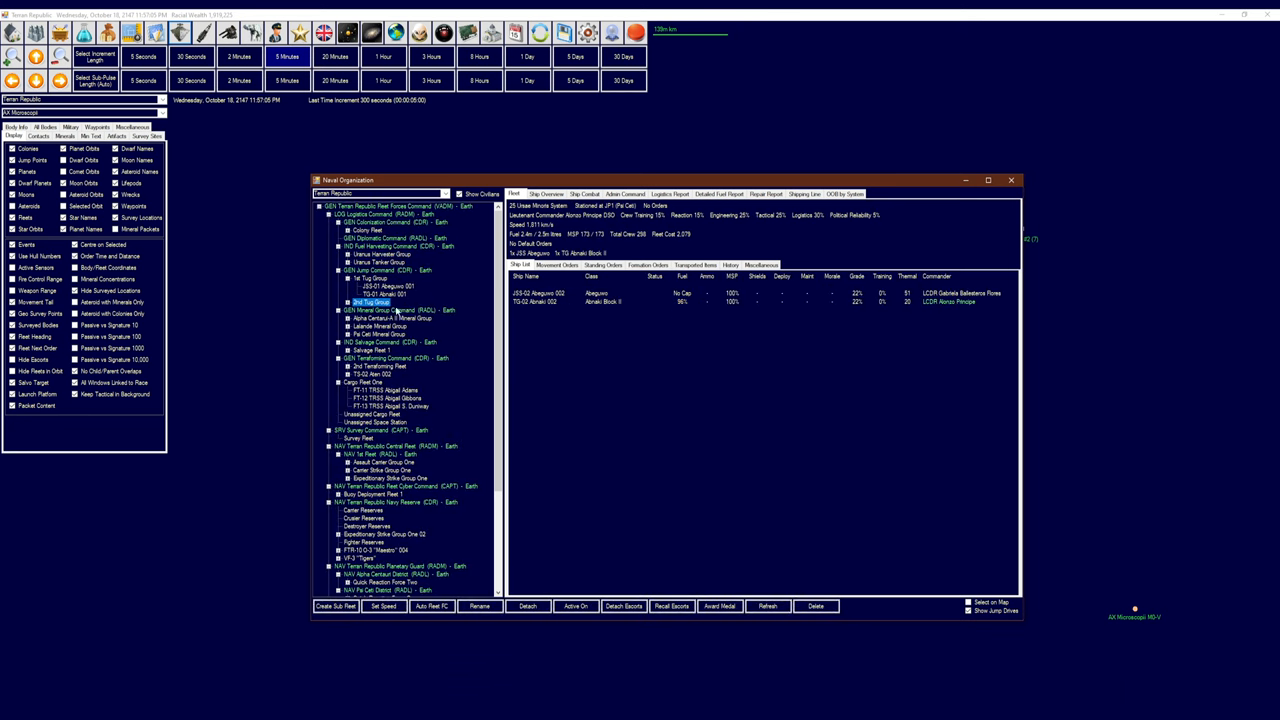
click(548, 265)
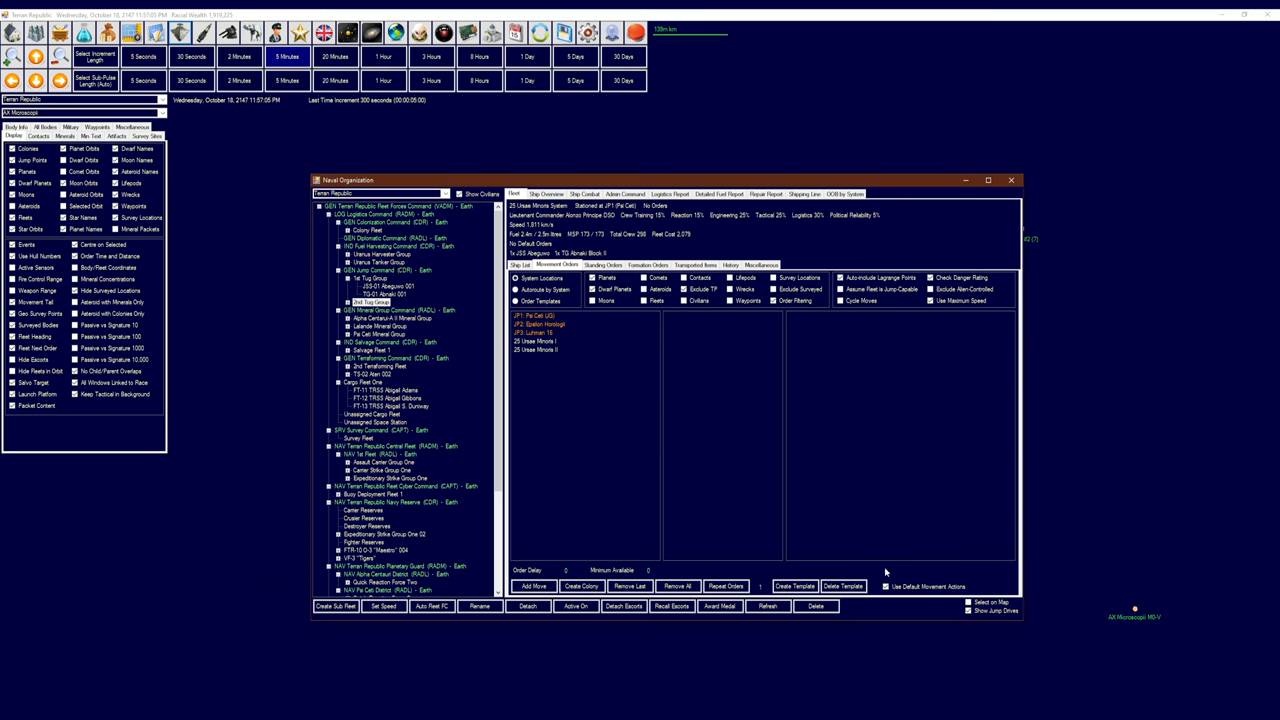
click(395, 297)
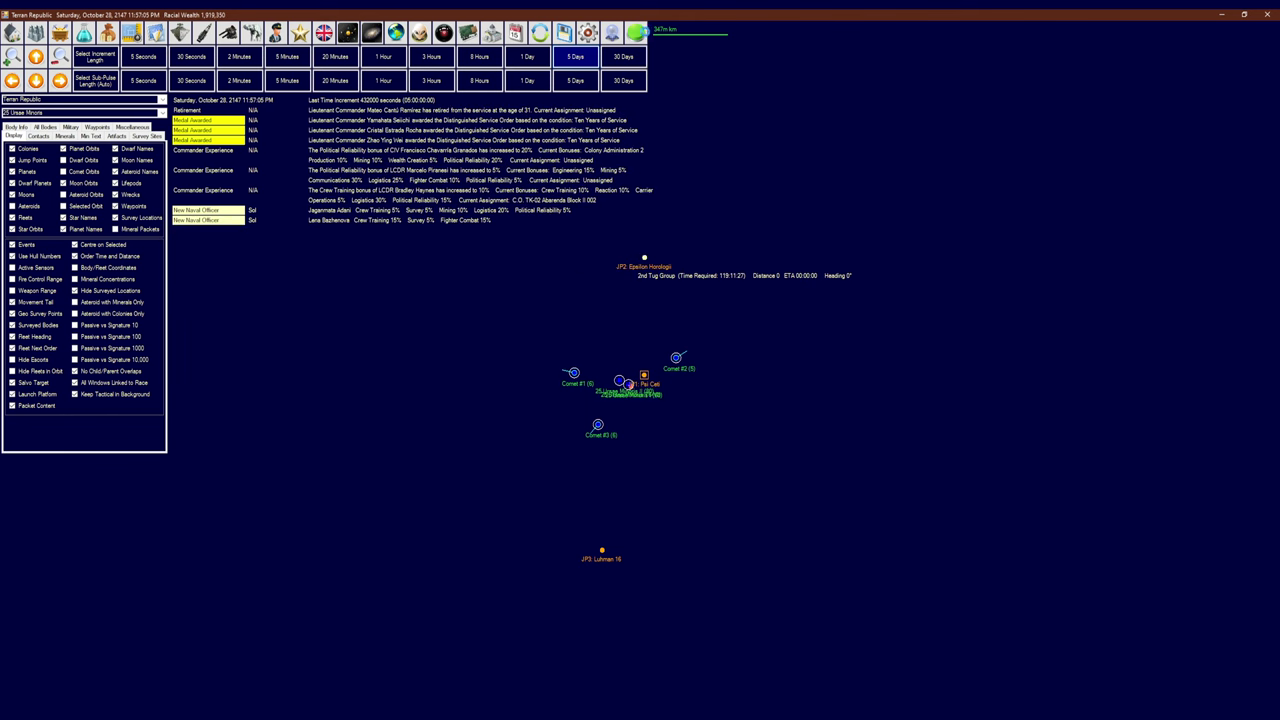
Set the Sierra Marine Group Inc. shipyard to Continual Capacity Upgrade
click(576, 53)
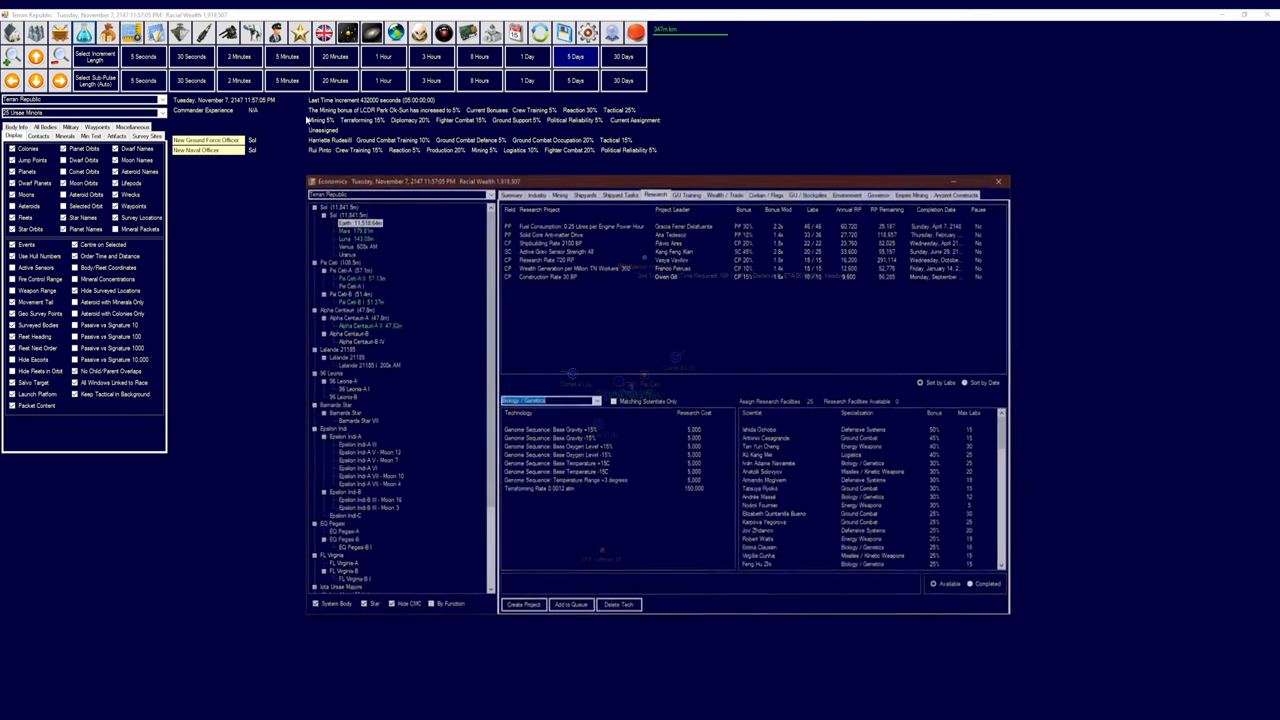
click(621, 193)
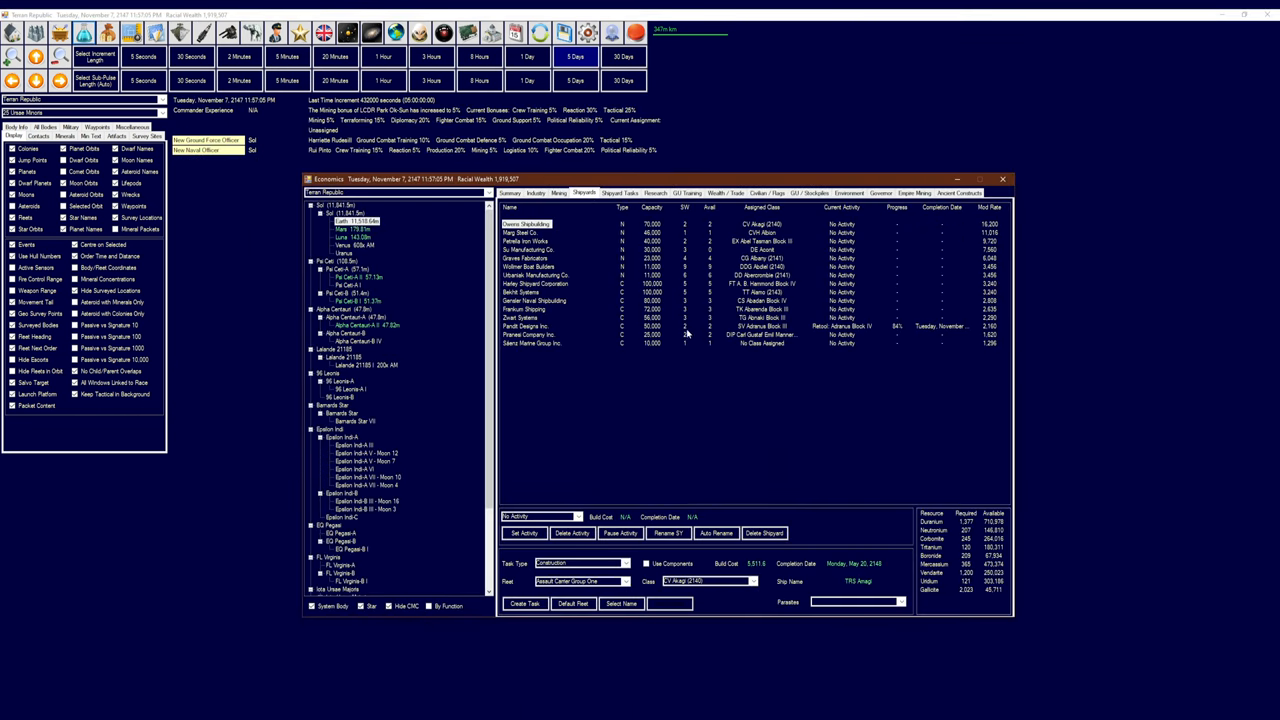
click(532, 343)
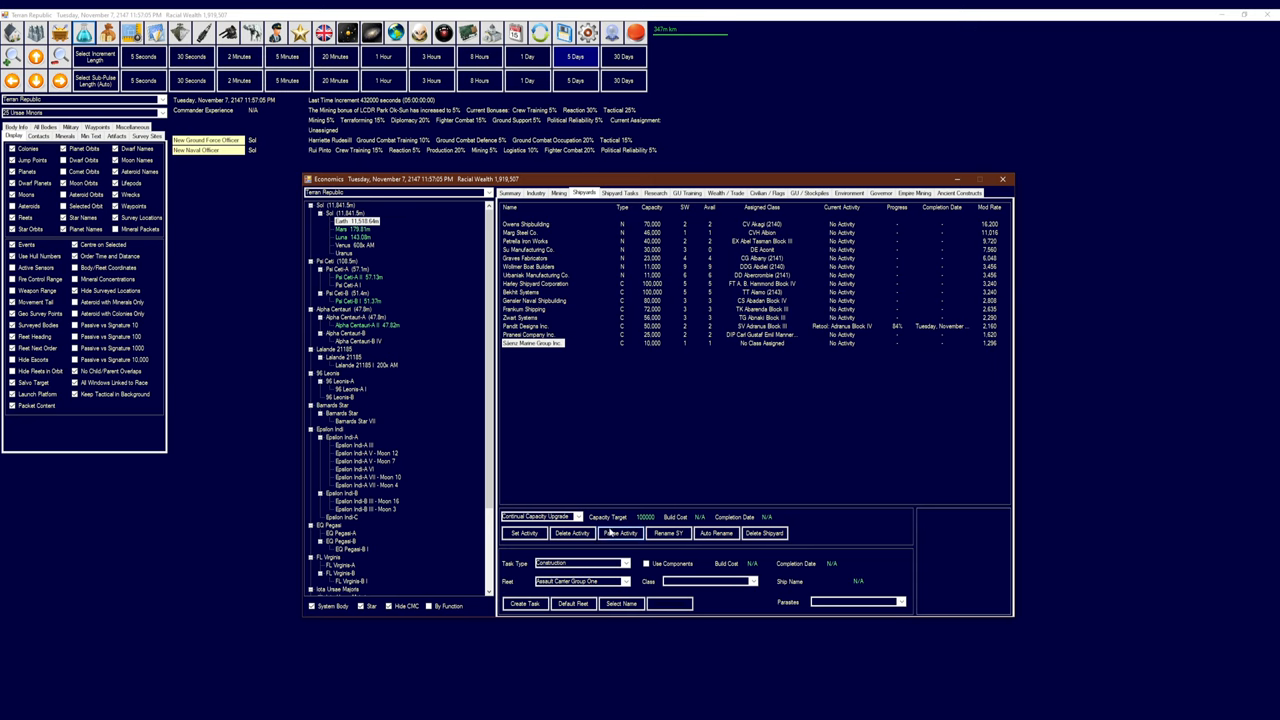
click(521, 533)
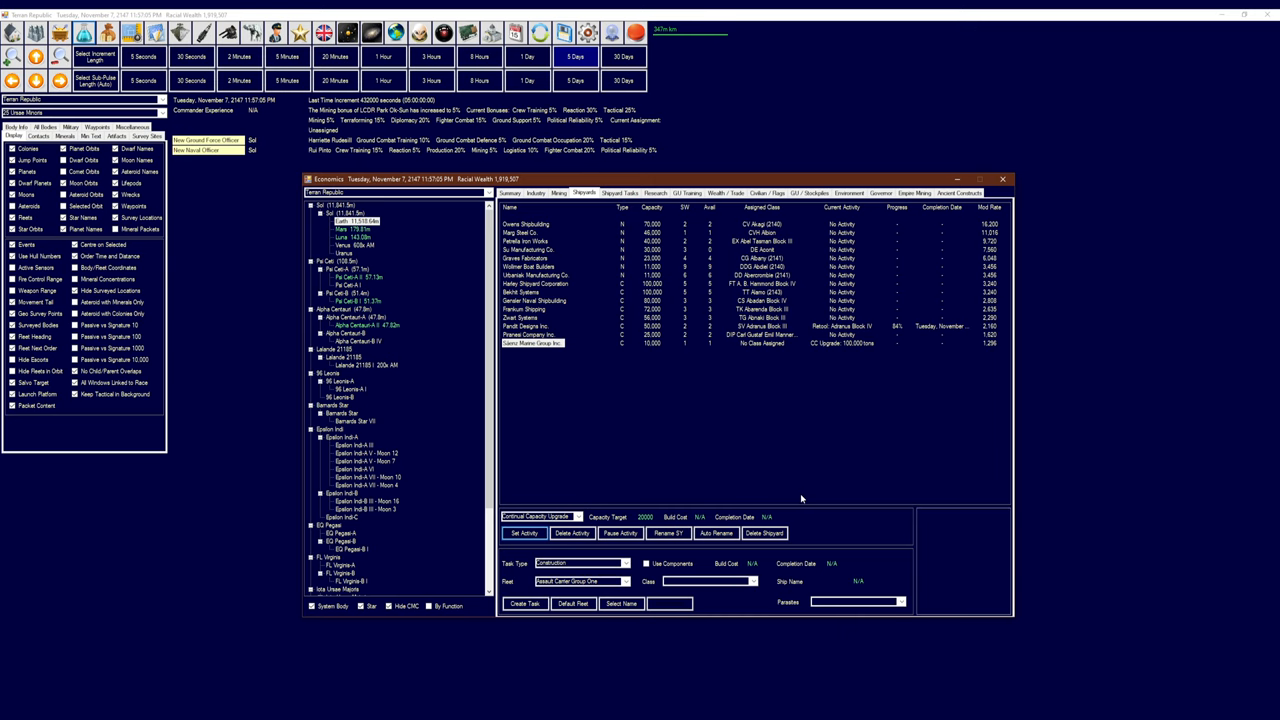
mouse_move(659, 403)
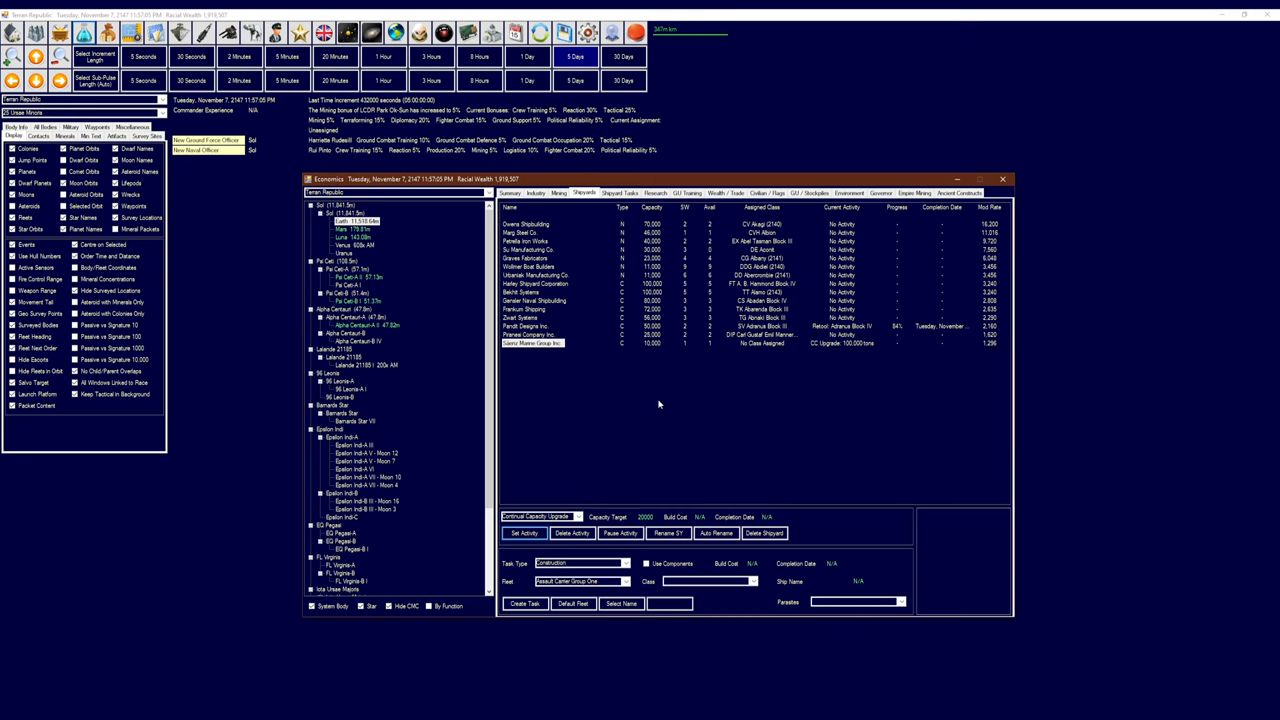
mouse_move(664, 431)
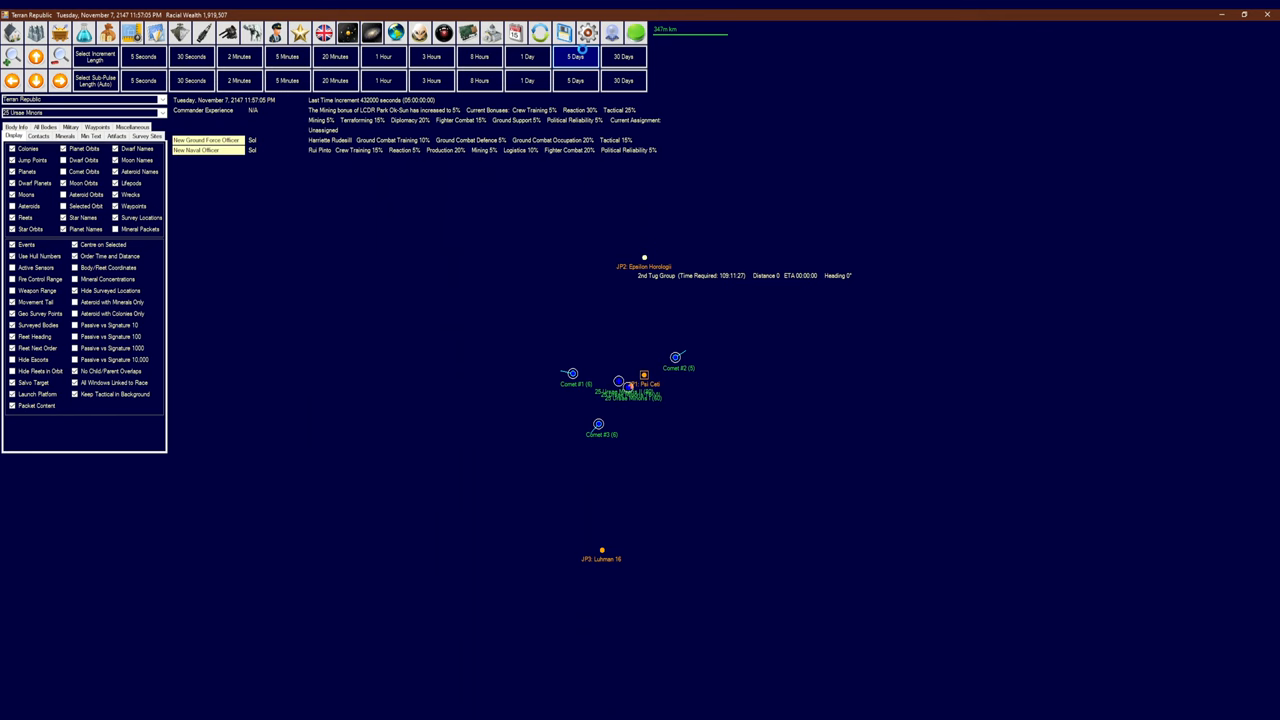
Advance game time ten days with two 5-day increments
click(578, 52)
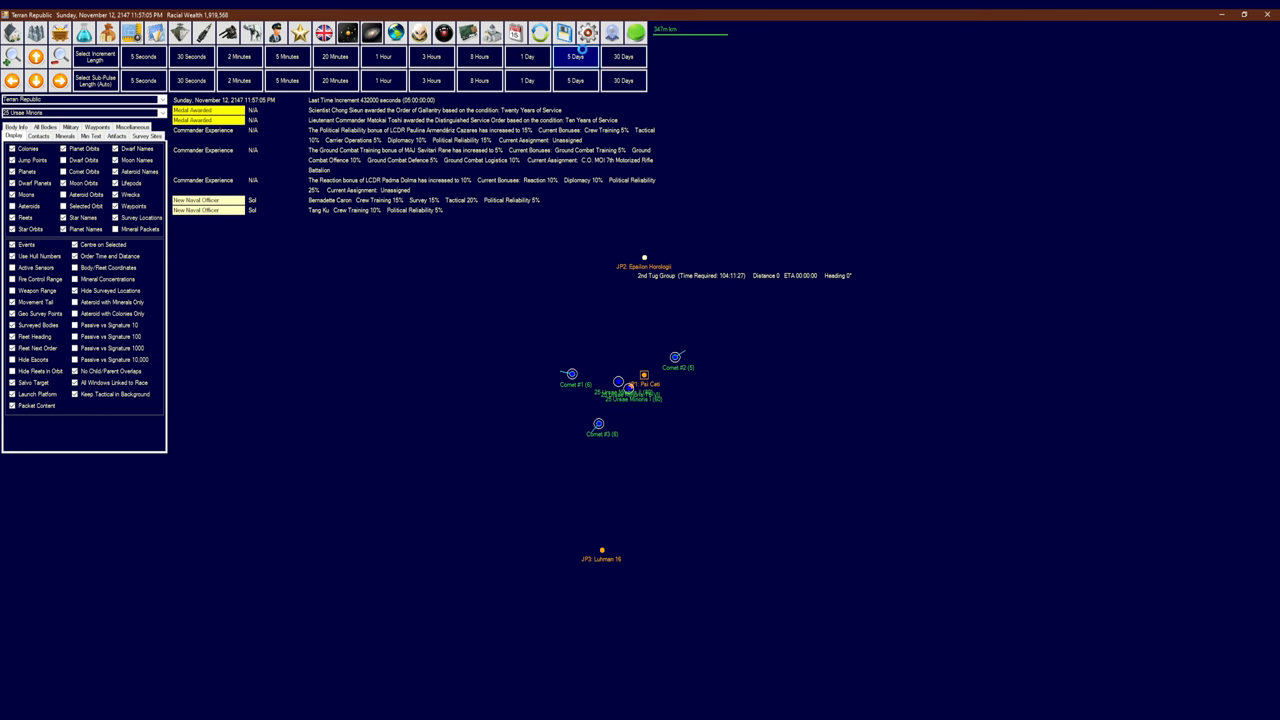
click(576, 53)
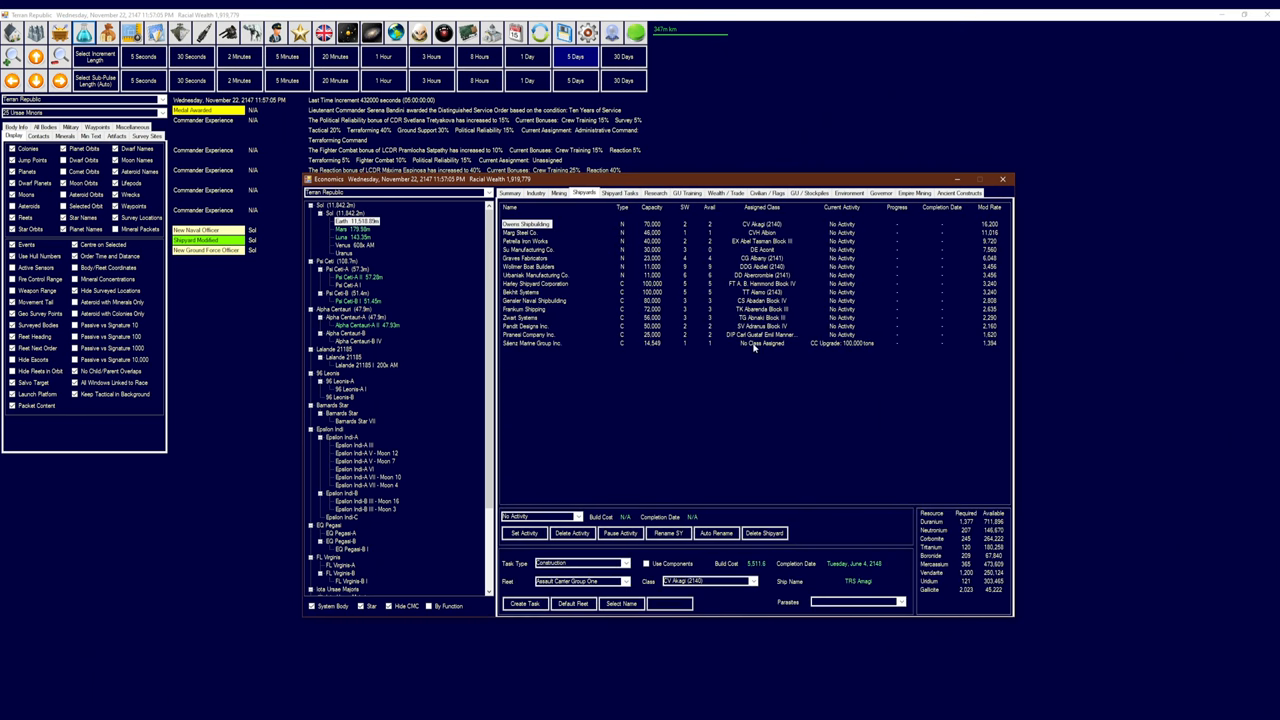
Create a Pandit Designs Inc. refit task for SV Adranus 001 to Adranus Block IV, then check Shipyard Tasks
click(525, 326)
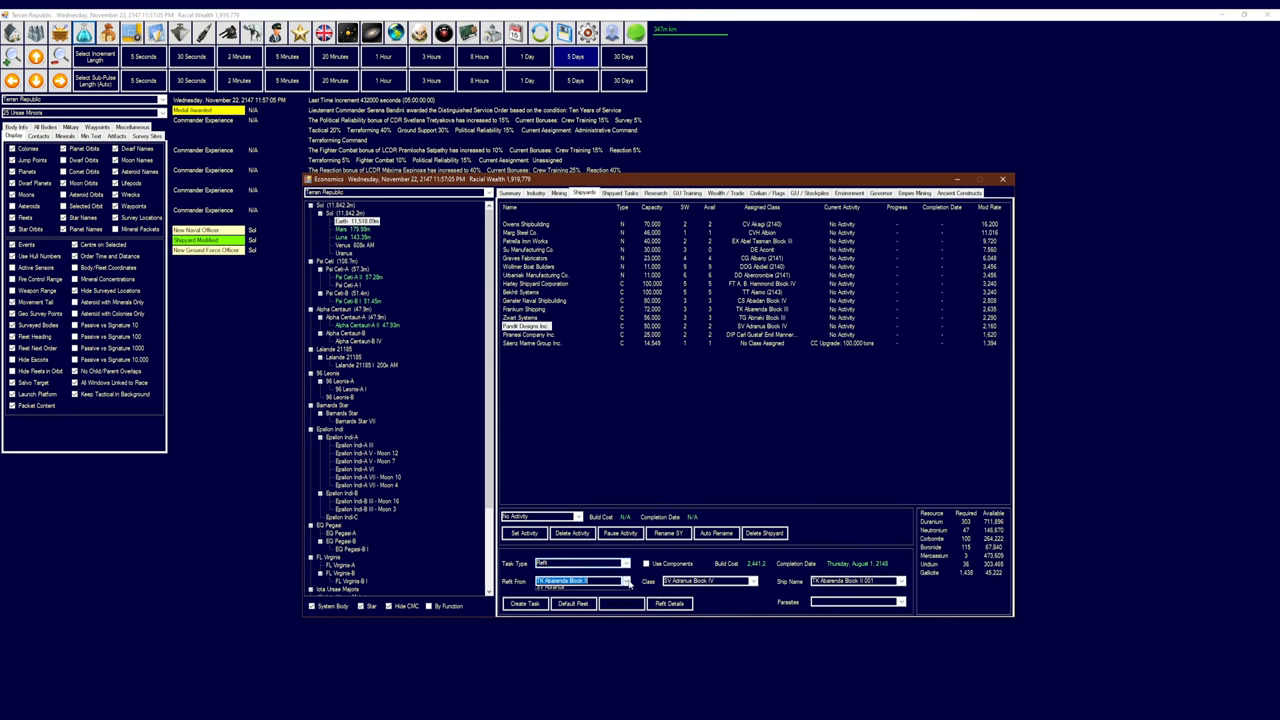
click(621, 581)
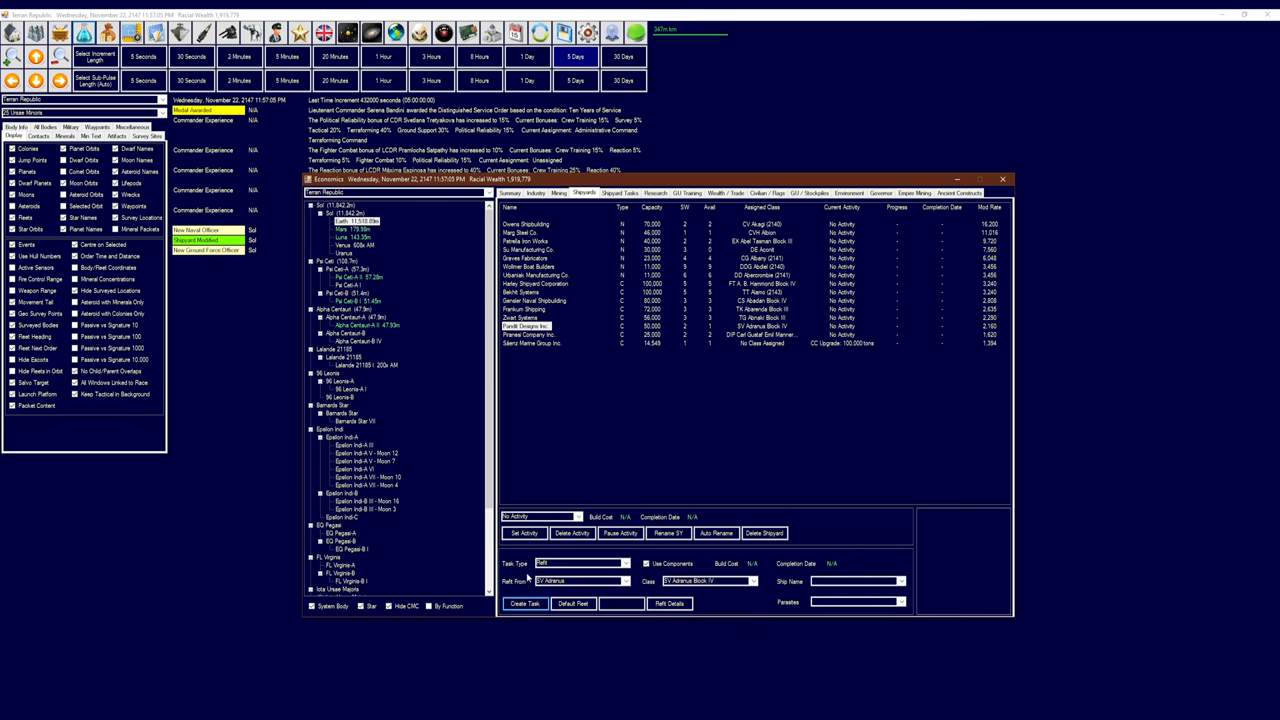
click(618, 193)
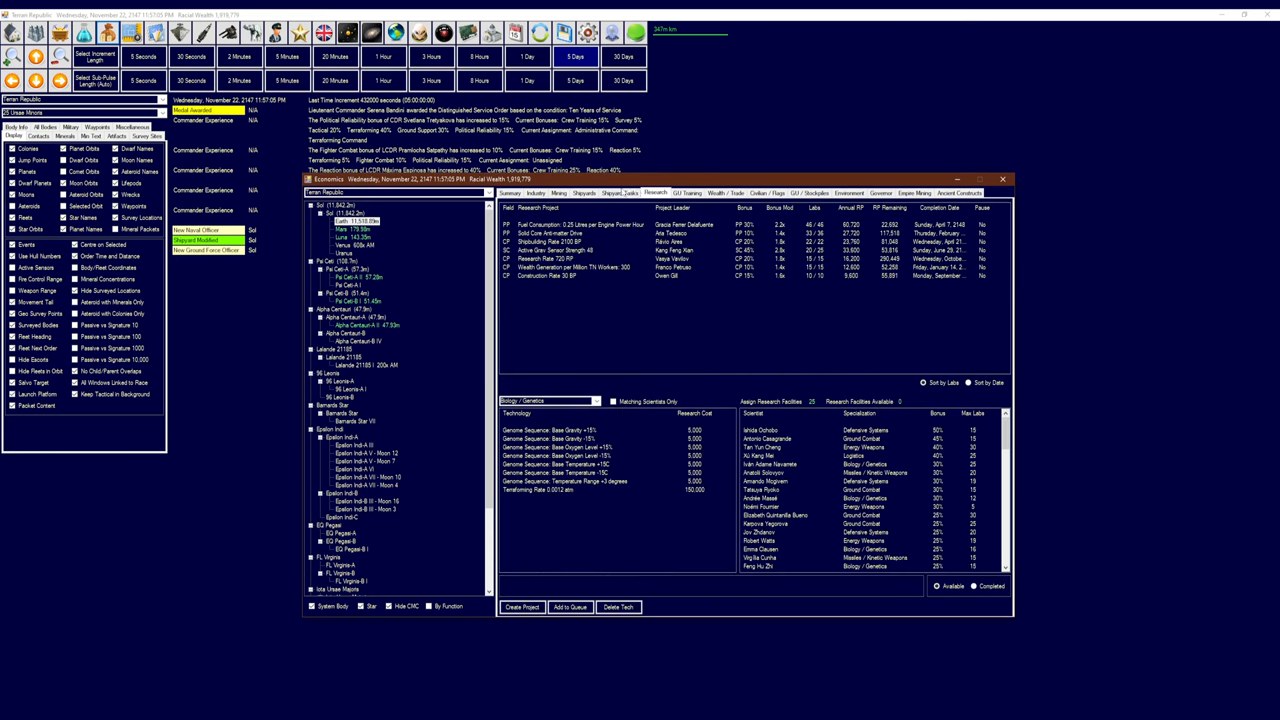
click(622, 193)
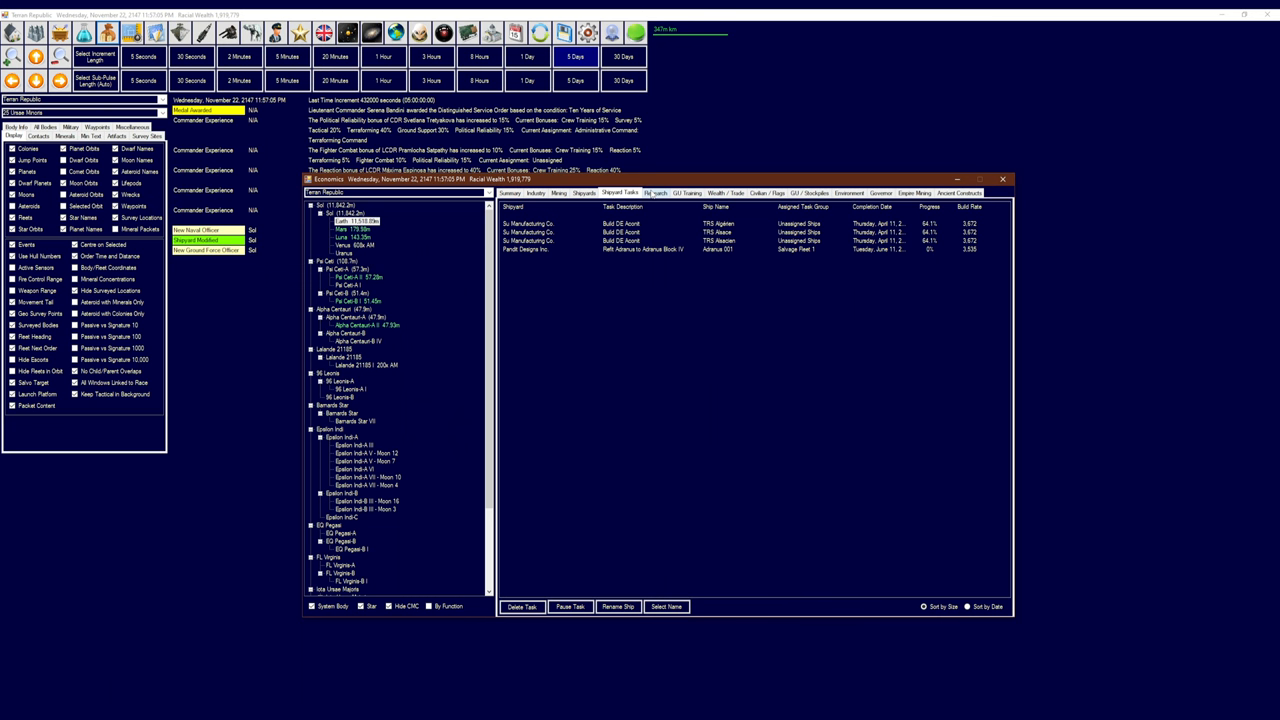
click(653, 193)
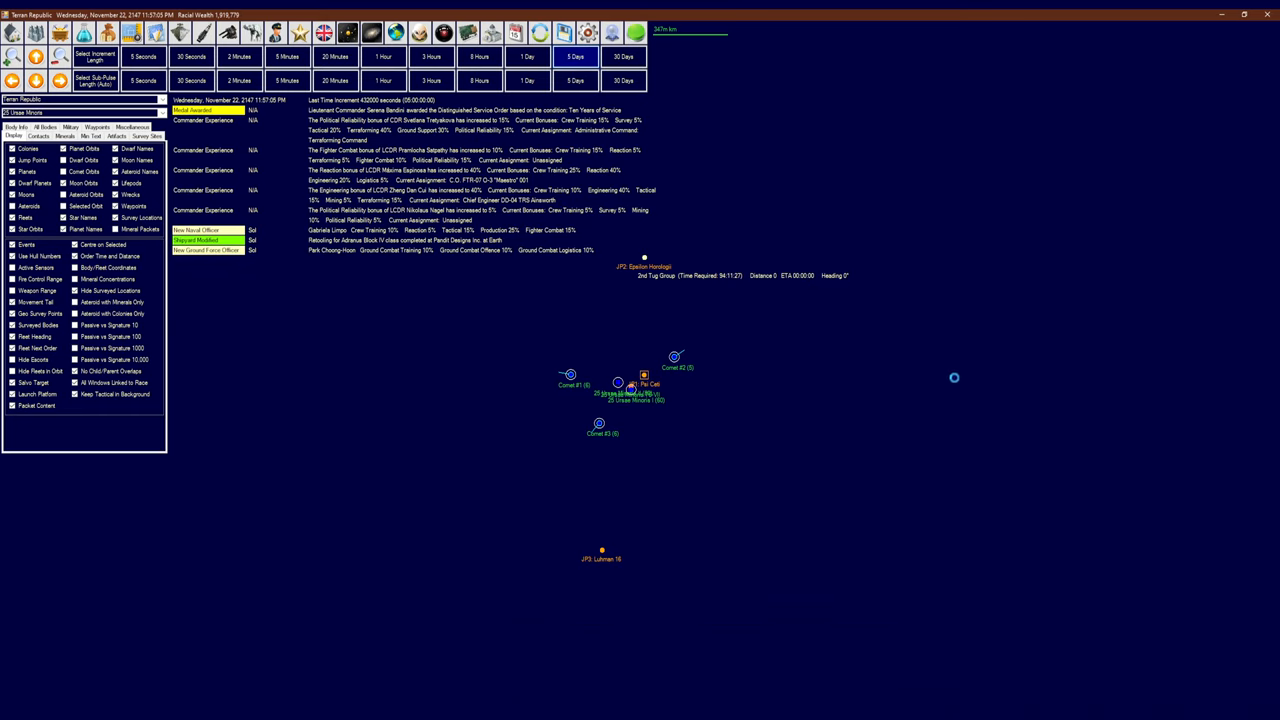
Advance the clock in five-day increments to January 19, 2148
click(571, 55)
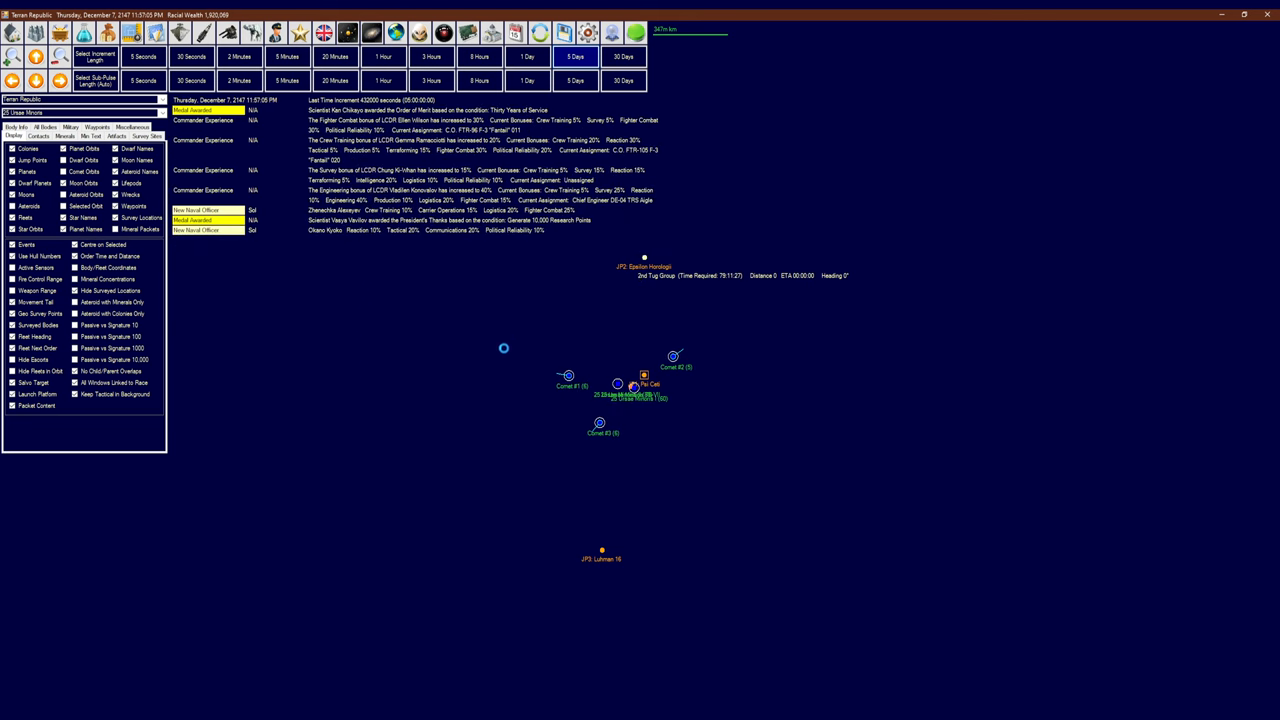
click(576, 54)
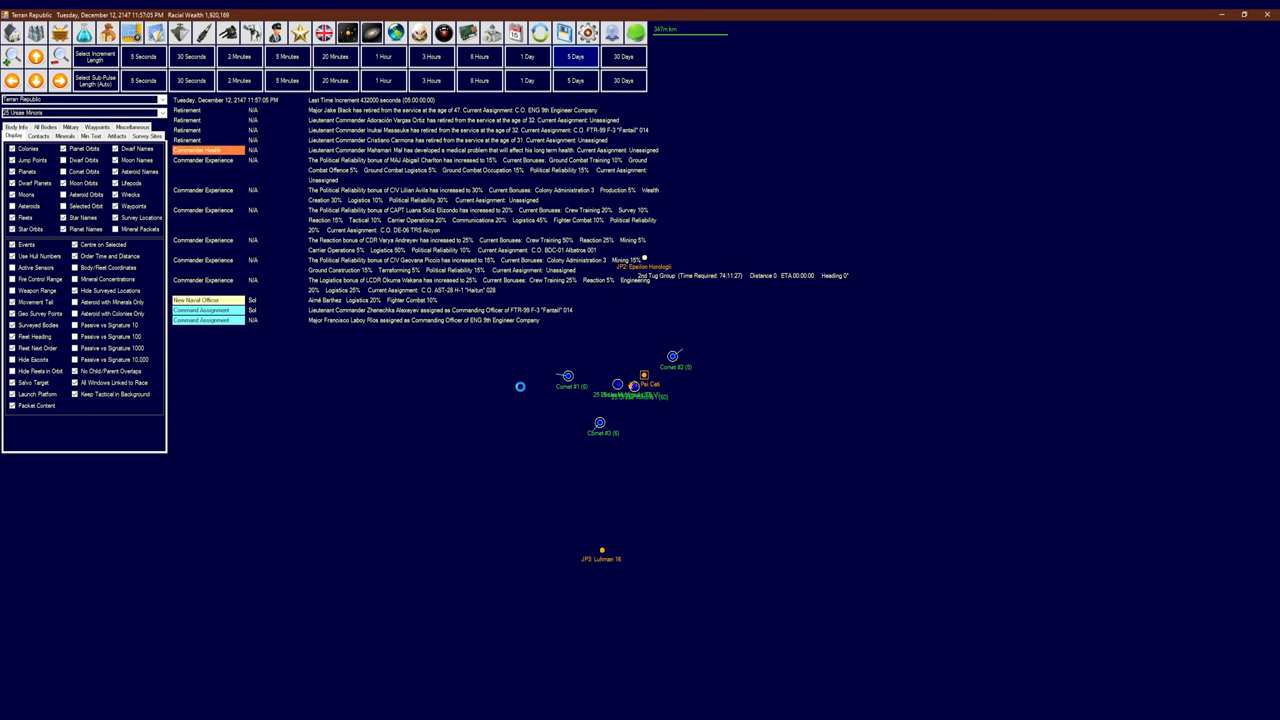
click(580, 48)
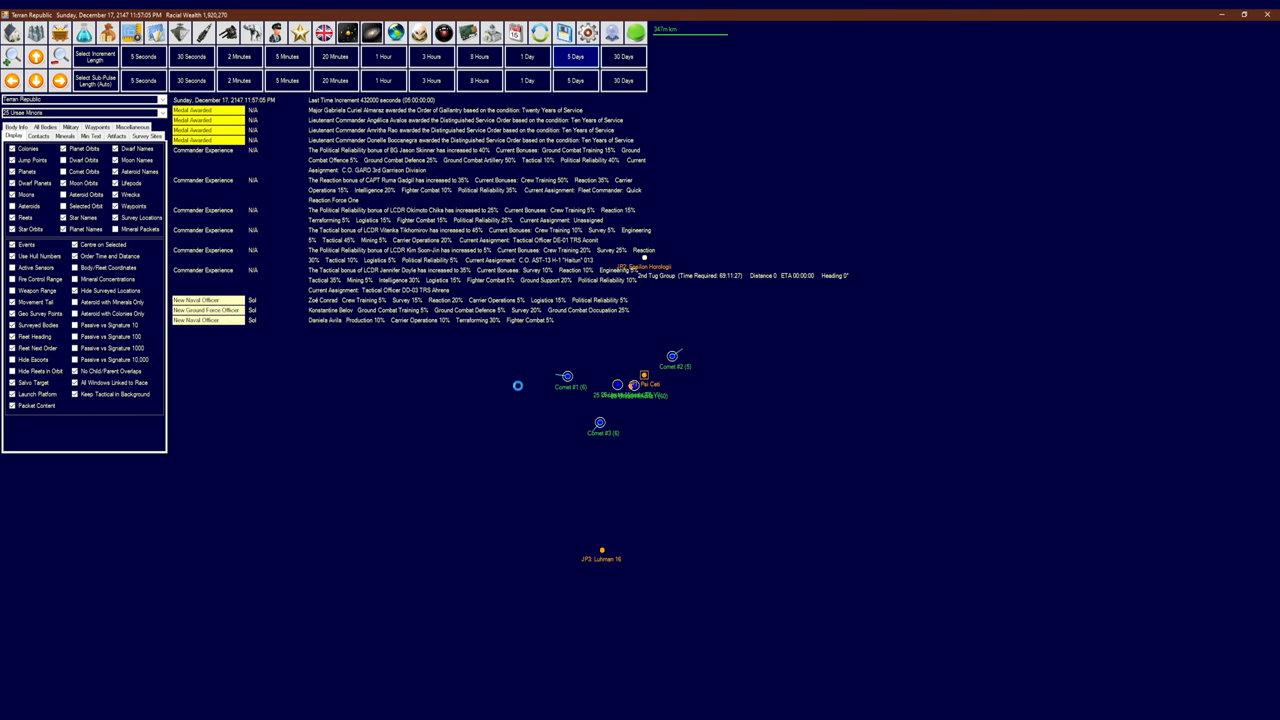
click(576, 54)
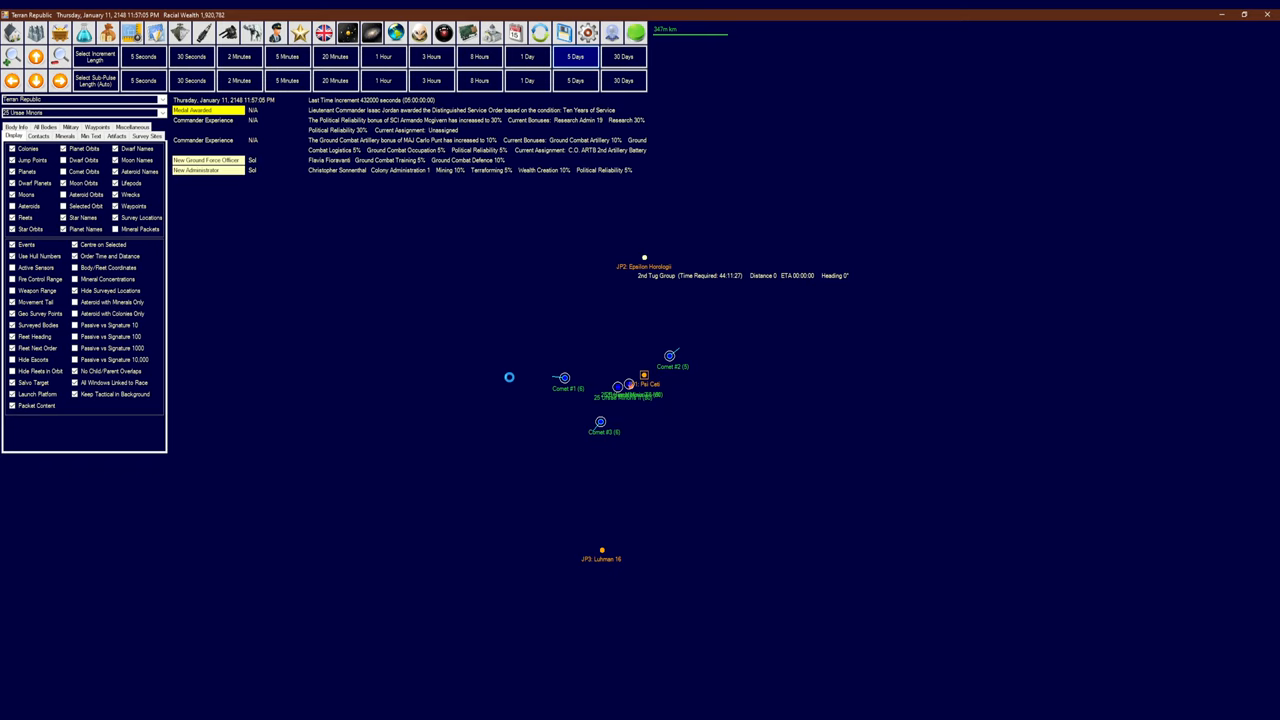
click(575, 53)
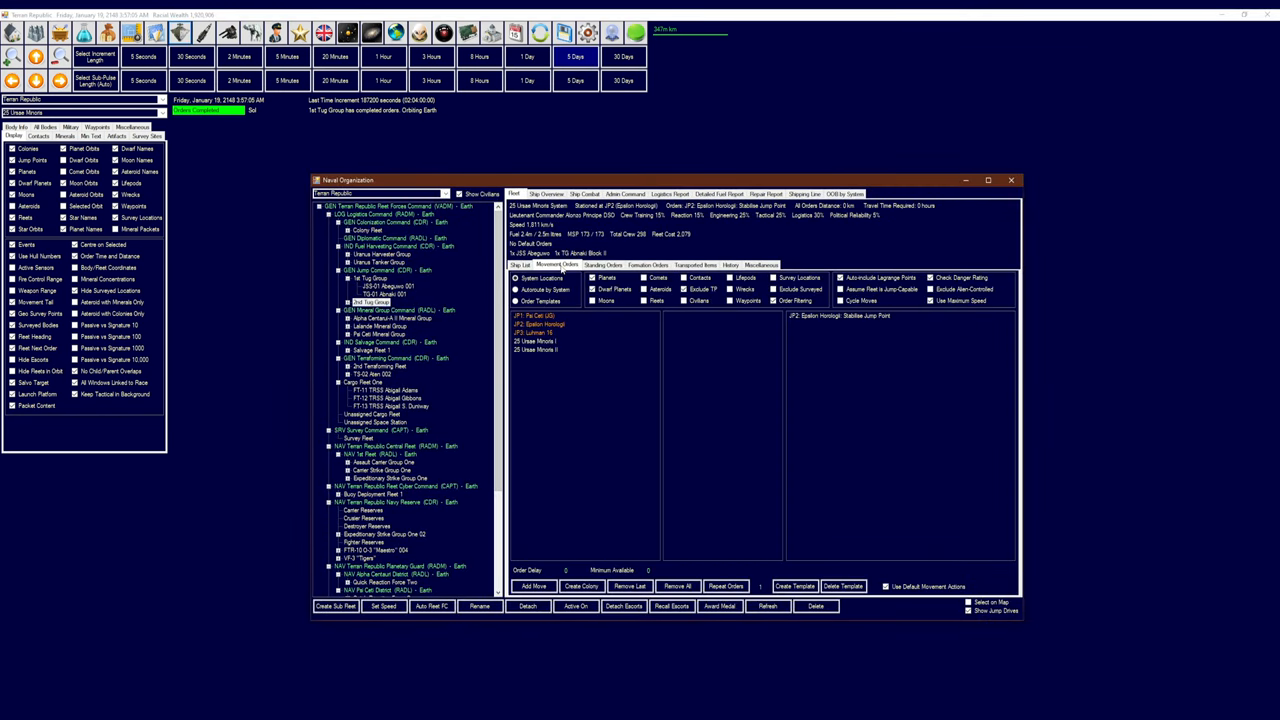
Order the 1st Tug Group to transit to Epsilon Horologii and stabilise the JP1 Kuiper 79 jump point
click(359, 277)
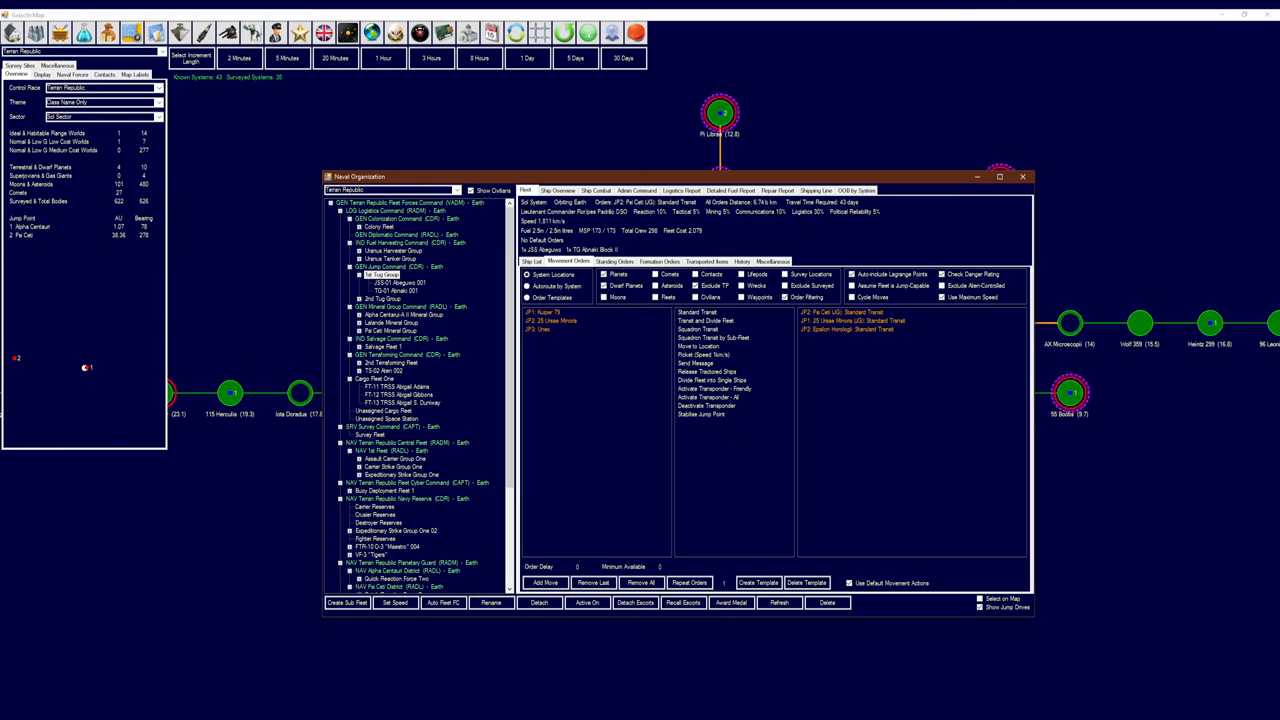
click(538, 312)
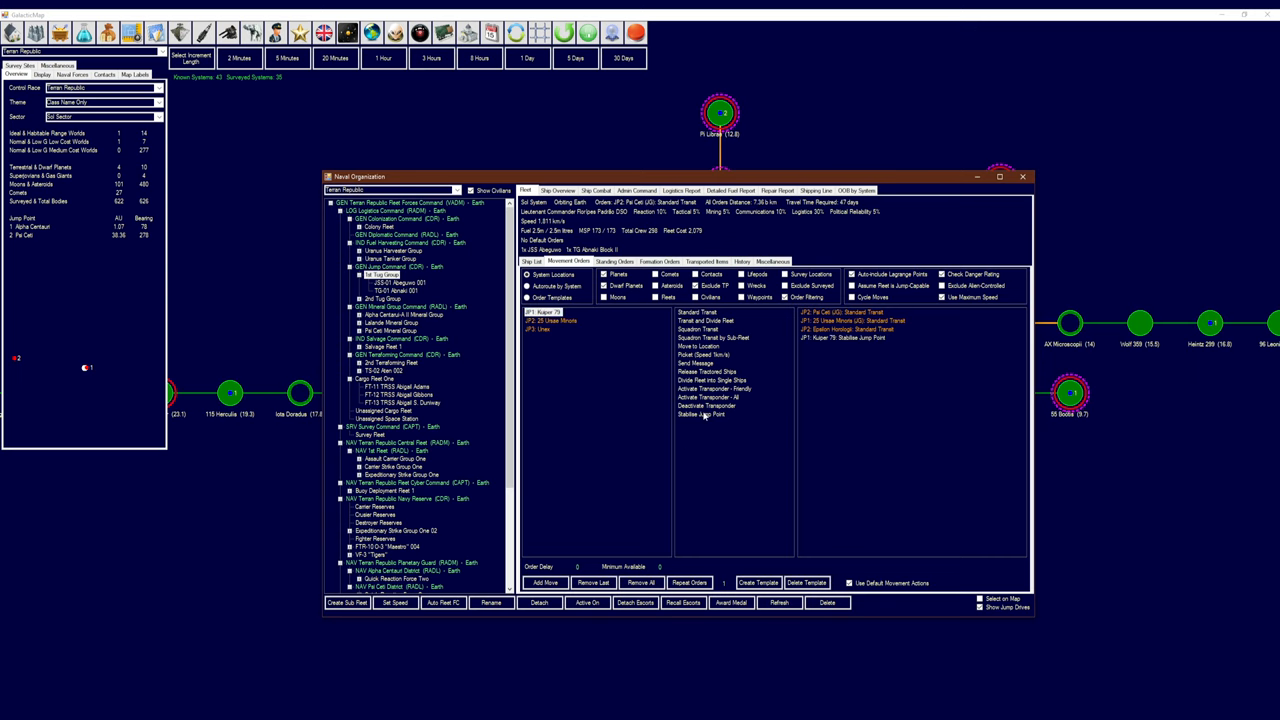
click(1023, 177)
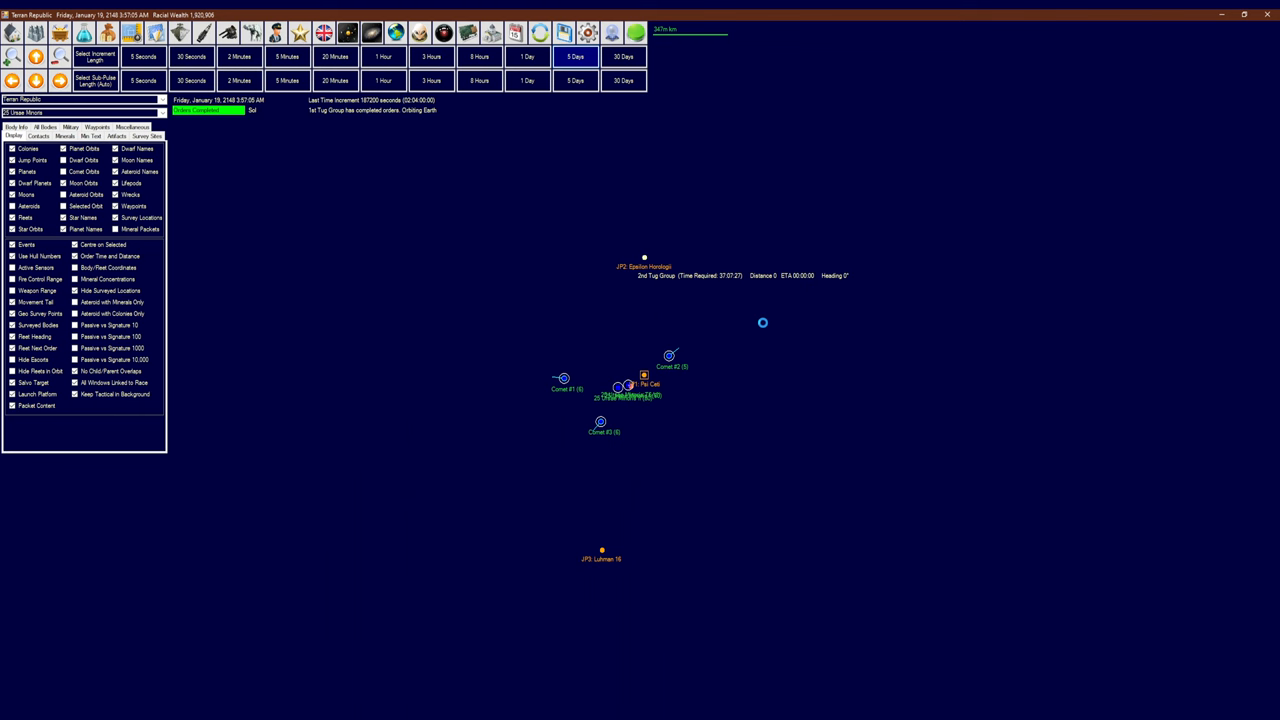
Advance the clock in five-day increments to February 23, 2148
click(572, 53)
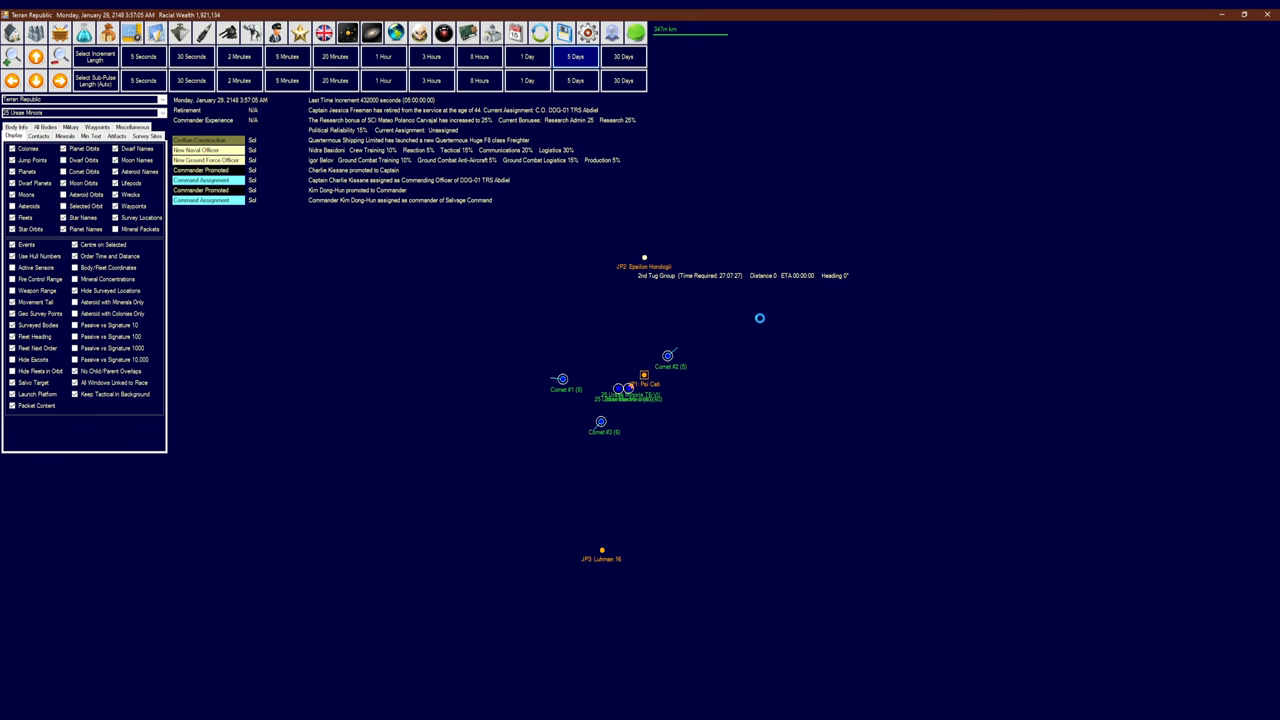
click(575, 54)
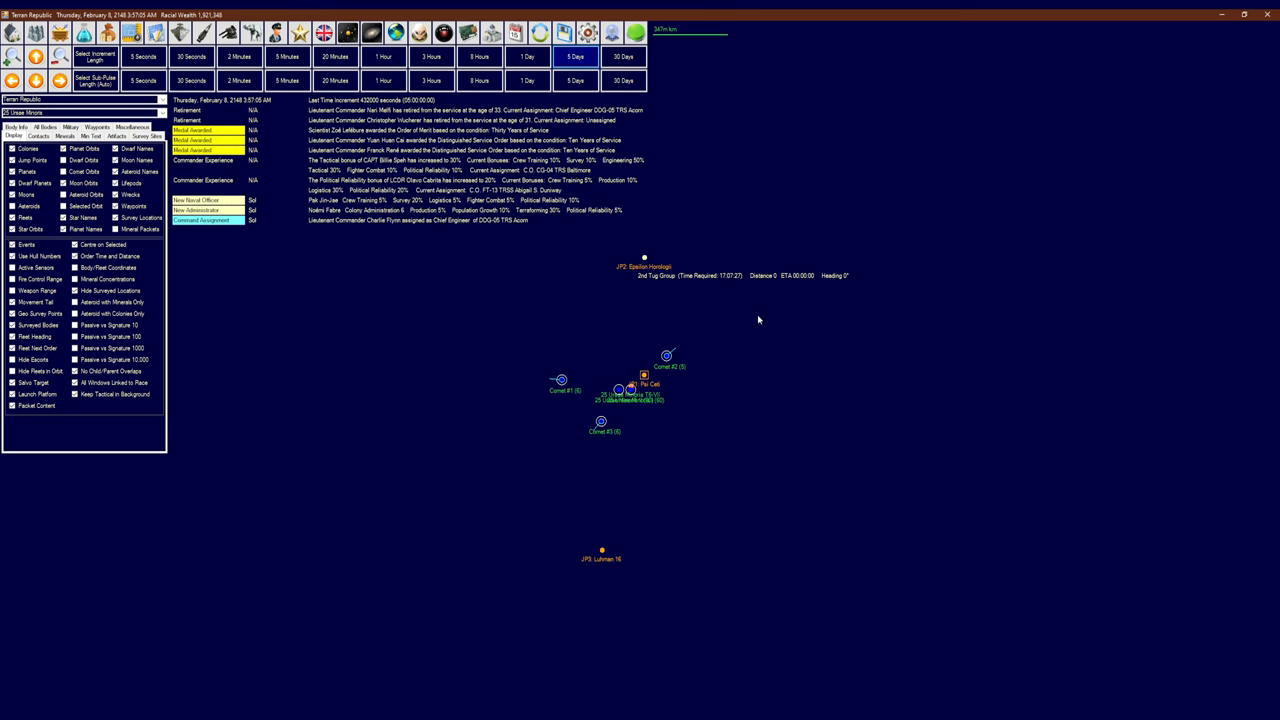
mouse_move(779, 369)
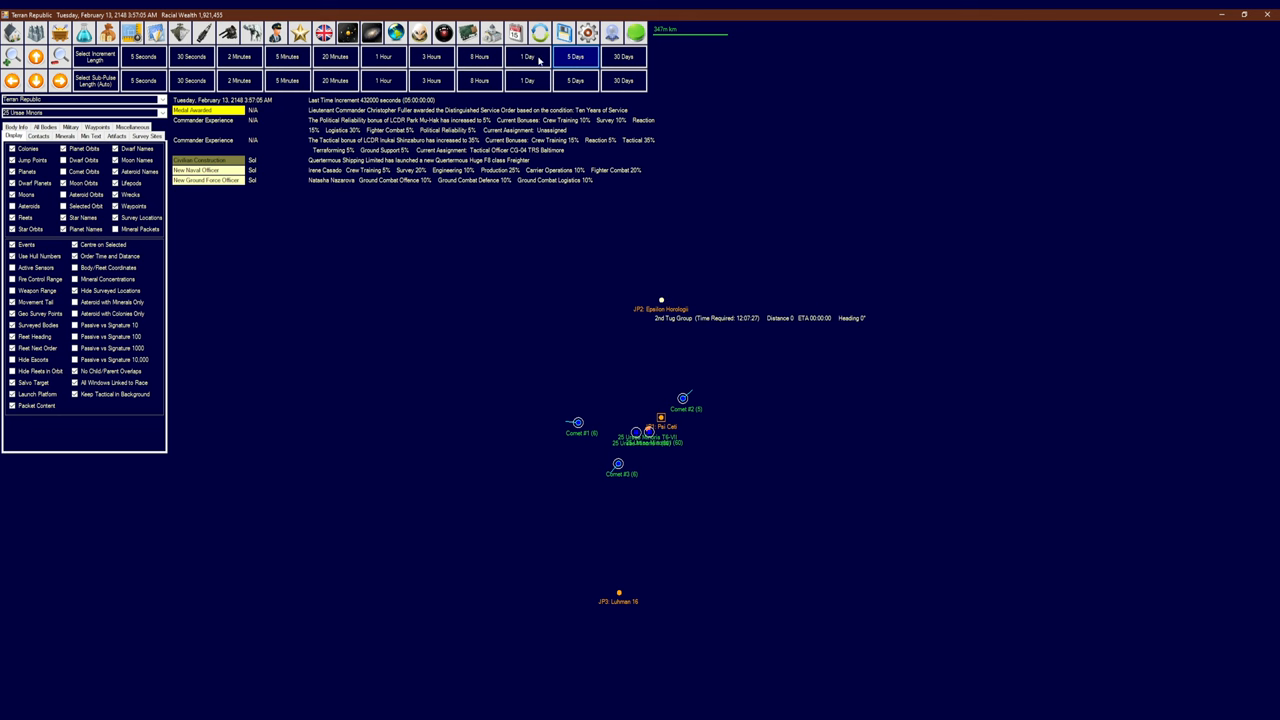
click(576, 55)
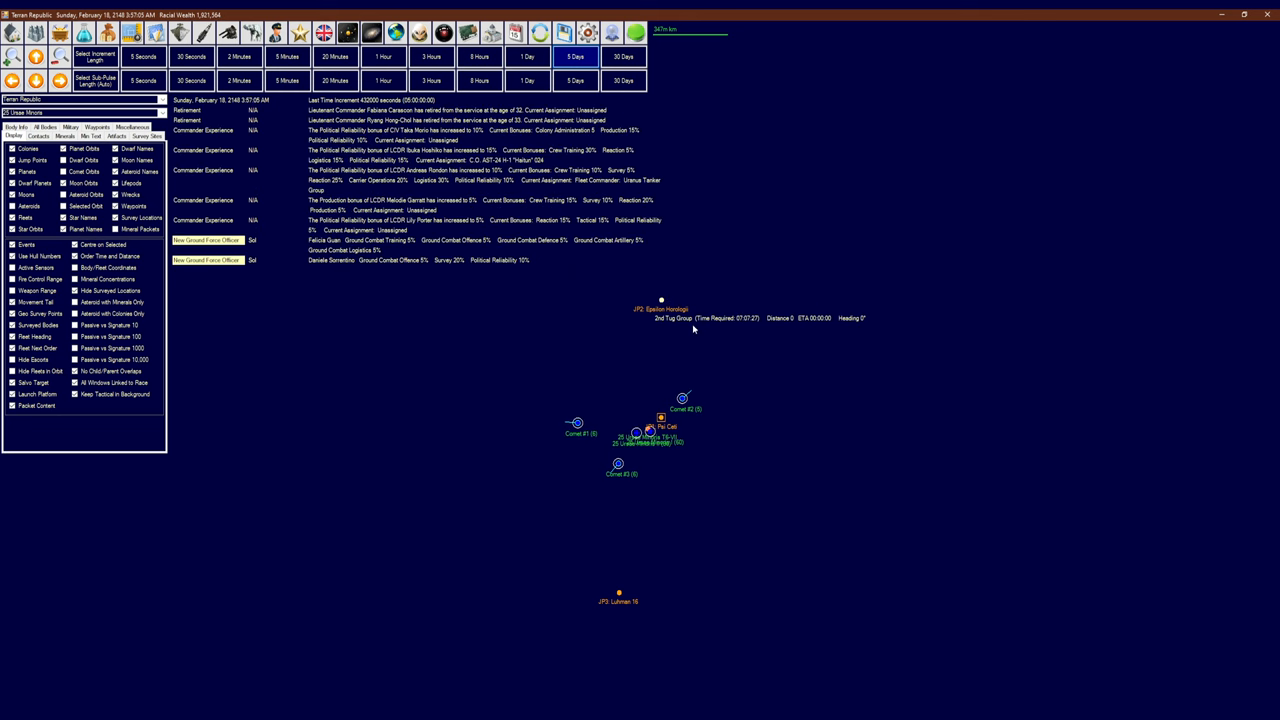
mouse_move(690, 322)
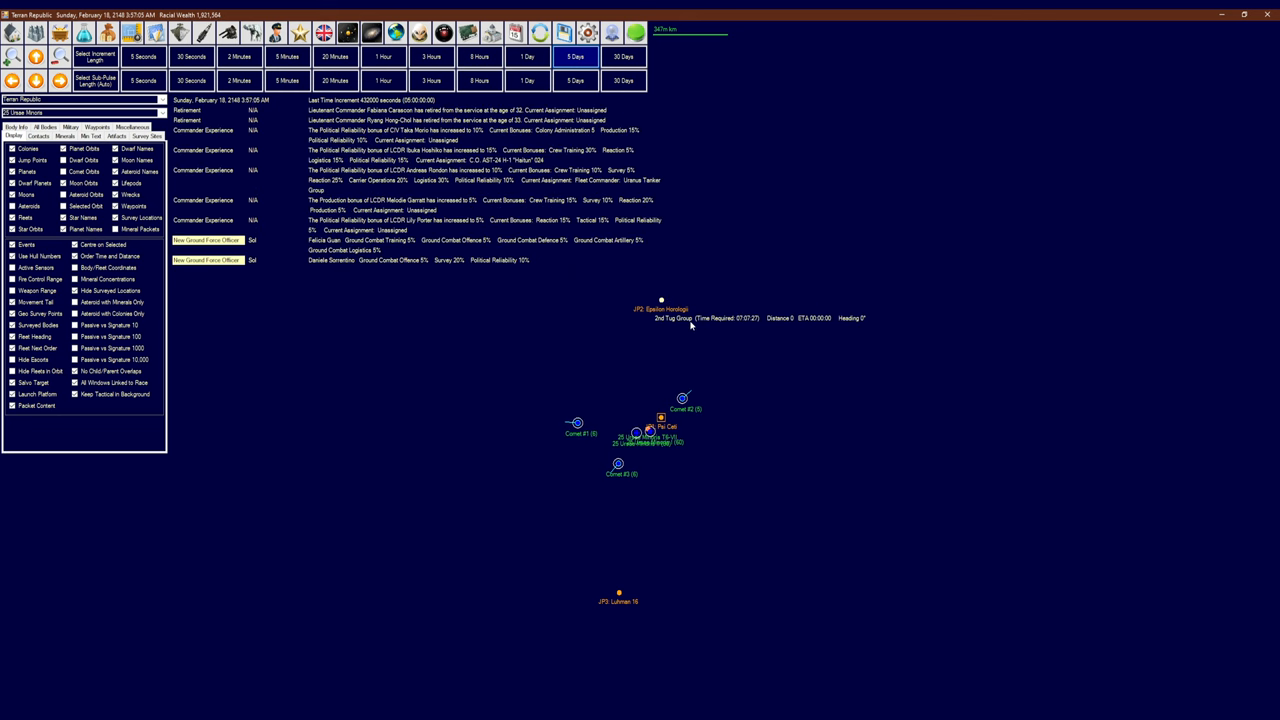
click(581, 55)
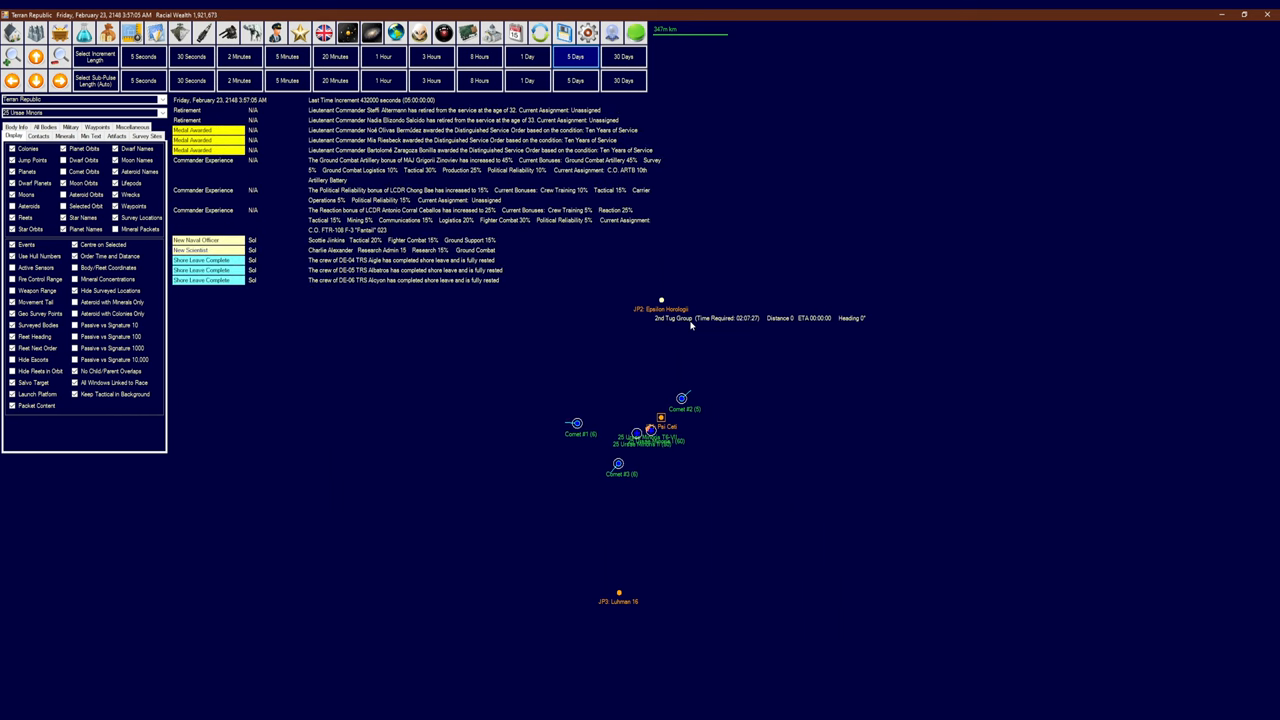
mouse_move(505, 414)
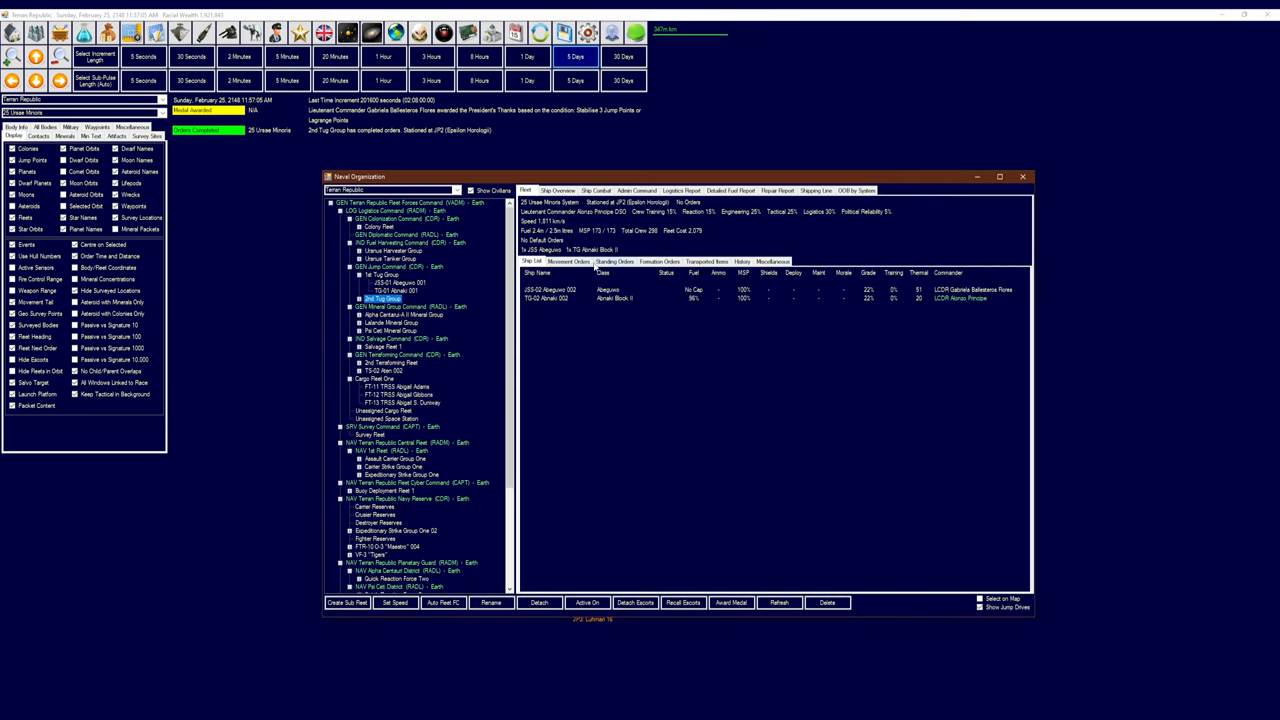
Give the 2nd Tug Group a JP2 transit and Stabilise Jump Point order toward 25 Ursae Minoris
click(562, 261)
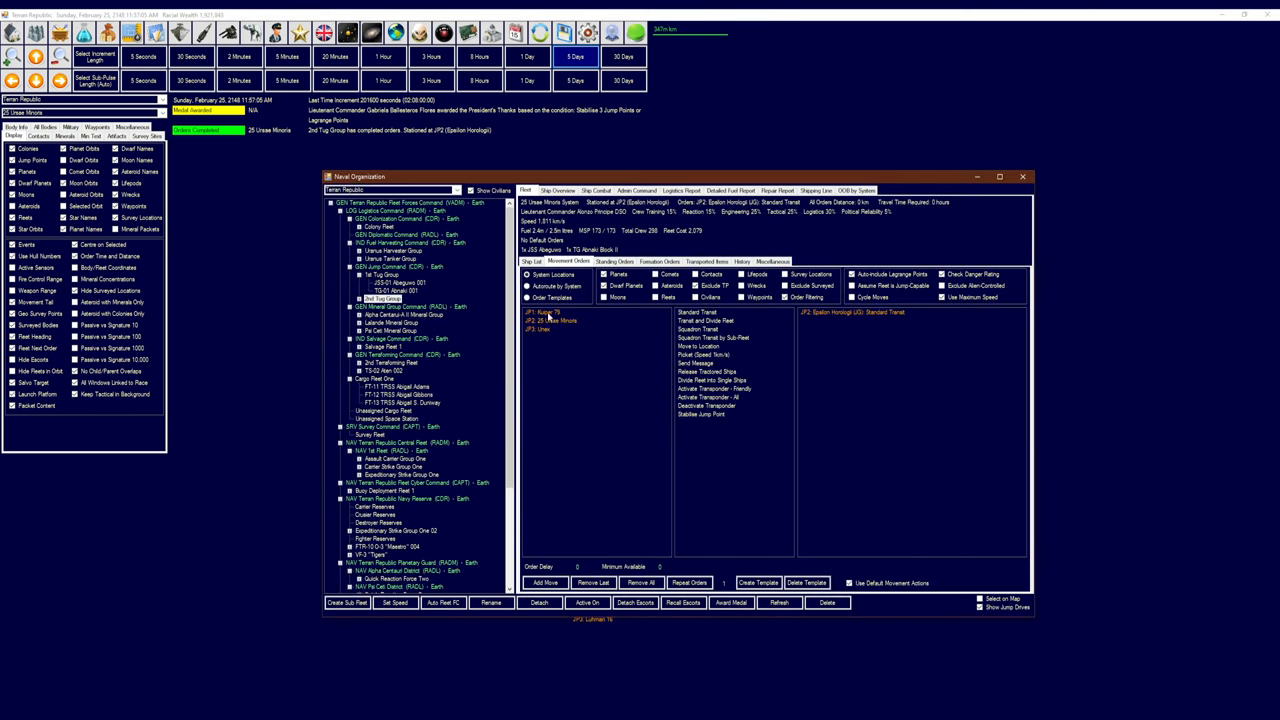
click(545, 320)
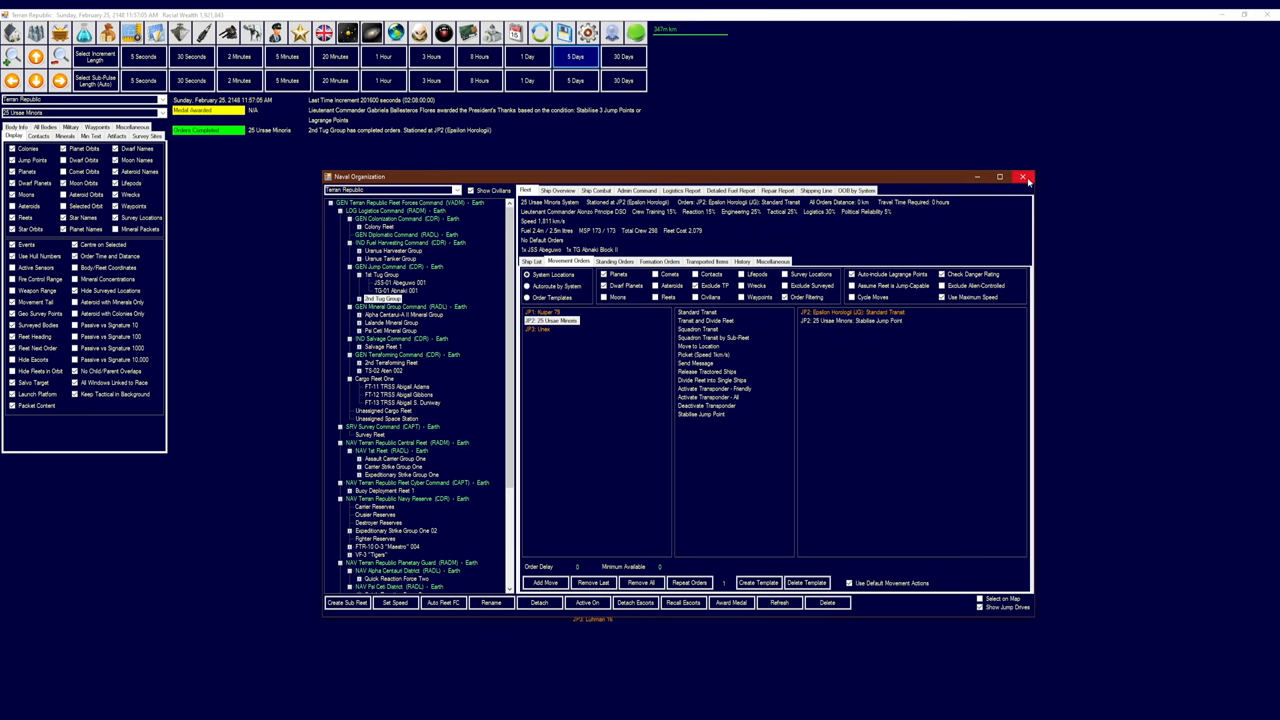
click(1030, 177)
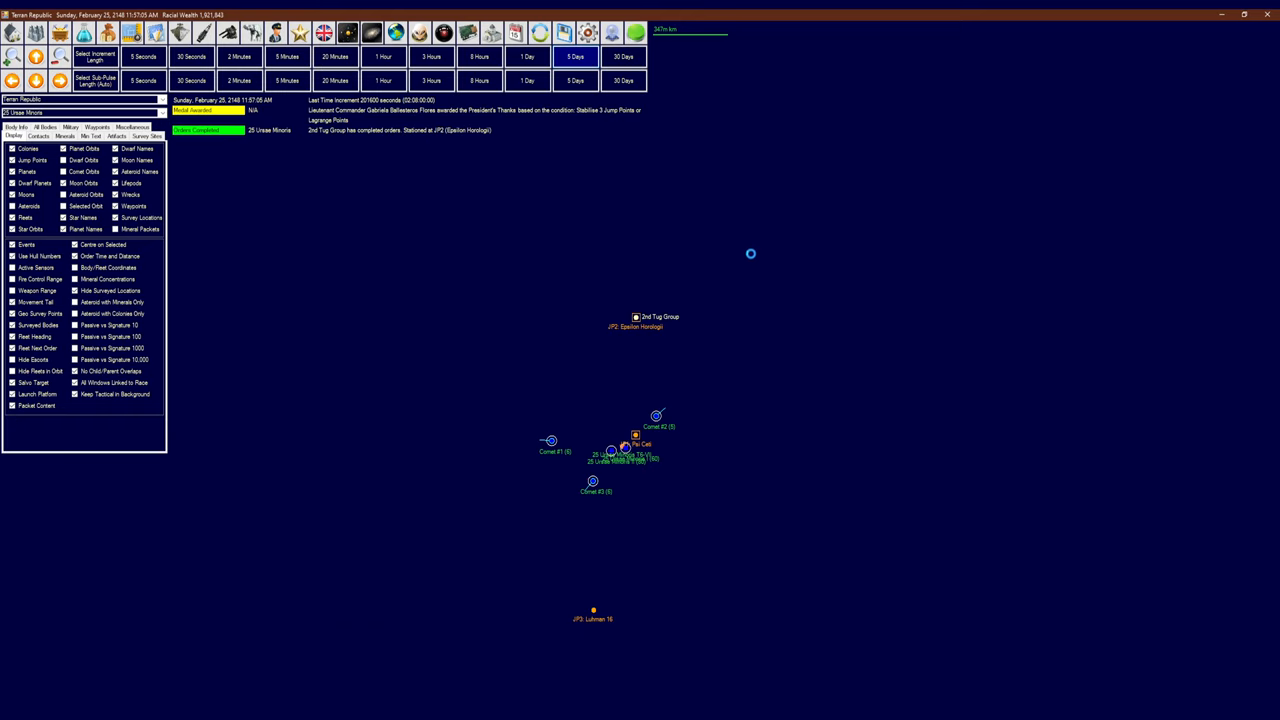
mouse_move(755, 245)
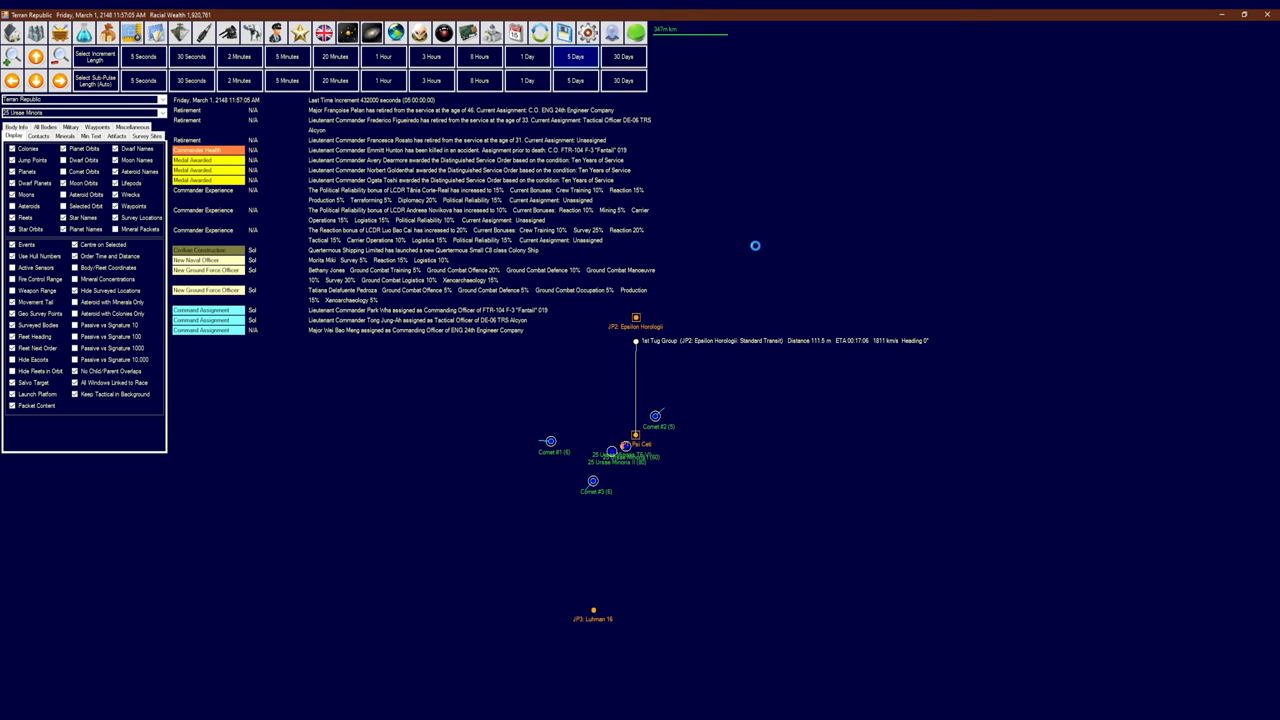
Advance the clock in five-day increments to March 26, 2148
click(579, 55)
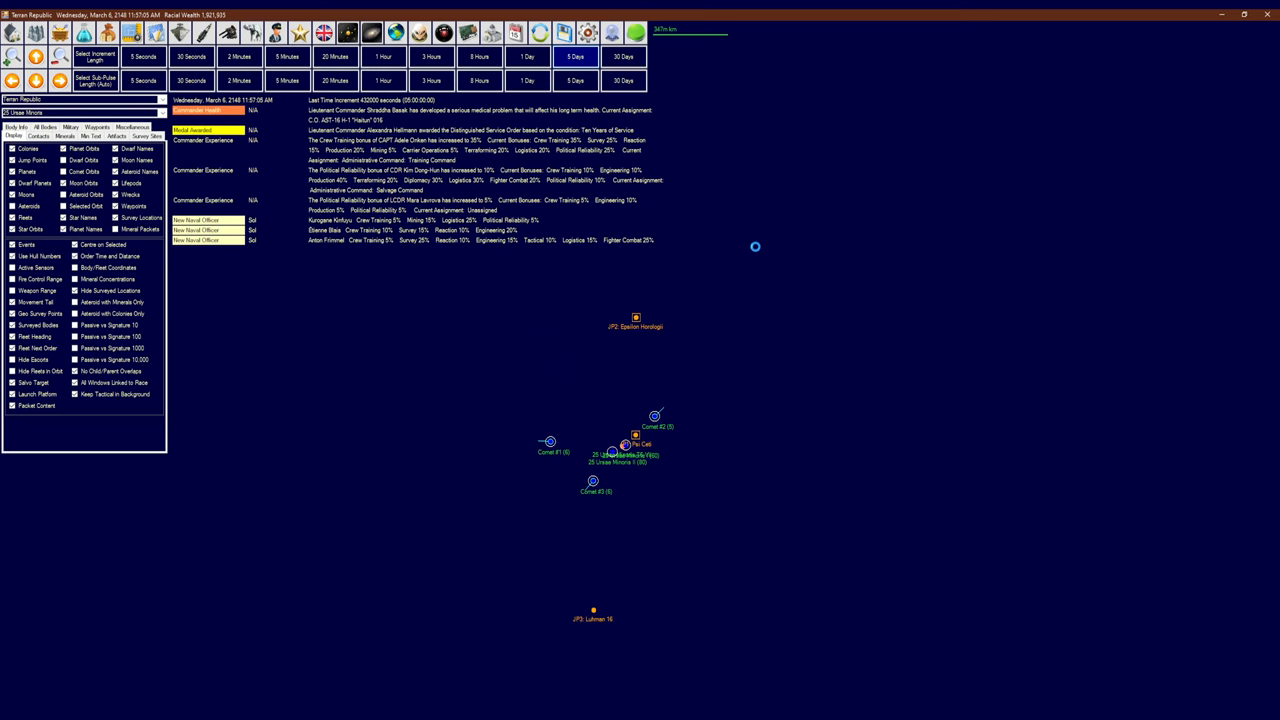
mouse_move(706, 342)
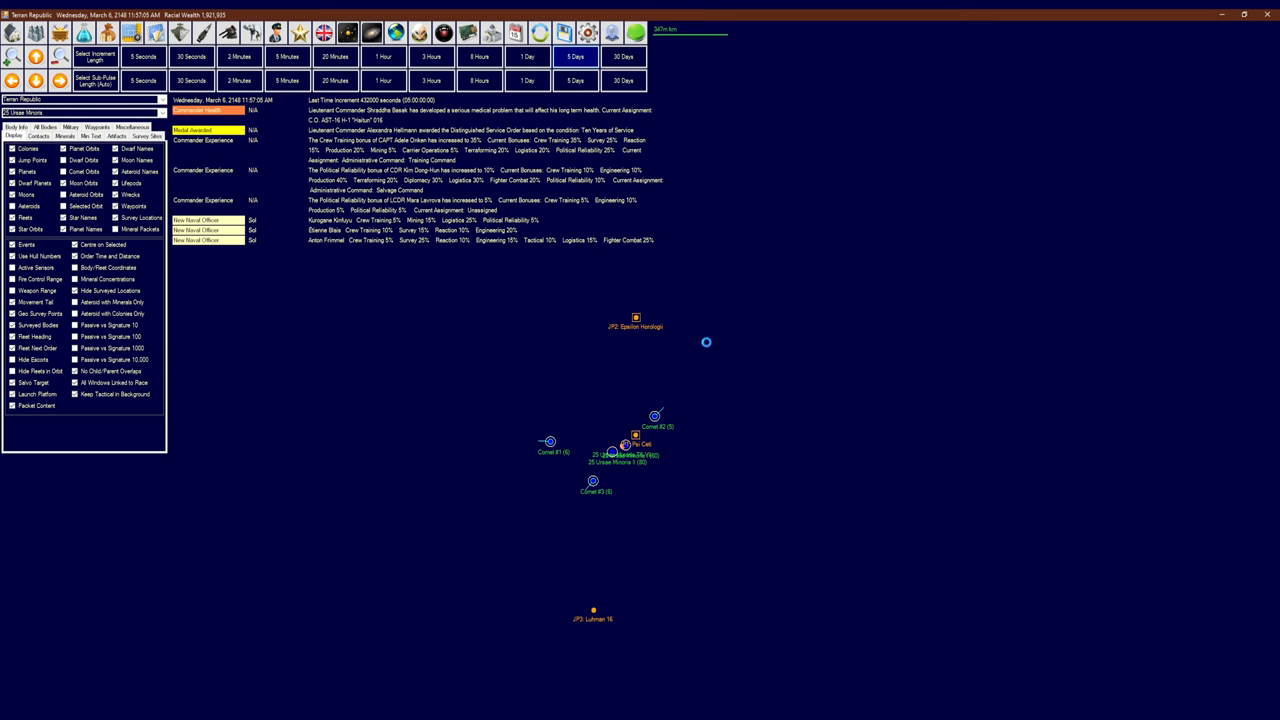
click(581, 52)
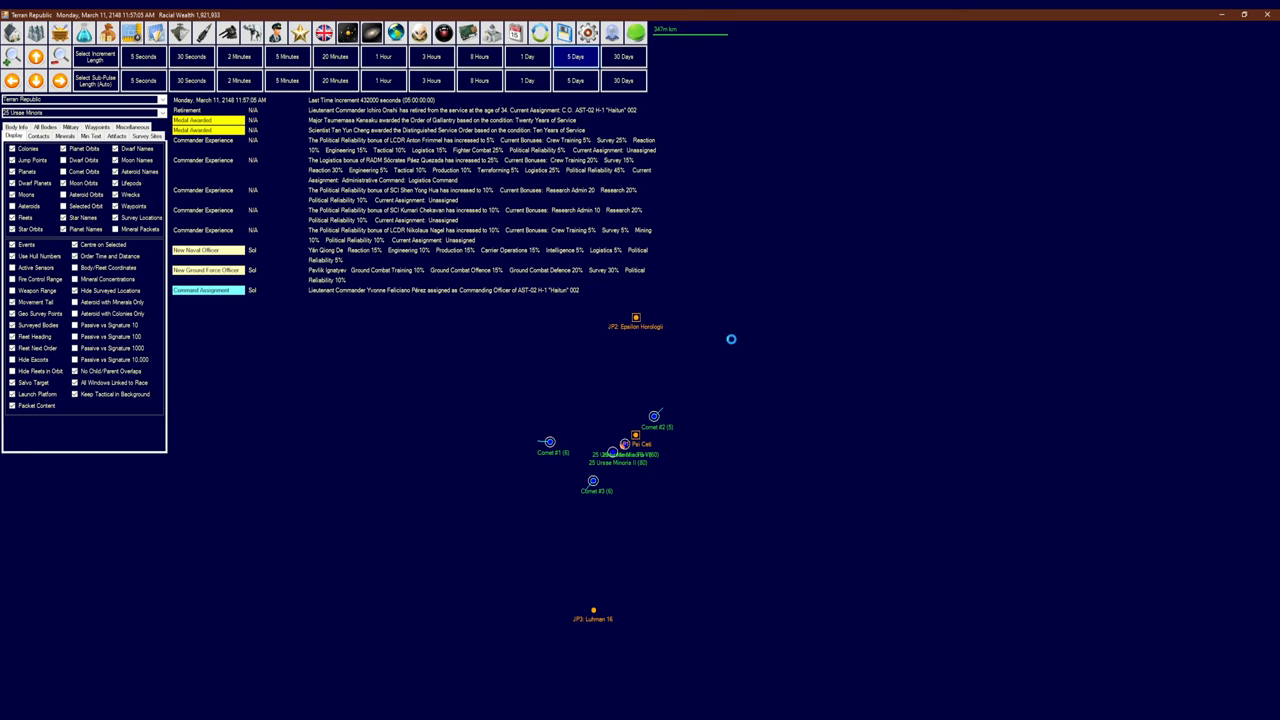
click(576, 52)
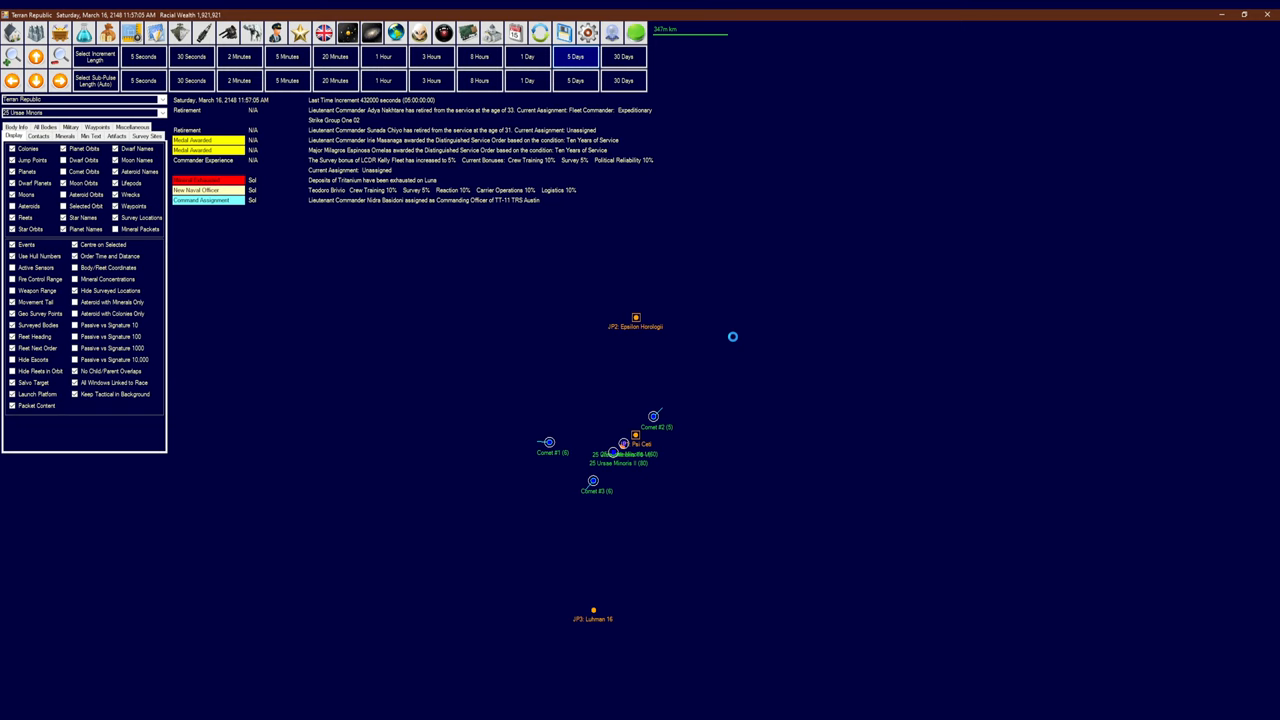
click(580, 55)
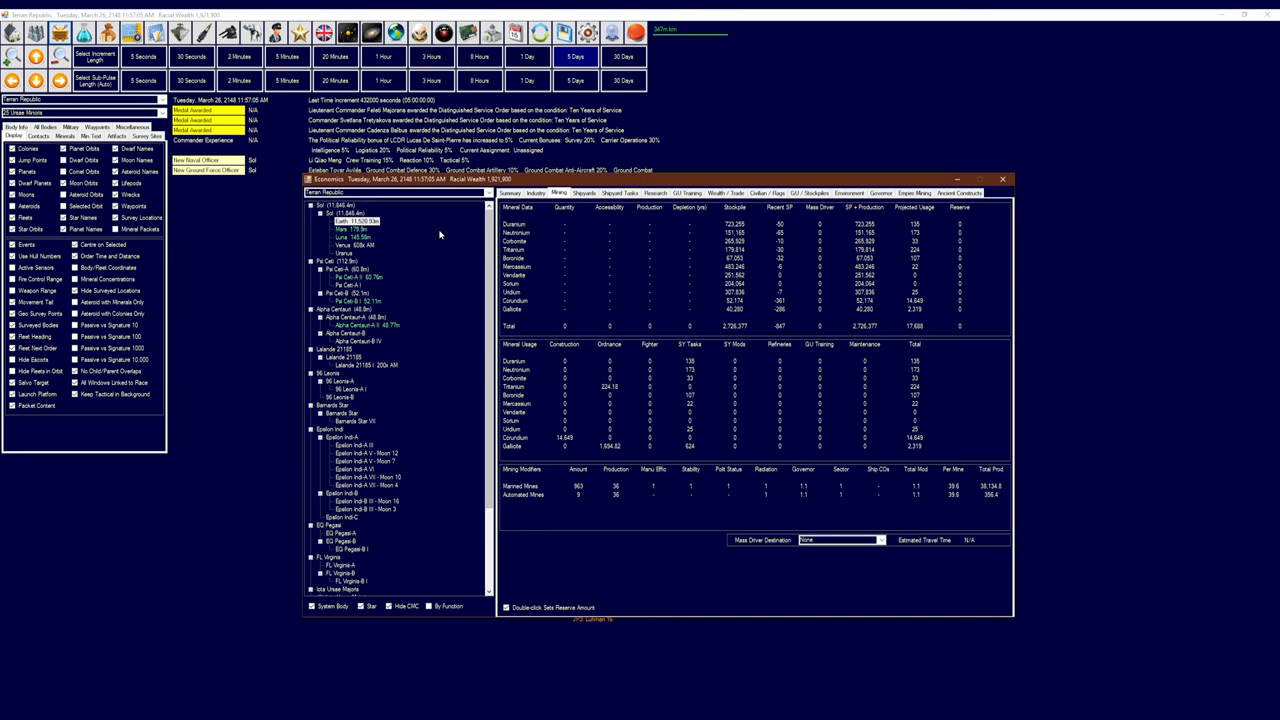
Browse mineral deposits for Mars, Luna, Venus and Pi Ceti-A I, ending on Pa Cet-A I
click(345, 229)
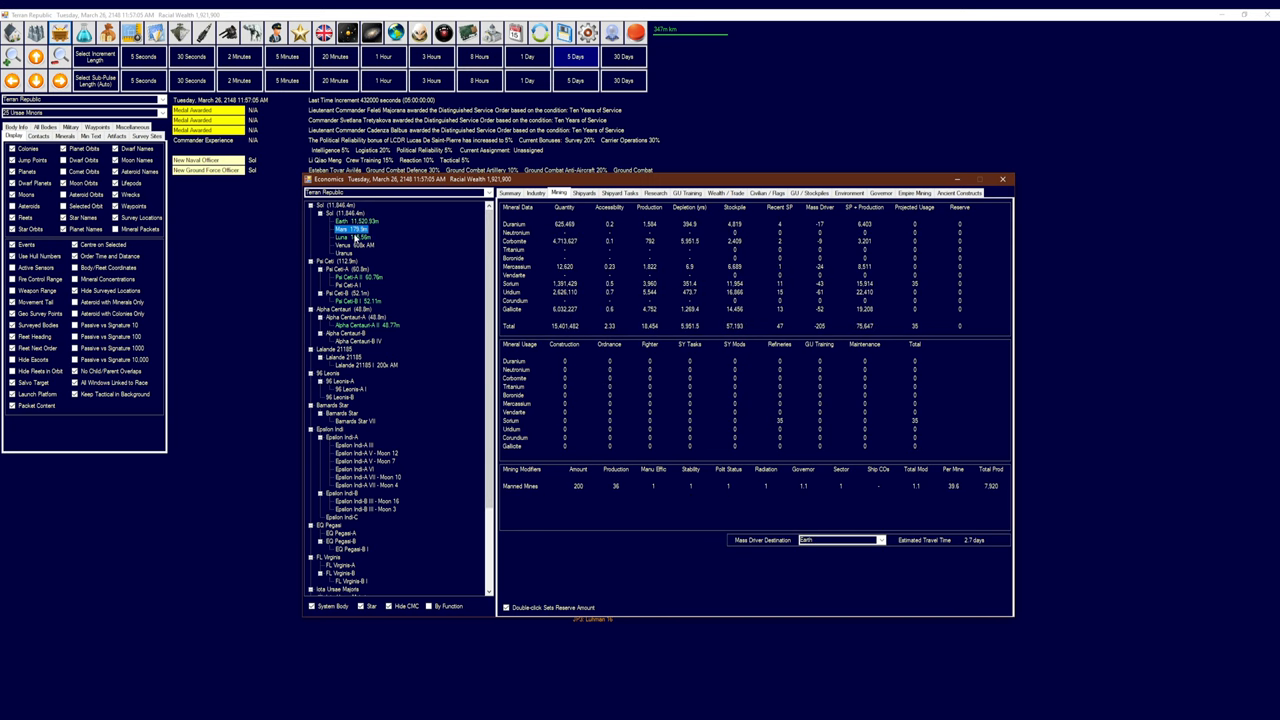
click(342, 248)
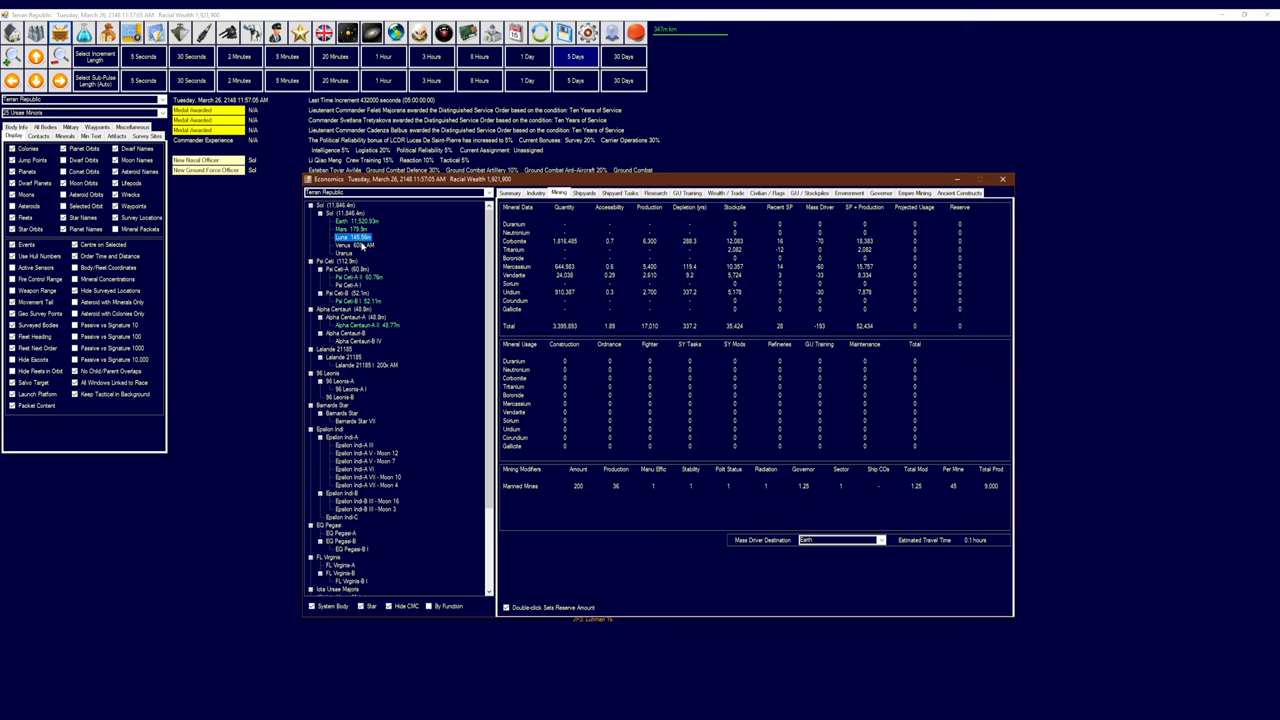
click(348, 244)
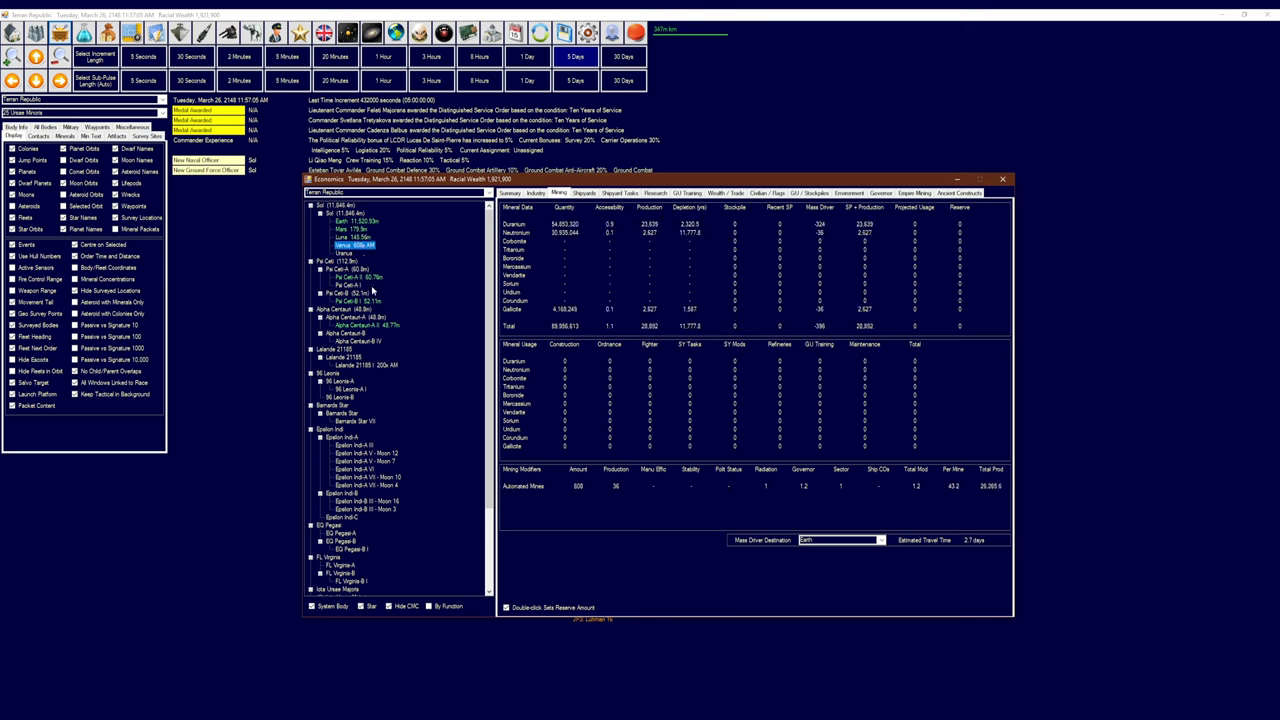
click(357, 277)
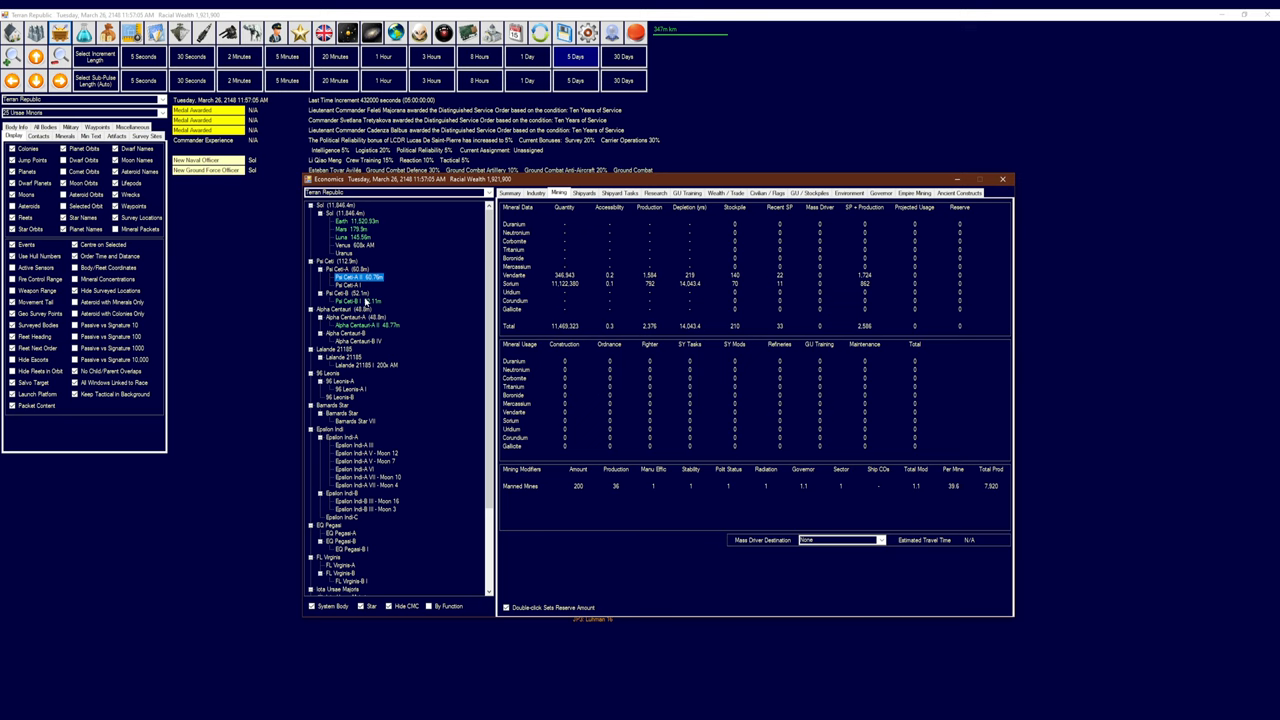
click(350, 325)
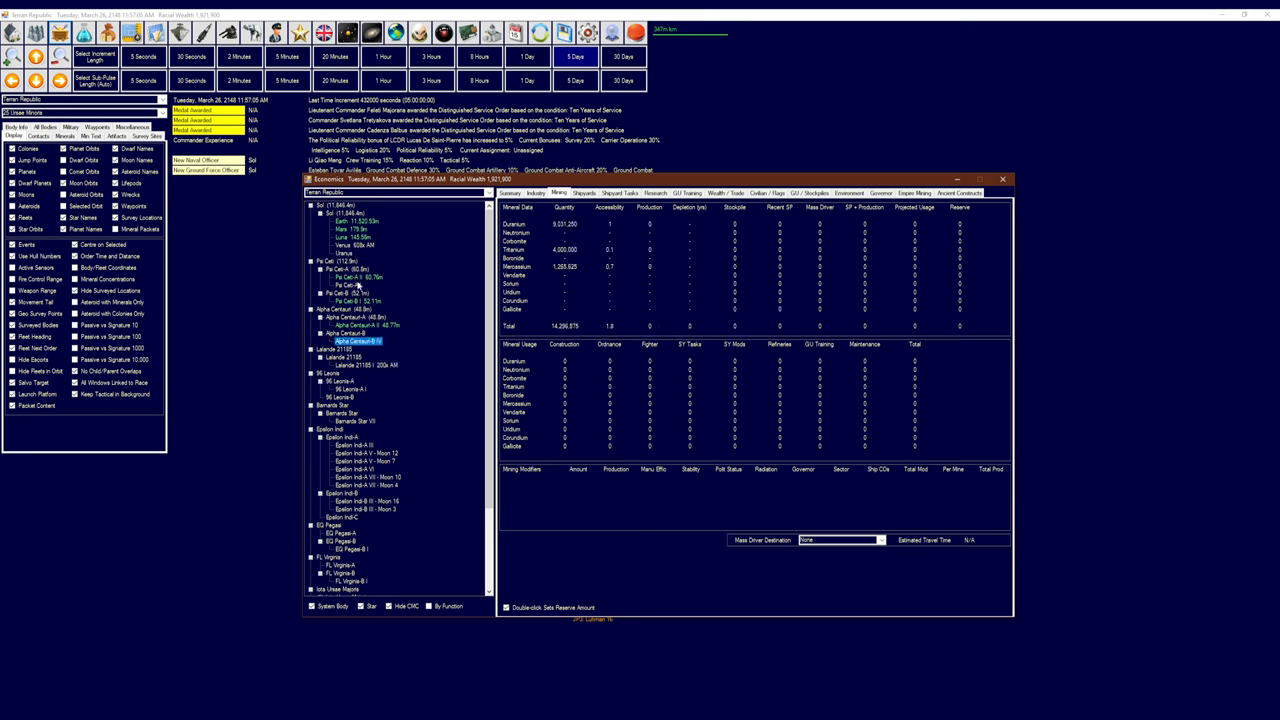
click(336, 284)
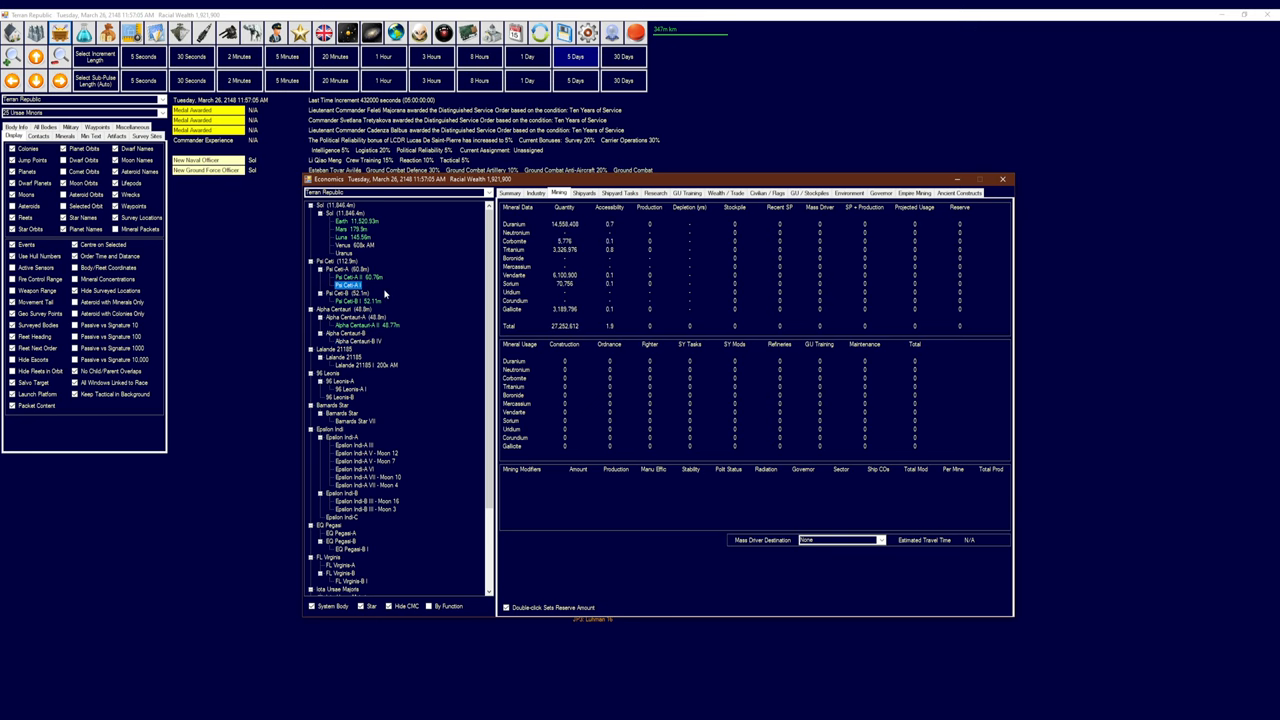
mouse_move(507, 218)
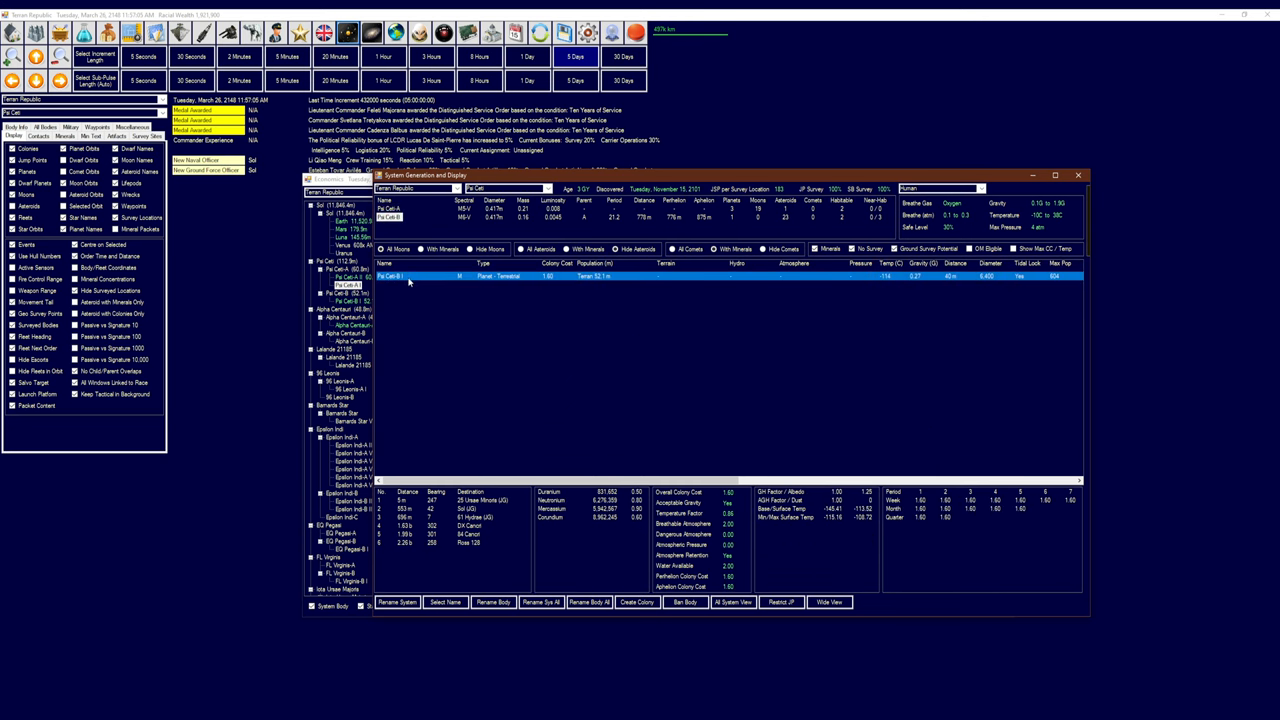
mouse_move(437, 298)
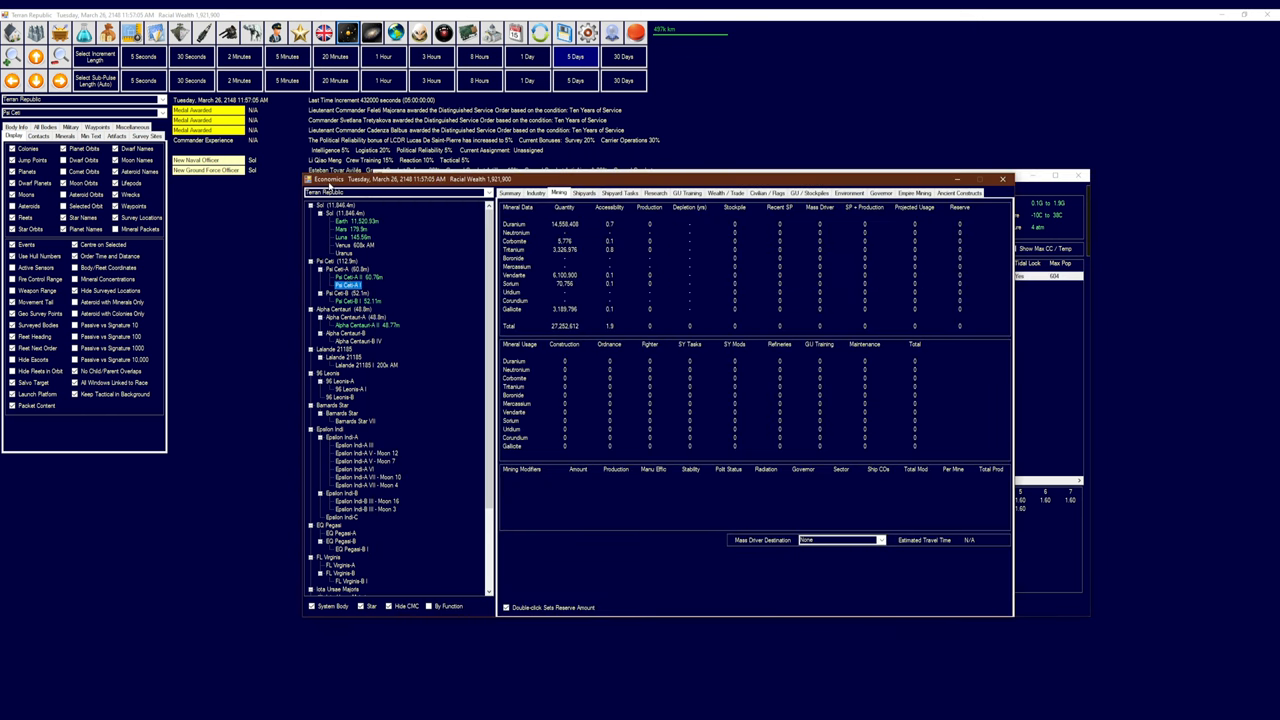
View Alpha Centauri-B IV's deposits, then Earth's stockpiles with 963 manned and 9 automated mines
click(358, 296)
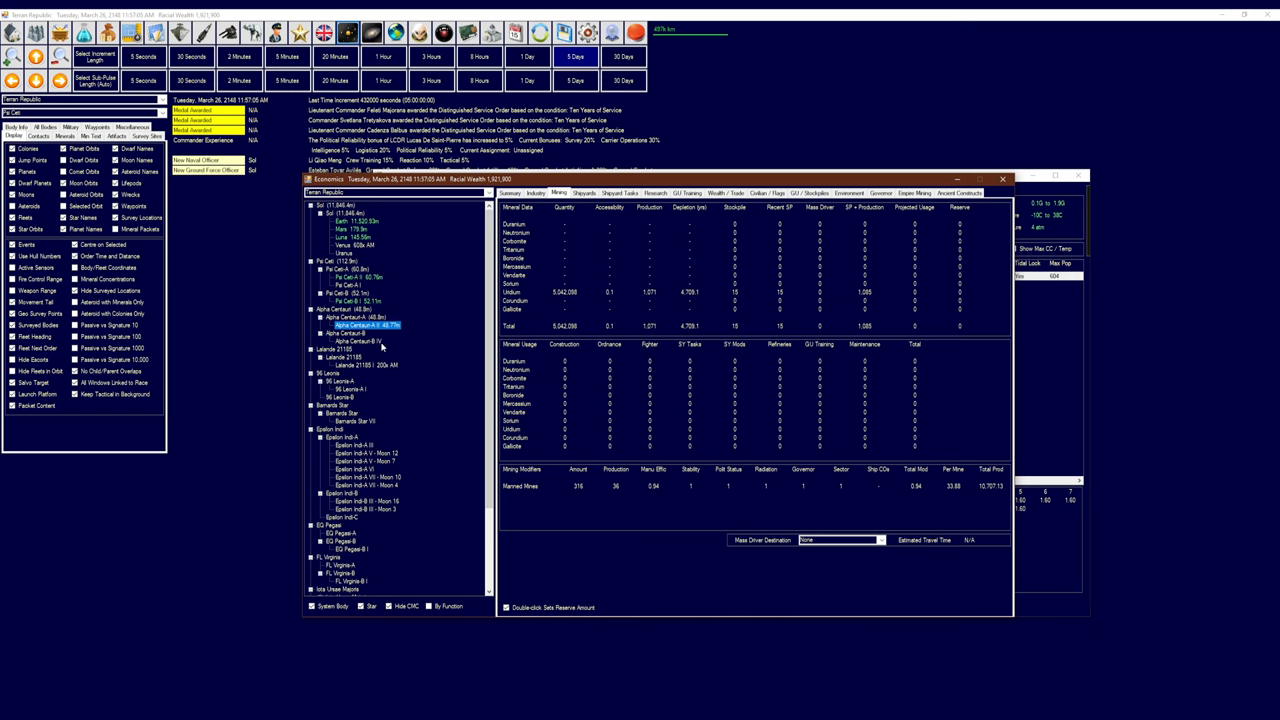
click(345, 350)
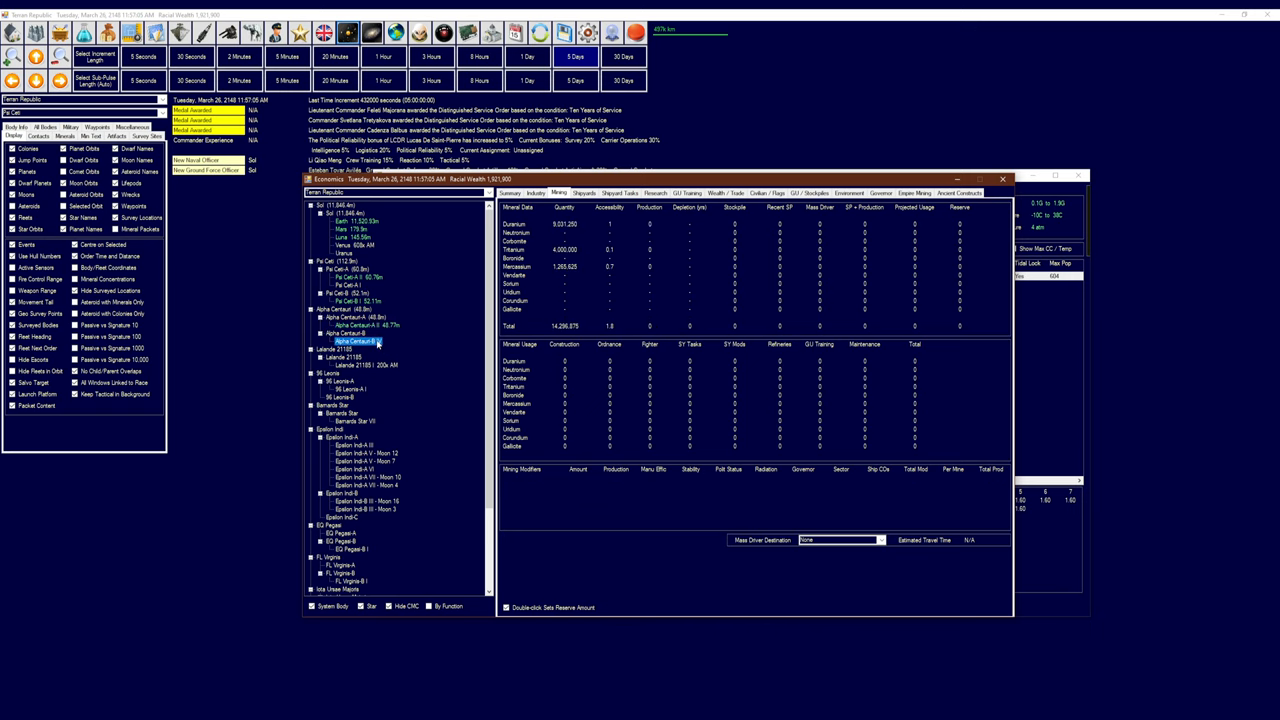
click(355, 365)
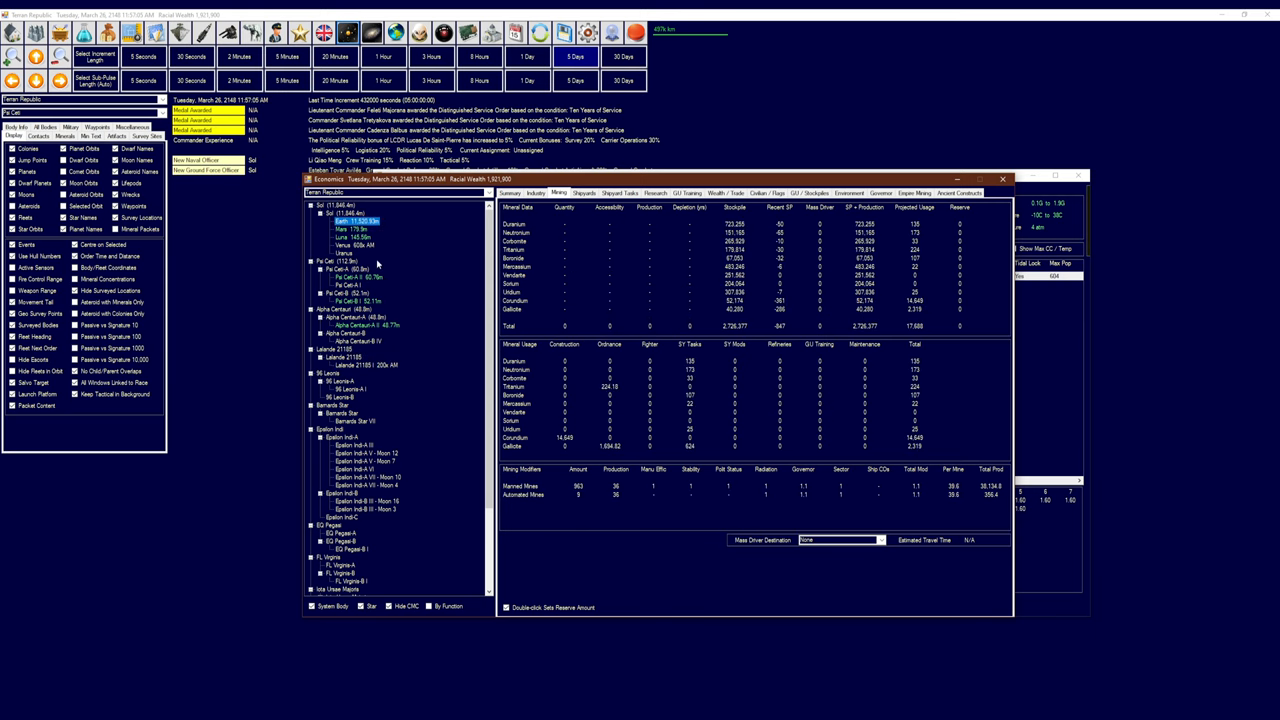
mouse_move(396, 286)
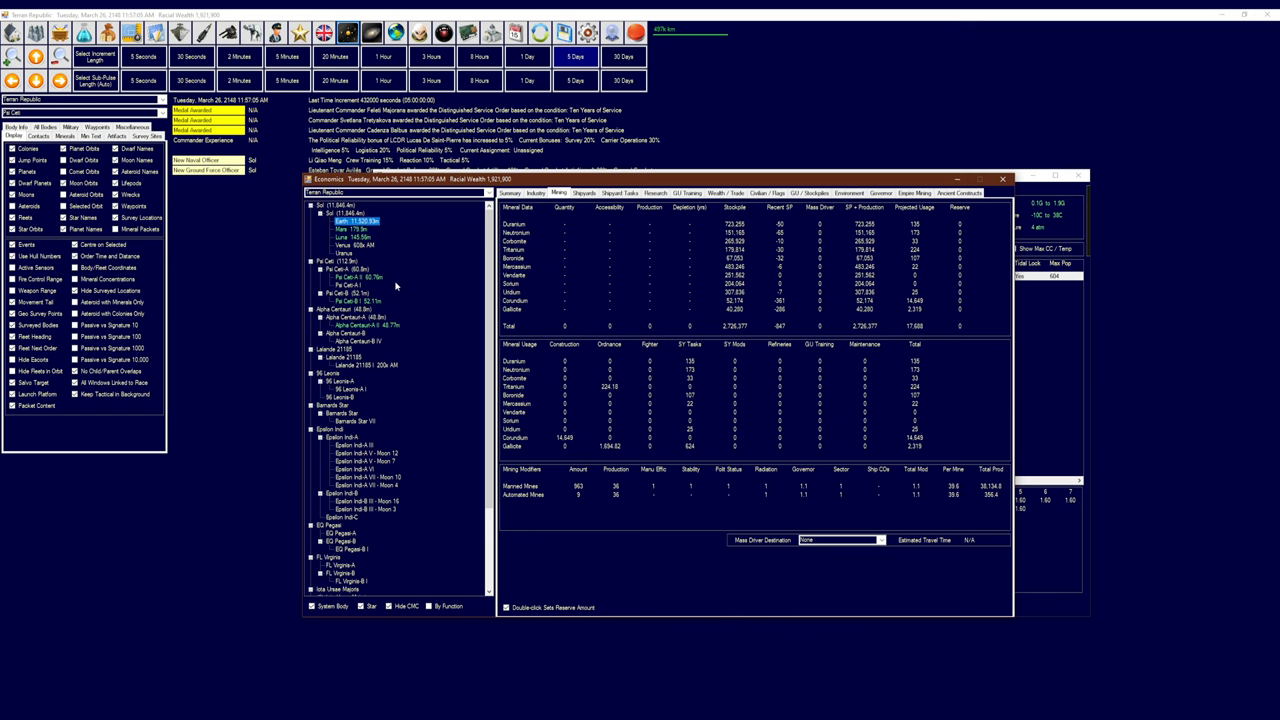
mouse_move(467, 280)
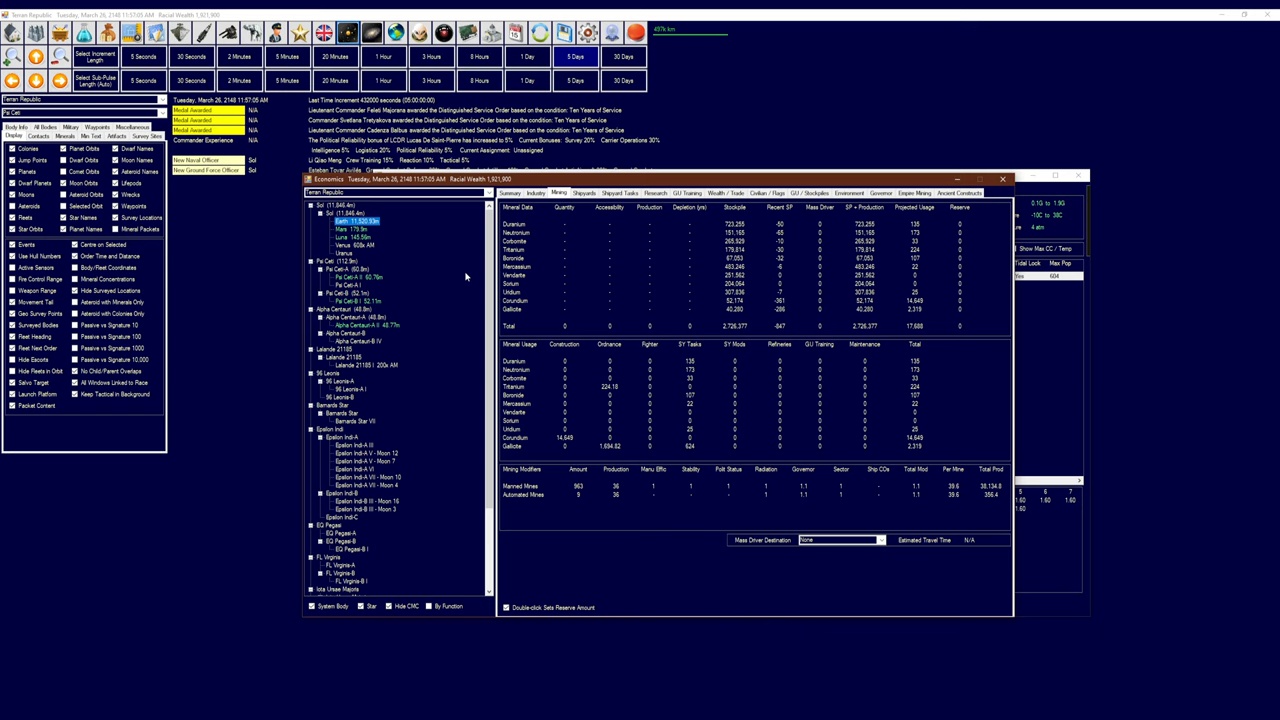
mouse_move(460, 279)
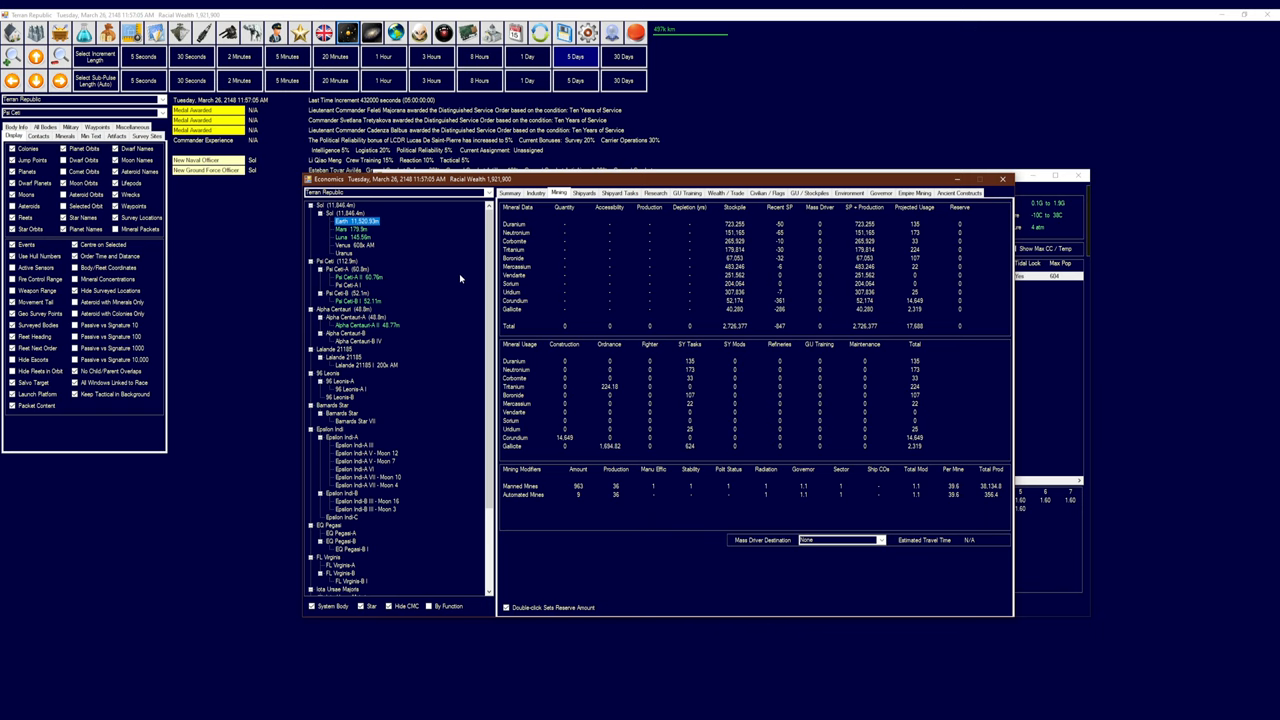
View the shipyard list, then Earth's queue of mines, automated mines and RIM-846 missiles
click(596, 193)
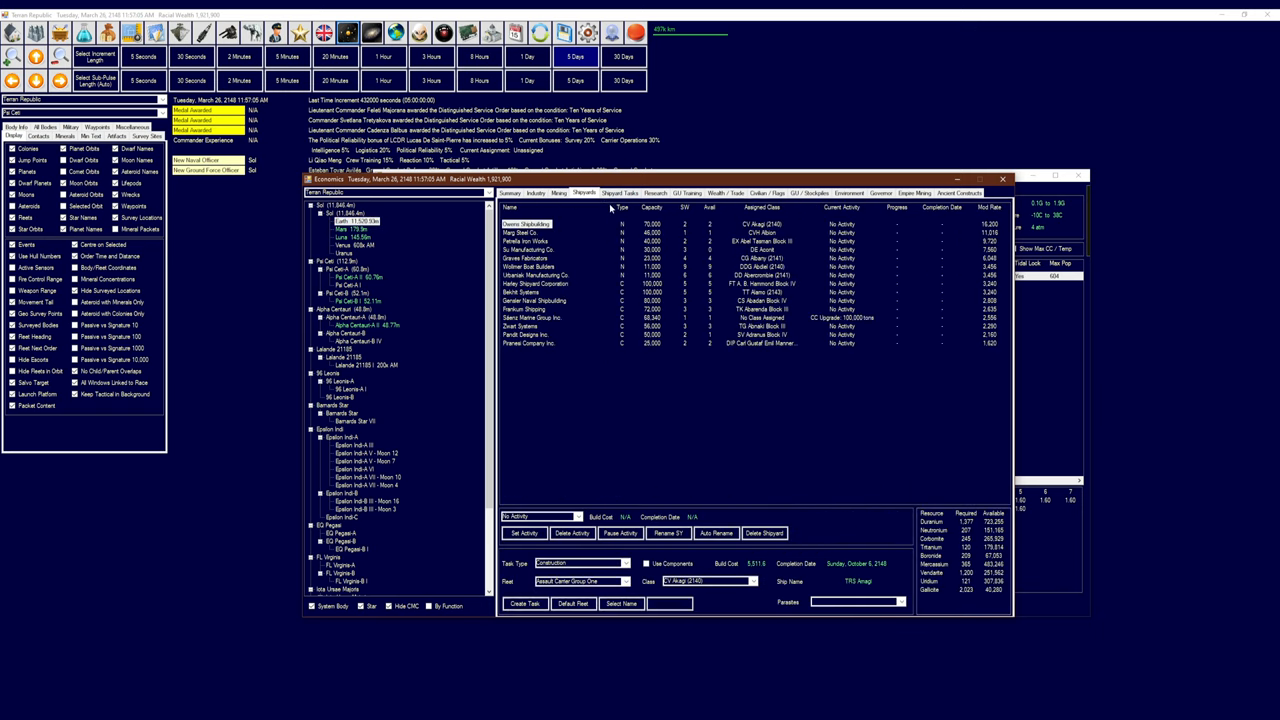
mouse_move(607, 225)
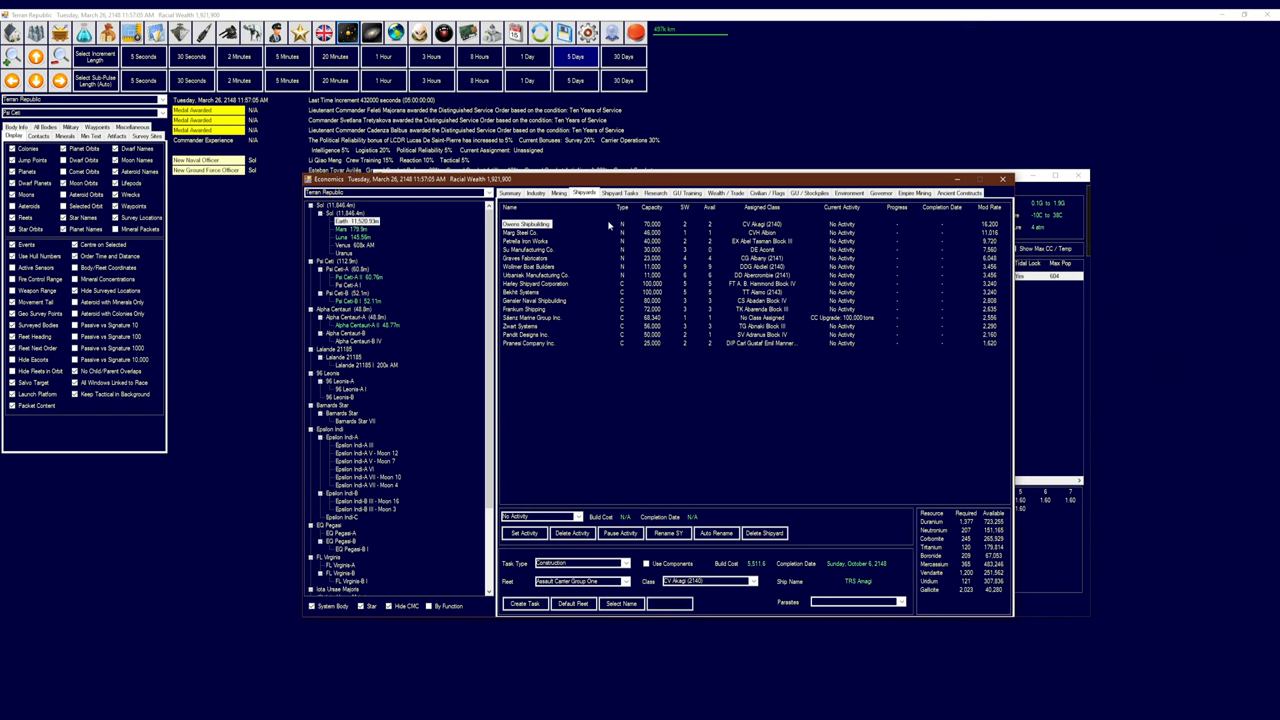
mouse_move(589, 224)
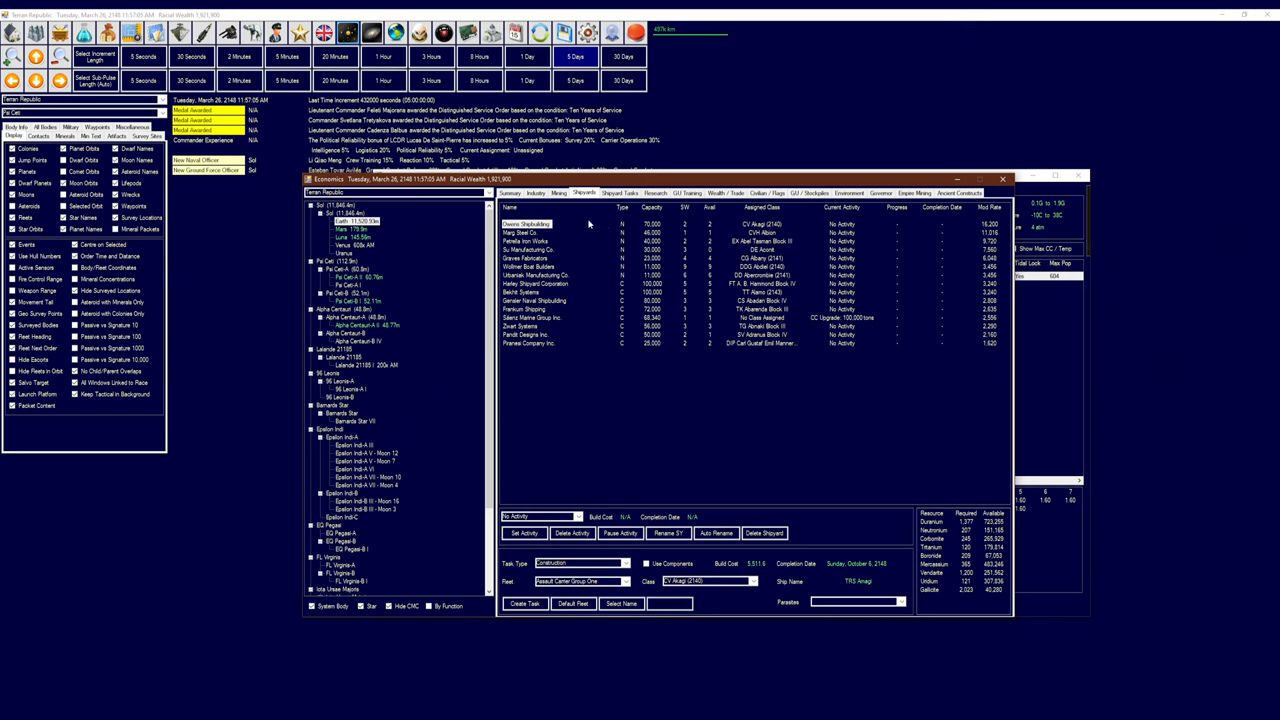
mouse_move(579, 216)
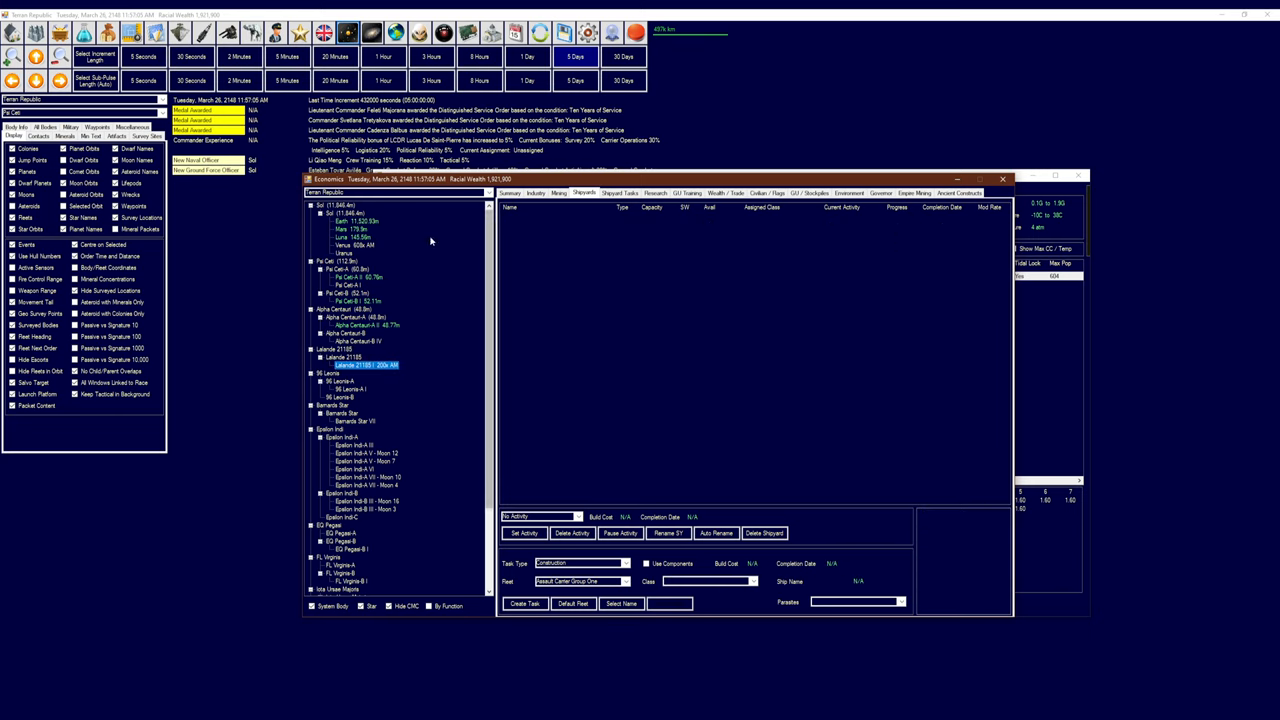
click(533, 192)
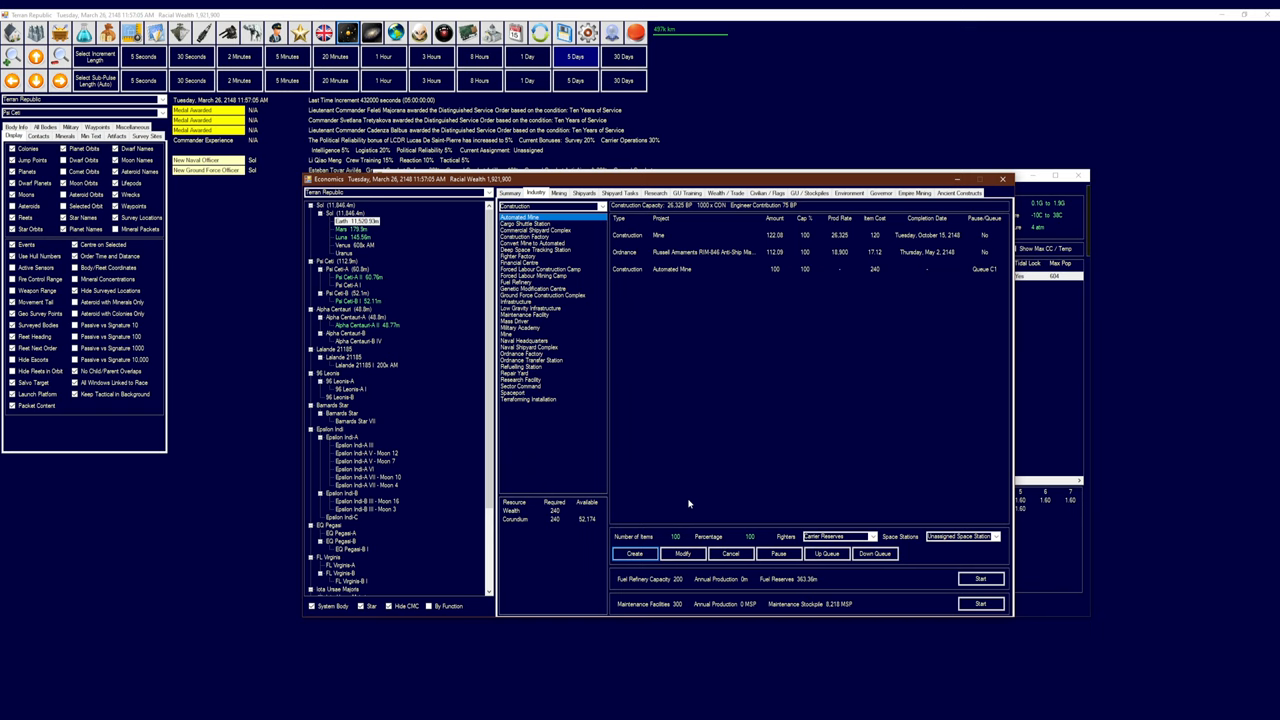
mouse_move(676, 494)
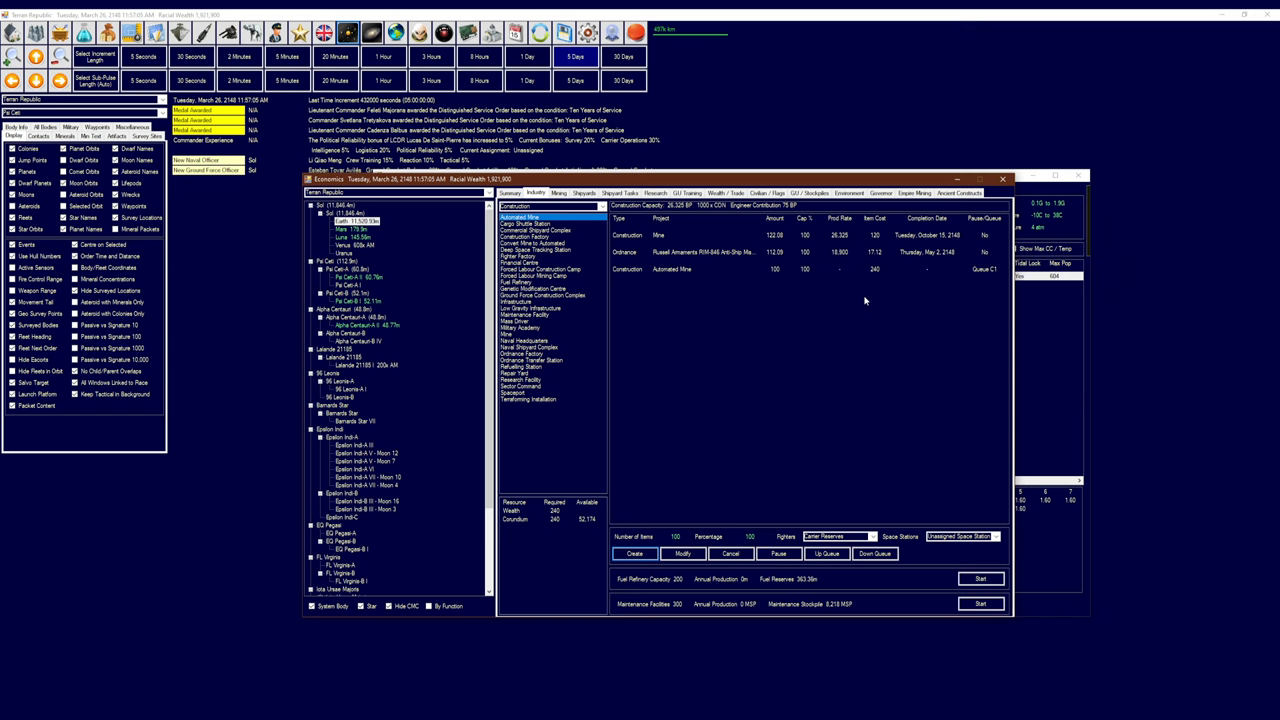
mouse_move(857, 297)
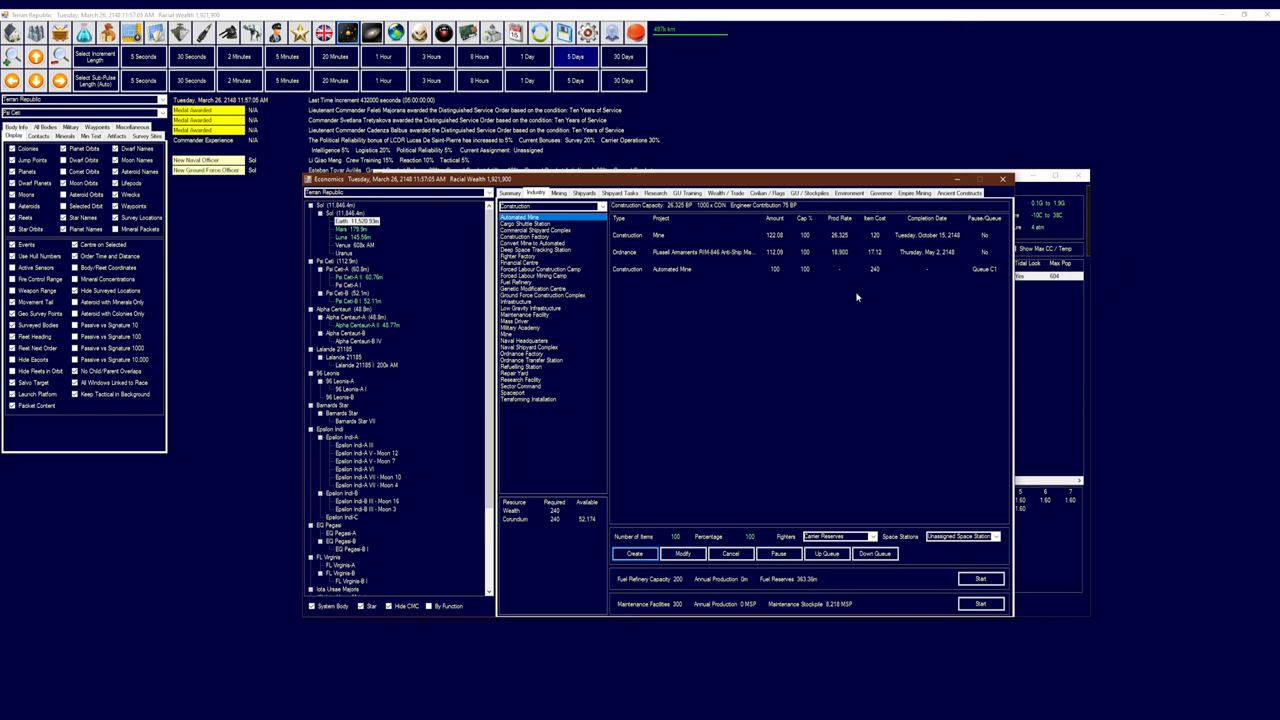
mouse_move(686, 318)
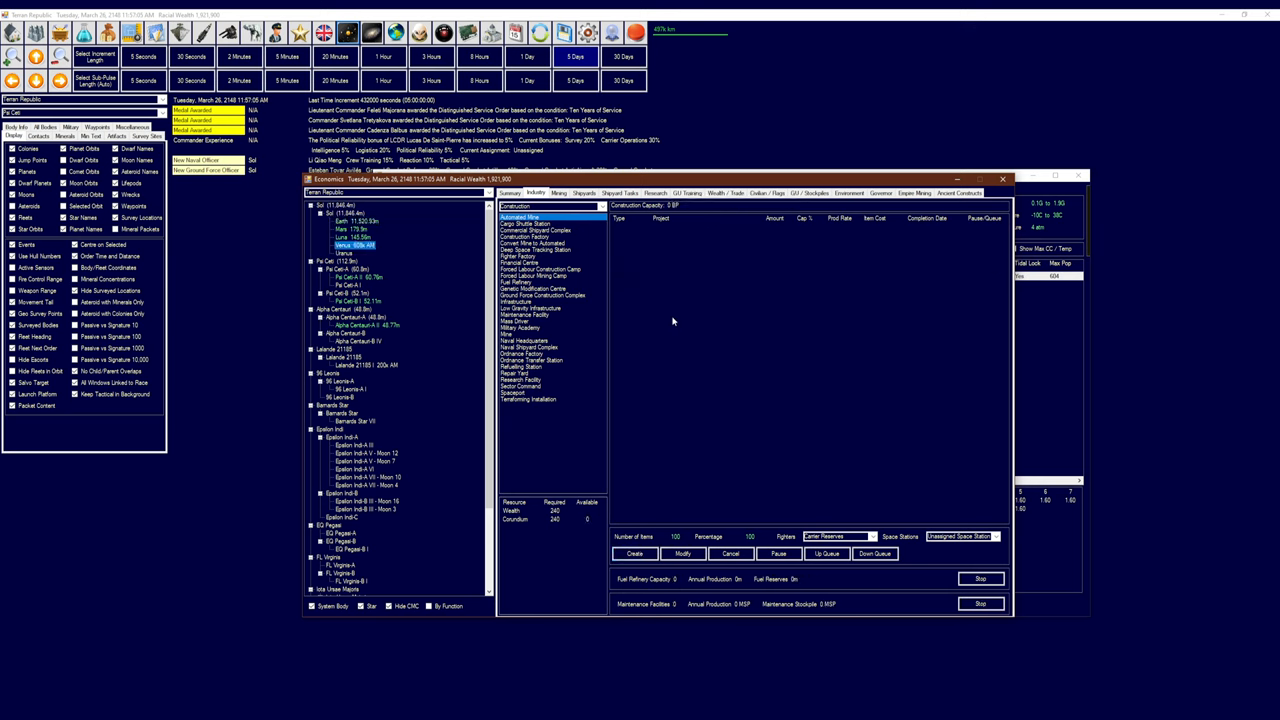
View mining data for Venus, Pa Cet-B I and Lalande 21185, then Earth's environment details
click(566, 193)
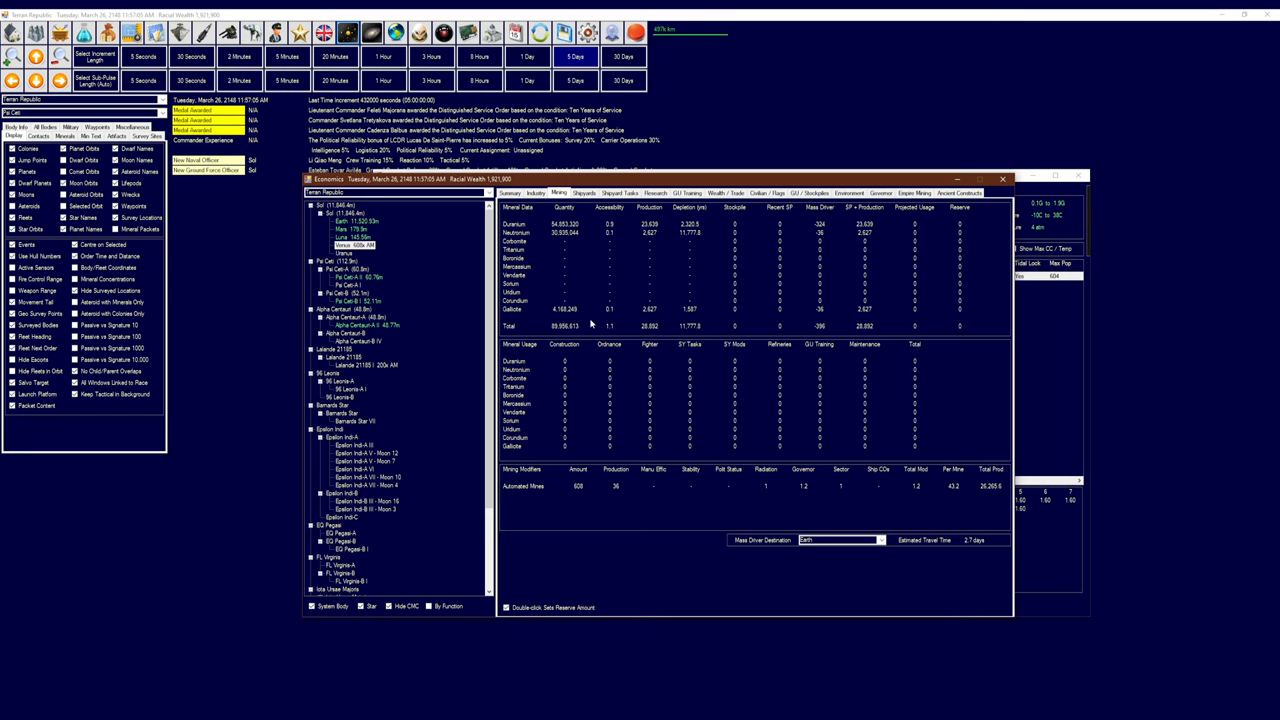
click(347, 285)
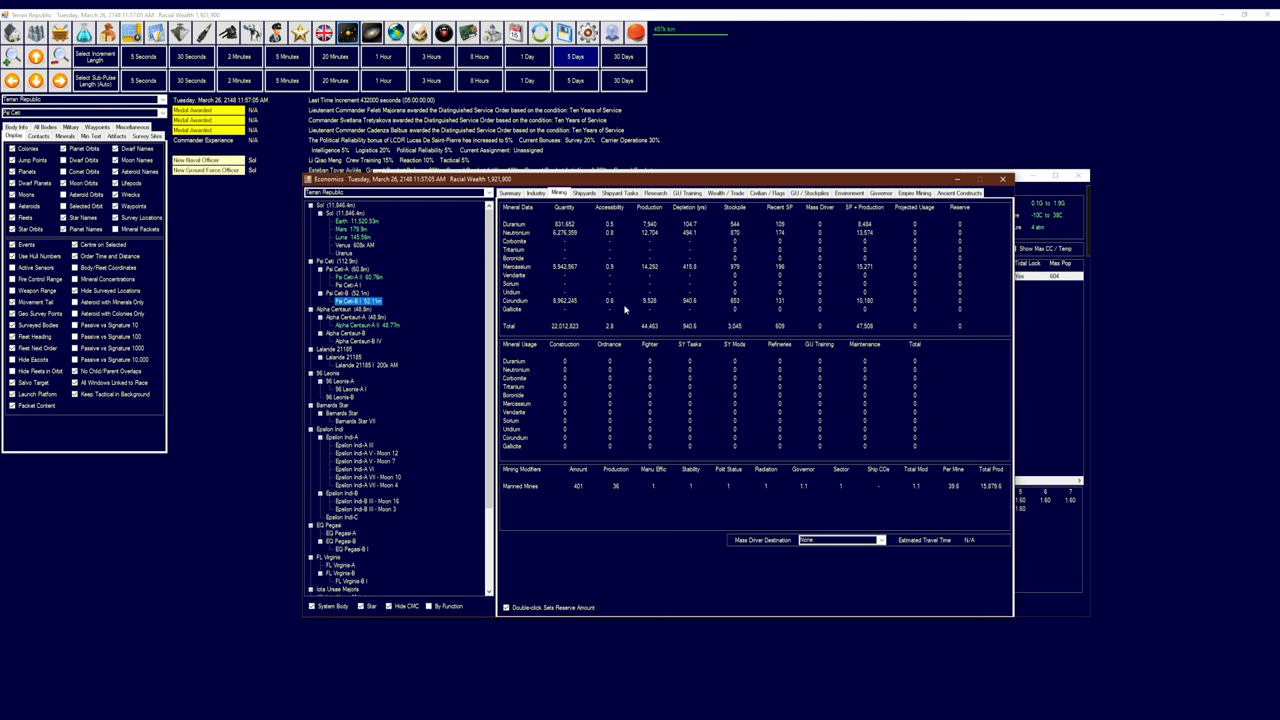
mouse_move(604, 300)
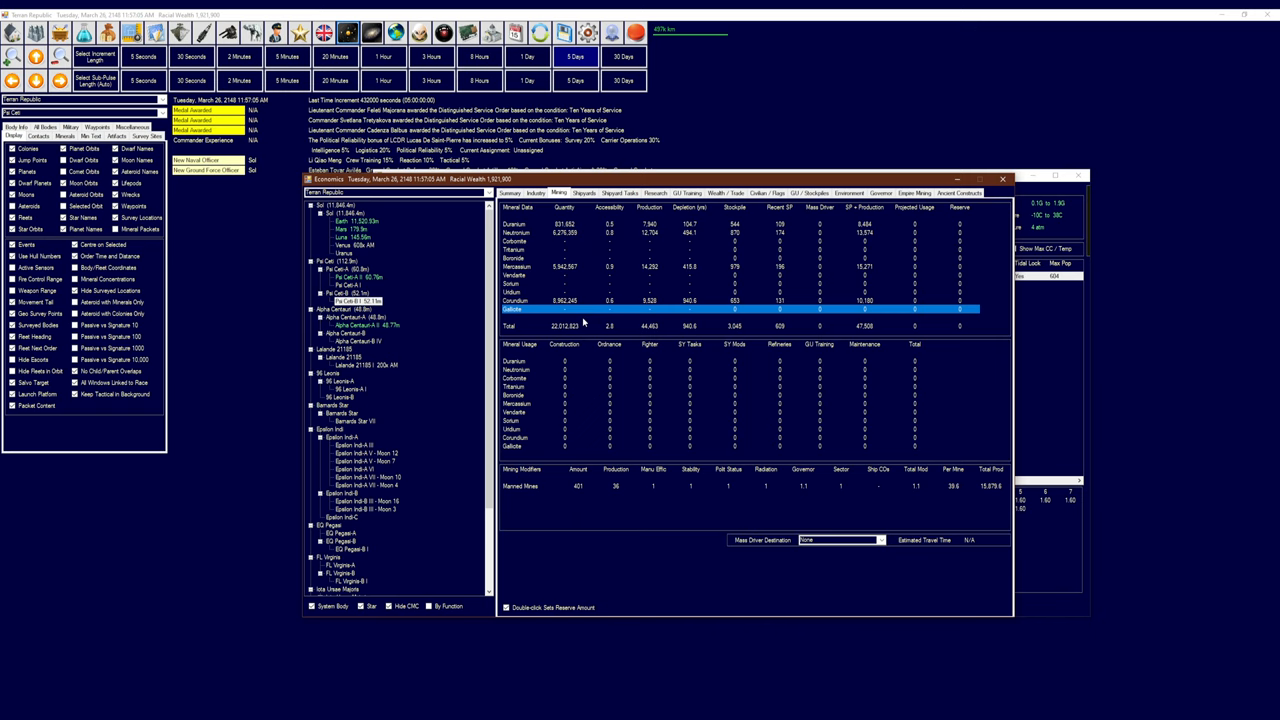
mouse_move(586, 322)
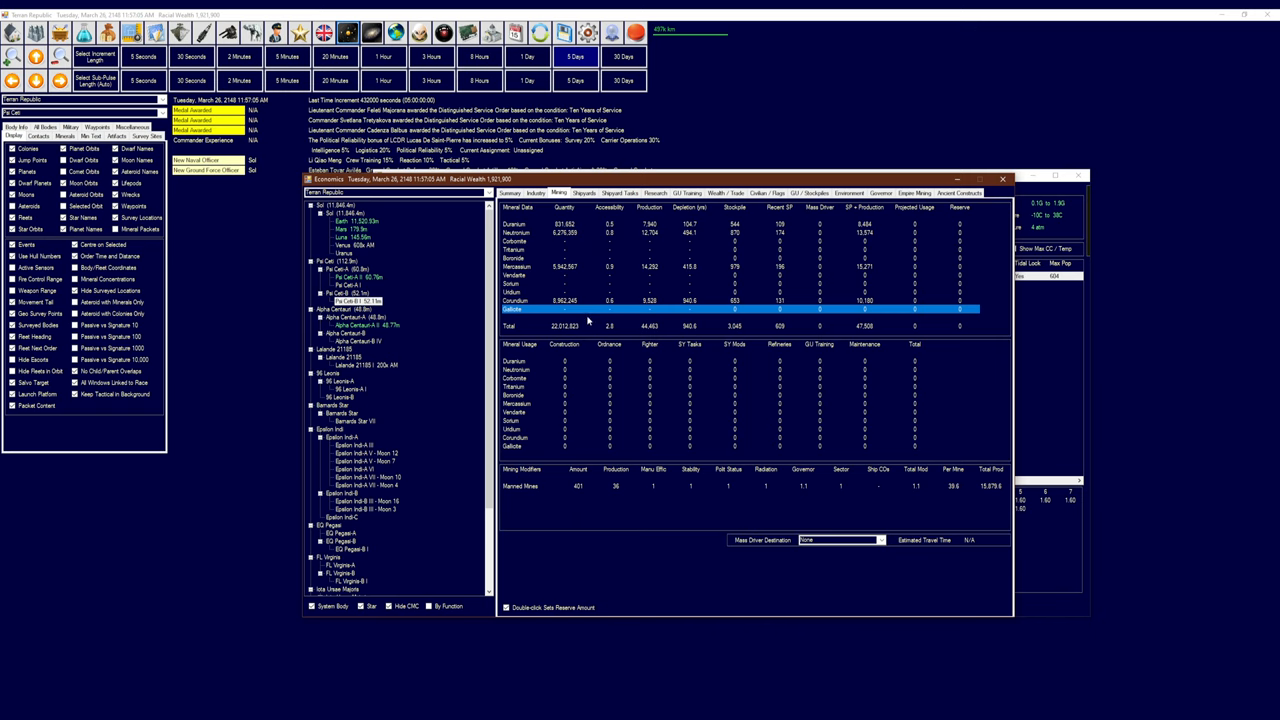
mouse_move(388, 386)
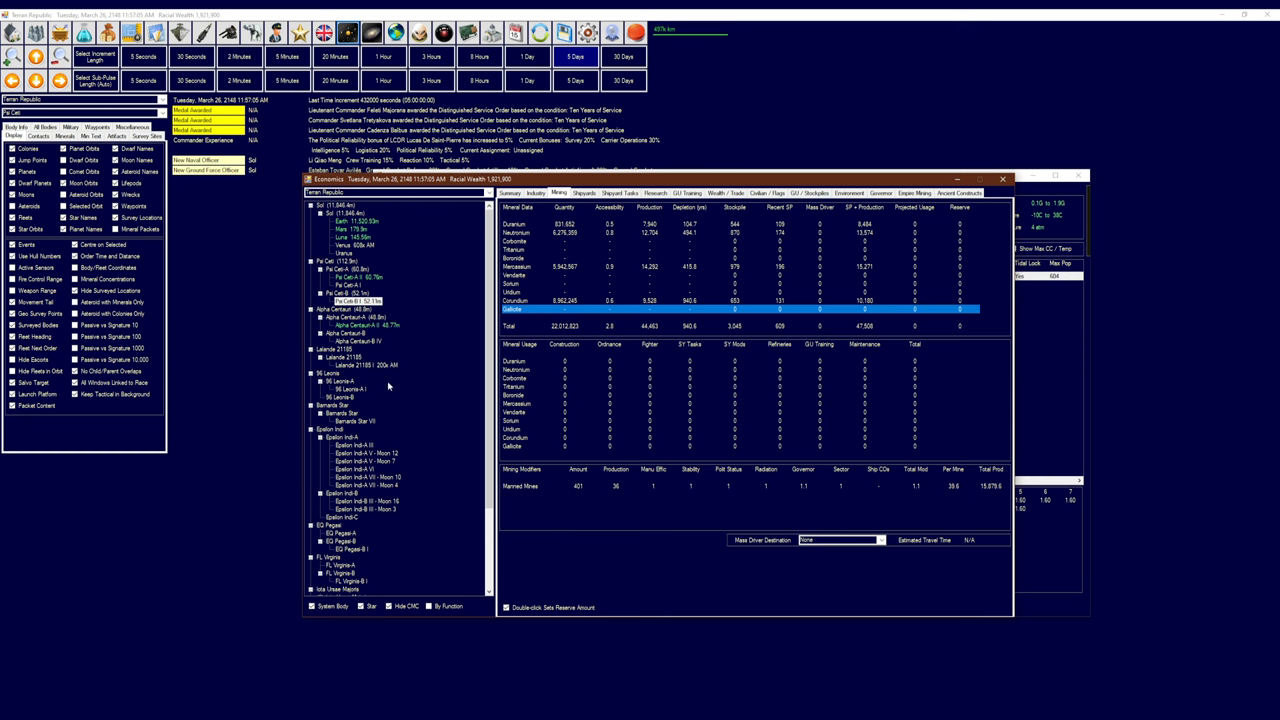
click(365, 365)
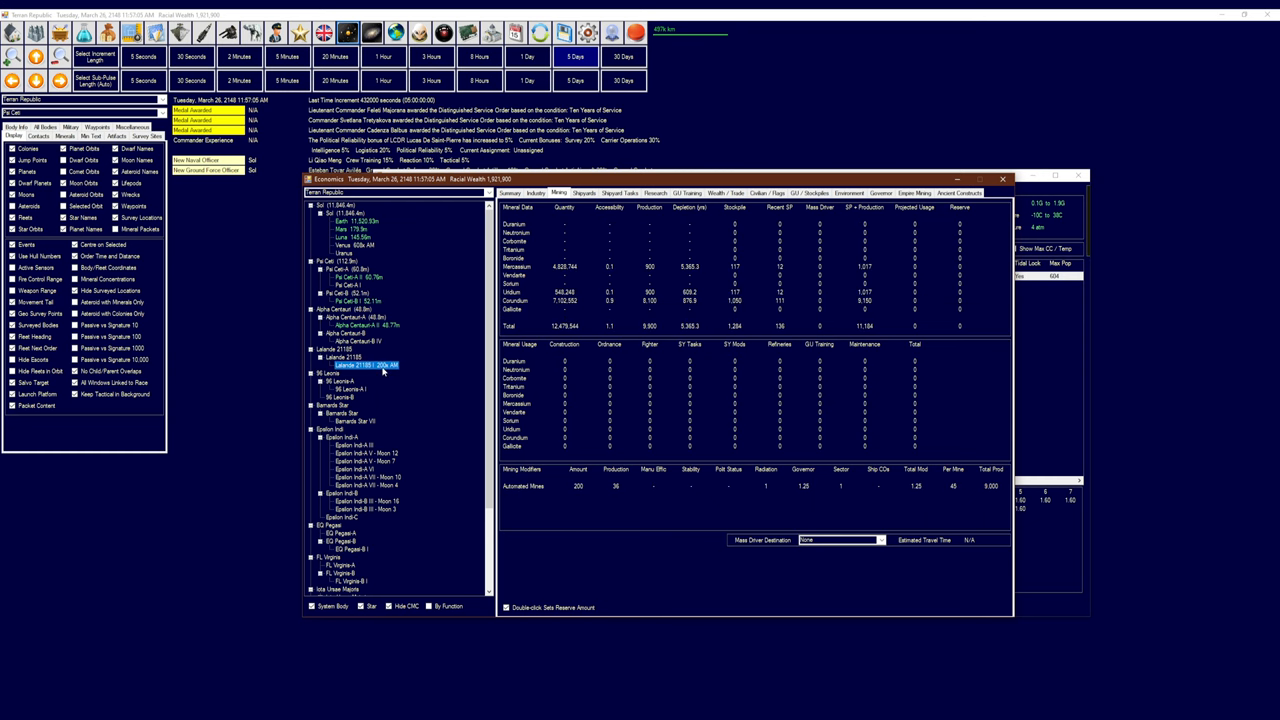
mouse_move(460, 358)
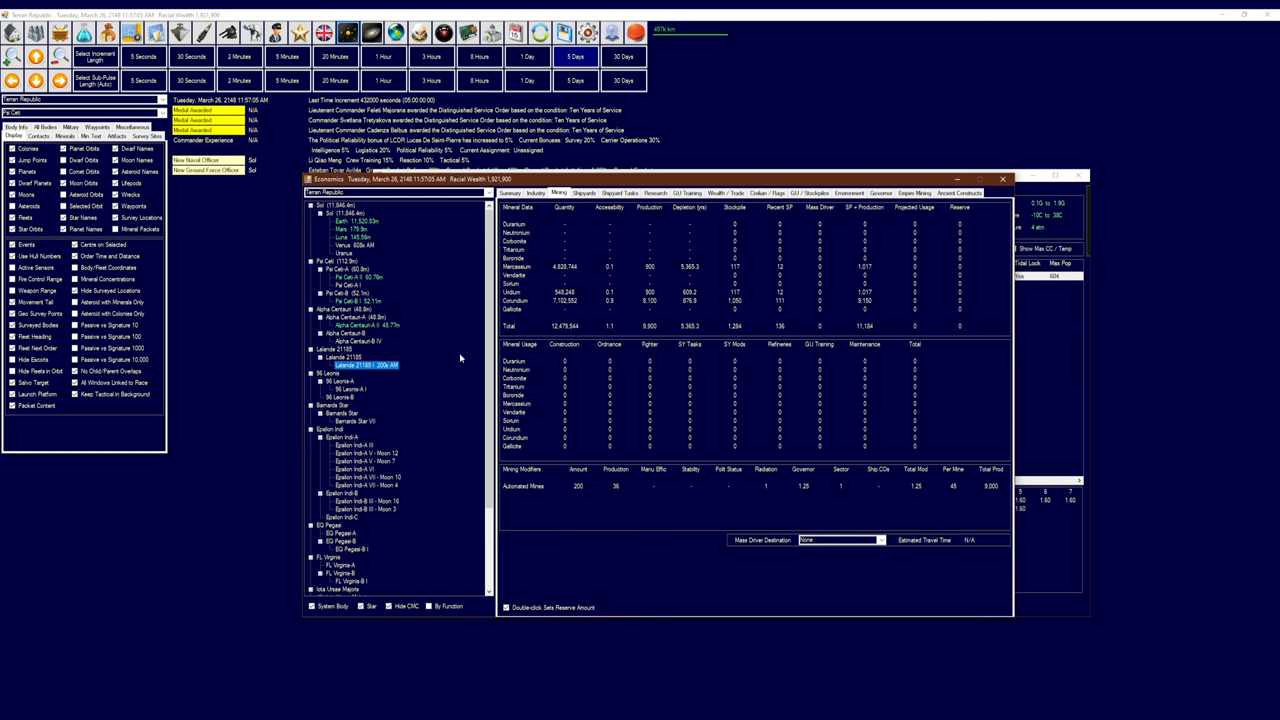
click(1003, 173)
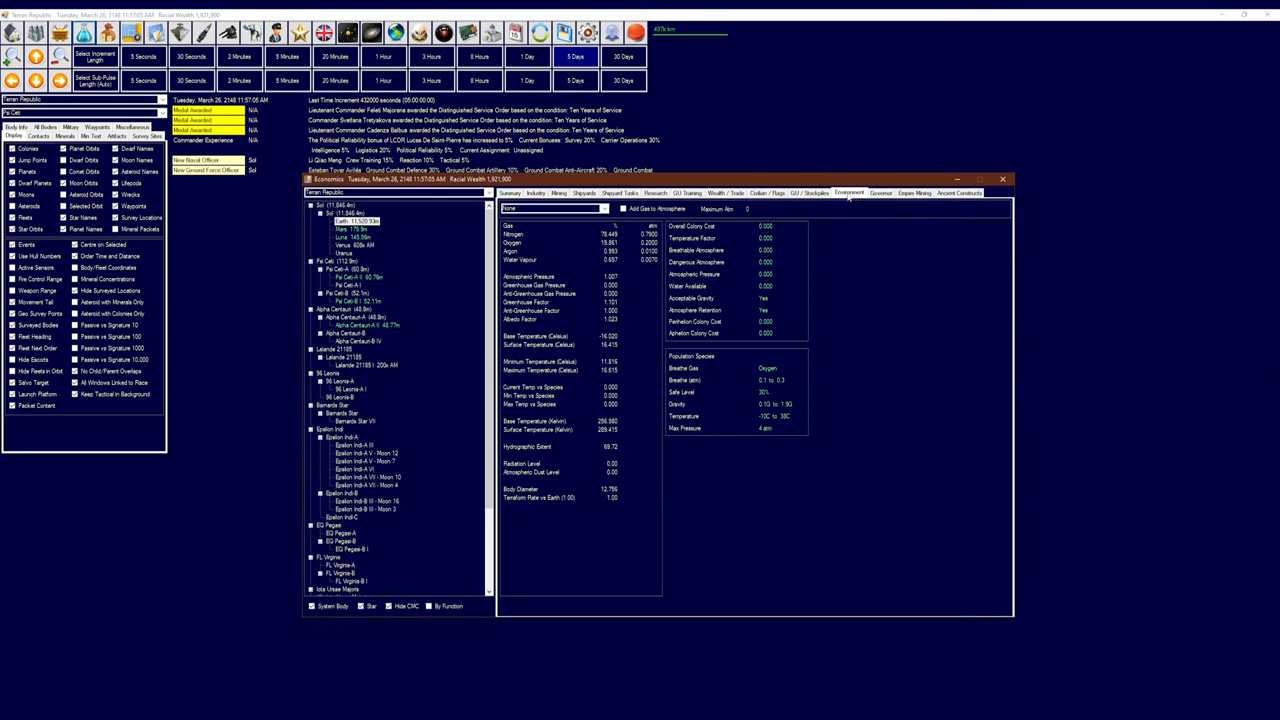
Show Earth's GU / Stockpiles listing of ground units, missiles and components
click(785, 192)
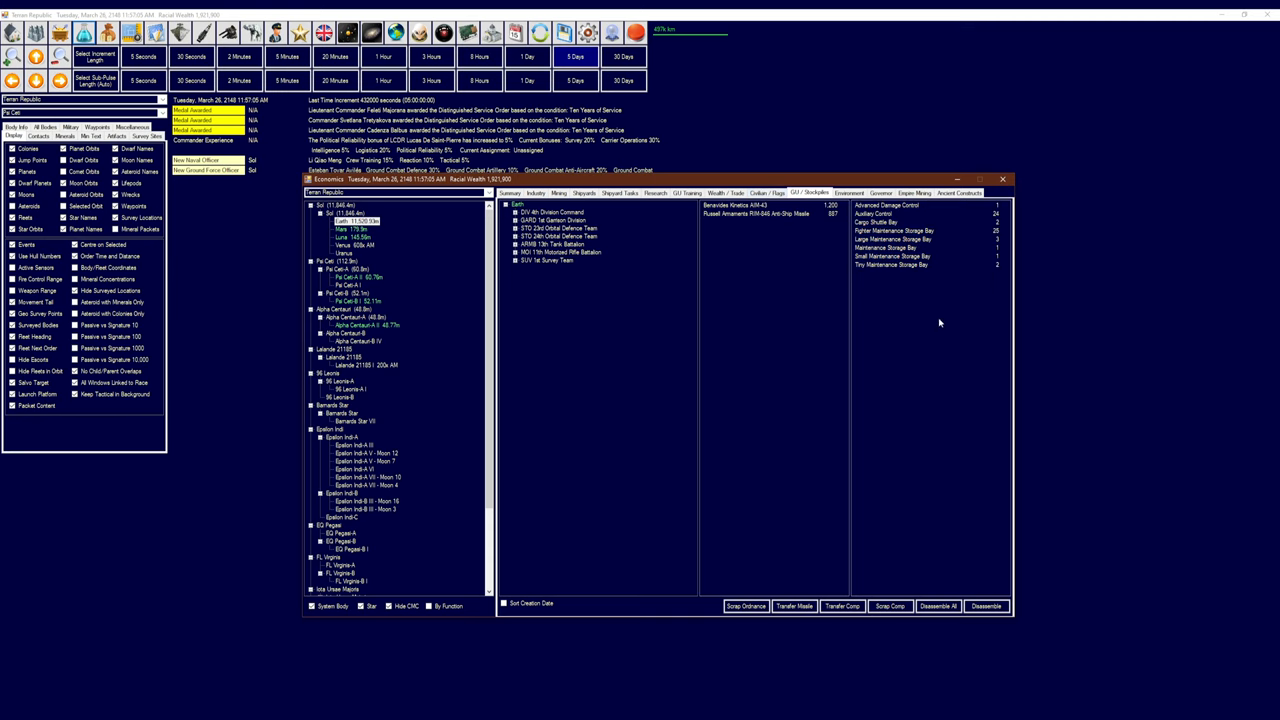
mouse_move(913, 290)
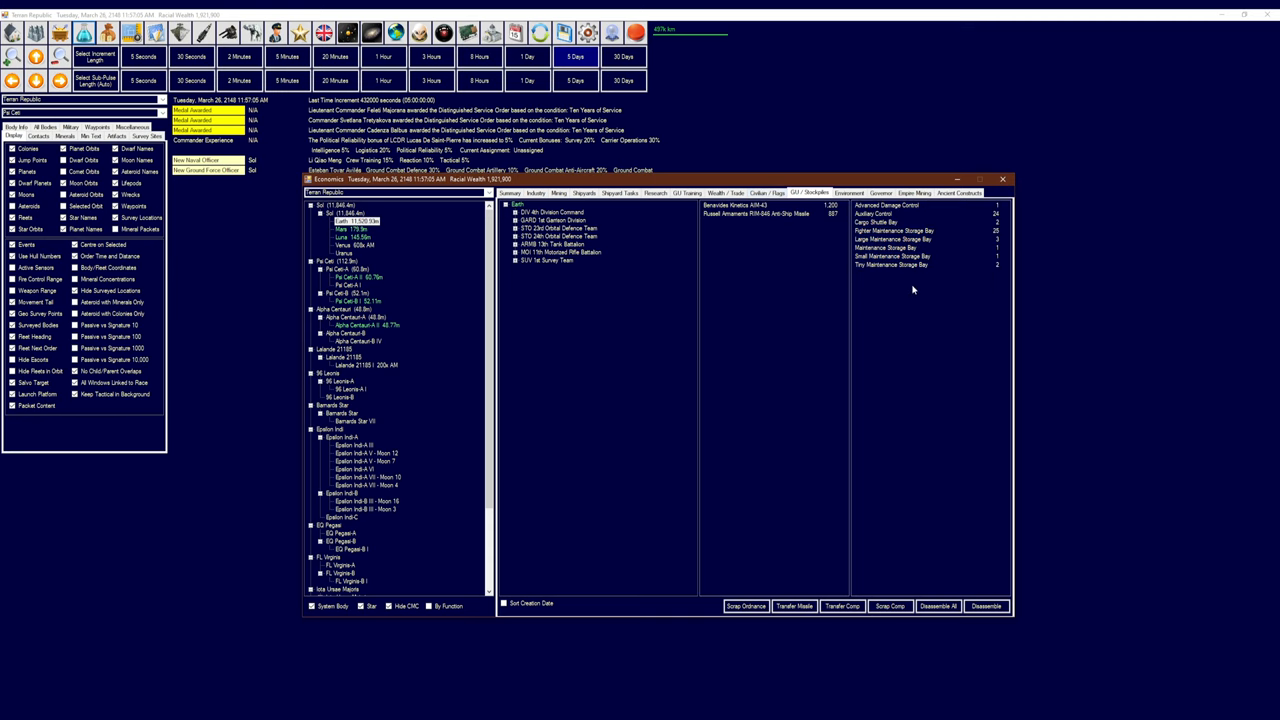
mouse_move(905, 288)
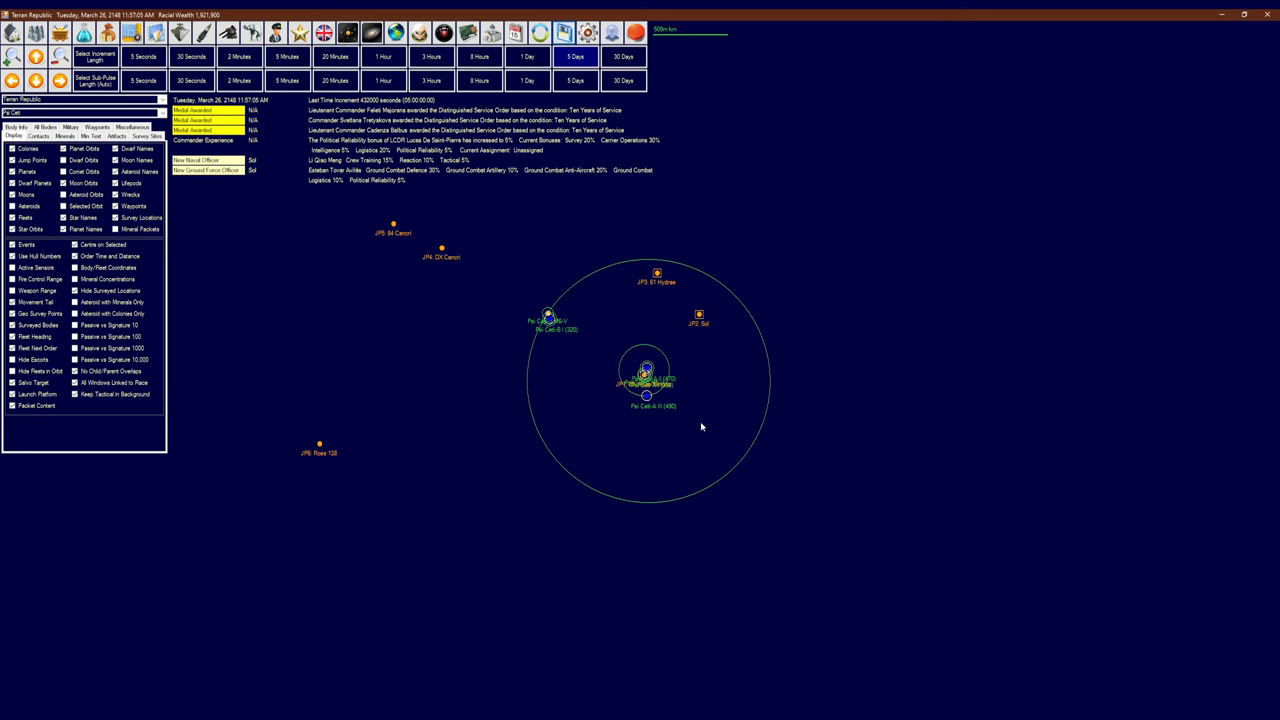
mouse_move(658, 277)
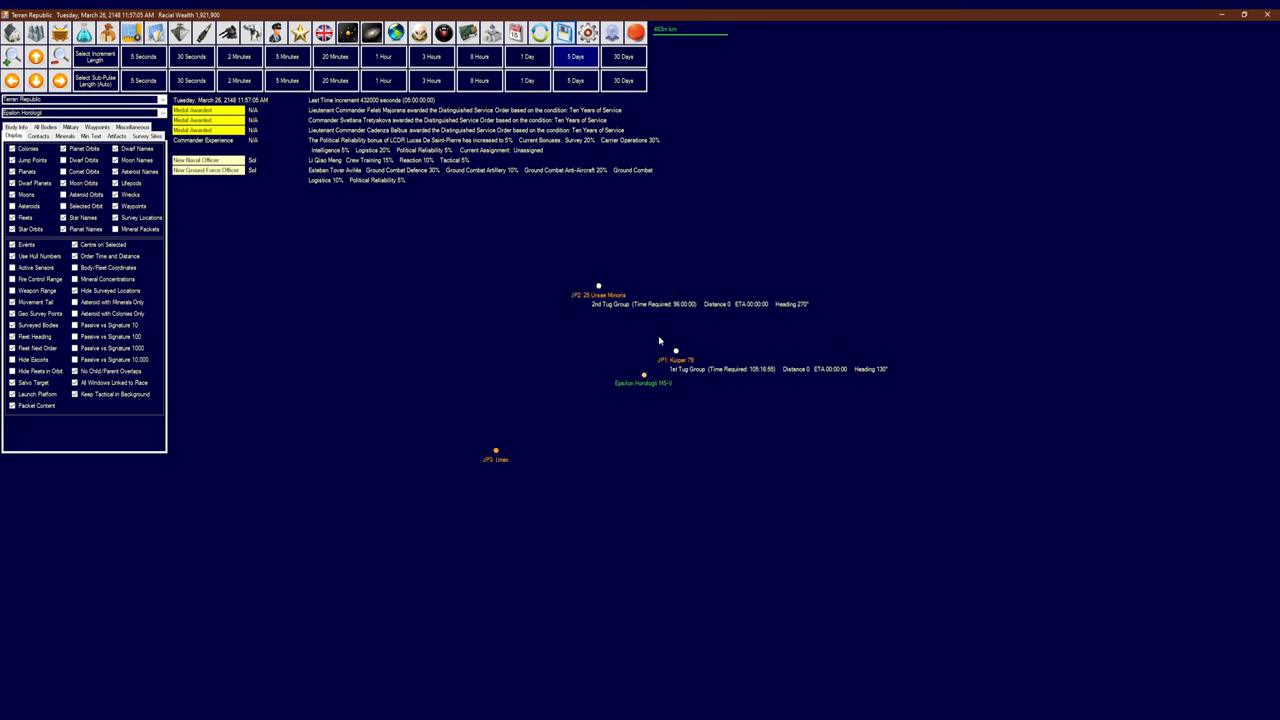
mouse_move(662, 345)
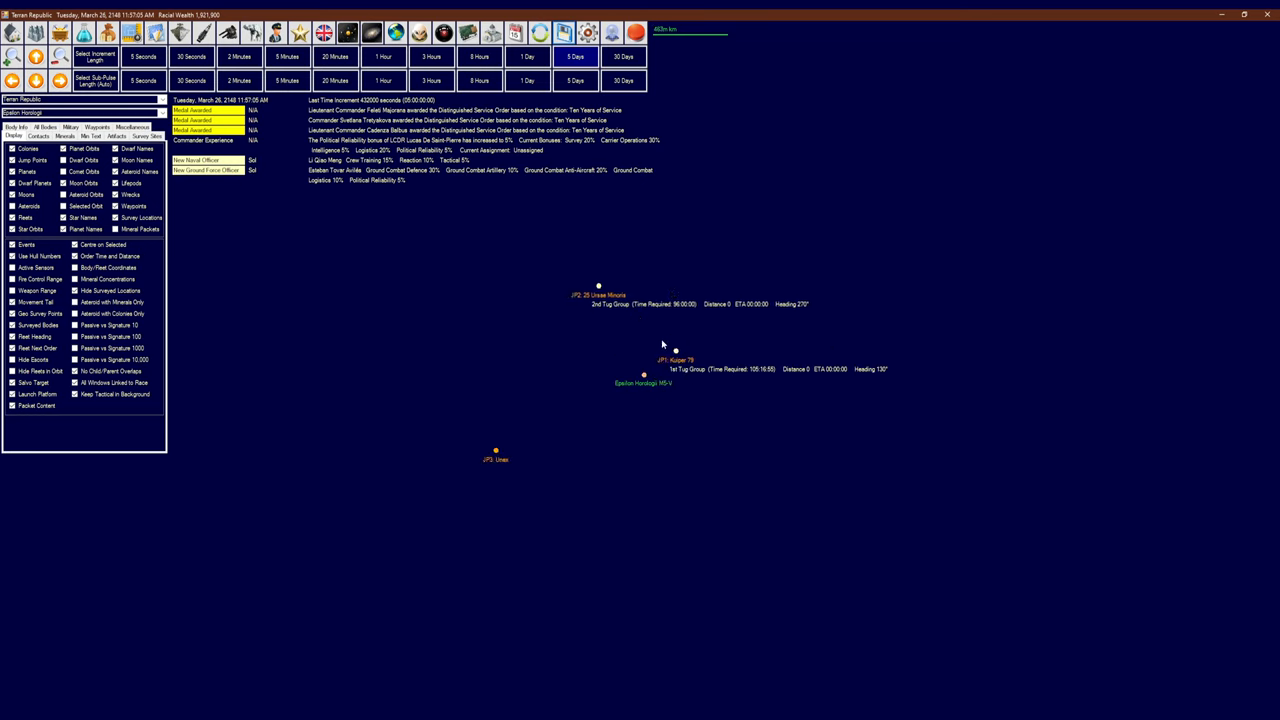
mouse_move(675, 344)
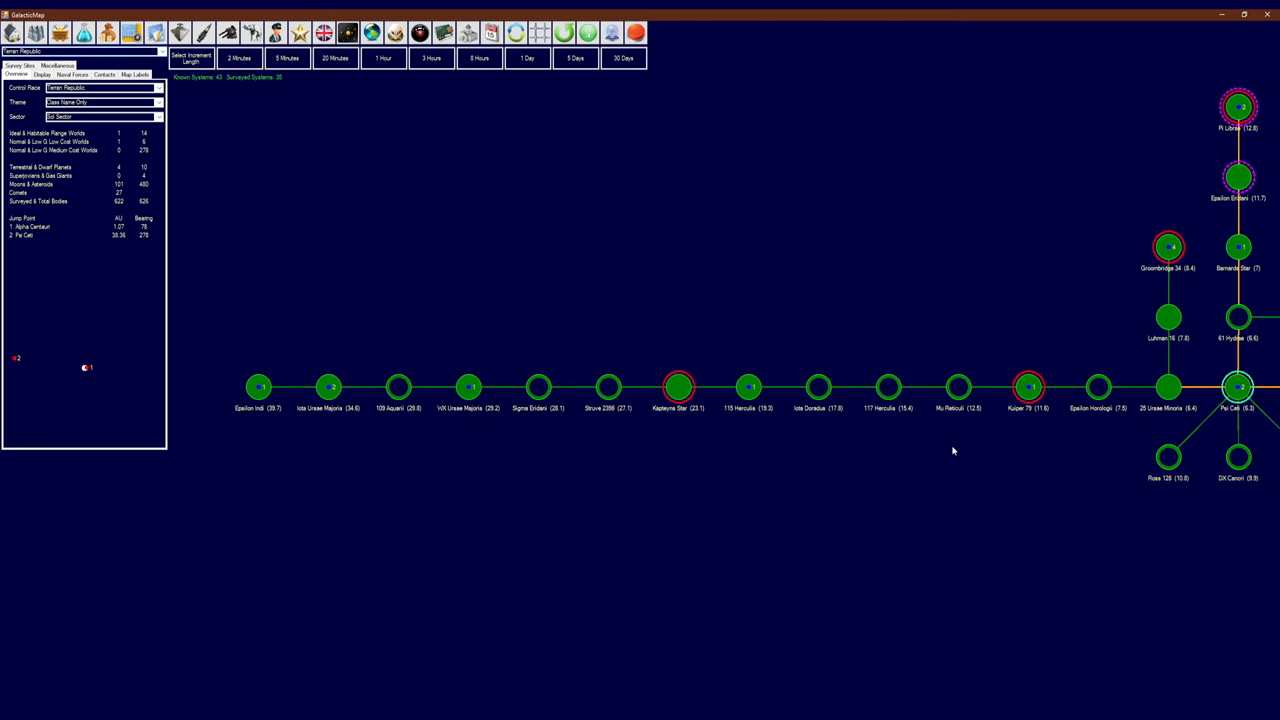
mouse_move(589, 435)
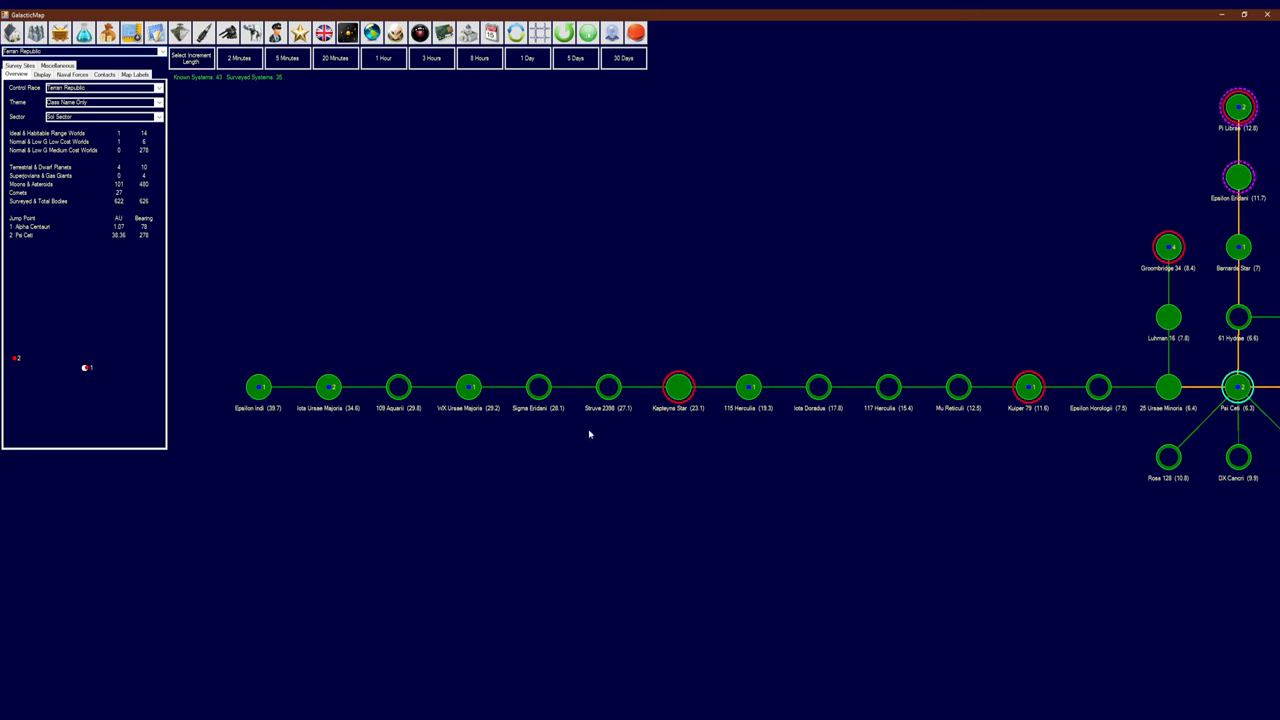
Select Epsilon Indi on the galactic map as the distance reference system
click(258, 386)
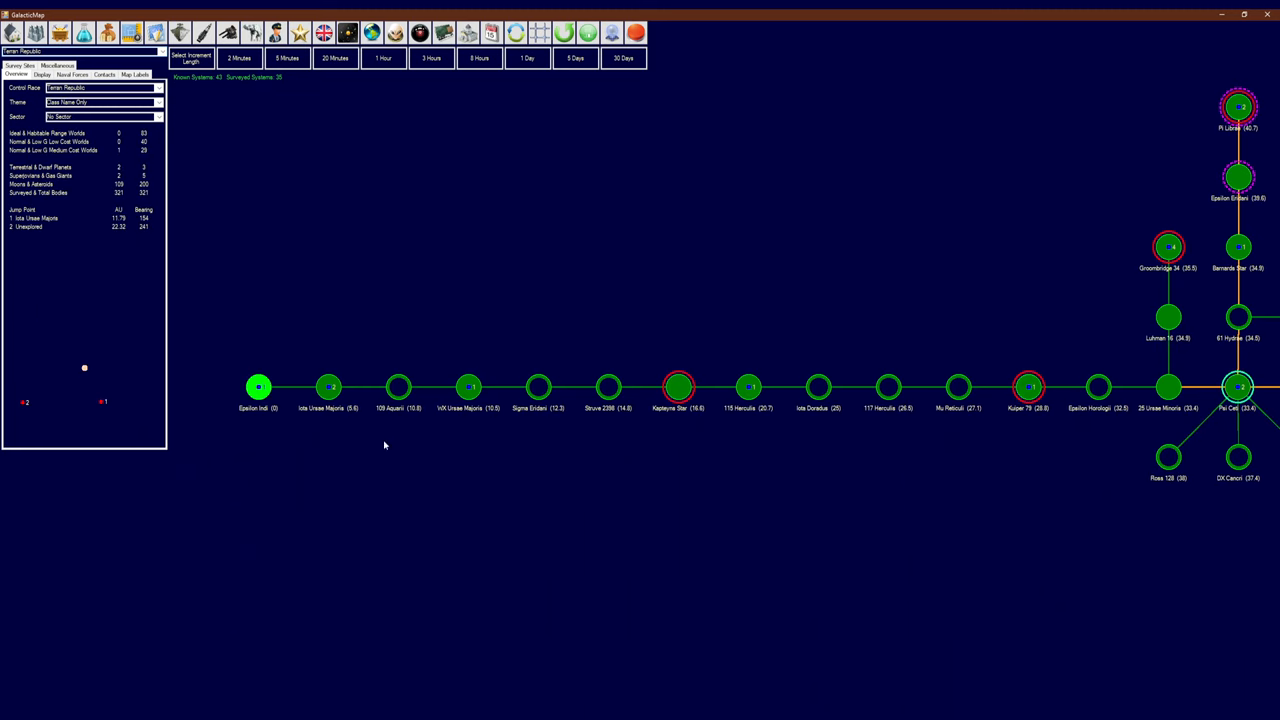
mouse_move(915, 458)
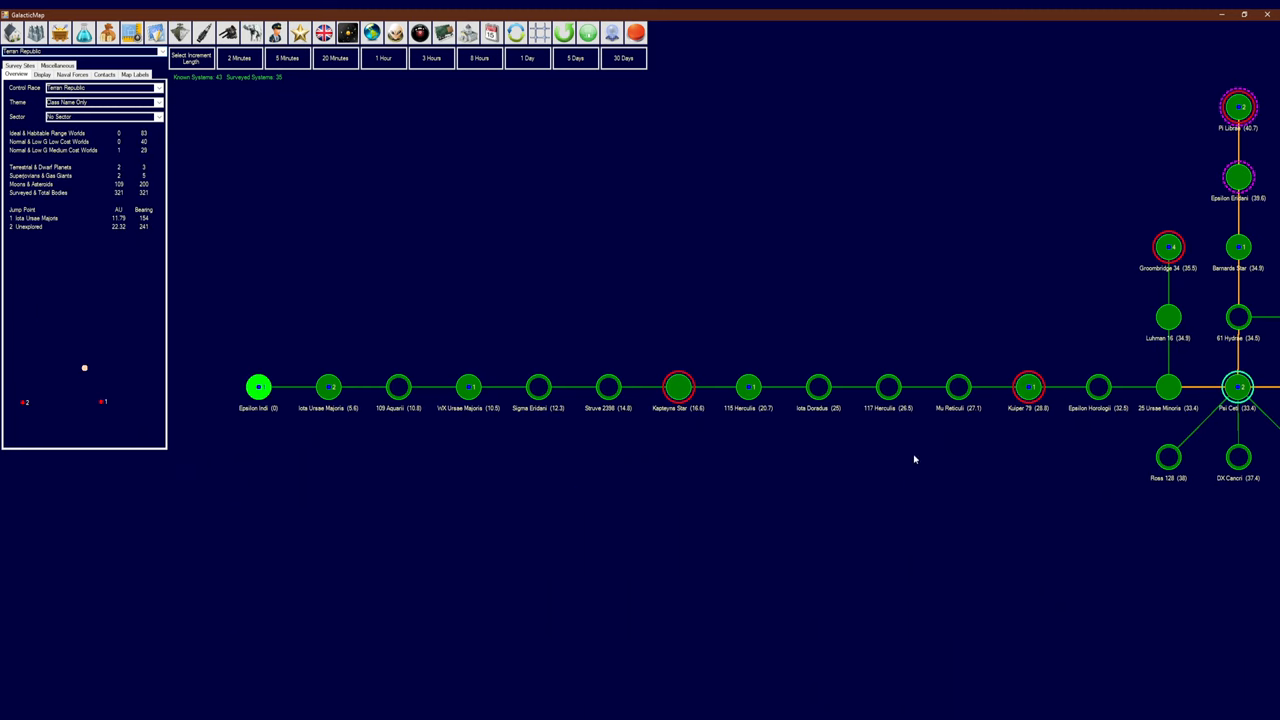
mouse_move(963, 460)
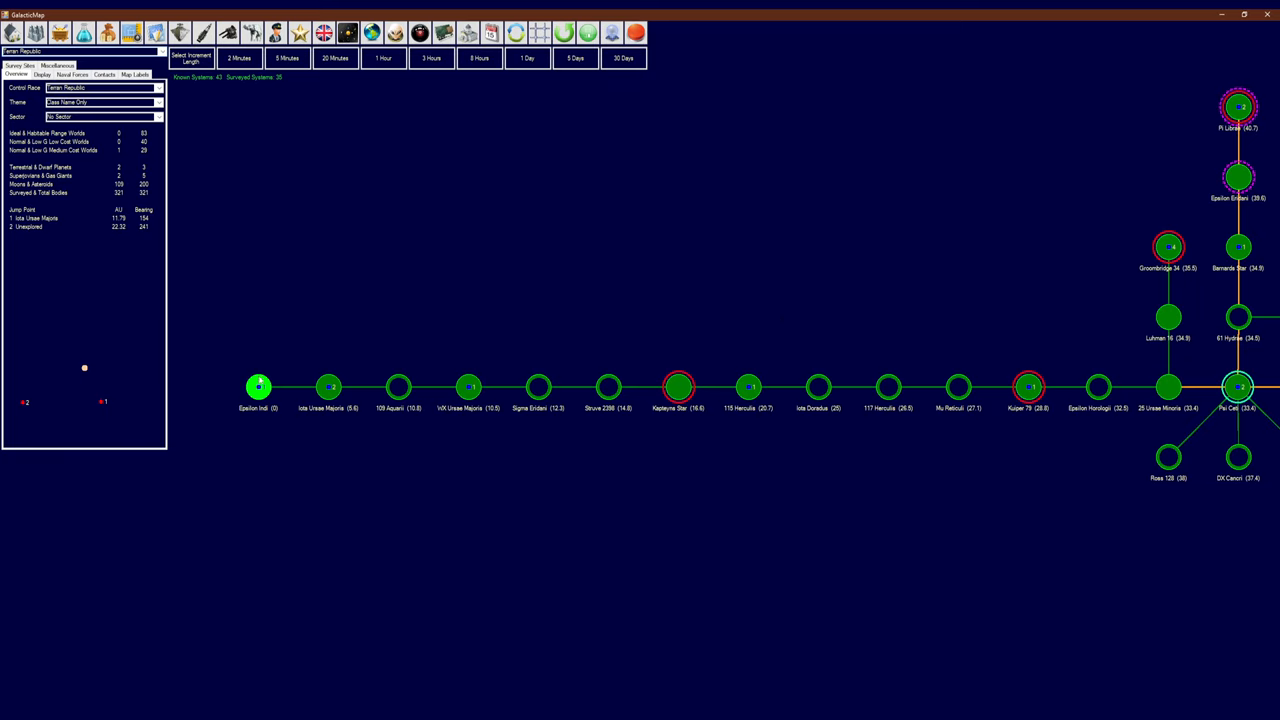
mouse_move(924, 397)
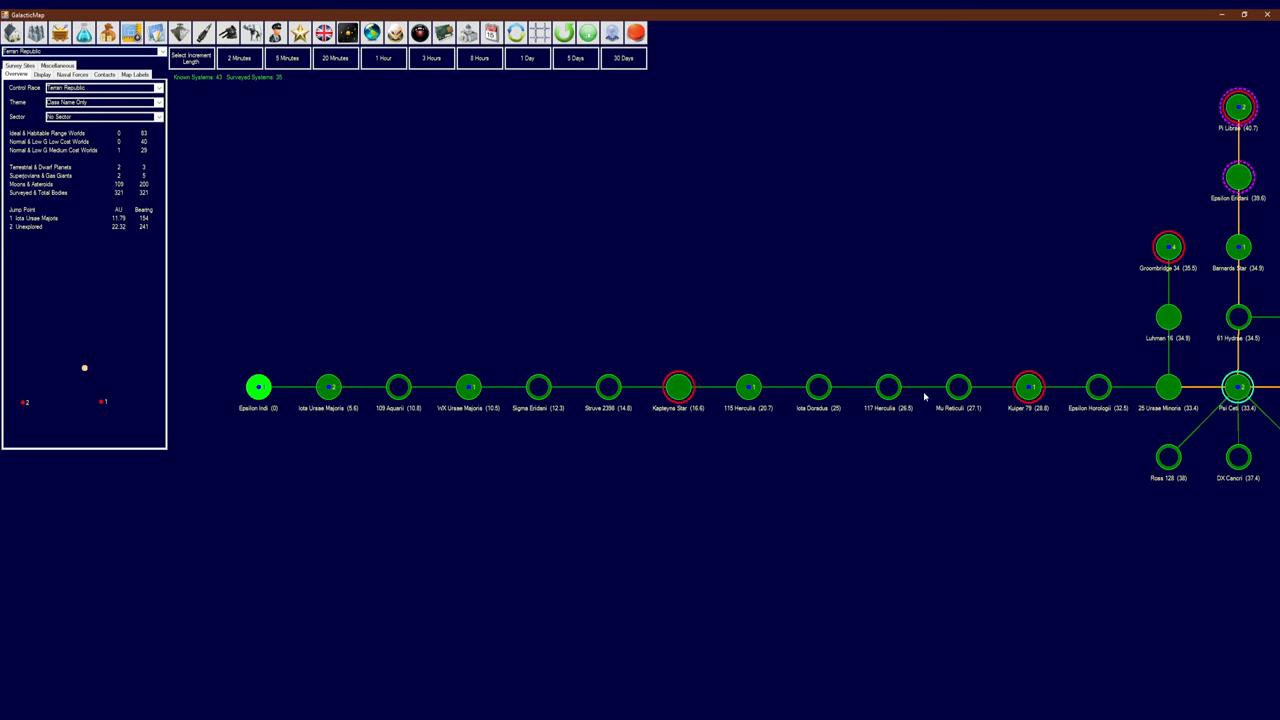
mouse_move(395, 390)
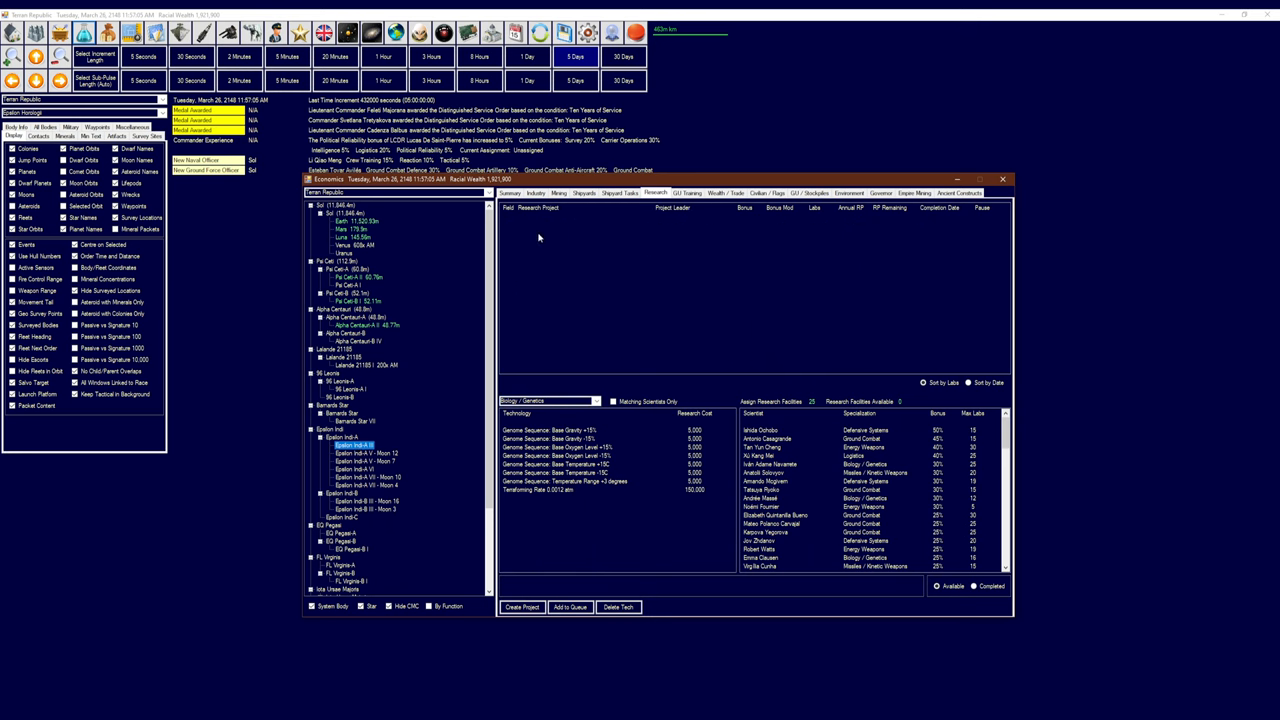
Check mineral deposits on Epsilon Indi-A V Moon 7 and A VII Moon 10
click(557, 192)
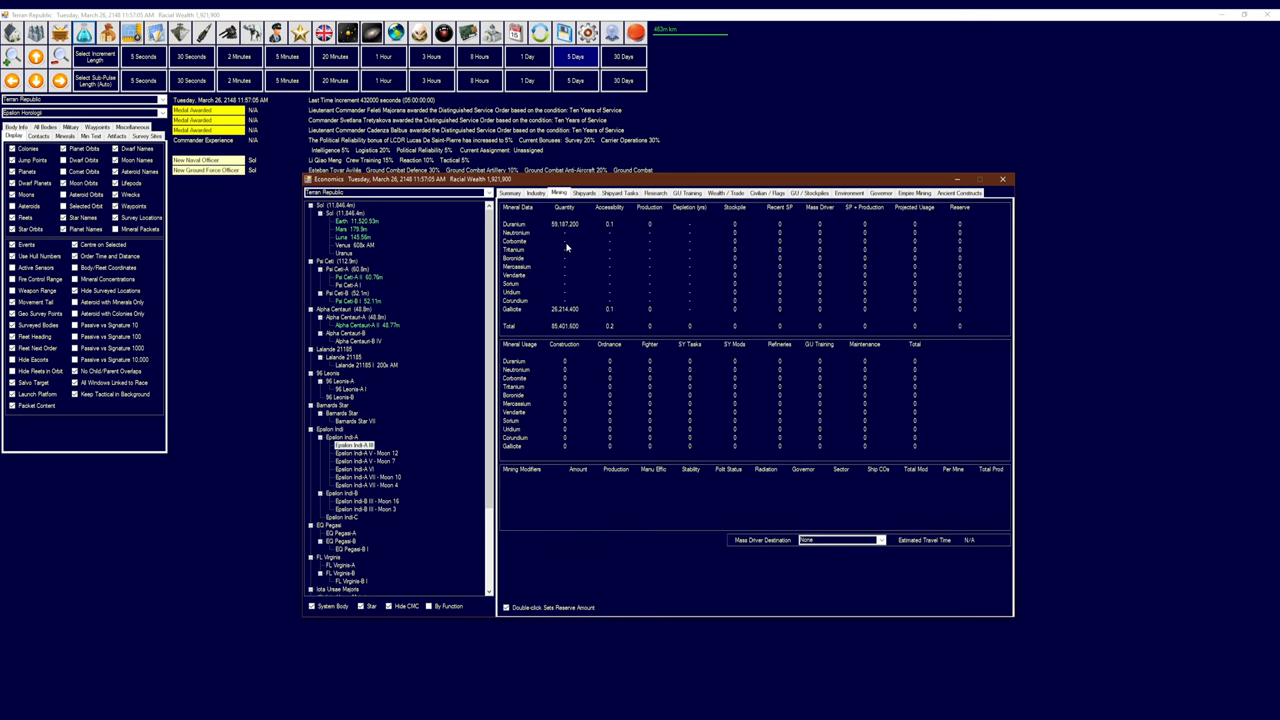
mouse_move(448, 462)
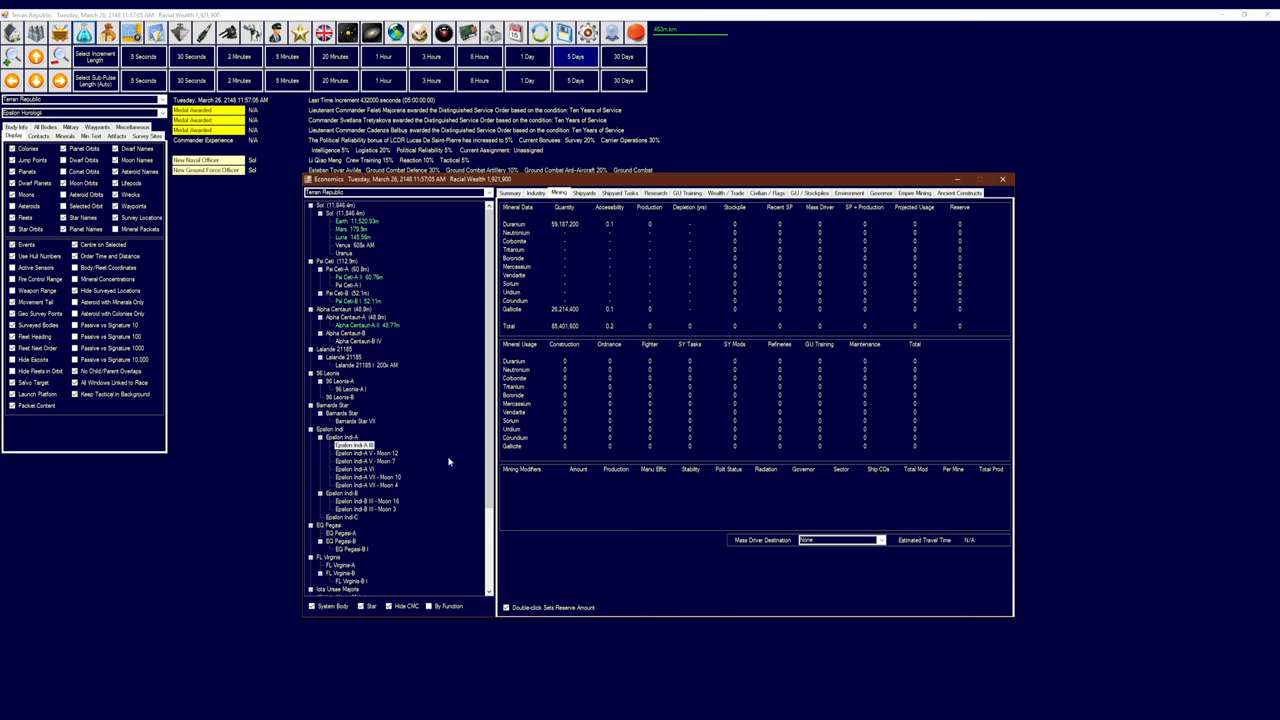
click(355, 464)
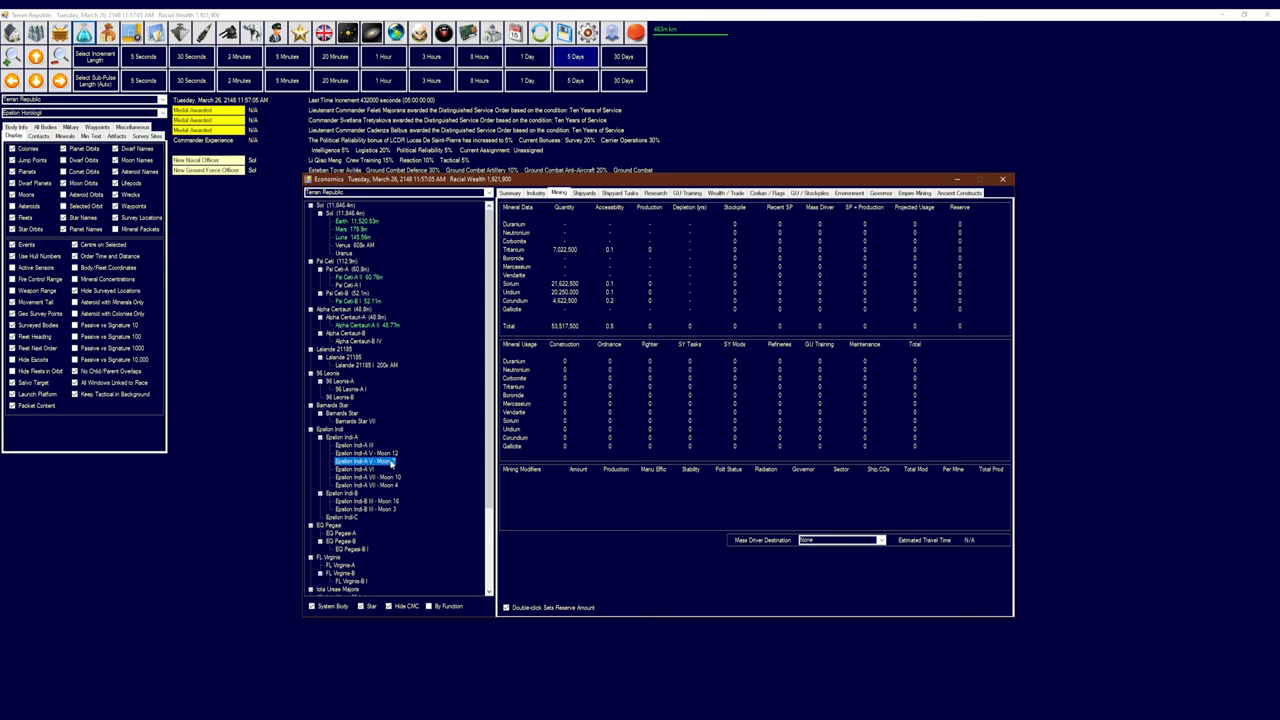
mouse_move(434, 469)
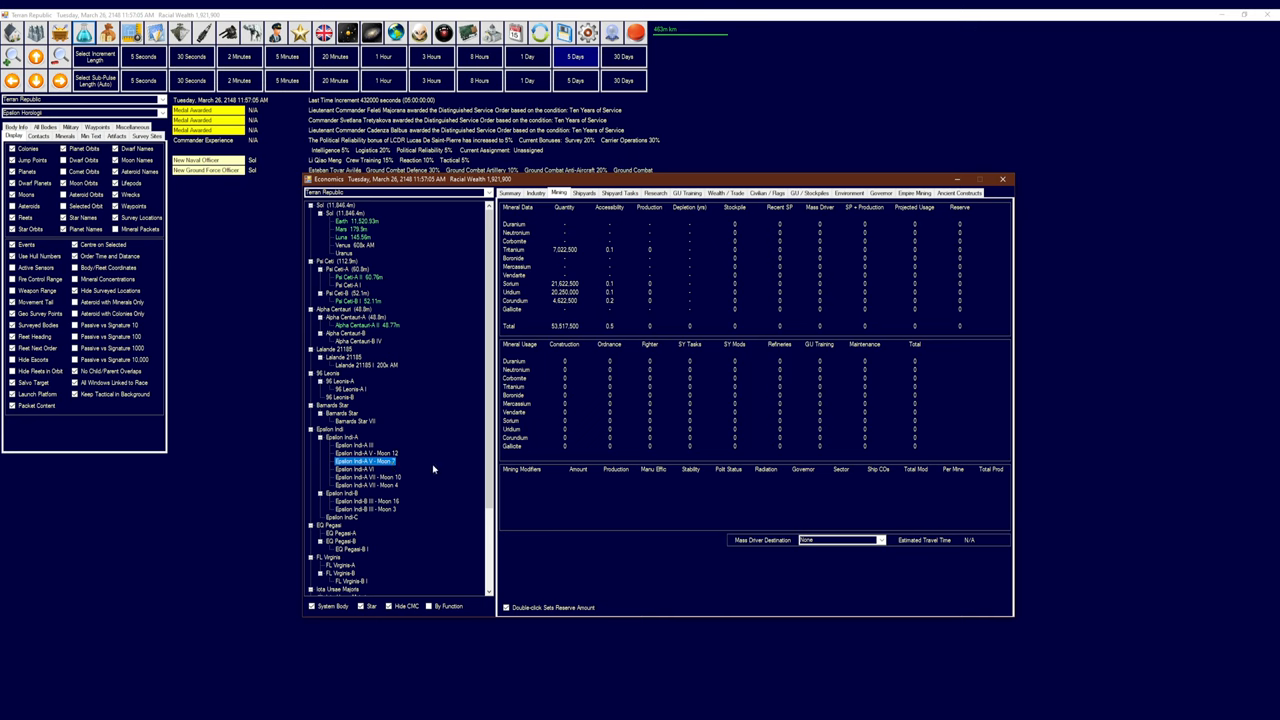
mouse_move(443, 415)
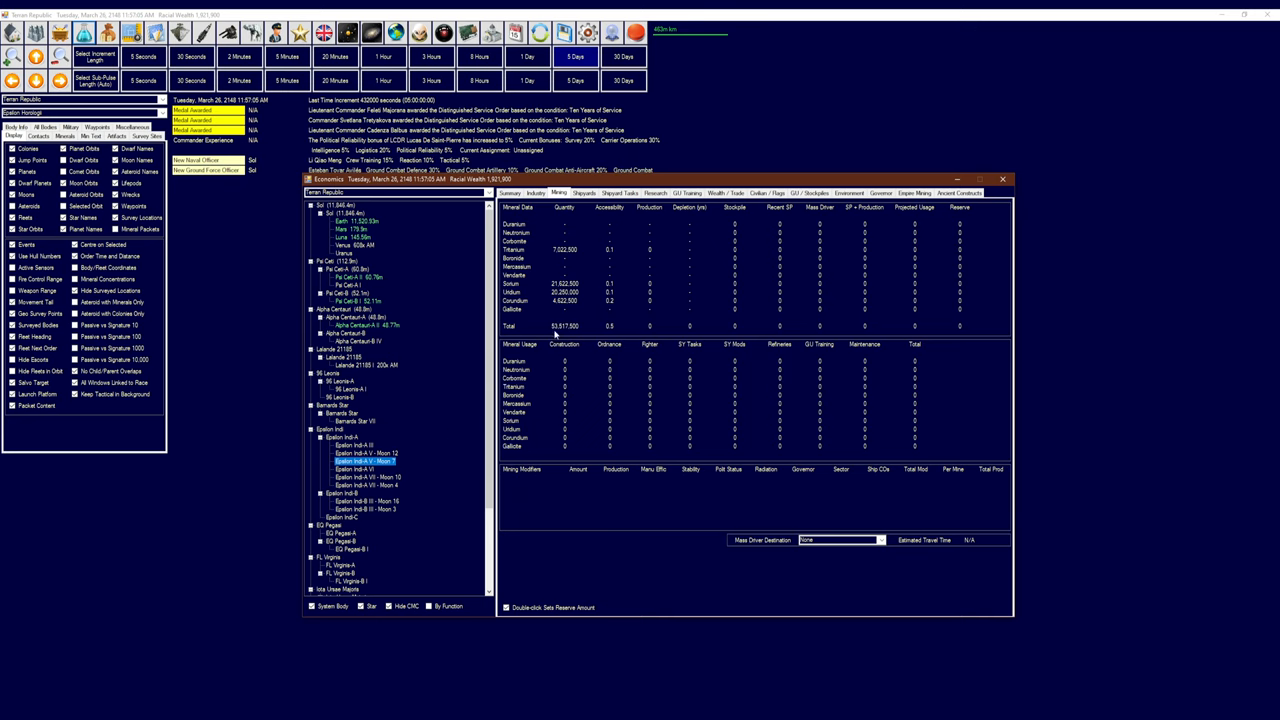
mouse_move(538, 402)
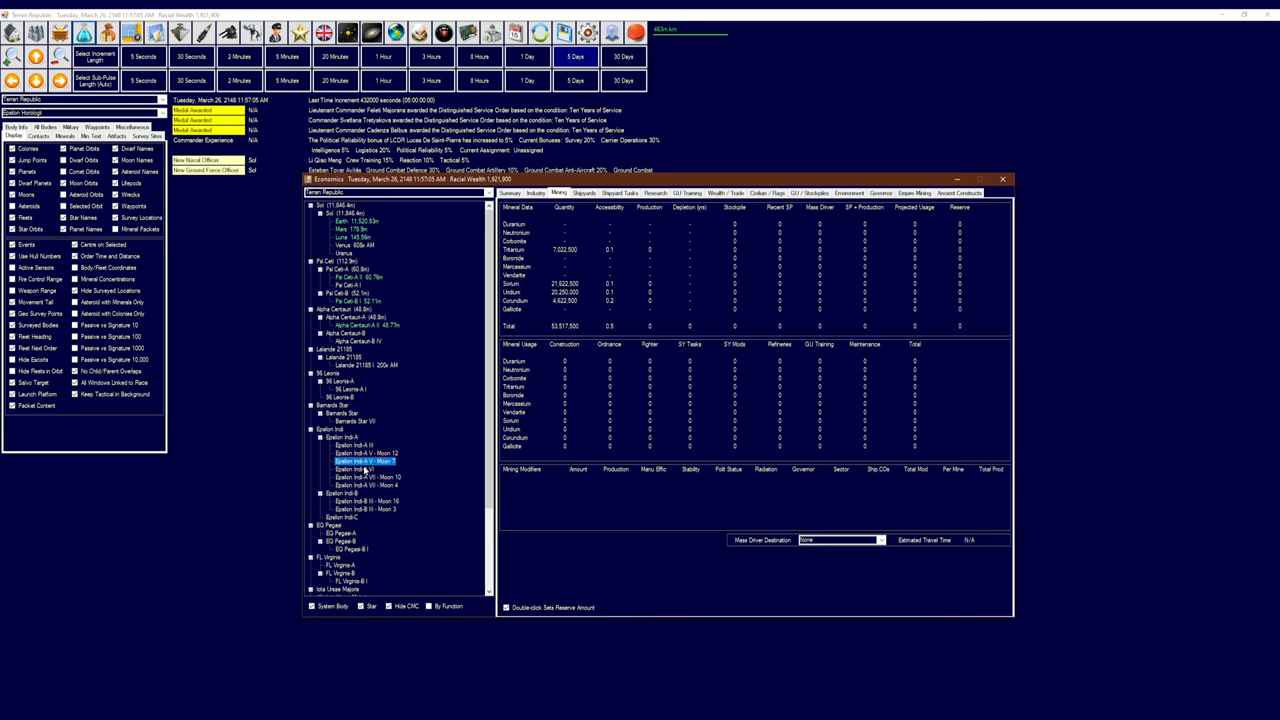
click(365, 476)
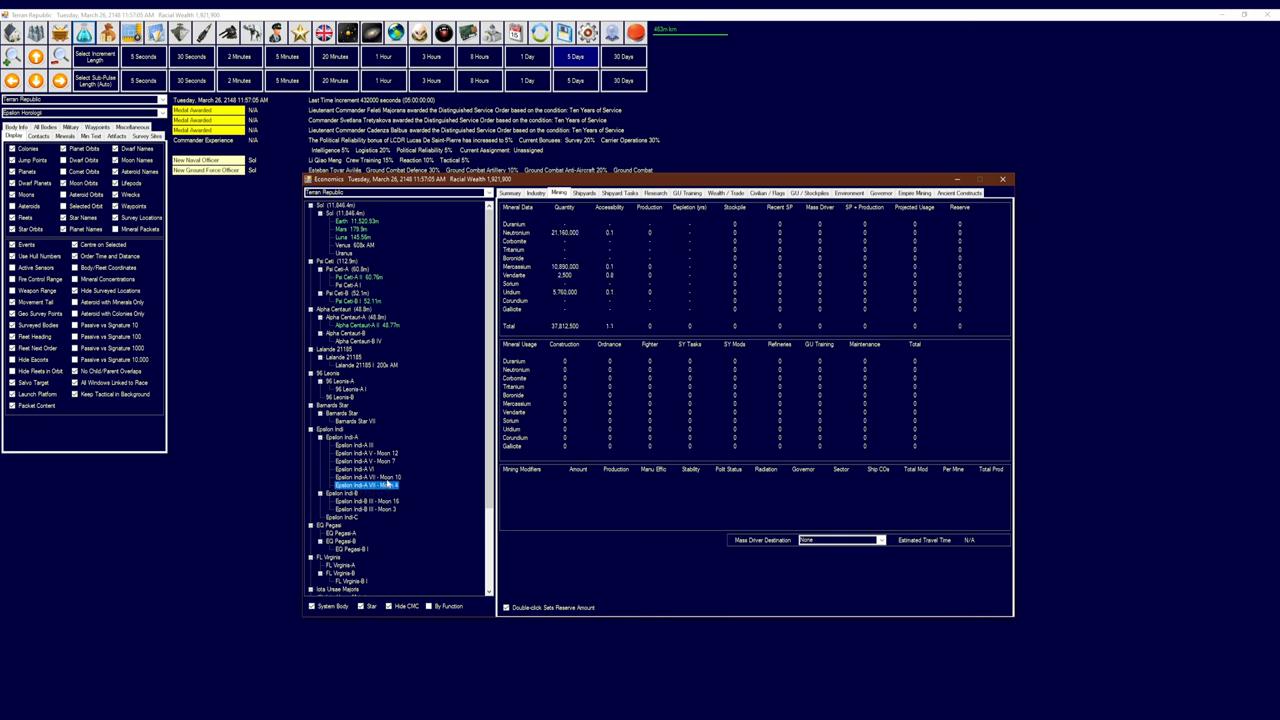
Check deposits on Epsilon Indi-B III Moons 16 and 3, then close Economics
click(368, 498)
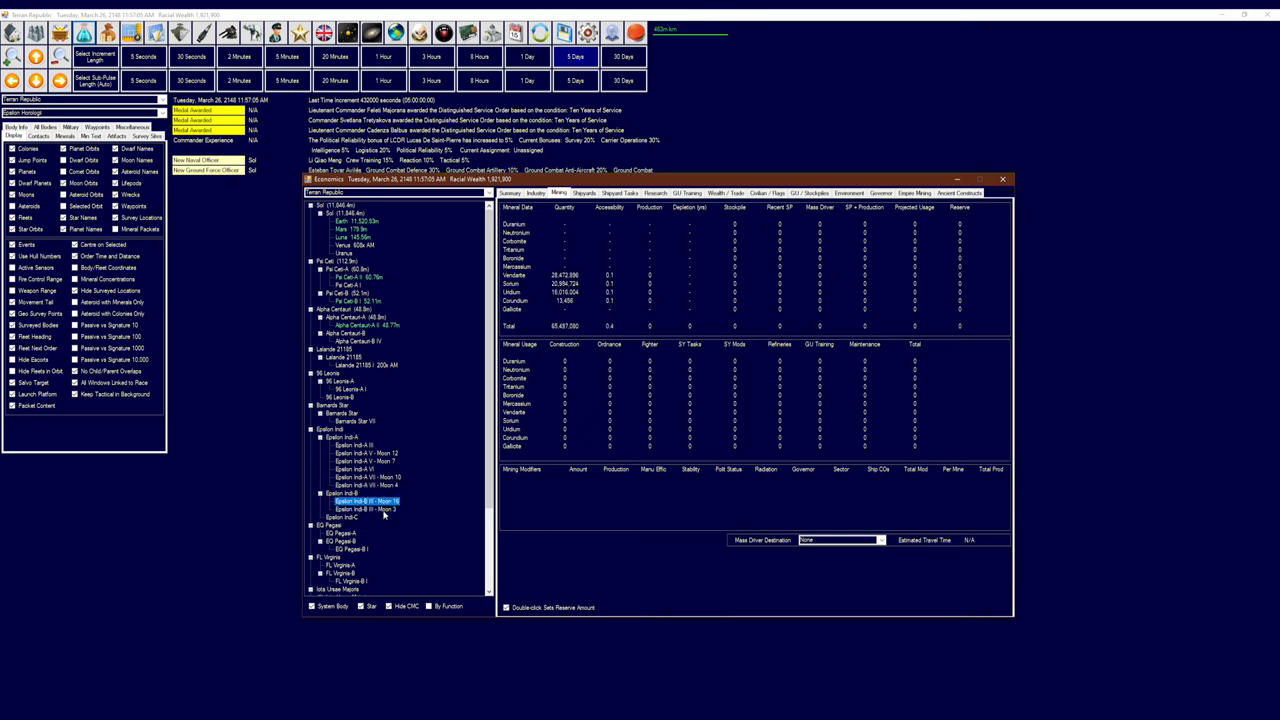
click(360, 509)
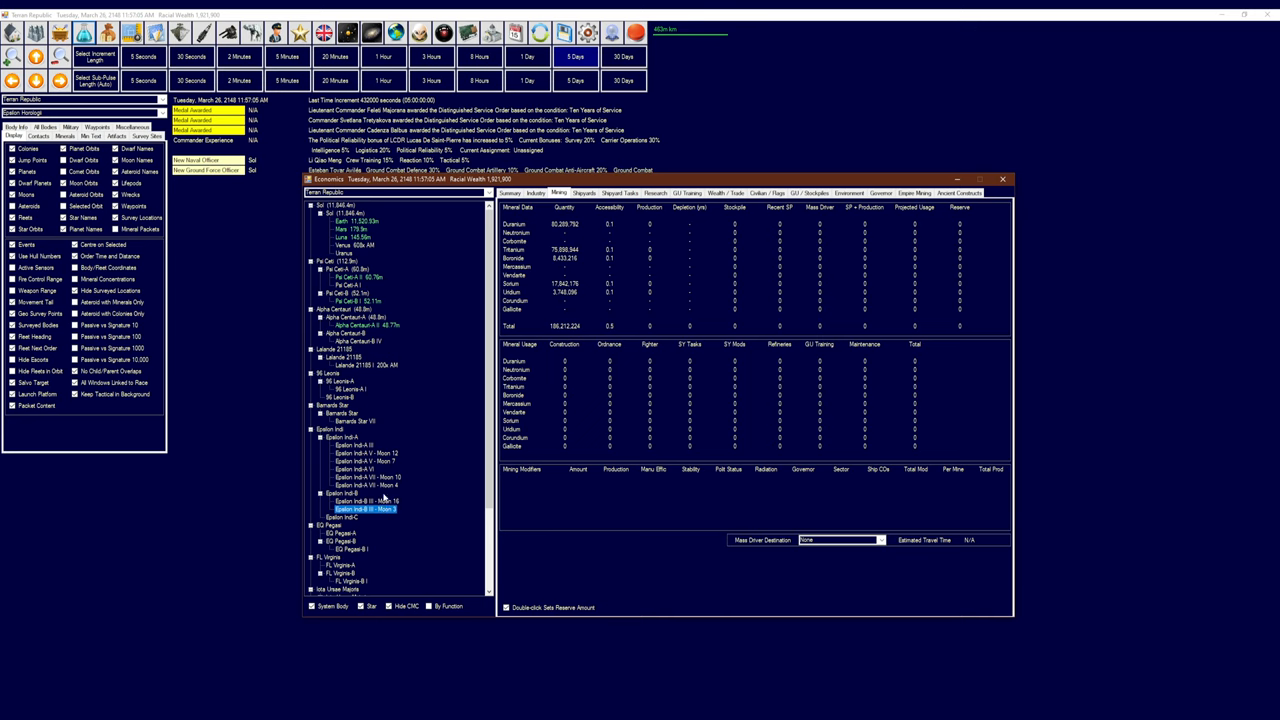
mouse_move(395, 475)
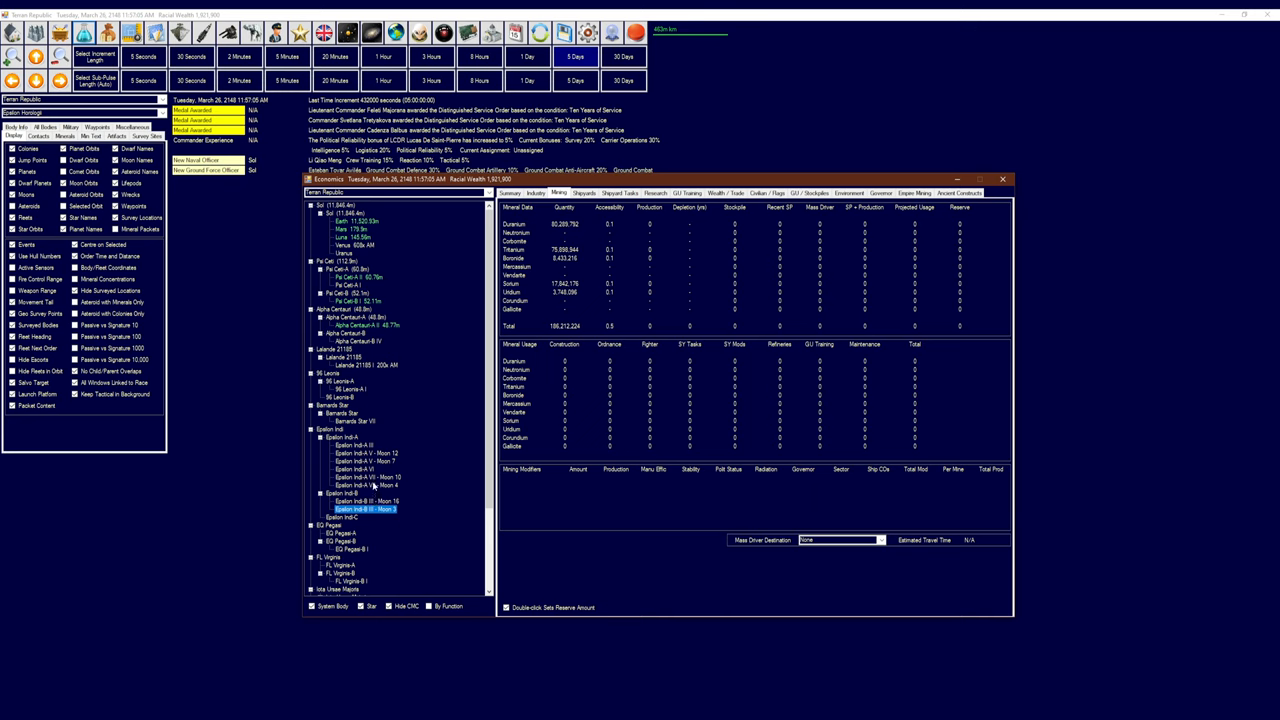
mouse_move(399, 497)
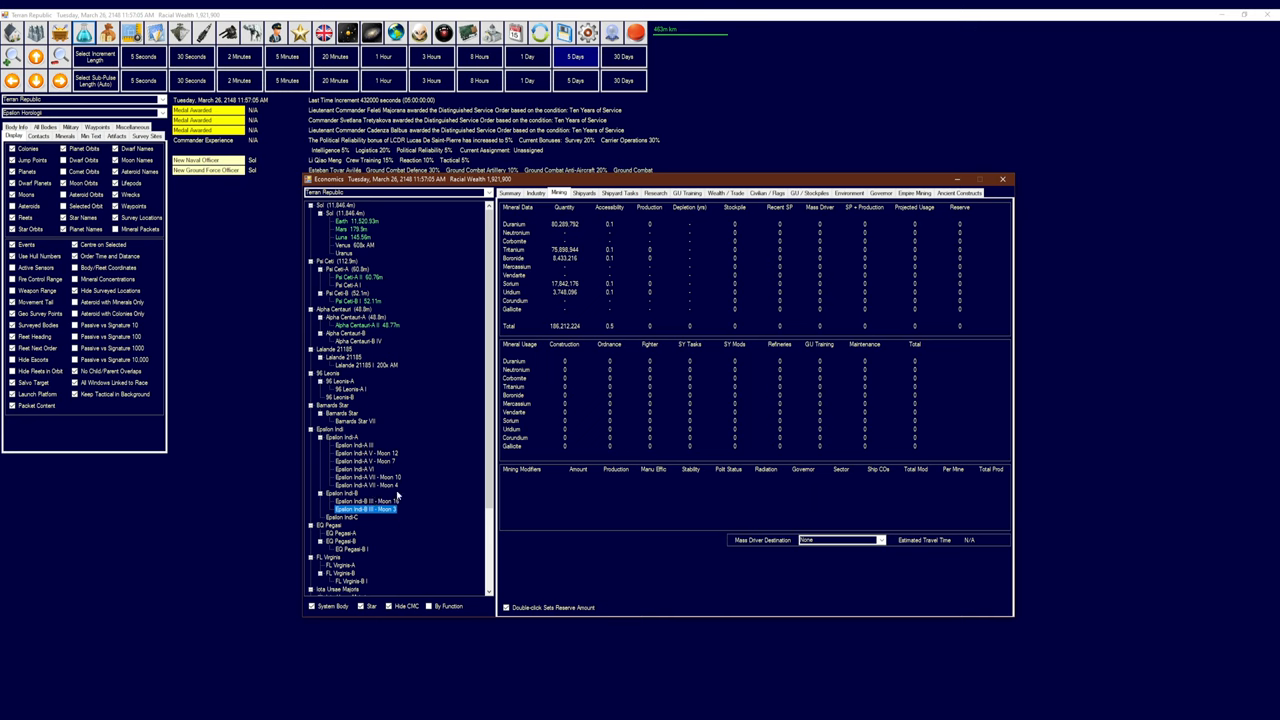
mouse_move(473, 450)
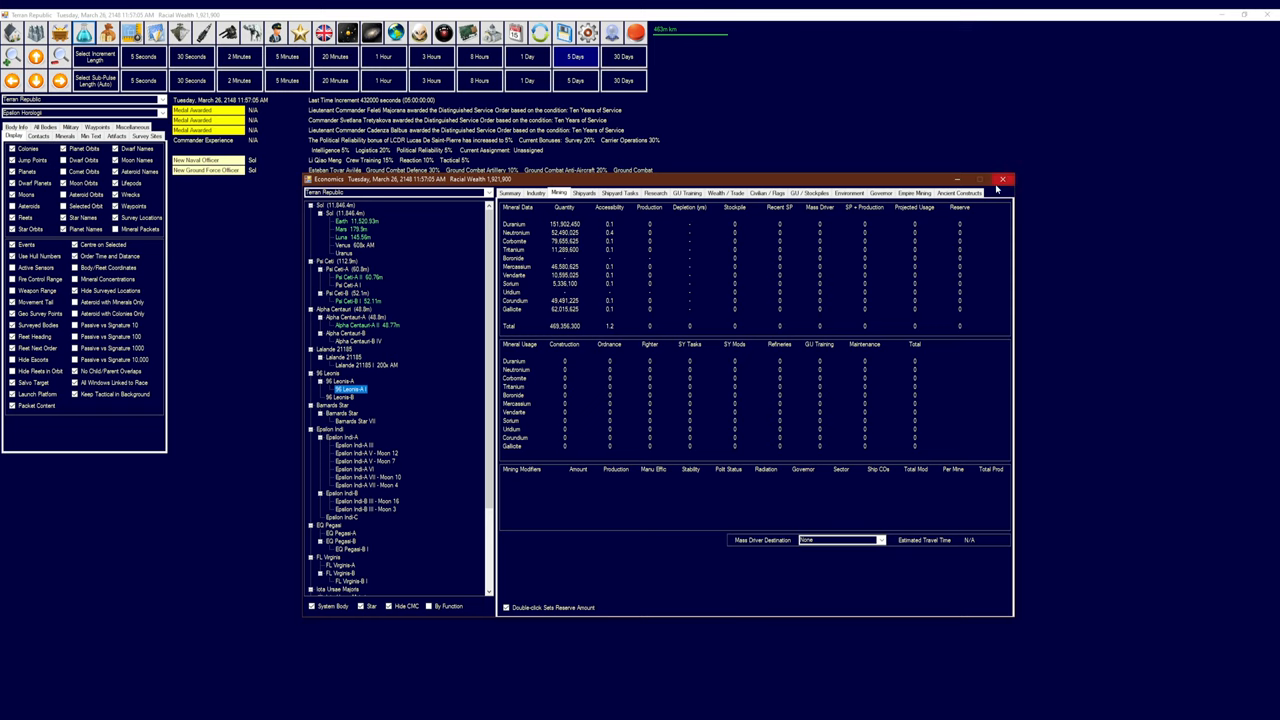
click(1017, 174)
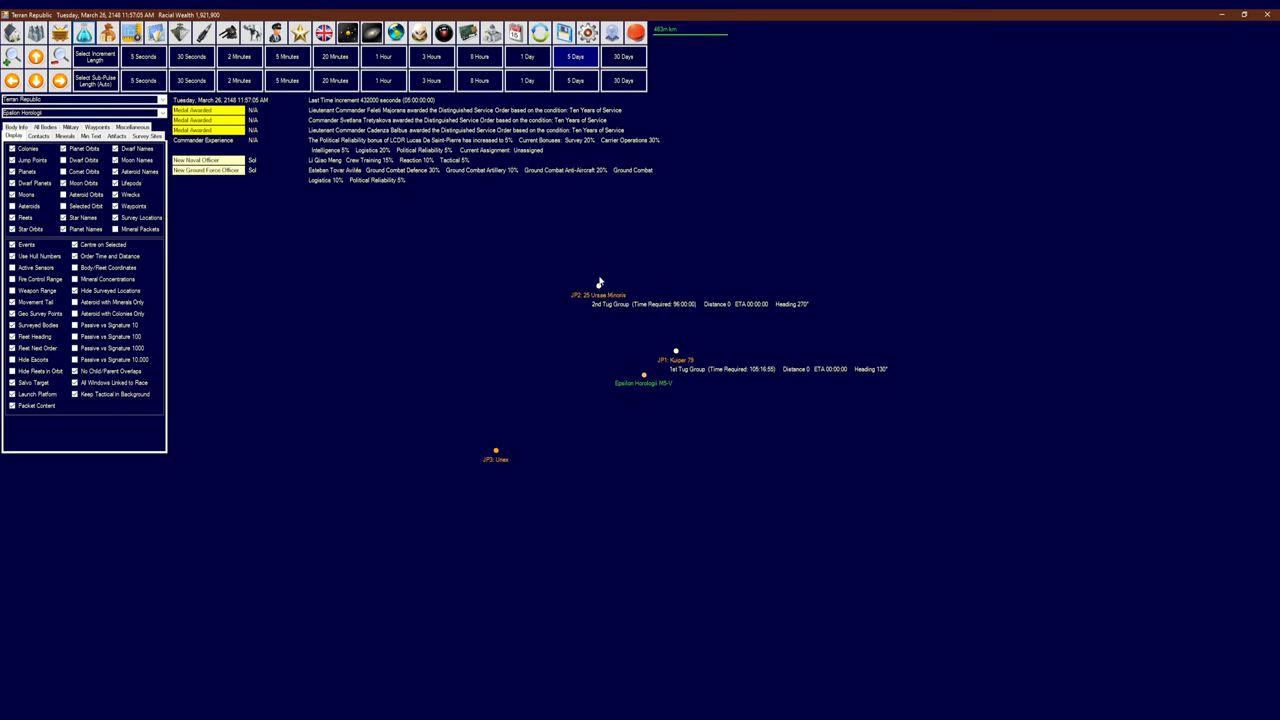
Switch the tactical map to Pi Librae to view the wreck cluster
click(80, 125)
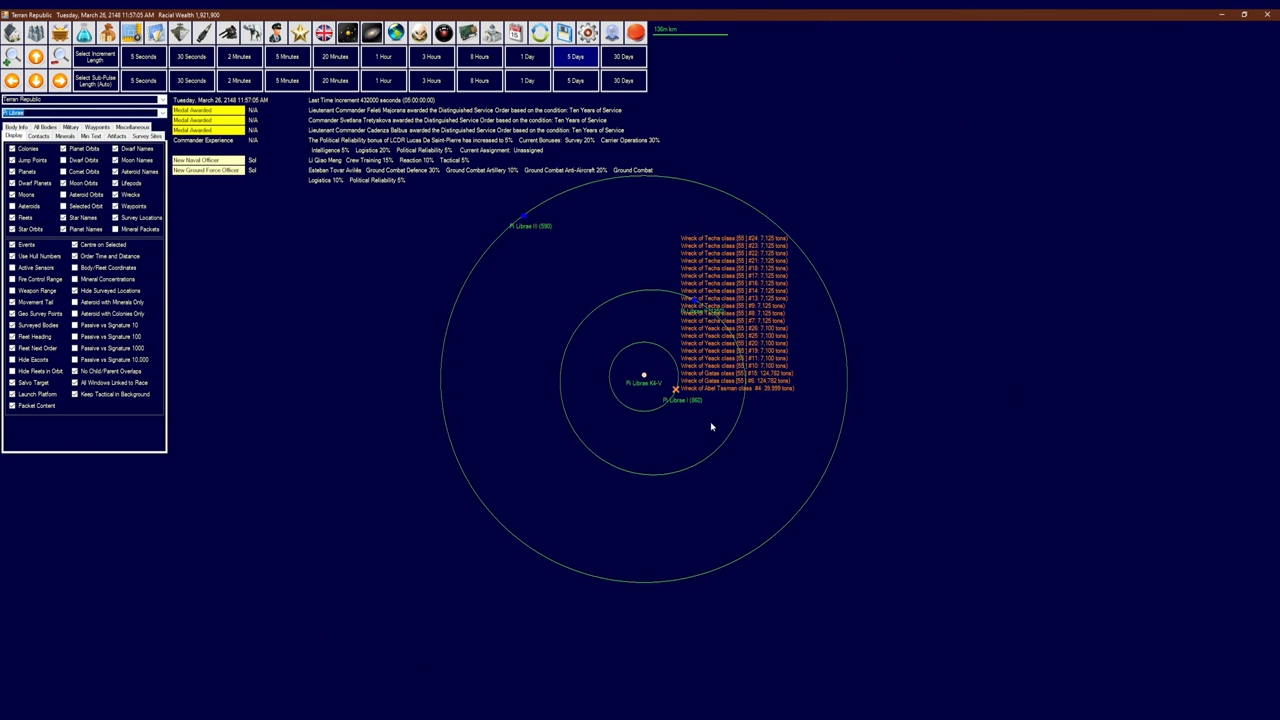
mouse_move(707, 414)
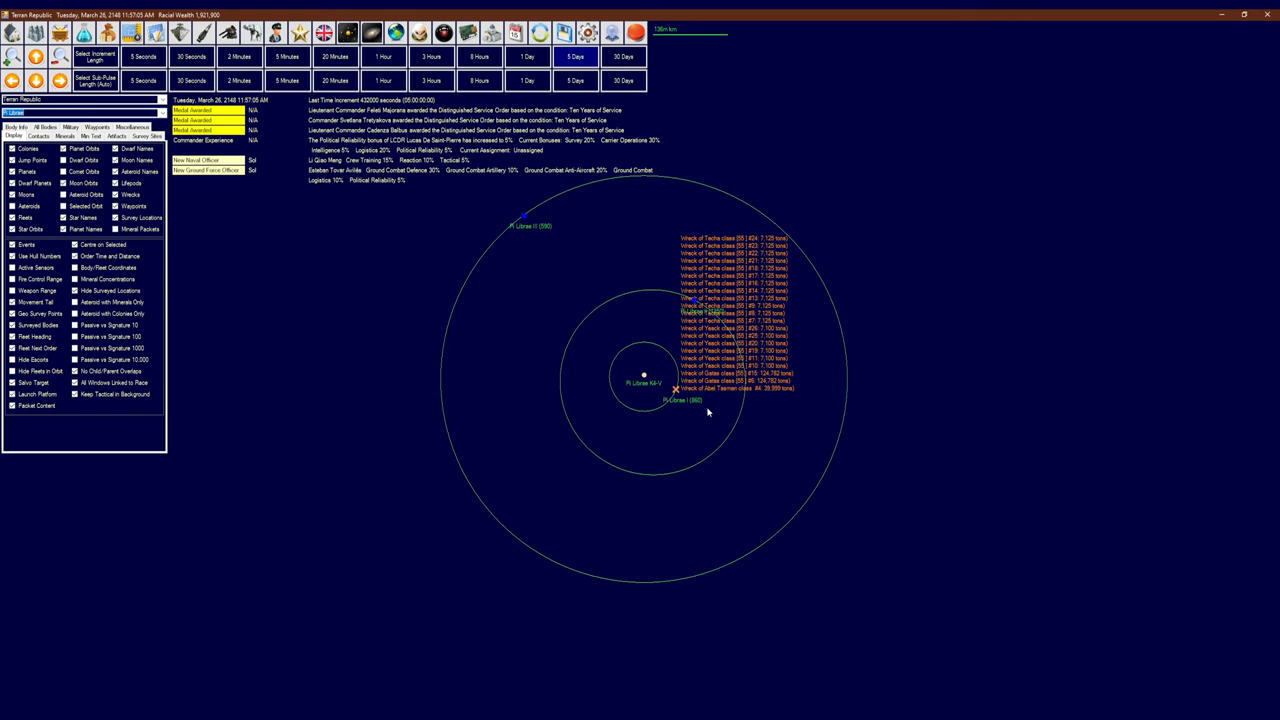
mouse_move(686, 411)
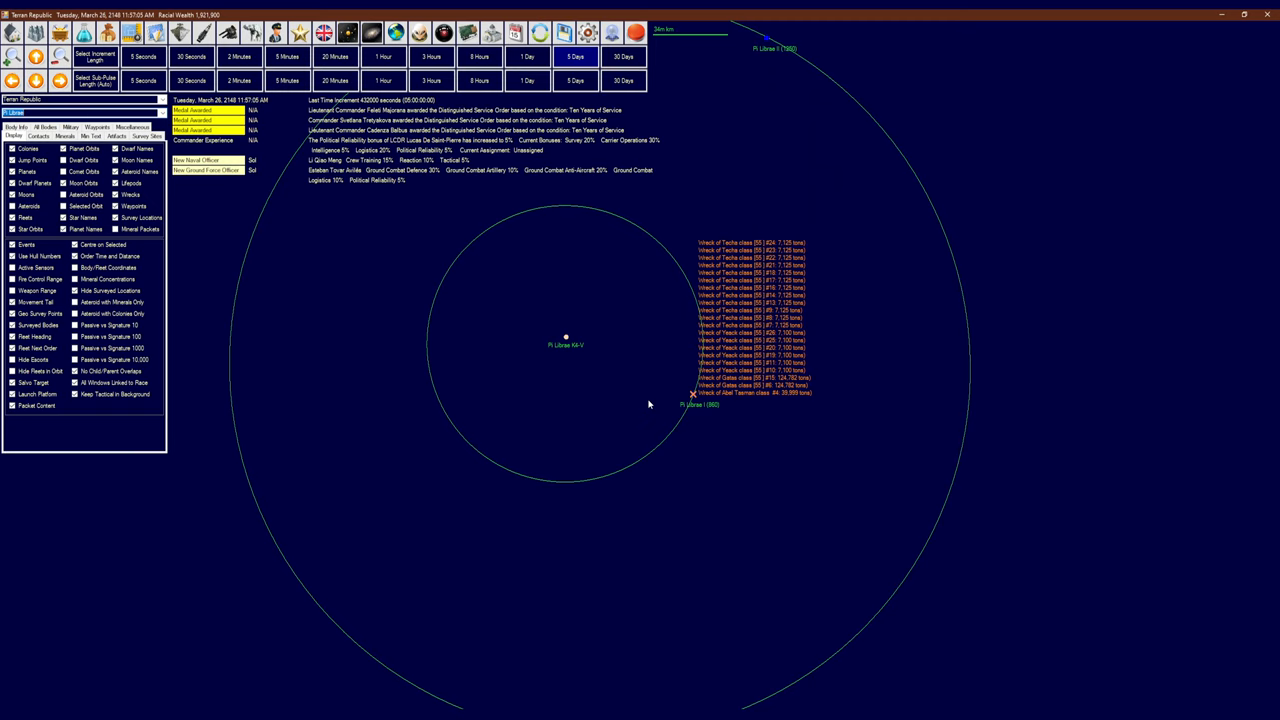
mouse_move(657, 408)
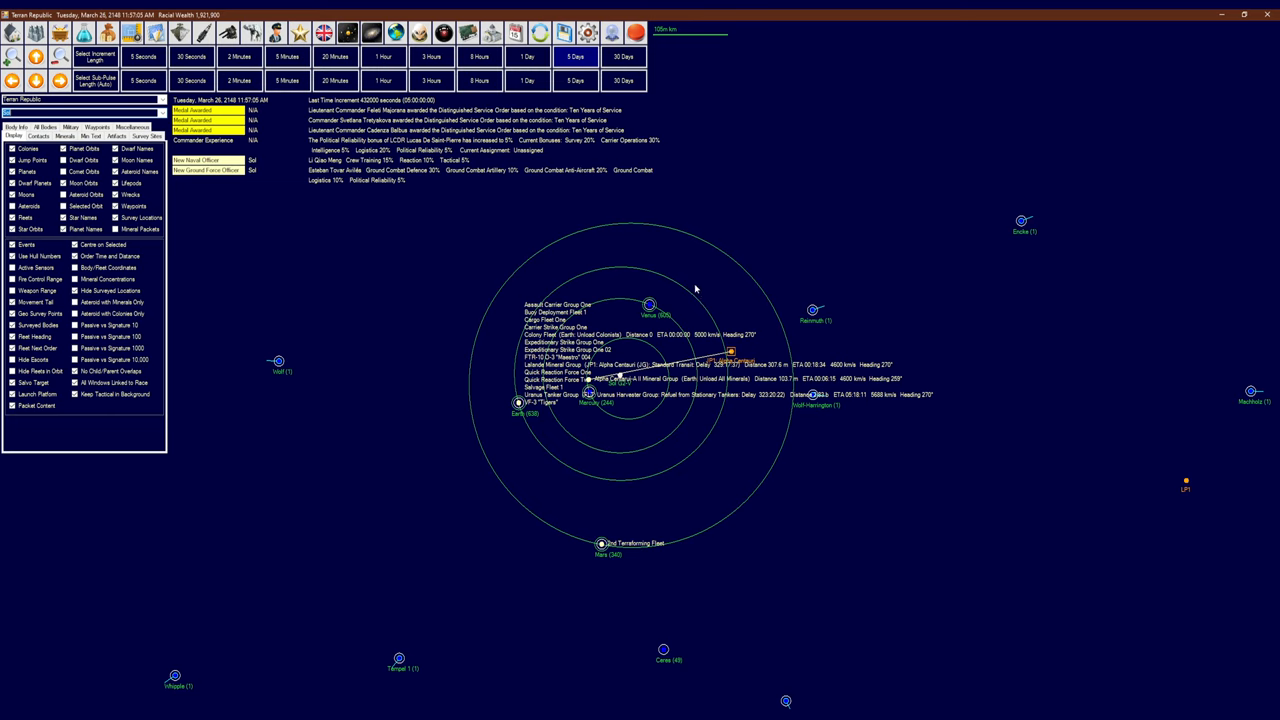
mouse_move(692, 281)
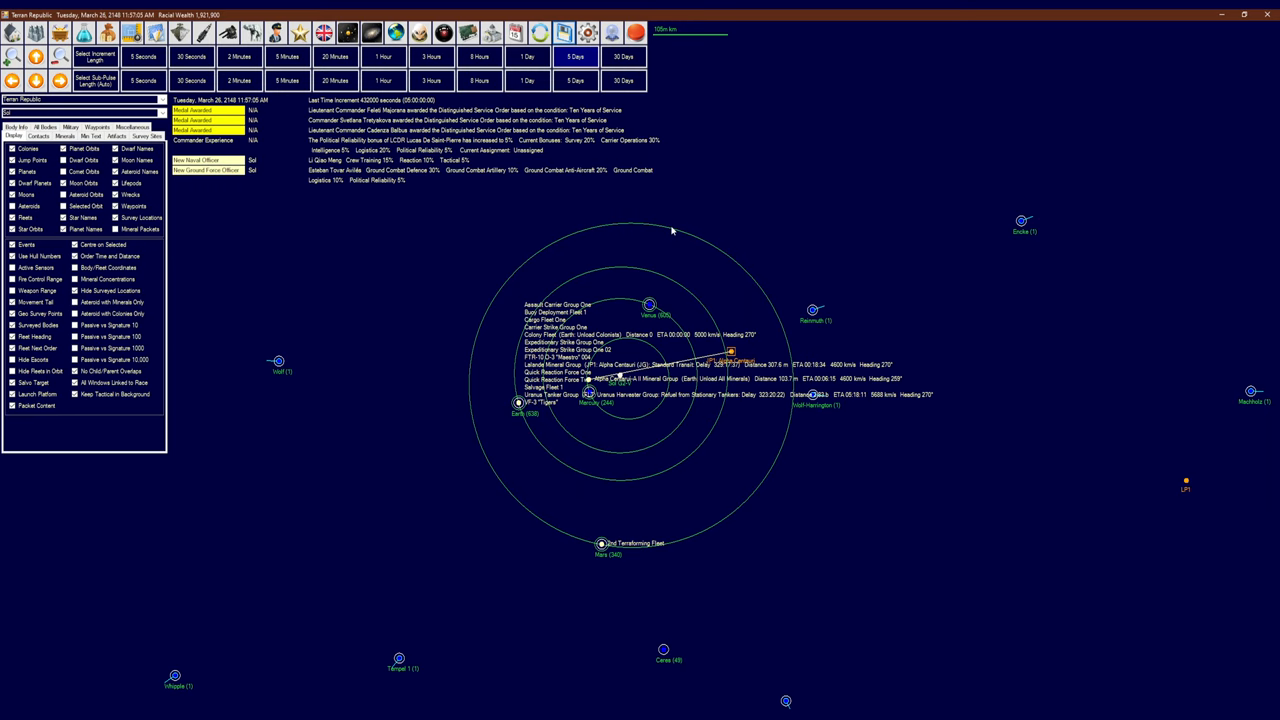
mouse_move(670, 228)
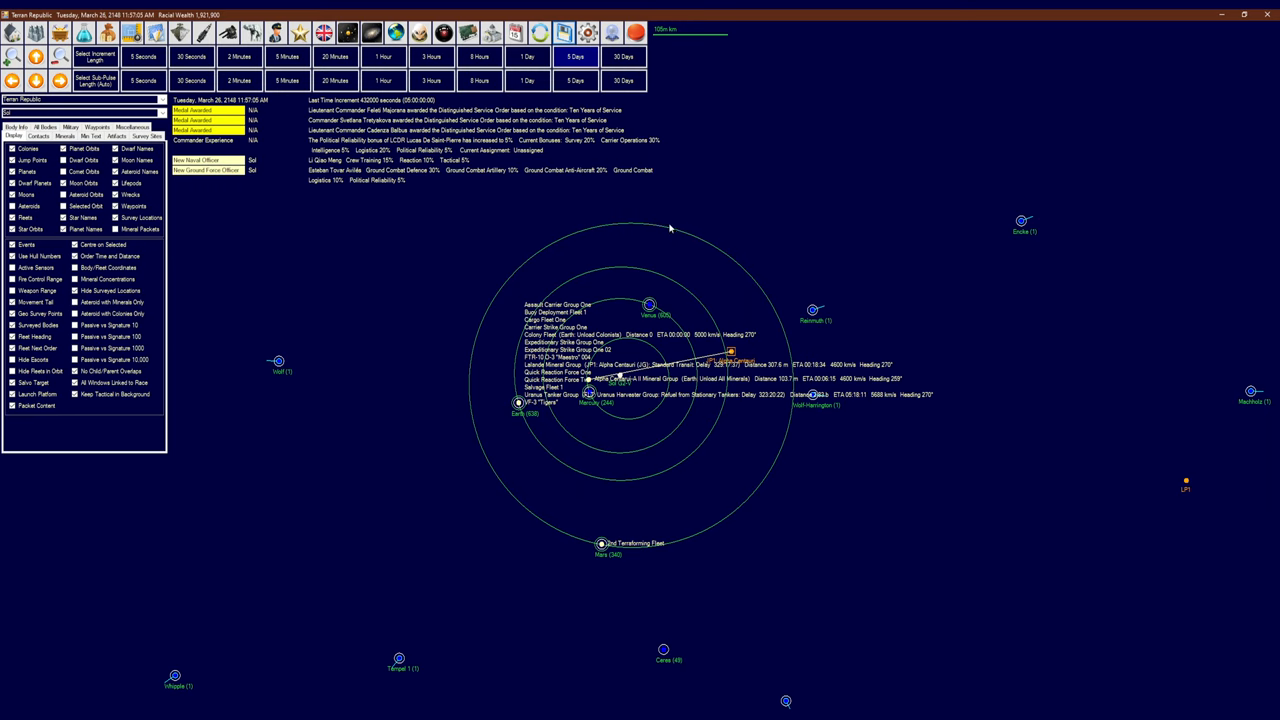
mouse_move(666, 215)
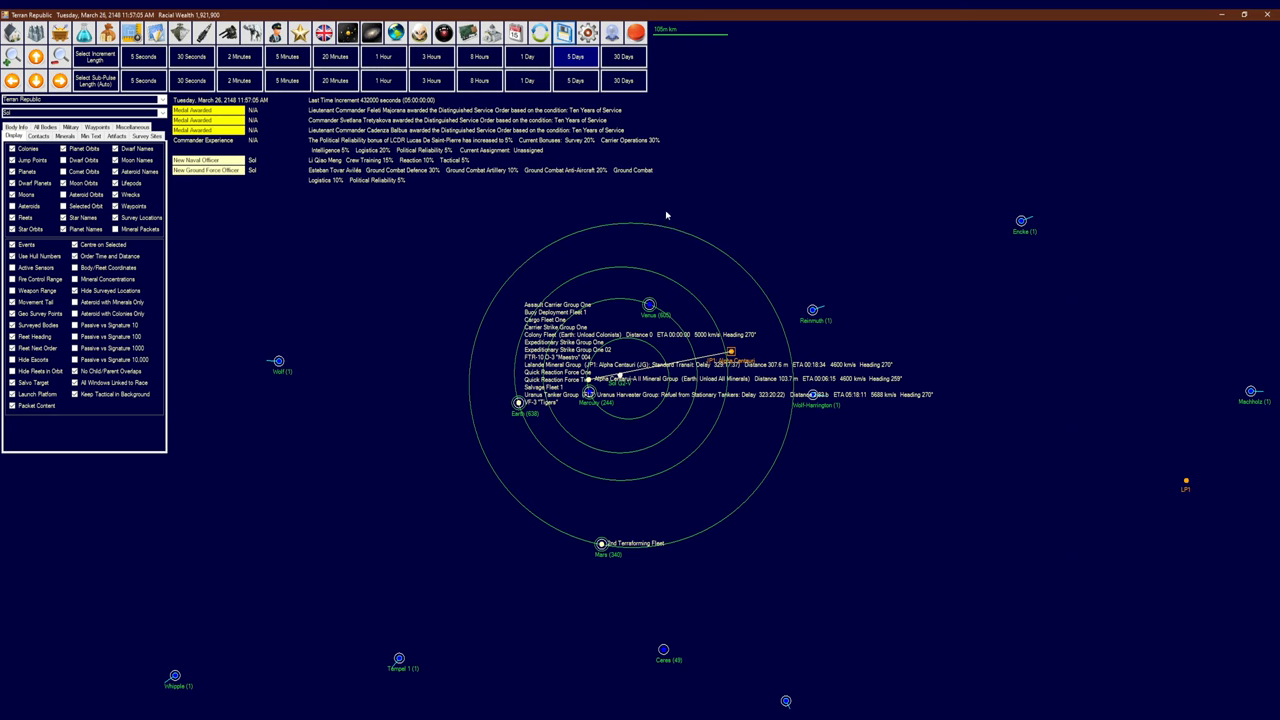
mouse_move(663, 219)
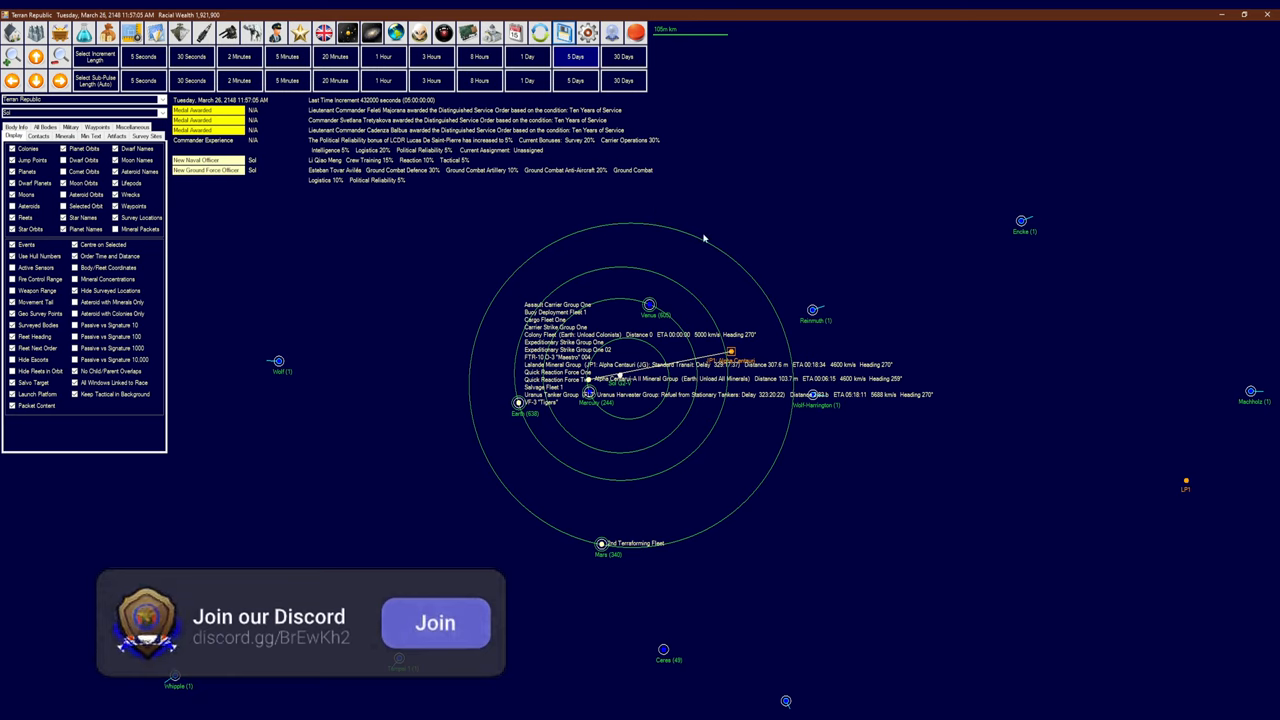
Switch the tactical map back to Sol to view Earth and its fleets
click(435, 623)
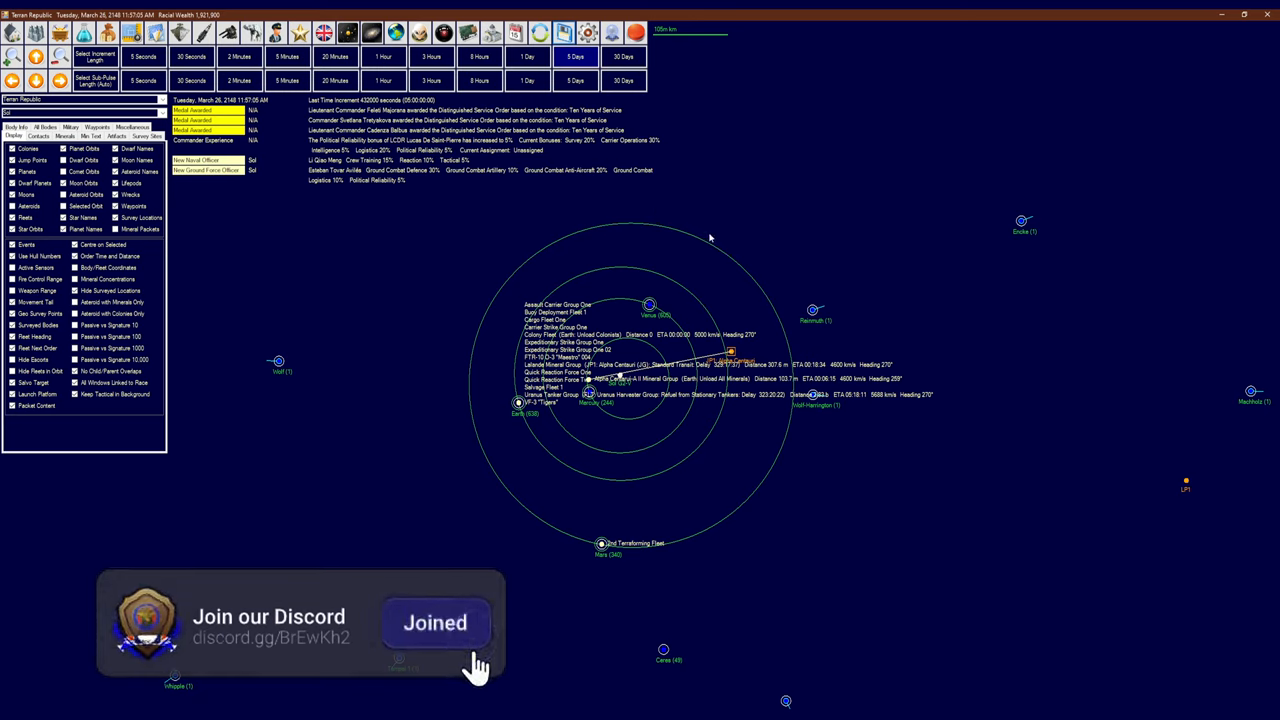